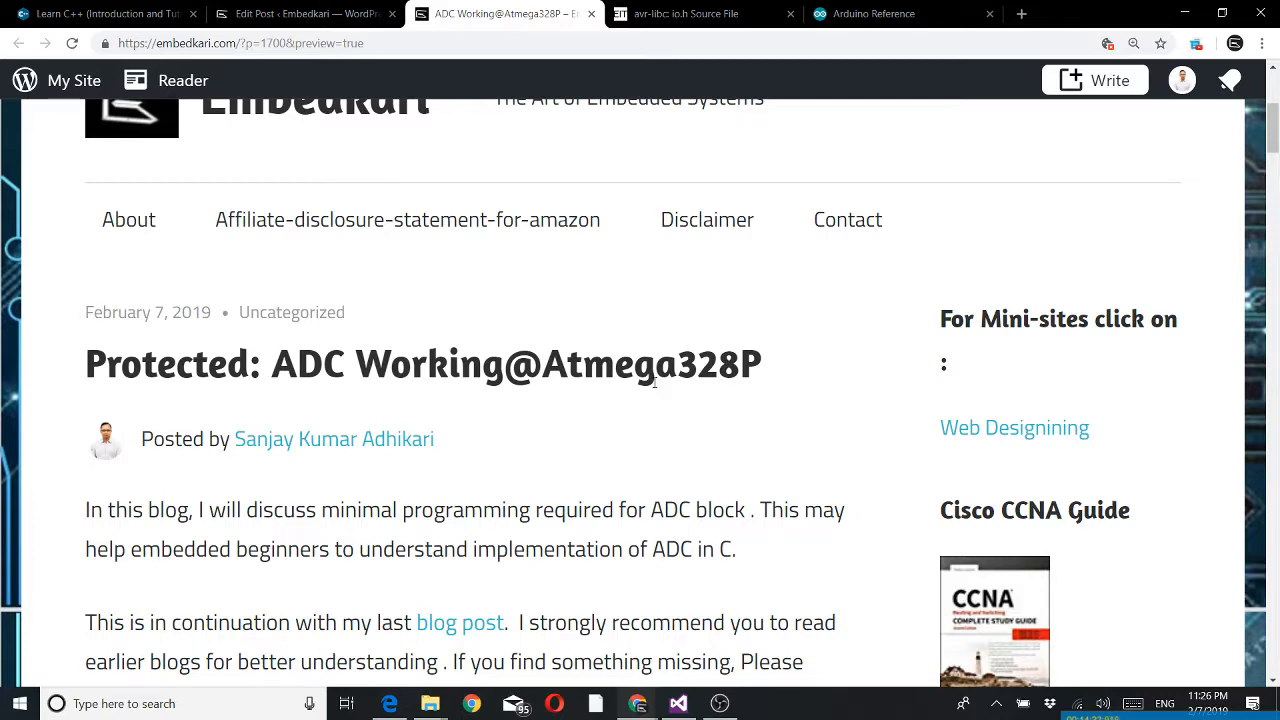
Step: Scroll past the post title to the intro text and the top of the 10-bit ADC block diagram
{"action": "scroll", "scroll_direction": "down", "scroll_amount": 3}
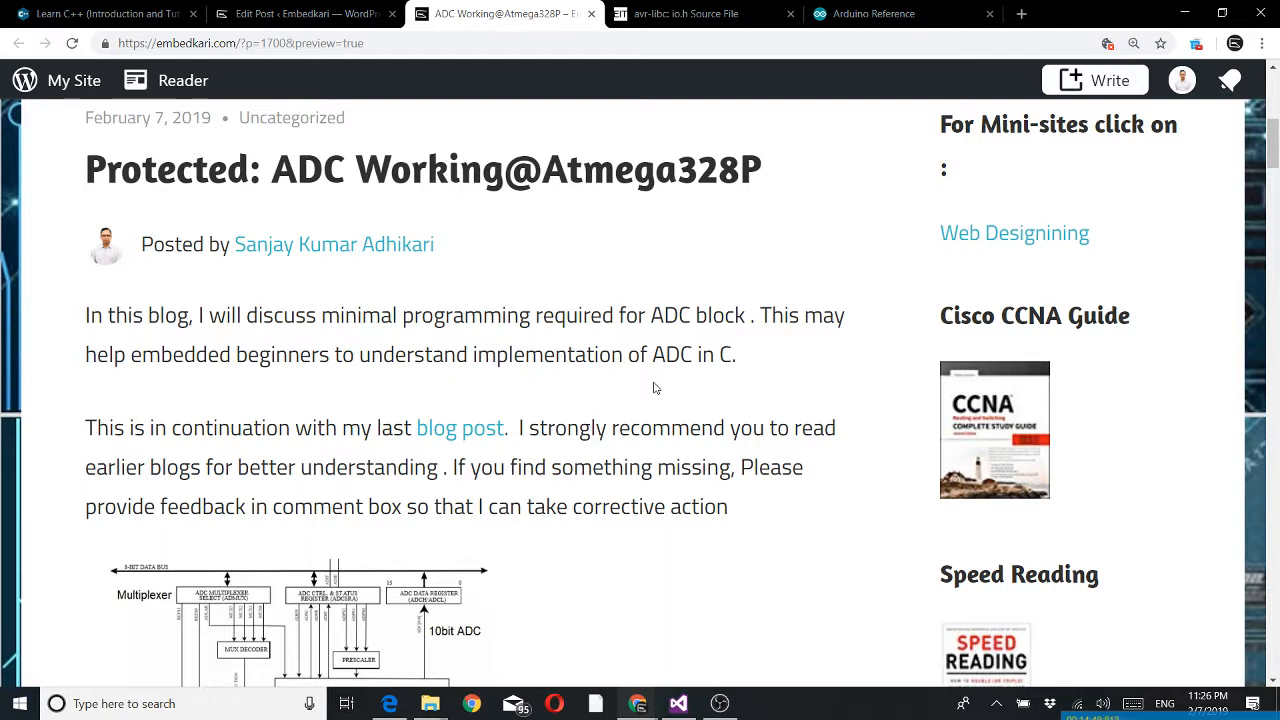
{"action": "mouse_move", "coordinate": [556, 406]}
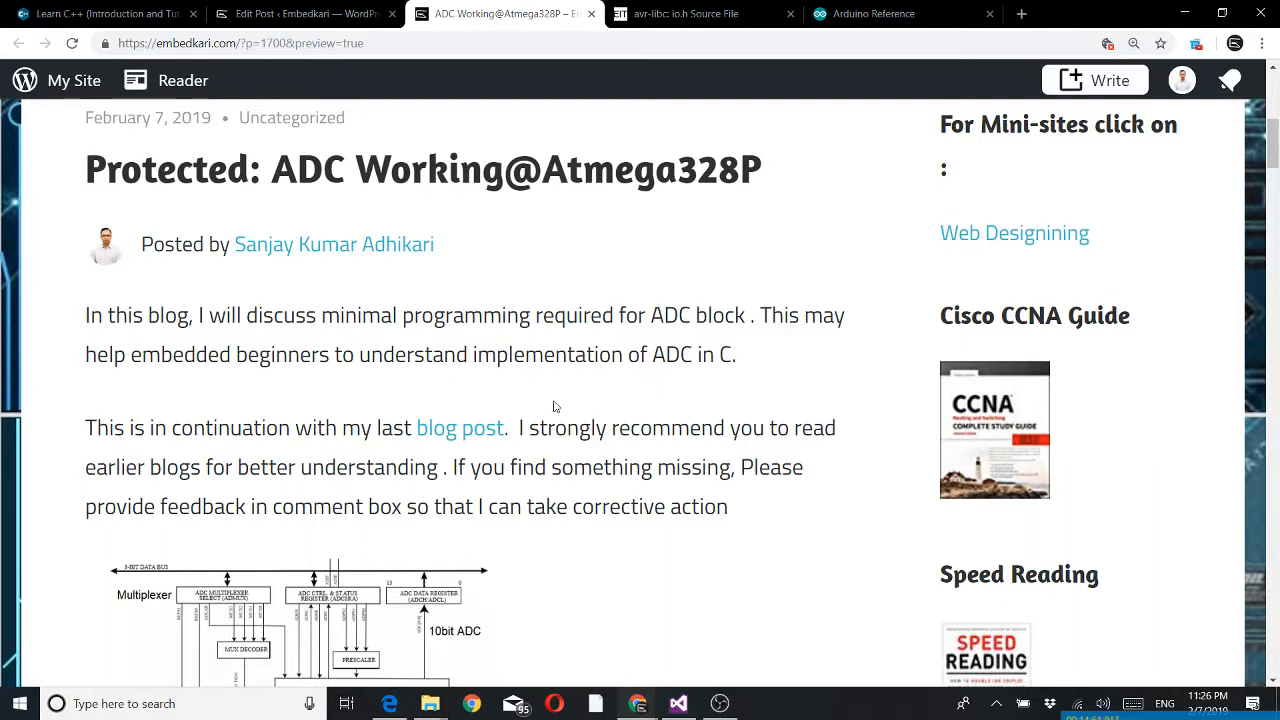
{"action": "mouse_move", "coordinate": [688, 450]}
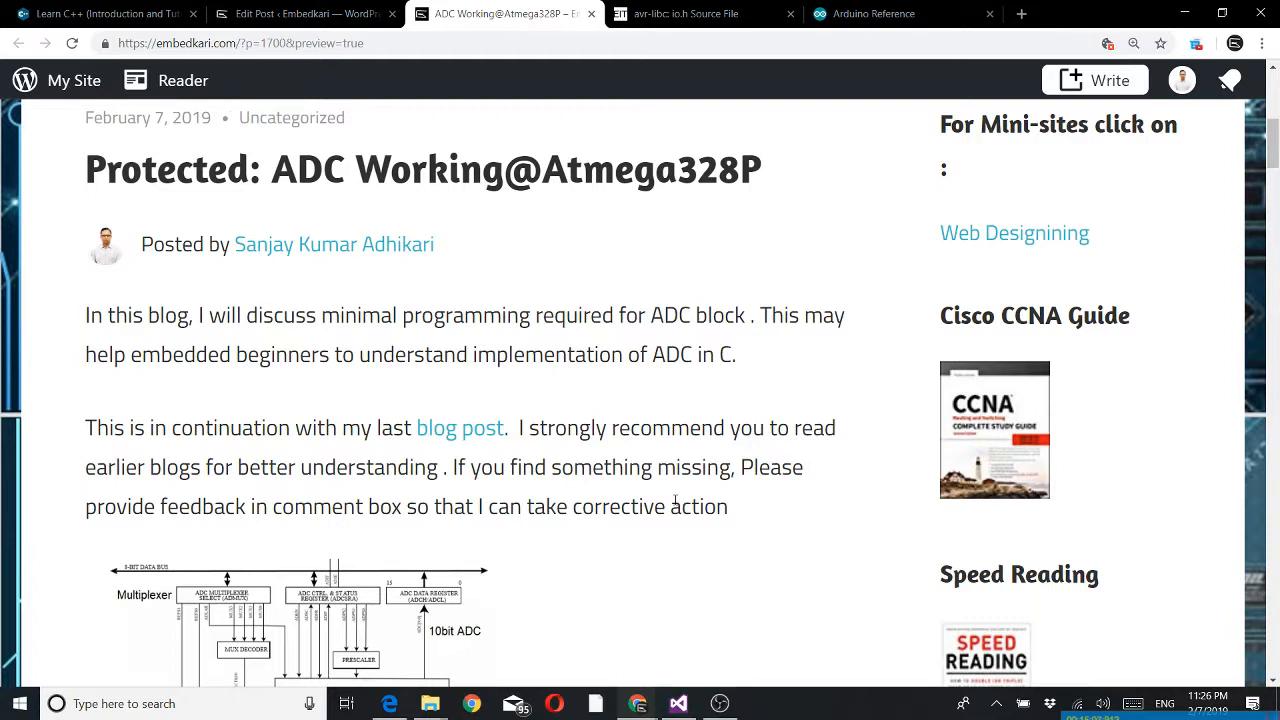
{"action": "scroll", "scroll_direction": "down", "scroll_amount": 3}
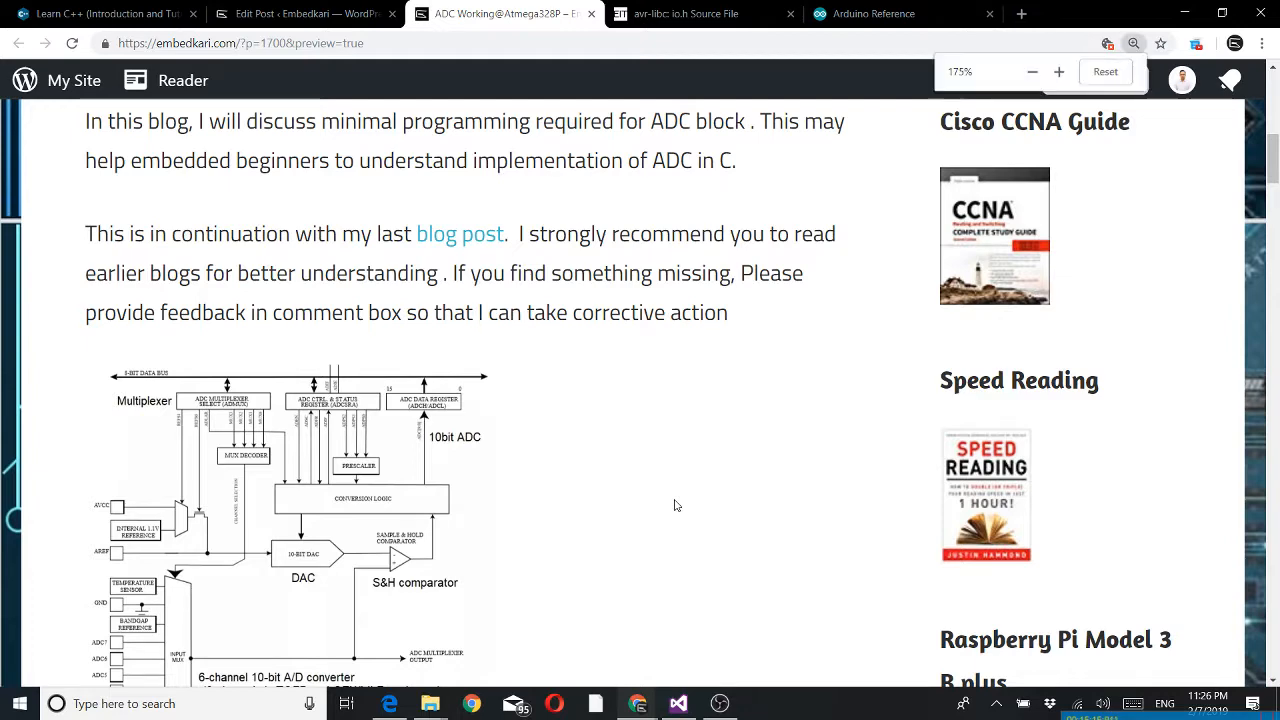
Step: Zoom the page to 250% and bring the ADC block diagram's multiplexer, prescaler and conversion logic into view
{"action": "left_click", "coordinate": [1058, 72]}
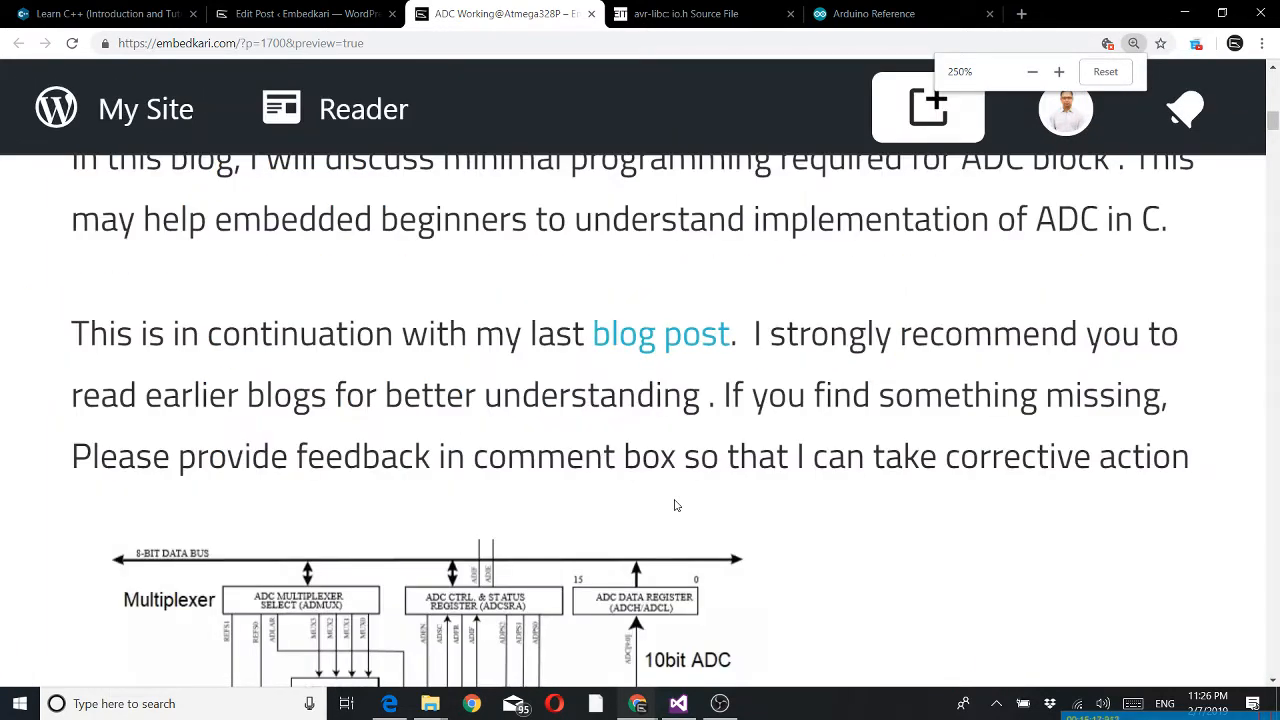
{"action": "scroll", "scroll_direction": "down", "scroll_amount": 3}
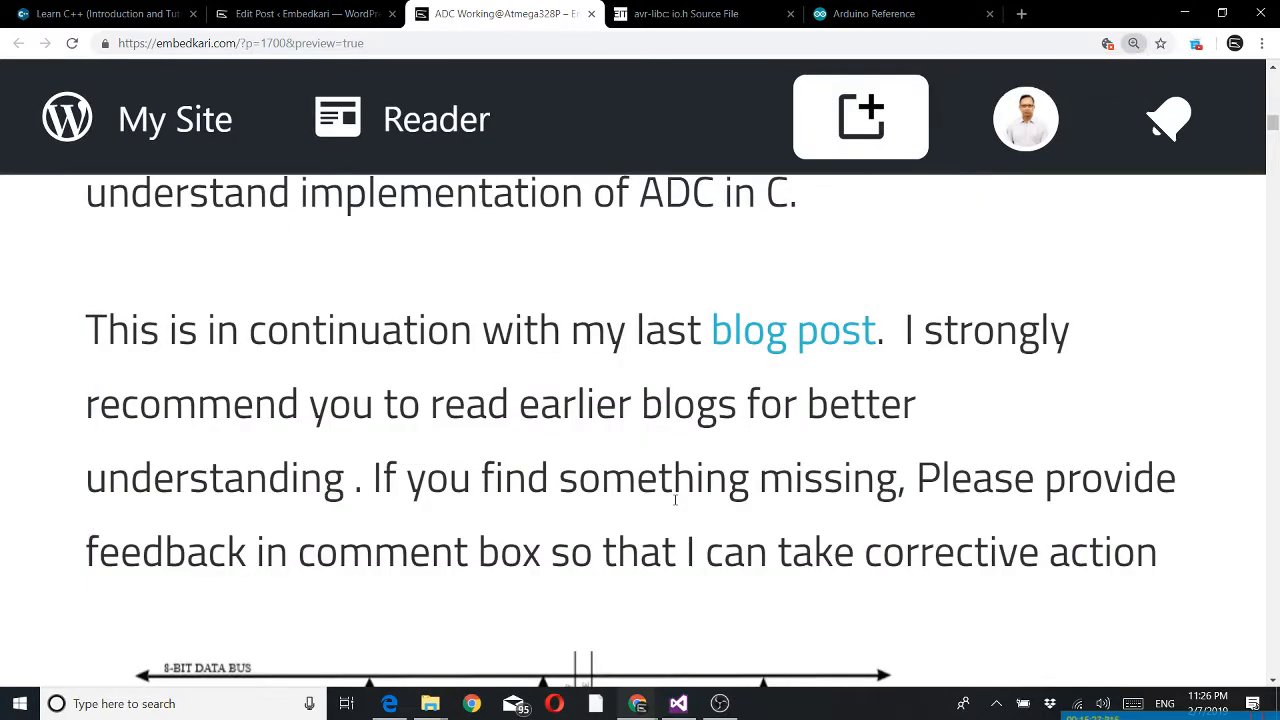
{"action": "scroll", "scroll_direction": "down", "scroll_amount": 3}
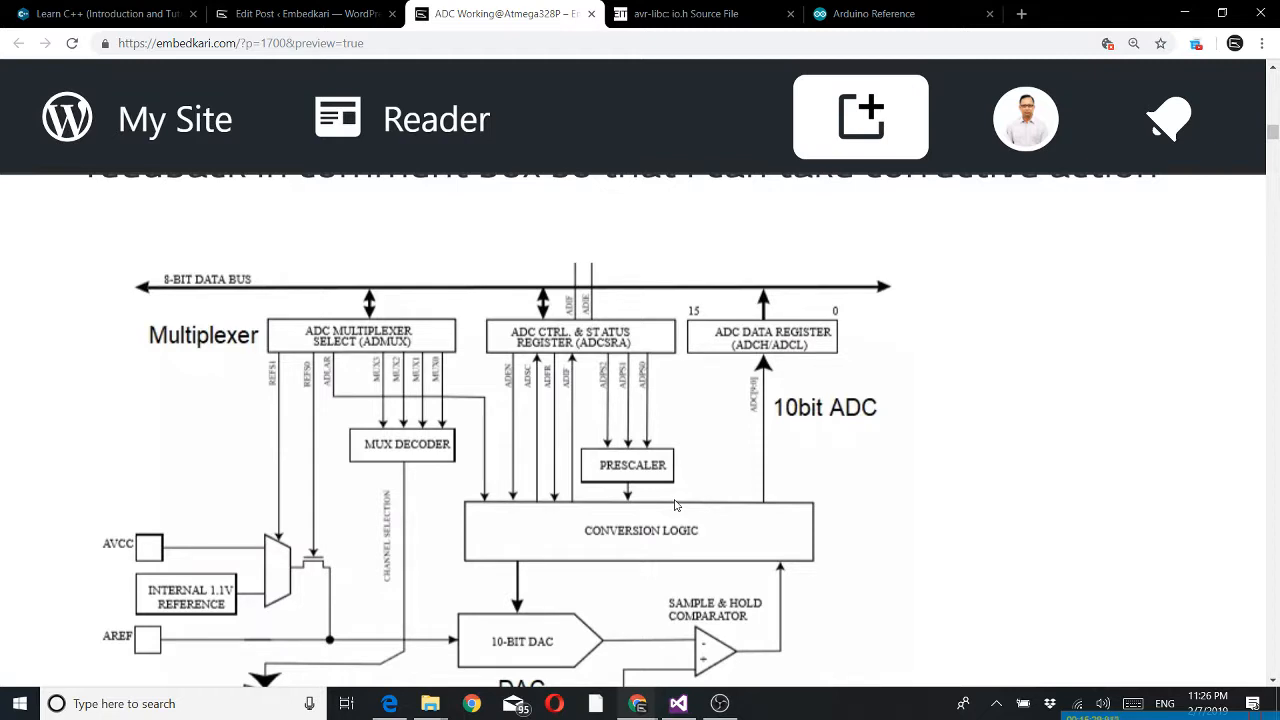
{"action": "mouse_move", "coordinate": [648, 608]}
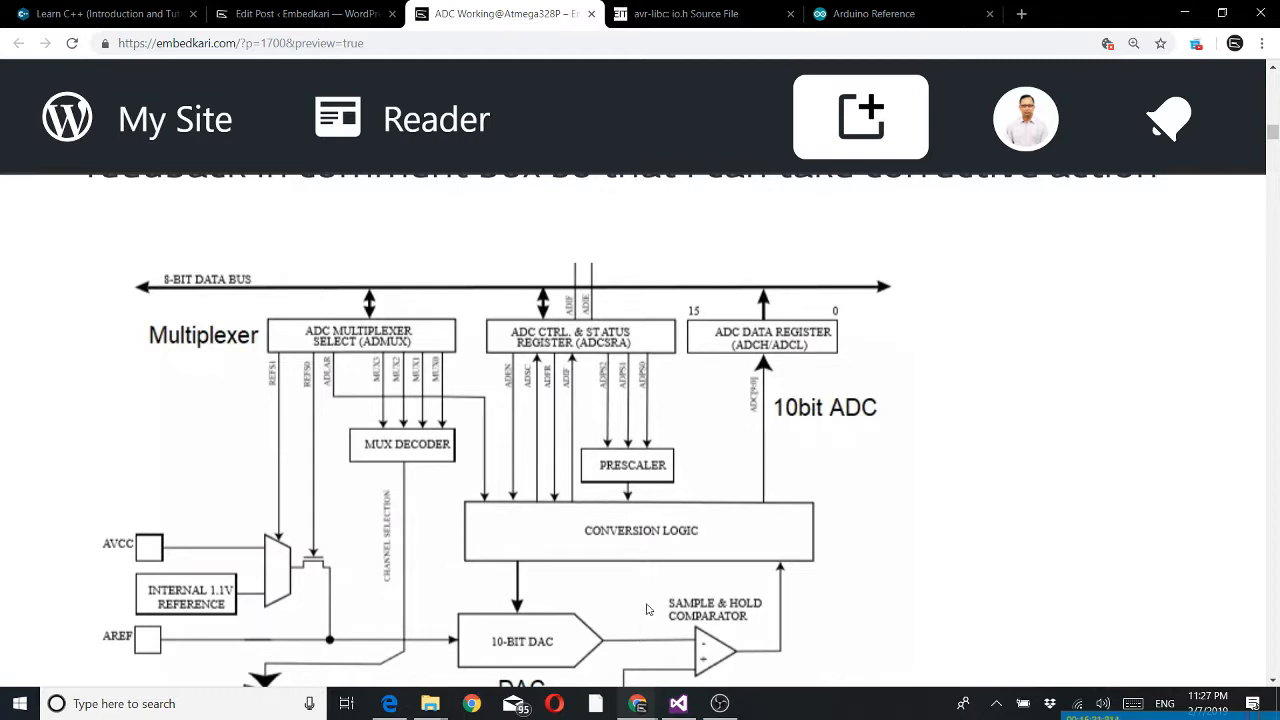
{"action": "mouse_move", "coordinate": [370, 344]}
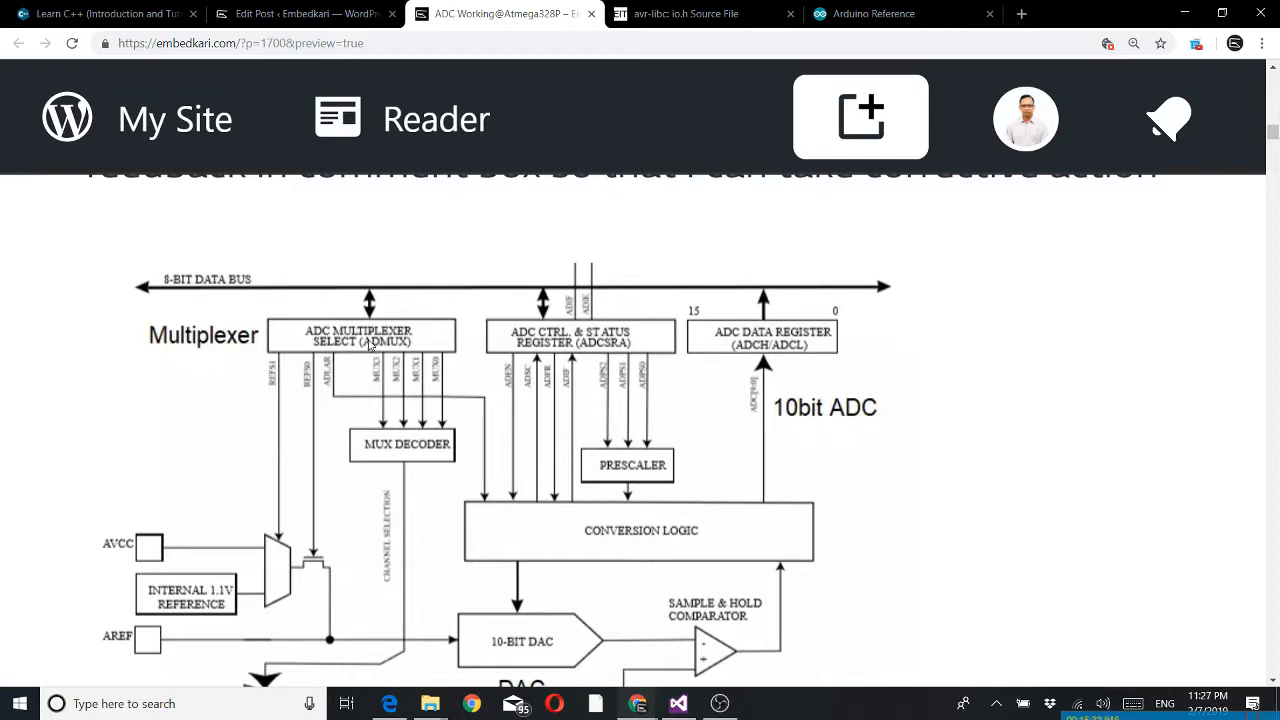
{"action": "mouse_move", "coordinate": [288, 340]}
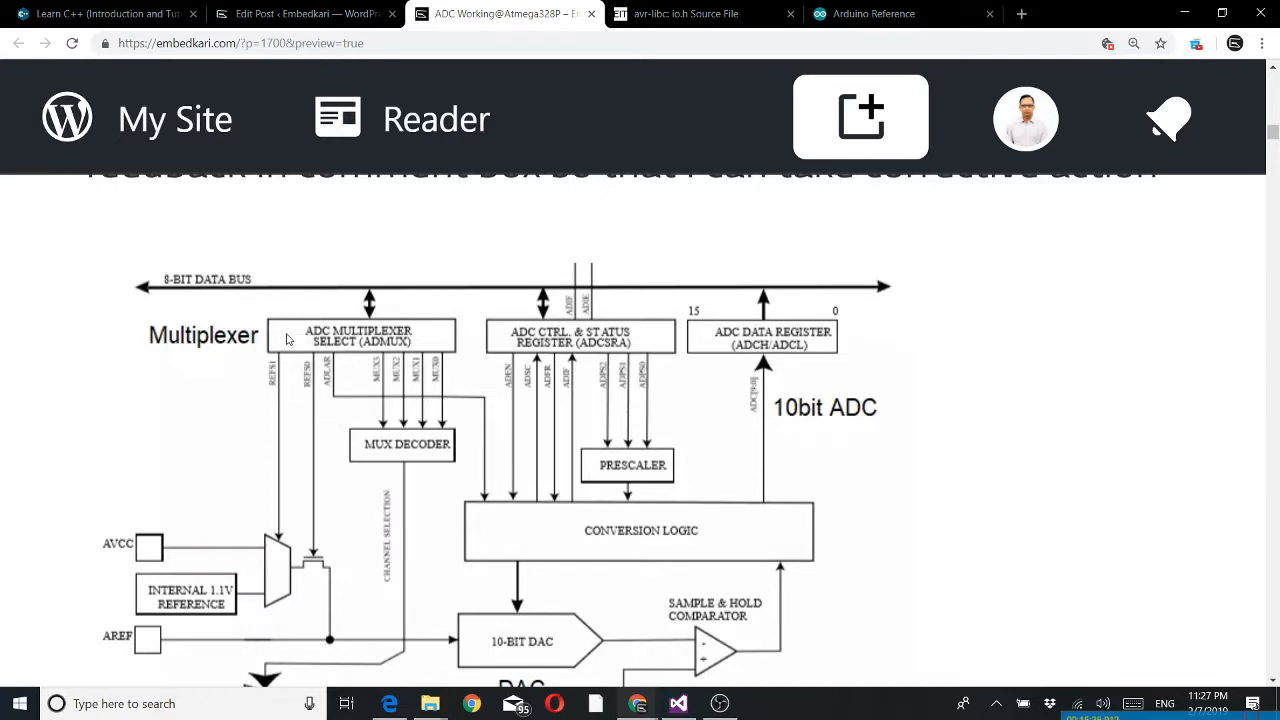
{"action": "mouse_move", "coordinate": [212, 346]}
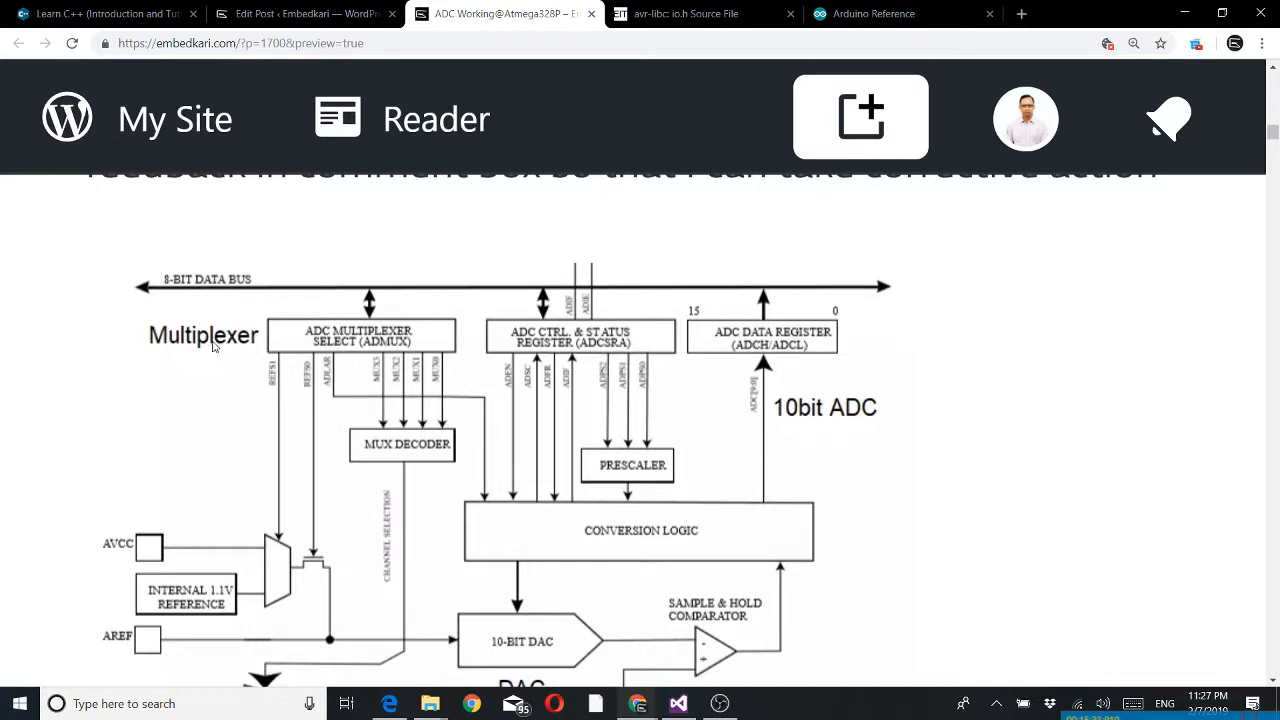
{"action": "mouse_move", "coordinate": [418, 376]}
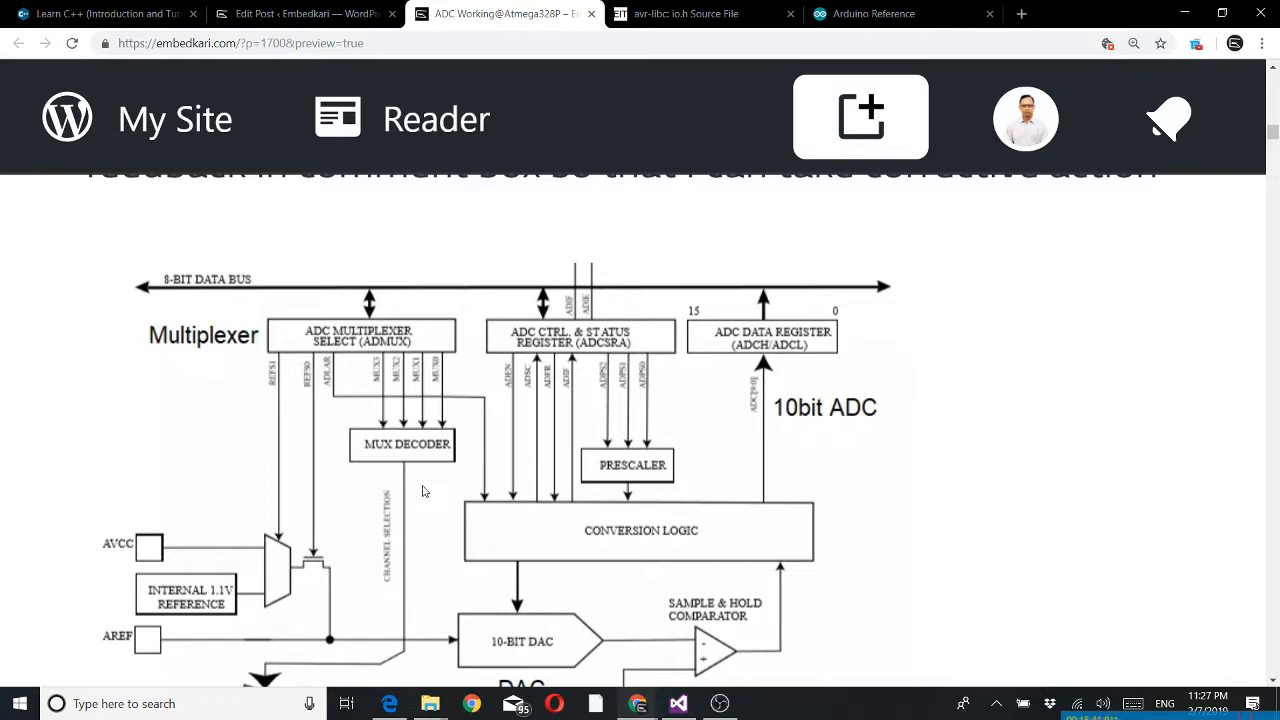
{"action": "scroll", "scroll_direction": "down", "scroll_amount": 3}
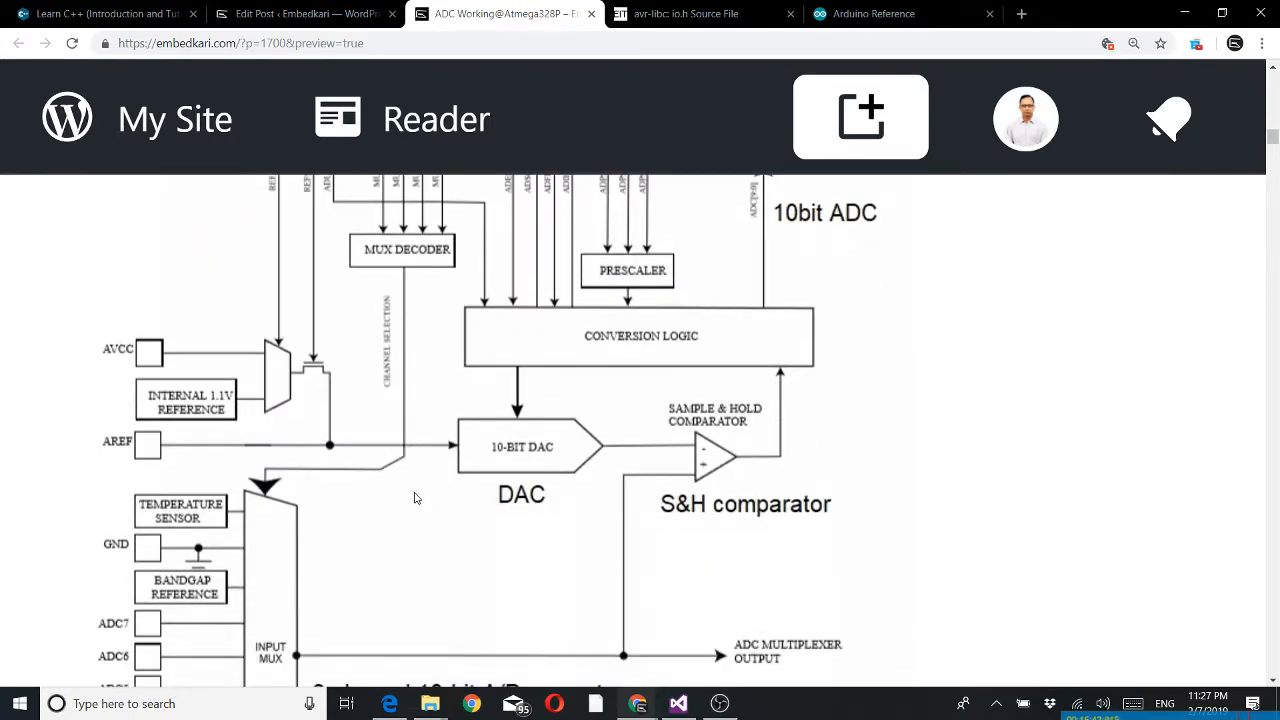
{"action": "scroll", "scroll_direction": "down", "scroll_amount": 3}
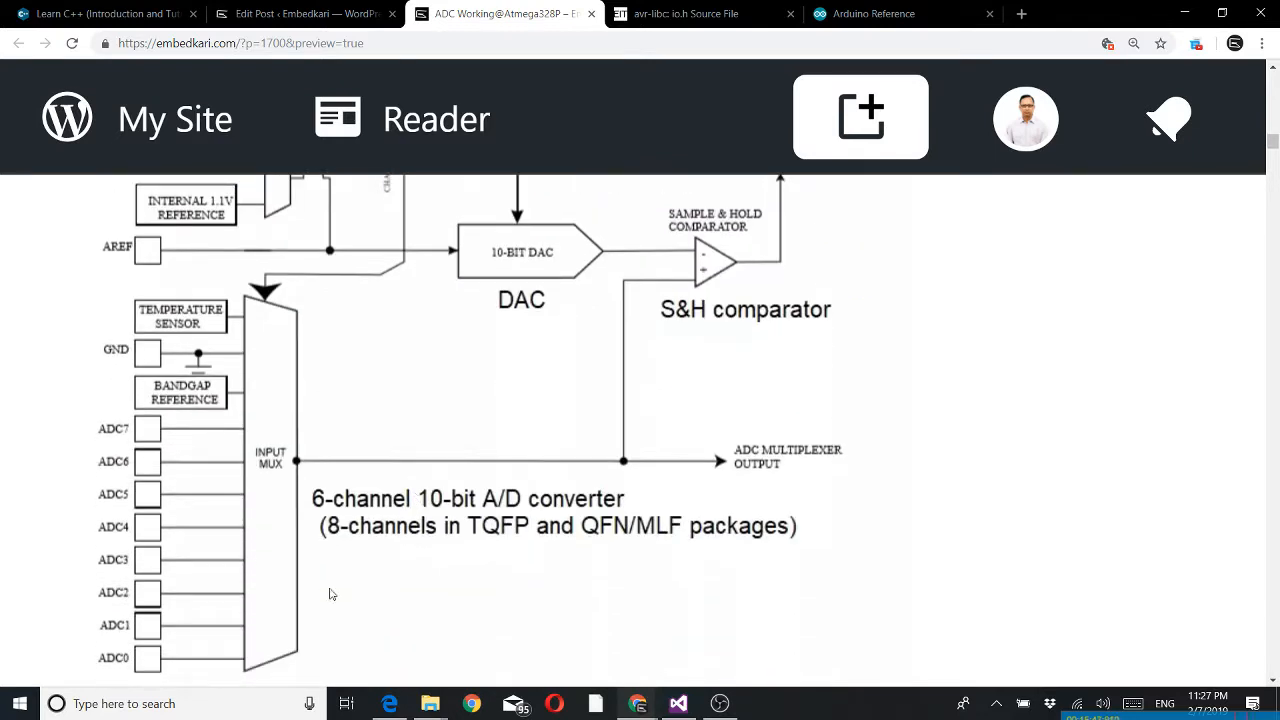
{"action": "mouse_move", "coordinate": [470, 528]}
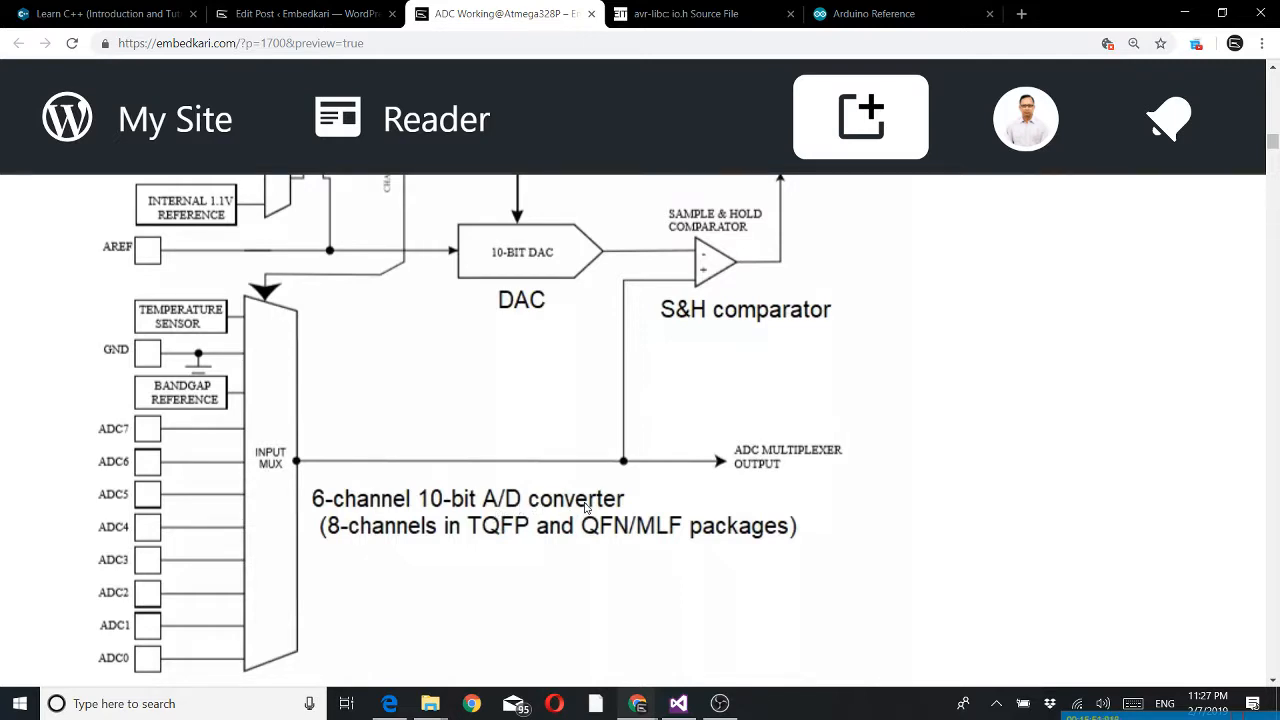
{"action": "mouse_move", "coordinate": [248, 628]}
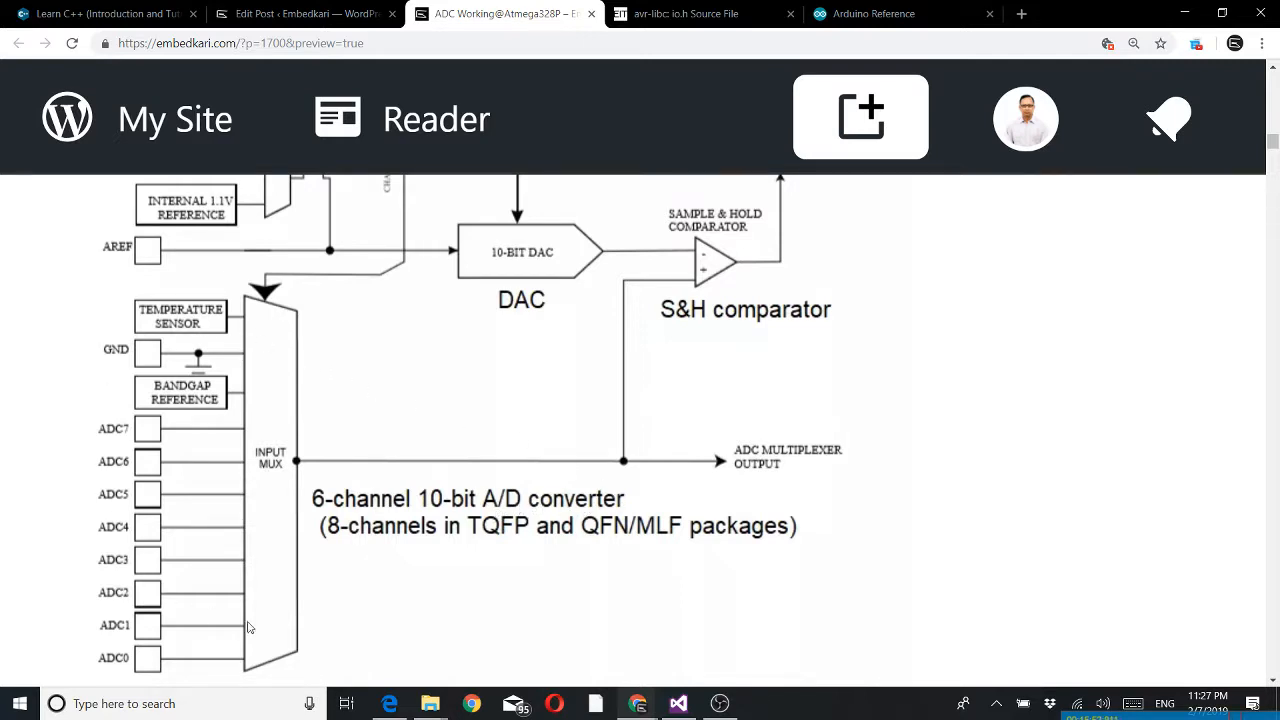
{"action": "mouse_move", "coordinate": [436, 564]}
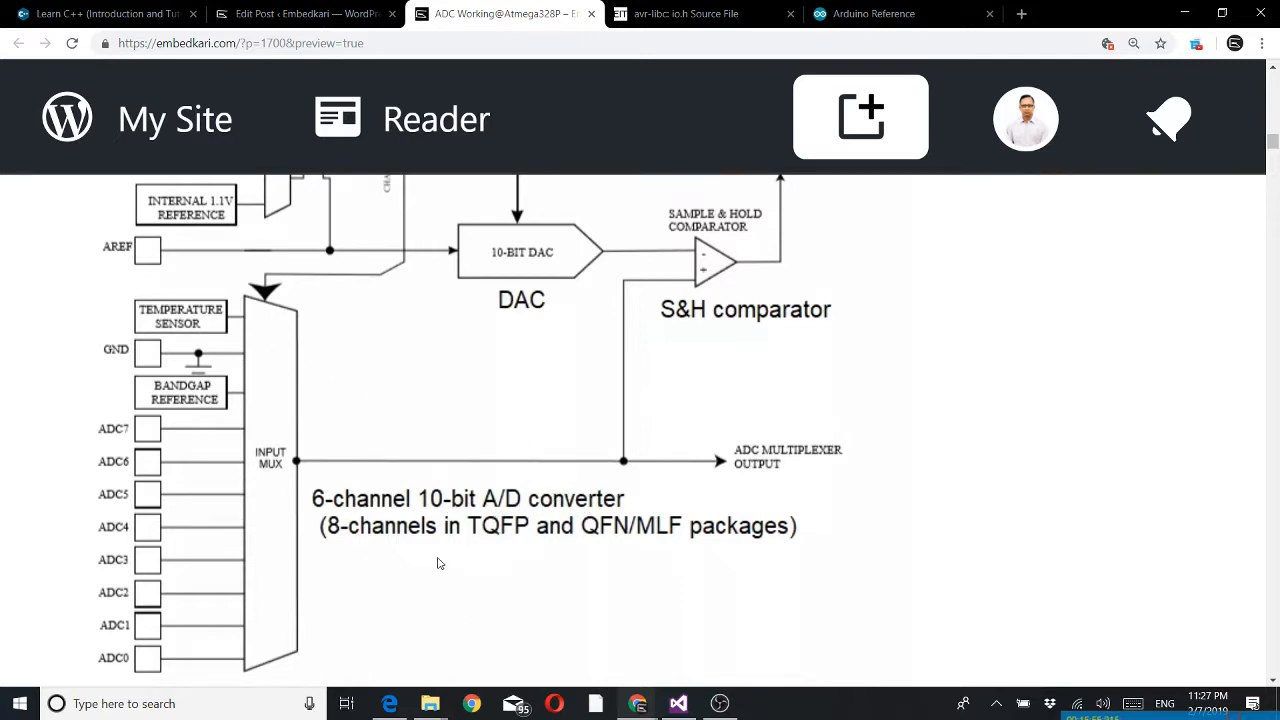
{"action": "mouse_move", "coordinate": [560, 560]}
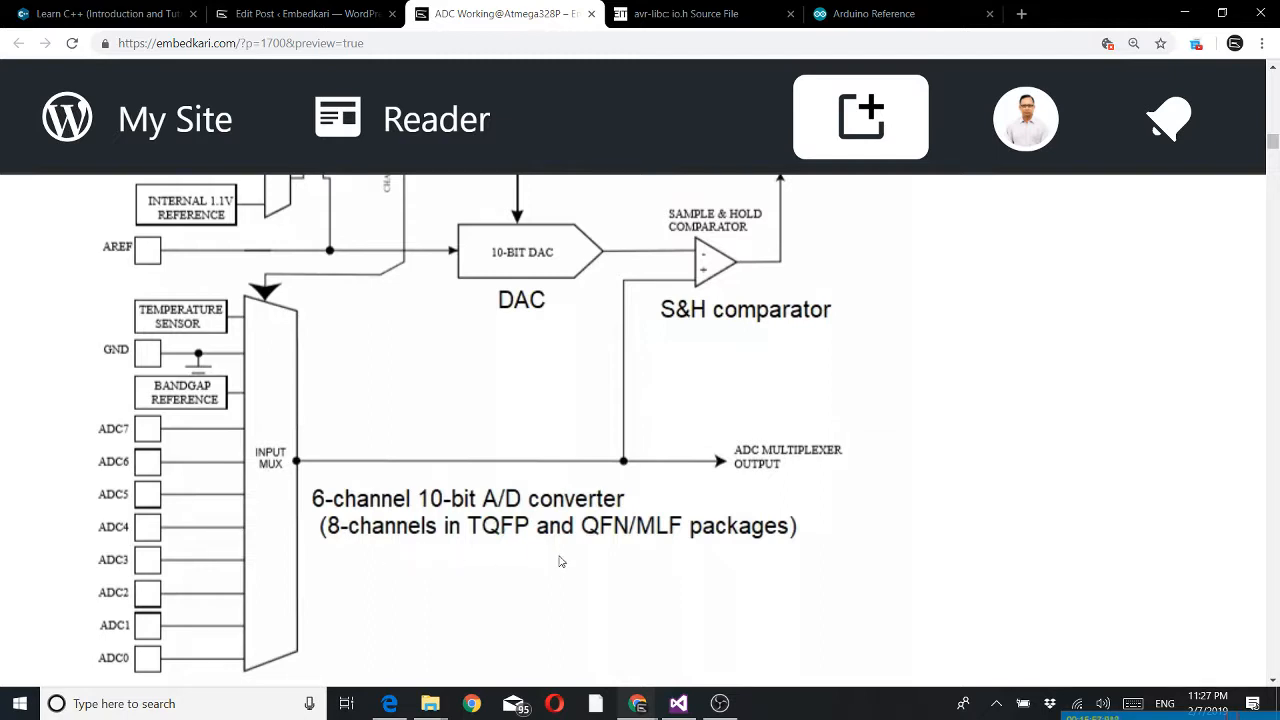
{"action": "mouse_move", "coordinate": [612, 568]}
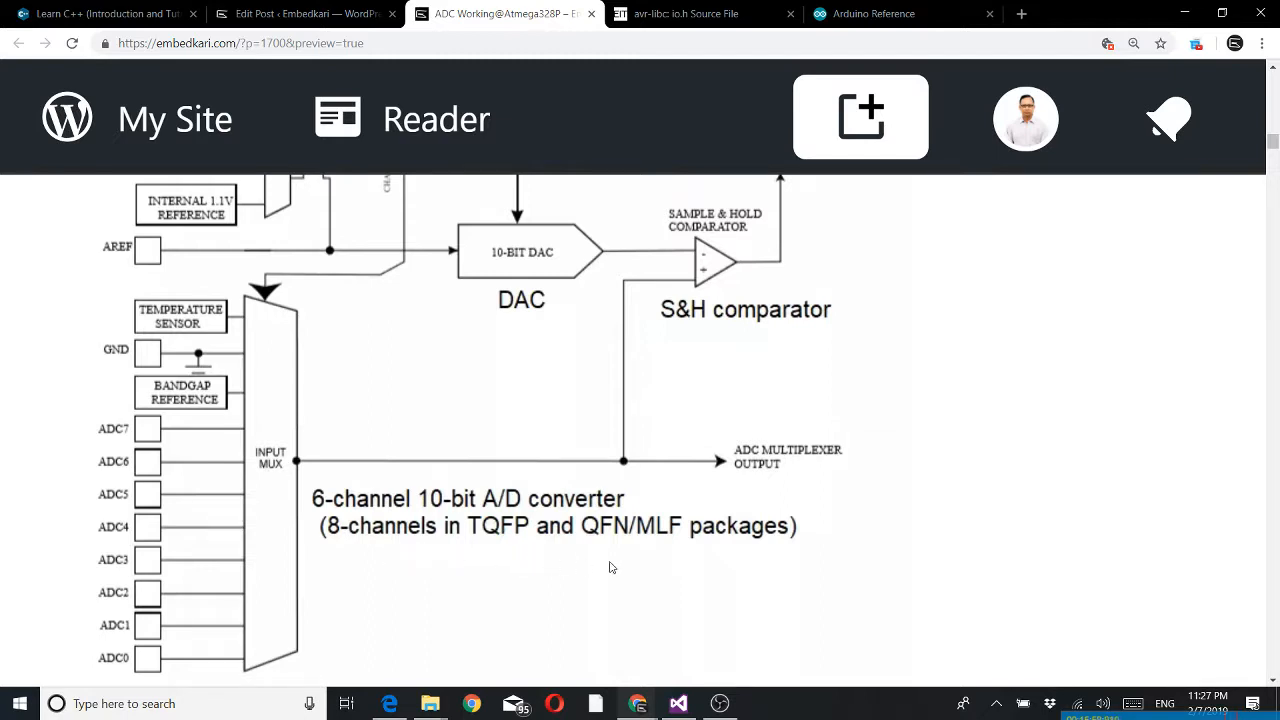
{"action": "mouse_move", "coordinate": [292, 606]}
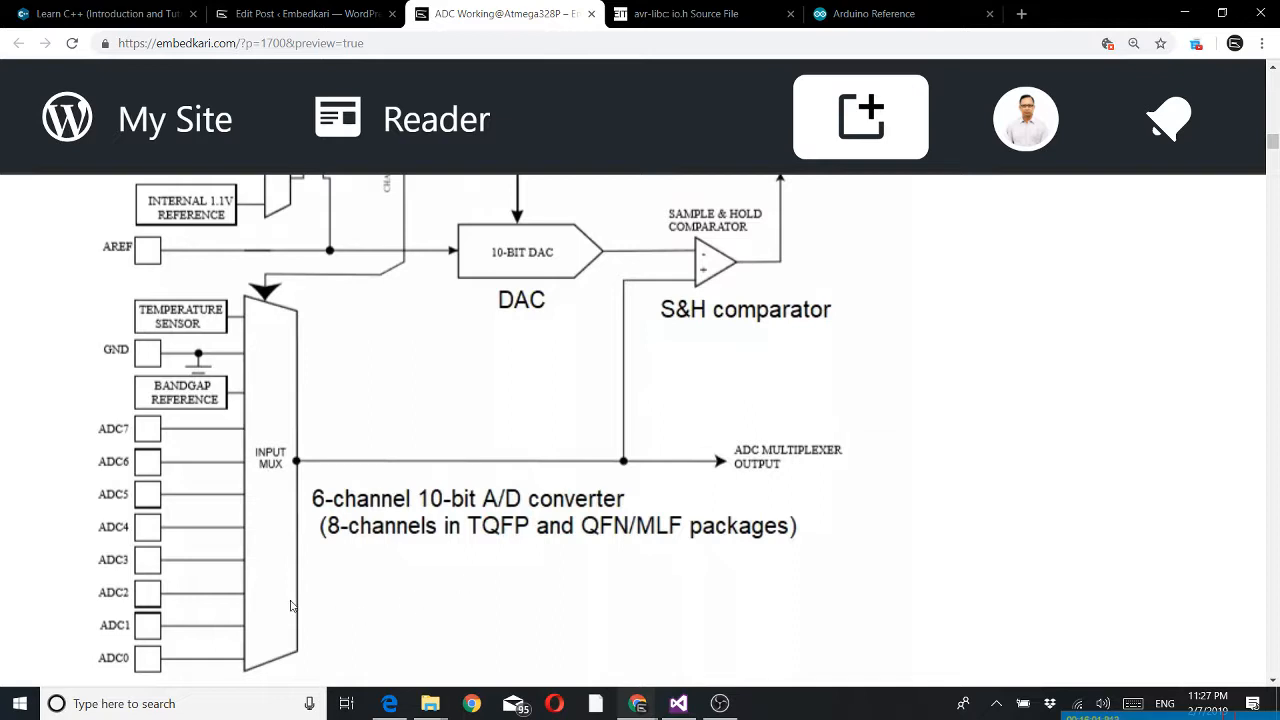
{"action": "mouse_move", "coordinate": [118, 672]}
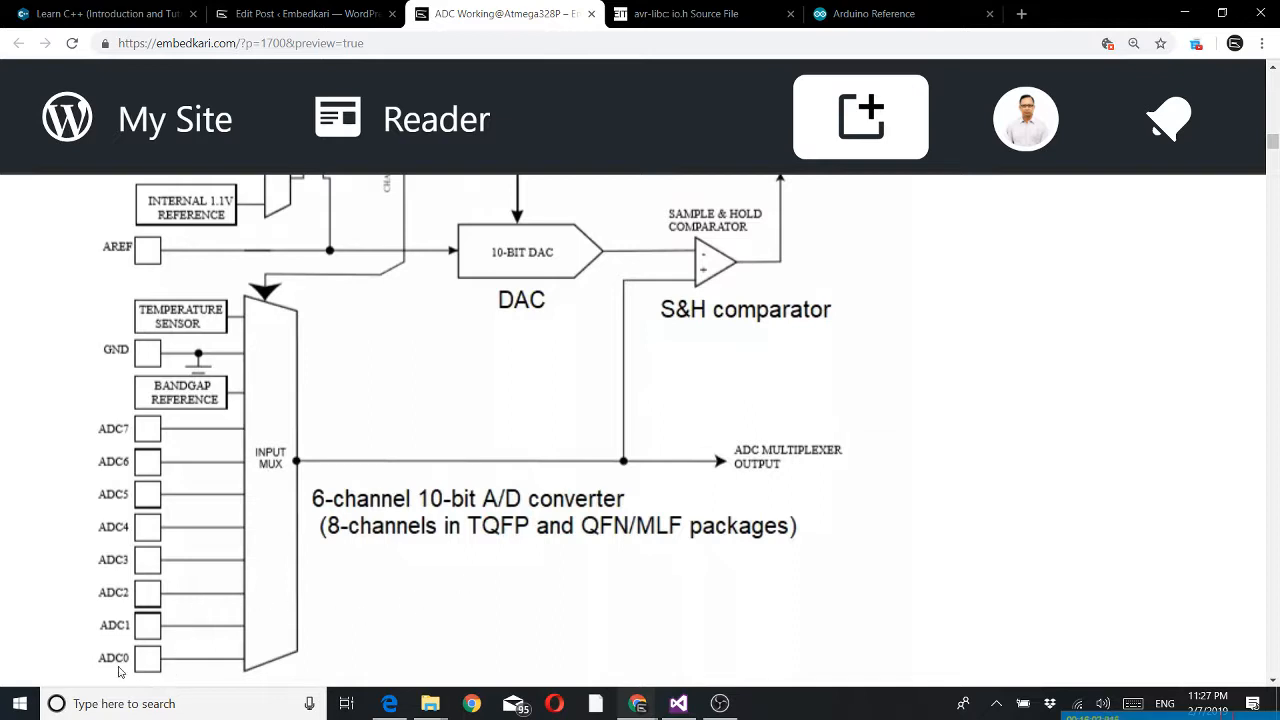
{"action": "mouse_move", "coordinate": [408, 514]}
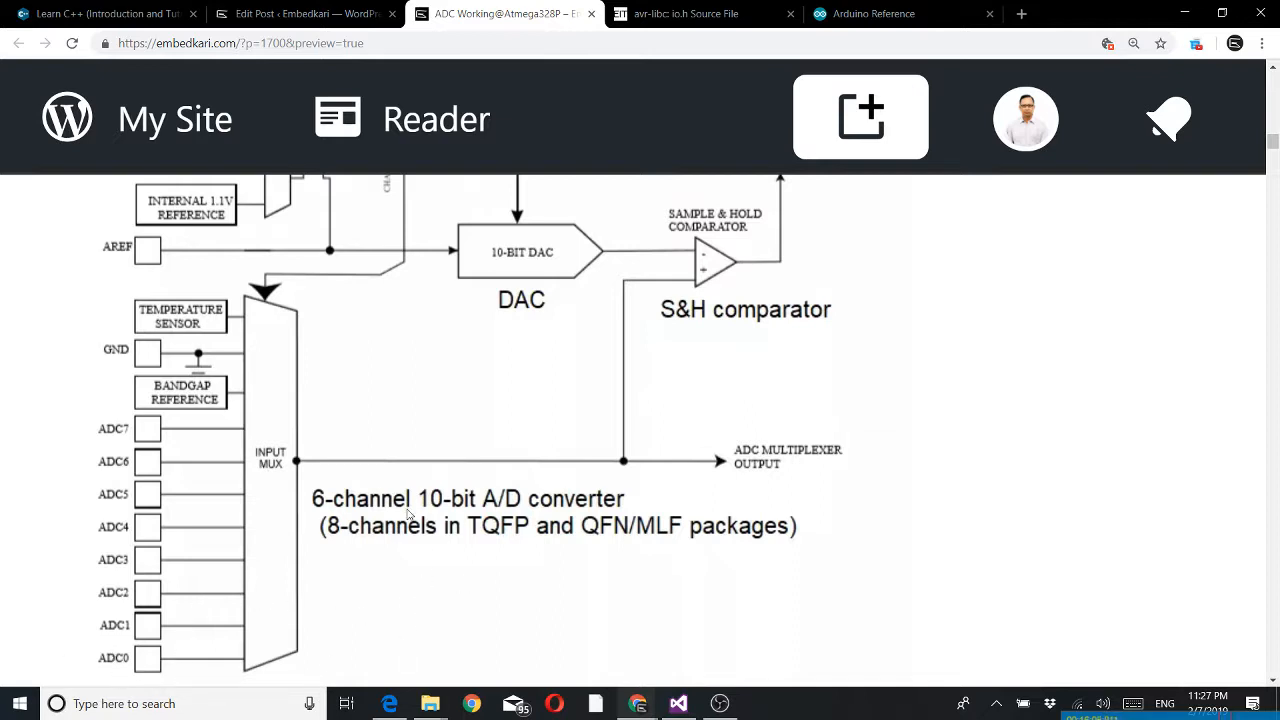
{"action": "mouse_move", "coordinate": [44, 658]}
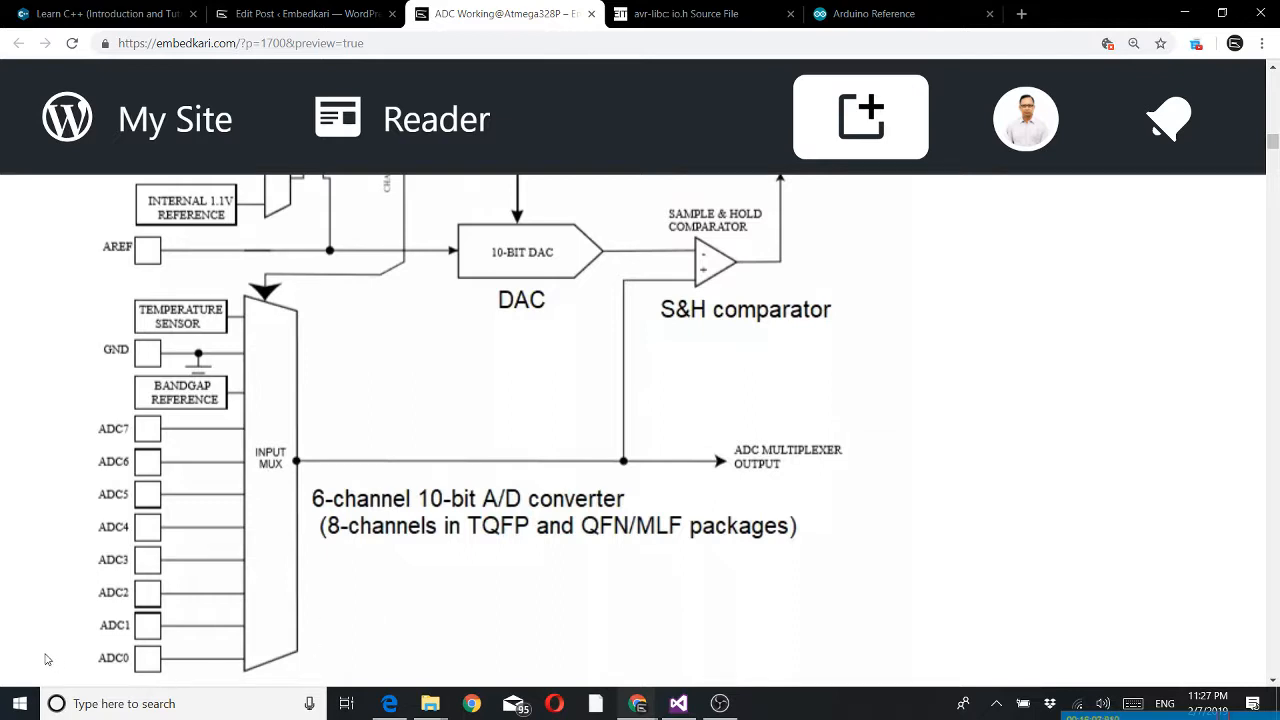
{"action": "mouse_move", "coordinate": [40, 664]}
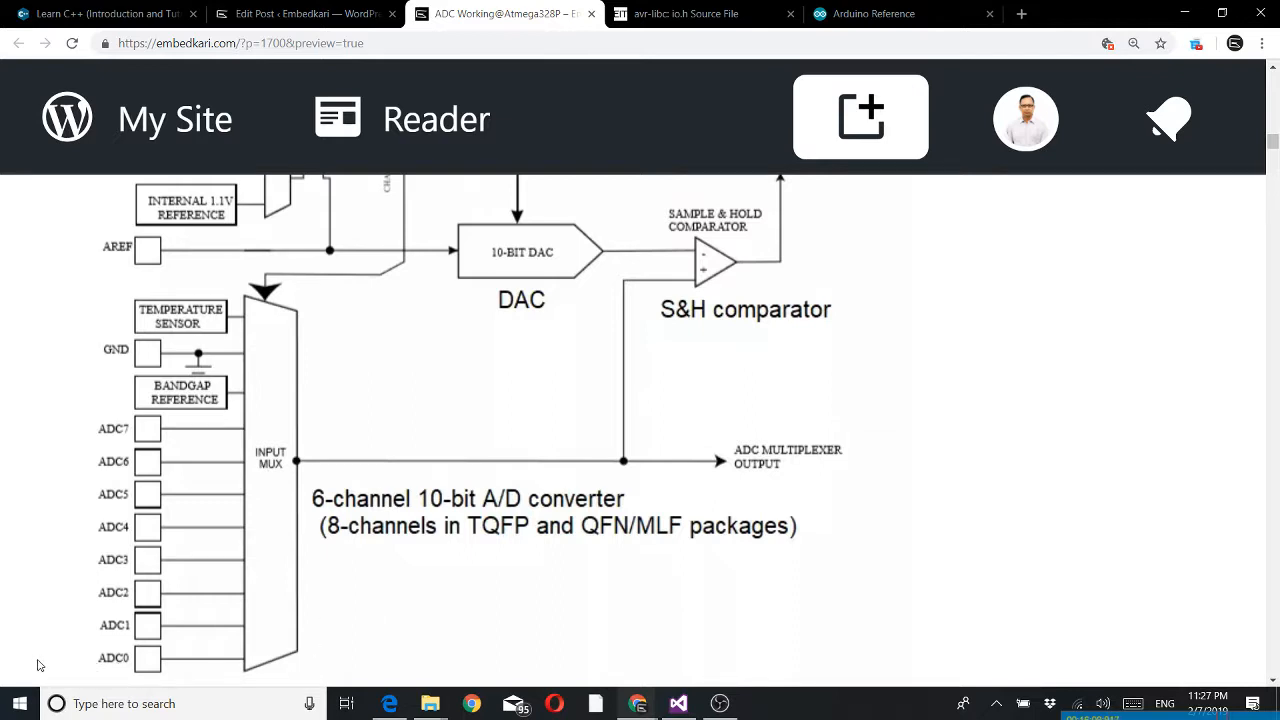
{"action": "mouse_move", "coordinate": [50, 644]}
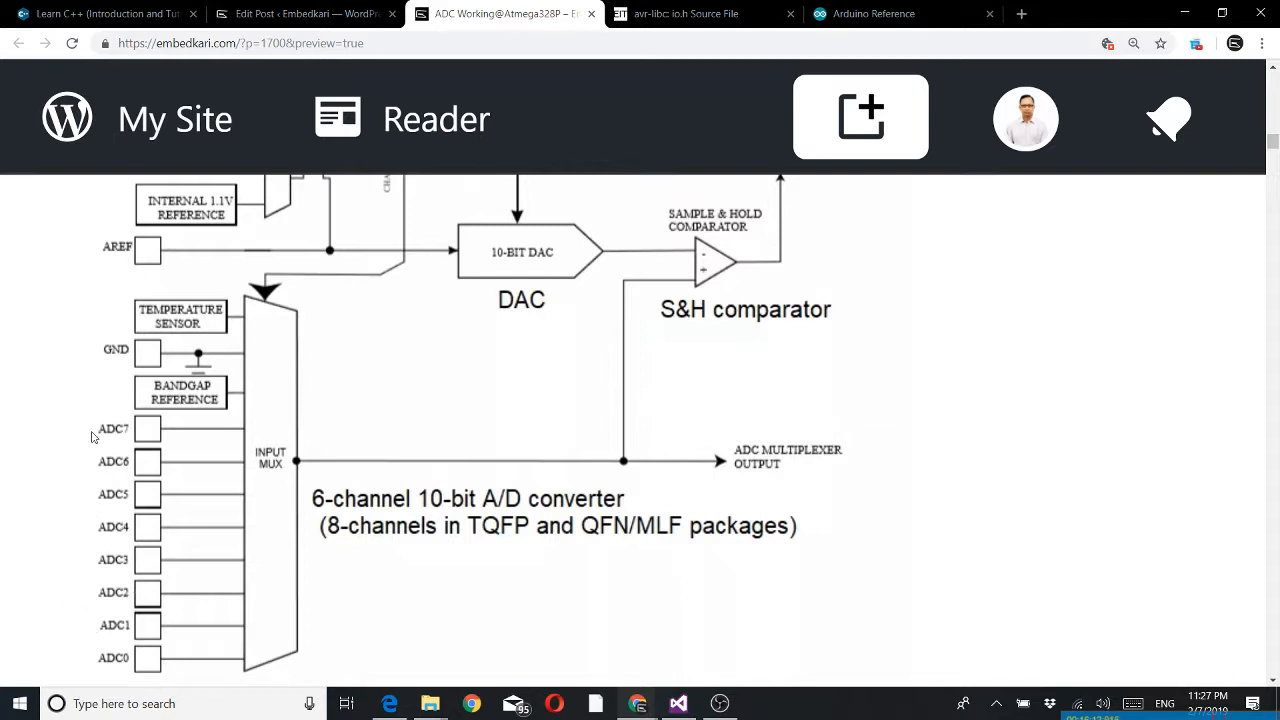
{"action": "mouse_move", "coordinate": [184, 600]}
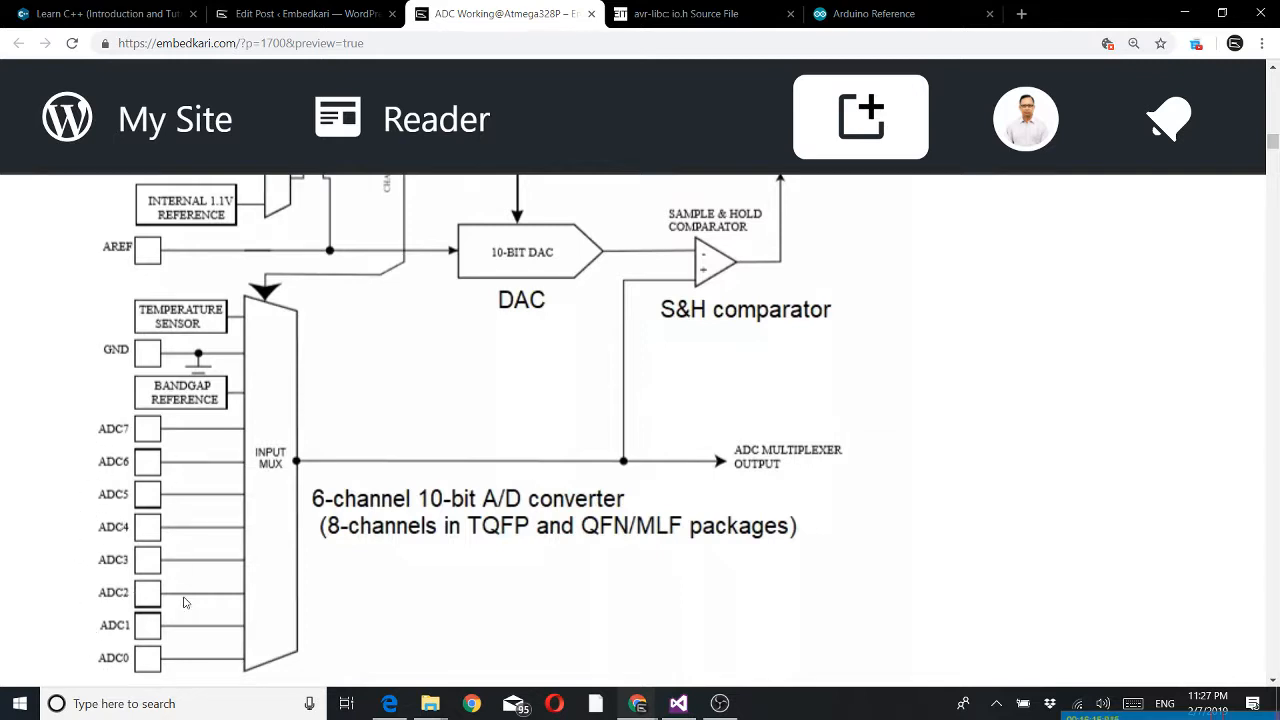
{"action": "mouse_move", "coordinate": [304, 330]}
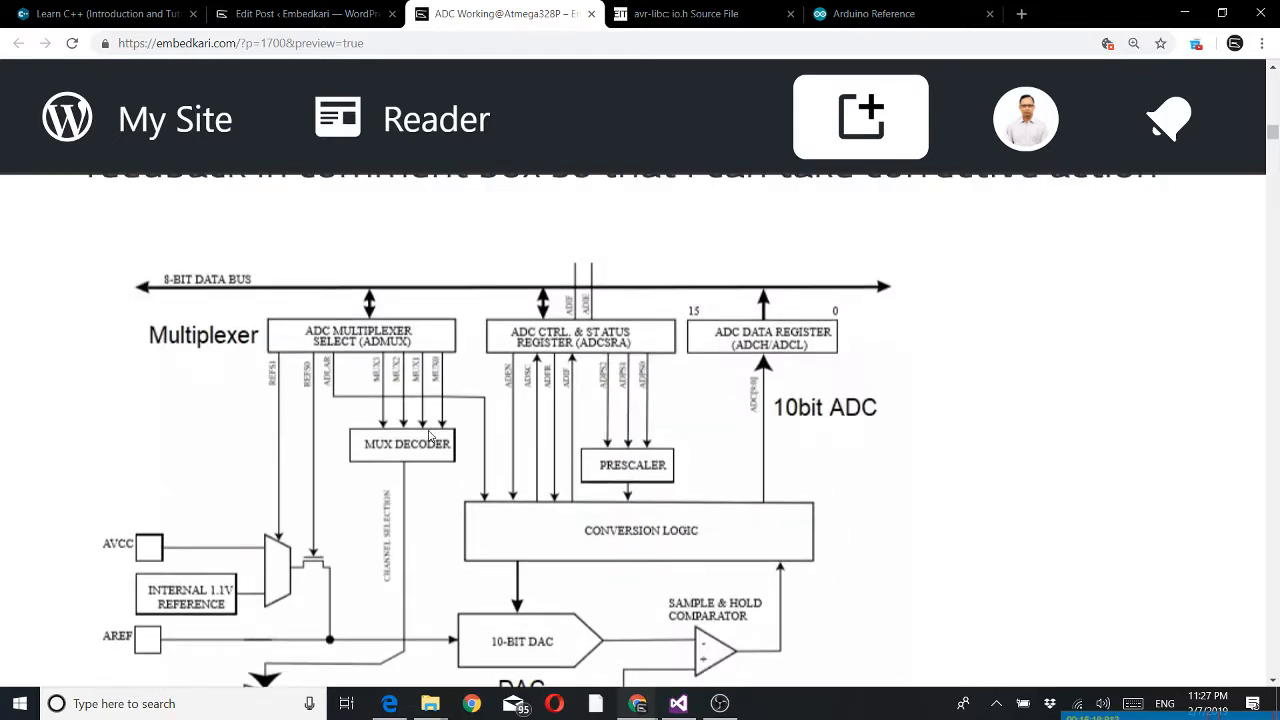
Step: Scroll to the upper ADC diagram showing the 8-bit data bus, ADMUX, ADCSRA and ADC data registers
{"action": "scroll", "scroll_direction": "down", "scroll_amount": 3}
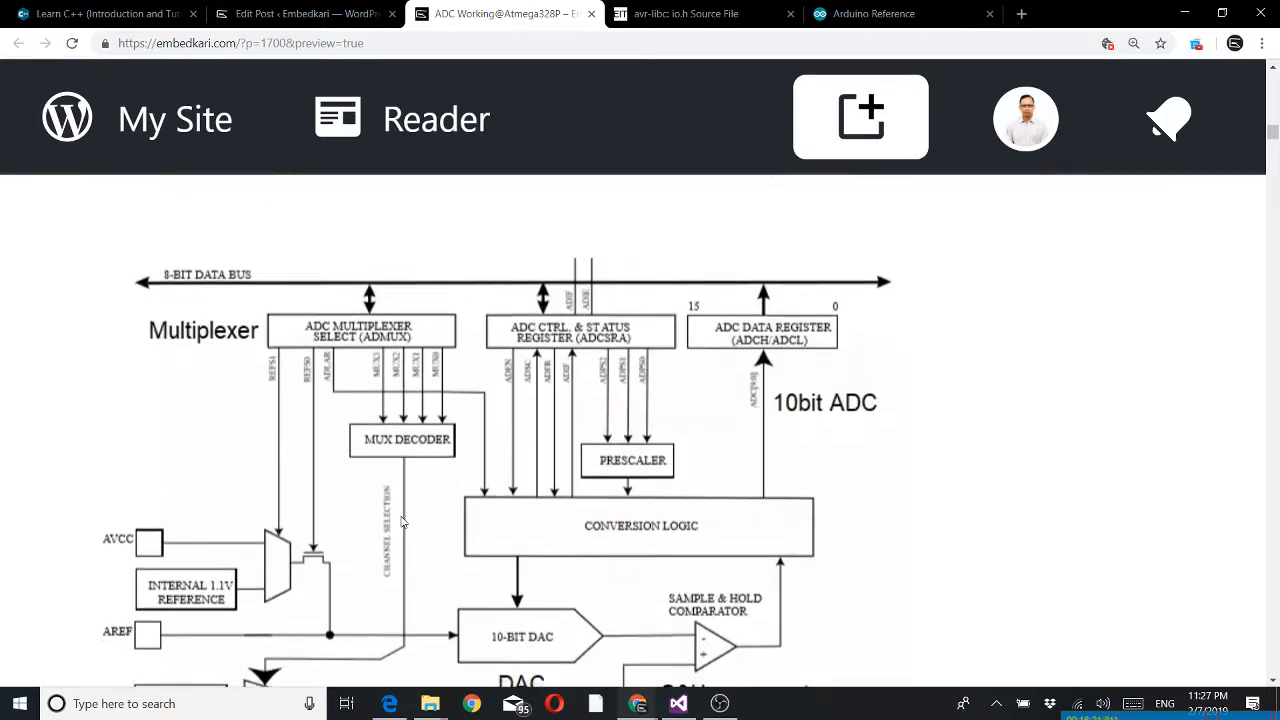
{"action": "scroll", "scroll_direction": "down", "scroll_amount": 3}
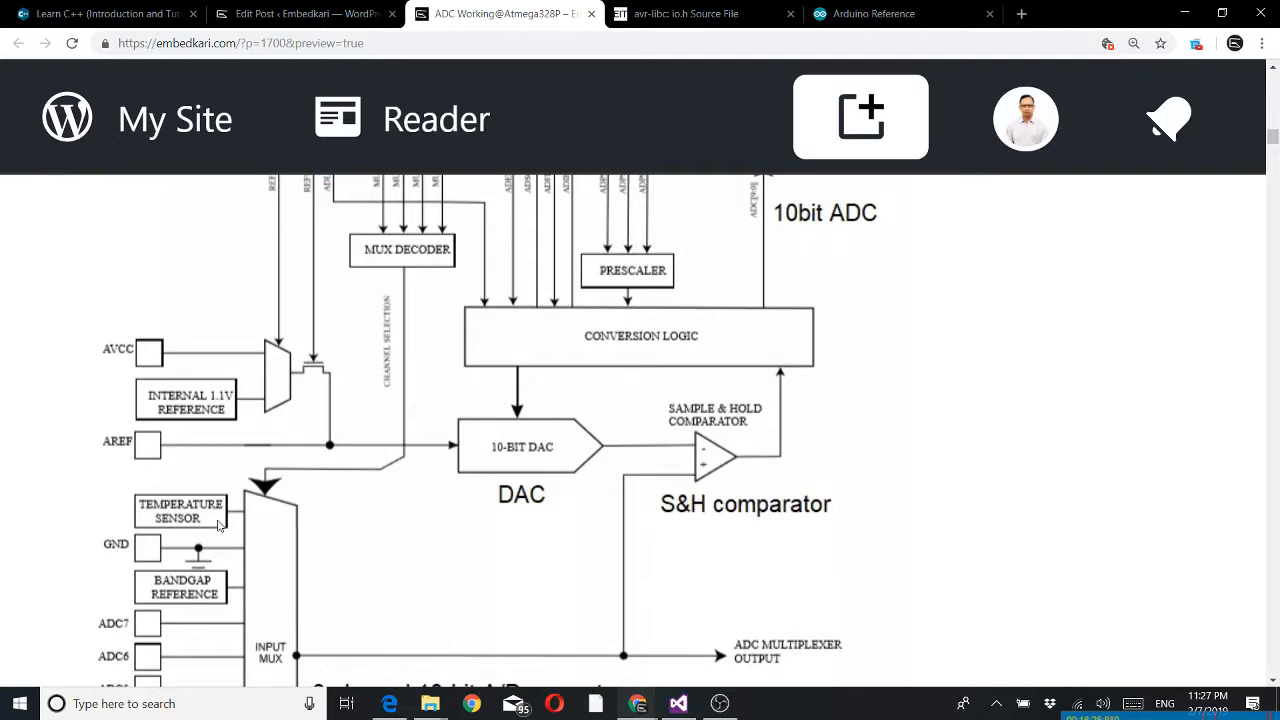
{"action": "scroll", "scroll_direction": "down", "scroll_amount": 3}
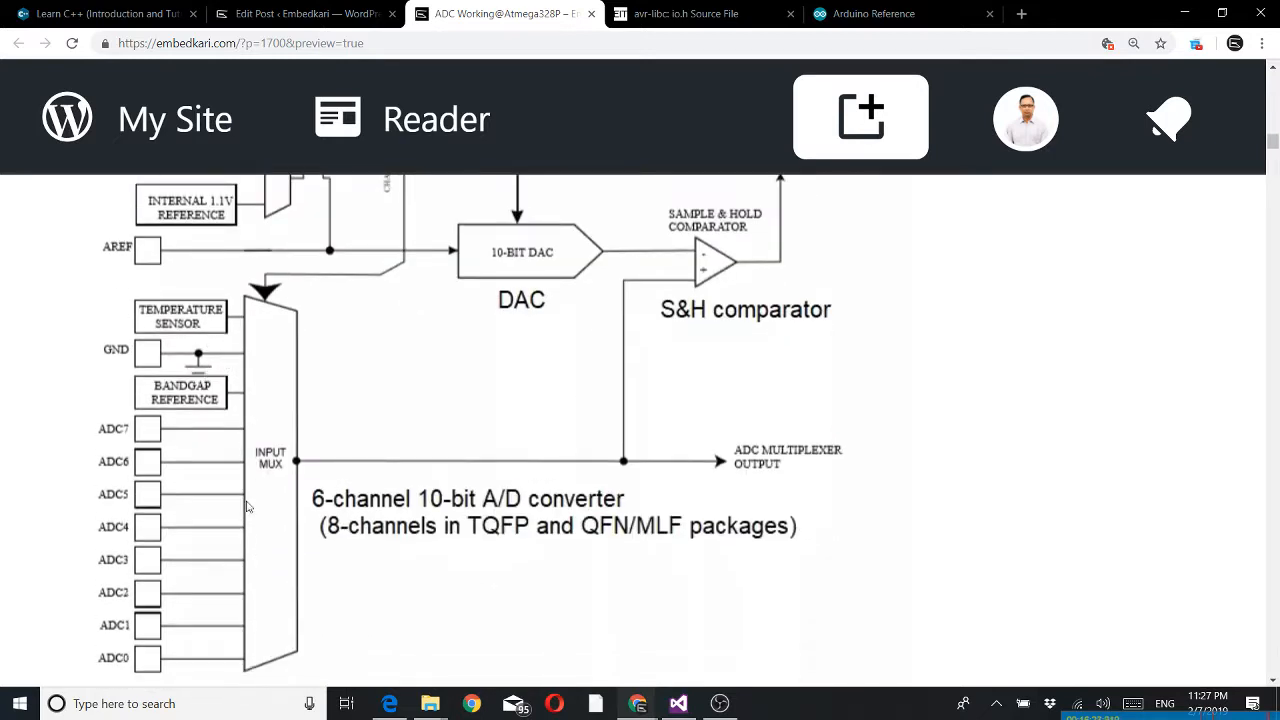
{"action": "mouse_move", "coordinate": [212, 678]}
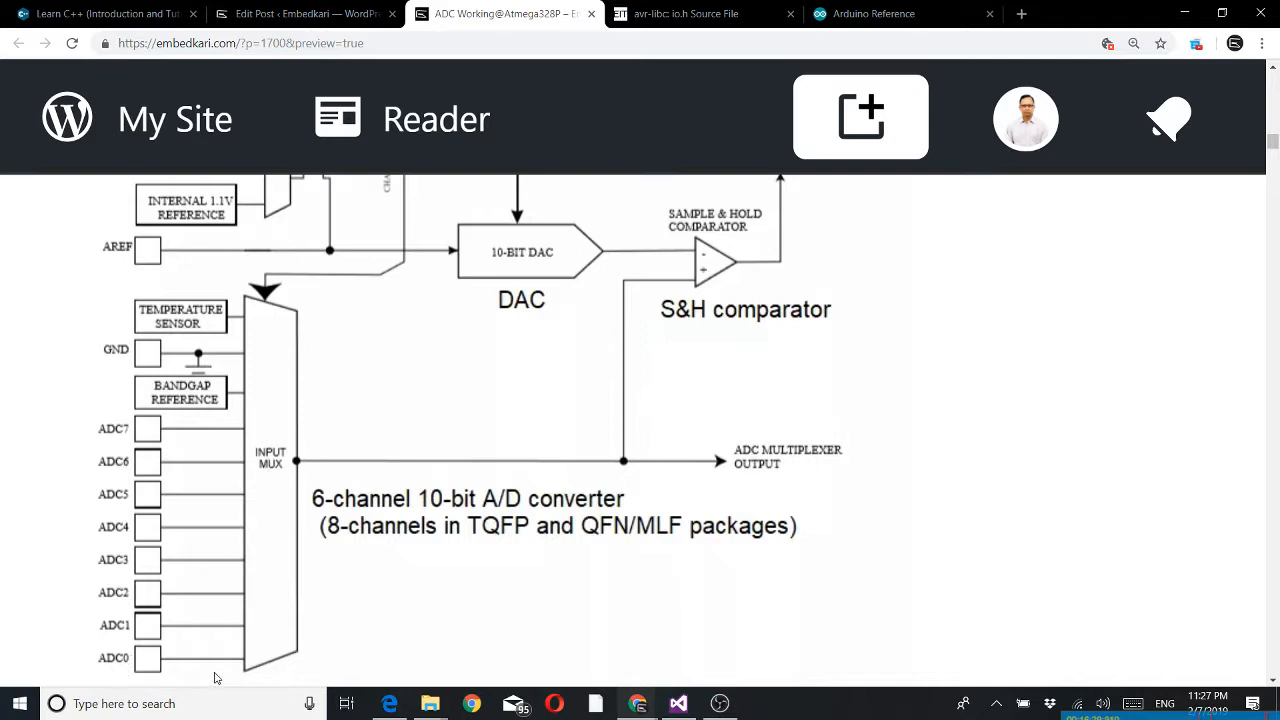
{"action": "mouse_move", "coordinate": [332, 456]}
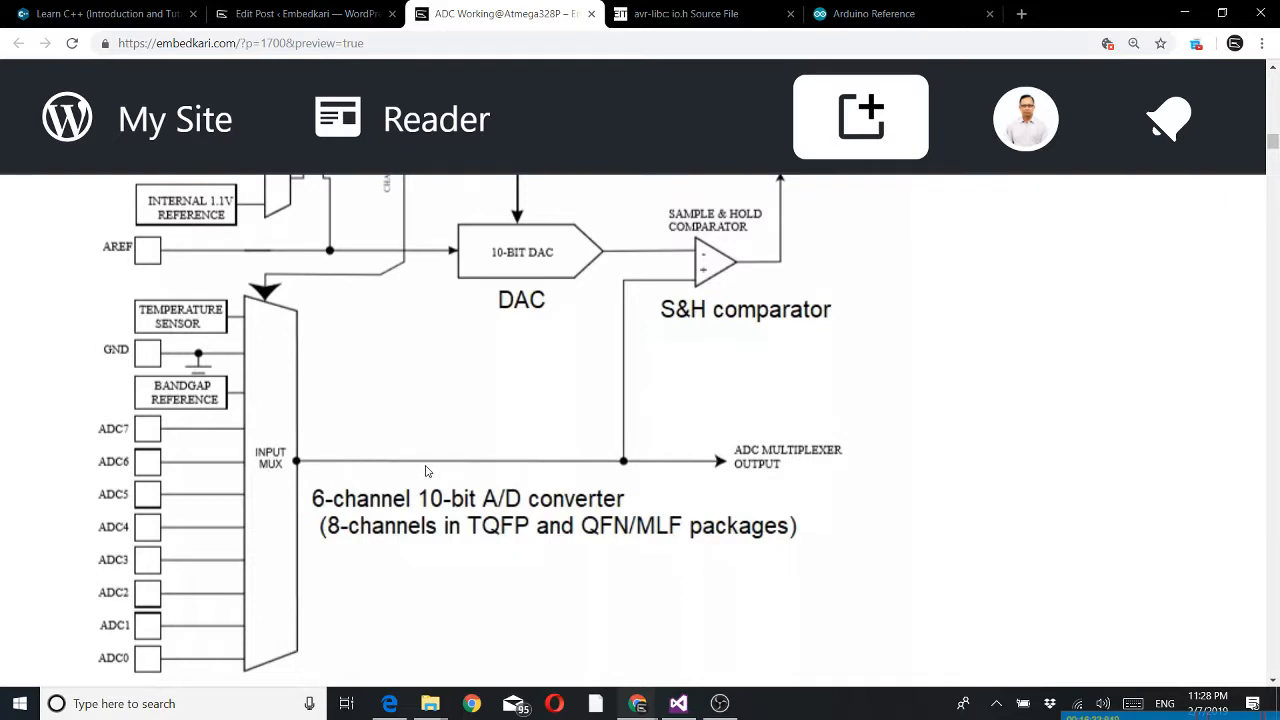
{"action": "mouse_move", "coordinate": [264, 524]}
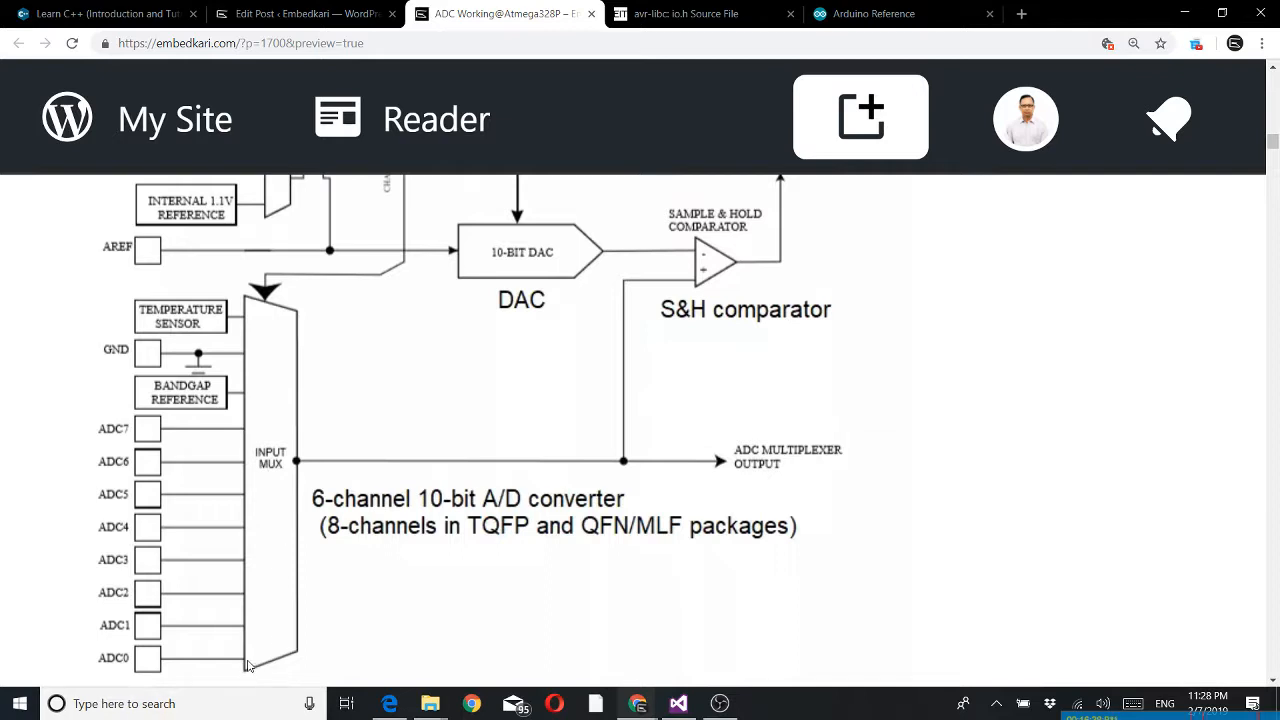
{"action": "mouse_move", "coordinate": [300, 536]}
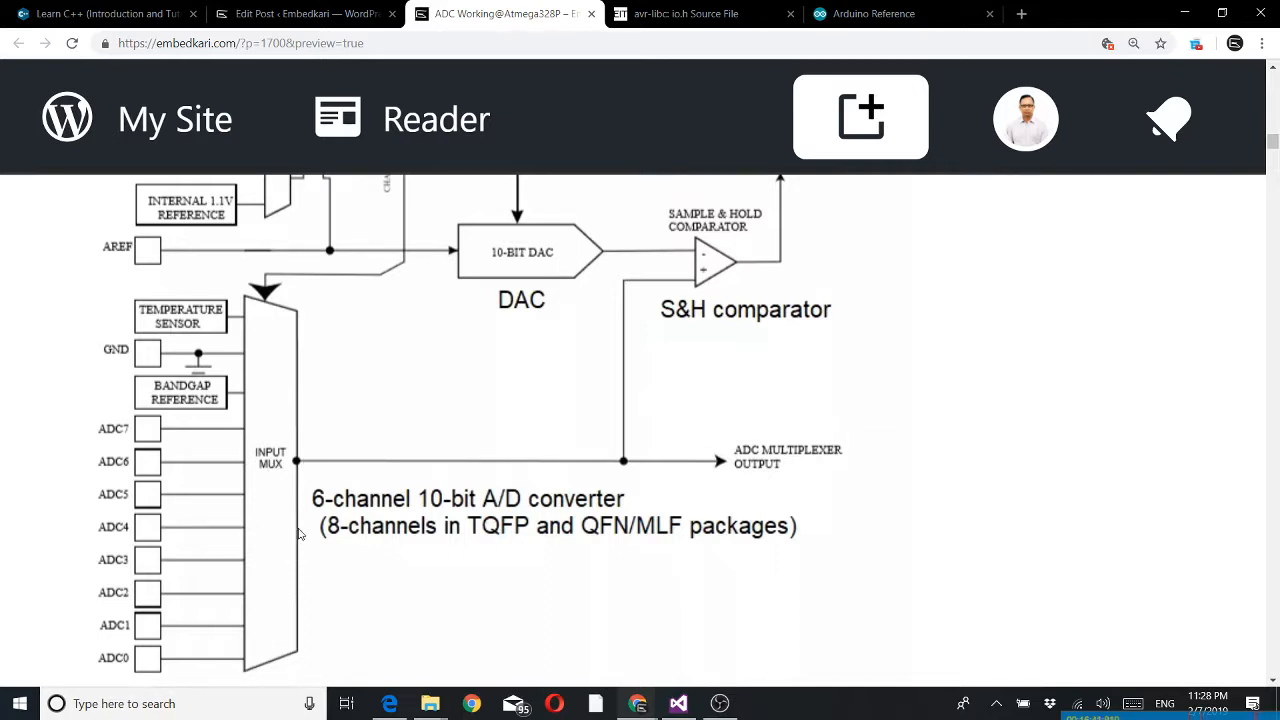
{"action": "mouse_move", "coordinate": [276, 560]}
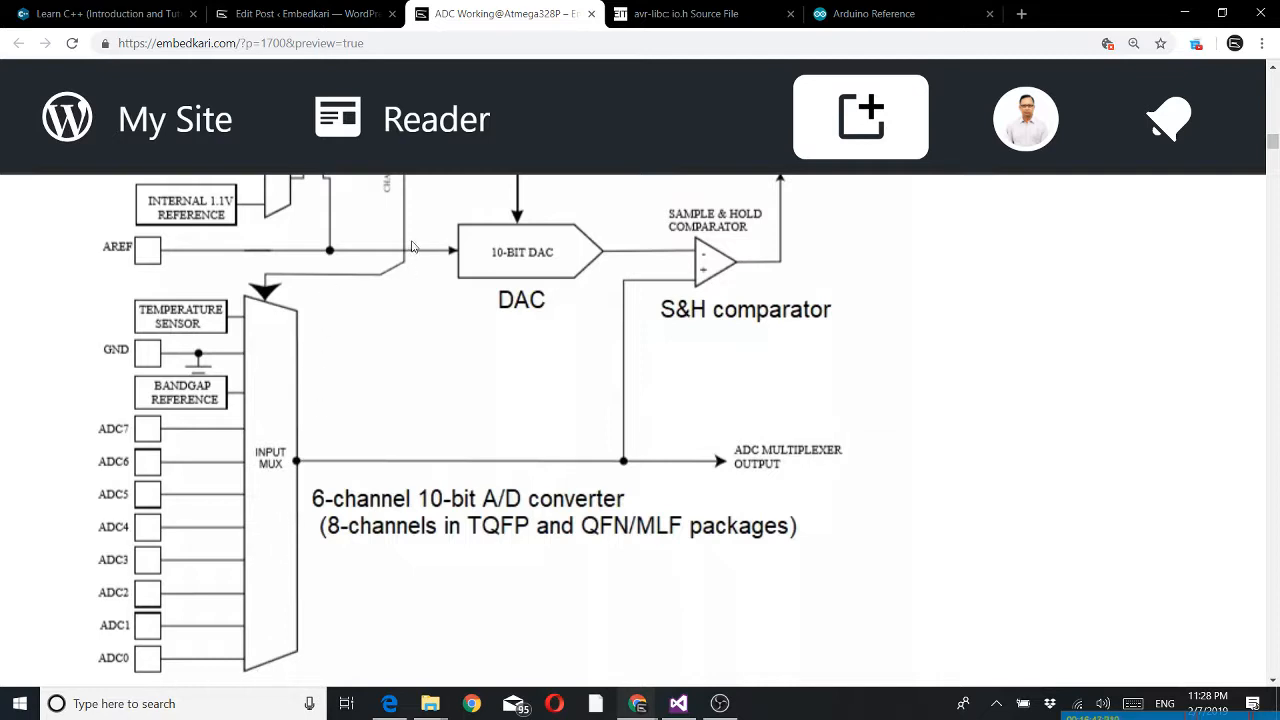
{"action": "mouse_move", "coordinate": [620, 472]}
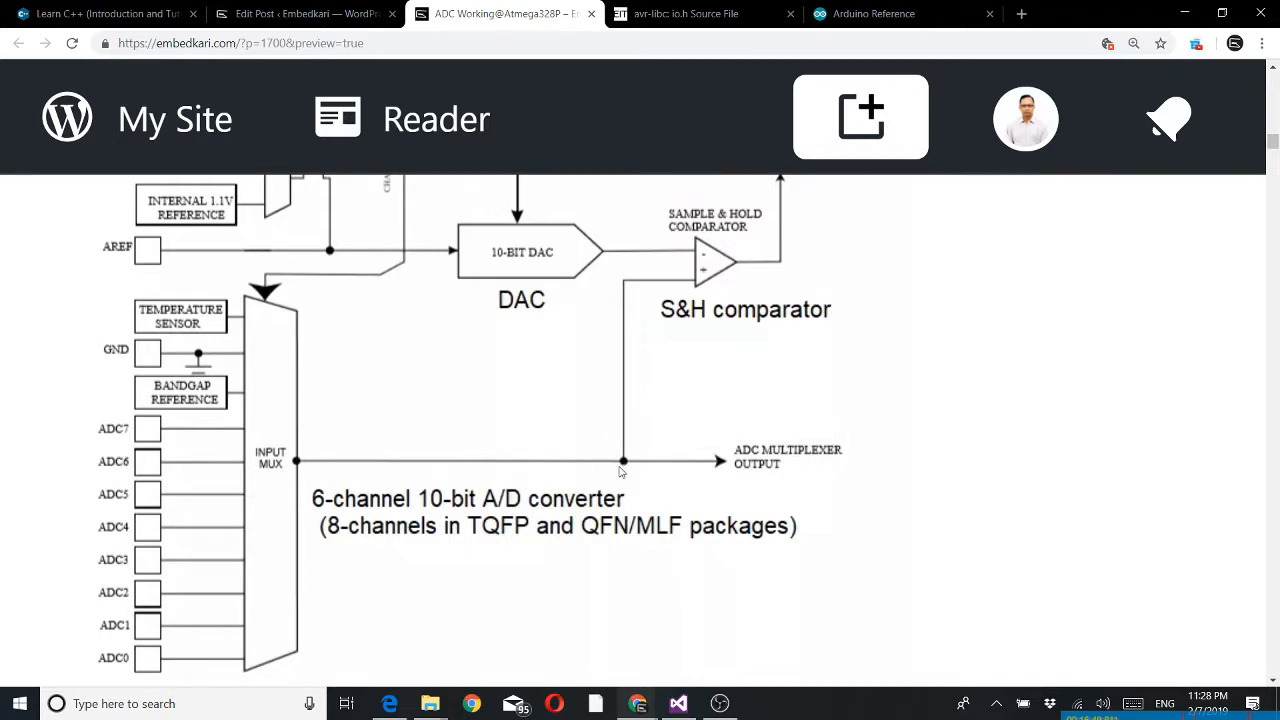
{"action": "mouse_move", "coordinate": [692, 290]}
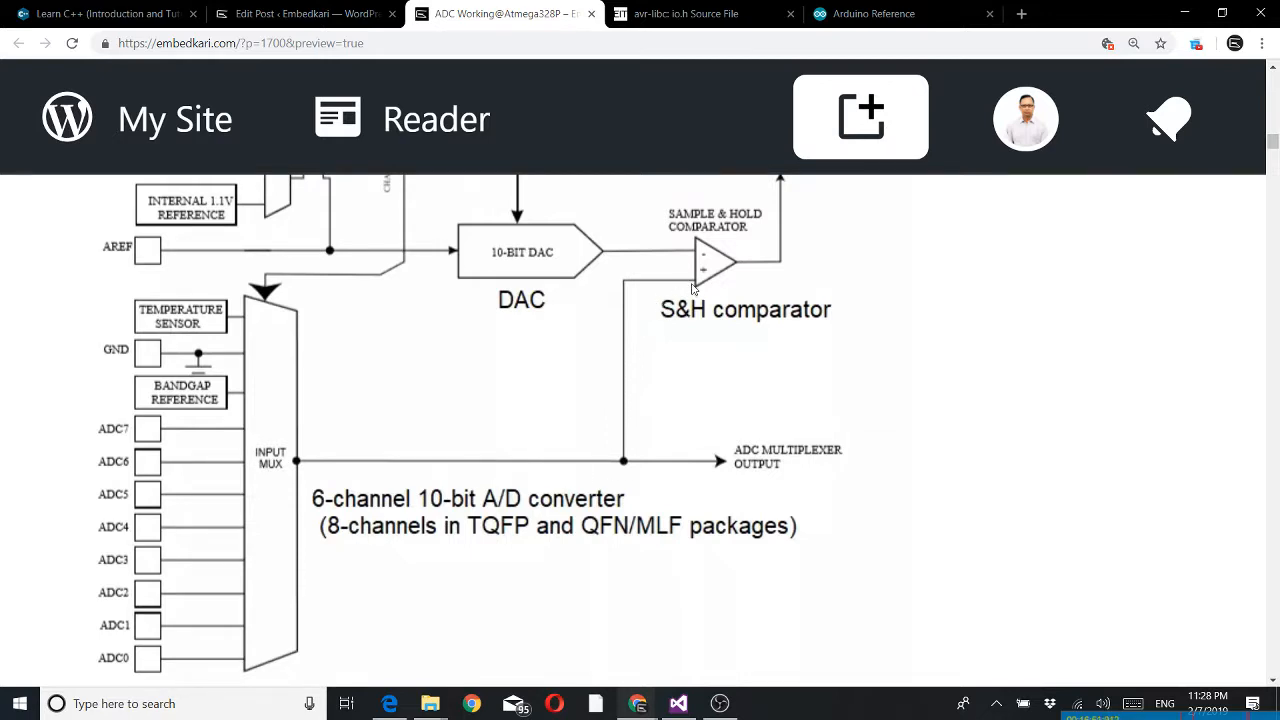
{"action": "mouse_move", "coordinate": [700, 288]}
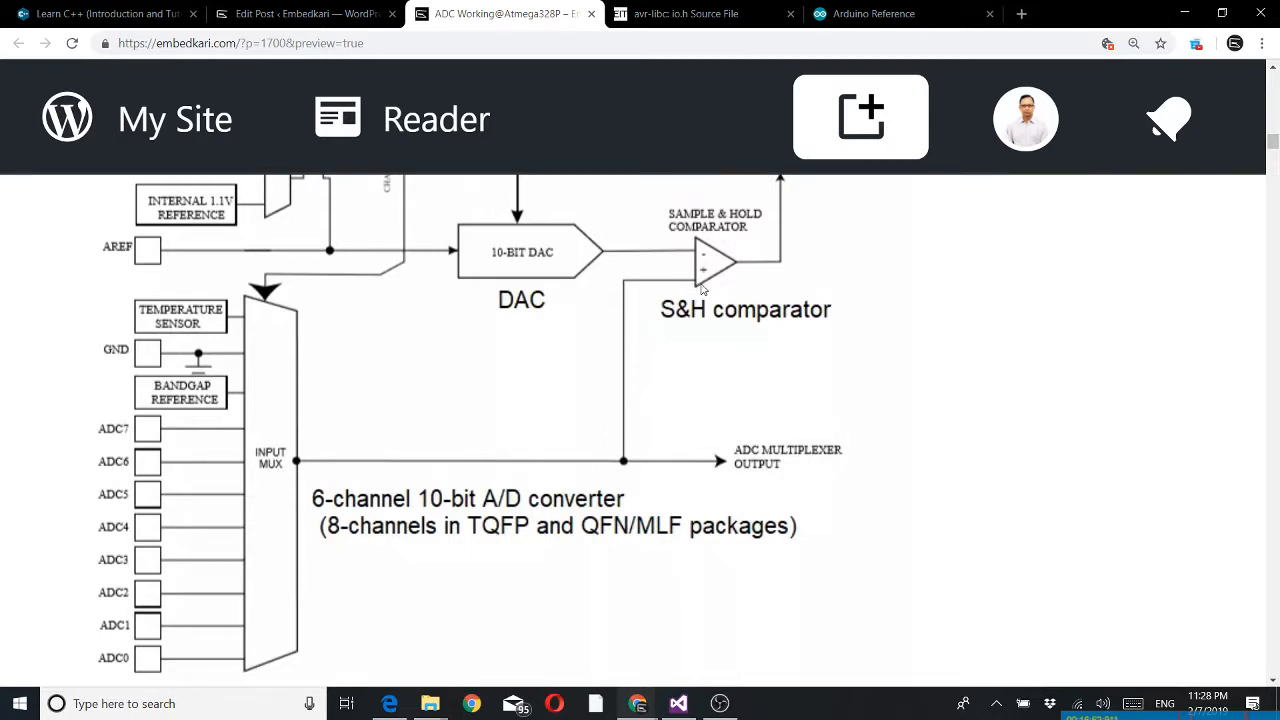
{"action": "scroll", "scroll_direction": "down", "scroll_amount": 3}
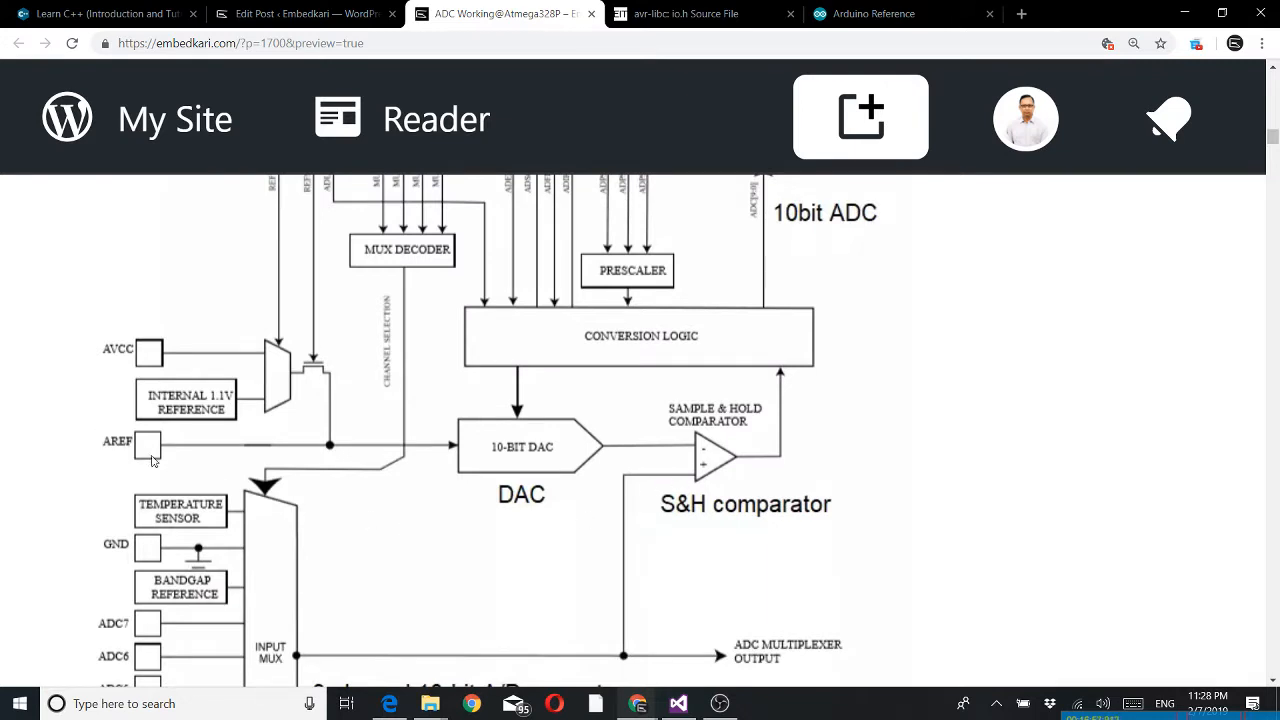
{"action": "mouse_move", "coordinate": [272, 420]}
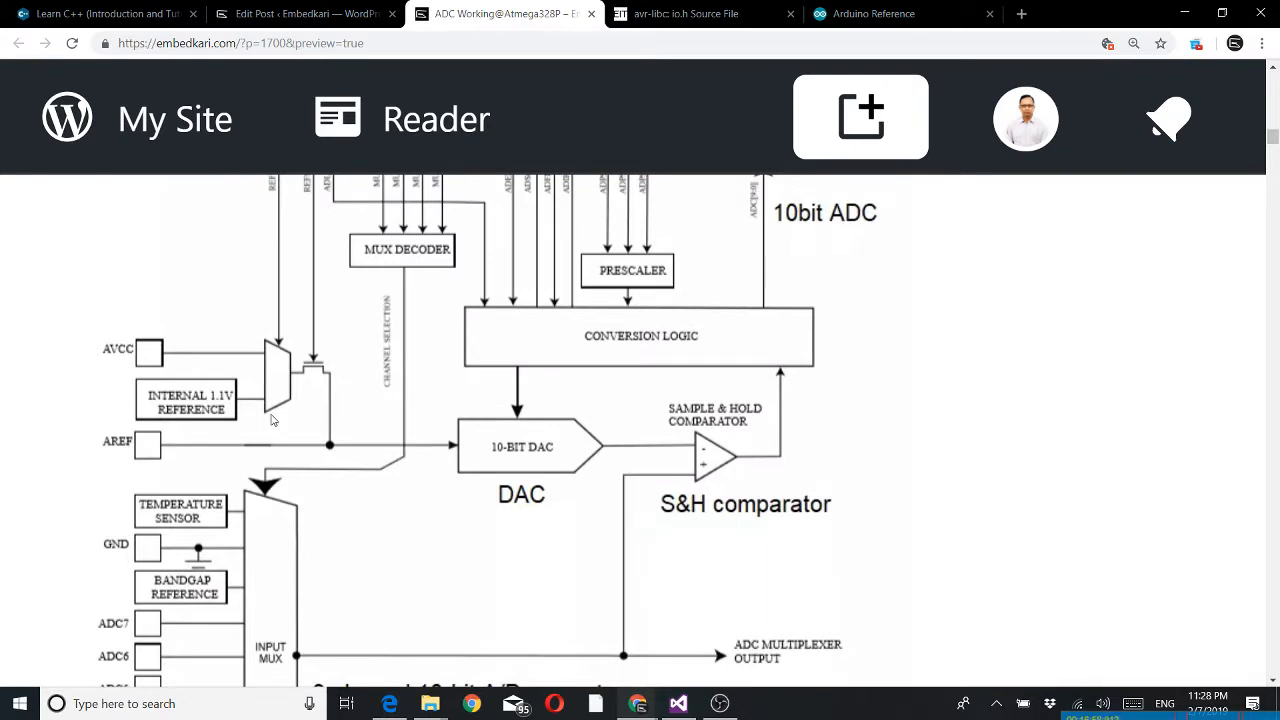
{"action": "scroll", "scroll_direction": "up", "scroll_amount": 3}
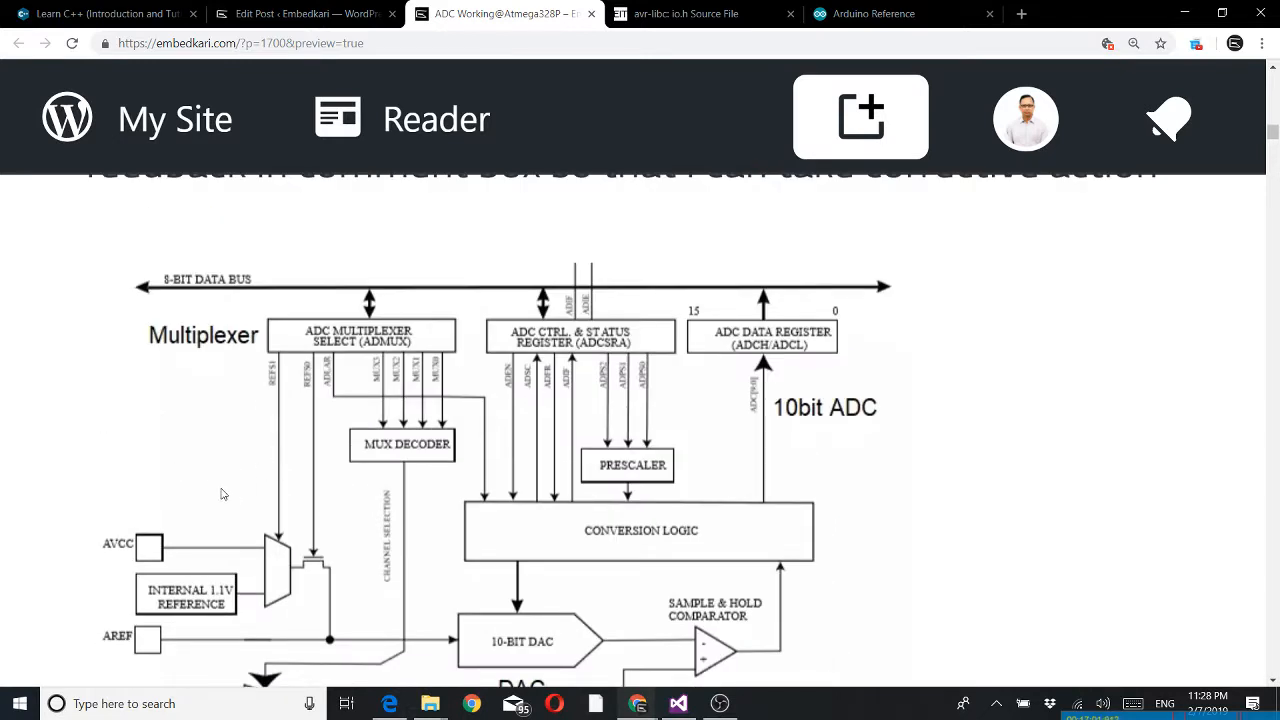
{"action": "mouse_move", "coordinate": [280, 412]}
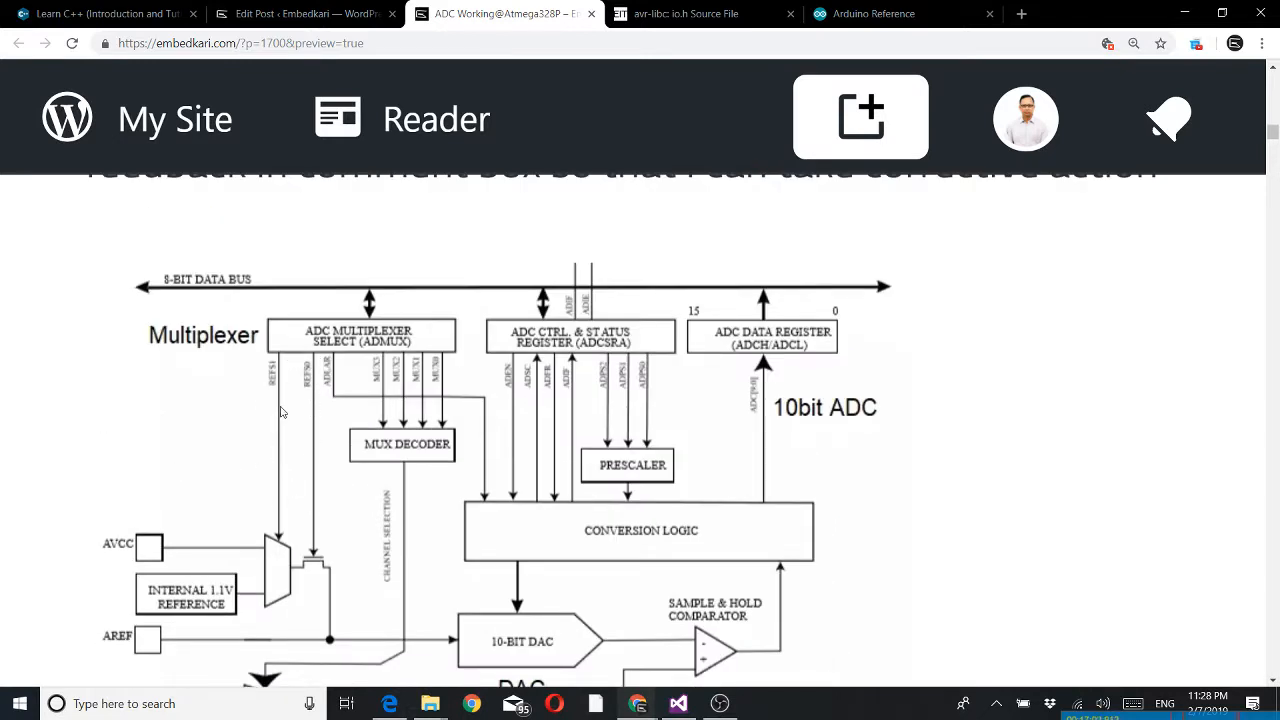
{"action": "mouse_move", "coordinate": [314, 498]}
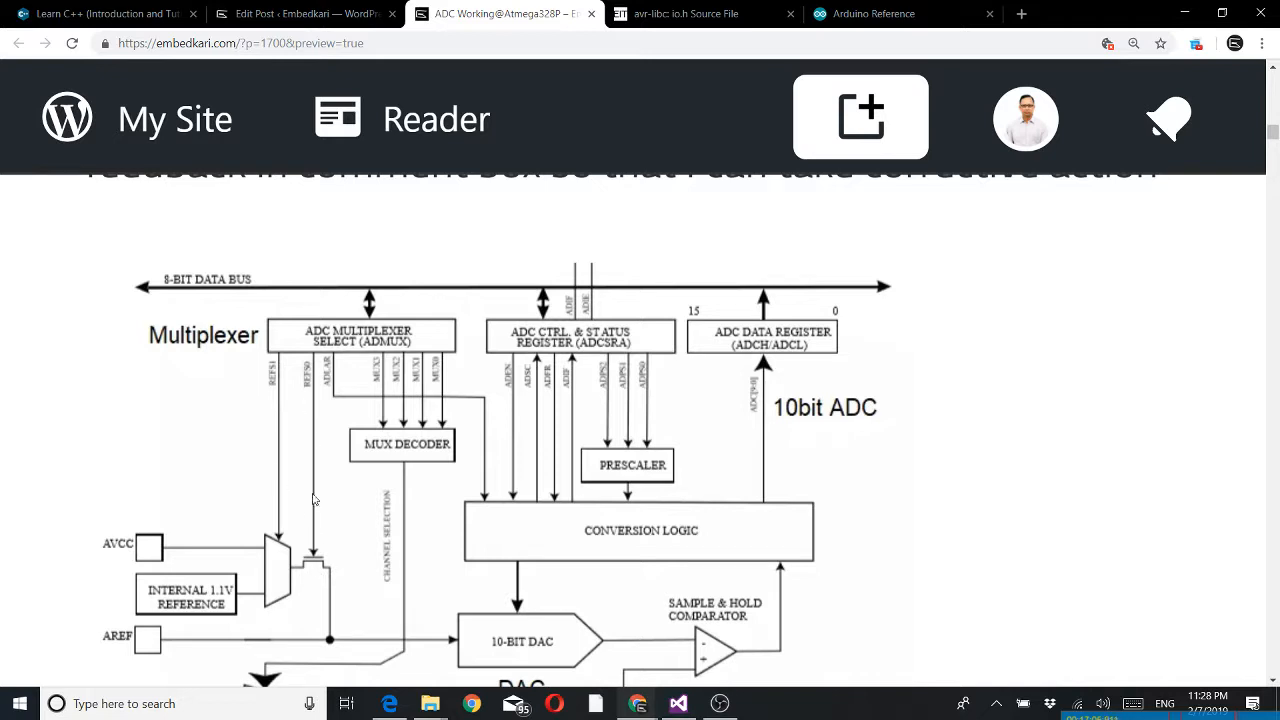
{"action": "mouse_move", "coordinate": [140, 660]}
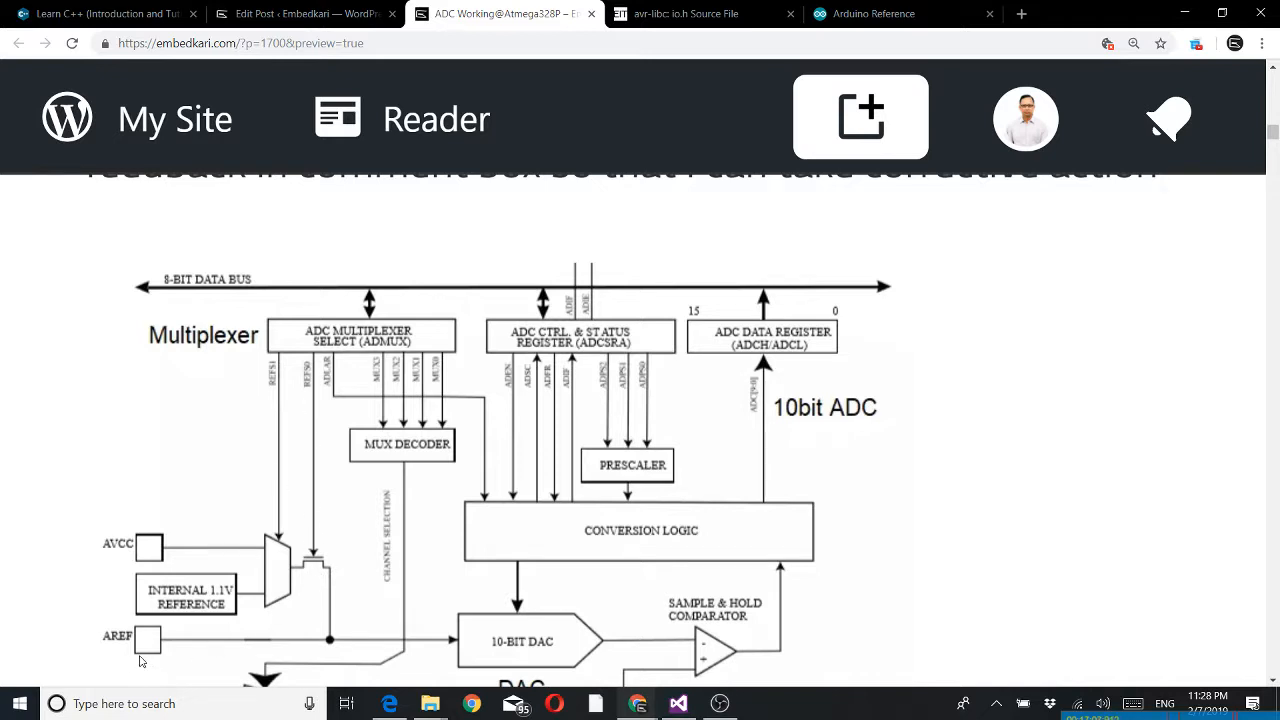
{"action": "mouse_move", "coordinate": [88, 552]}
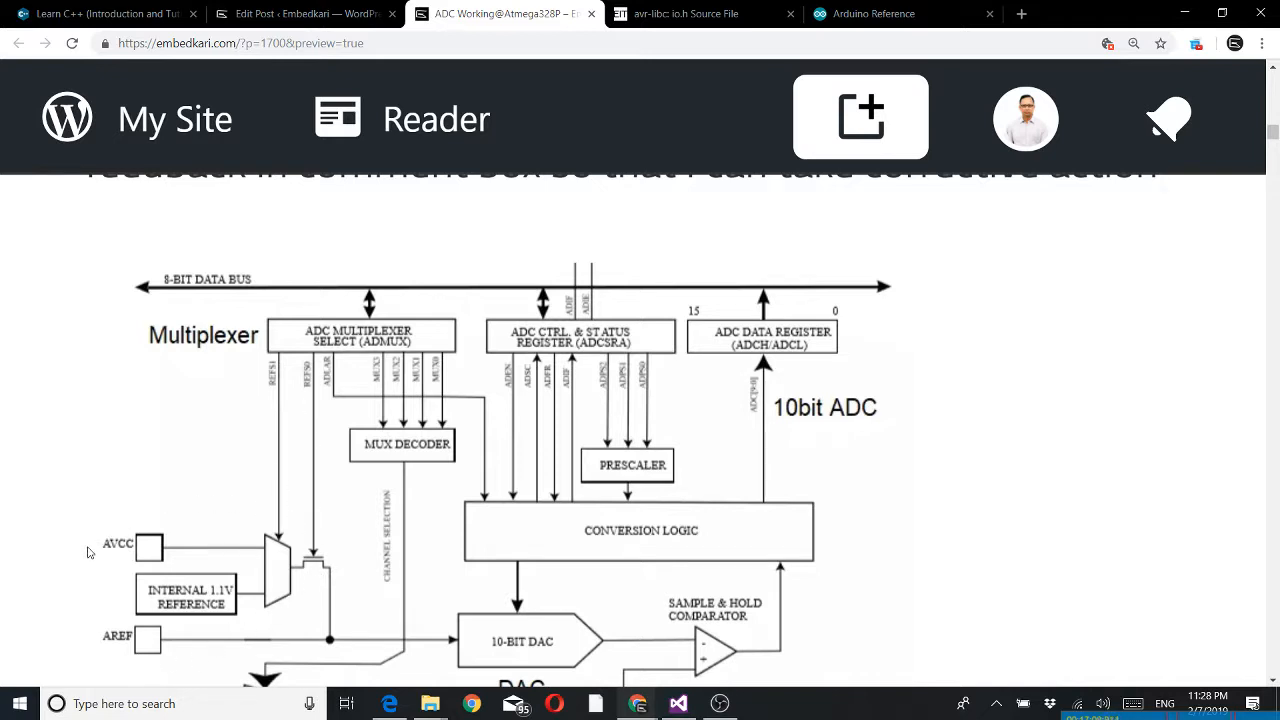
{"action": "mouse_move", "coordinate": [112, 556]}
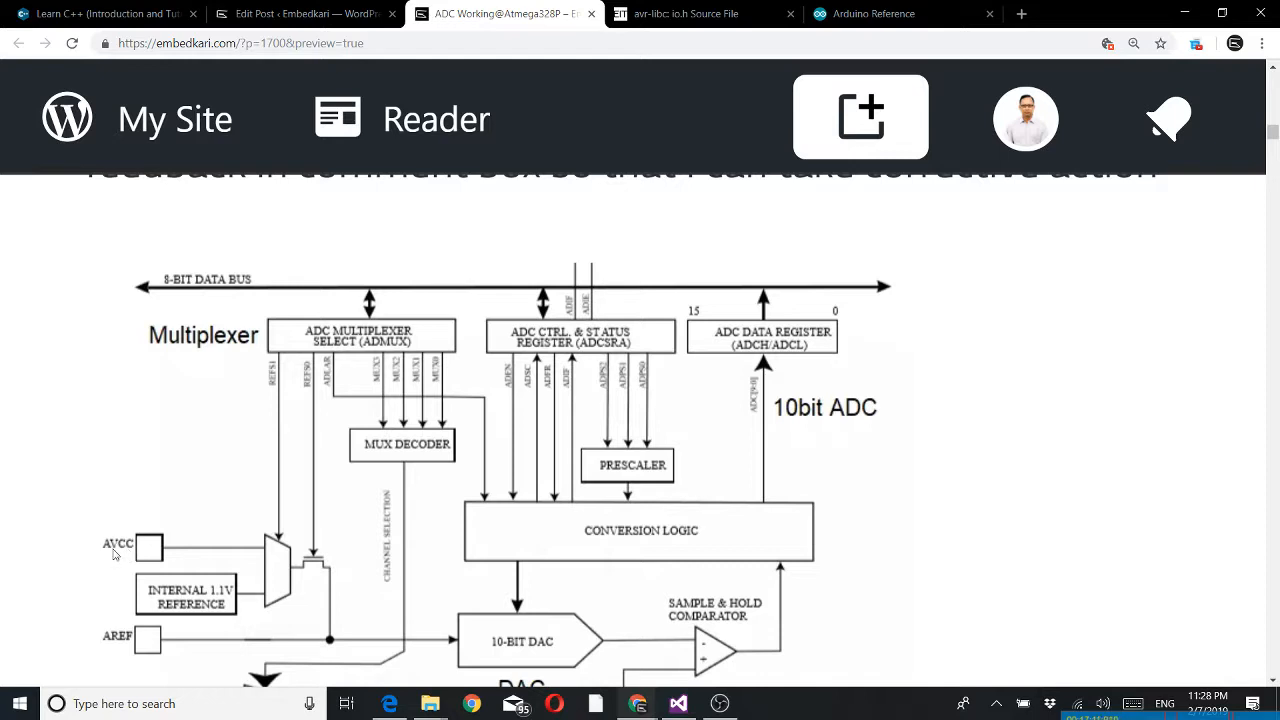
{"action": "mouse_move", "coordinate": [204, 586]}
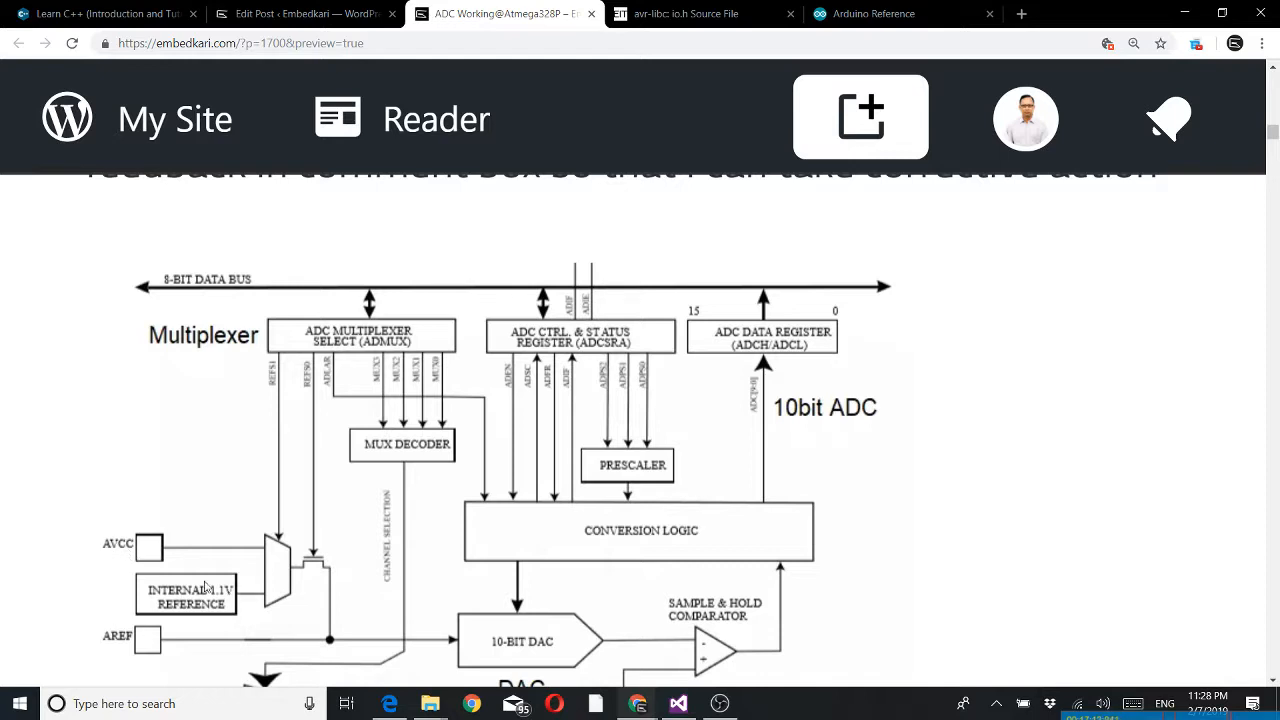
{"action": "mouse_move", "coordinate": [222, 550]}
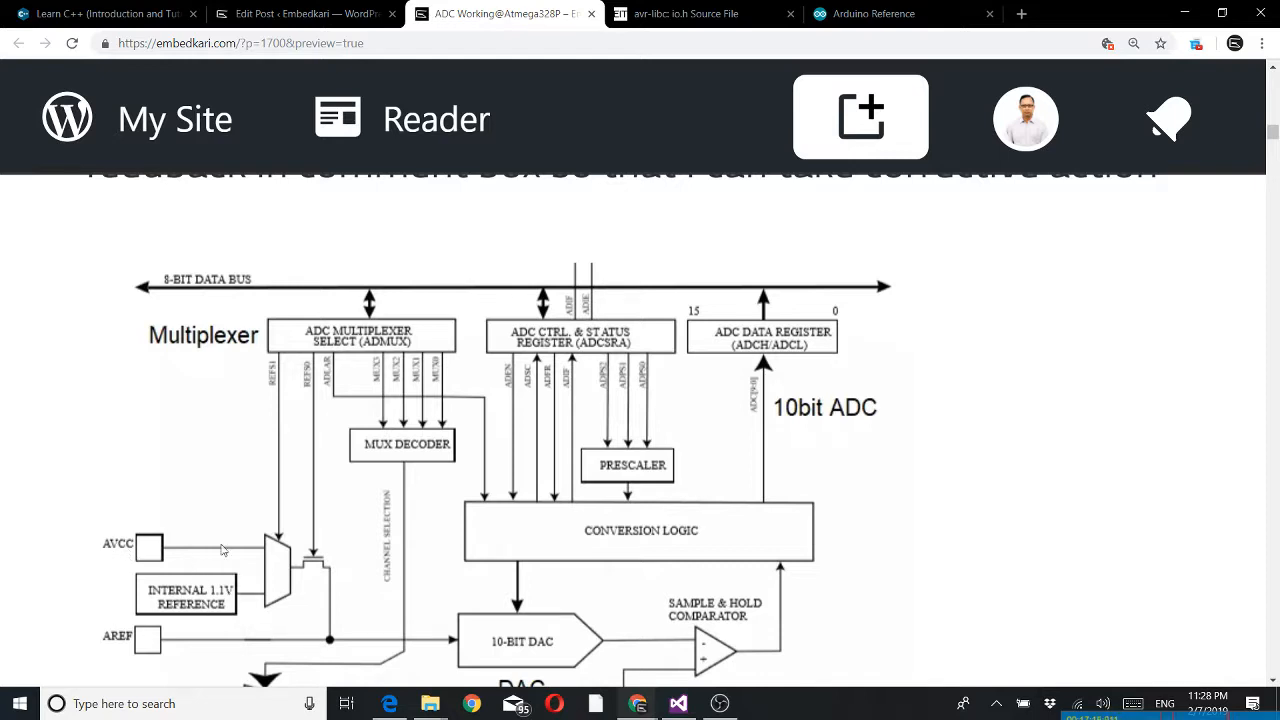
{"action": "mouse_move", "coordinate": [276, 568]}
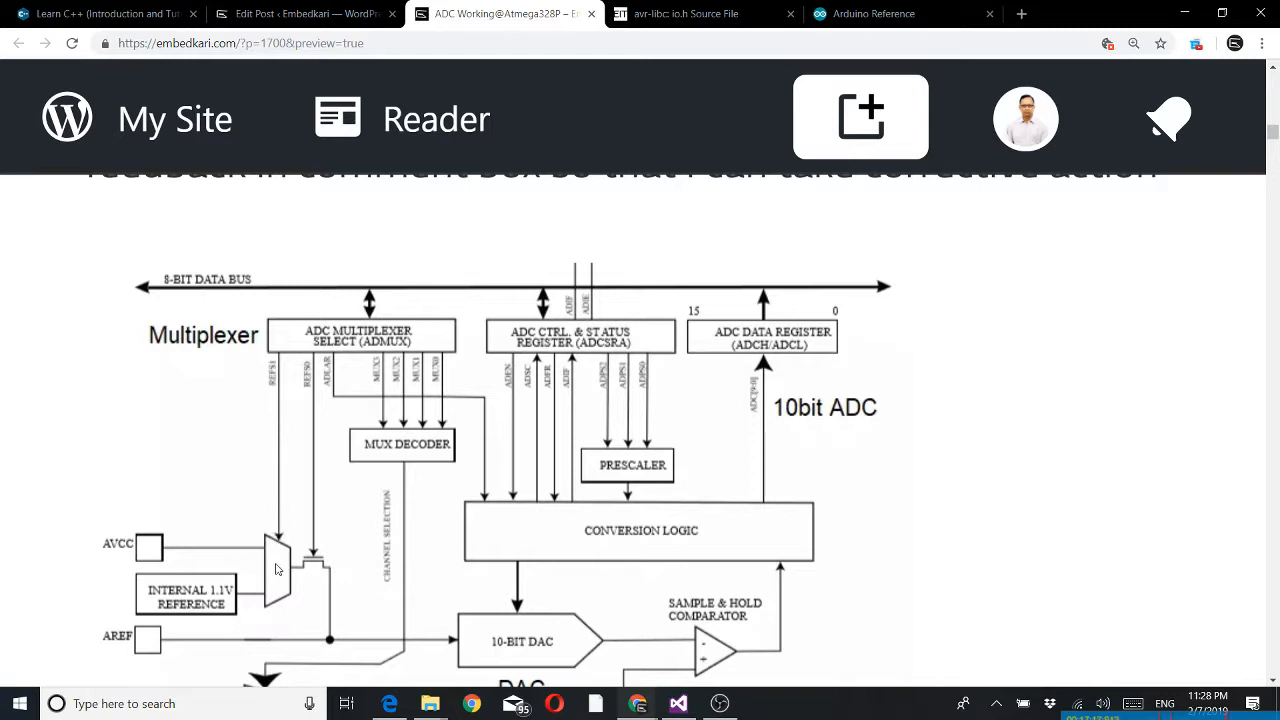
{"action": "mouse_move", "coordinate": [284, 384]}
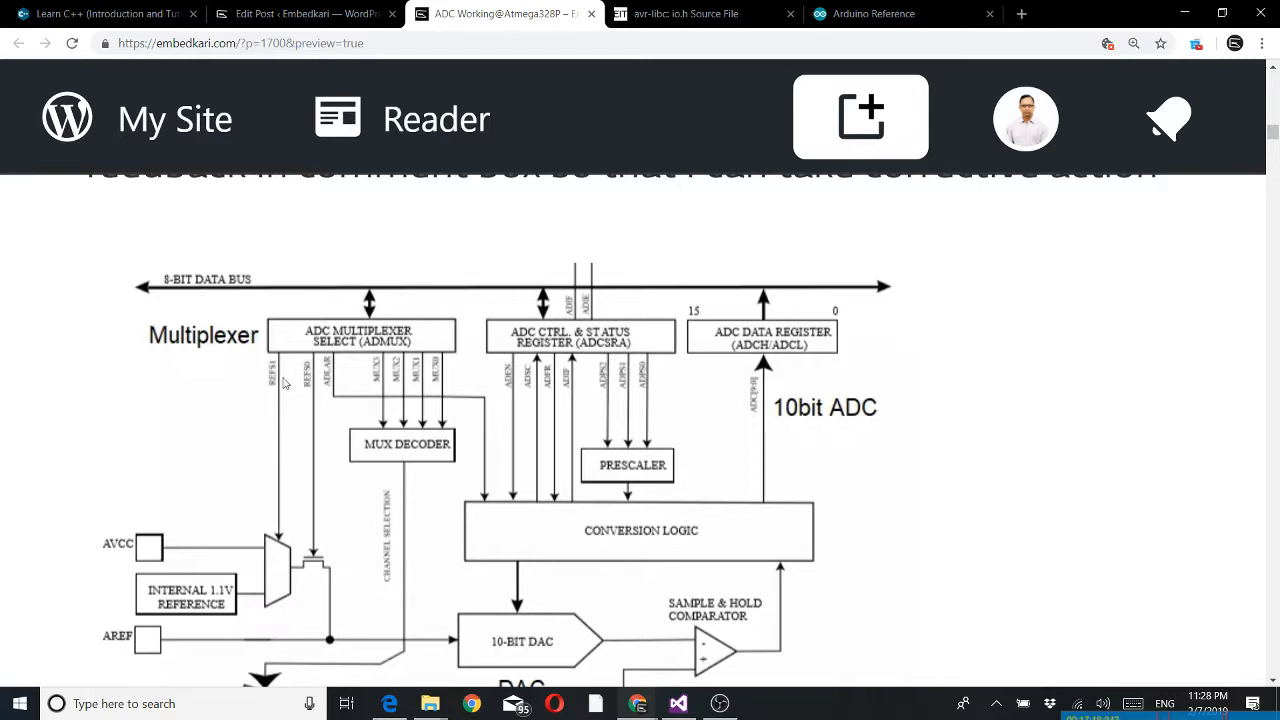
{"action": "mouse_move", "coordinate": [238, 588]}
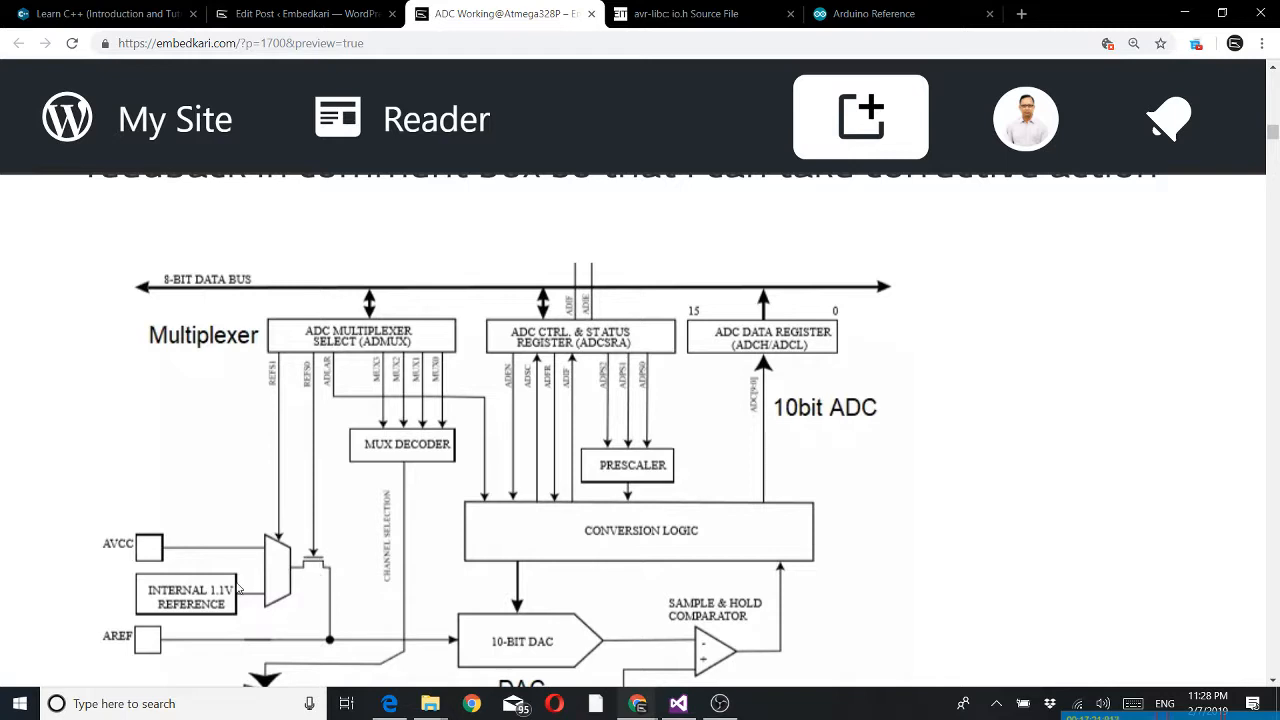
{"action": "mouse_move", "coordinate": [322, 566]}
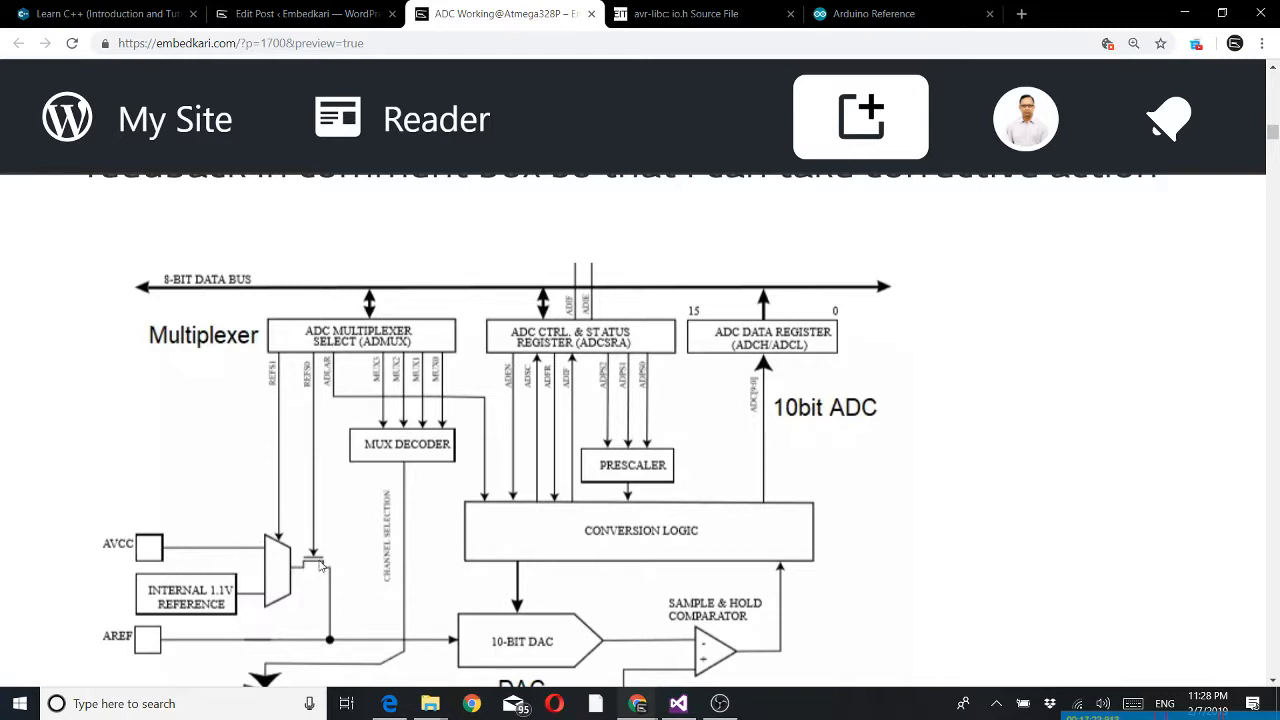
{"action": "mouse_move", "coordinate": [336, 596]}
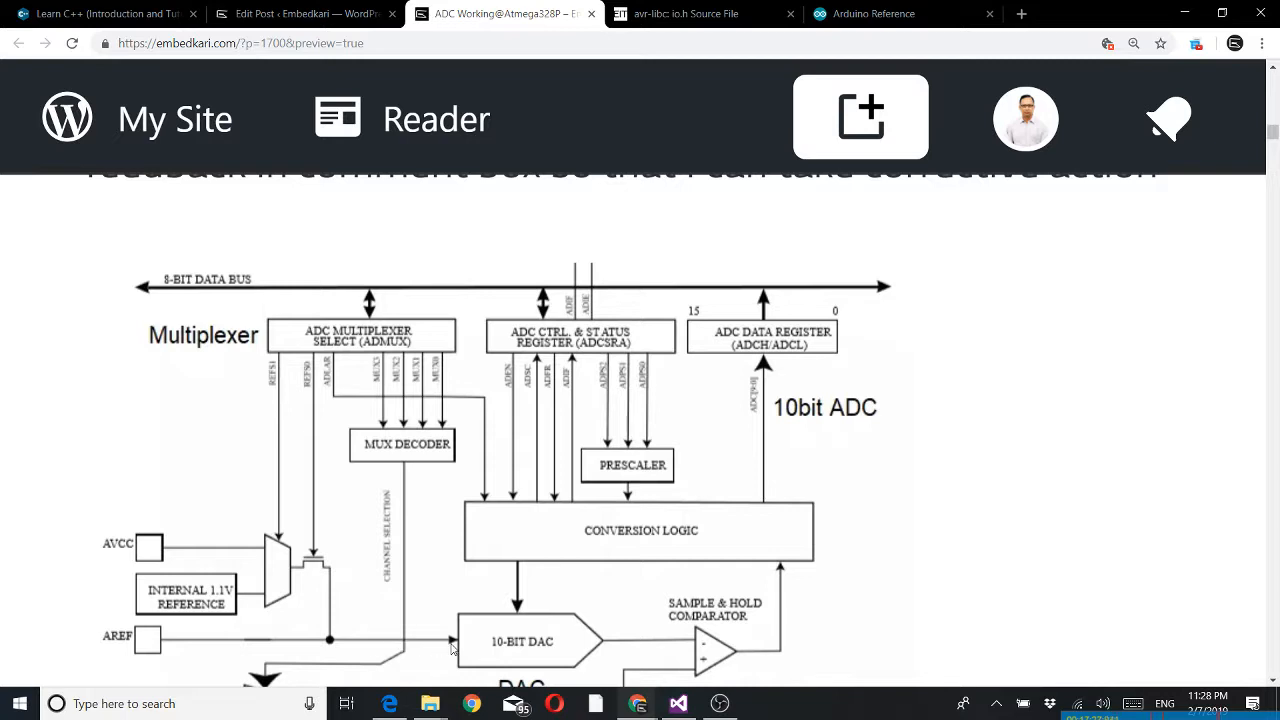
{"action": "mouse_move", "coordinate": [340, 648]}
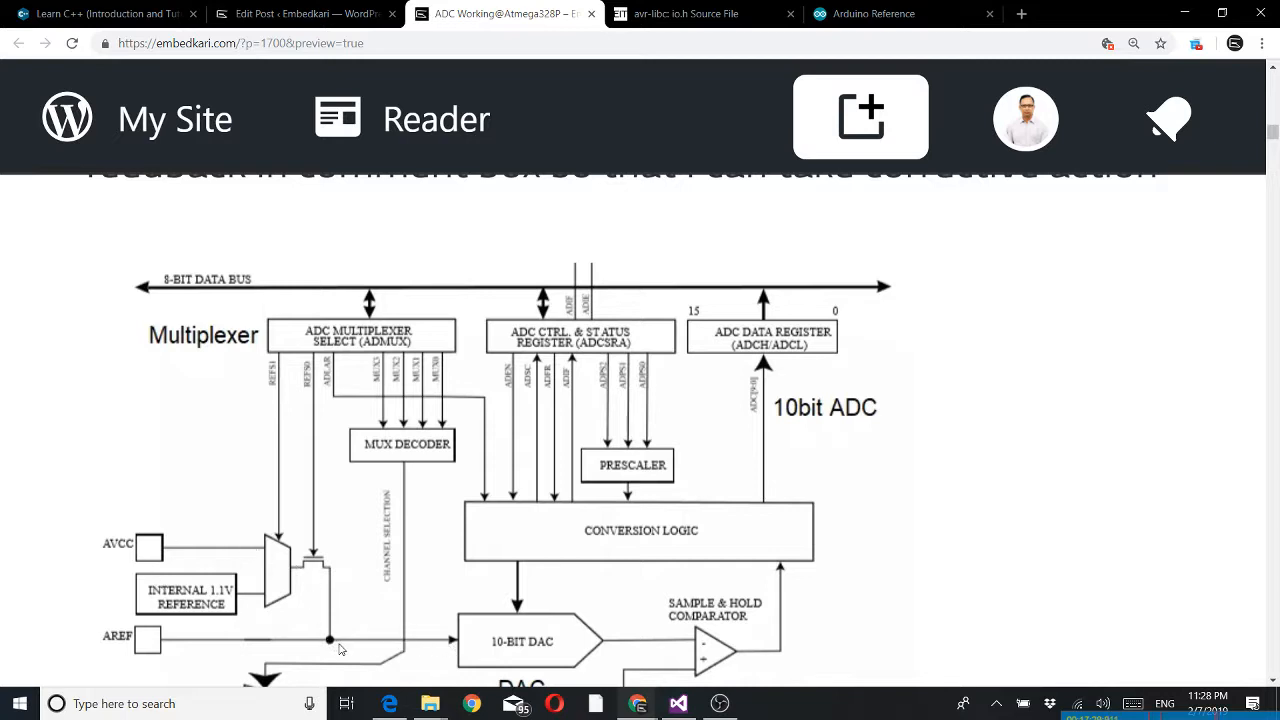
{"action": "mouse_move", "coordinate": [172, 554]}
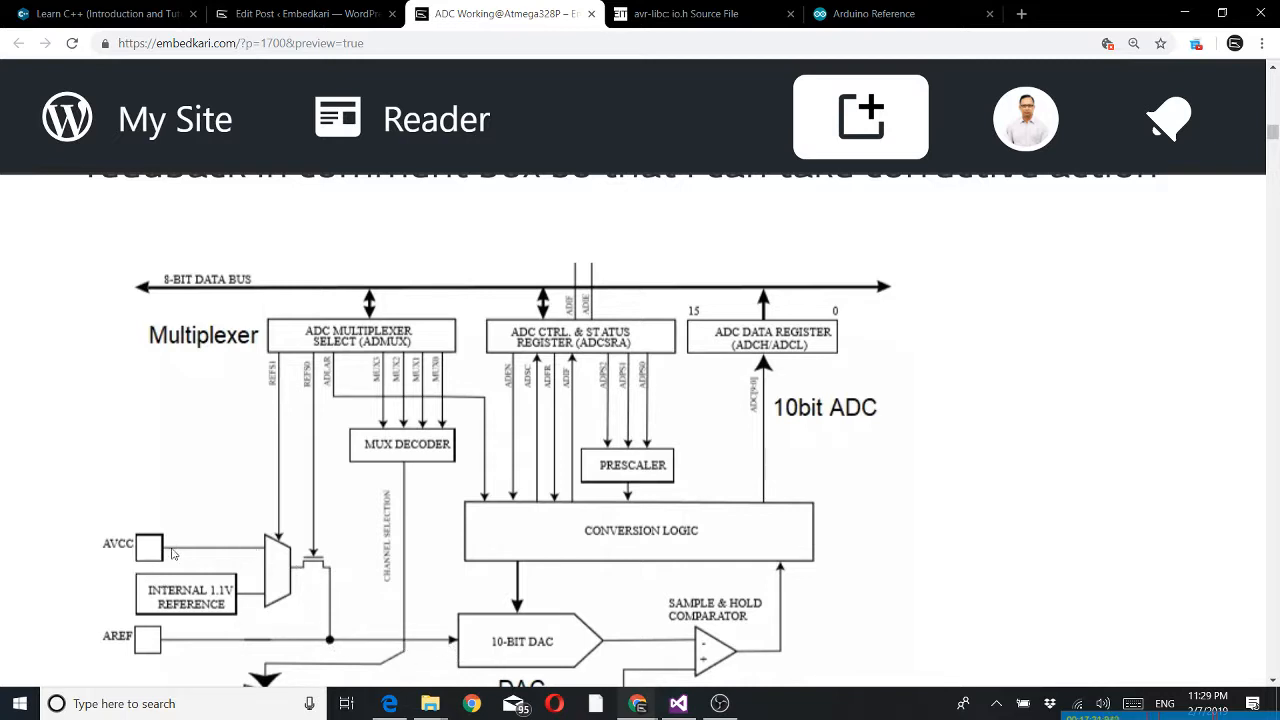
{"action": "mouse_move", "coordinate": [236, 556]}
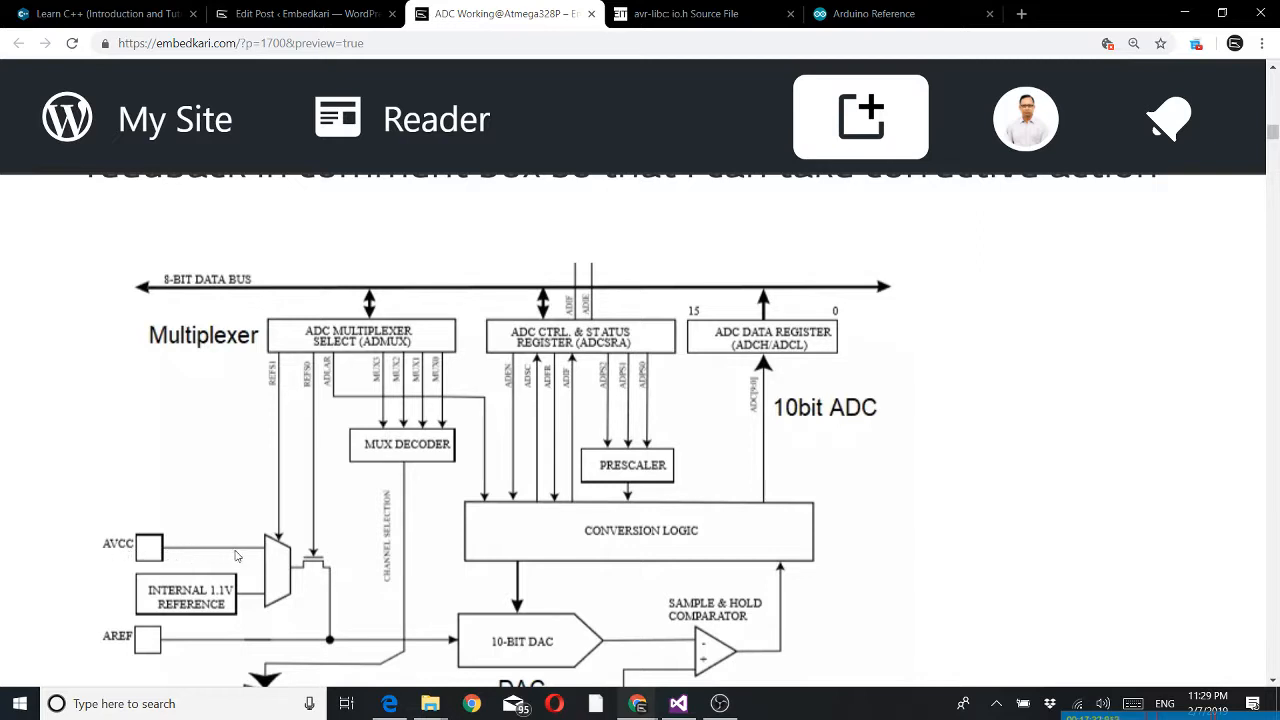
{"action": "mouse_move", "coordinate": [300, 384]}
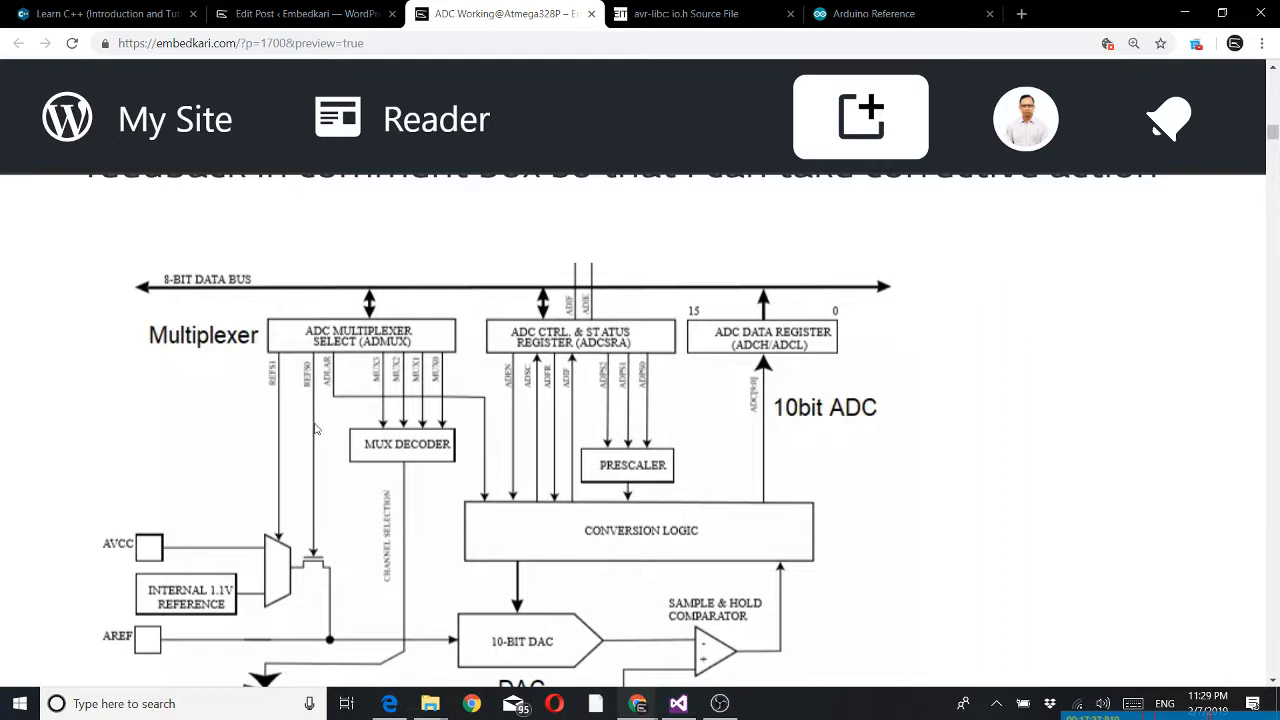
{"action": "mouse_move", "coordinate": [368, 600]}
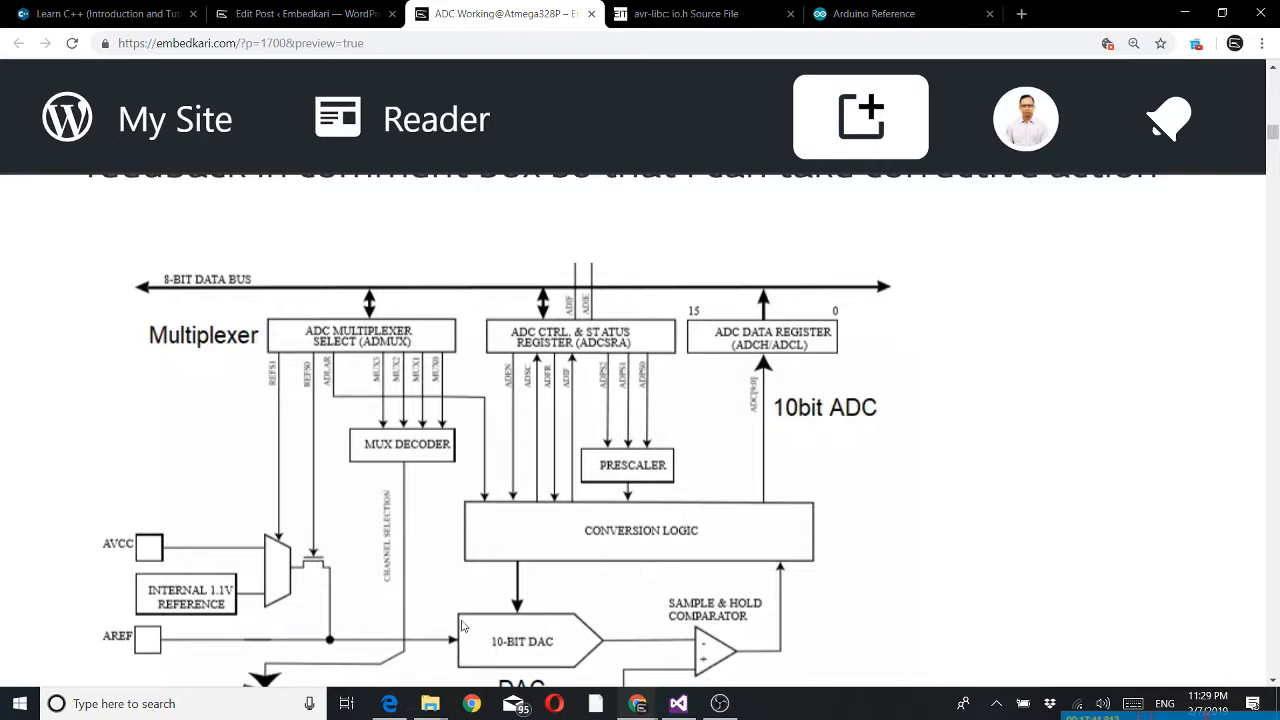
{"action": "mouse_move", "coordinate": [540, 358]}
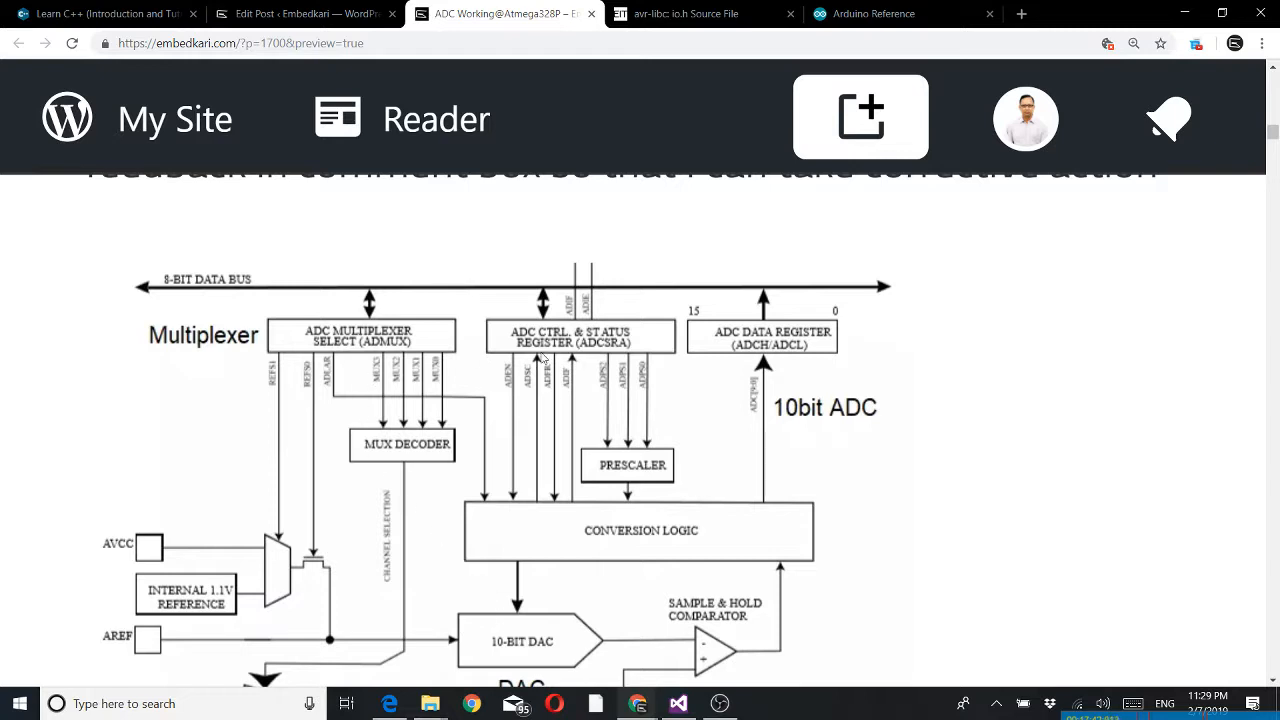
{"action": "mouse_move", "coordinate": [540, 332]}
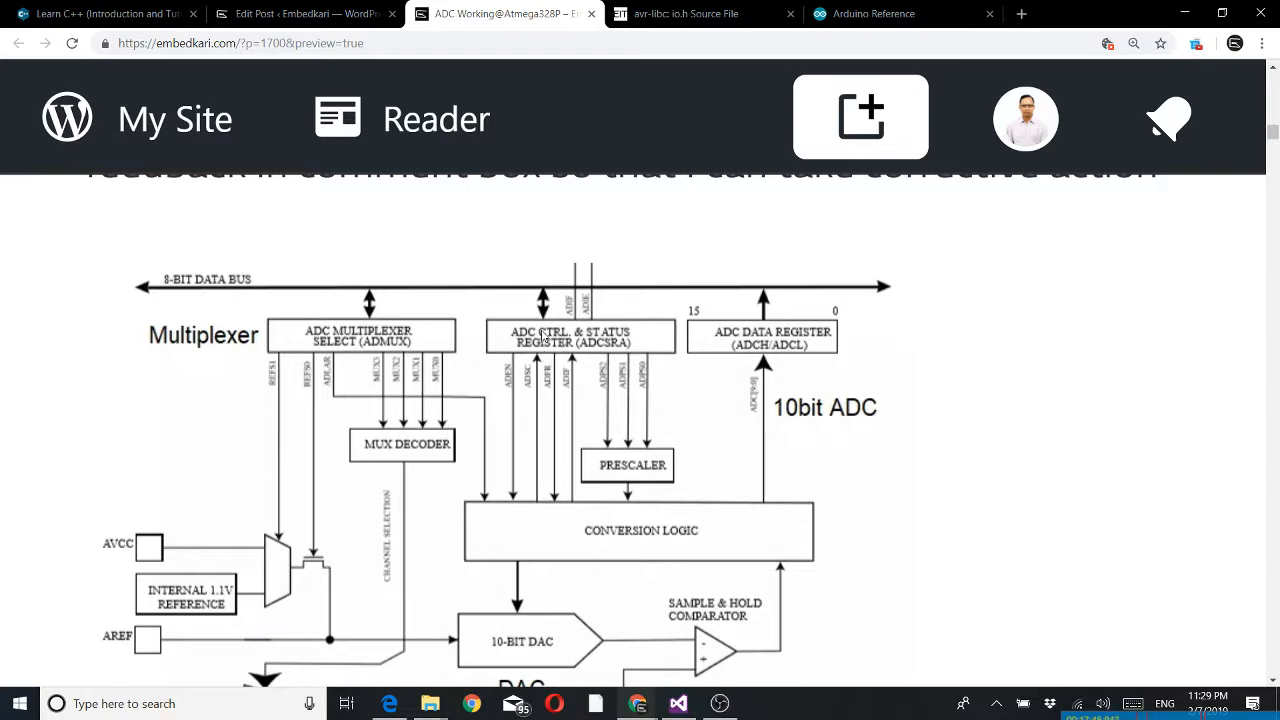
{"action": "mouse_move", "coordinate": [592, 512]}
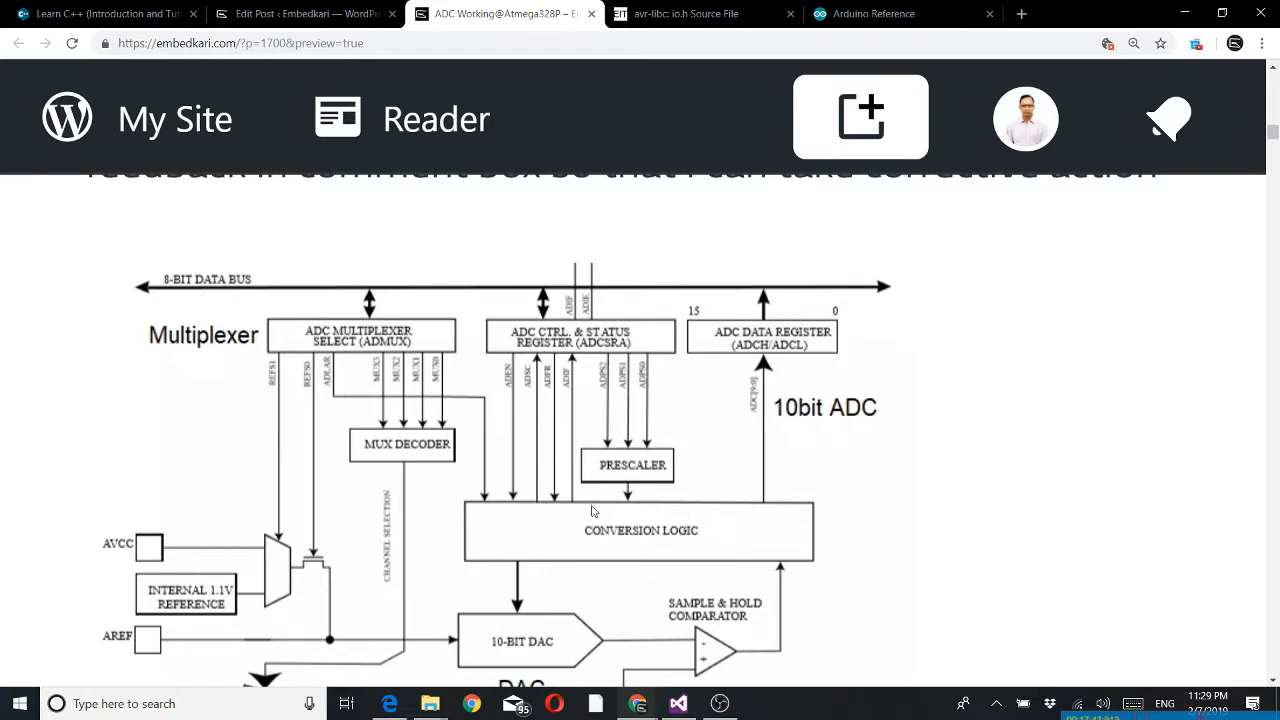
{"action": "mouse_move", "coordinate": [504, 650]}
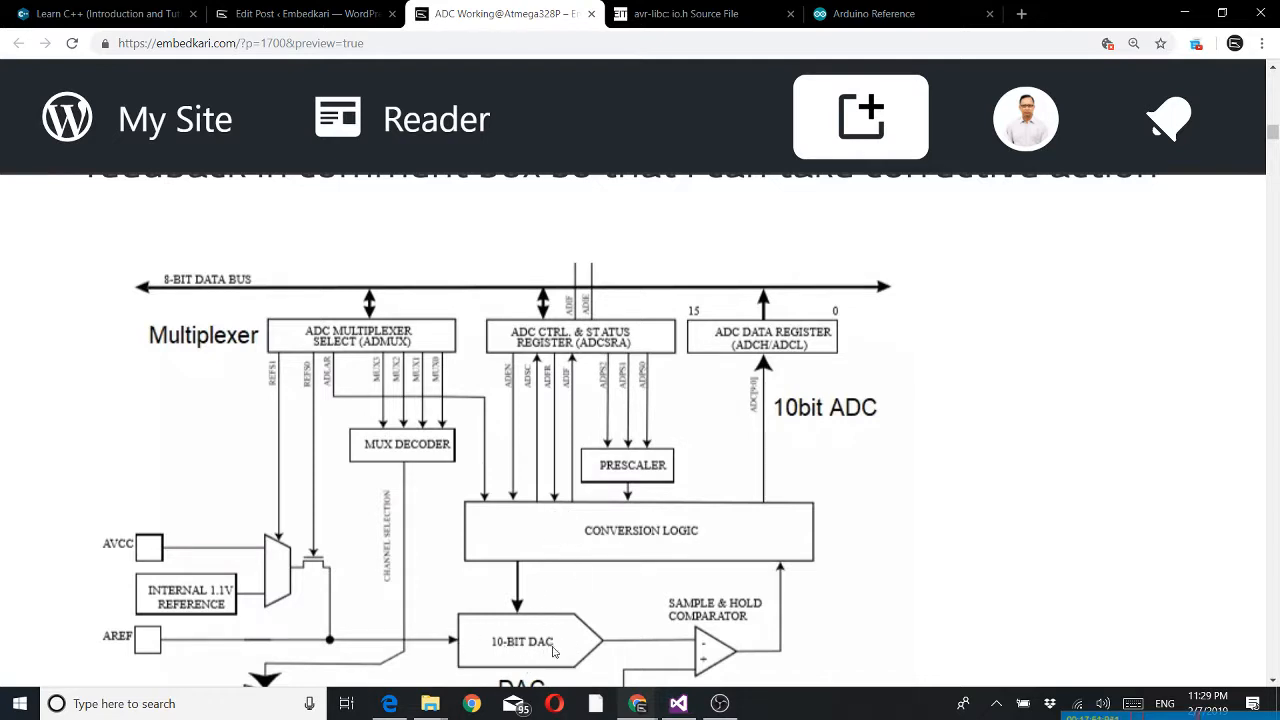
{"action": "mouse_move", "coordinate": [224, 656]}
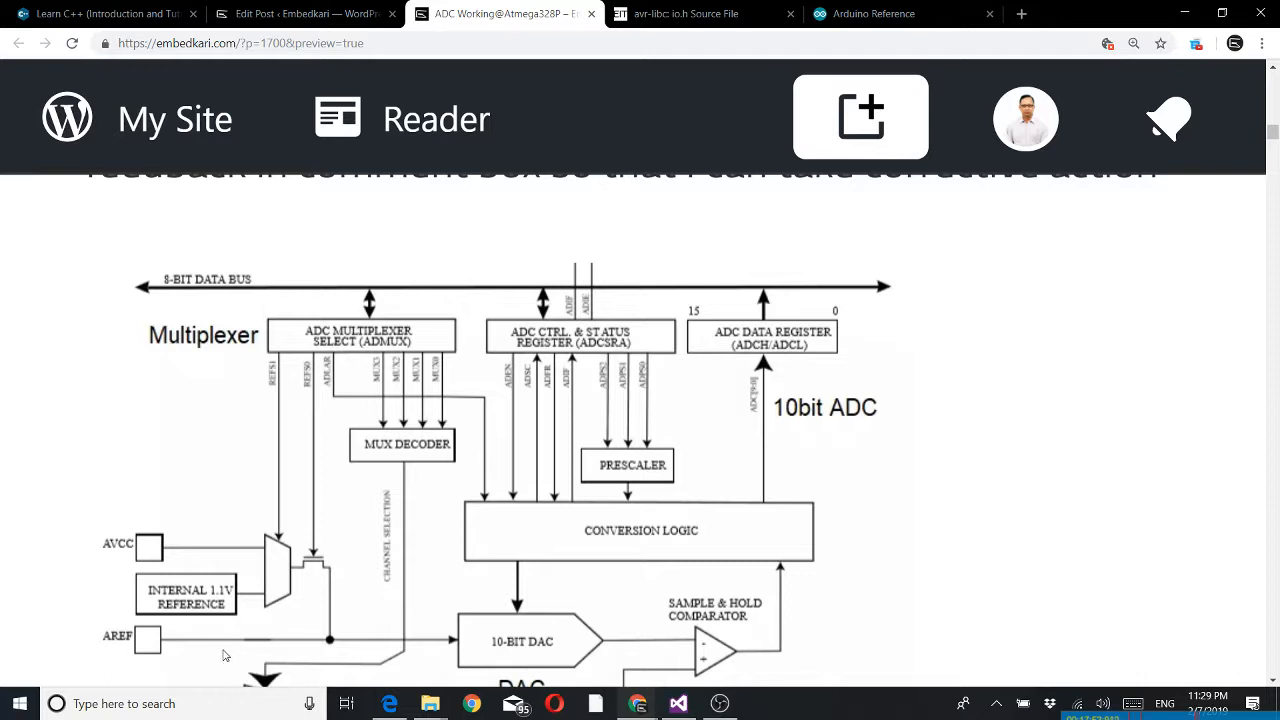
{"action": "mouse_move", "coordinate": [512, 616]}
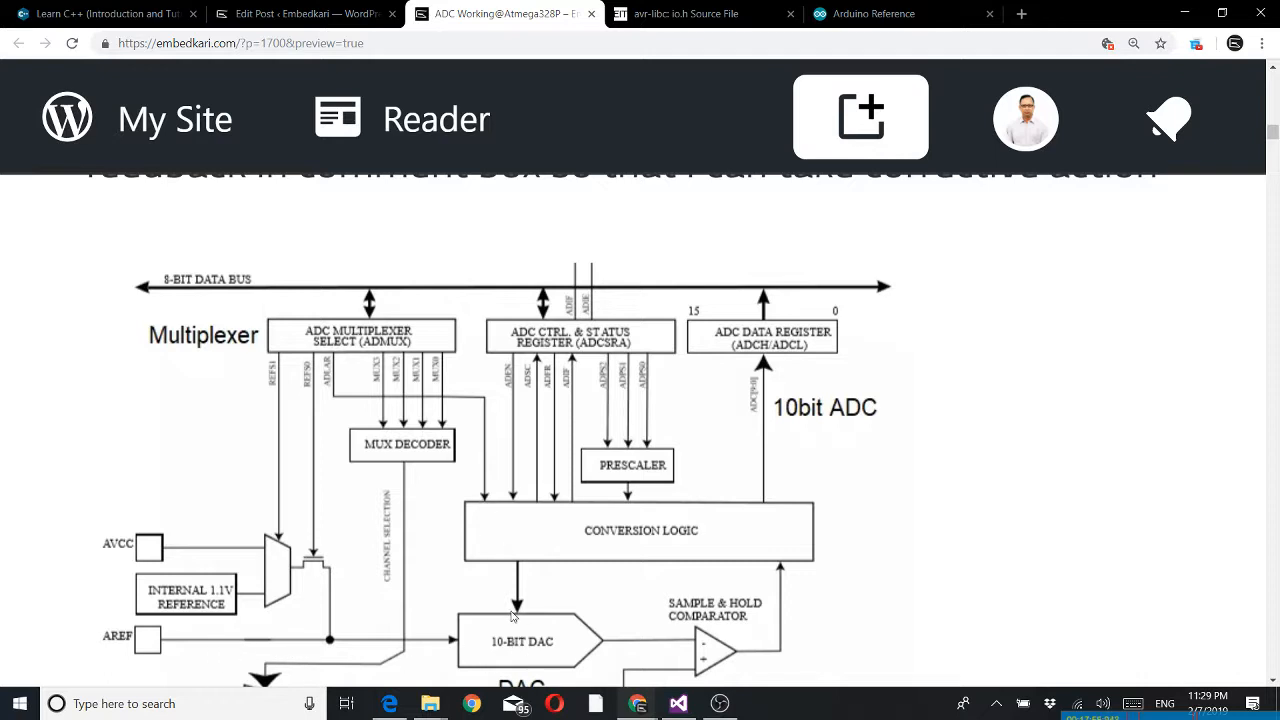
{"action": "mouse_move", "coordinate": [600, 652]}
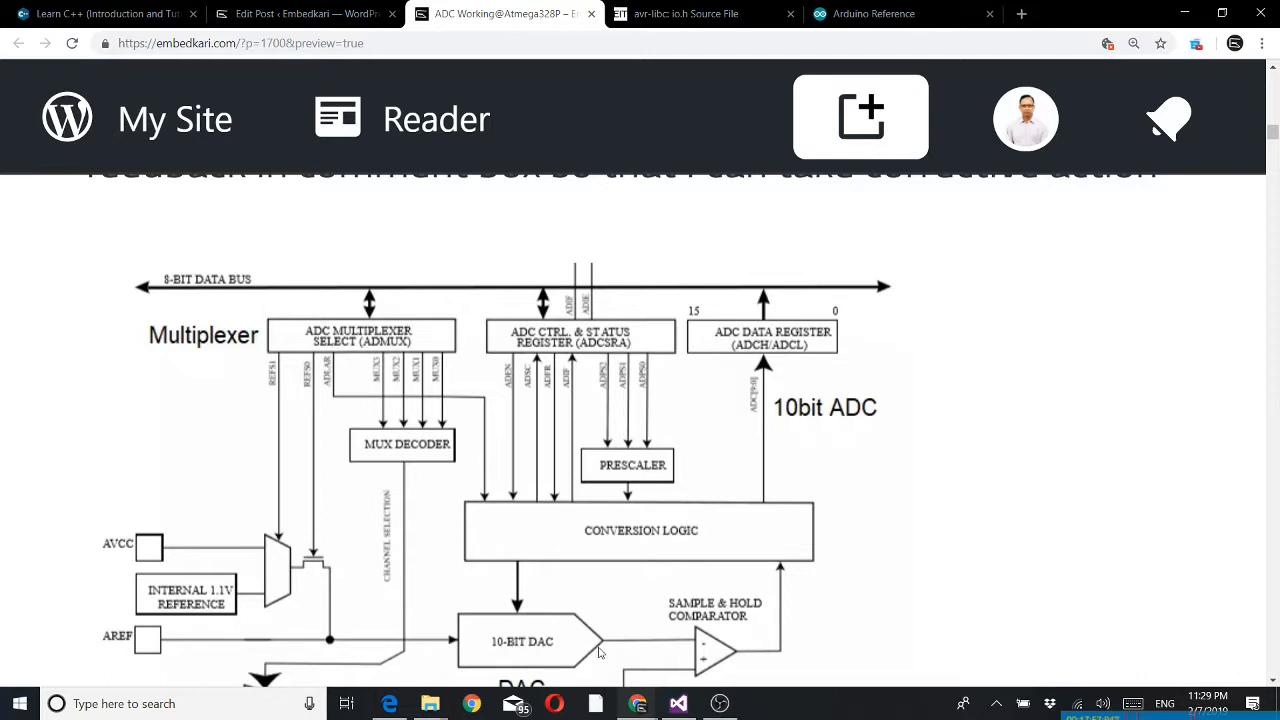
{"action": "mouse_move", "coordinate": [652, 646]}
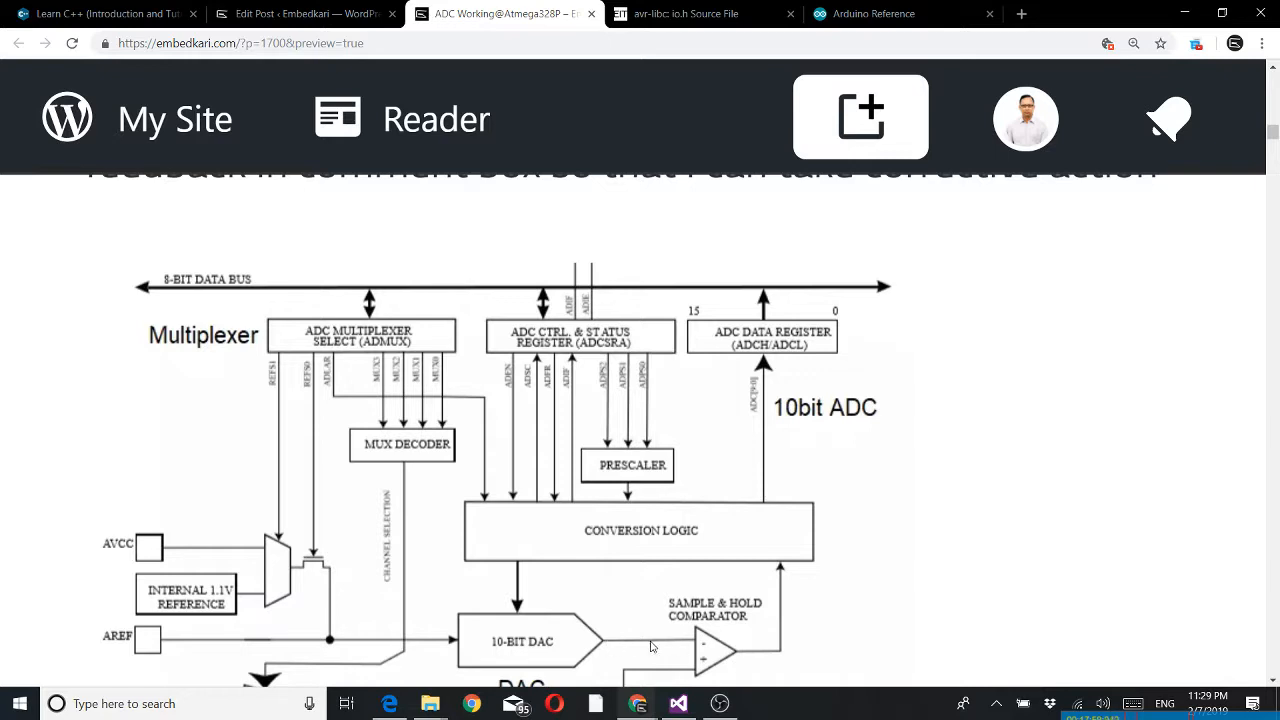
{"action": "mouse_move", "coordinate": [688, 660]}
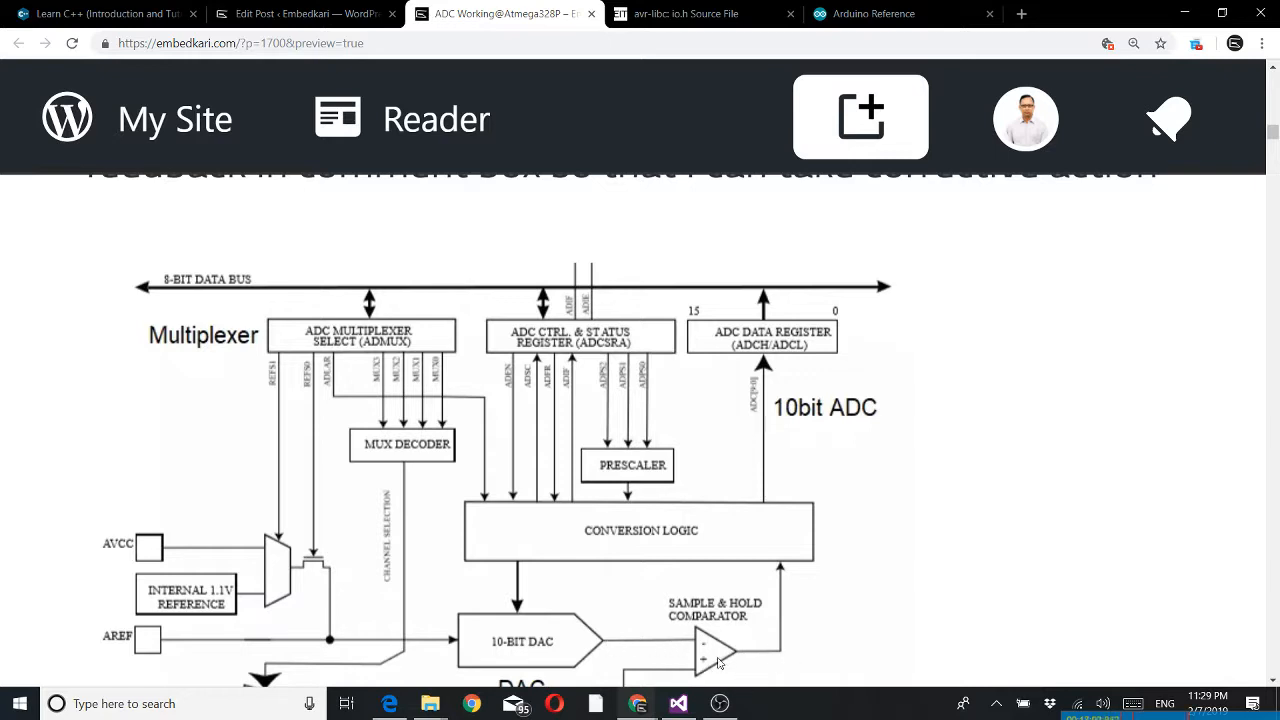
{"action": "mouse_move", "coordinate": [792, 578]}
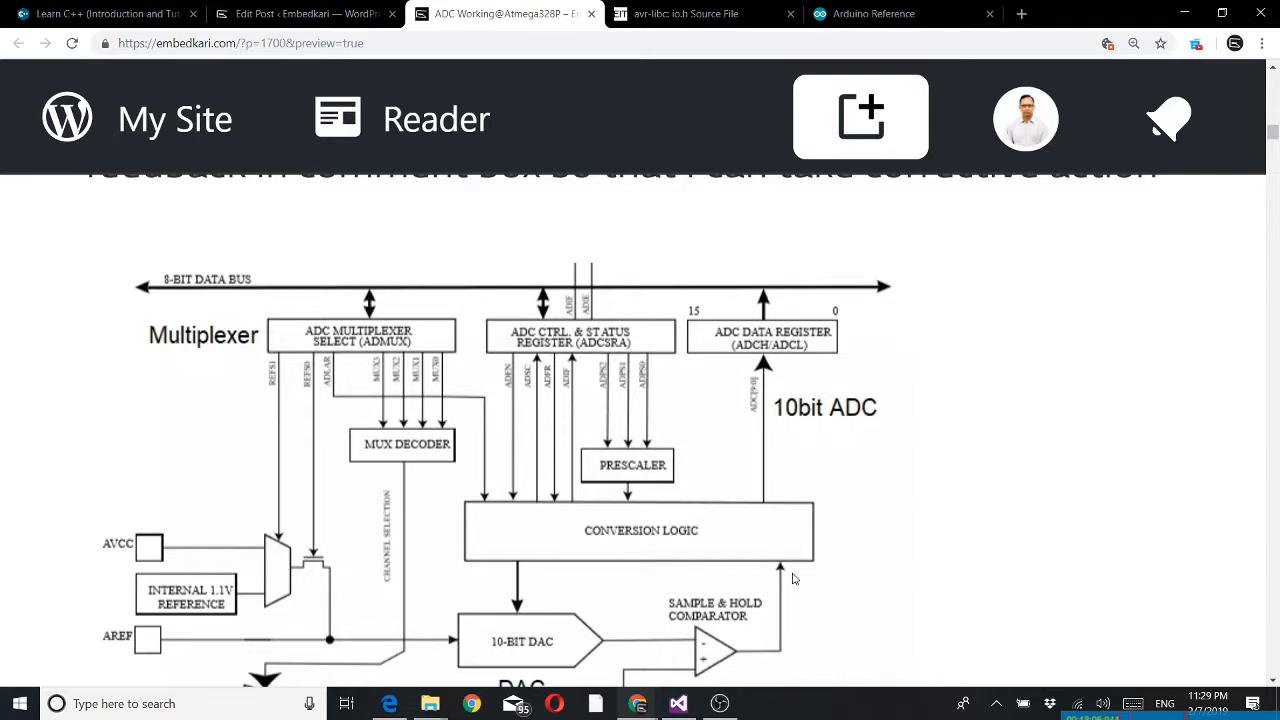
{"action": "mouse_move", "coordinate": [550, 544]}
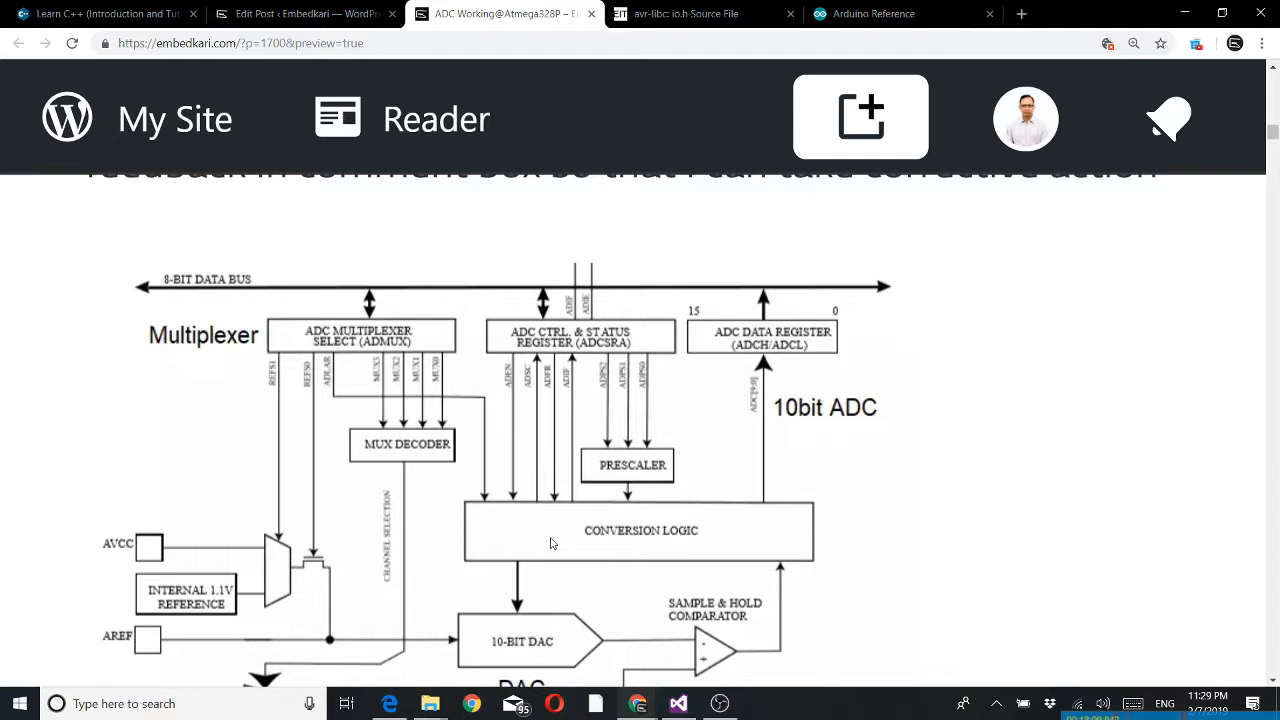
{"action": "mouse_move", "coordinate": [492, 540]}
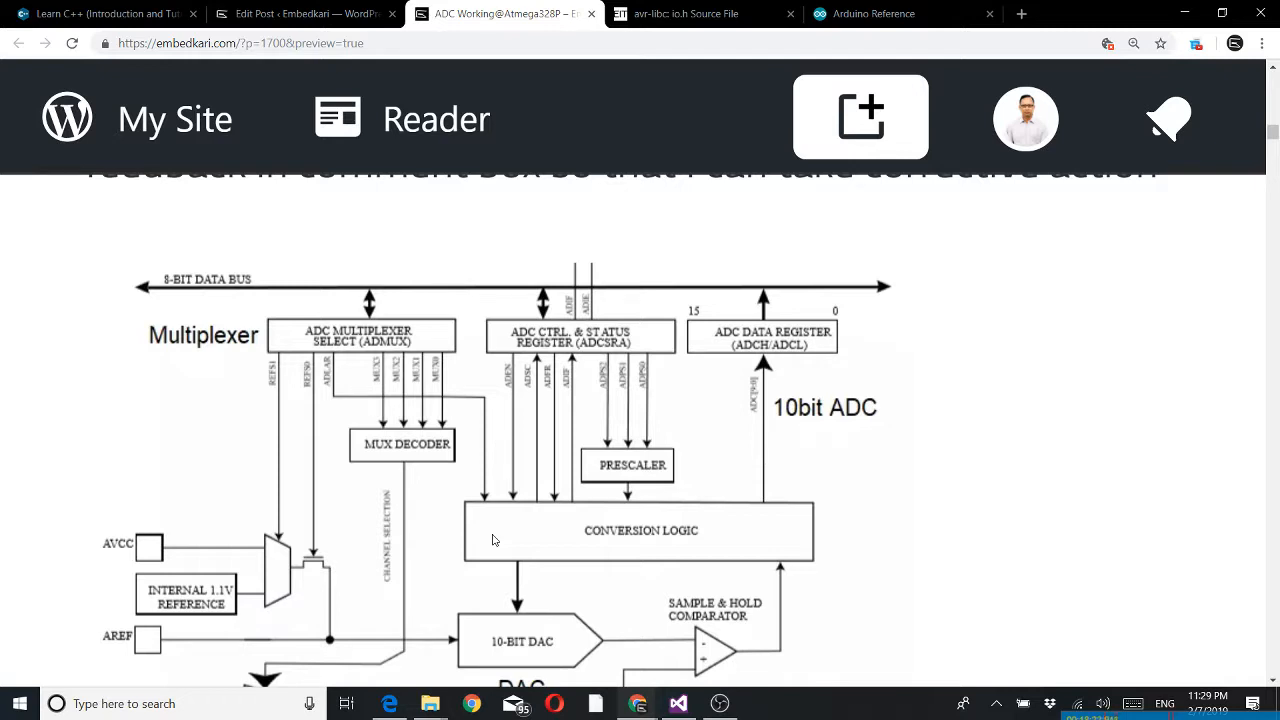
{"action": "mouse_move", "coordinate": [530, 374]}
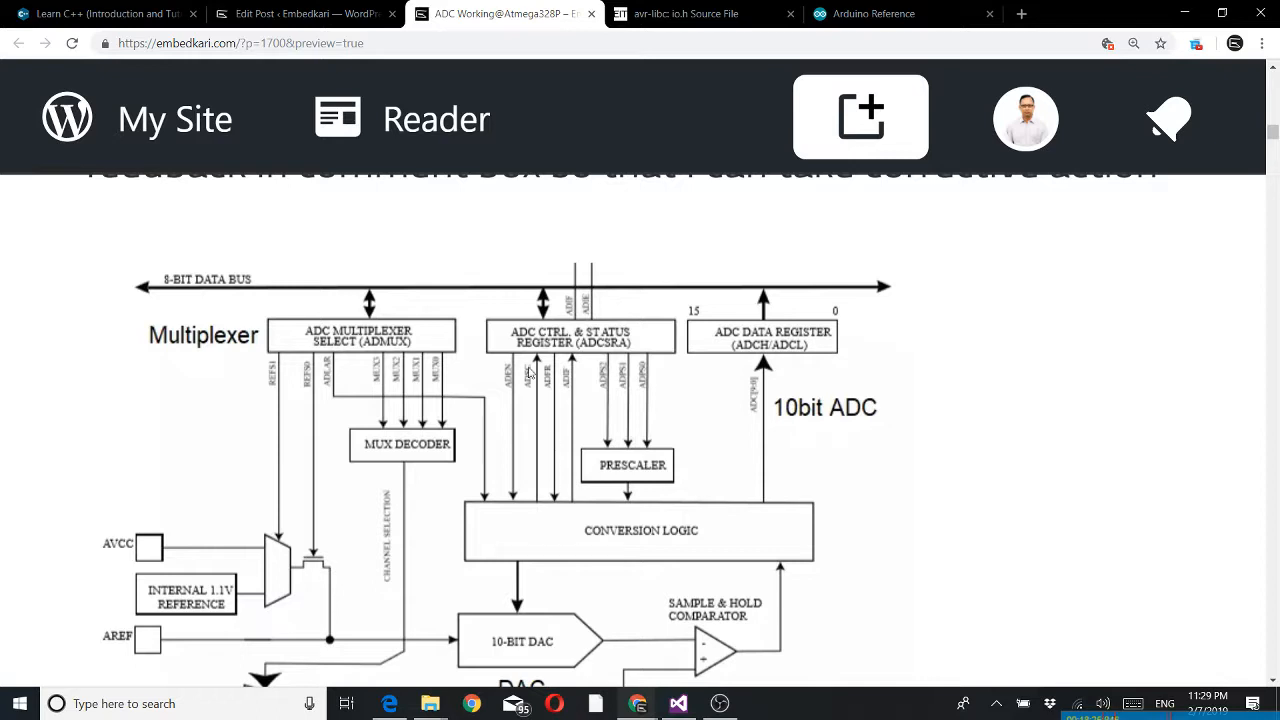
{"action": "mouse_move", "coordinate": [602, 548]}
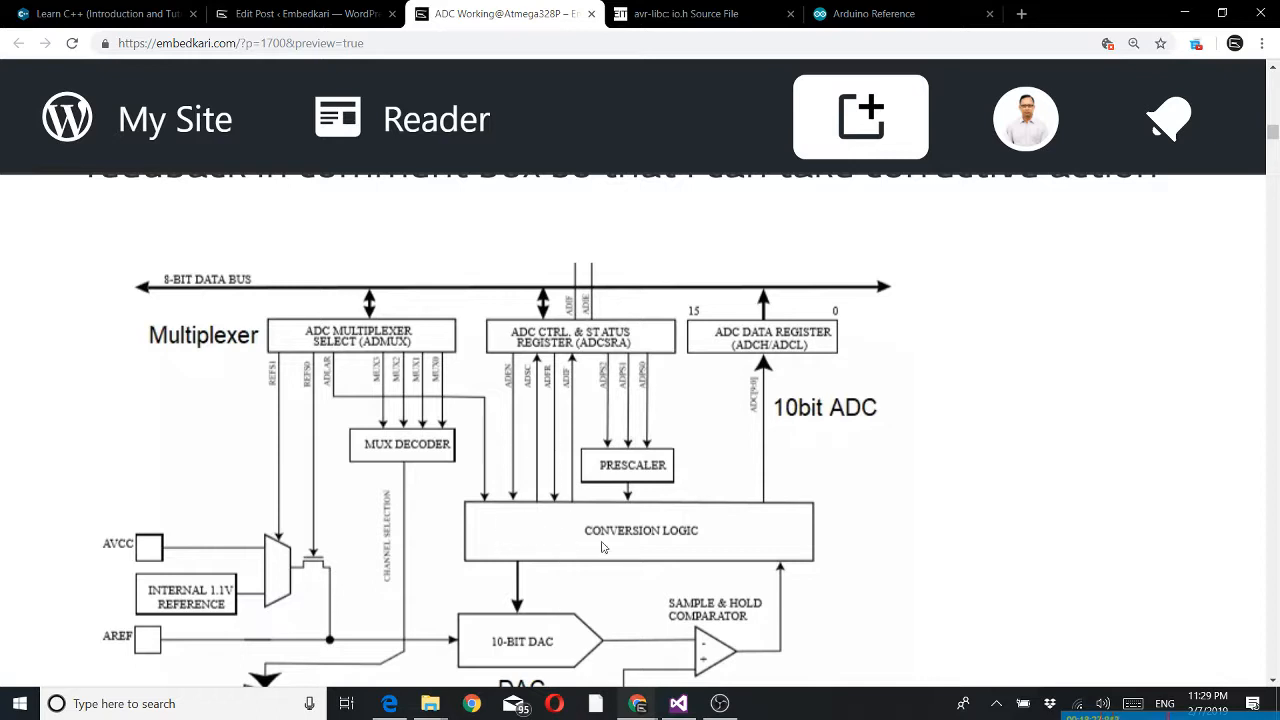
{"action": "mouse_move", "coordinate": [524, 650]}
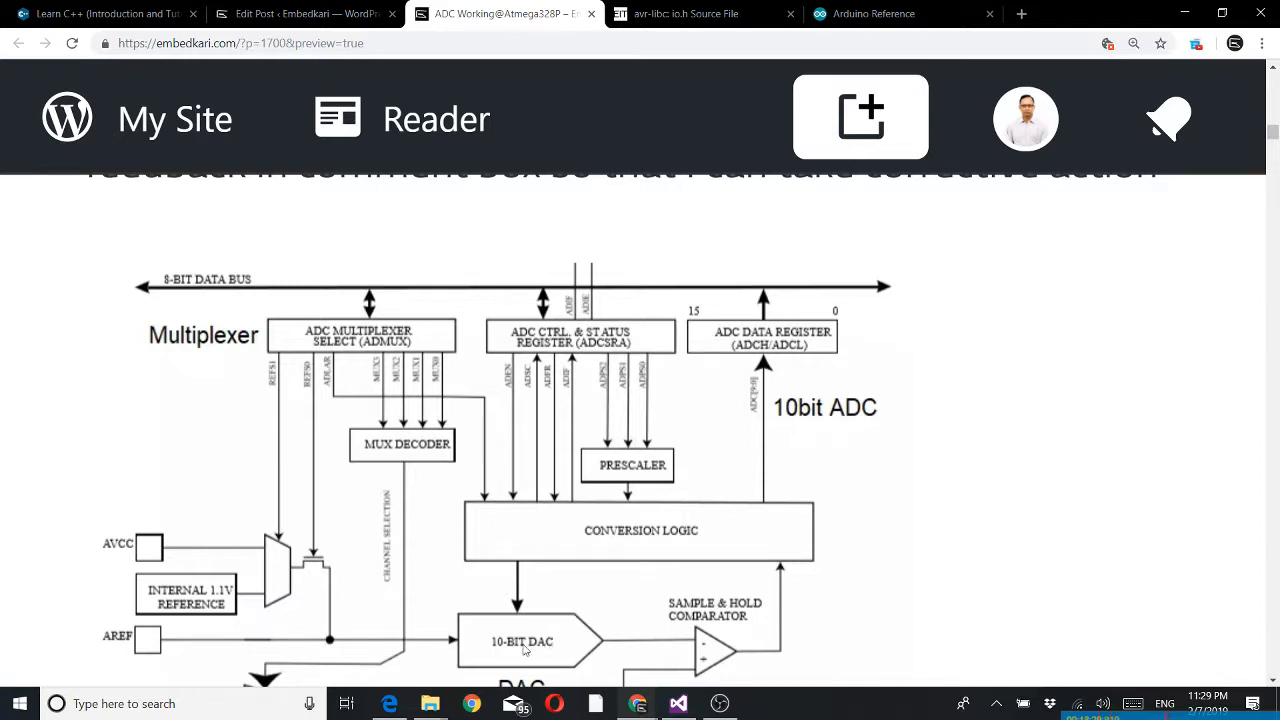
{"action": "mouse_move", "coordinate": [716, 660]}
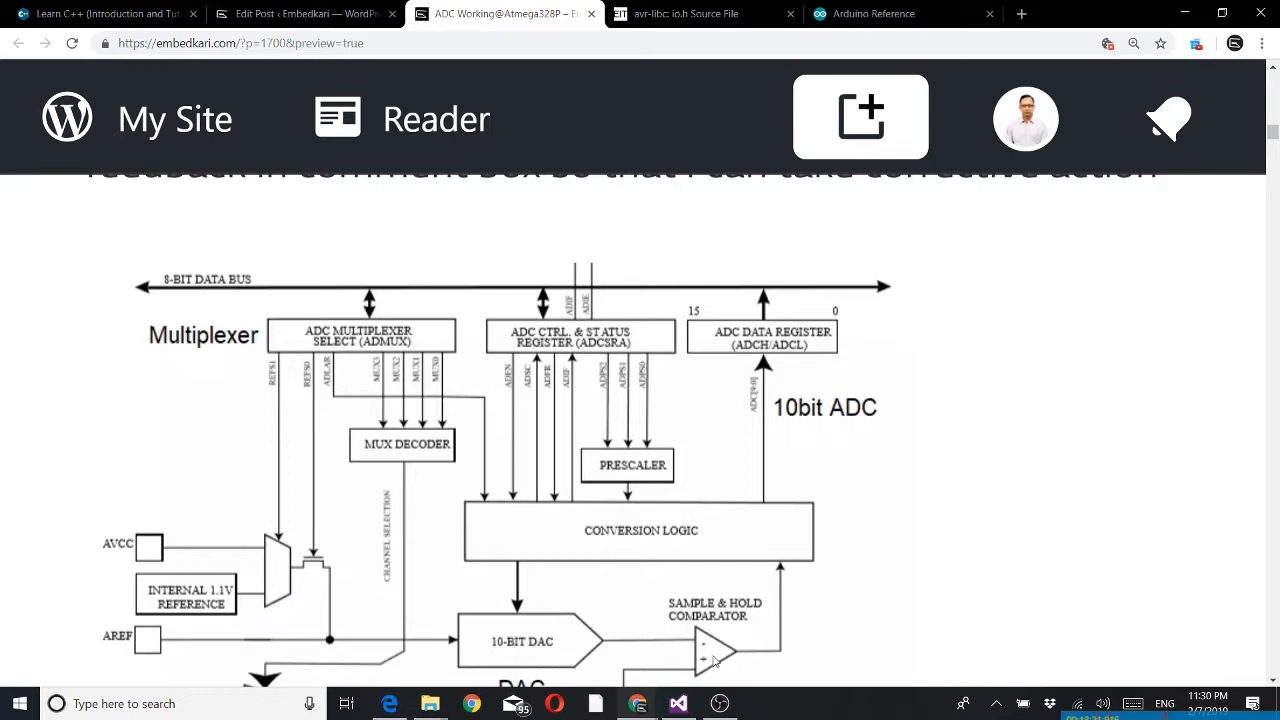
{"action": "mouse_move", "coordinate": [606, 552]}
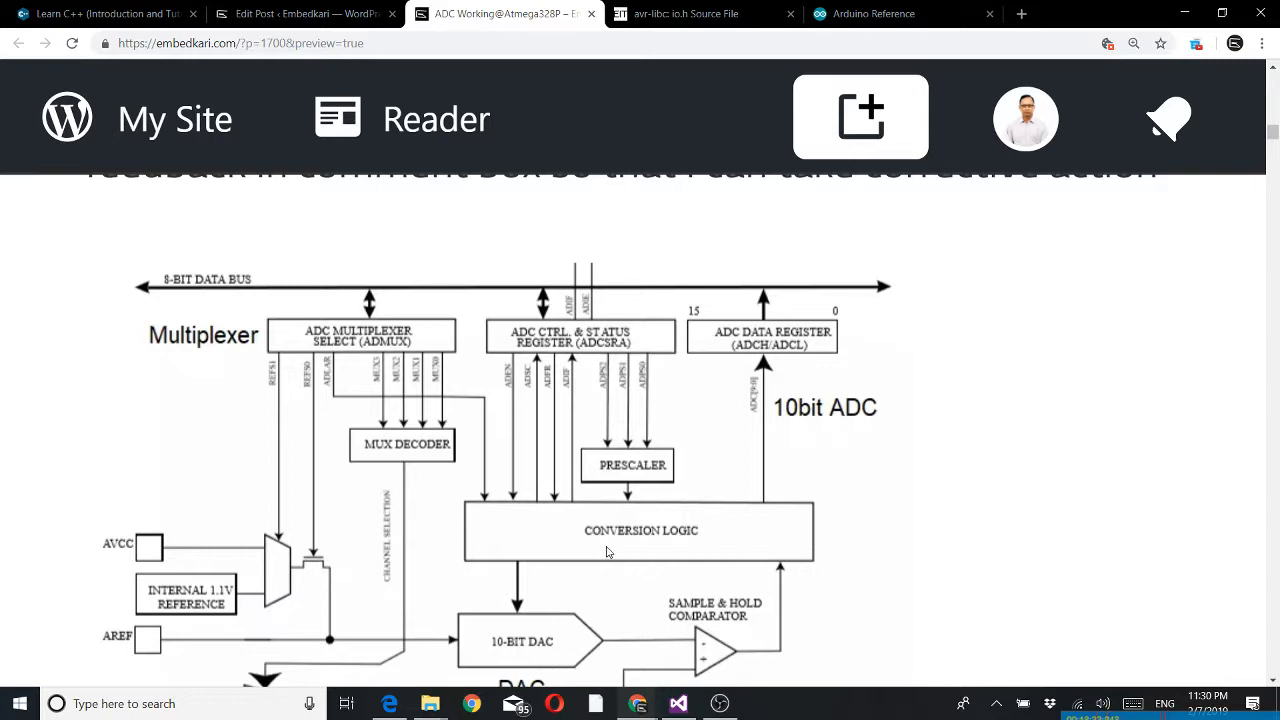
{"action": "mouse_move", "coordinate": [738, 656]}
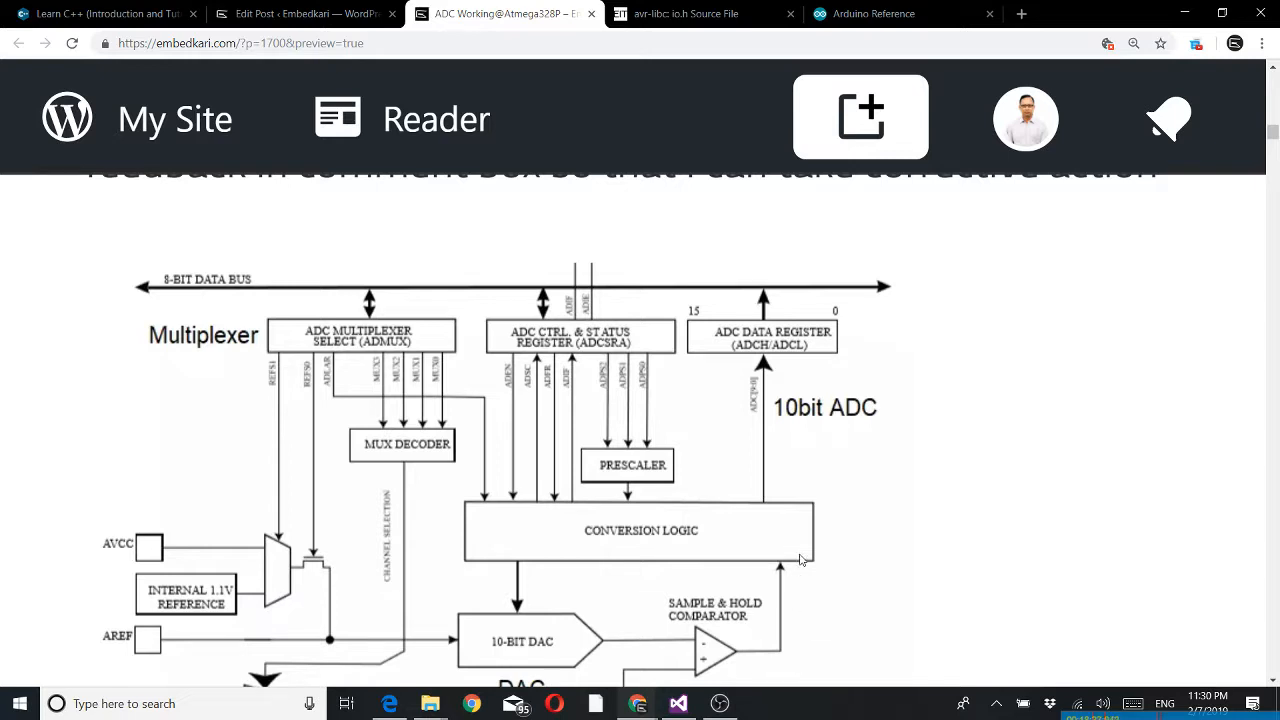
{"action": "mouse_move", "coordinate": [792, 564]}
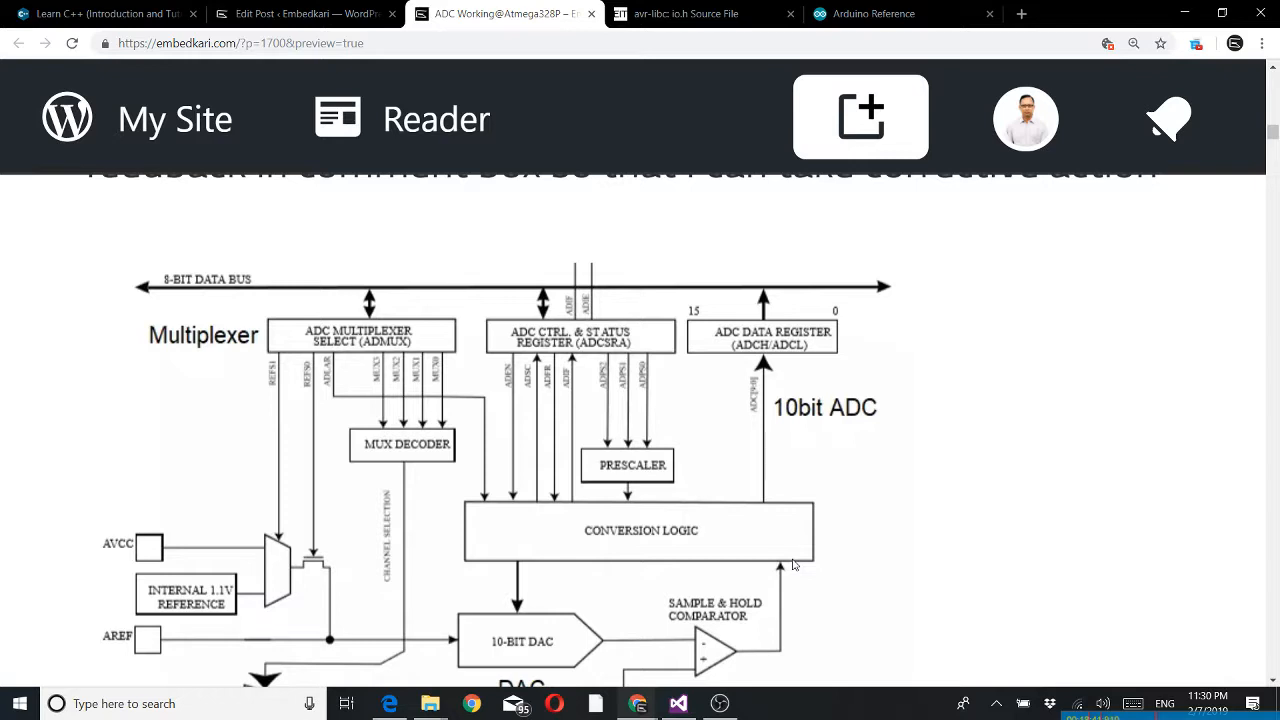
{"action": "mouse_move", "coordinate": [804, 560]}
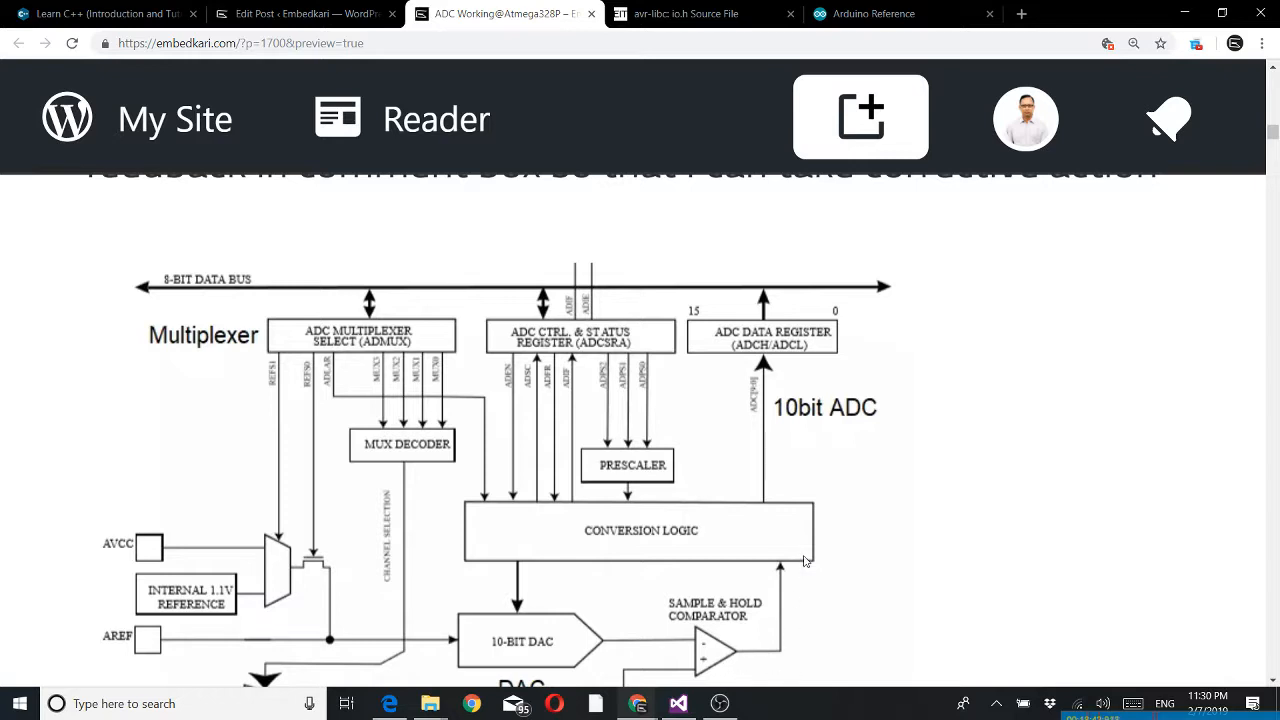
{"action": "mouse_move", "coordinate": [772, 508]}
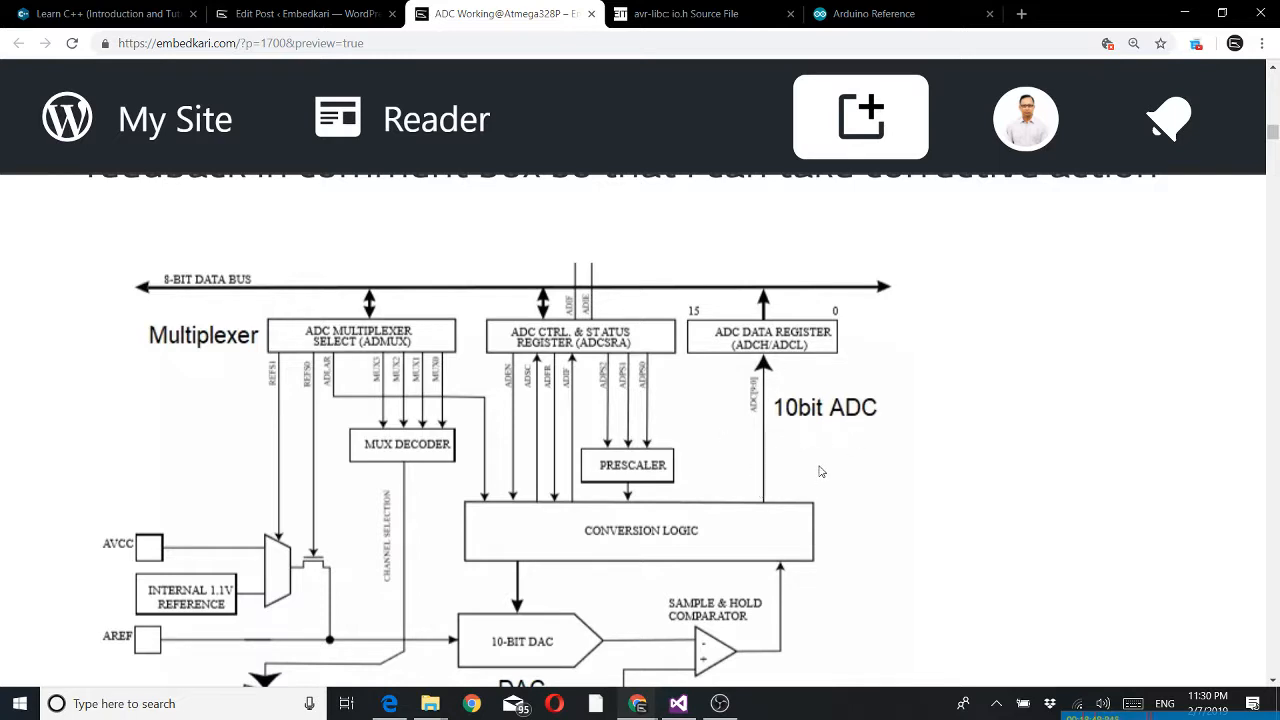
{"action": "mouse_move", "coordinate": [780, 364]}
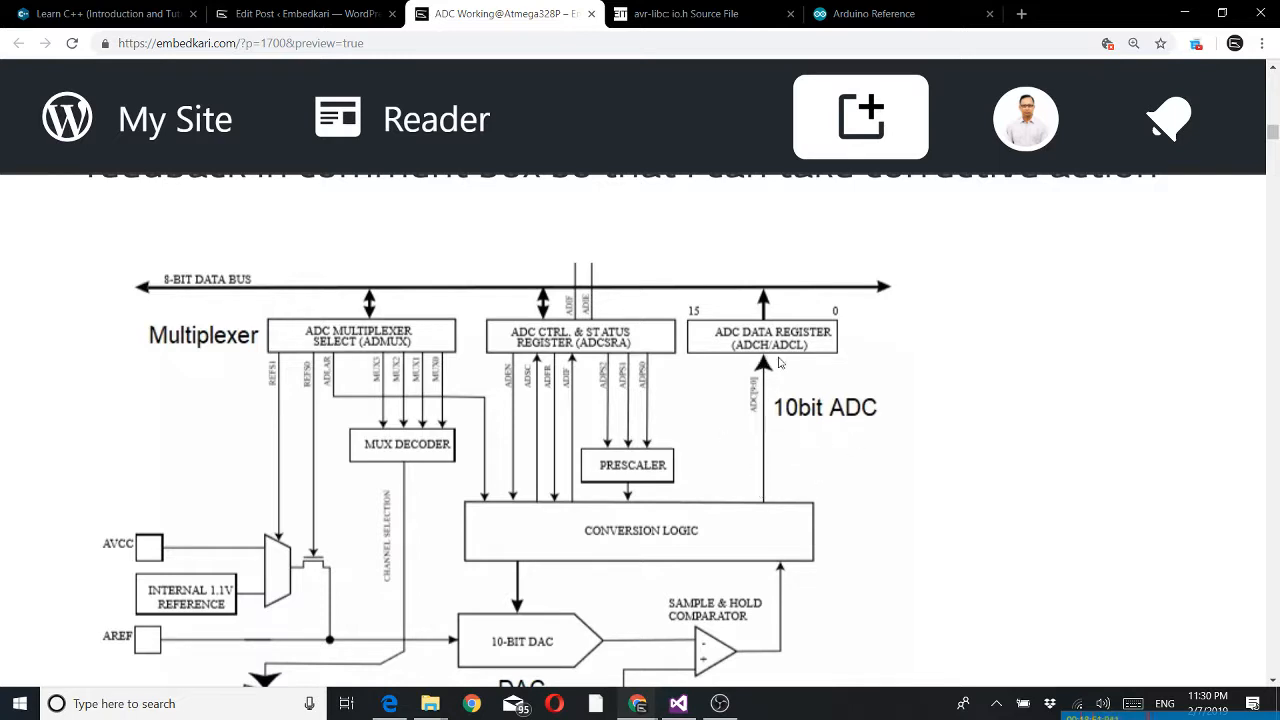
{"action": "mouse_move", "coordinate": [744, 374]}
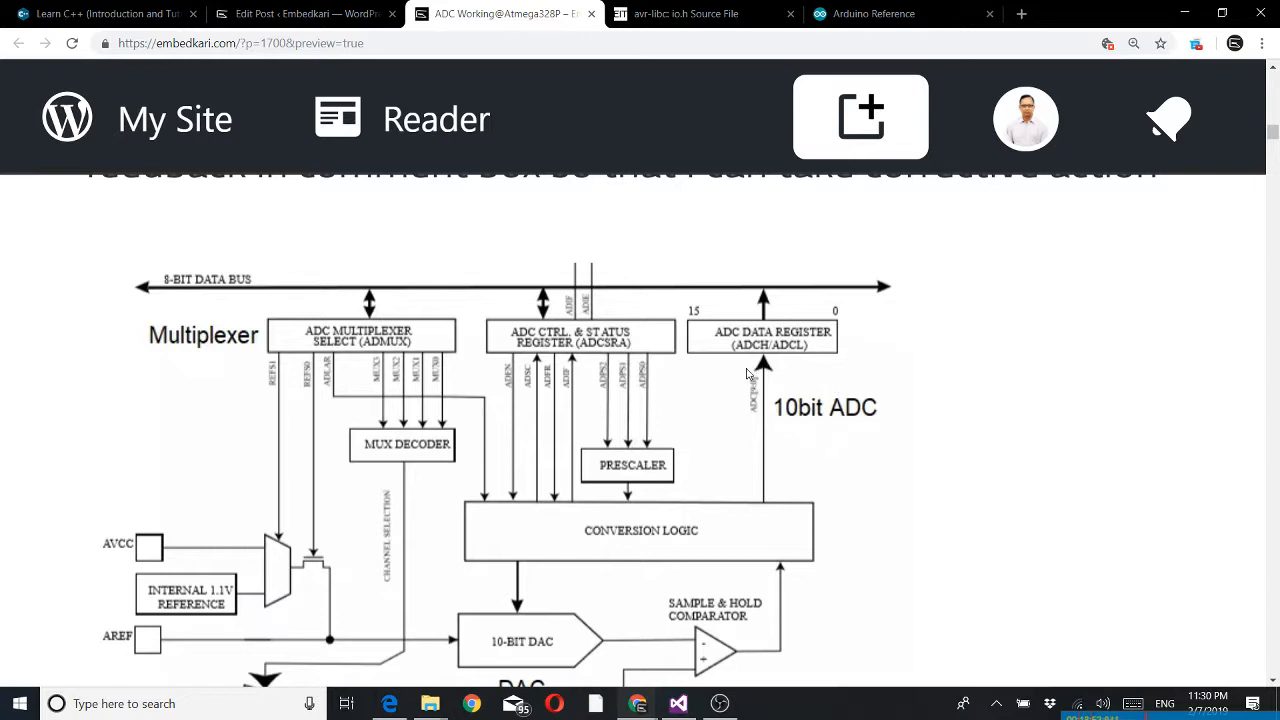
{"action": "mouse_move", "coordinate": [584, 408]}
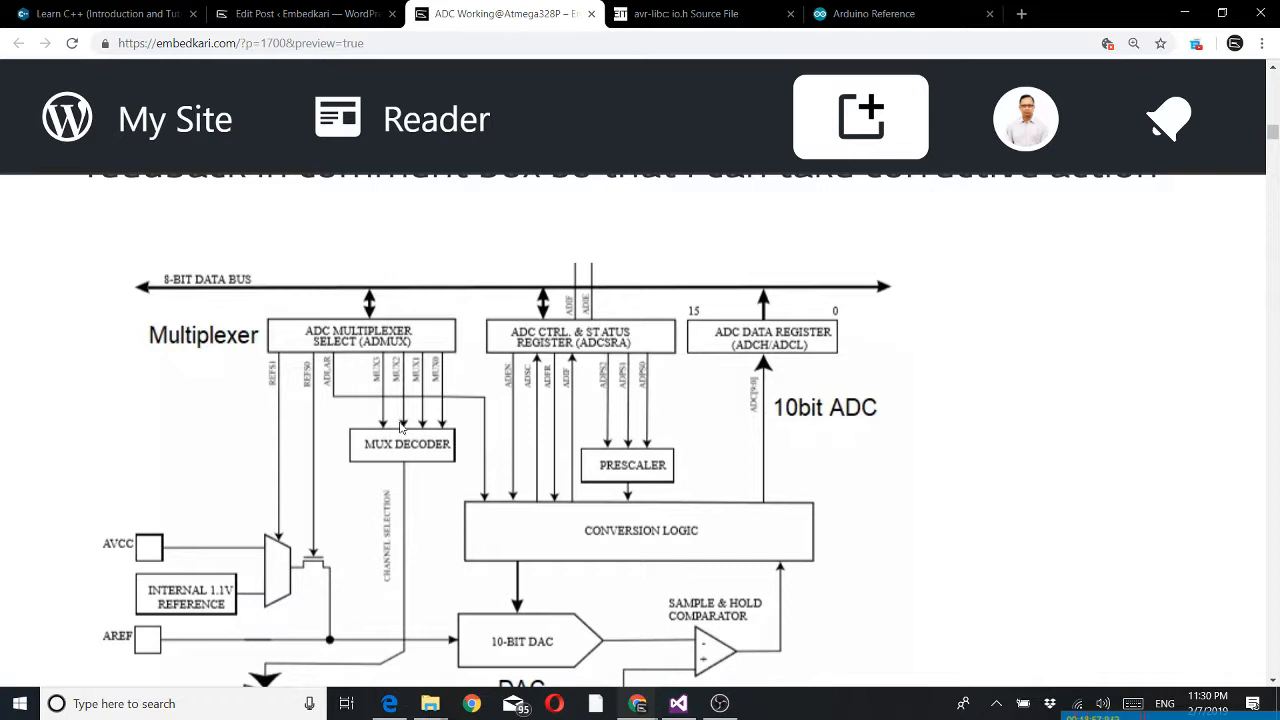
{"action": "mouse_move", "coordinate": [388, 344]}
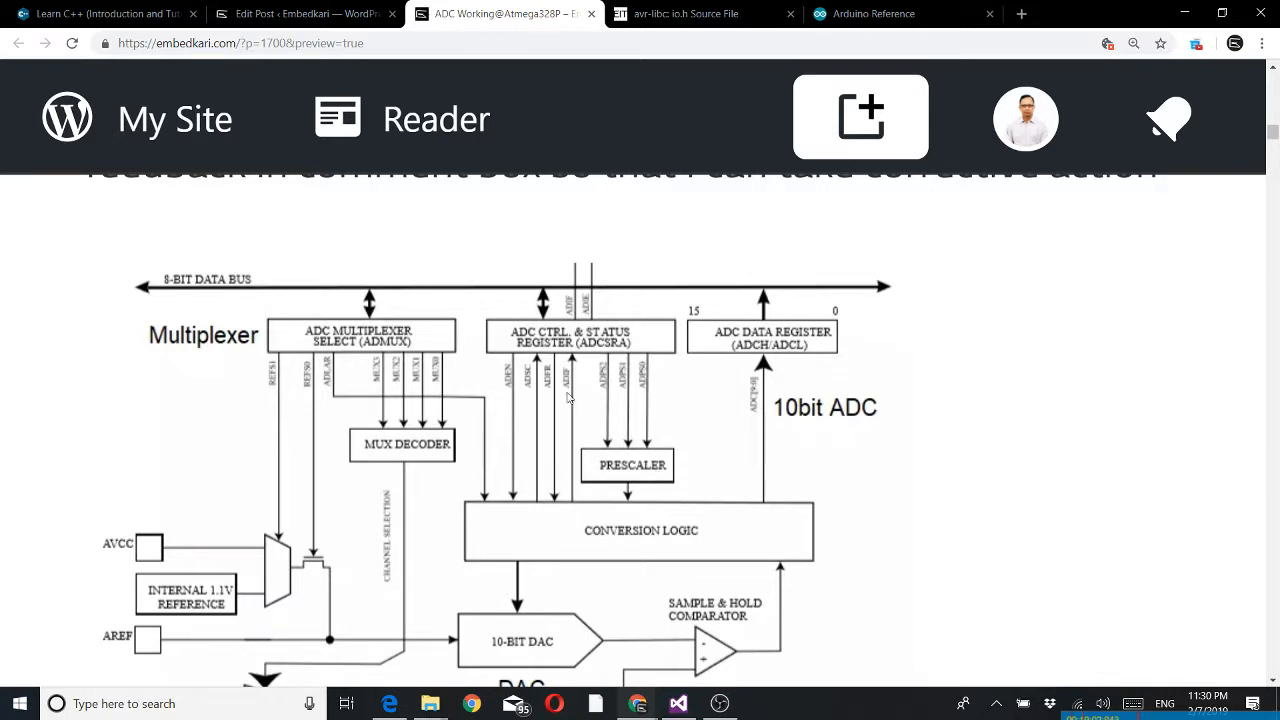
{"action": "mouse_move", "coordinate": [796, 368]}
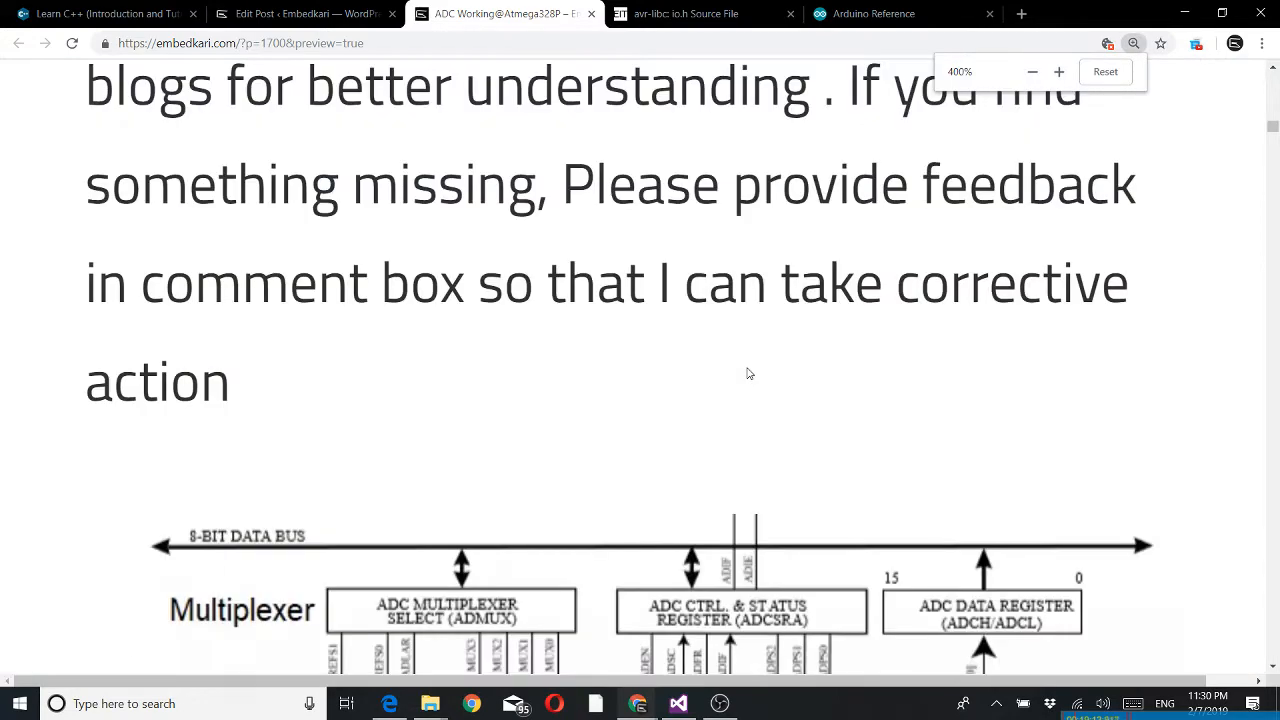
{"action": "scroll", "scroll_direction": "down", "scroll_amount": 3}
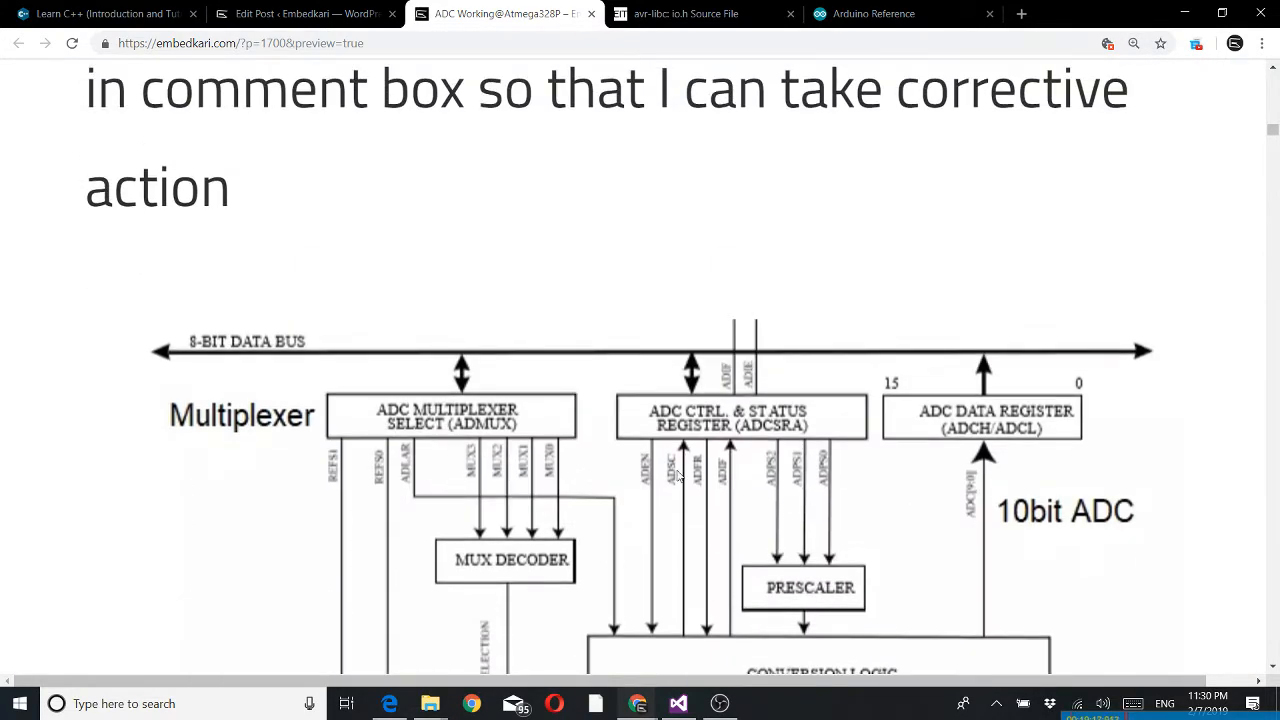
{"action": "scroll", "scroll_direction": "down", "scroll_amount": 3}
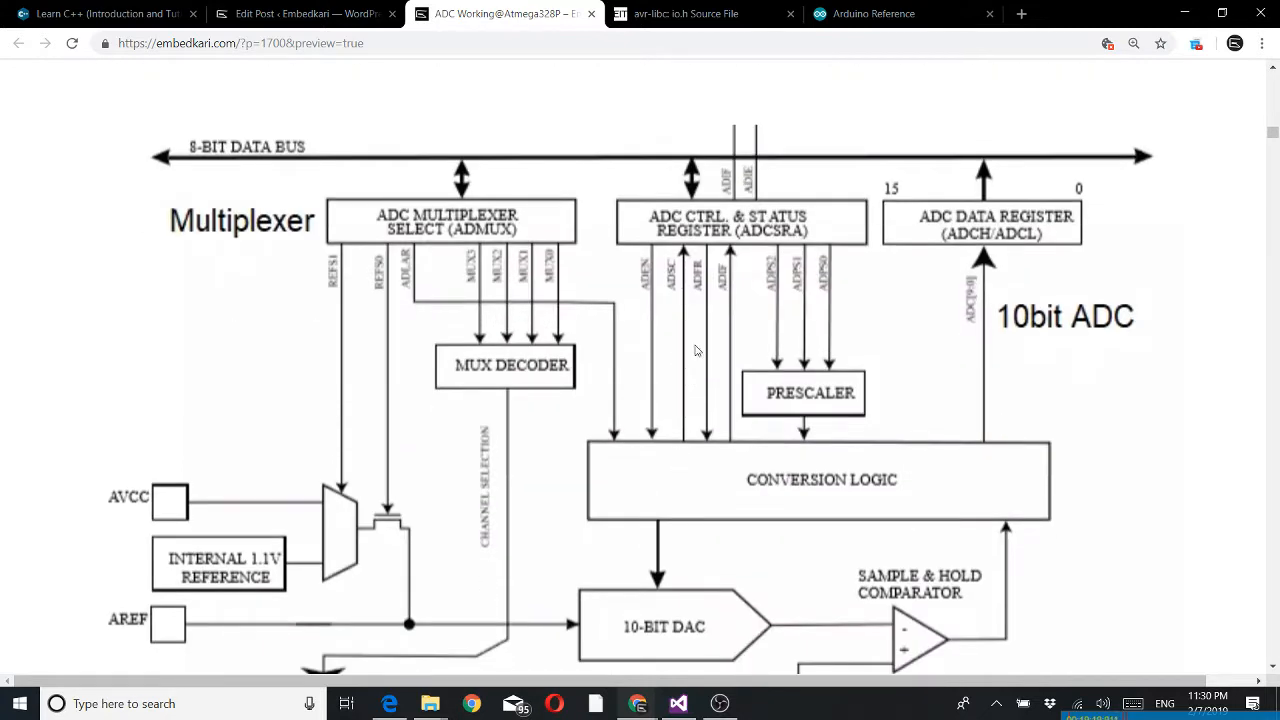
{"action": "mouse_move", "coordinate": [676, 304]}
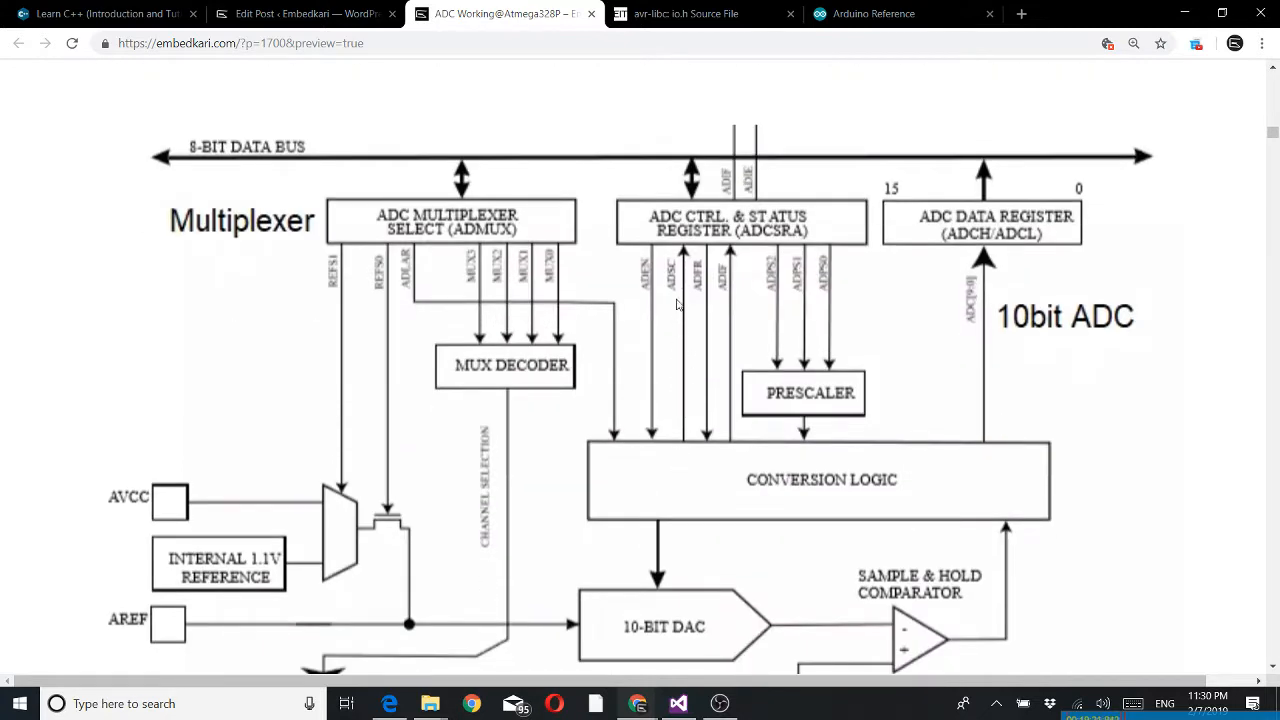
{"action": "mouse_move", "coordinate": [686, 340]}
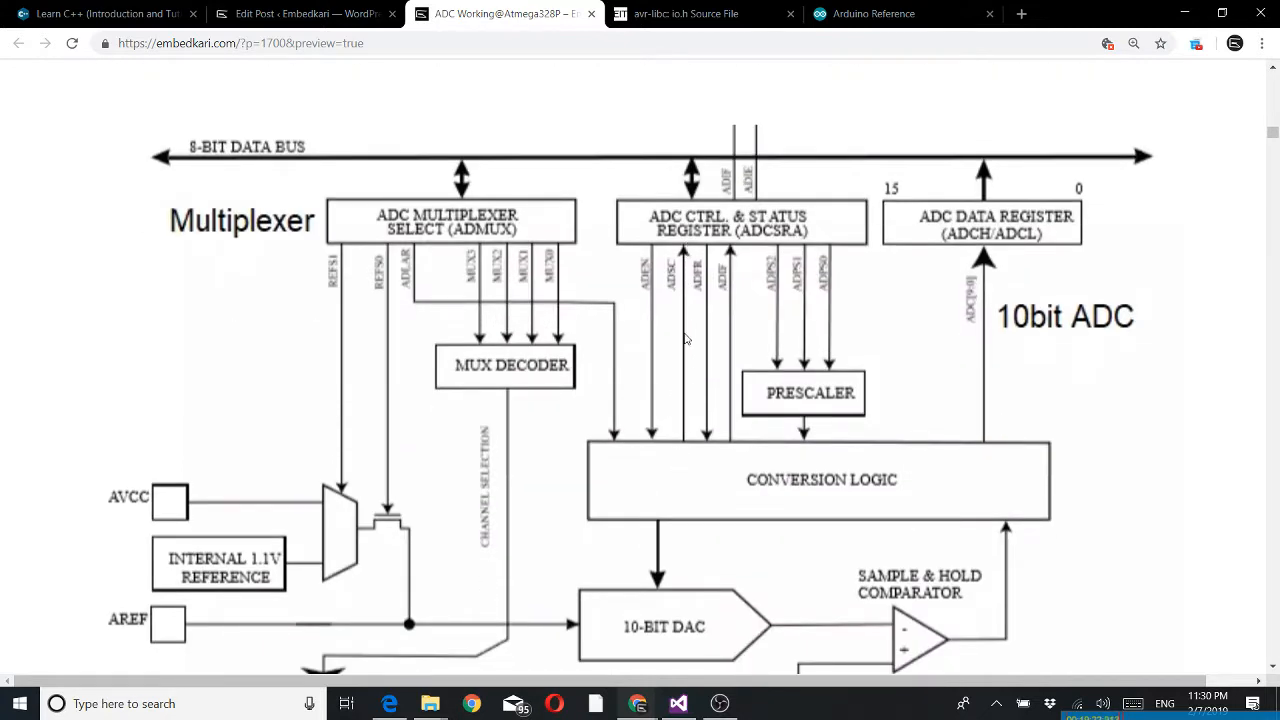
{"action": "mouse_move", "coordinate": [736, 284]}
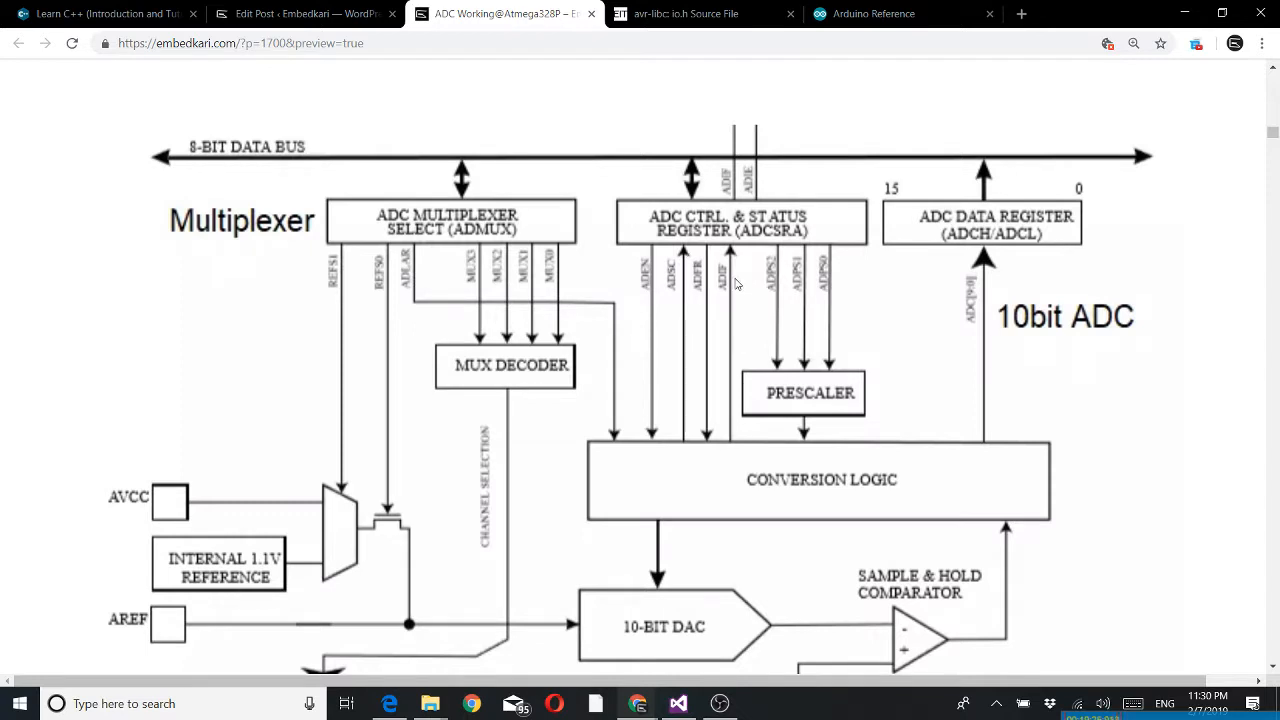
{"action": "mouse_move", "coordinate": [726, 376]}
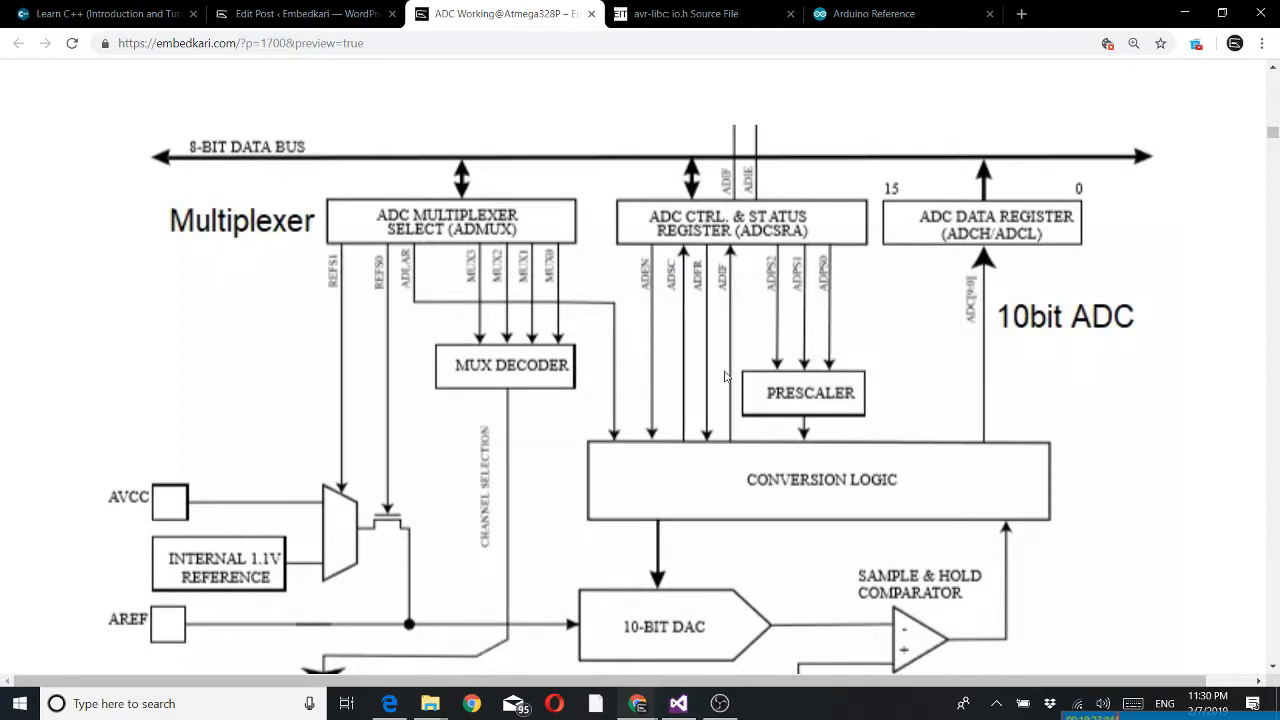
{"action": "mouse_move", "coordinate": [736, 308]}
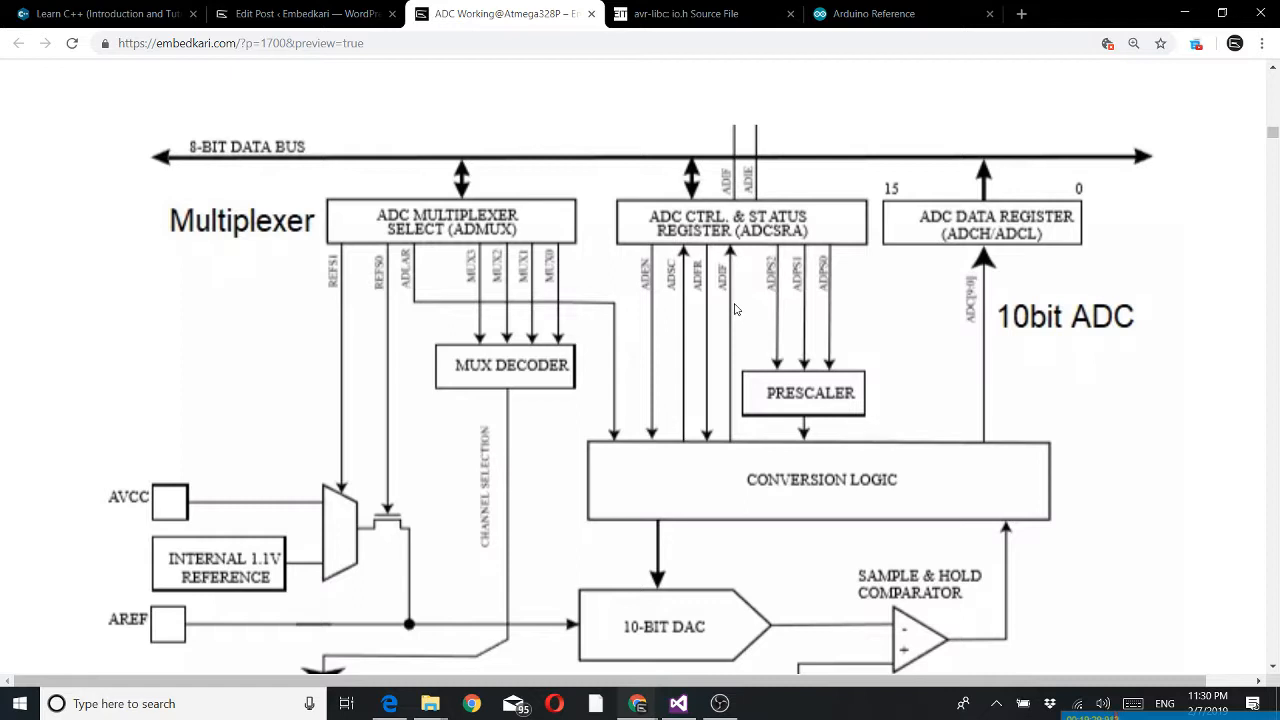
{"action": "mouse_move", "coordinate": [708, 272]}
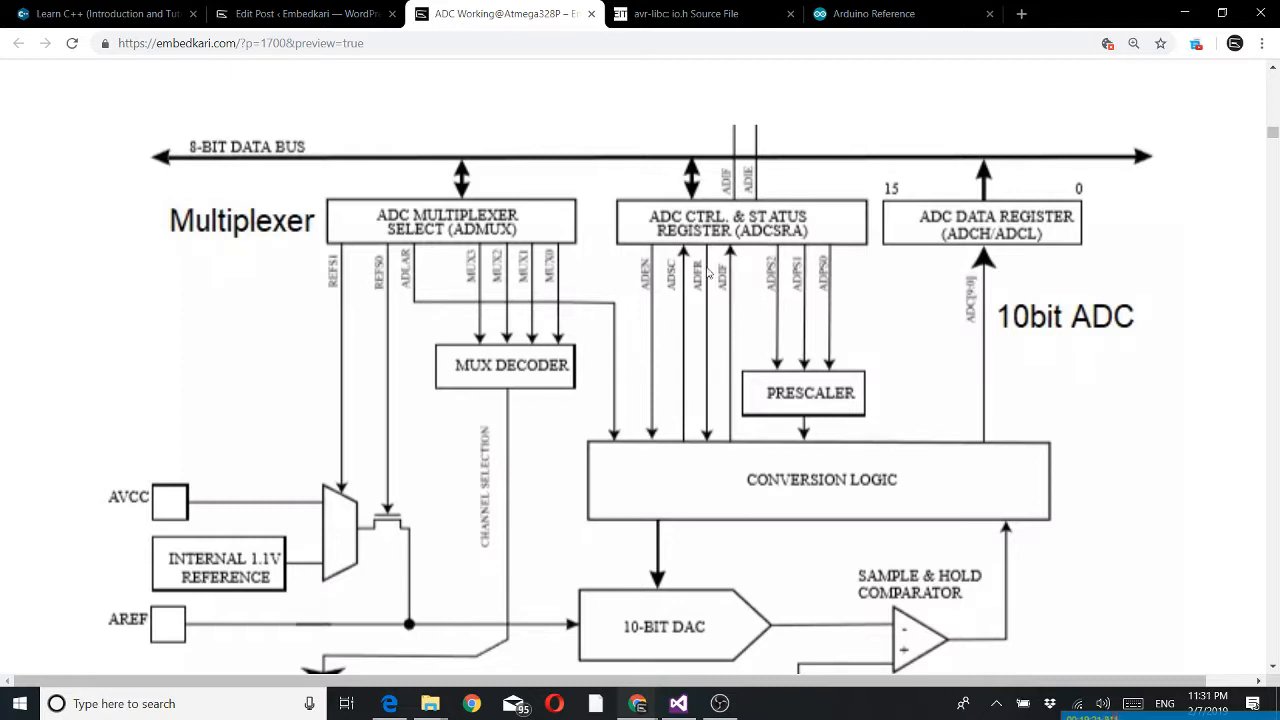
{"action": "mouse_move", "coordinate": [720, 344]}
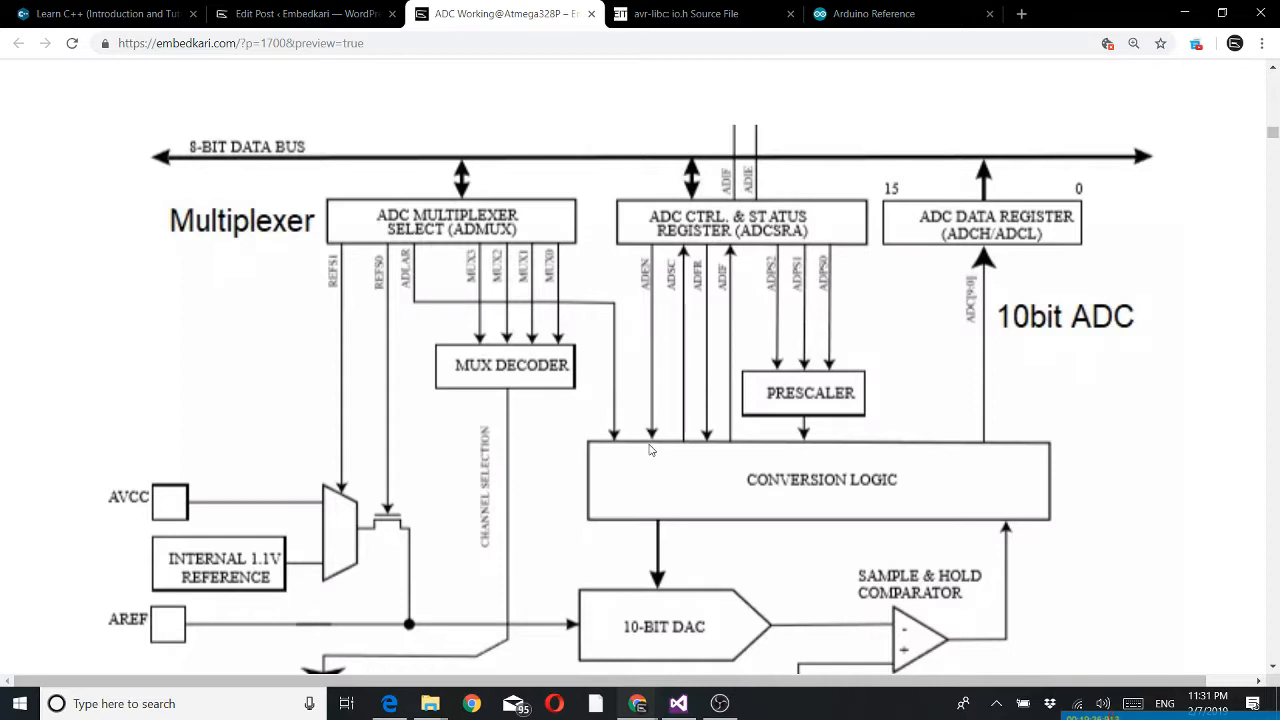
{"action": "mouse_move", "coordinate": [548, 244]}
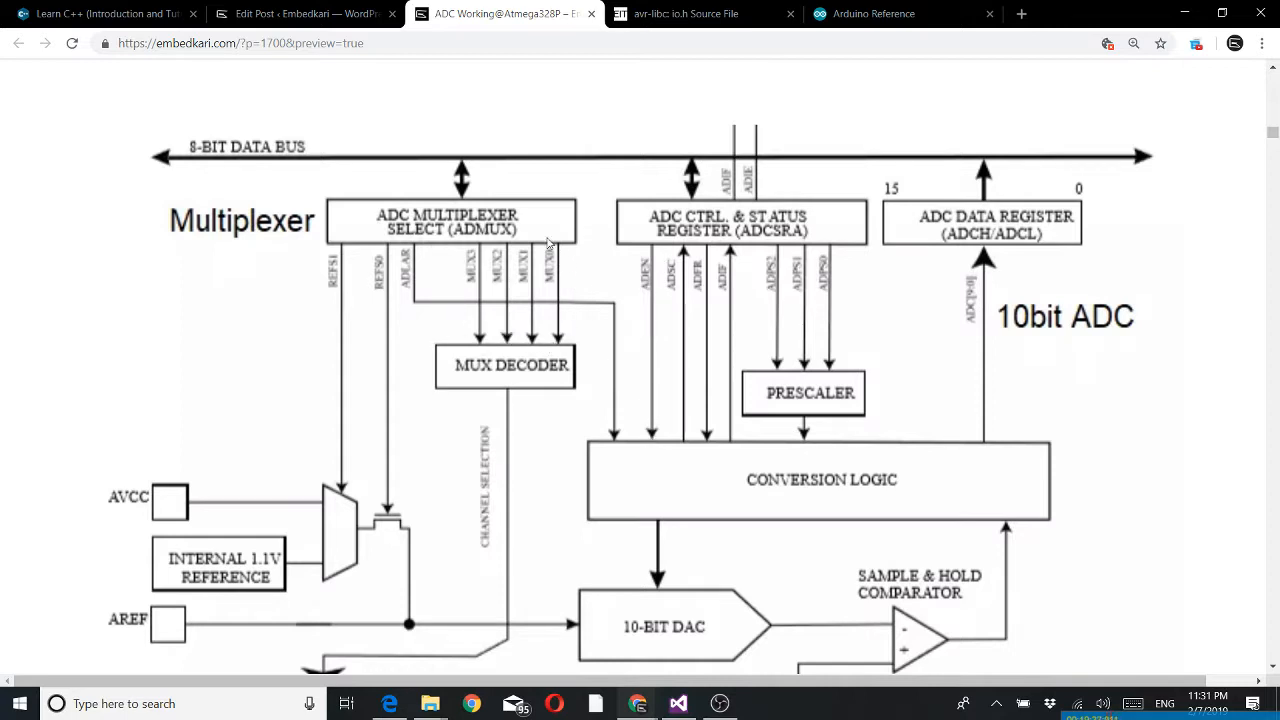
{"action": "mouse_move", "coordinate": [416, 290]}
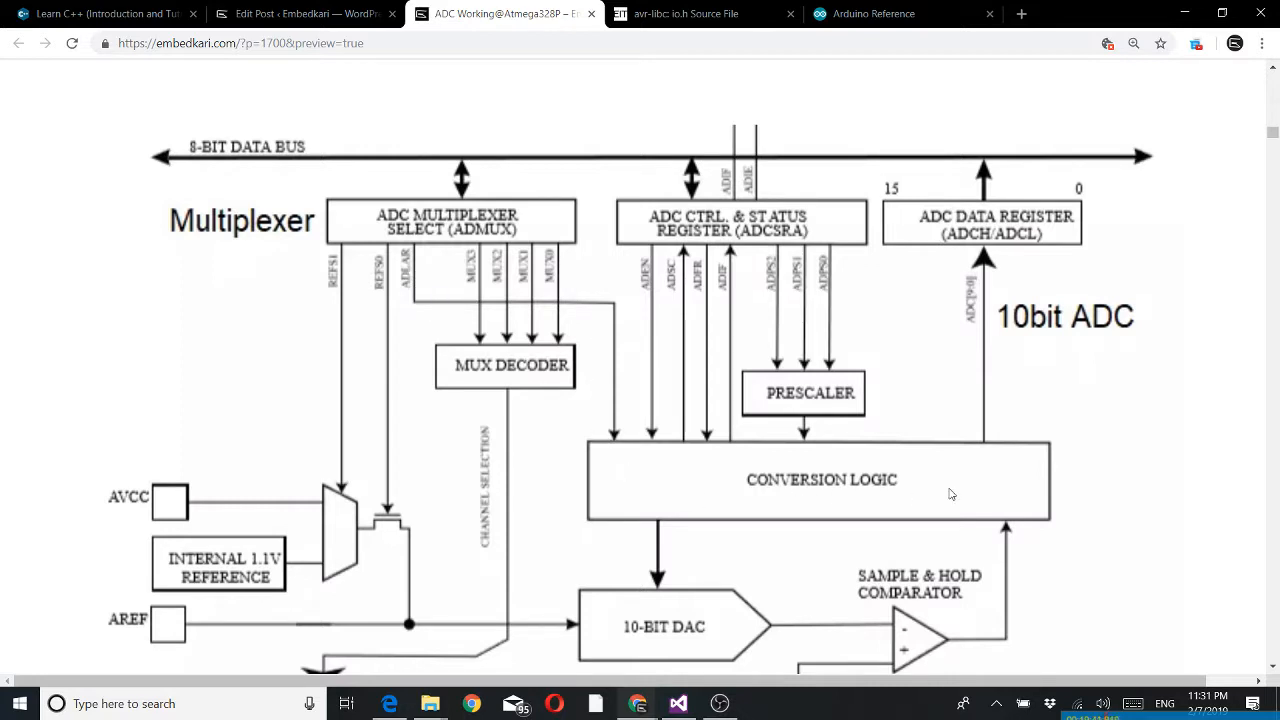
{"action": "mouse_move", "coordinate": [970, 496]}
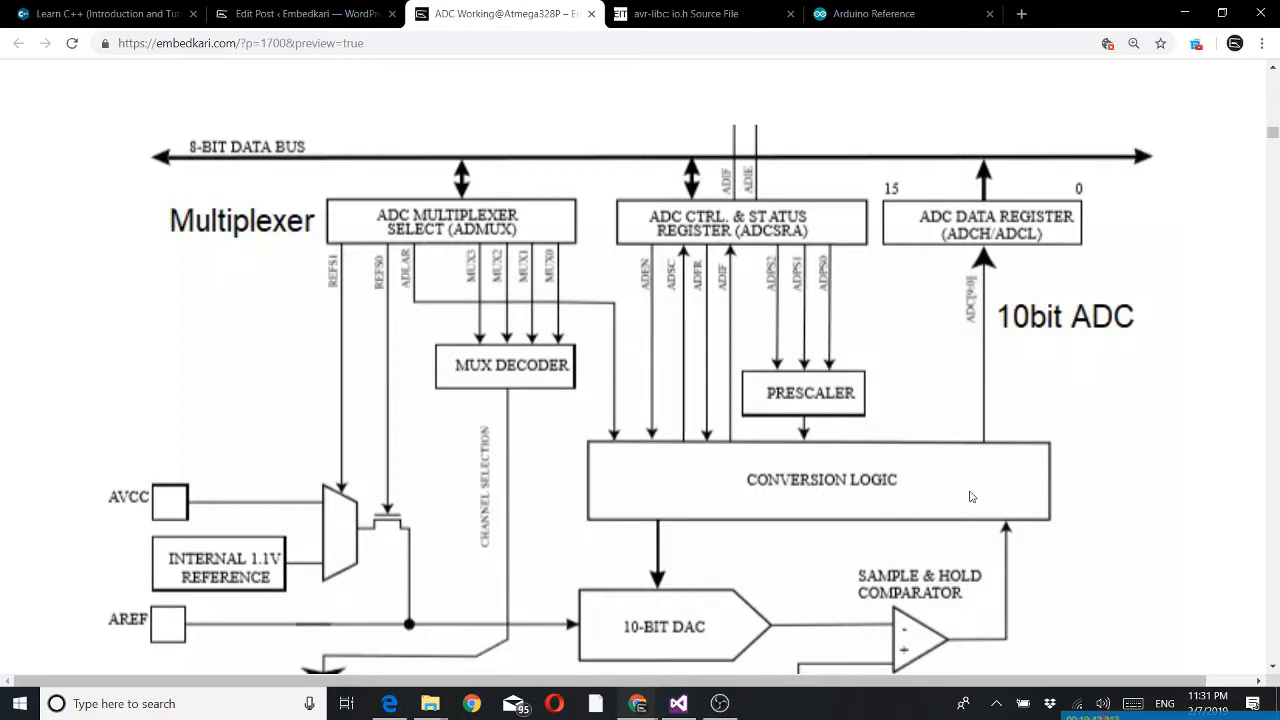
{"action": "mouse_move", "coordinate": [484, 278]}
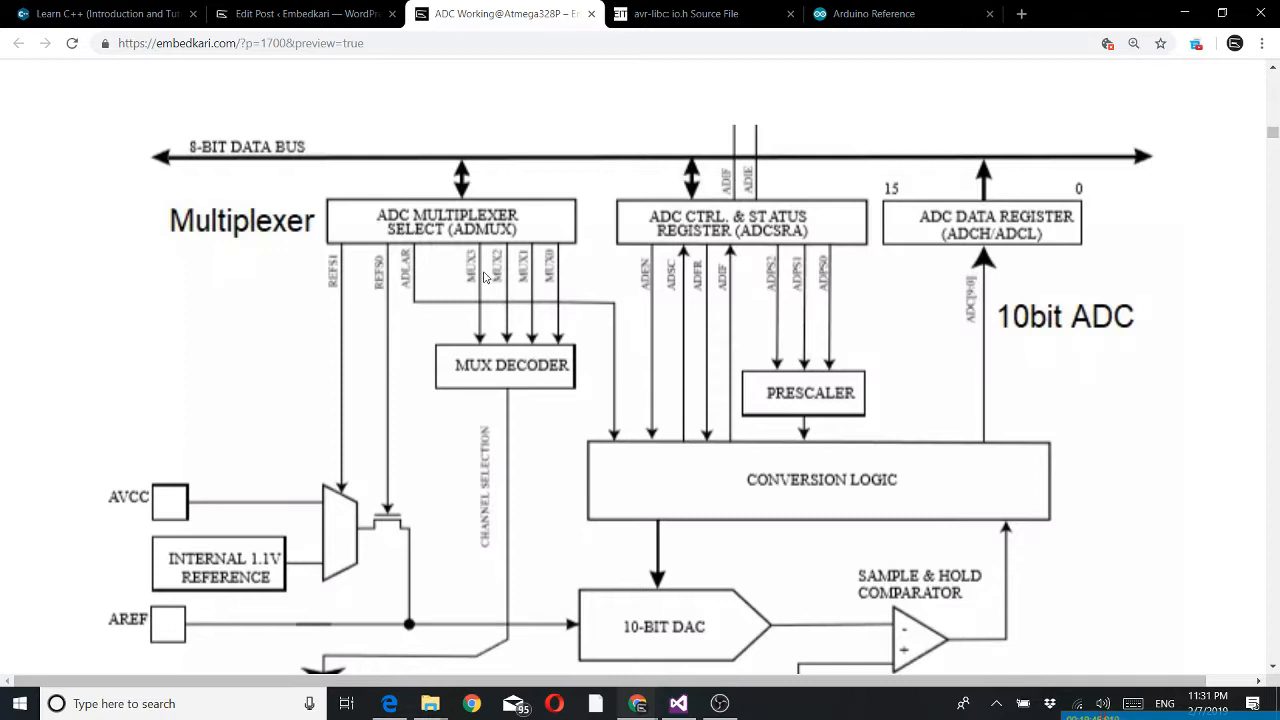
{"action": "mouse_move", "coordinate": [922, 440]}
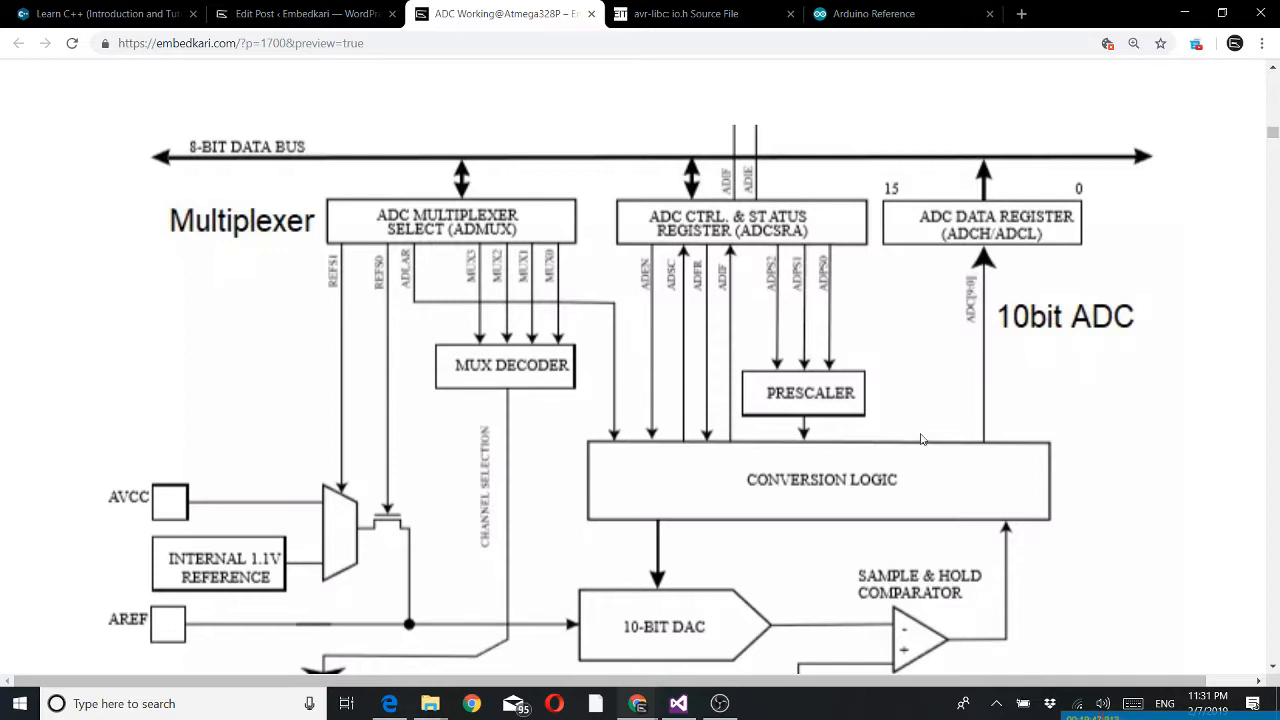
{"action": "mouse_move", "coordinate": [864, 324]}
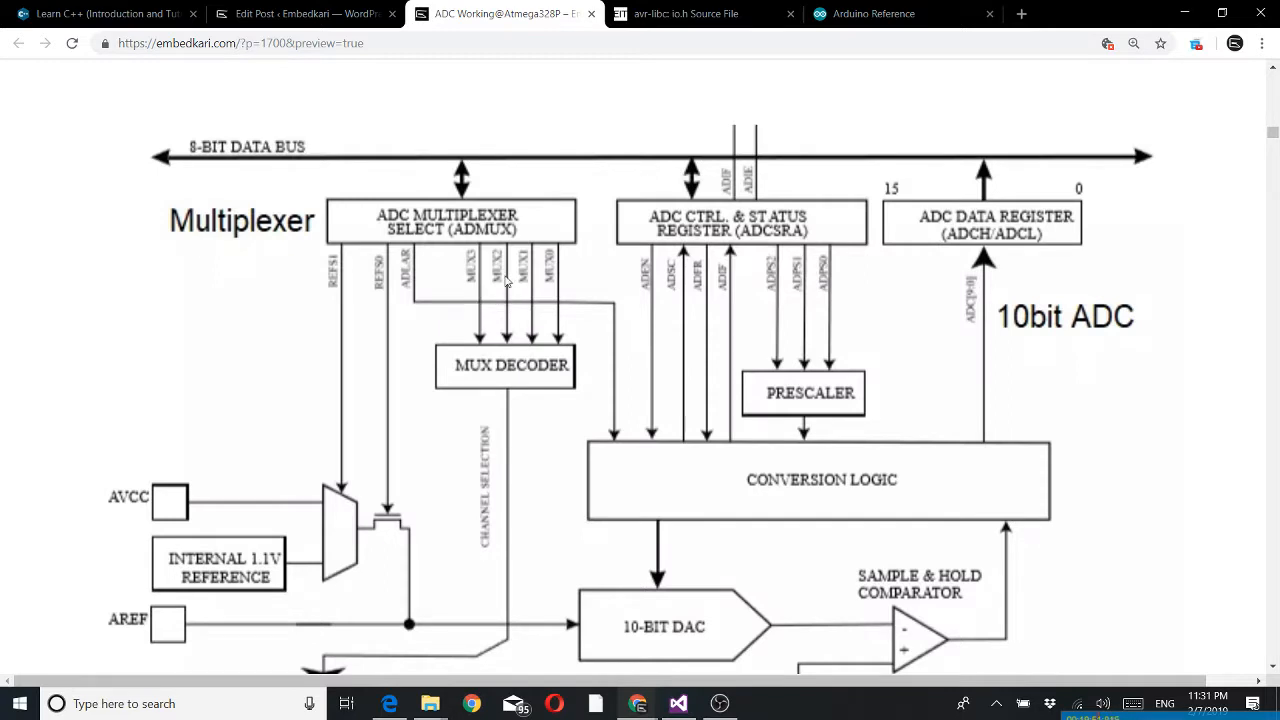
{"action": "mouse_move", "coordinate": [690, 264]}
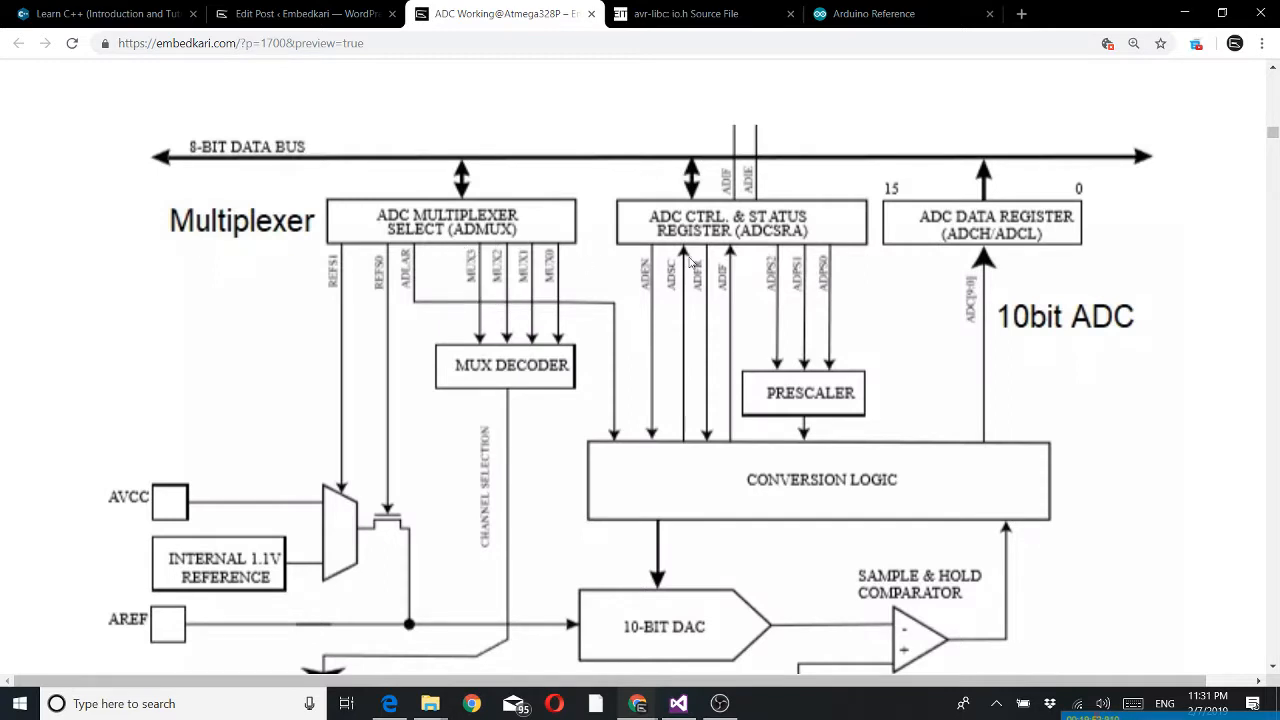
{"action": "mouse_move", "coordinate": [858, 256]}
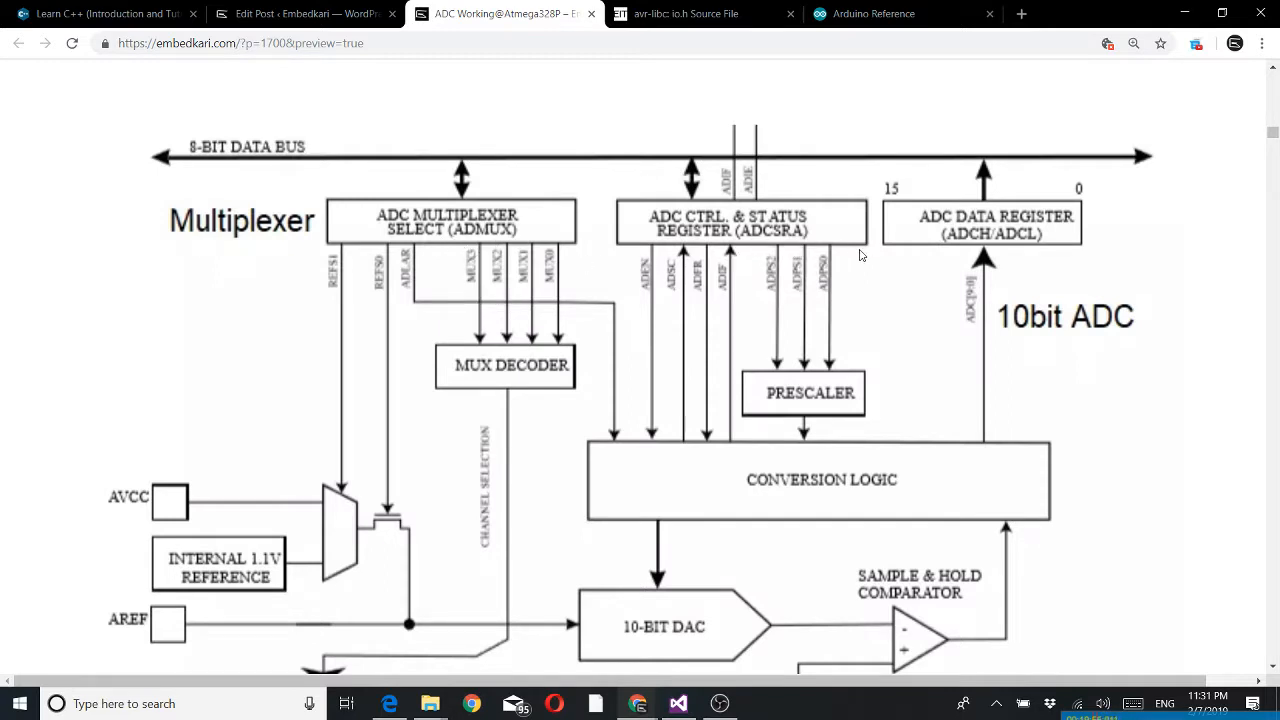
{"action": "mouse_move", "coordinate": [912, 384]}
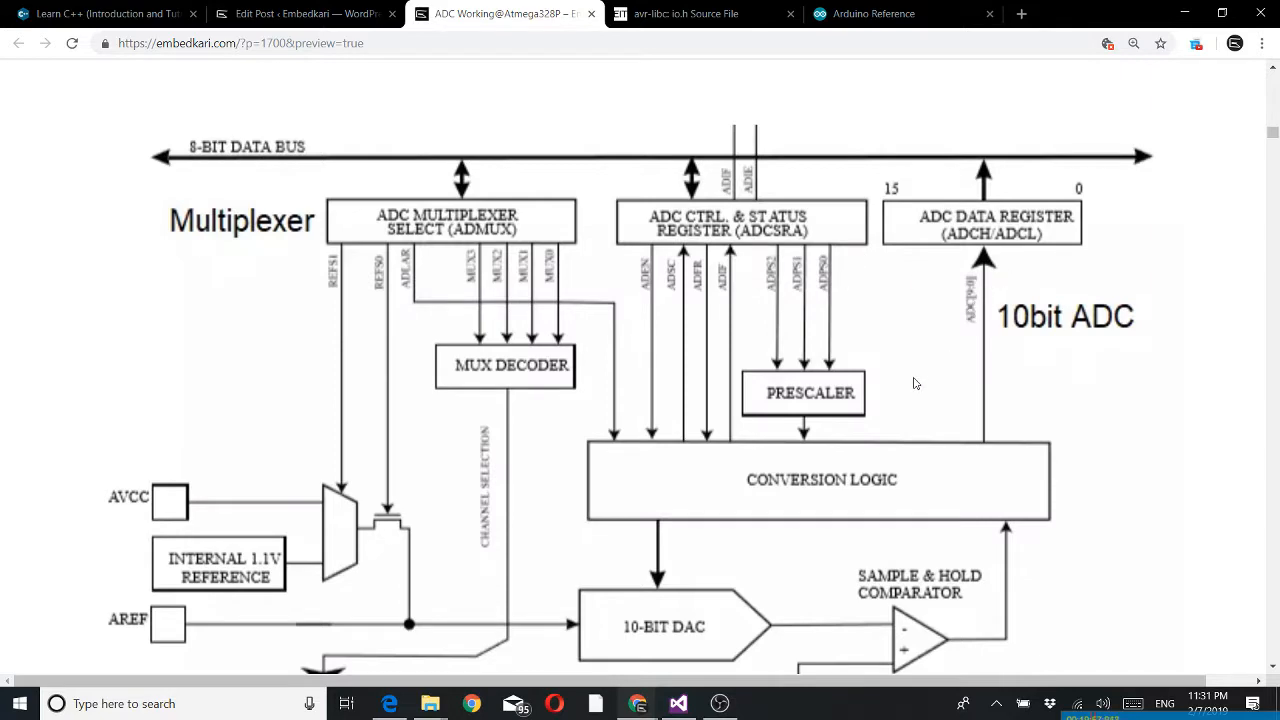
Step: Scroll past the block diagram to '1: Make sure ADC is not shut down' and its PRR register table
{"action": "scroll", "scroll_direction": "down", "scroll_amount": 3}
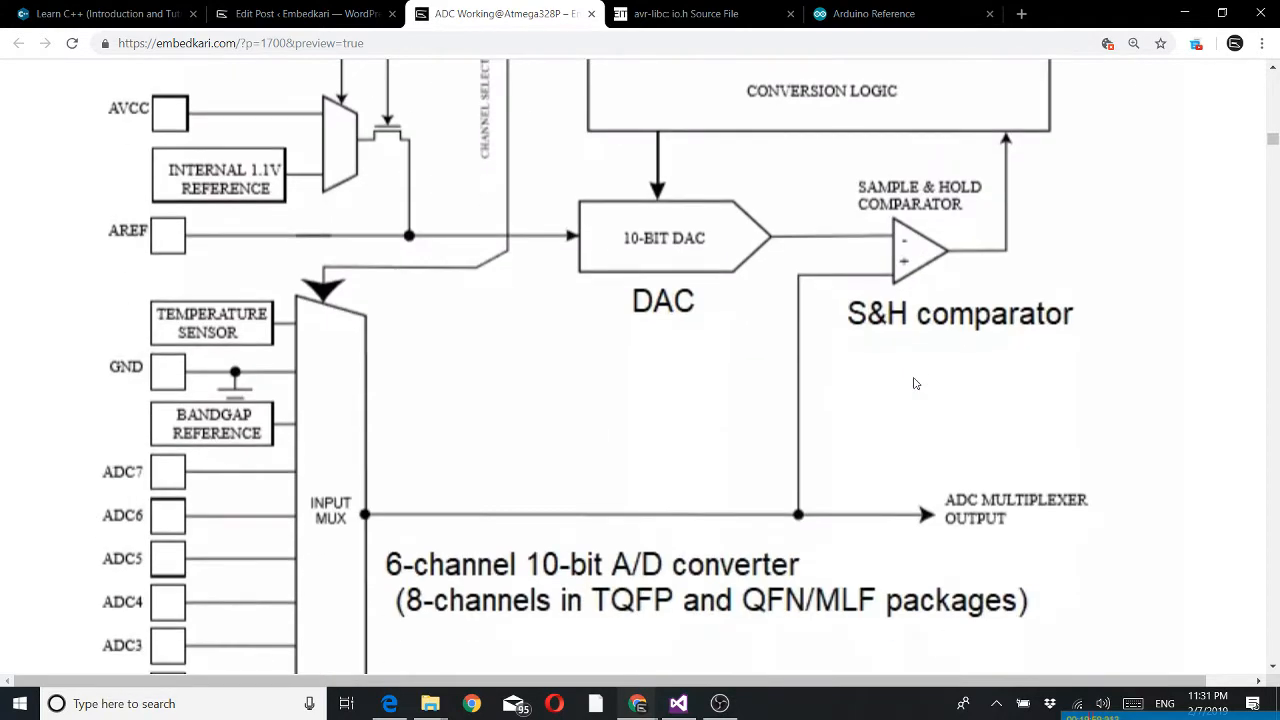
{"action": "scroll", "scroll_direction": "up", "scroll_amount": 3}
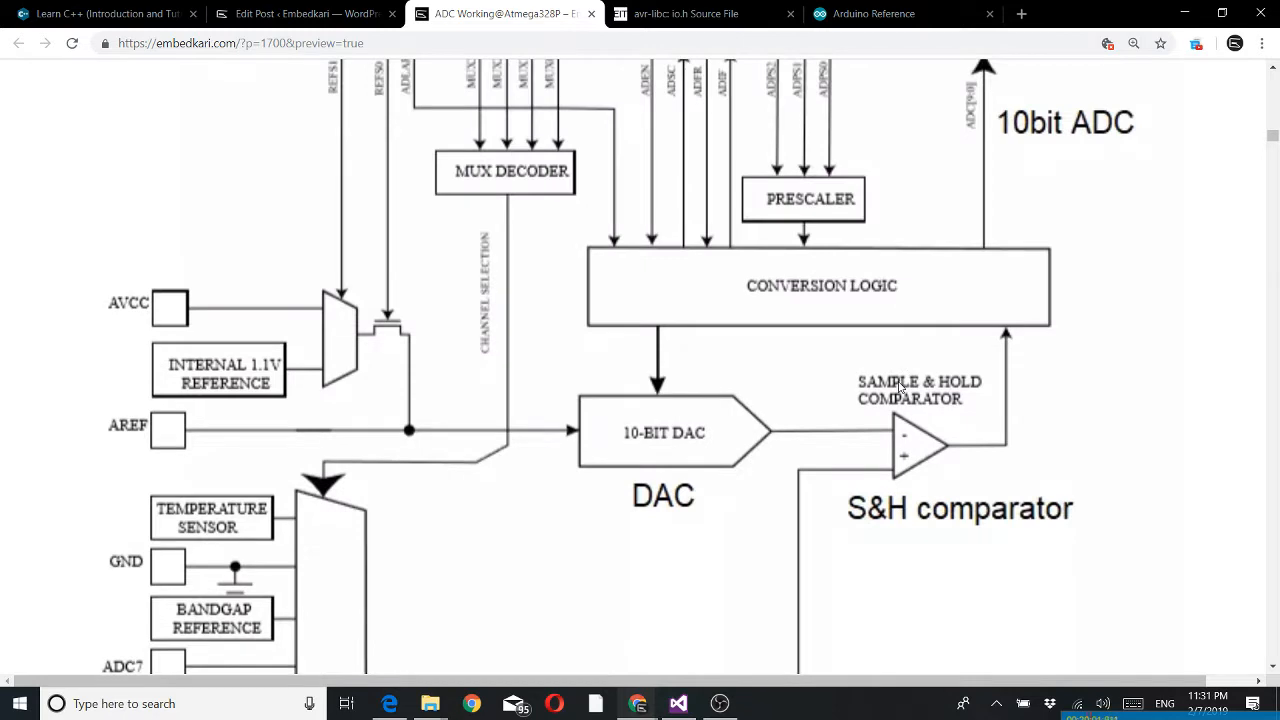
{"action": "scroll", "scroll_direction": "down", "scroll_amount": 3}
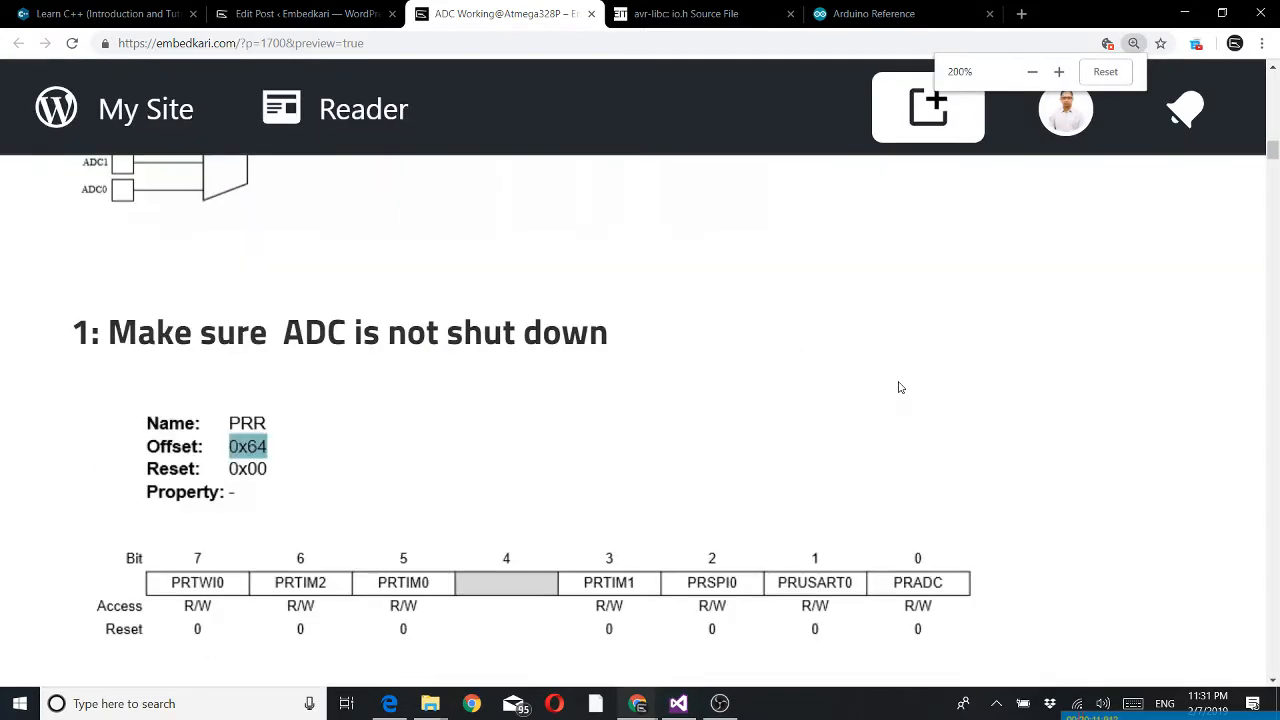
Step: Show the whole ADC block diagram above the step 1 heading at the smaller page size
{"action": "scroll", "scroll_direction": "down", "scroll_amount": 3}
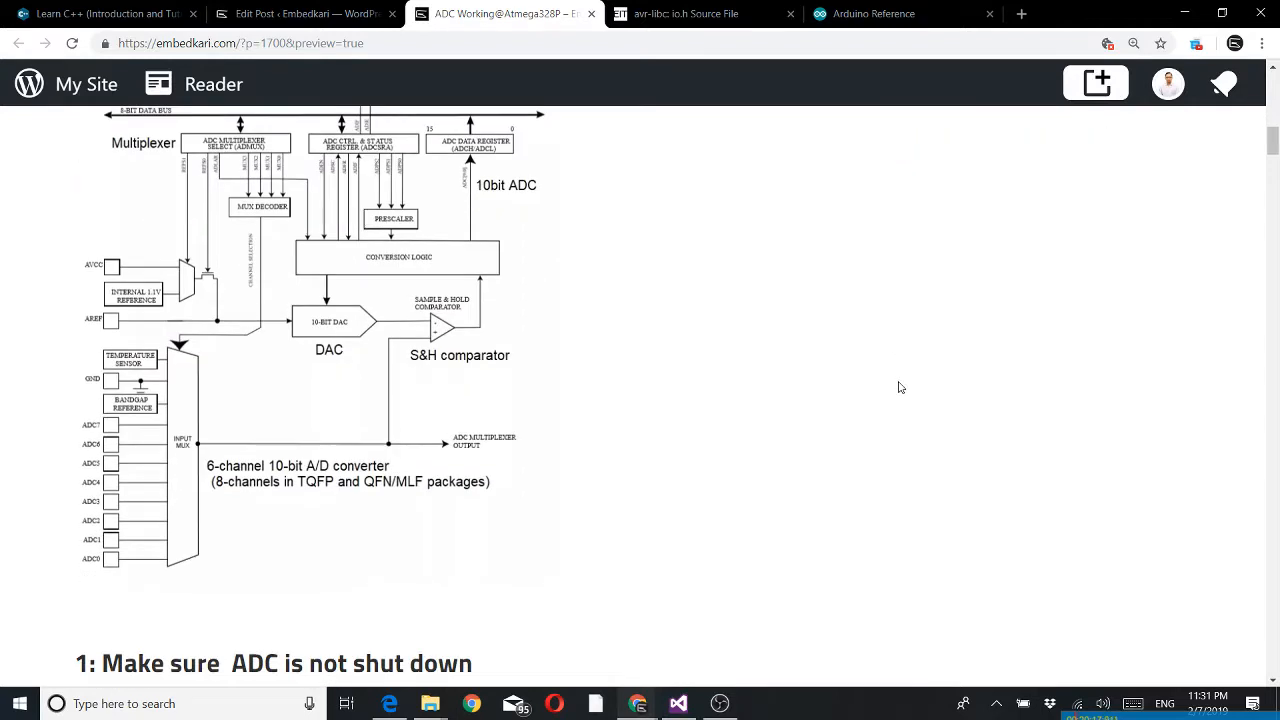
{"action": "mouse_move", "coordinate": [484, 268]}
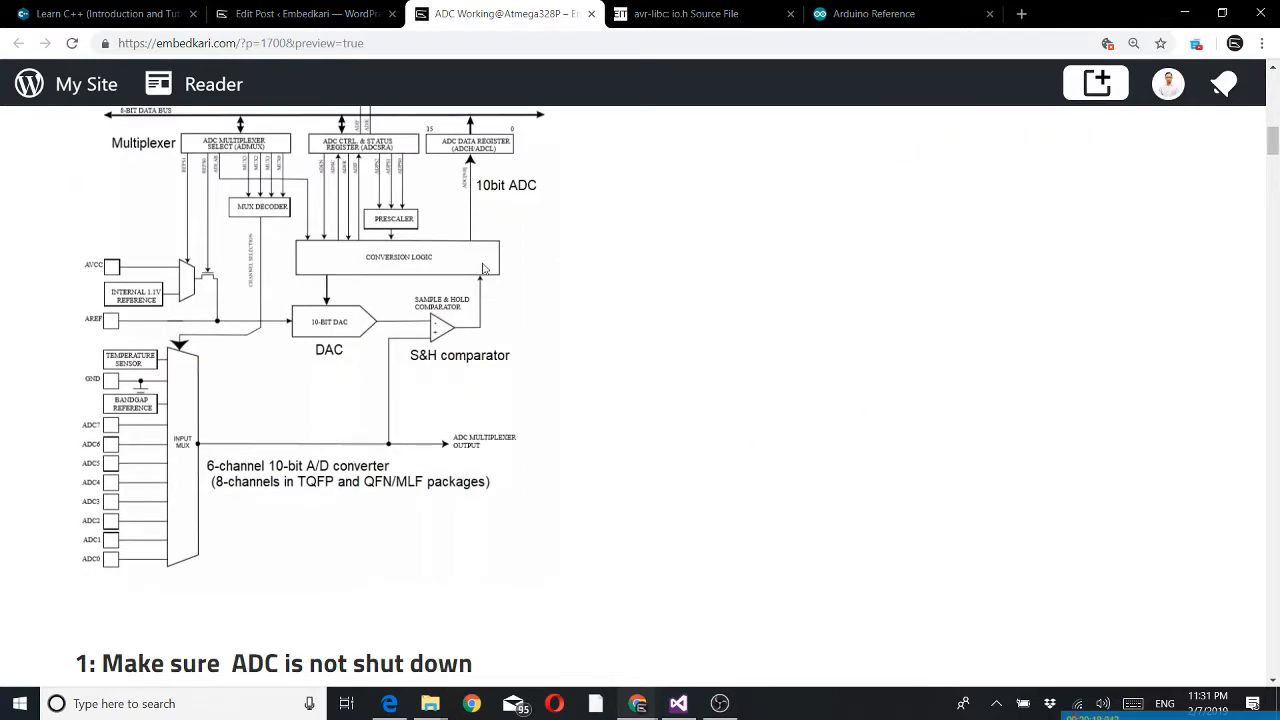
{"action": "mouse_move", "coordinate": [42, 380]}
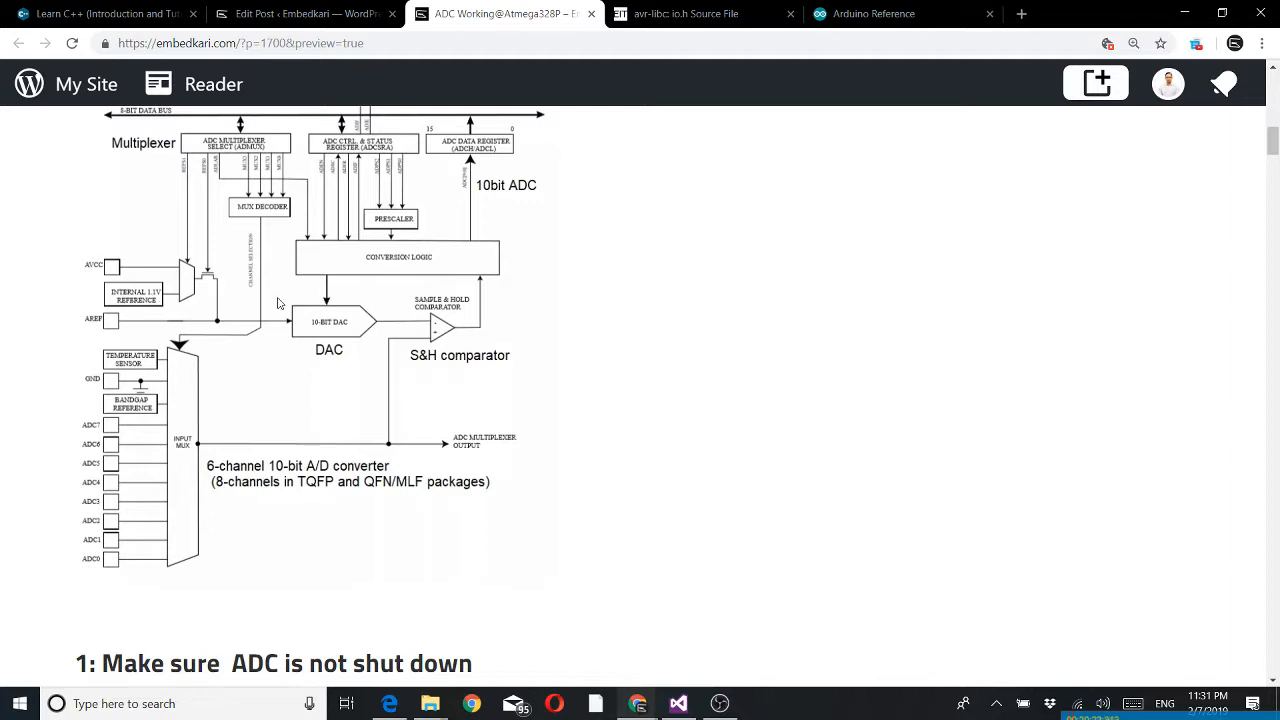
{"action": "mouse_move", "coordinate": [388, 282]}
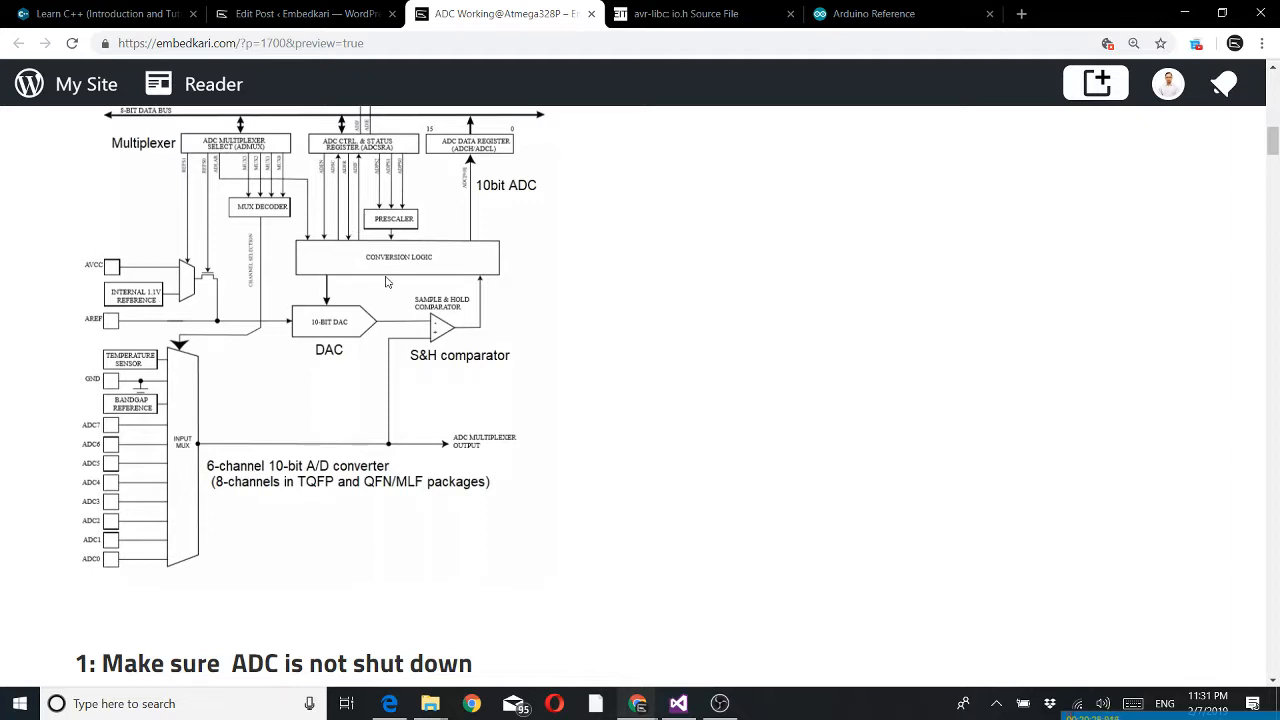
{"action": "mouse_move", "coordinate": [330, 268]}
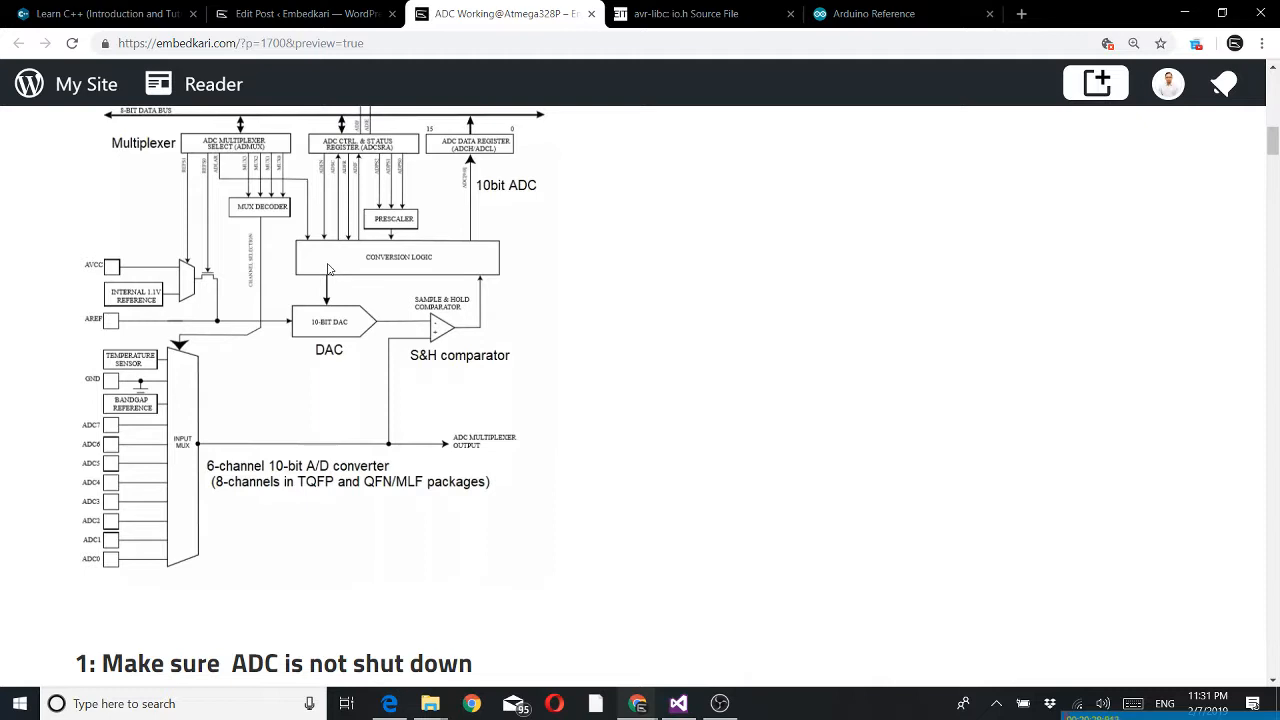
{"action": "mouse_move", "coordinate": [318, 270]}
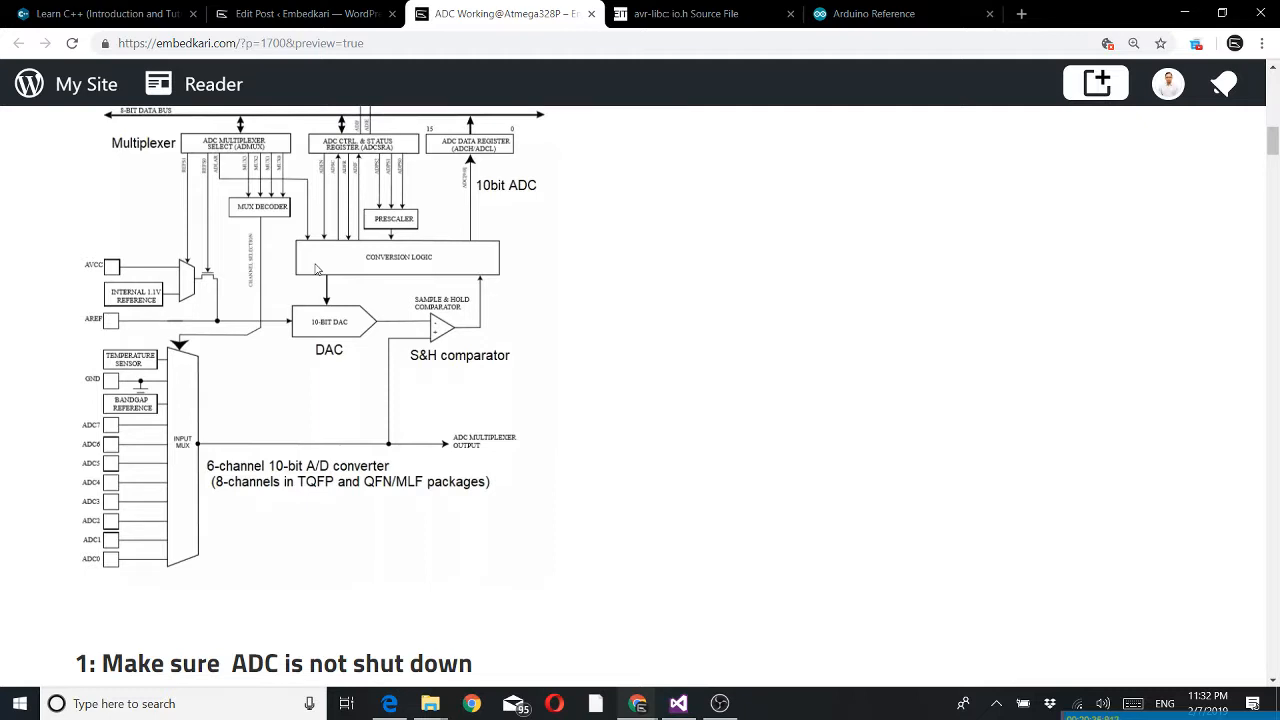
{"action": "mouse_move", "coordinate": [490, 264]}
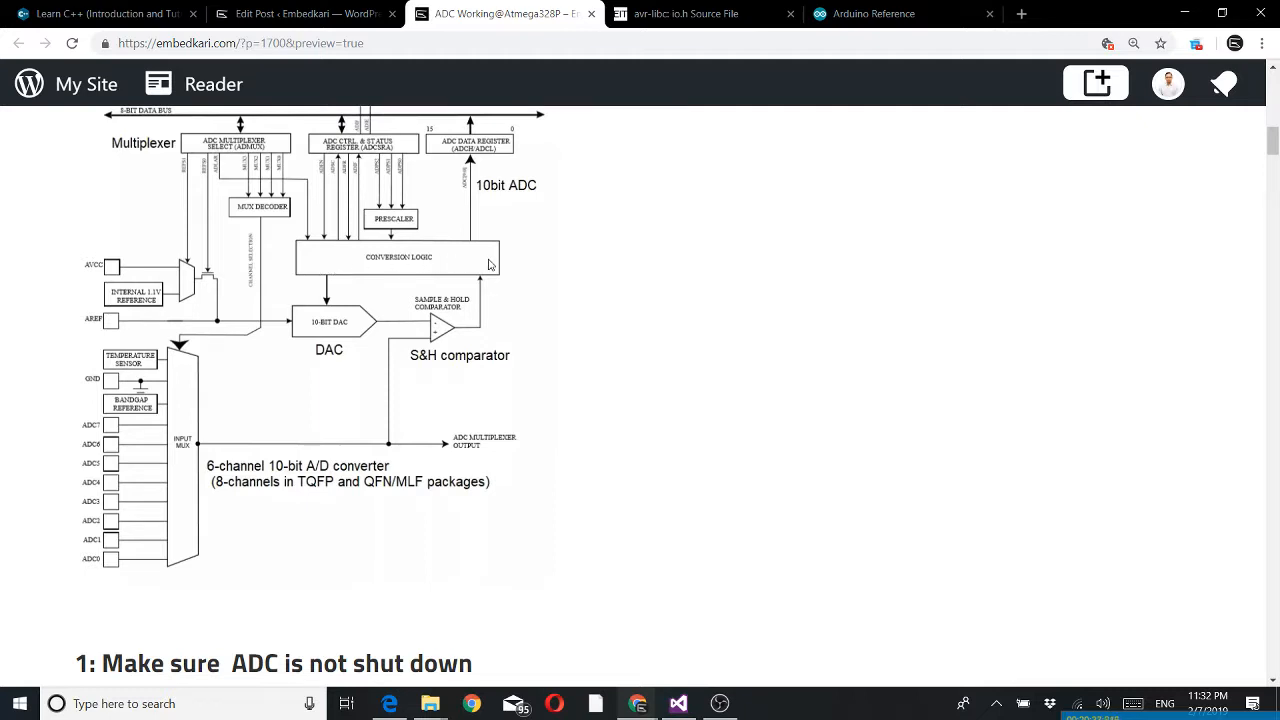
{"action": "mouse_move", "coordinate": [392, 302]}
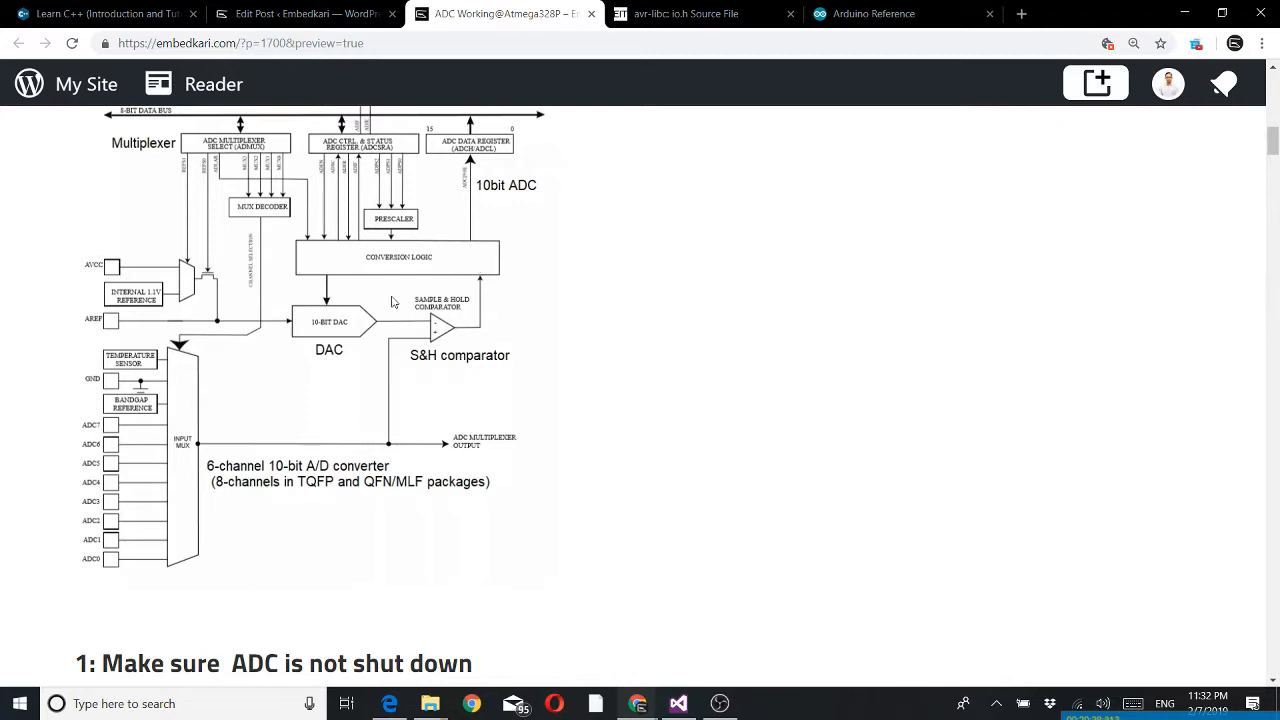
{"action": "mouse_move", "coordinate": [496, 290]}
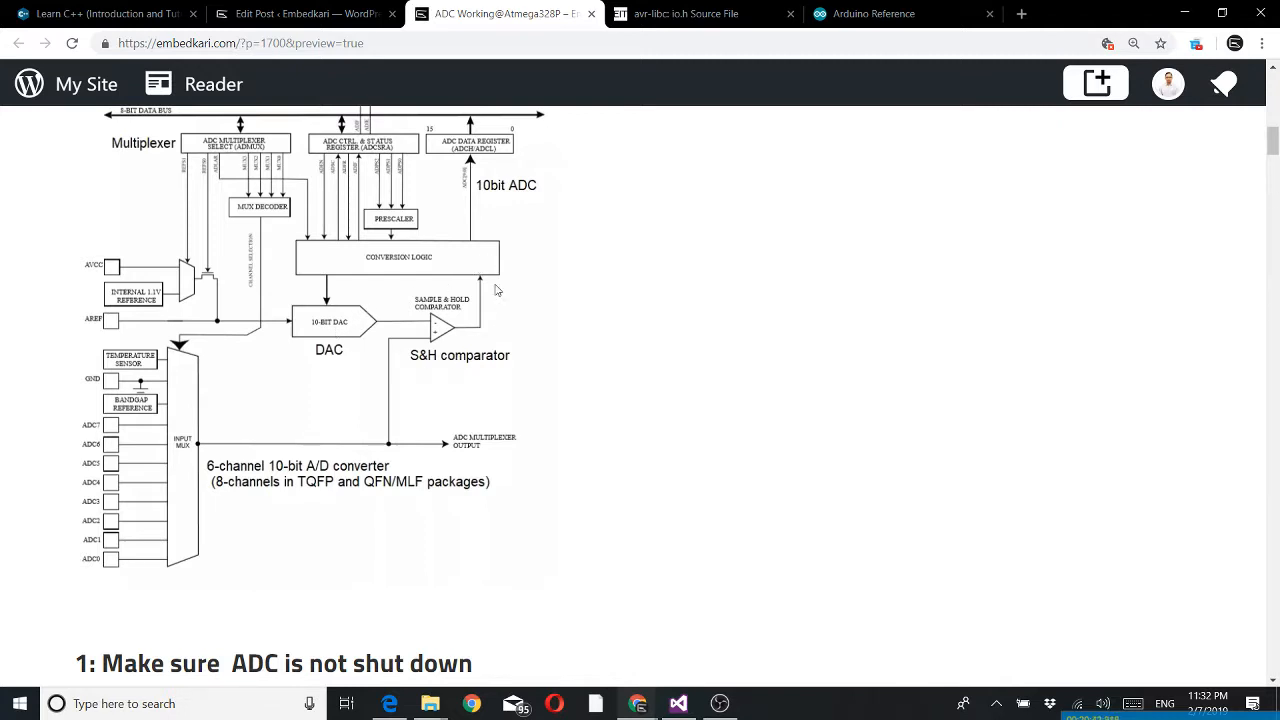
{"action": "mouse_move", "coordinate": [372, 278]}
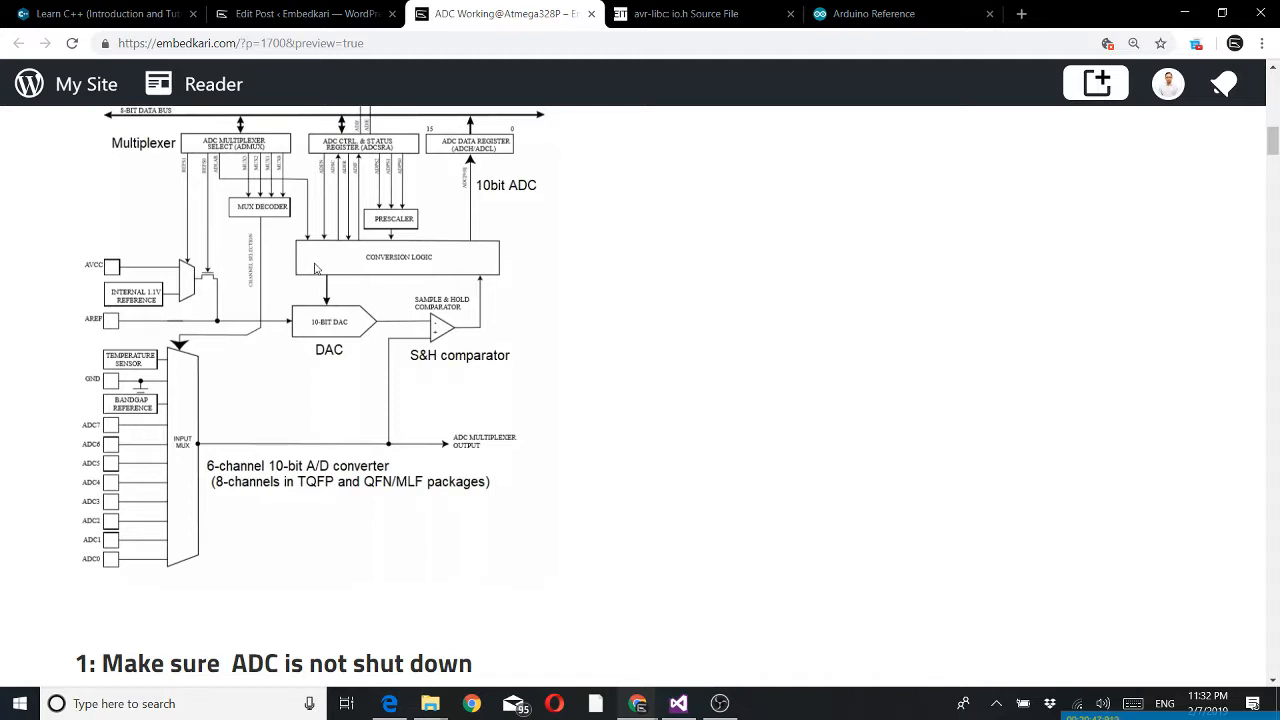
{"action": "mouse_move", "coordinate": [304, 280]}
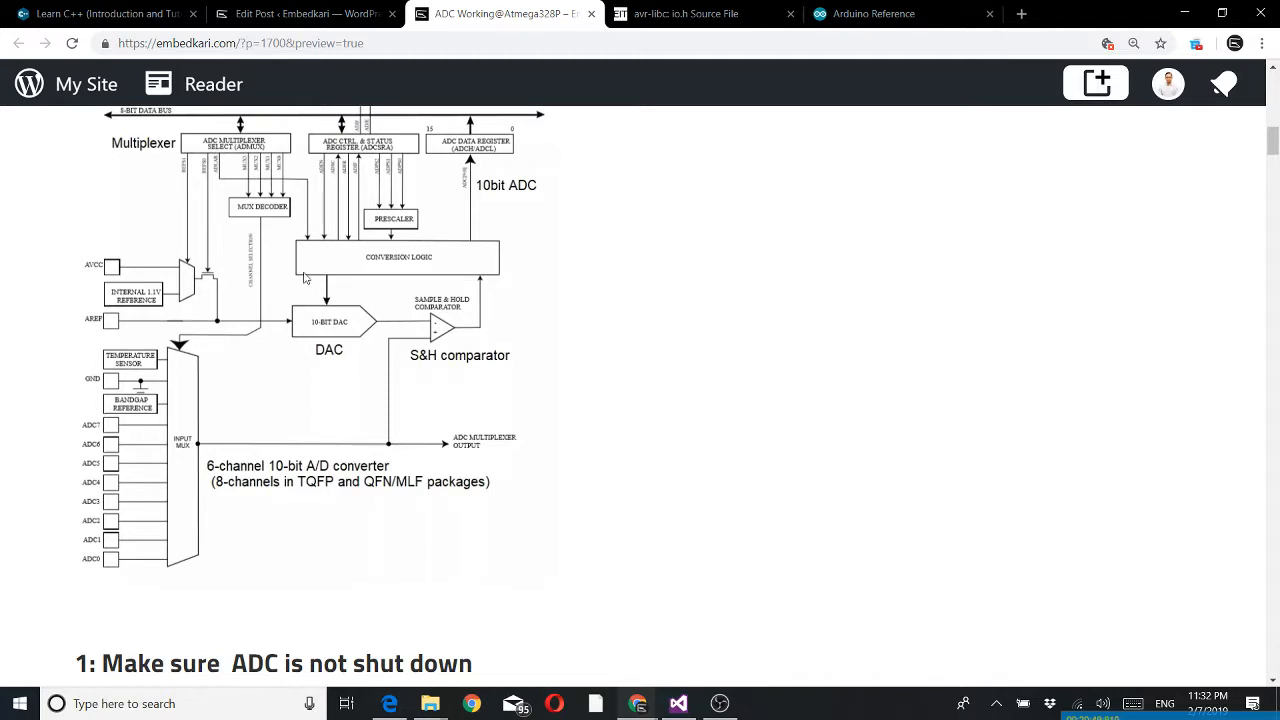
{"action": "mouse_move", "coordinate": [330, 268]}
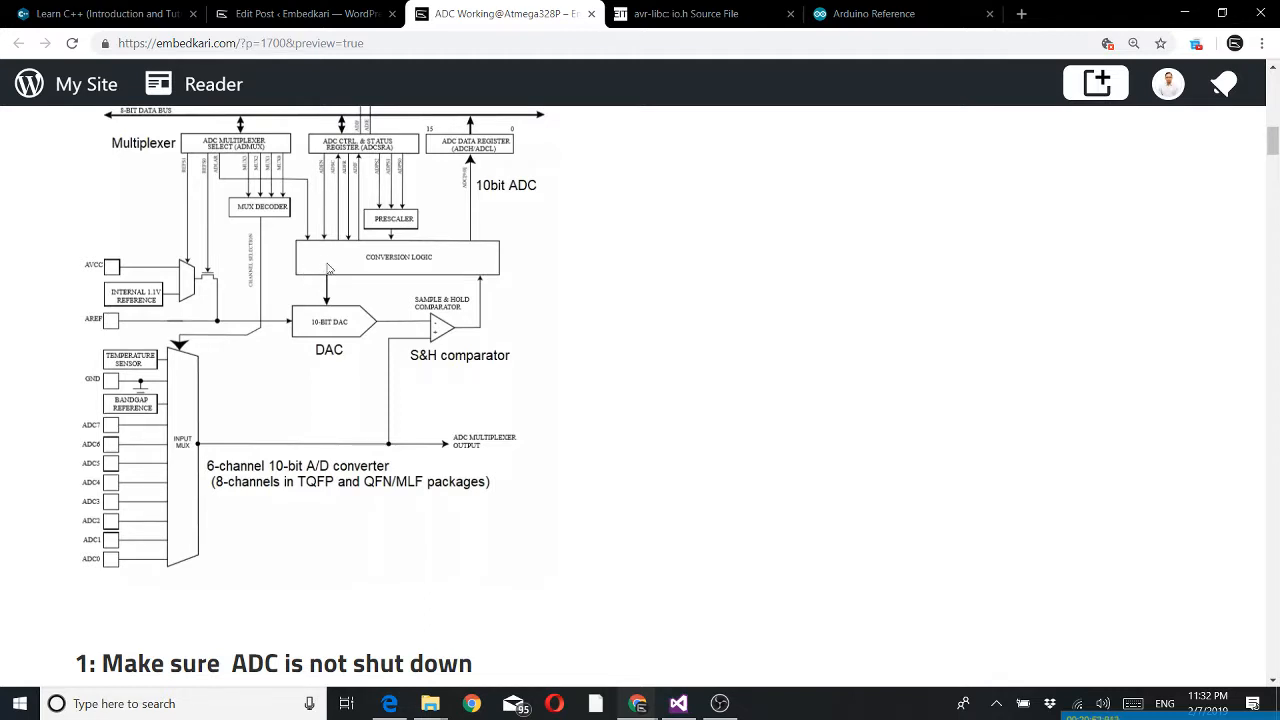
{"action": "mouse_move", "coordinate": [404, 266]}
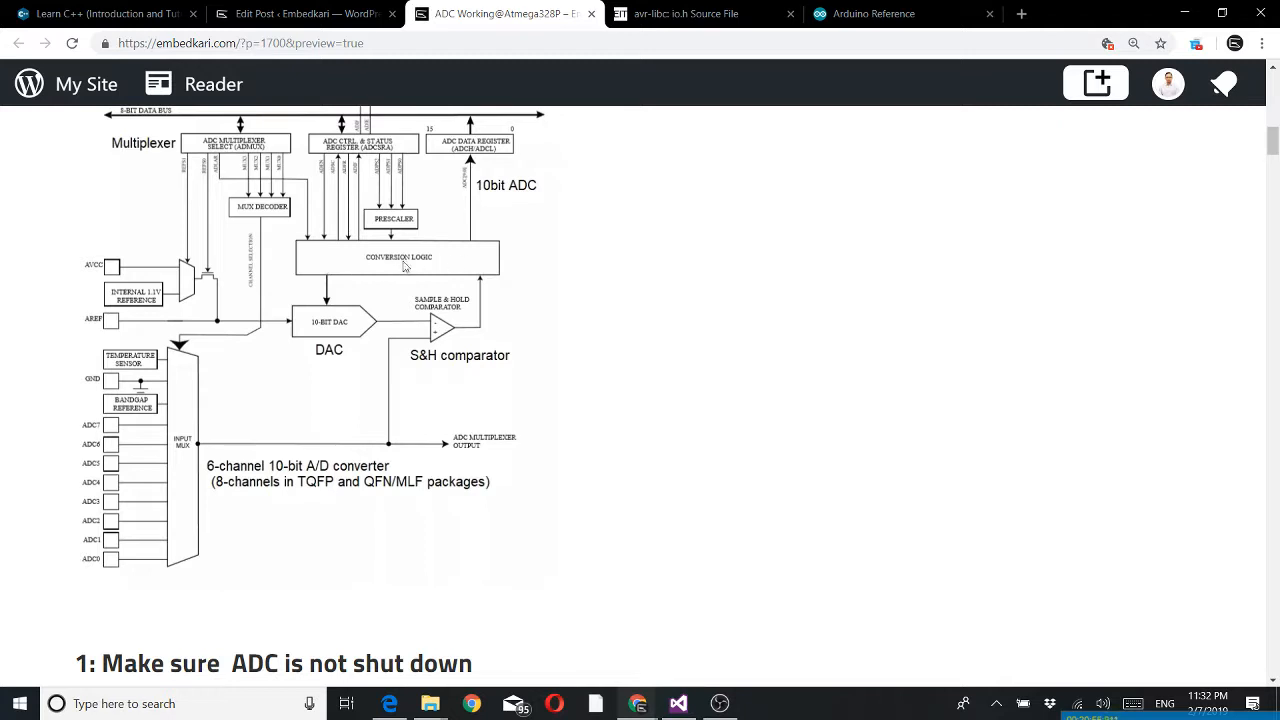
{"action": "mouse_move", "coordinate": [348, 268]}
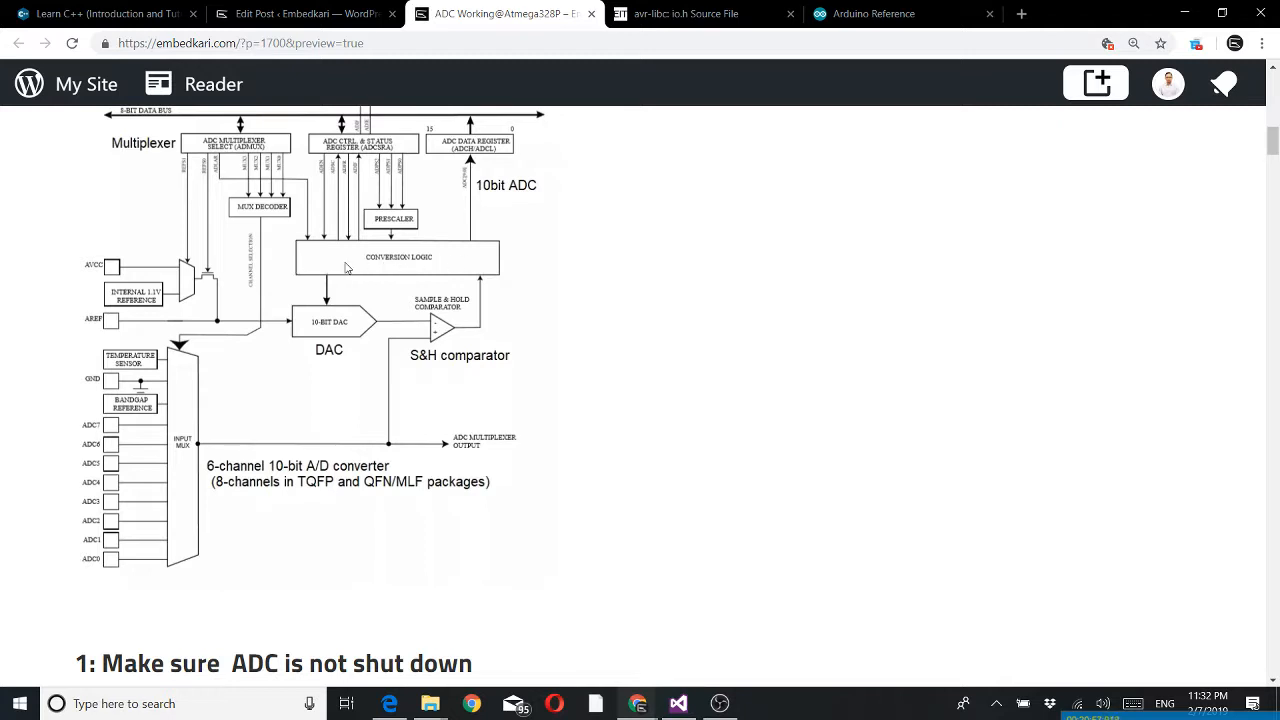
{"action": "mouse_move", "coordinate": [316, 272]}
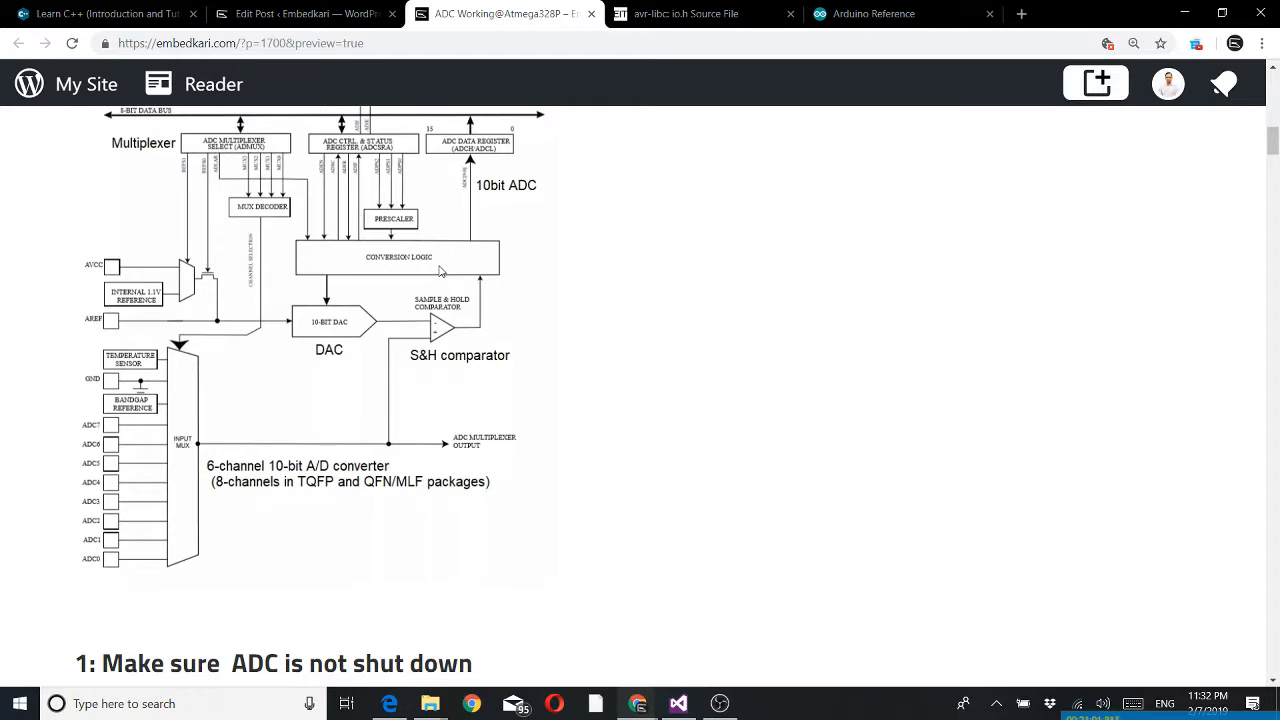
{"action": "mouse_move", "coordinate": [512, 164]}
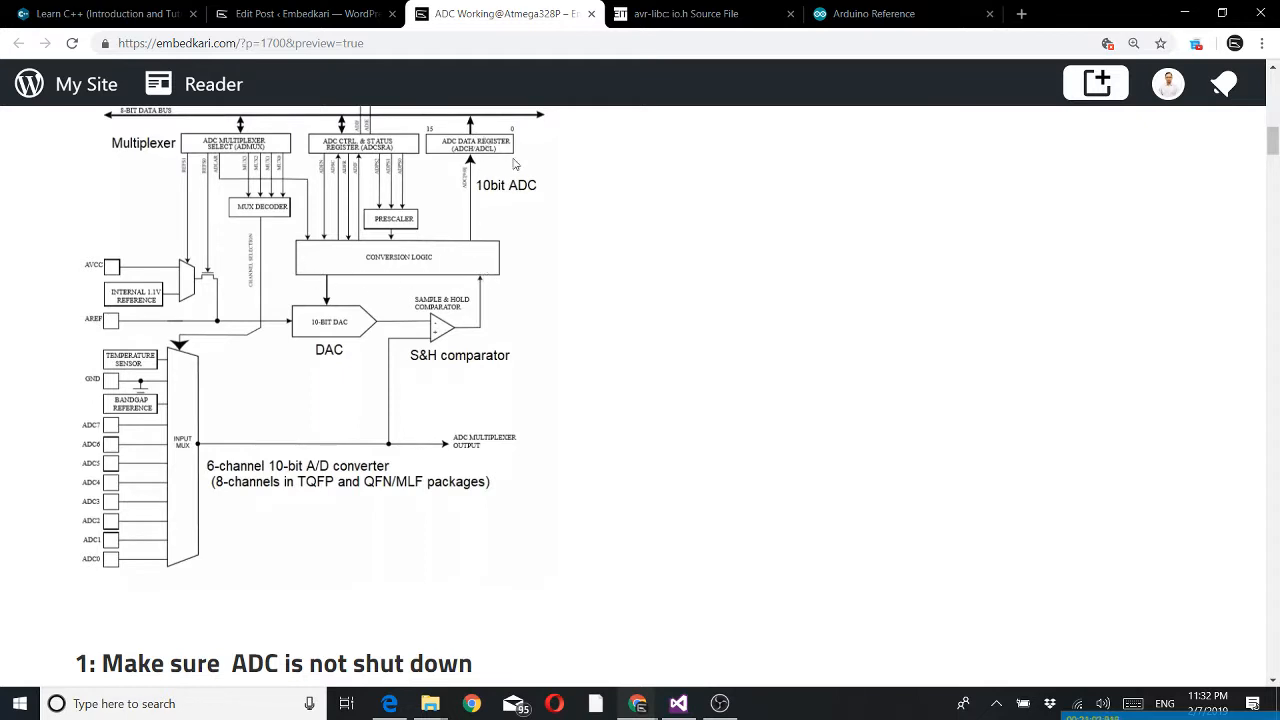
{"action": "mouse_move", "coordinate": [536, 312]}
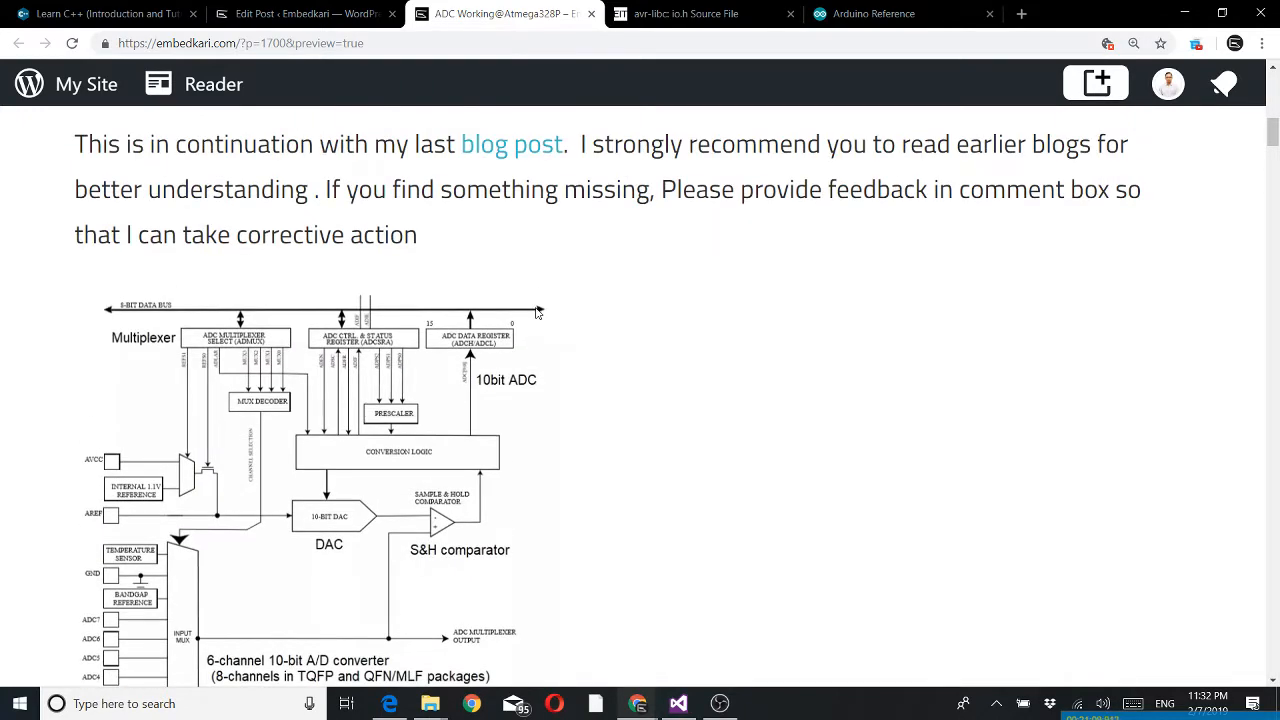
Step: Scroll to the PRR table and PRADC bullet, with the ADMUX register and step 2 heading below
{"action": "scroll", "scroll_direction": "down", "scroll_amount": 3}
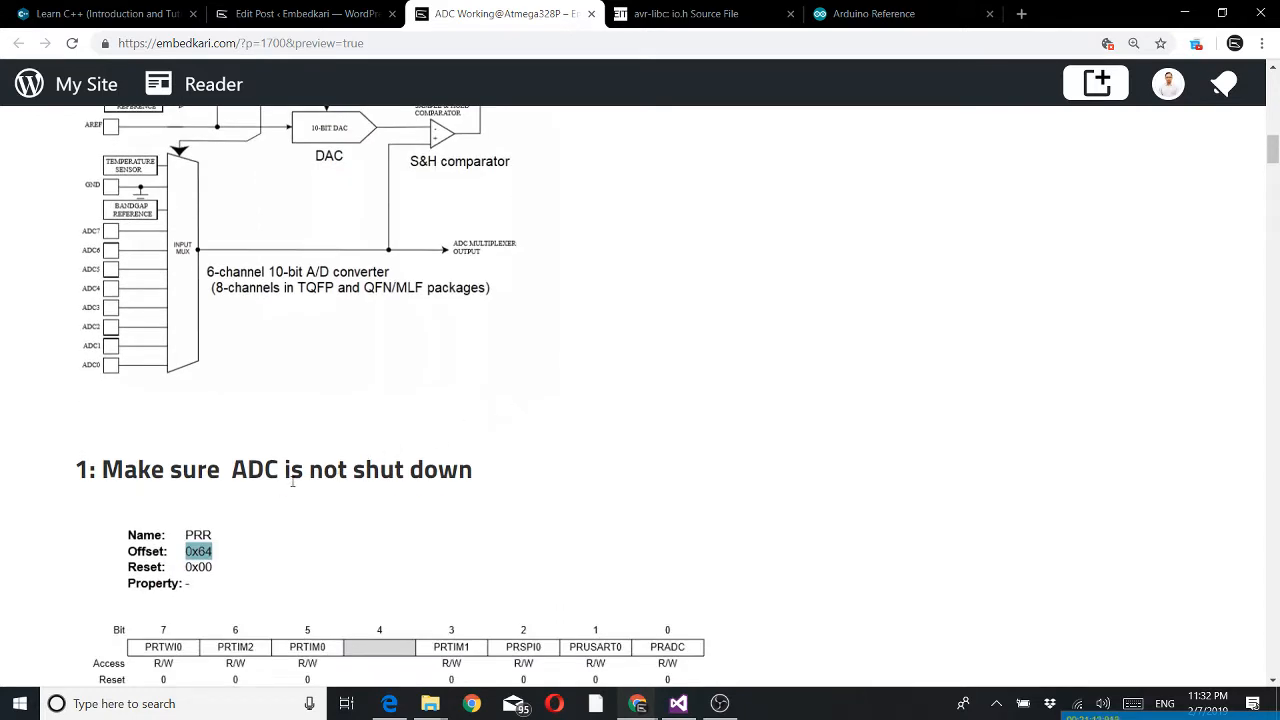
{"action": "mouse_move", "coordinate": [320, 510]}
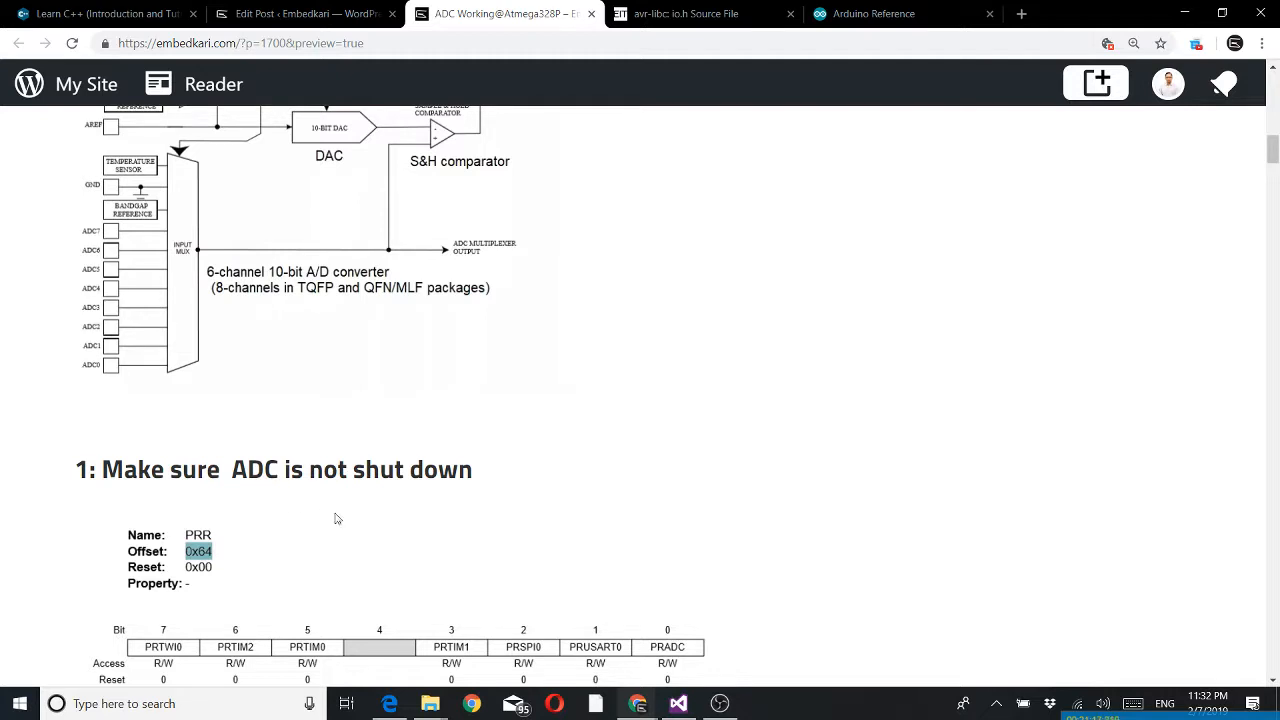
{"action": "scroll", "scroll_direction": "down", "scroll_amount": 3}
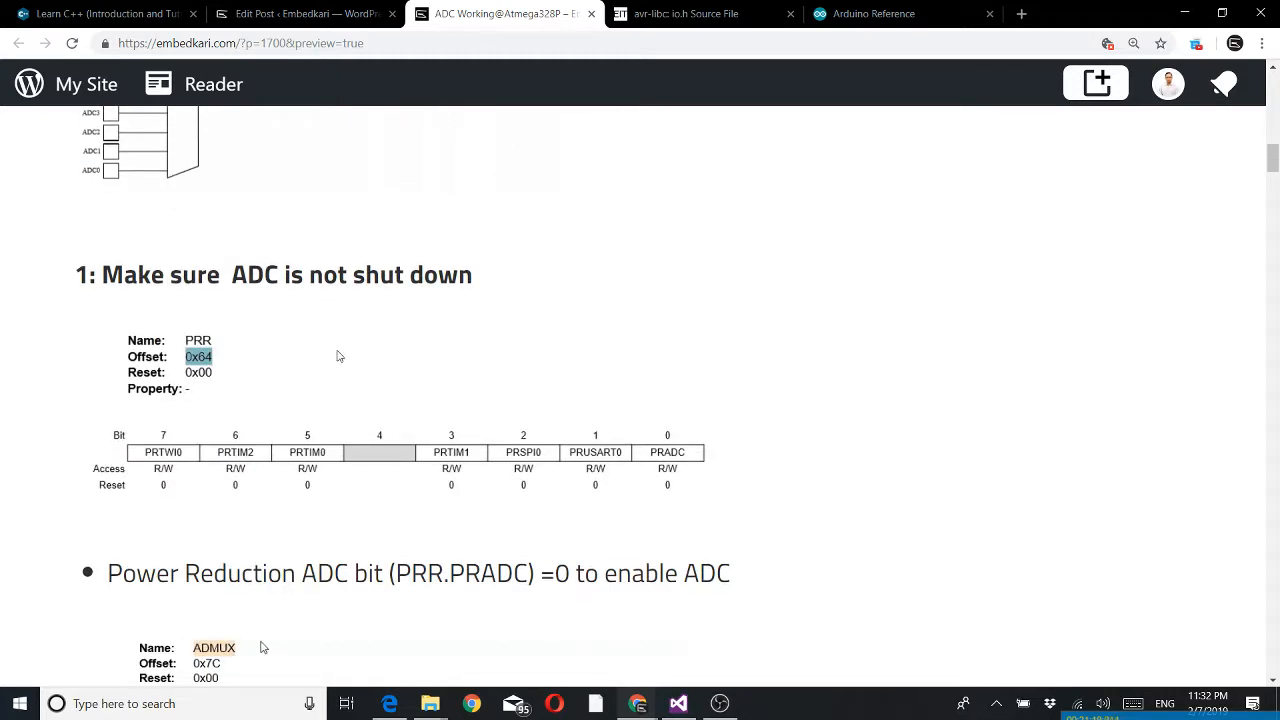
{"action": "mouse_move", "coordinate": [420, 368]}
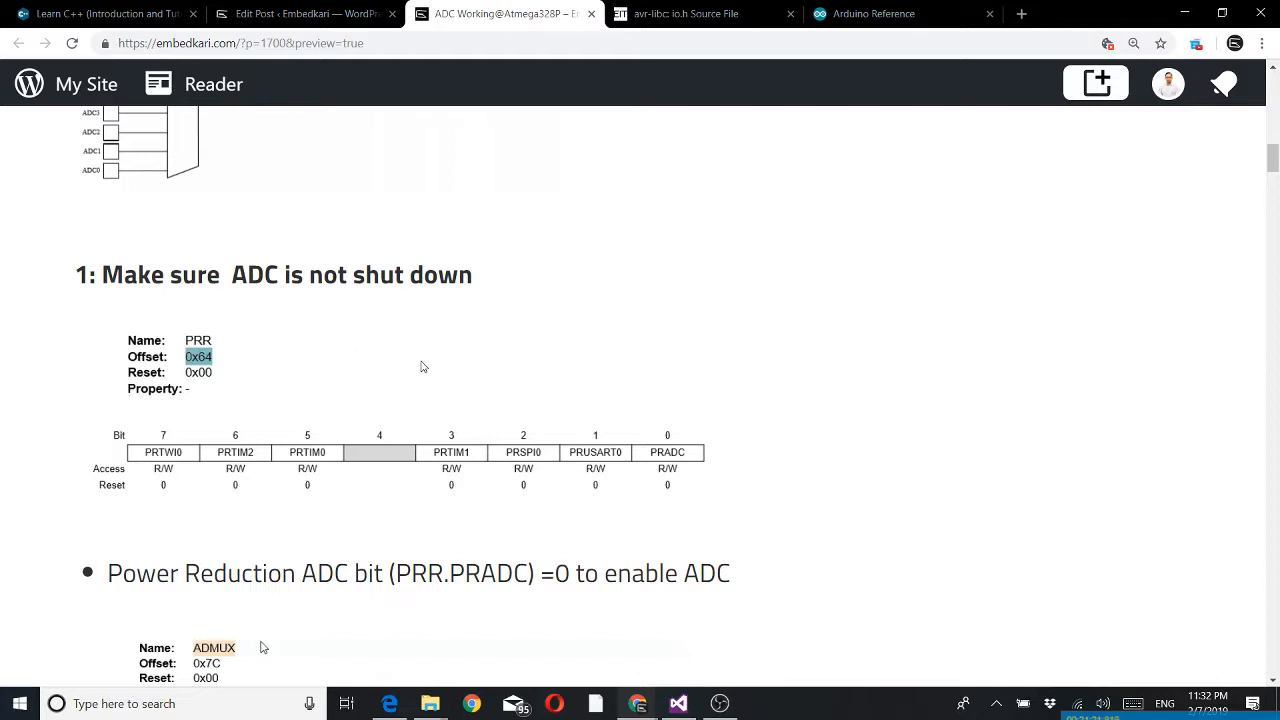
{"action": "mouse_move", "coordinate": [256, 504]}
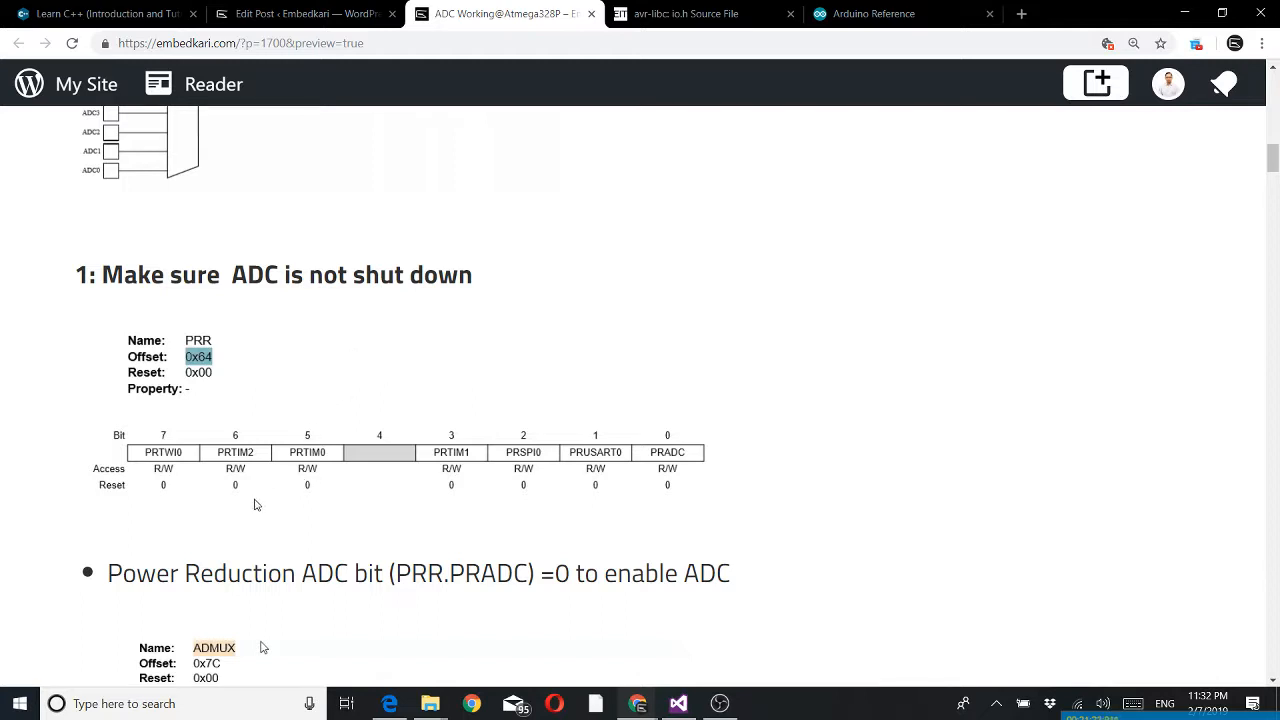
{"action": "mouse_move", "coordinate": [280, 512]}
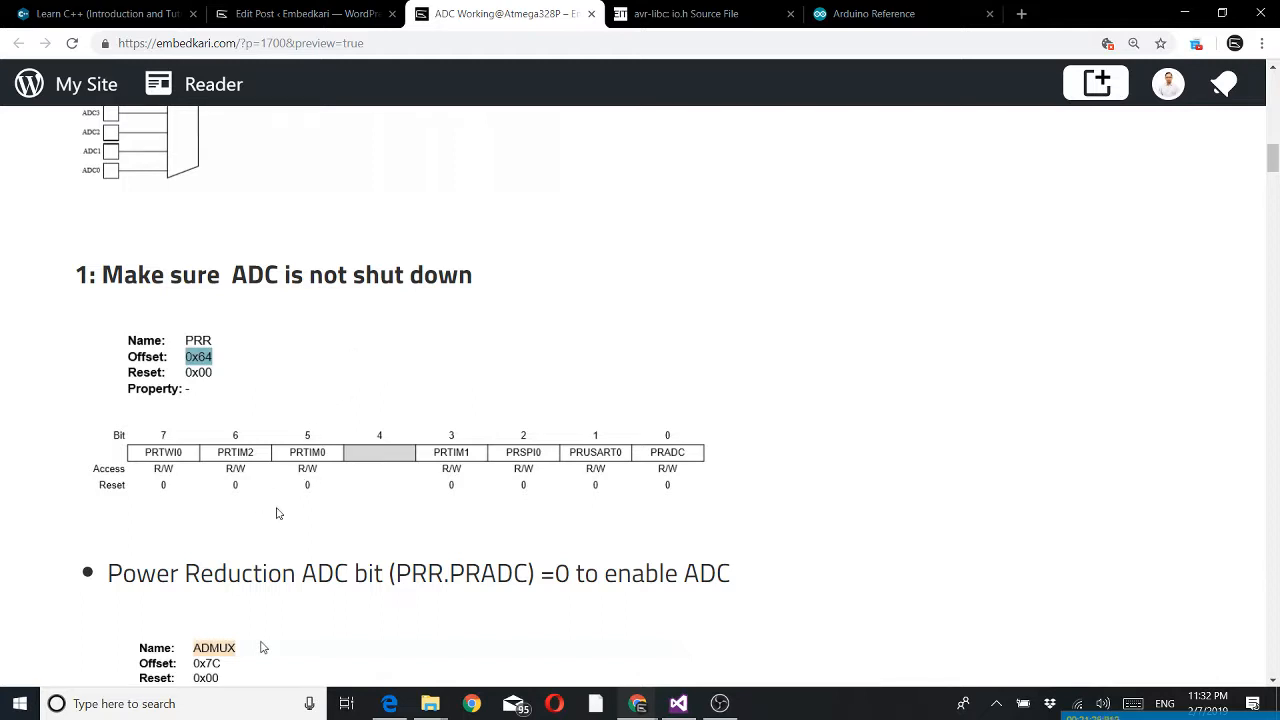
{"action": "mouse_move", "coordinate": [696, 554]}
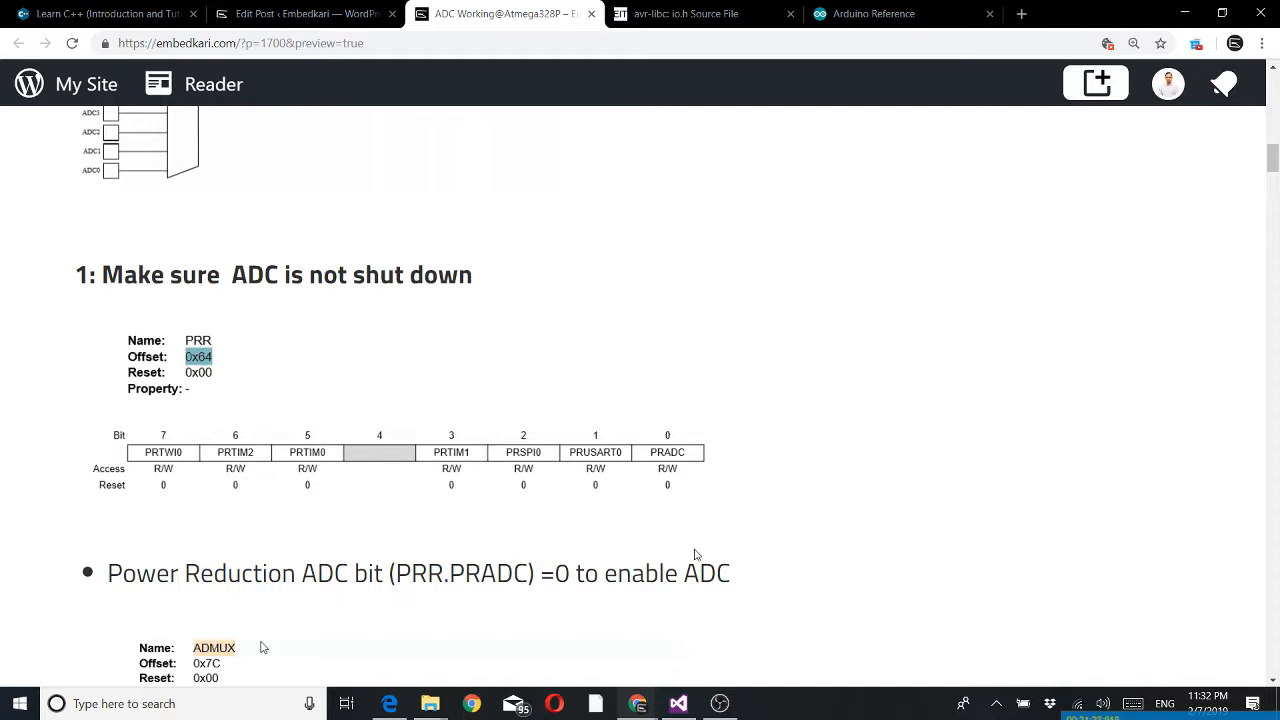
{"action": "mouse_move", "coordinate": [324, 652]}
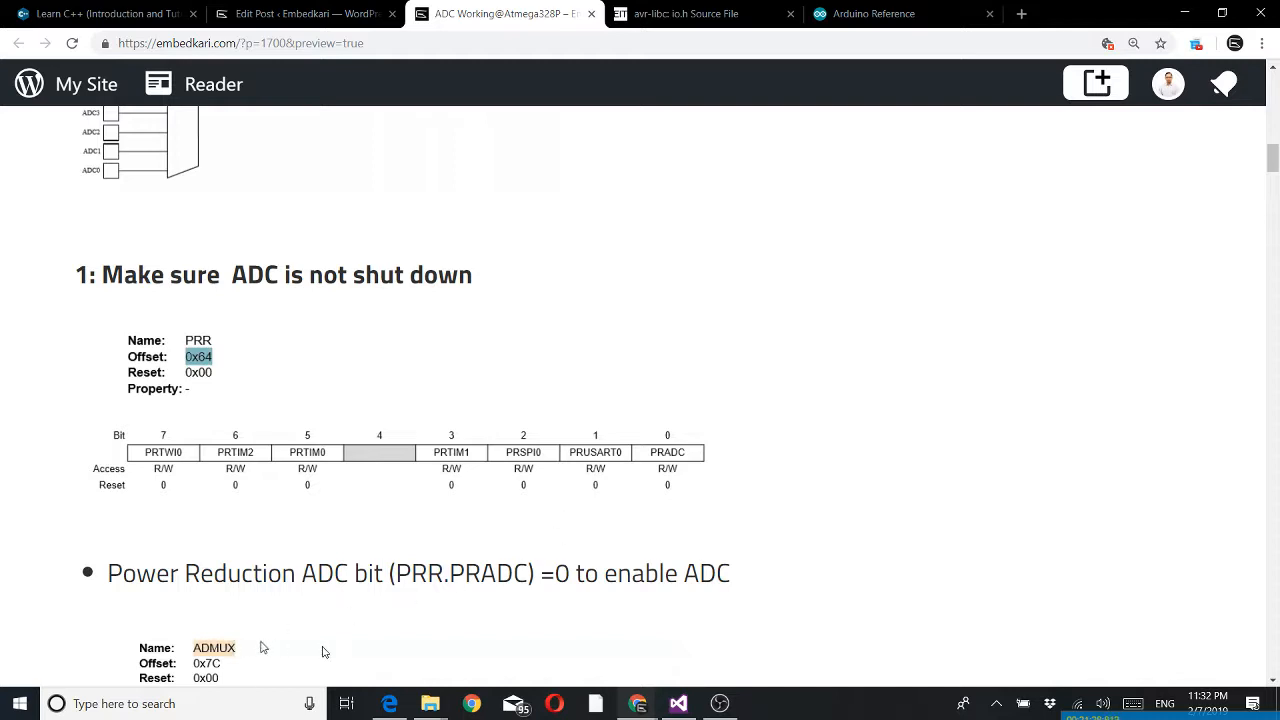
{"action": "mouse_move", "coordinate": [472, 616]}
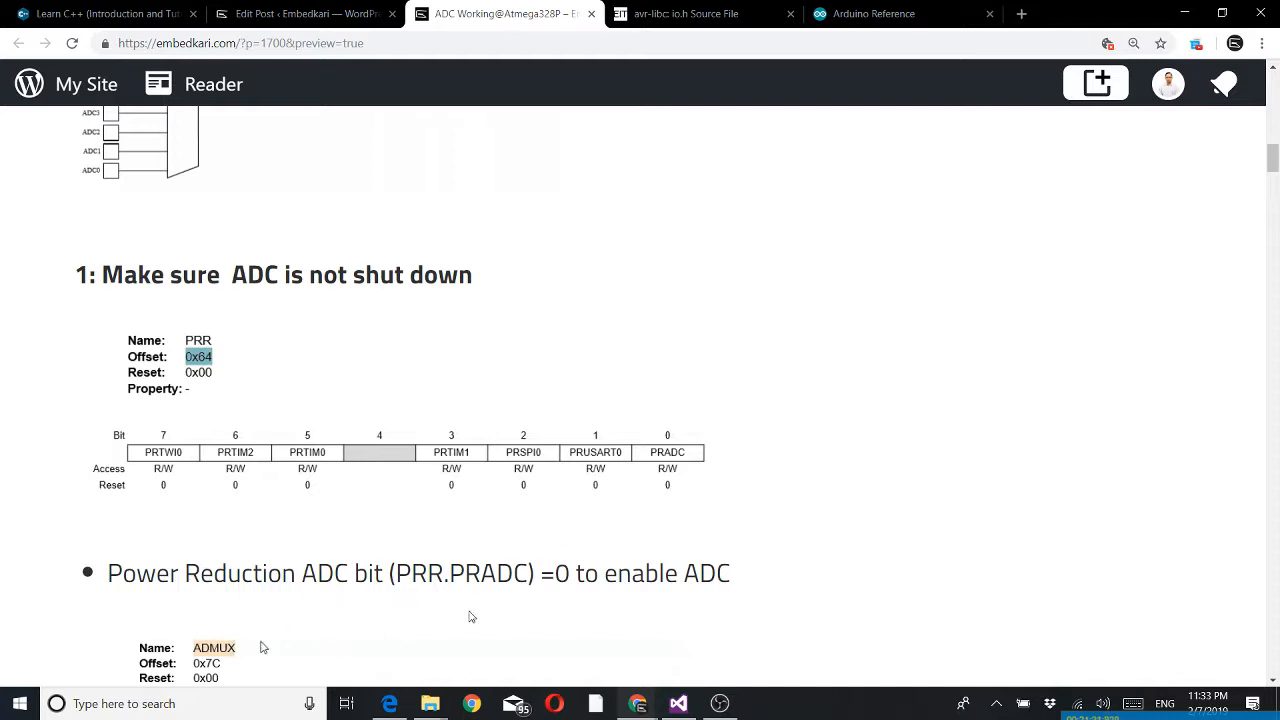
{"action": "mouse_move", "coordinate": [380, 486]}
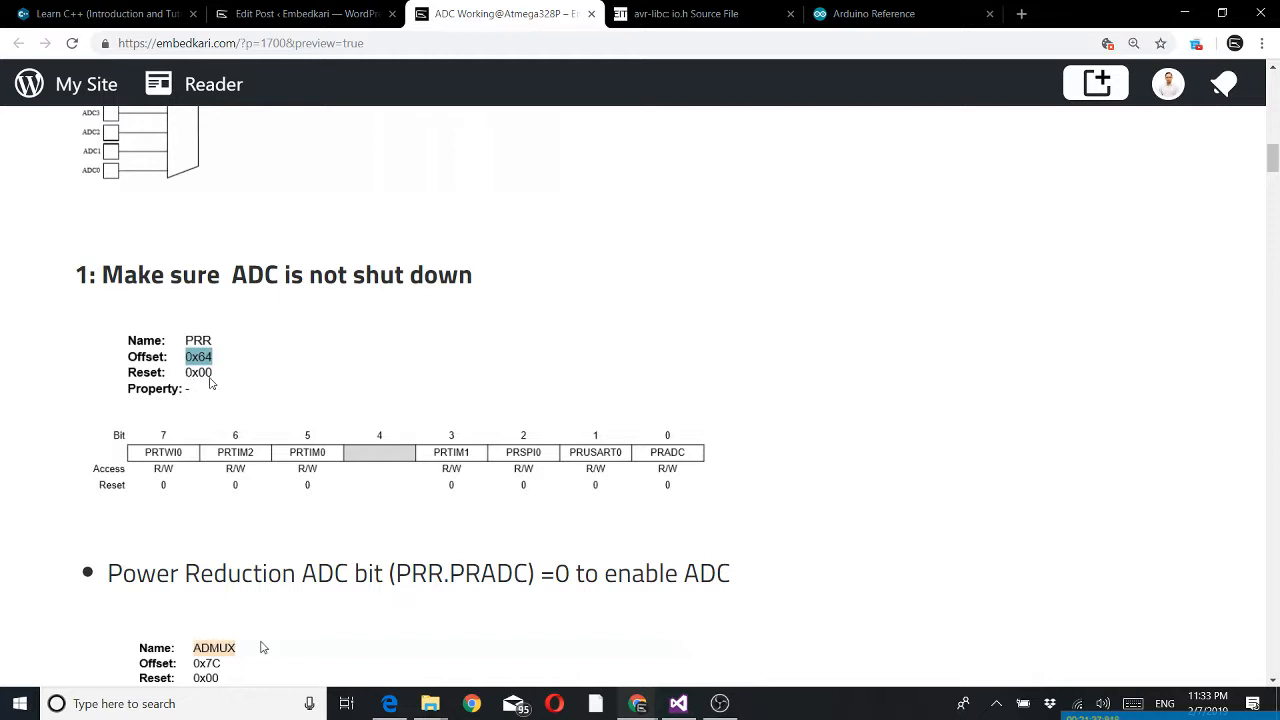
{"action": "mouse_move", "coordinate": [220, 350]}
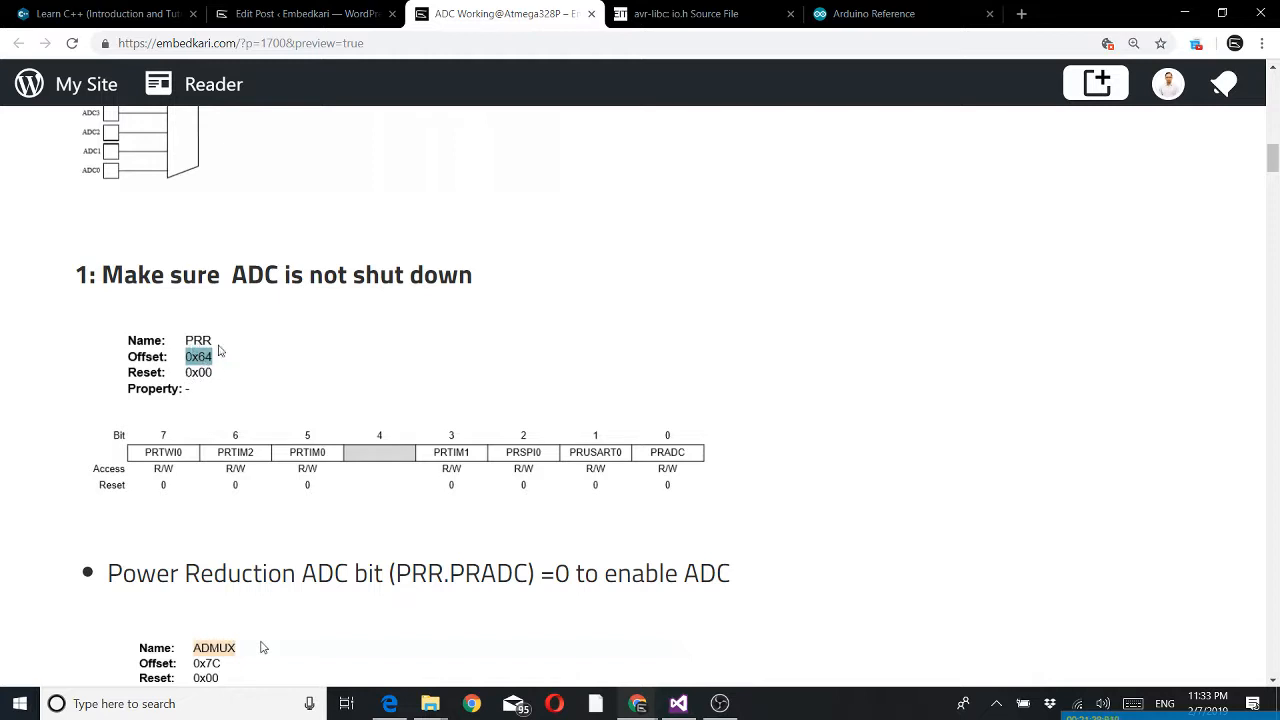
{"action": "mouse_move", "coordinate": [264, 588]}
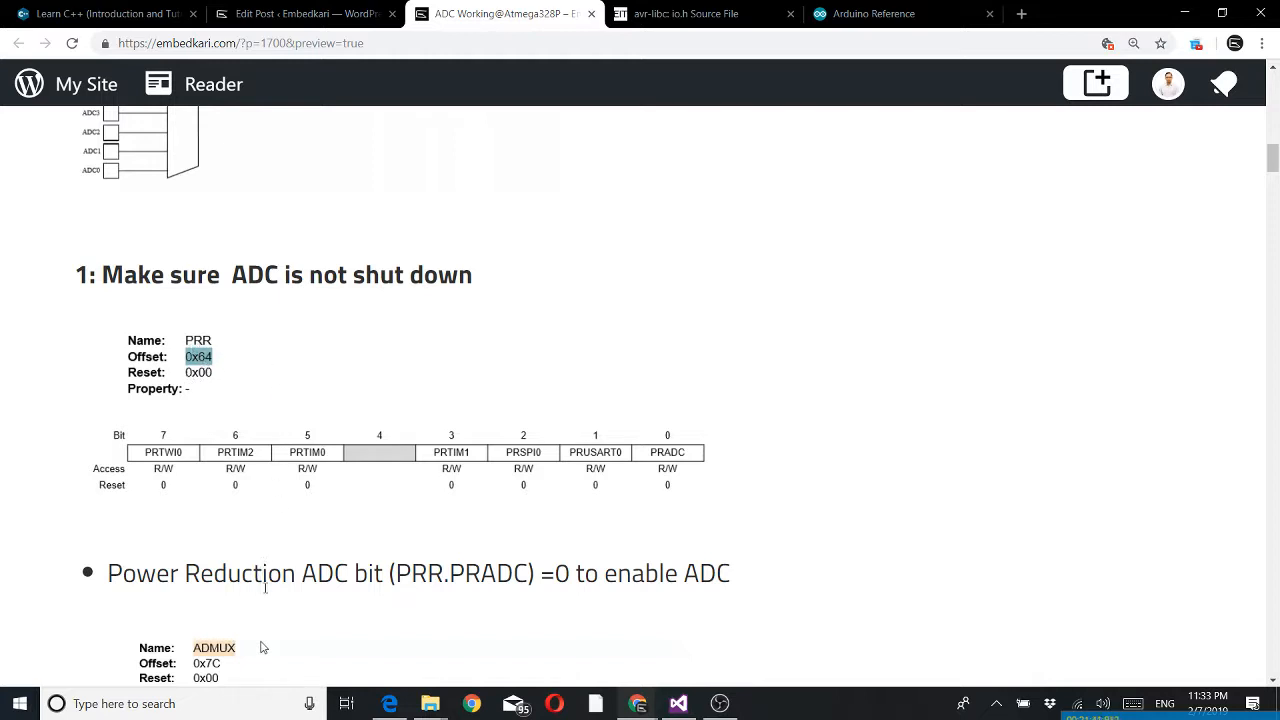
{"action": "mouse_move", "coordinate": [680, 448]}
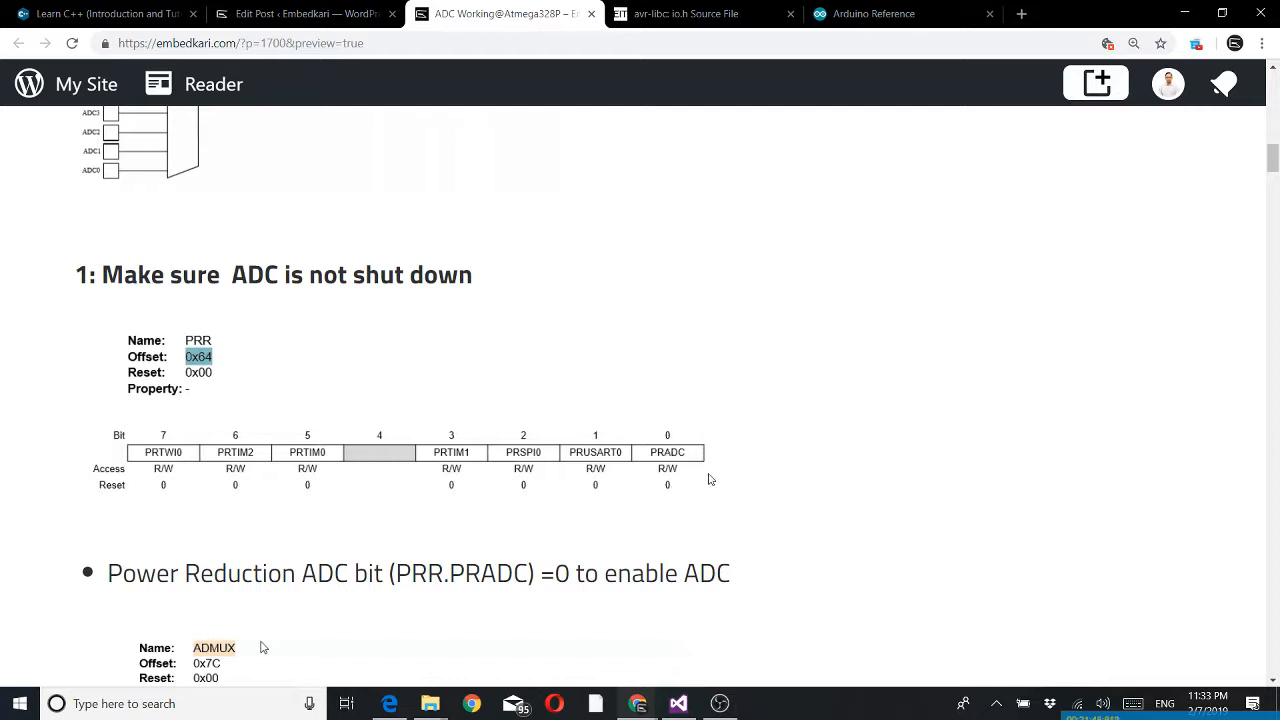
{"action": "mouse_move", "coordinate": [644, 598]}
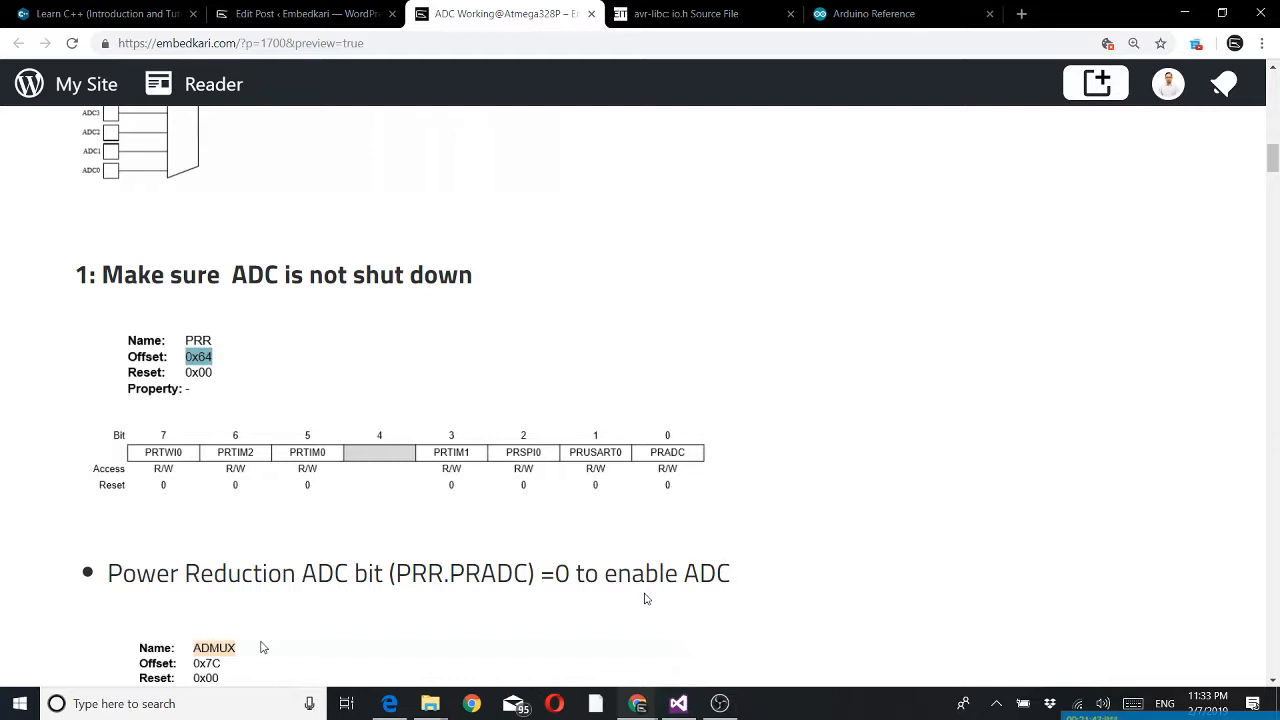
{"action": "mouse_move", "coordinate": [668, 464]}
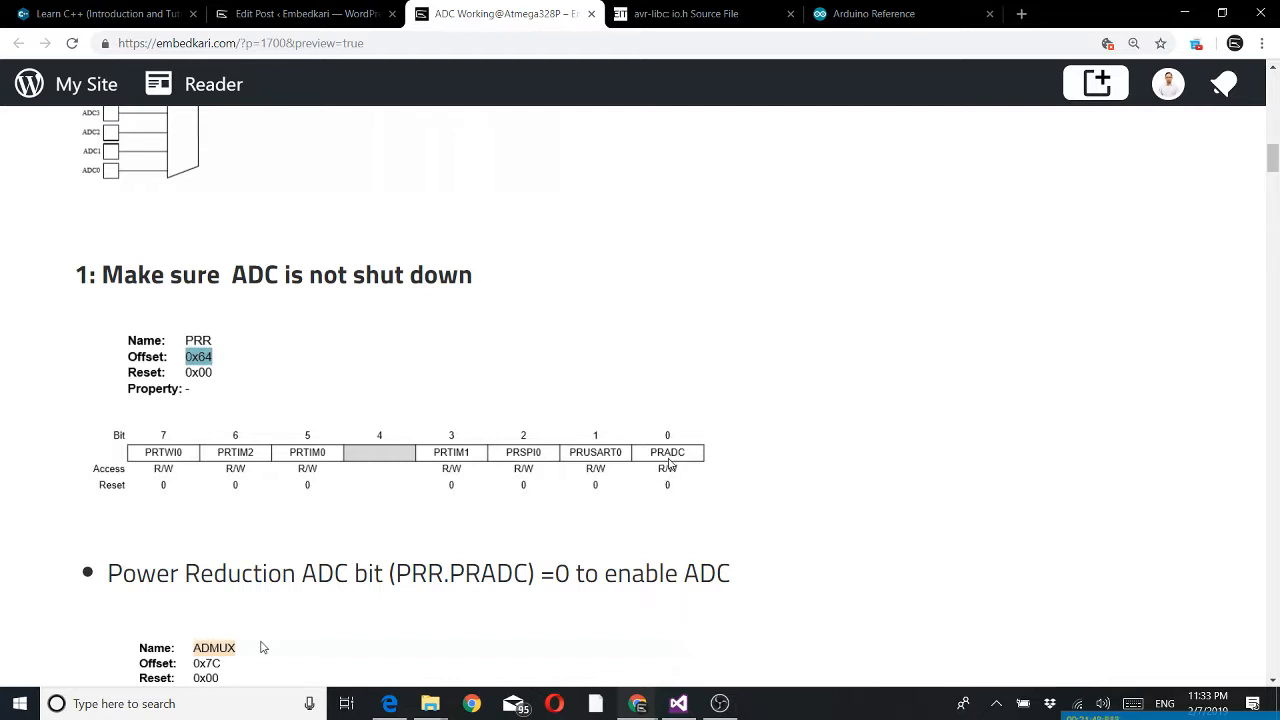
{"action": "mouse_move", "coordinate": [576, 532]}
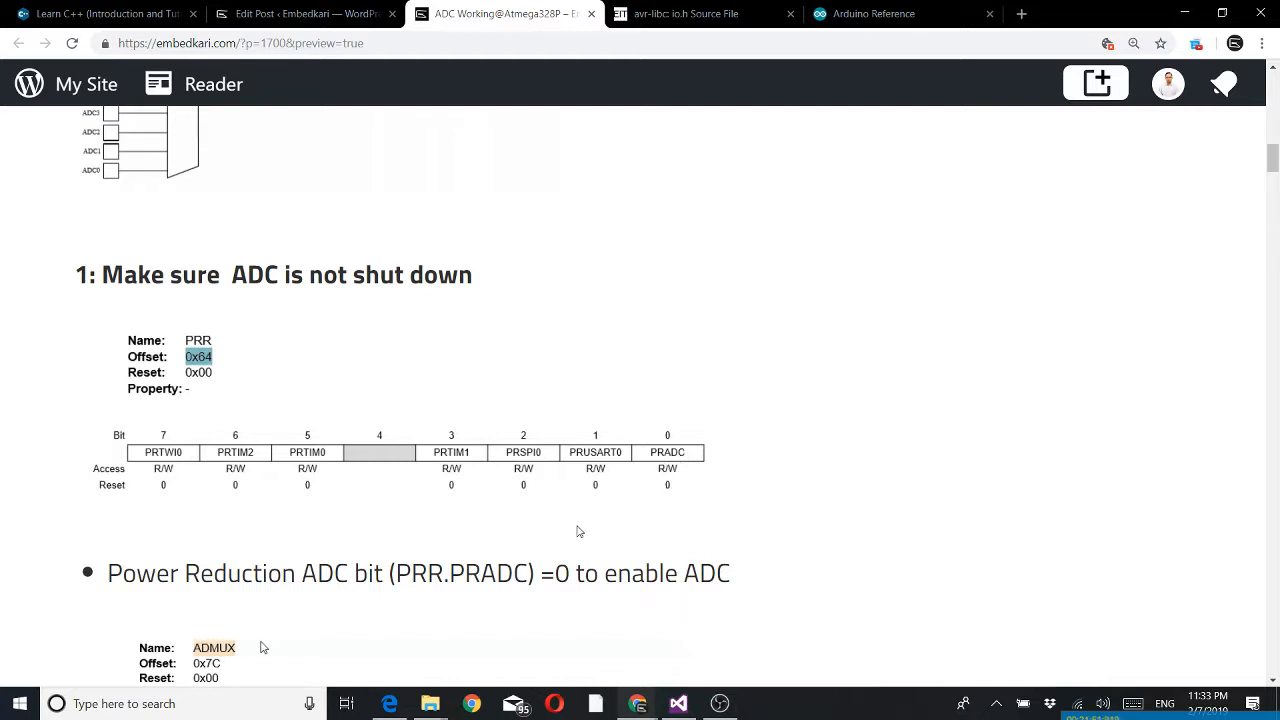
{"action": "scroll", "scroll_direction": "down", "scroll_amount": 3}
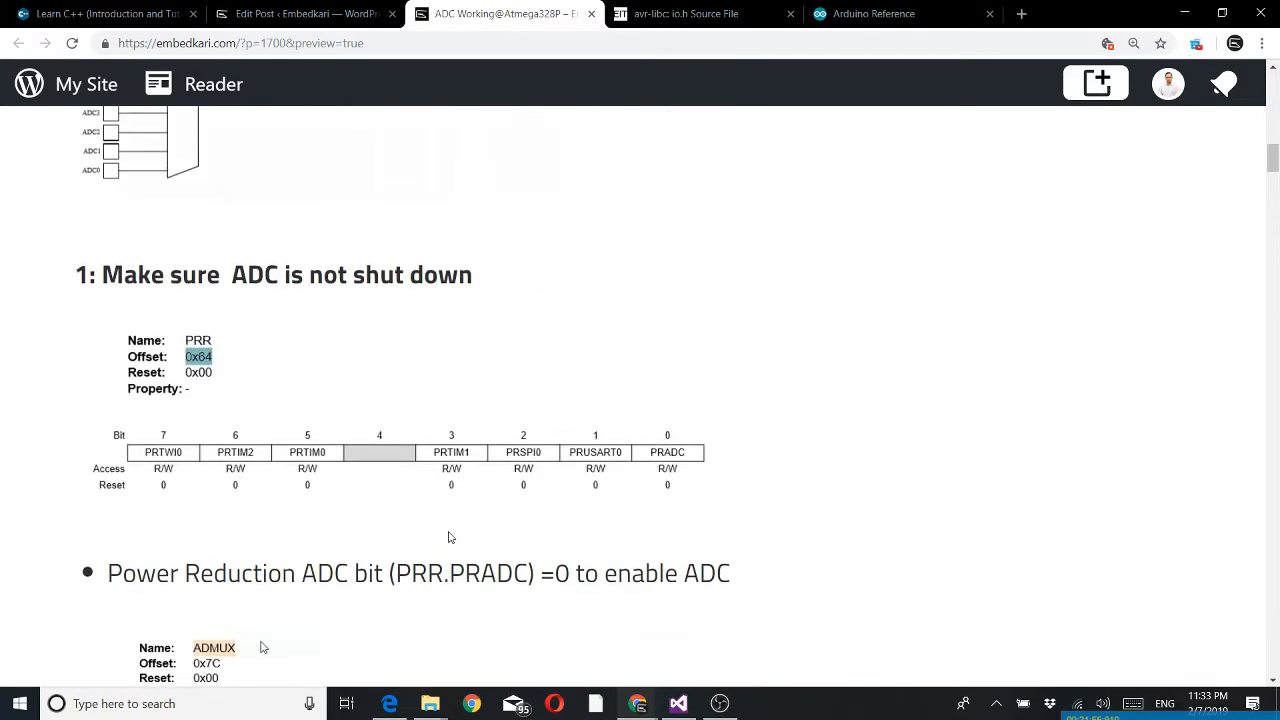
{"action": "mouse_move", "coordinate": [128, 500]}
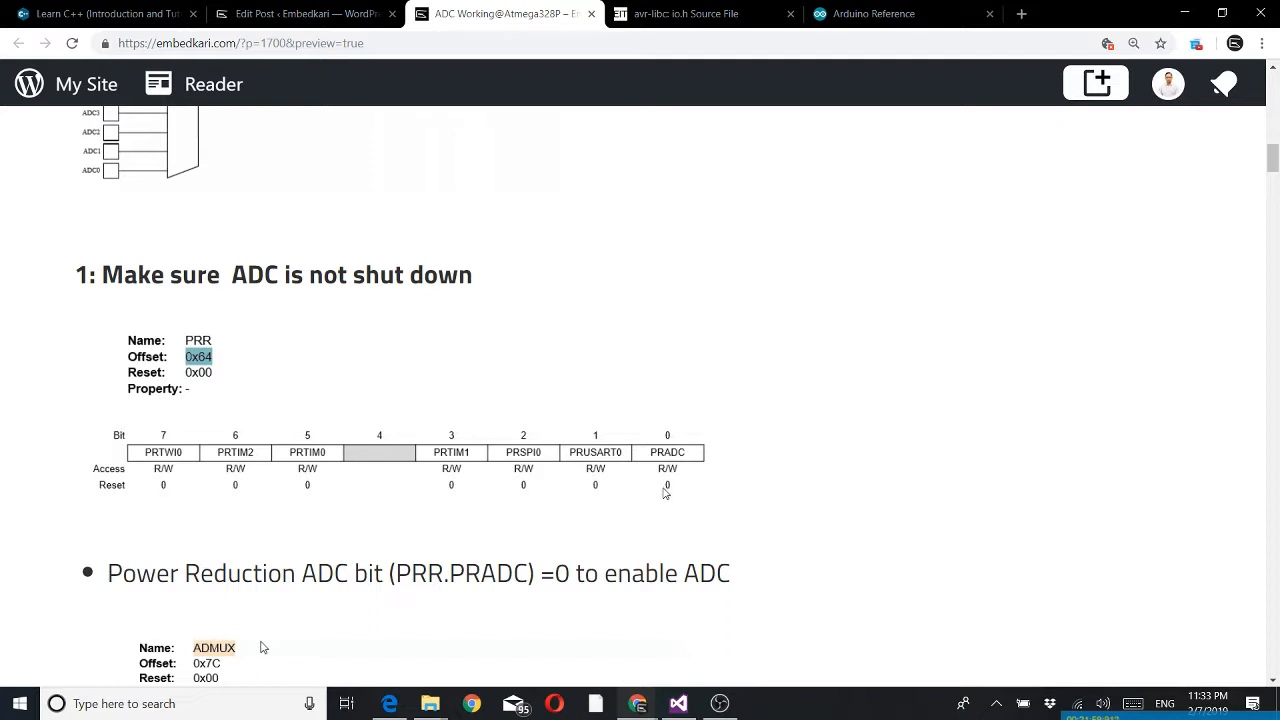
{"action": "mouse_move", "coordinate": [688, 500]}
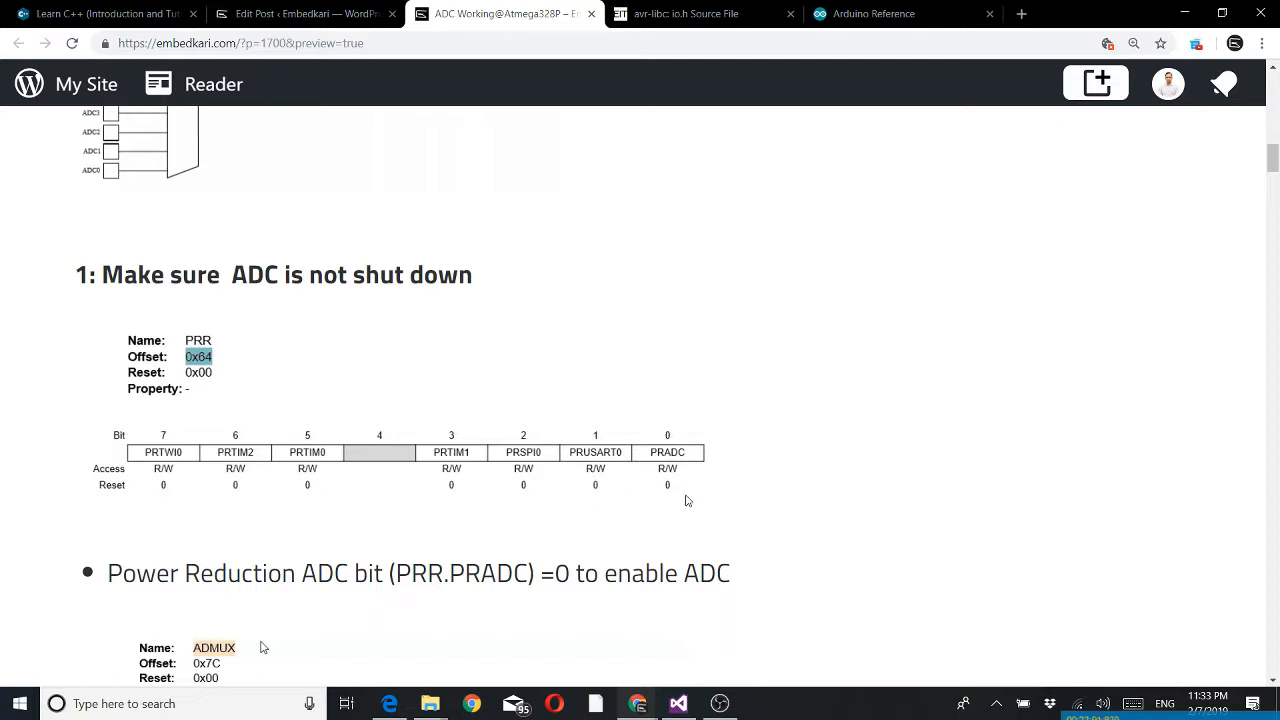
{"action": "mouse_move", "coordinate": [624, 476]}
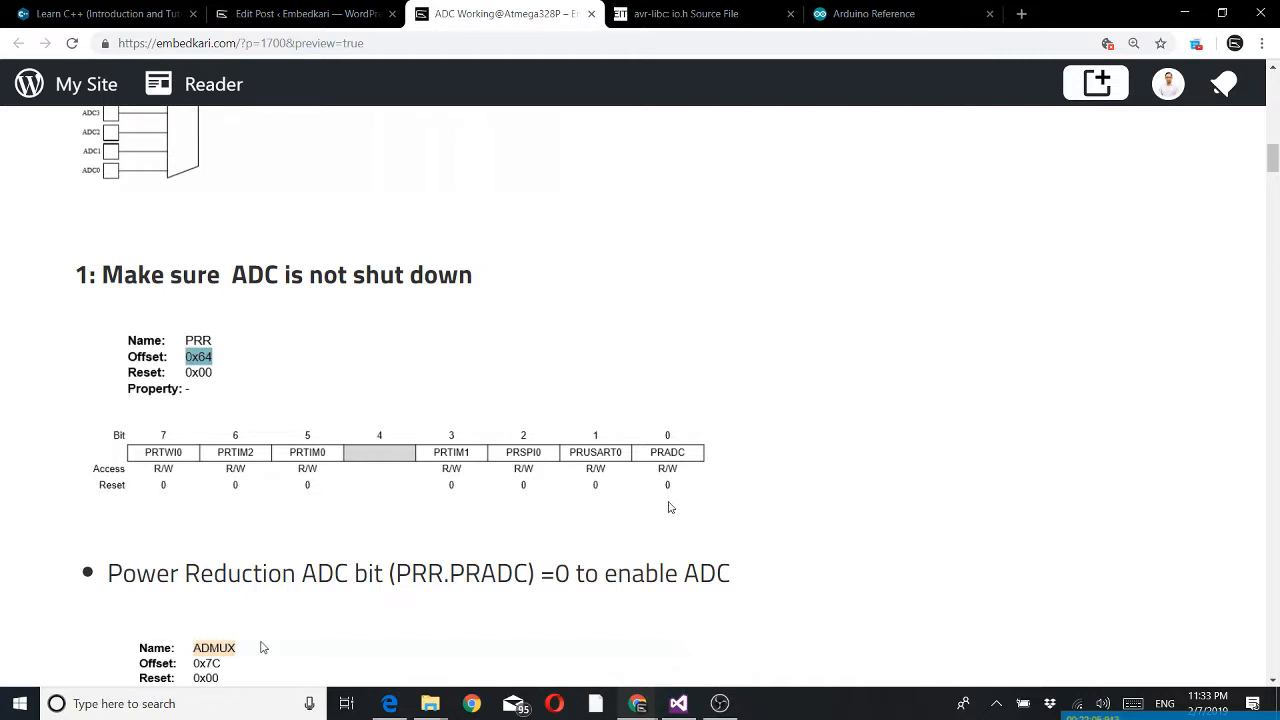
{"action": "scroll", "scroll_direction": "down", "scroll_amount": 3}
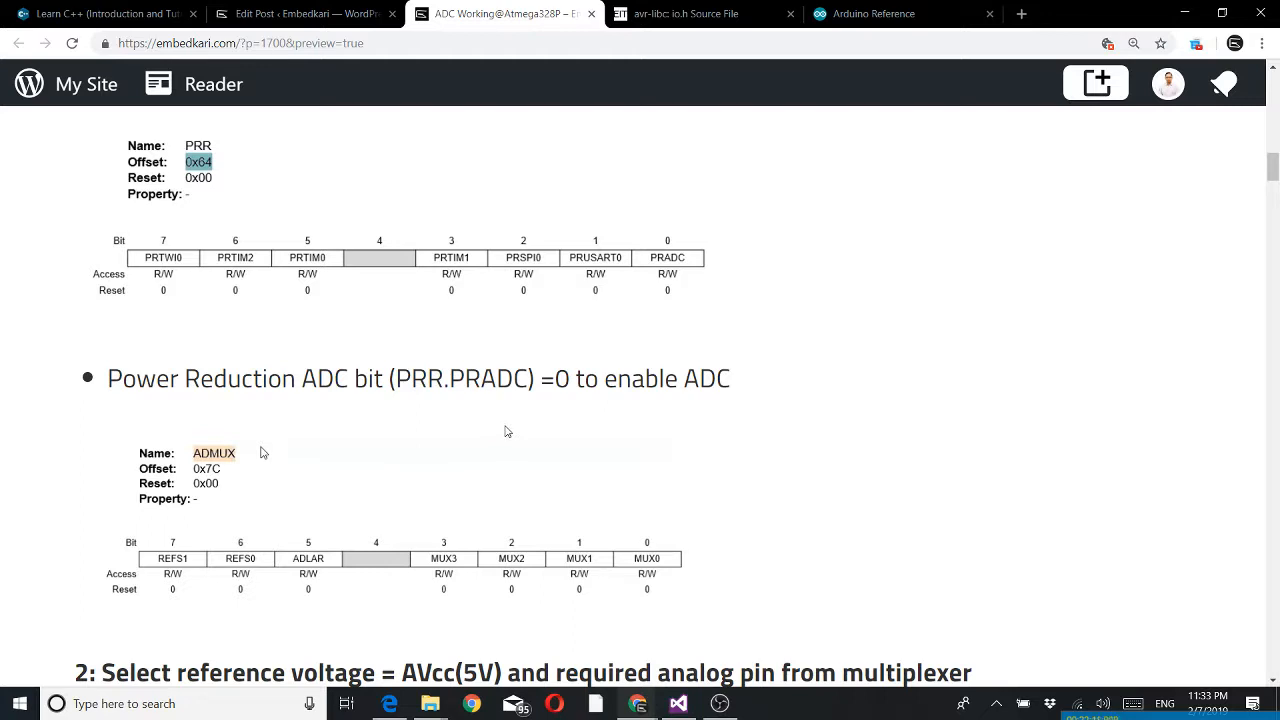
Step: Scroll past step 2 (ADMUX) to step 3's ADCSRA register table and ADEN/ADLAR bullets
{"action": "scroll", "scroll_direction": "down", "scroll_amount": 3}
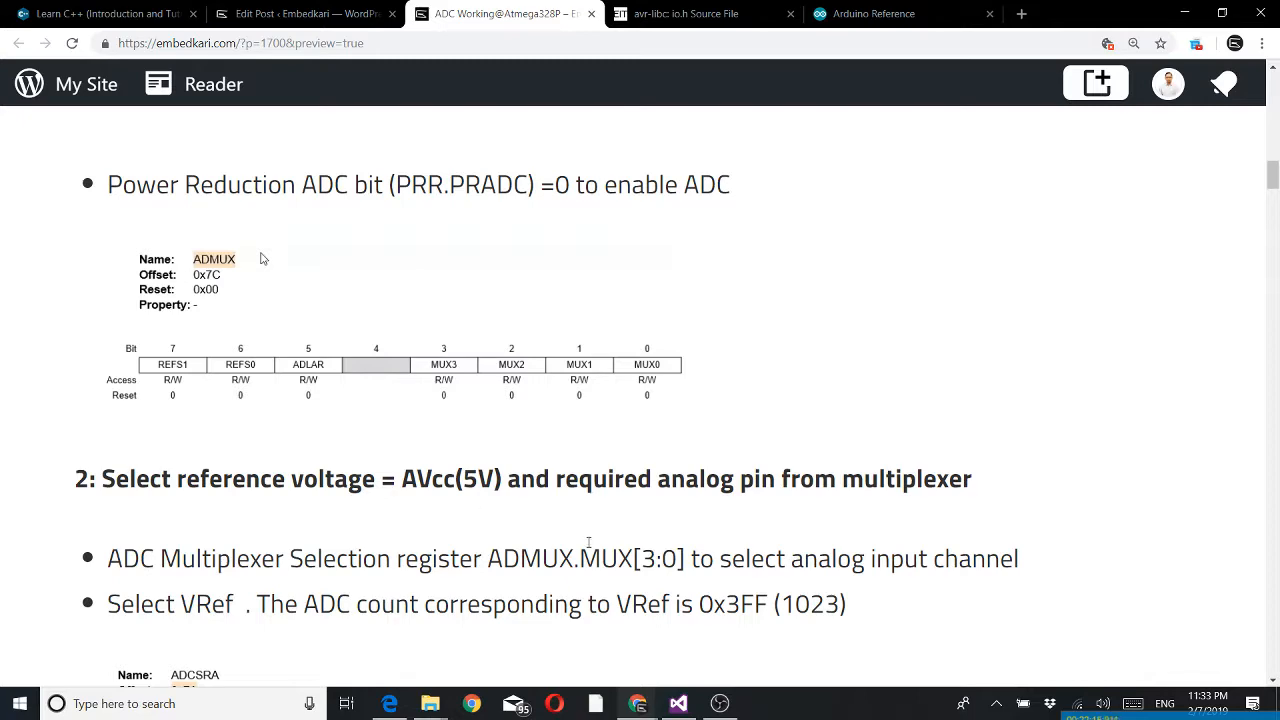
{"action": "mouse_move", "coordinate": [538, 544]}
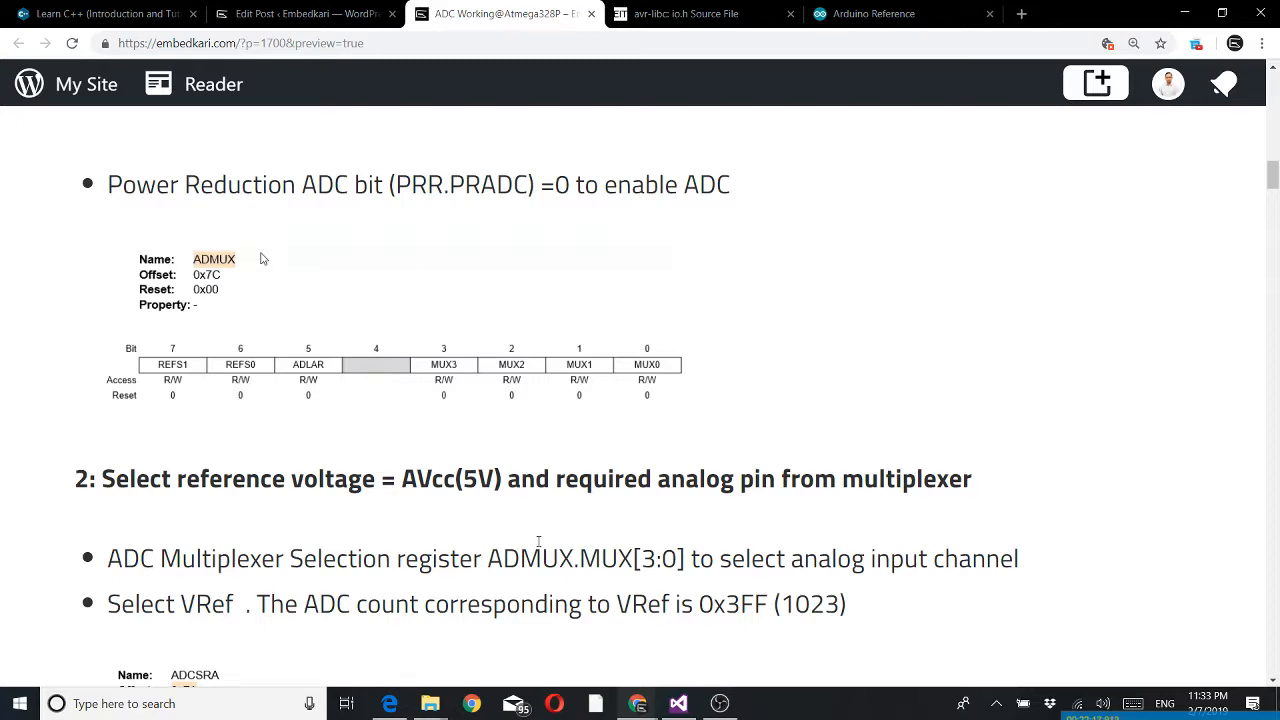
{"action": "scroll", "scroll_direction": "down", "scroll_amount": 3}
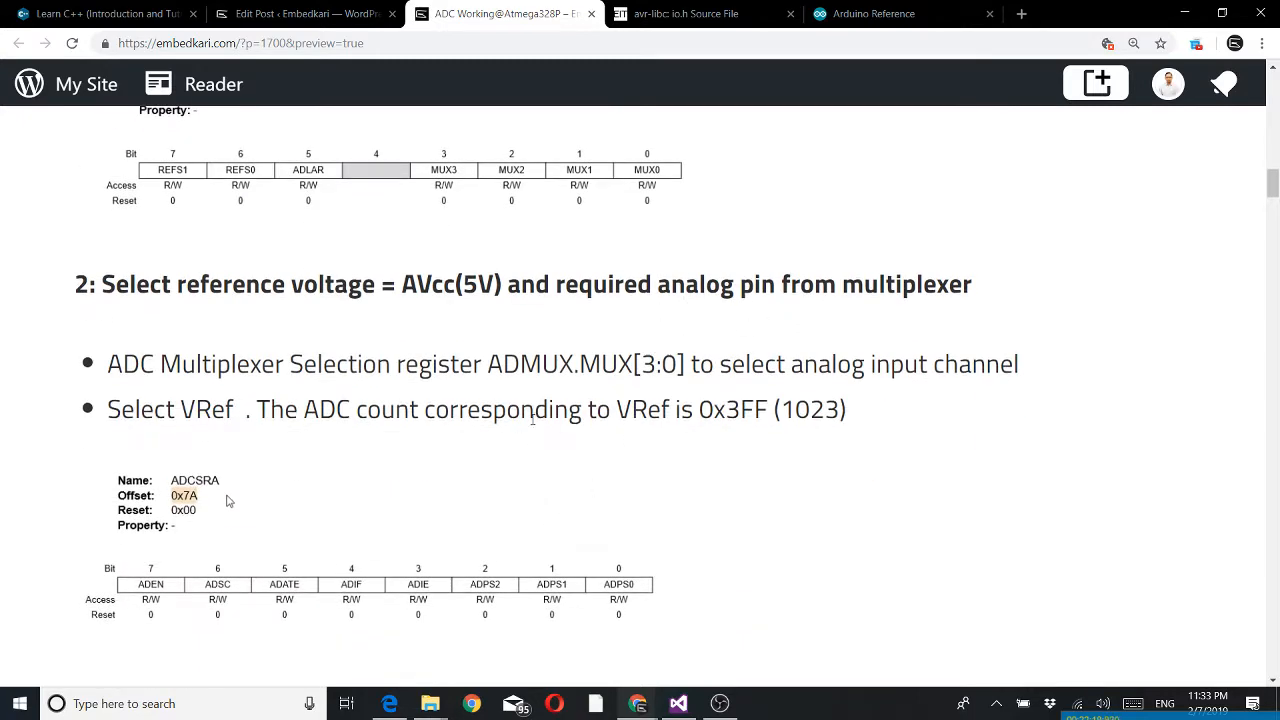
{"action": "mouse_move", "coordinate": [856, 330]}
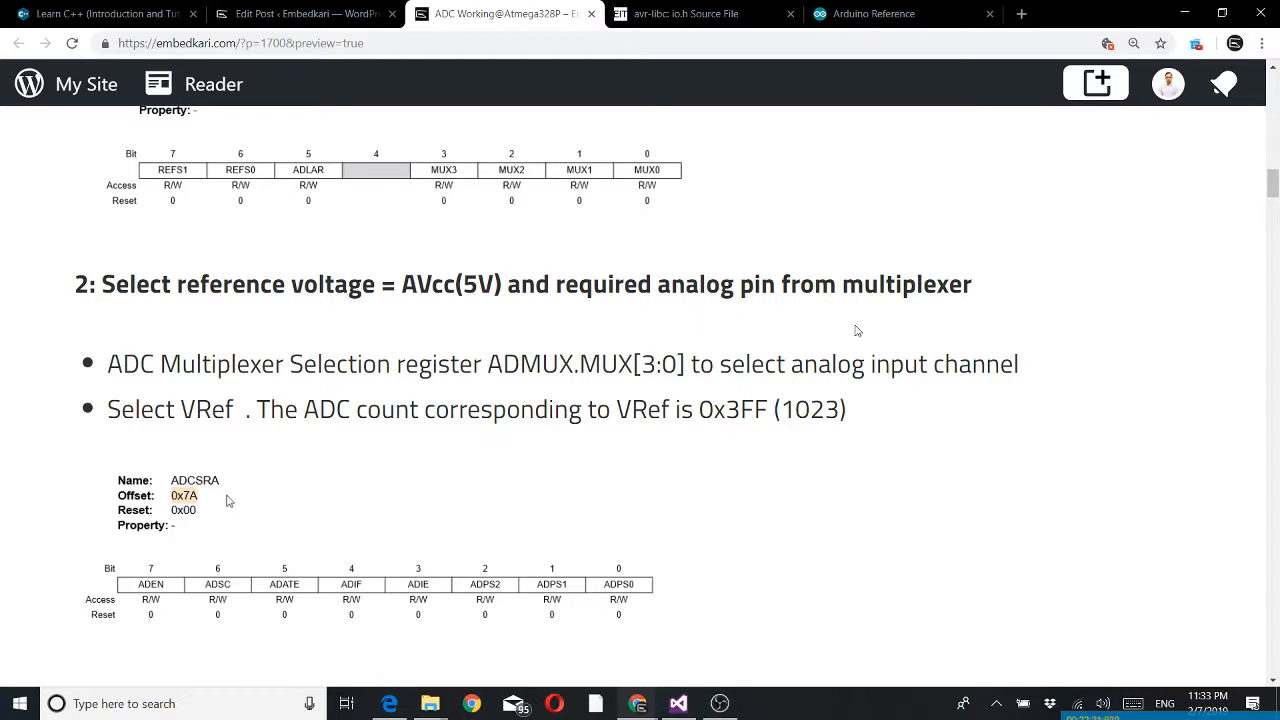
{"action": "scroll", "scroll_direction": "down", "scroll_amount": 3}
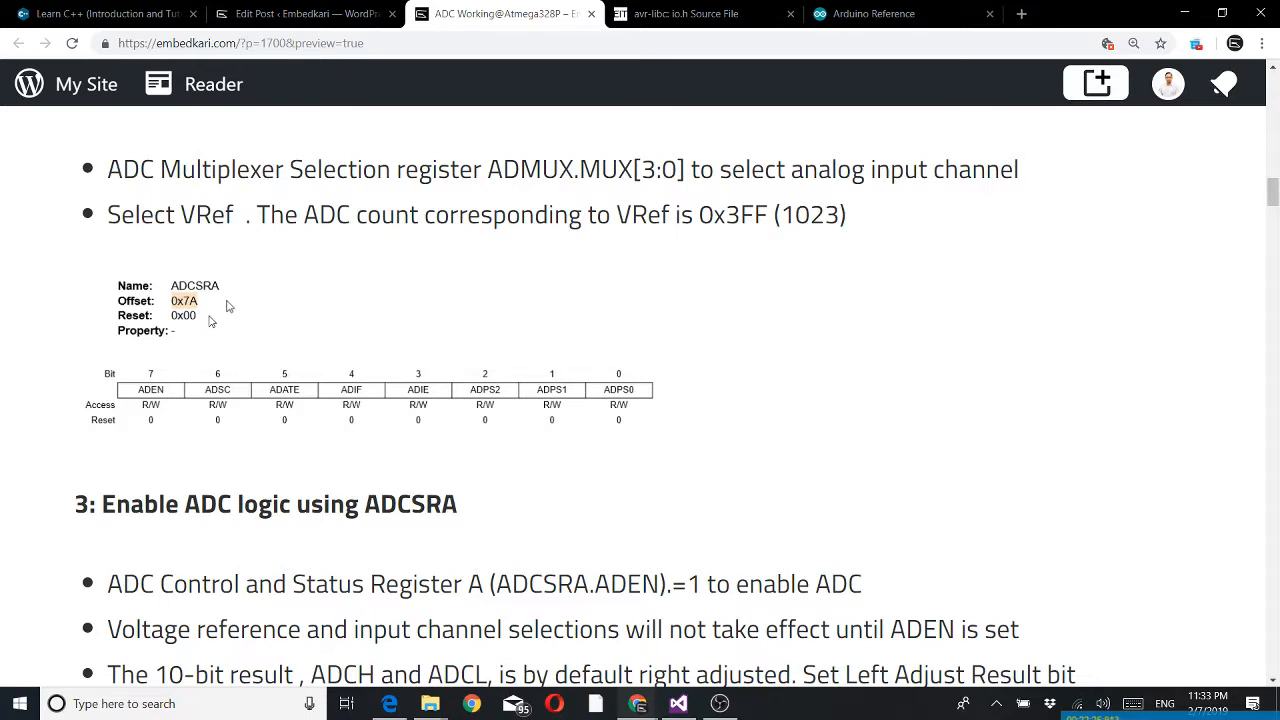
{"action": "mouse_move", "coordinate": [224, 280]}
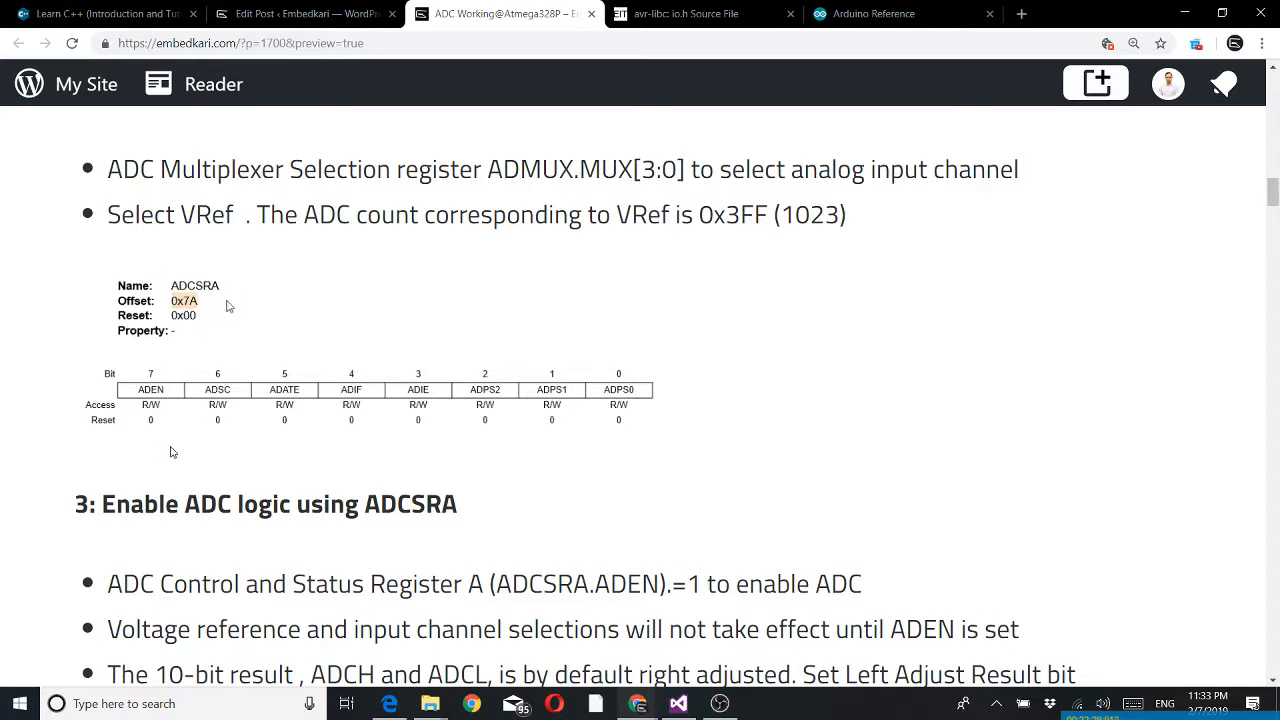
{"action": "mouse_move", "coordinate": [436, 456]}
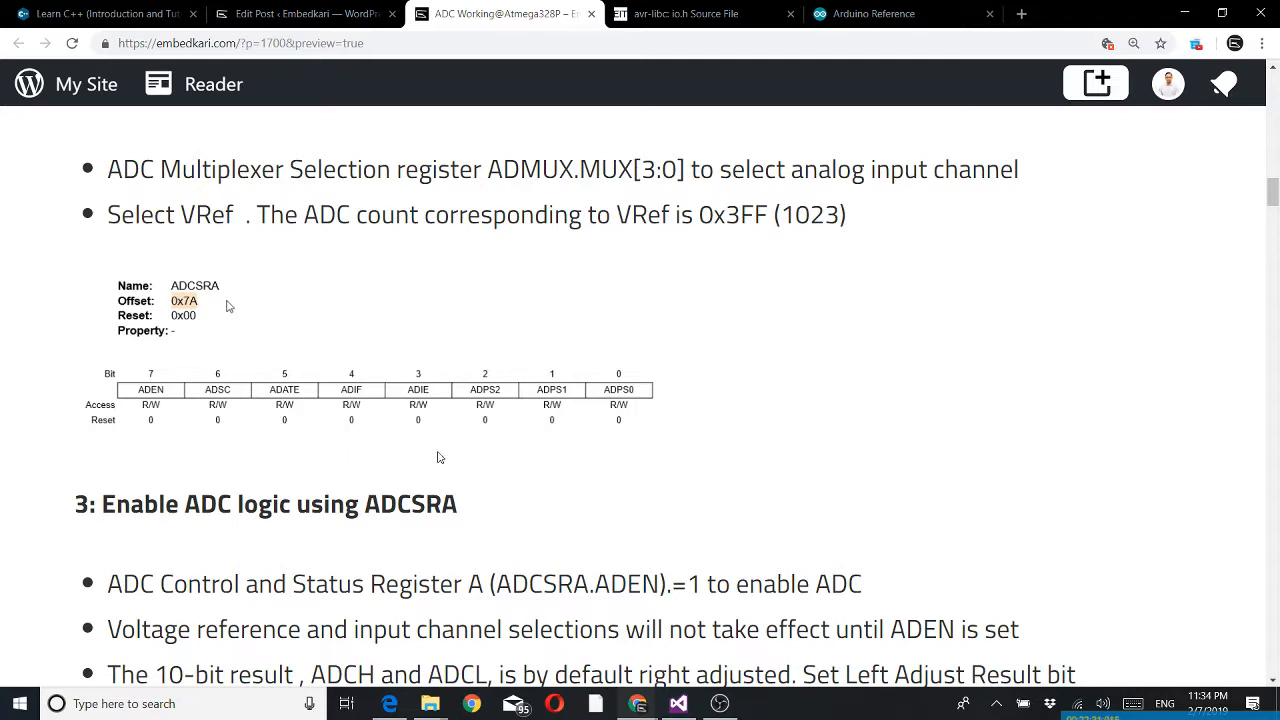
{"action": "scroll", "scroll_direction": "down", "scroll_amount": 3}
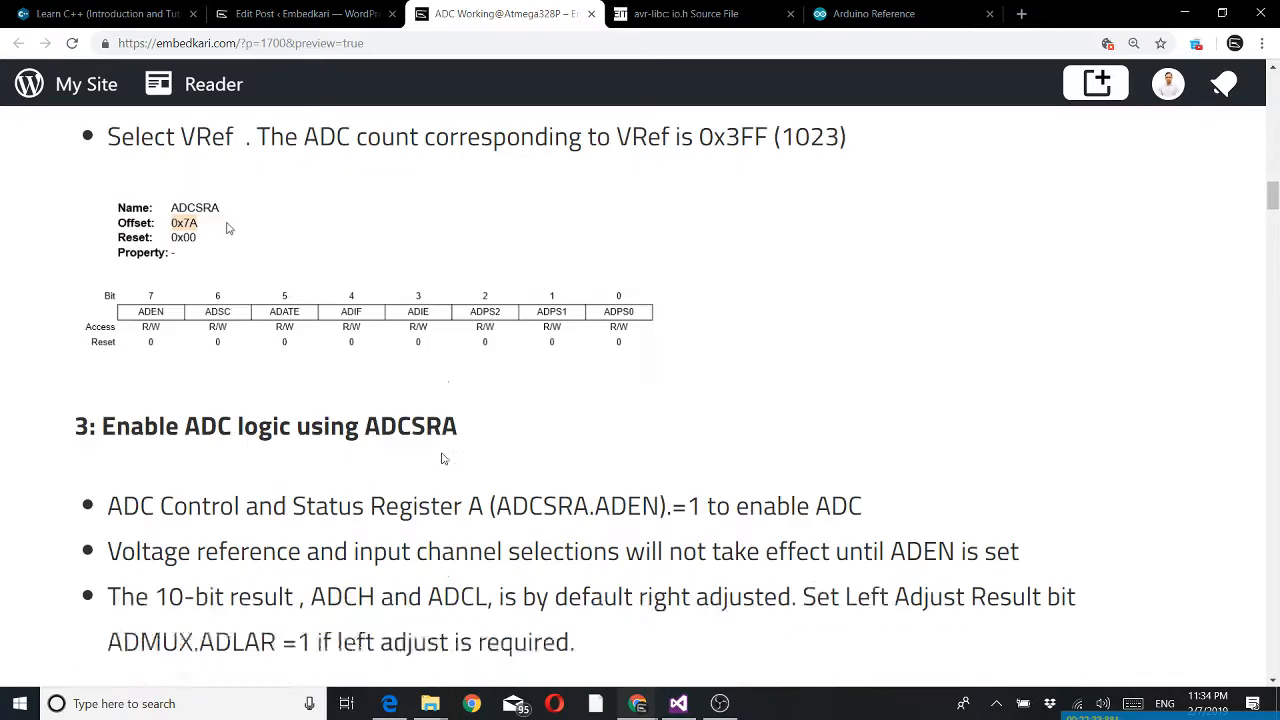
{"action": "scroll", "scroll_direction": "down", "scroll_amount": 3}
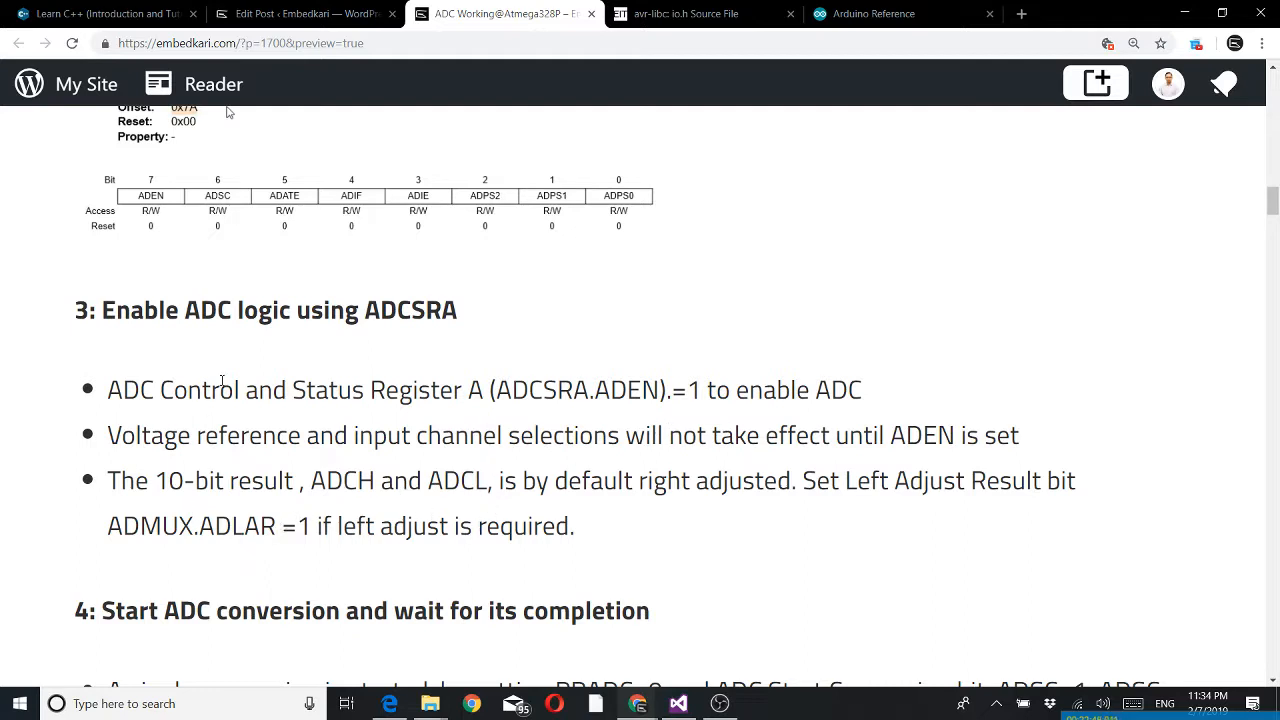
{"action": "mouse_move", "coordinate": [248, 470]}
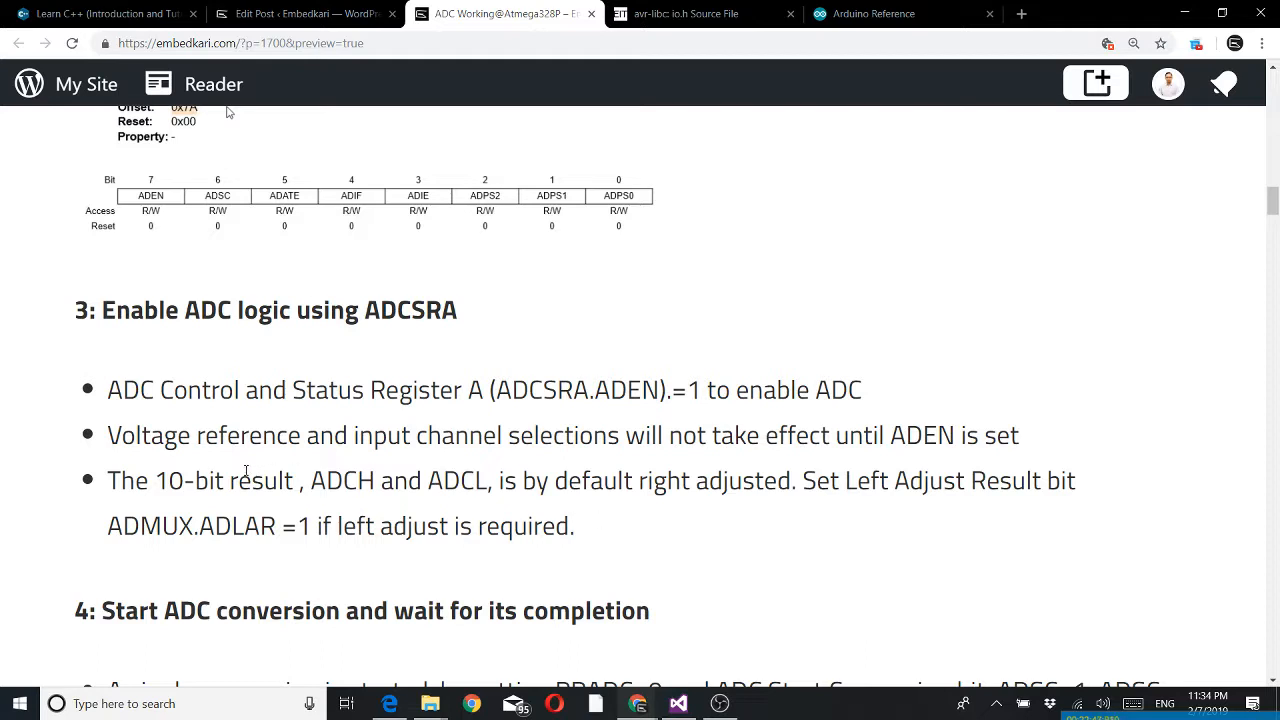
{"action": "mouse_move", "coordinate": [634, 464]}
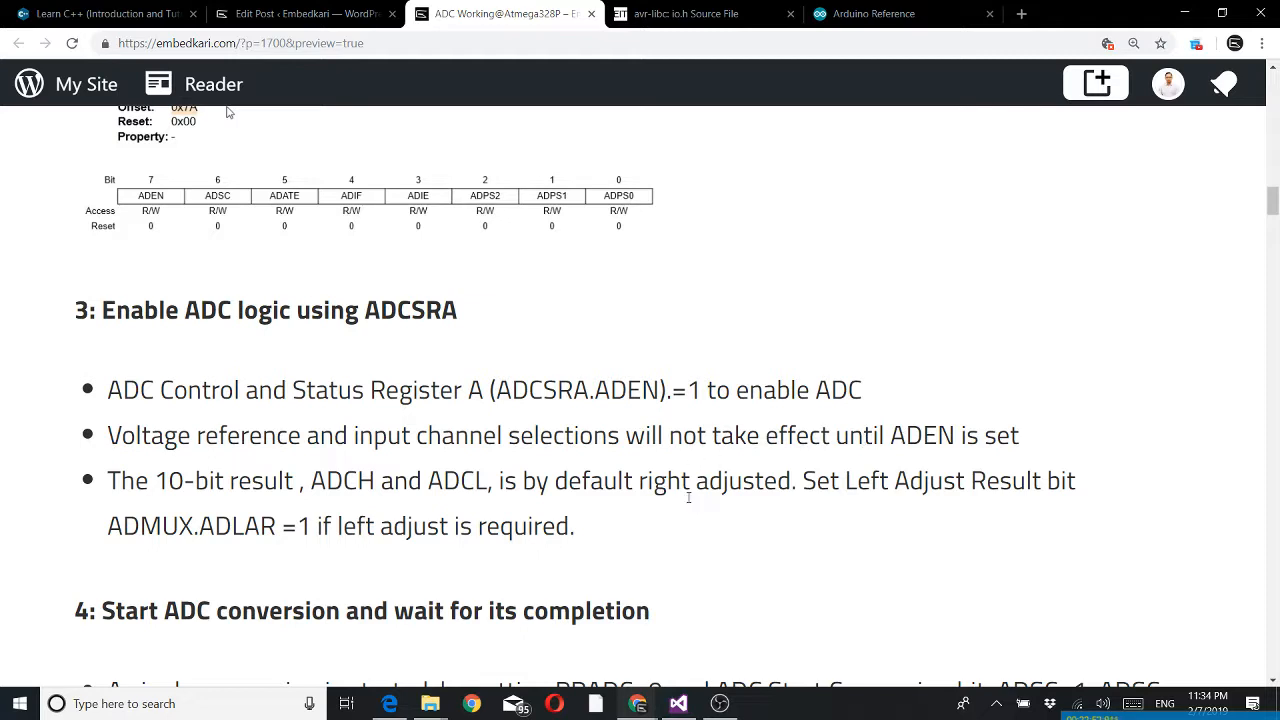
{"action": "mouse_move", "coordinate": [920, 464]}
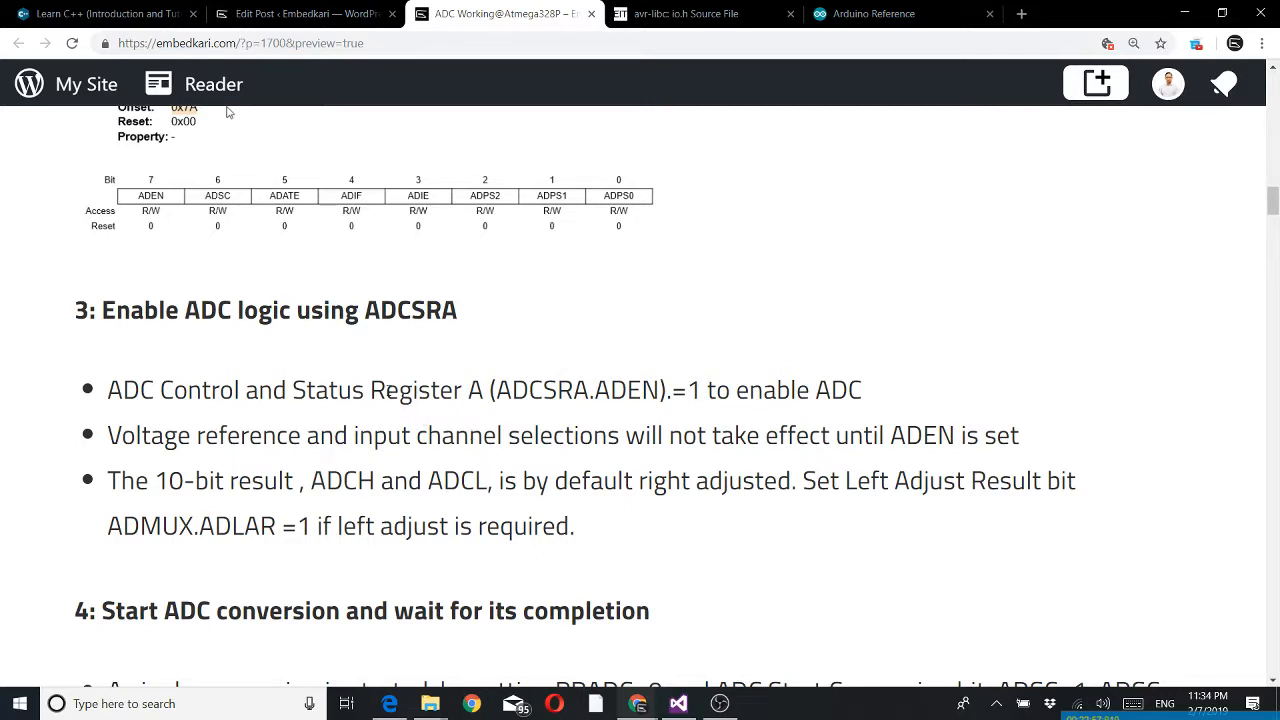
{"action": "mouse_move", "coordinate": [448, 344]}
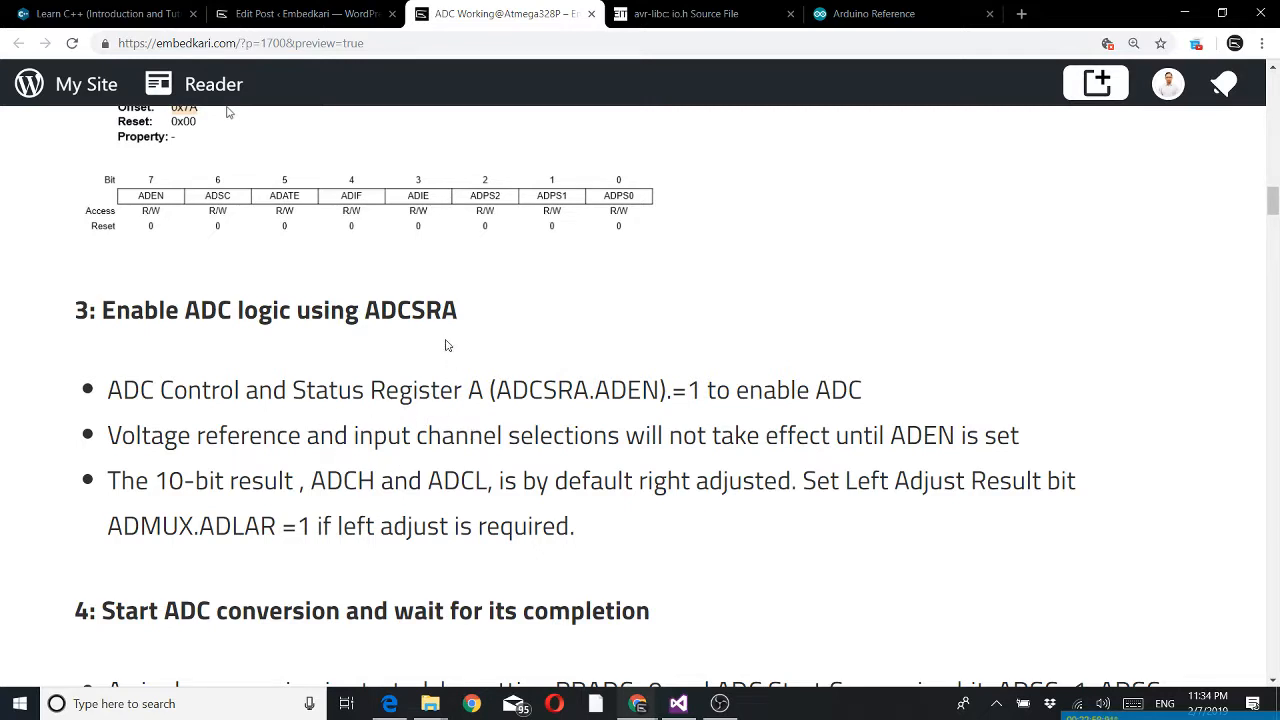
{"action": "mouse_move", "coordinate": [256, 560]}
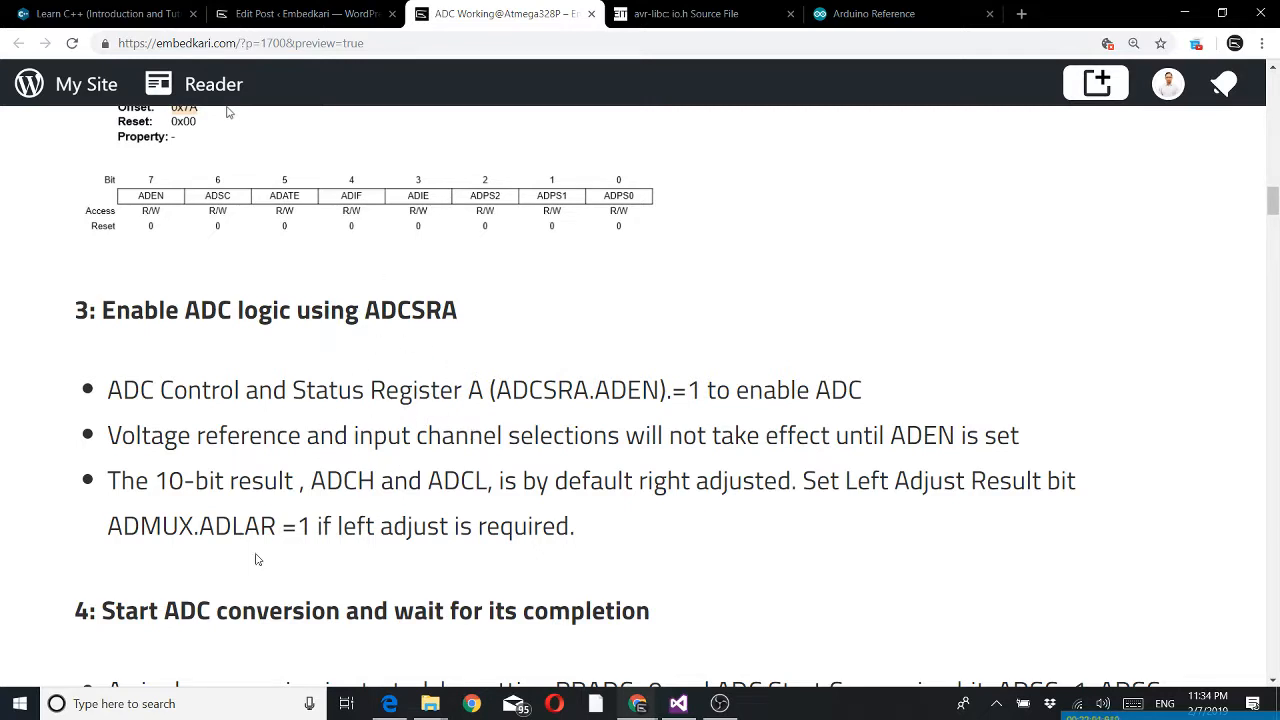
{"action": "mouse_move", "coordinate": [668, 528]}
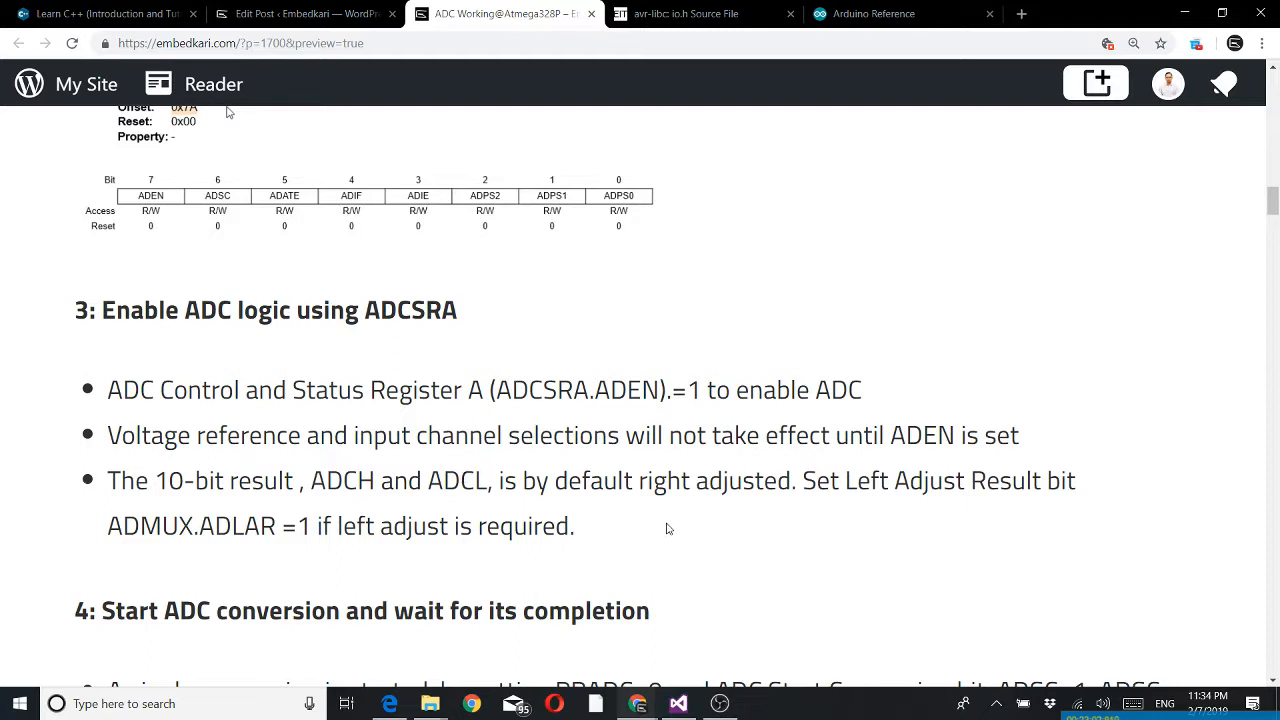
{"action": "mouse_move", "coordinate": [384, 352]}
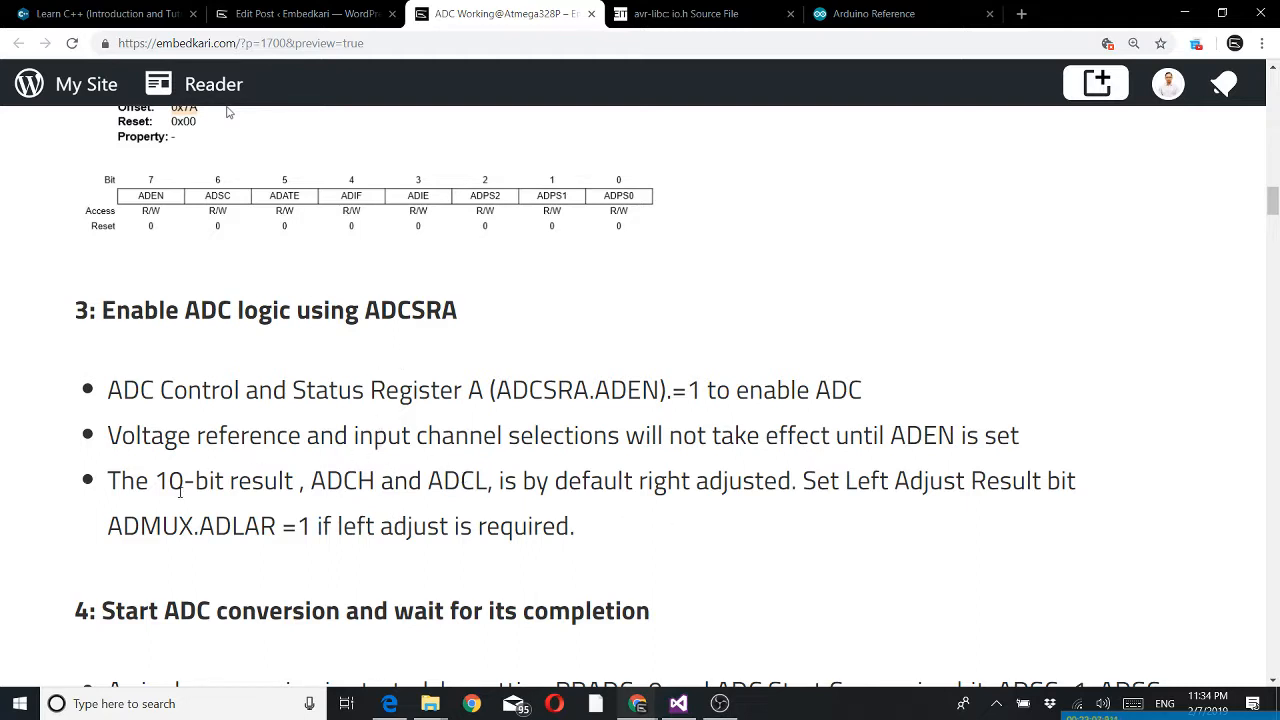
{"action": "mouse_move", "coordinate": [404, 556]}
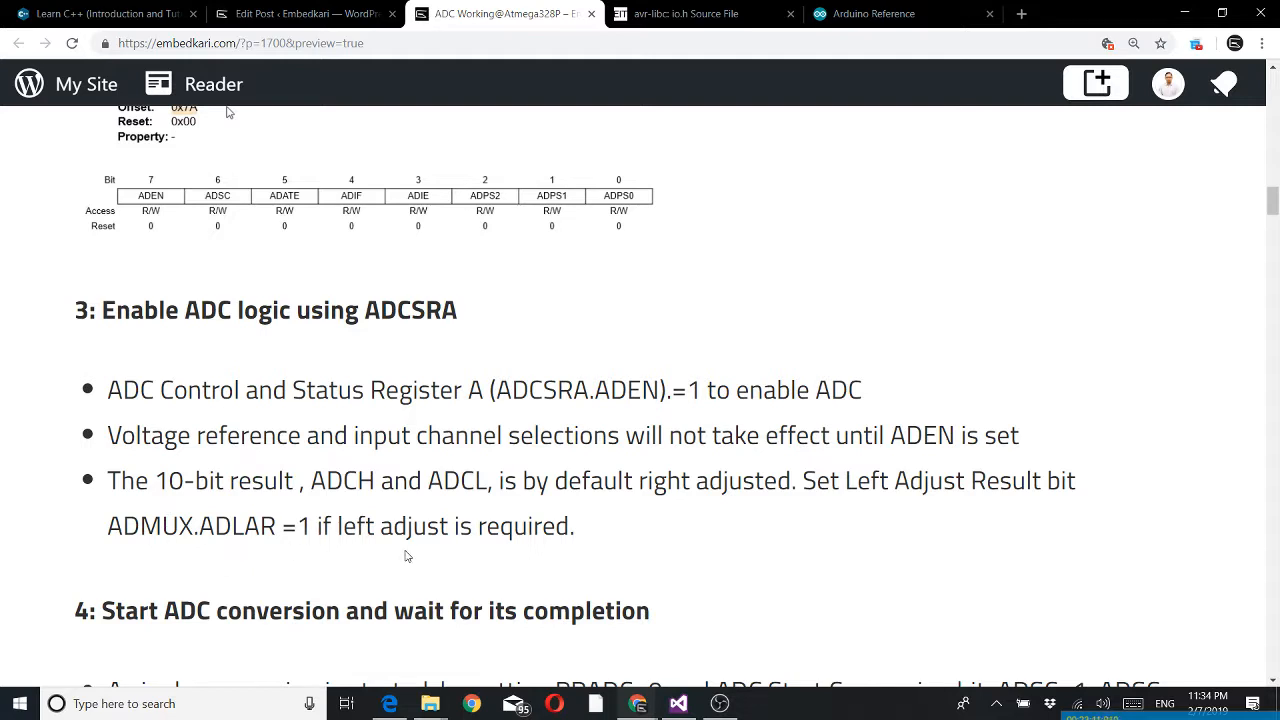
{"action": "mouse_move", "coordinate": [488, 572]}
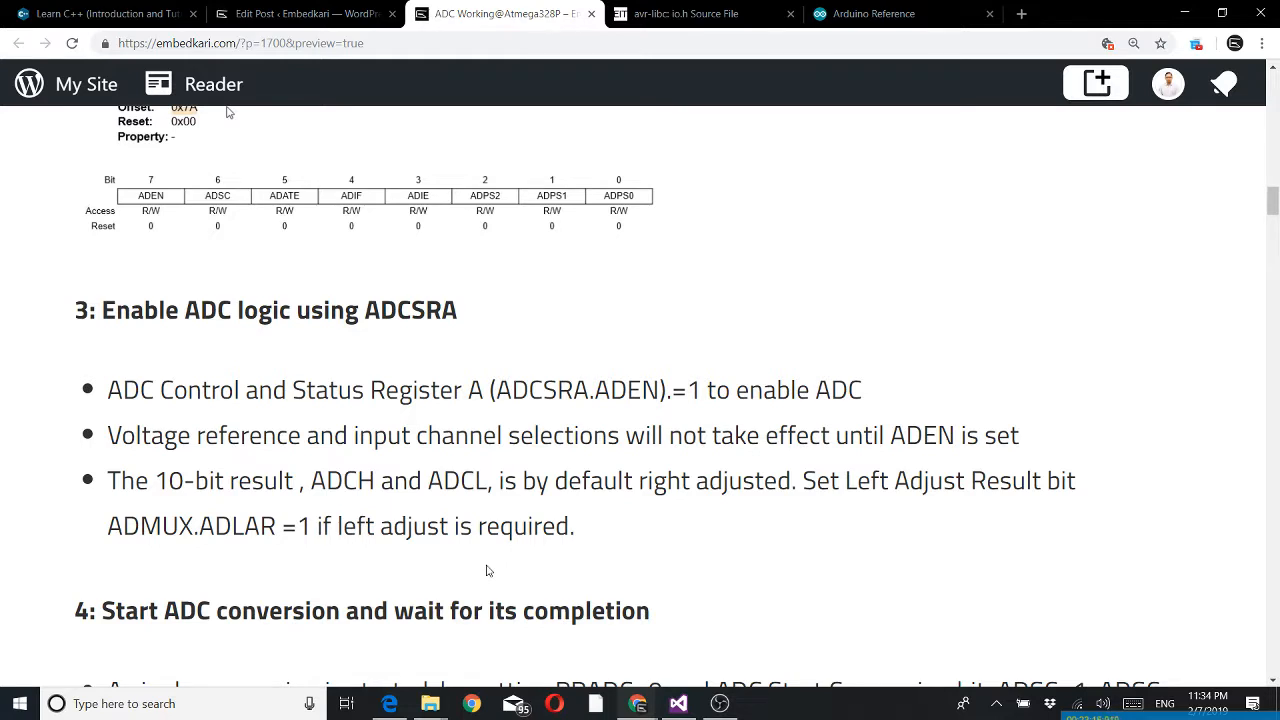
{"action": "mouse_move", "coordinate": [312, 556]}
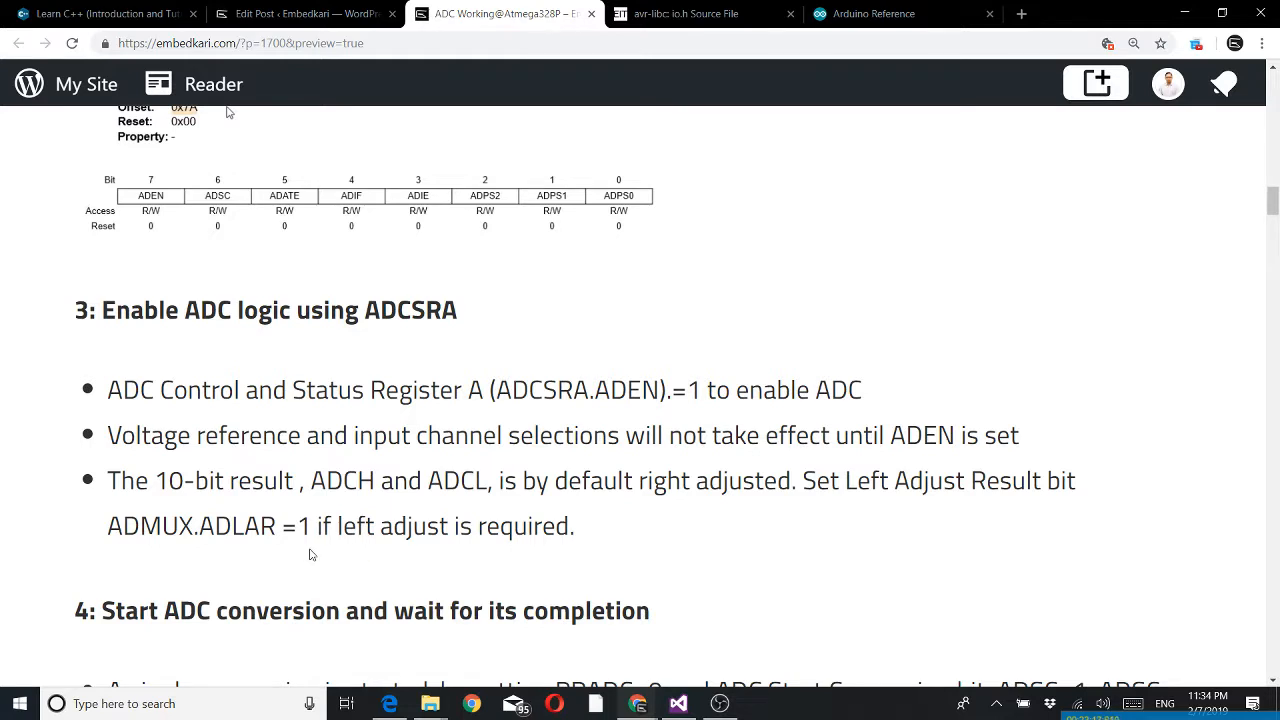
Step: Scroll to step 4's bullet on starting a conversion with ADSC=1, above the Tested Code heading
{"action": "scroll", "scroll_direction": "down", "scroll_amount": 3}
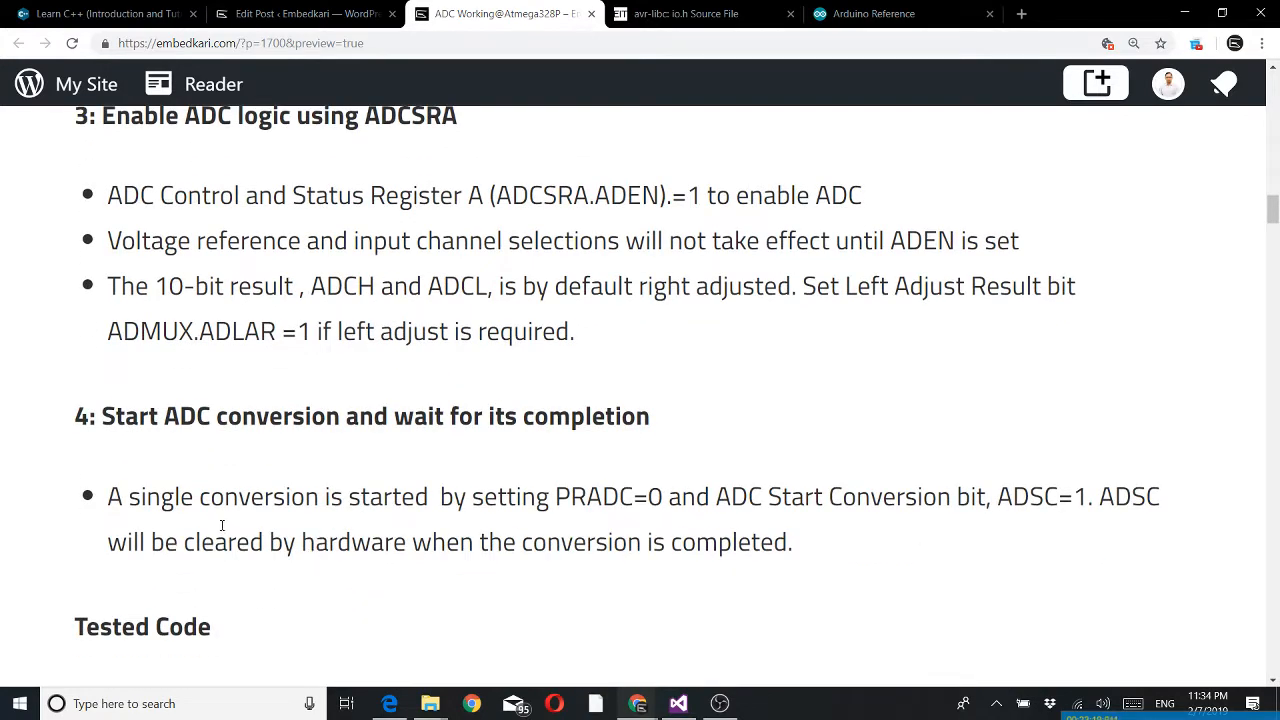
{"action": "mouse_move", "coordinate": [386, 524]}
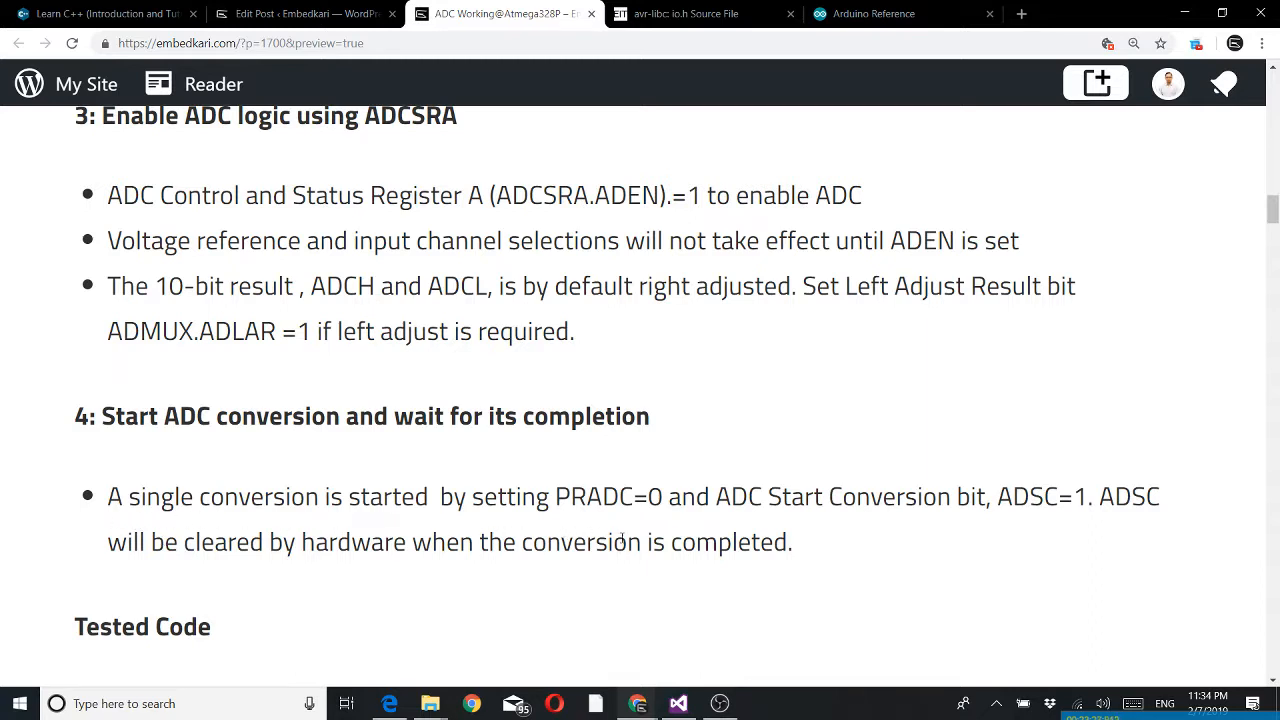
{"action": "mouse_move", "coordinate": [644, 528]}
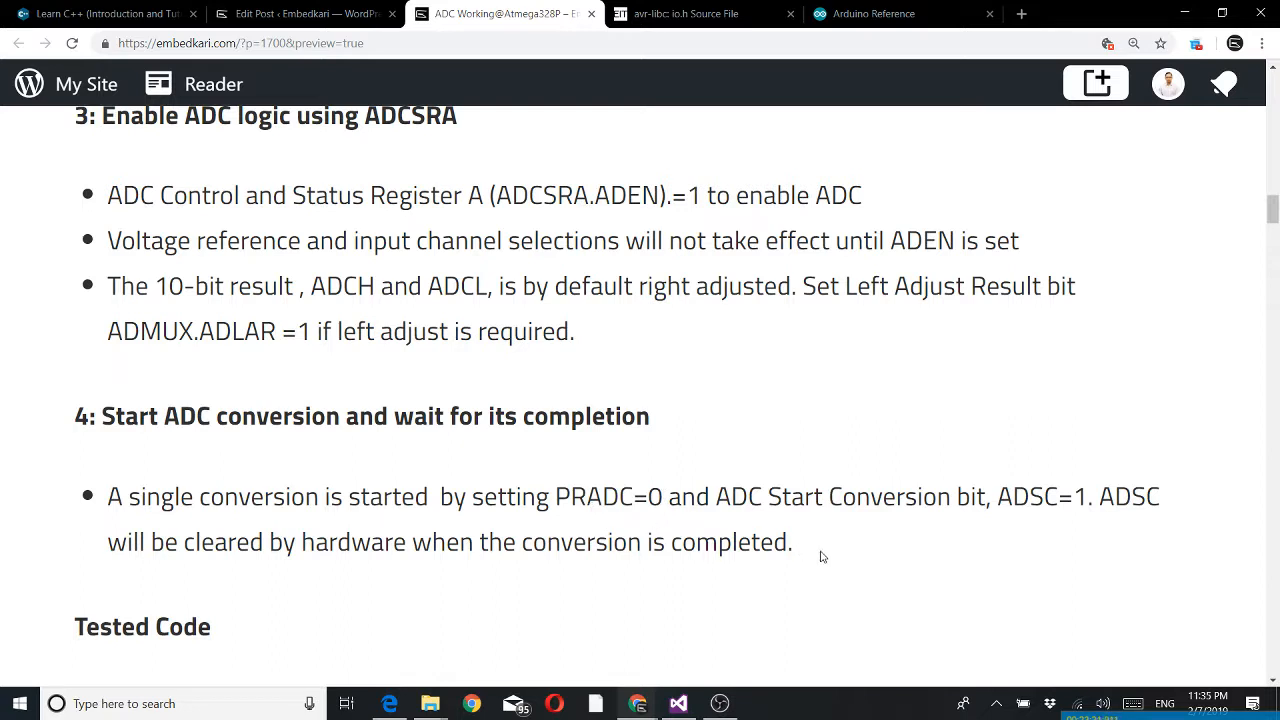
{"action": "mouse_move", "coordinate": [1058, 478]}
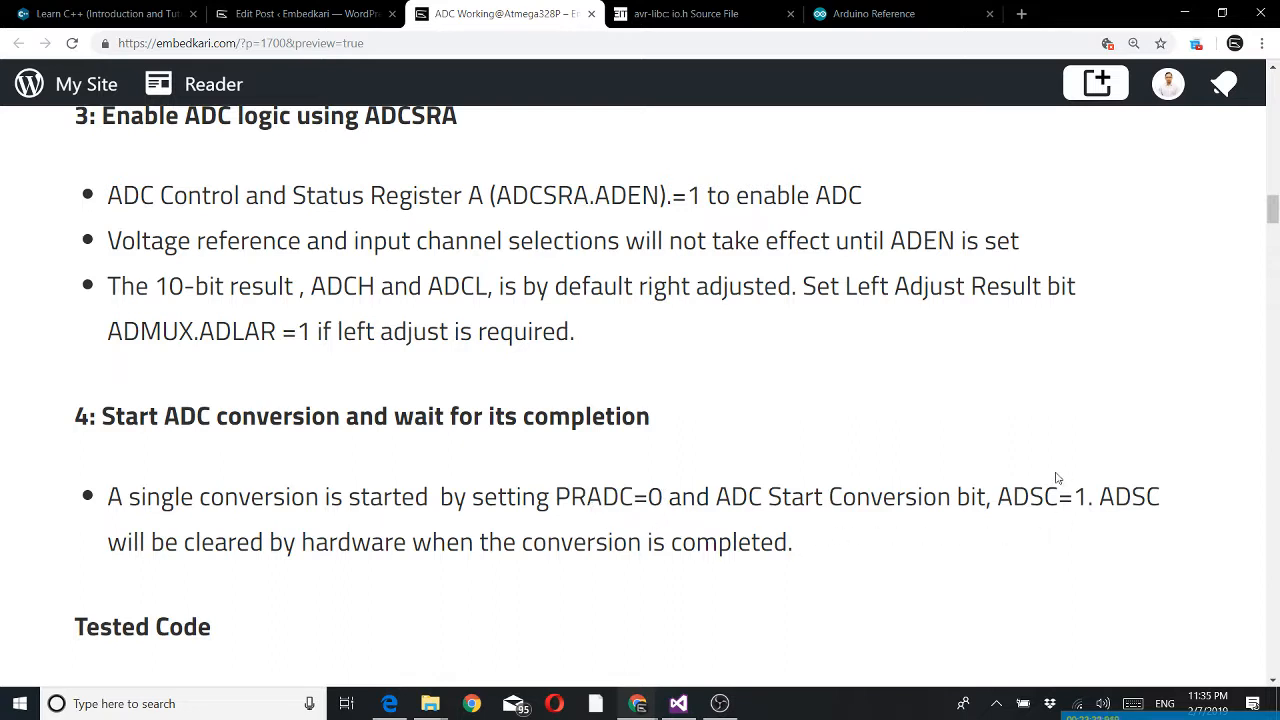
{"action": "mouse_move", "coordinate": [592, 524]}
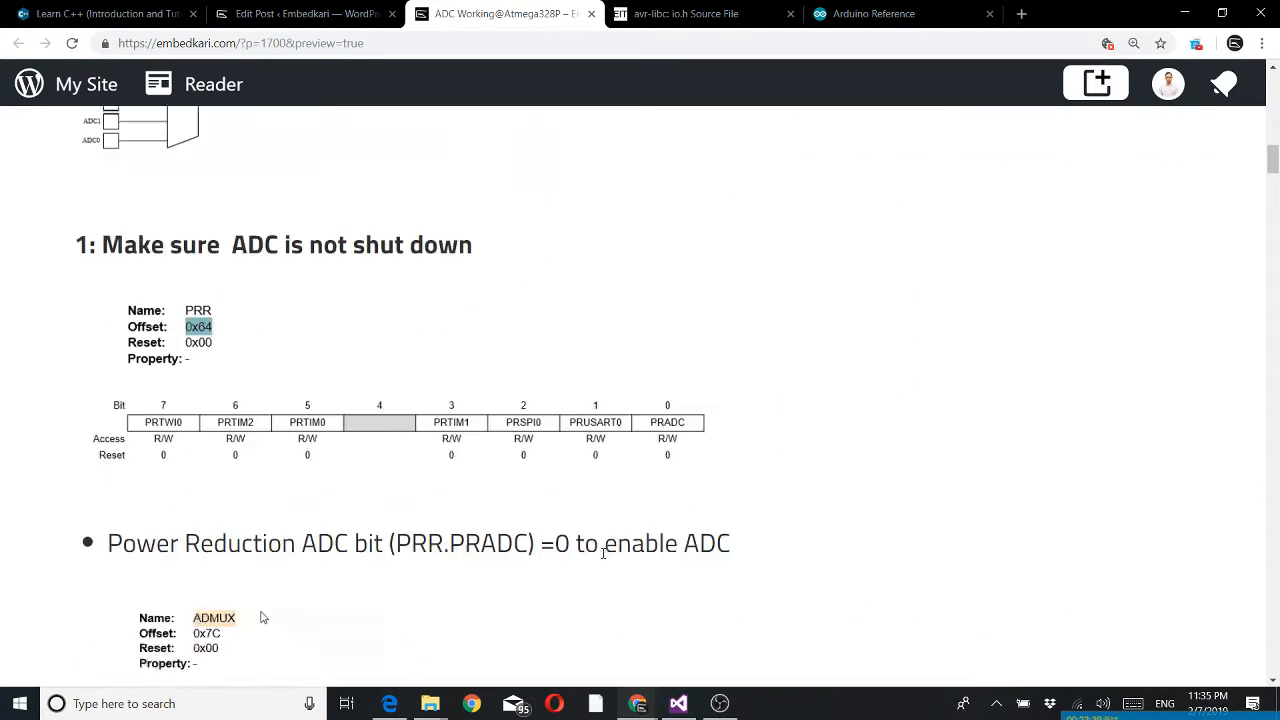
Step: Scroll through steps 3 and 4, then back up to the ADCSRA register table above step 3
{"action": "scroll", "scroll_direction": "down", "scroll_amount": 3}
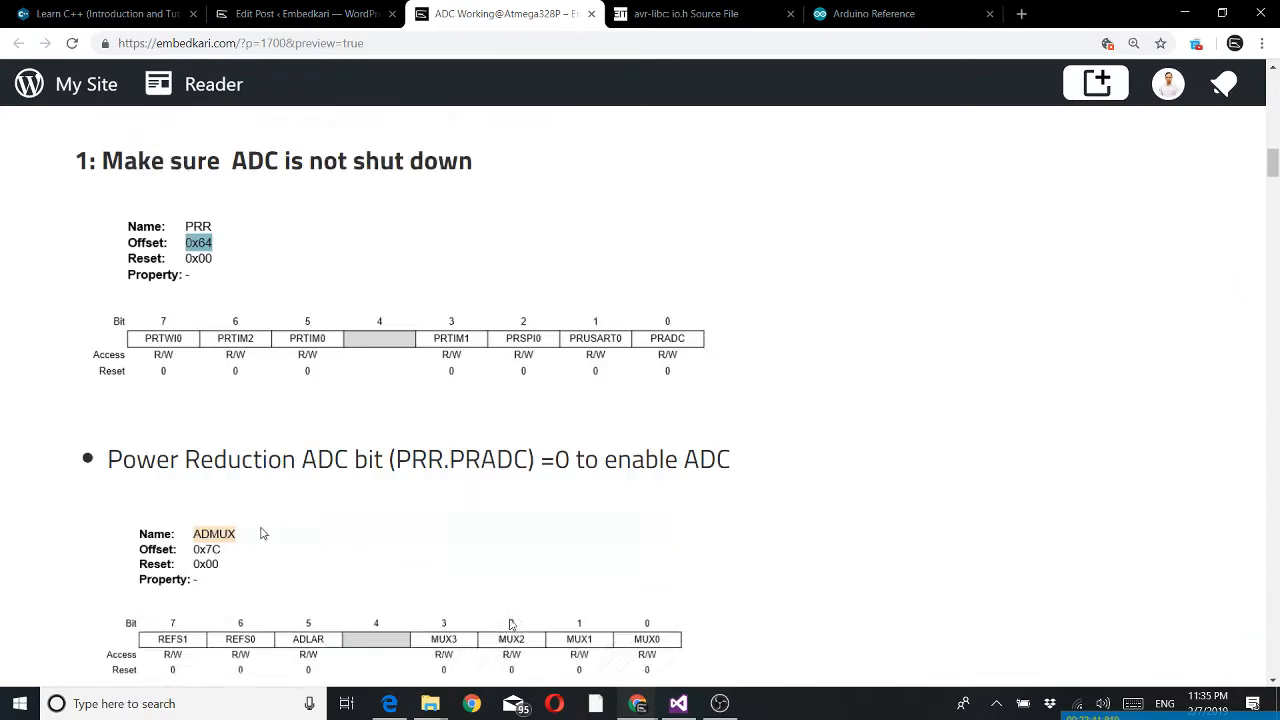
{"action": "scroll", "scroll_direction": "down", "scroll_amount": 3}
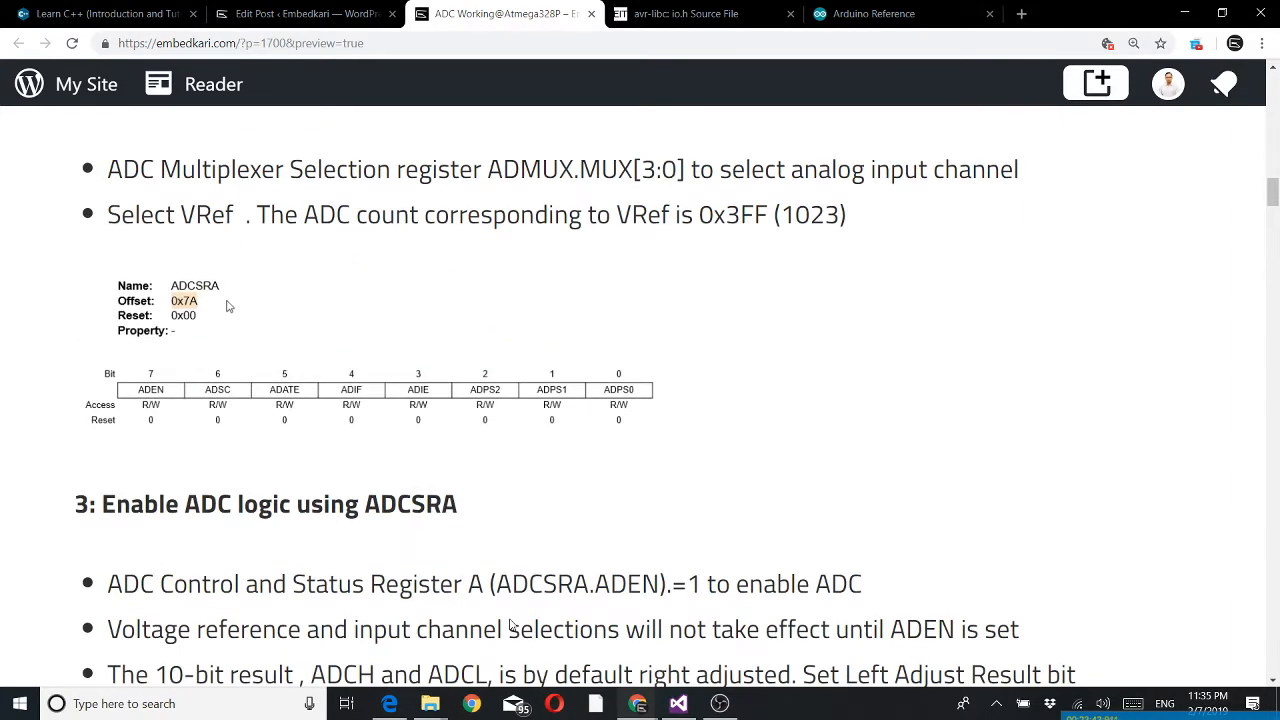
{"action": "scroll", "scroll_direction": "down", "scroll_amount": 3}
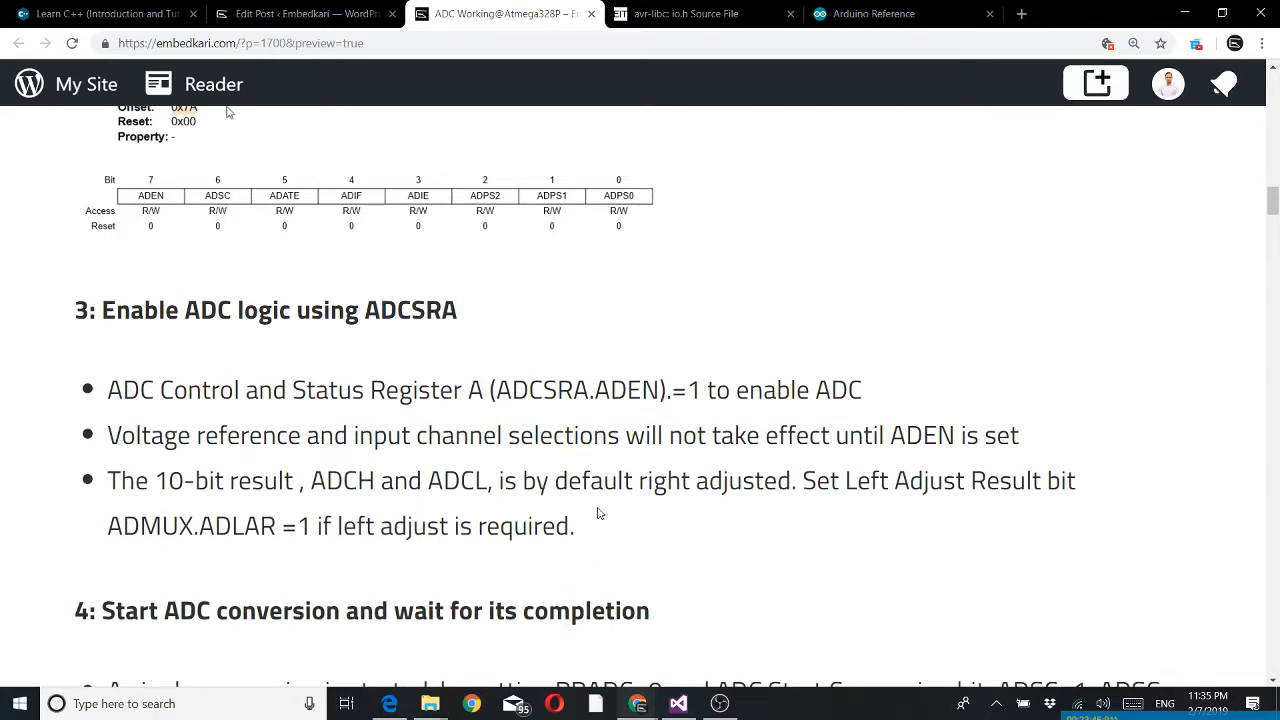
{"action": "scroll", "scroll_direction": "down", "scroll_amount": 3}
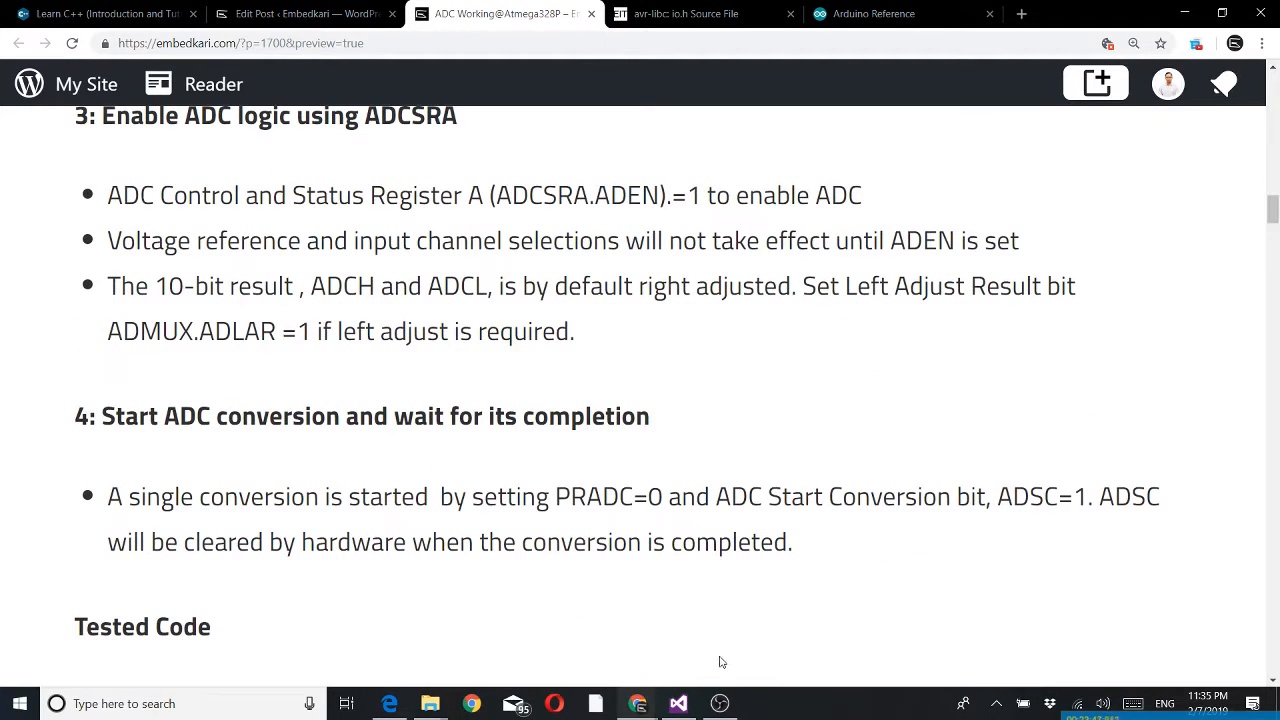
{"action": "mouse_move", "coordinate": [1038, 510]}
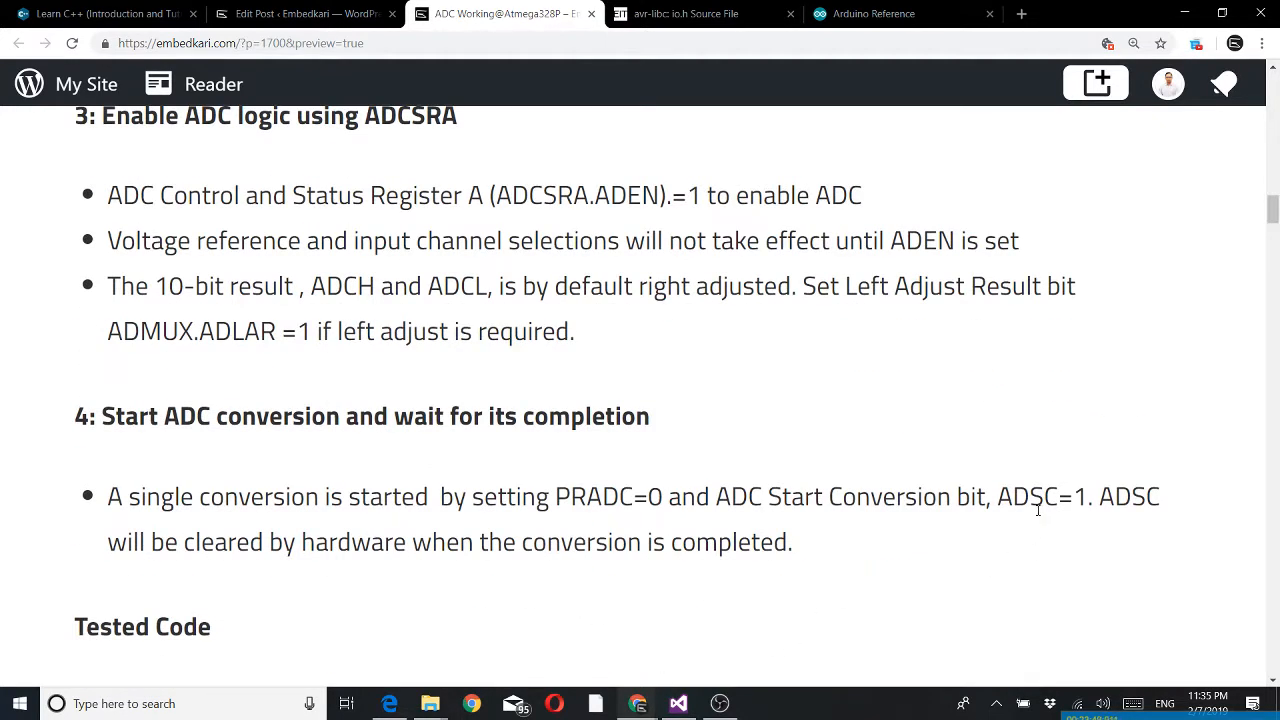
{"action": "mouse_move", "coordinate": [940, 558]}
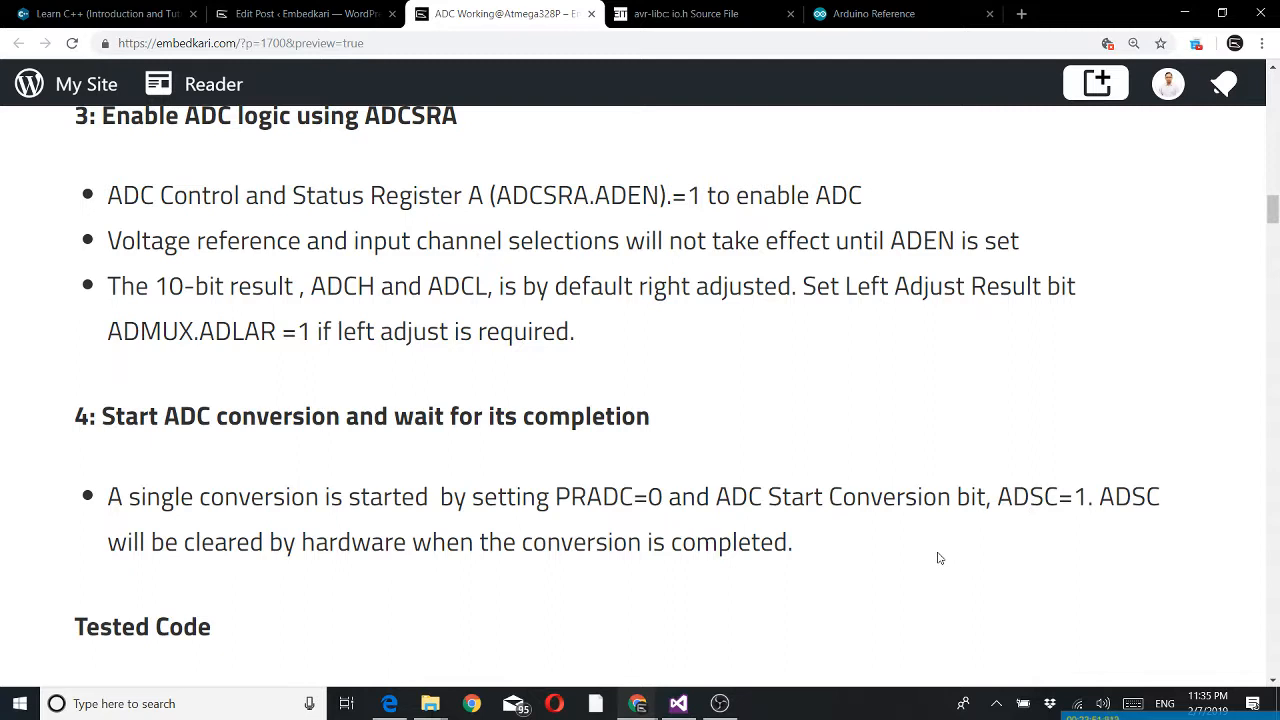
{"action": "mouse_move", "coordinate": [1088, 492]}
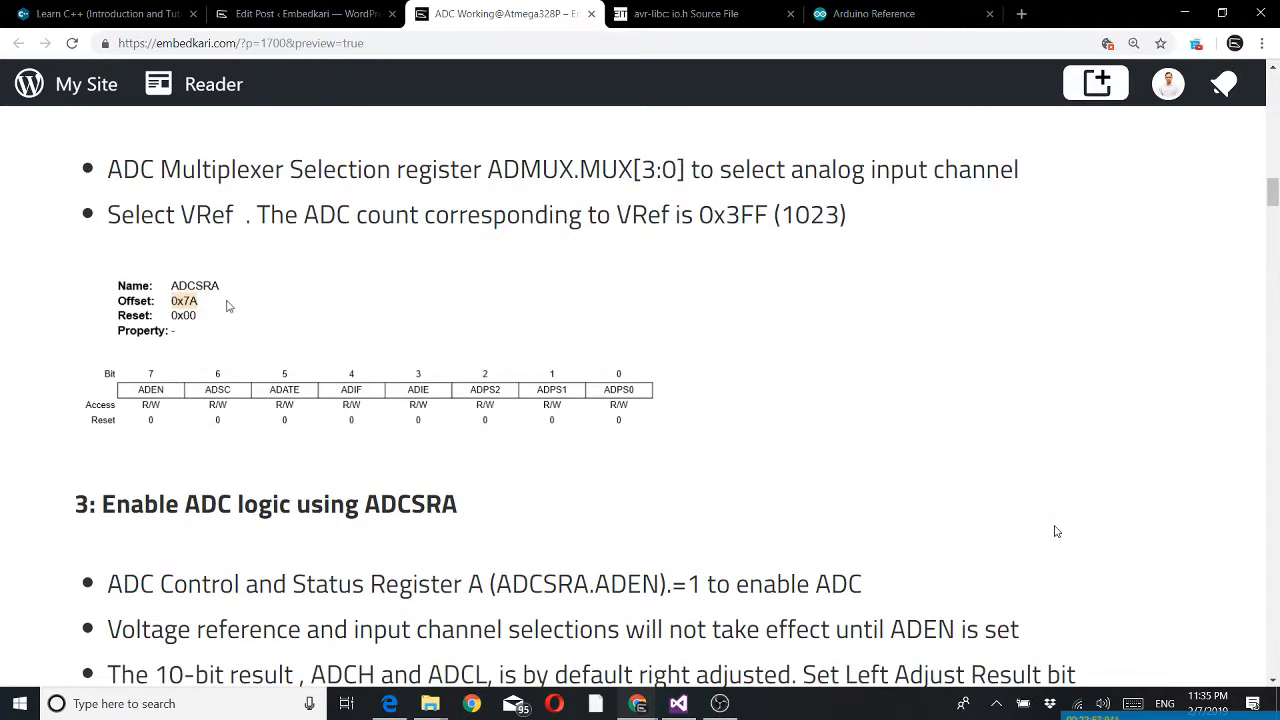
{"action": "mouse_move", "coordinate": [520, 490]}
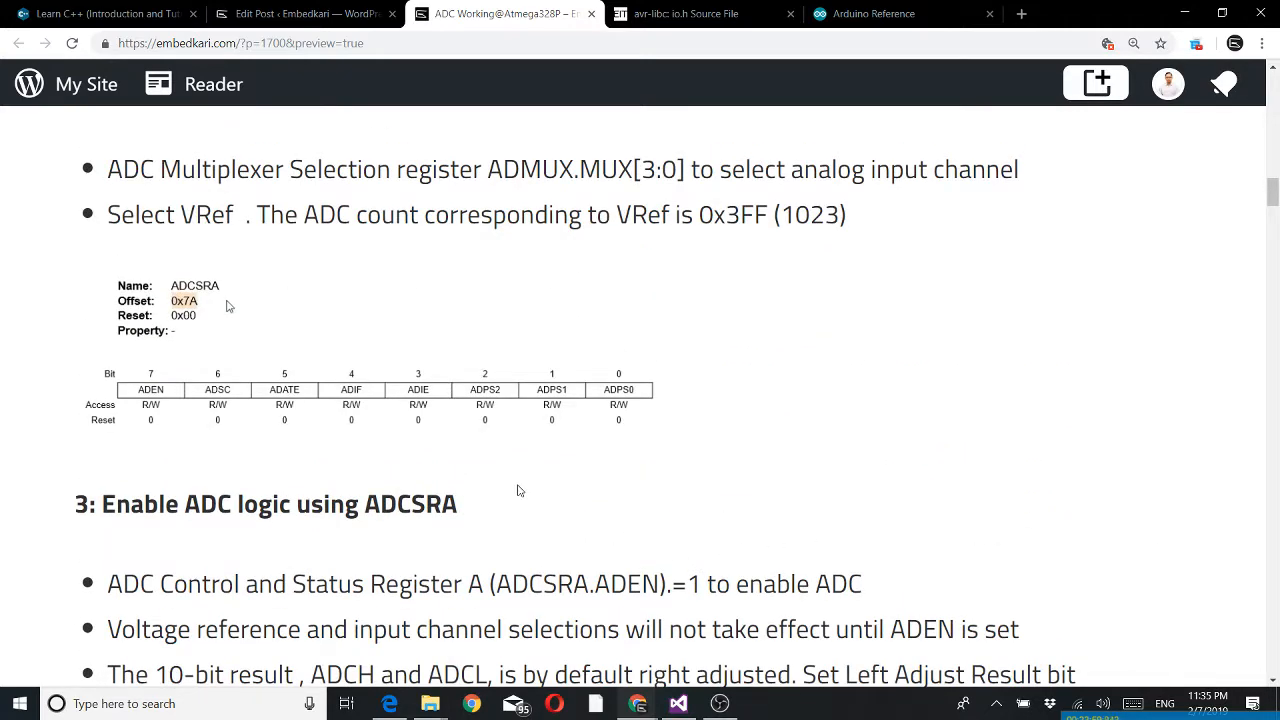
{"action": "mouse_move", "coordinate": [278, 416]}
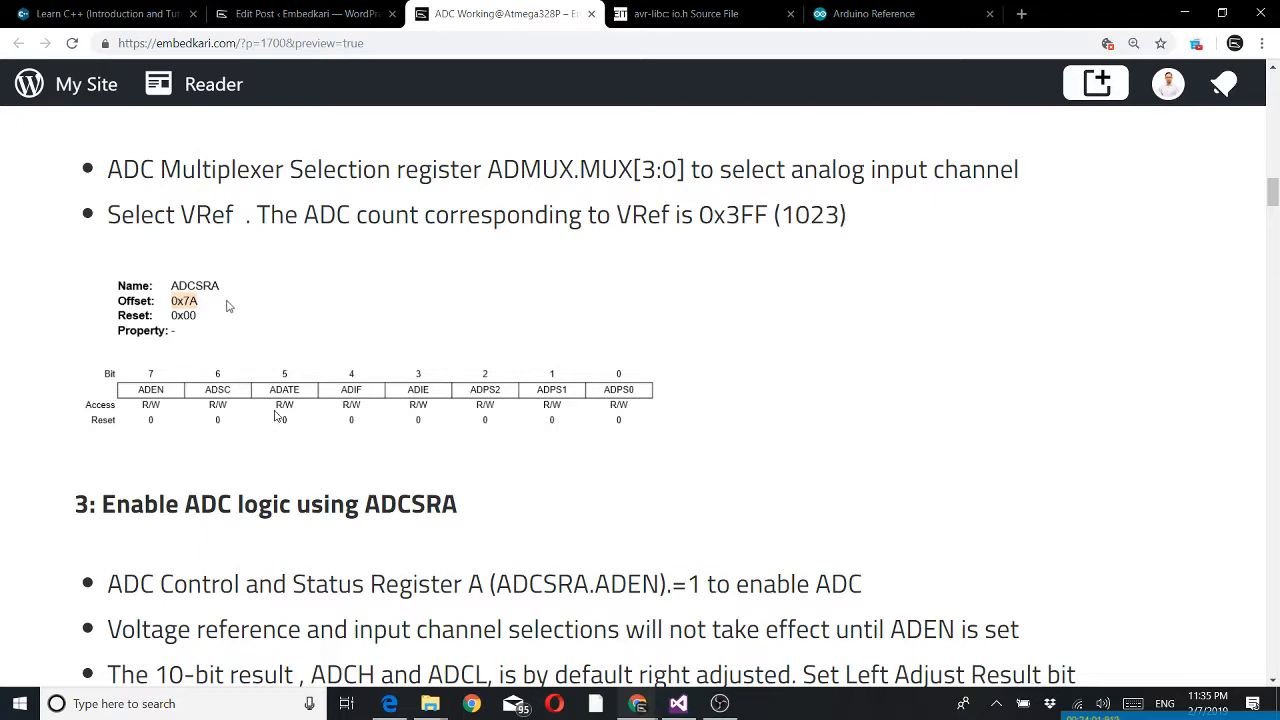
{"action": "mouse_move", "coordinate": [218, 398]}
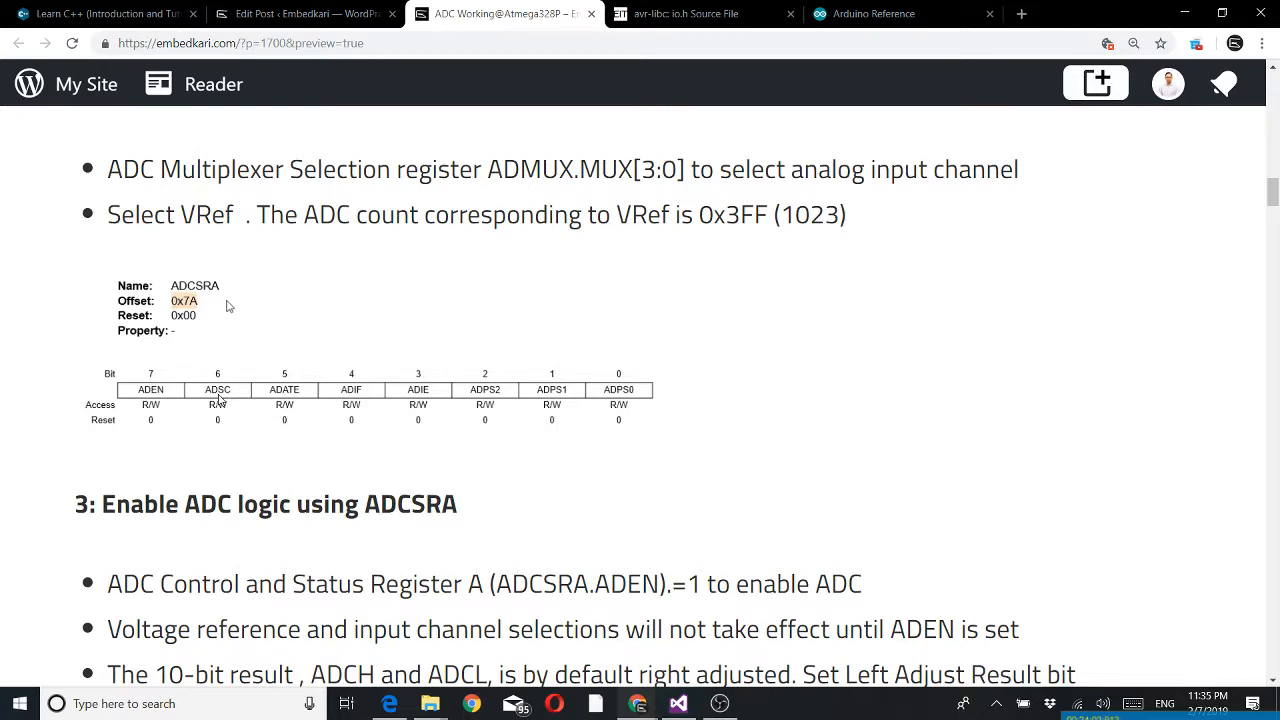
{"action": "scroll", "scroll_direction": "down", "scroll_amount": 3}
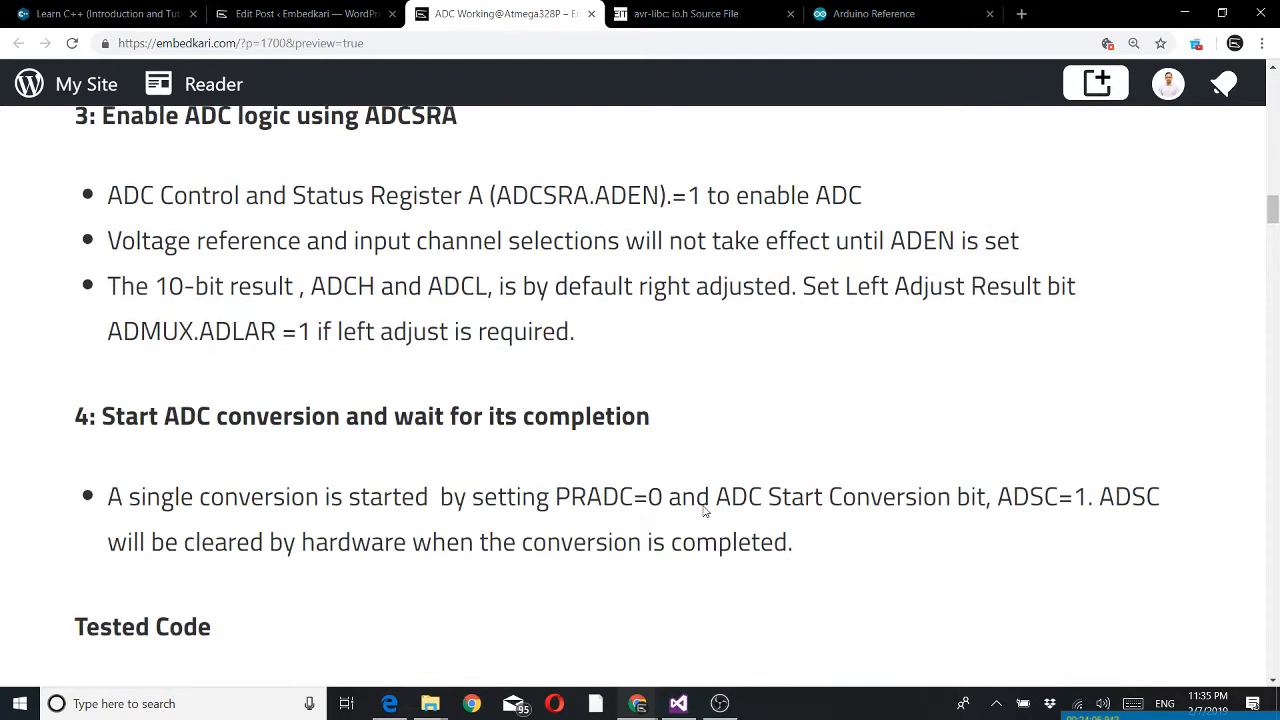
{"action": "mouse_move", "coordinate": [728, 592]}
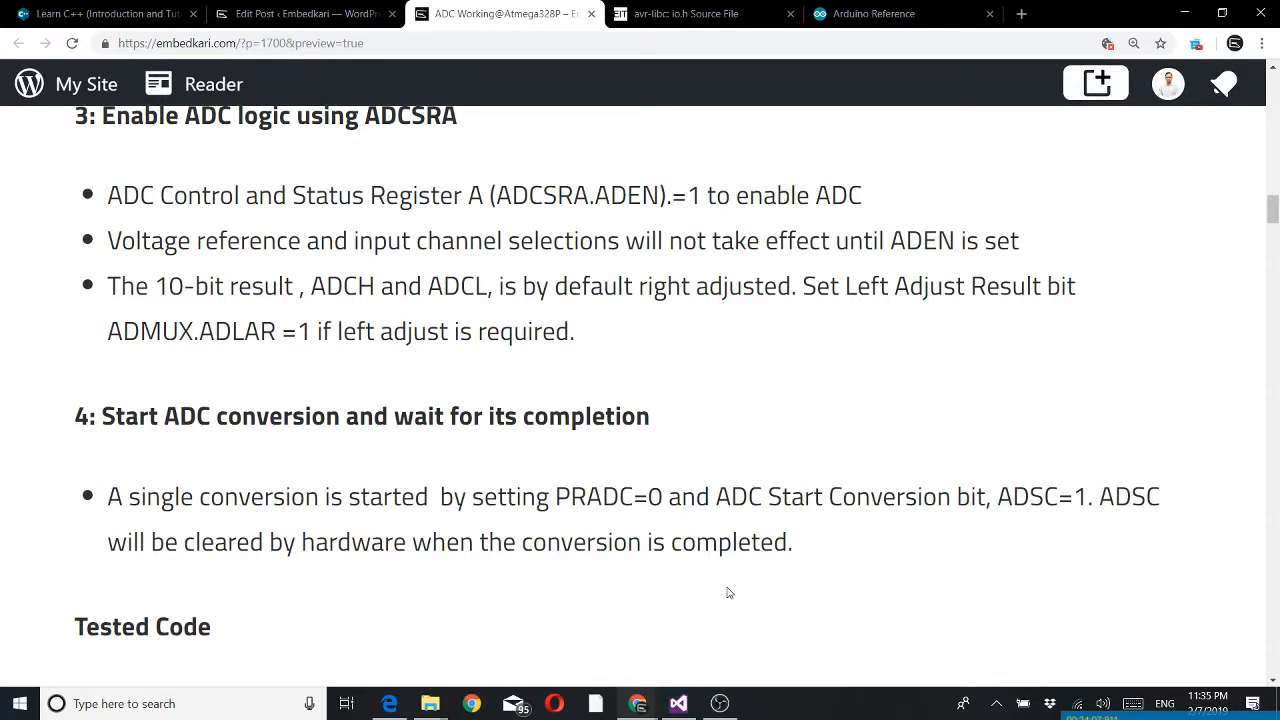
{"action": "mouse_move", "coordinate": [700, 592]}
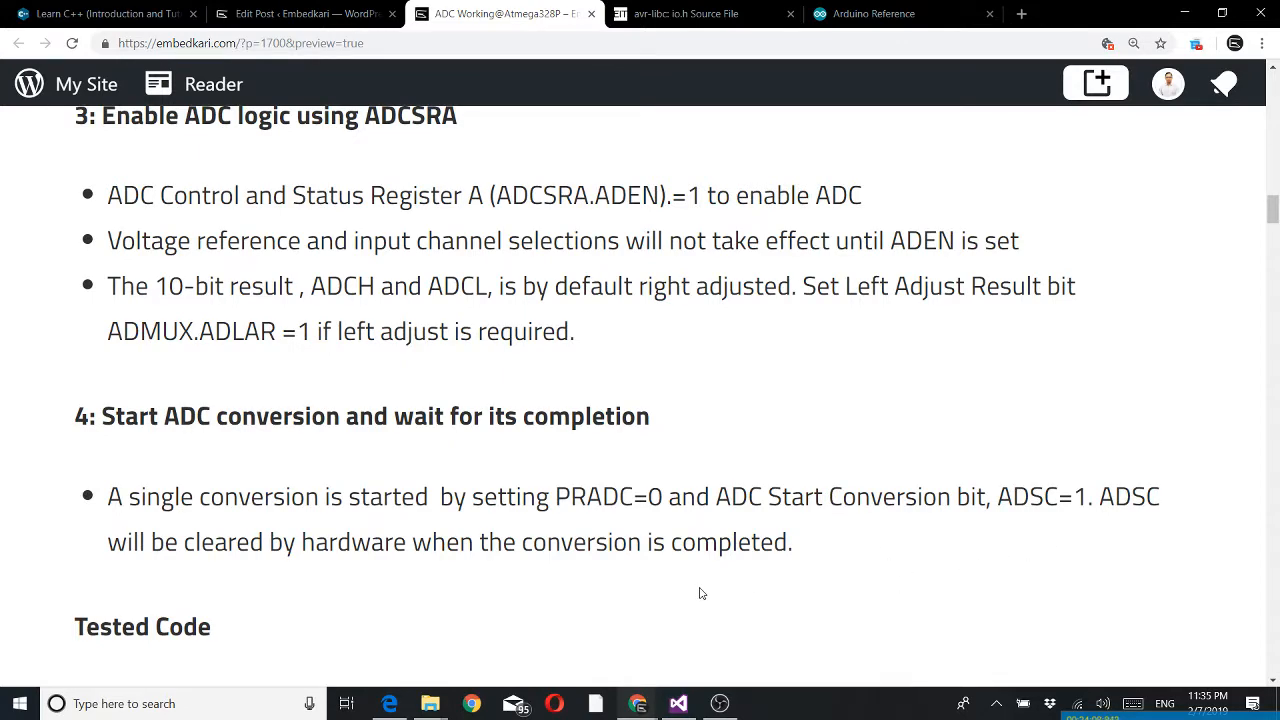
{"action": "scroll", "scroll_direction": "up", "scroll_amount": 3}
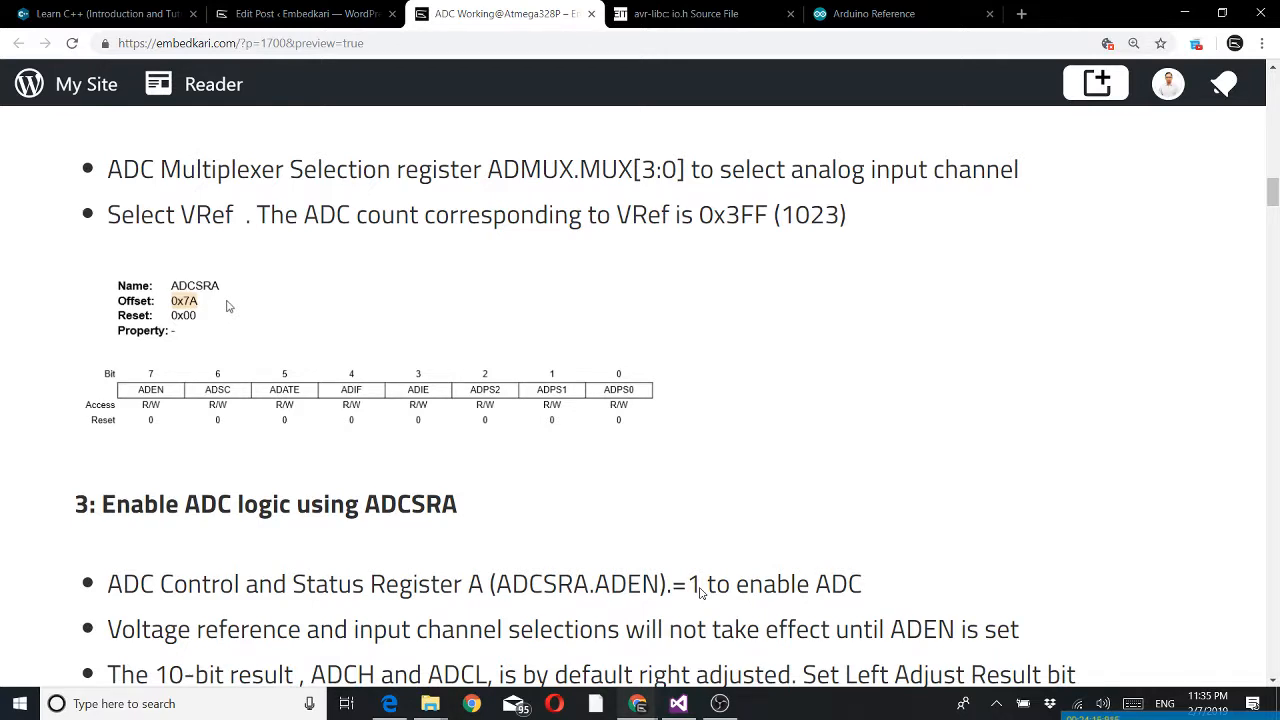
Step: Scroll past the ADCSRA table to step 4's single-conversion bullet and the Tested Code heading
{"action": "left_click", "coordinate": [1132, 44]}
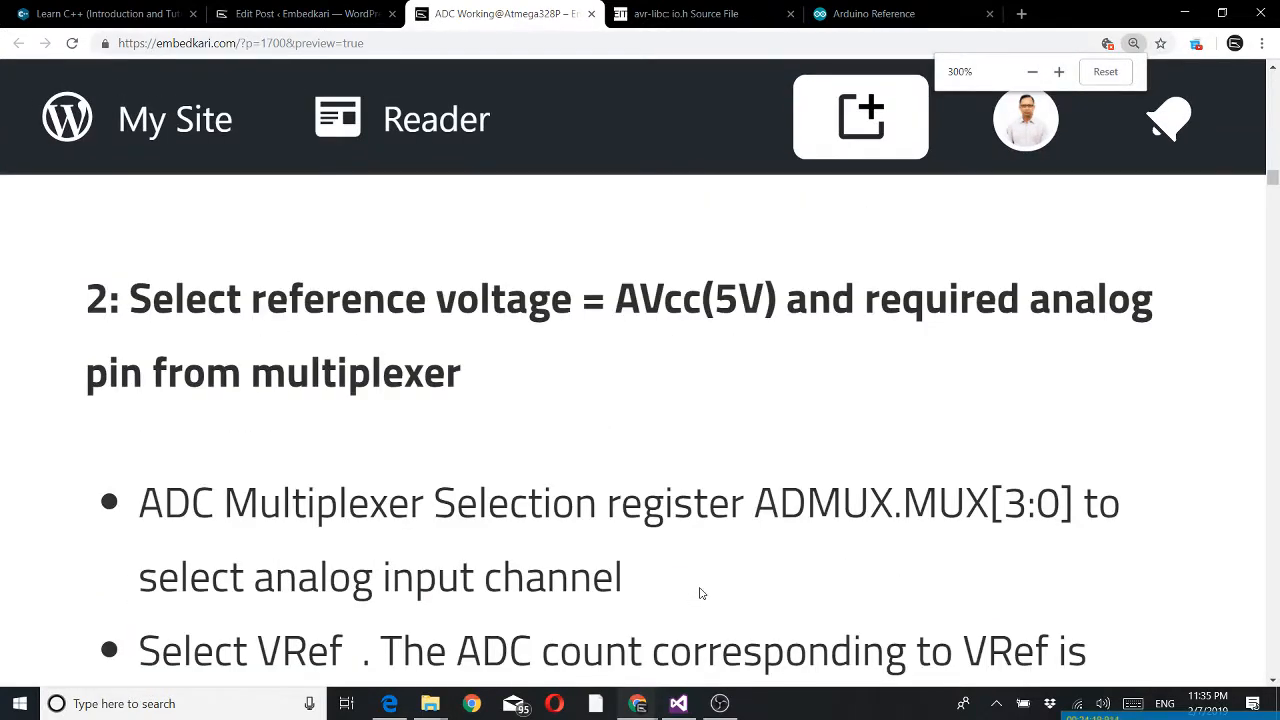
{"action": "scroll", "scroll_direction": "down", "scroll_amount": 3}
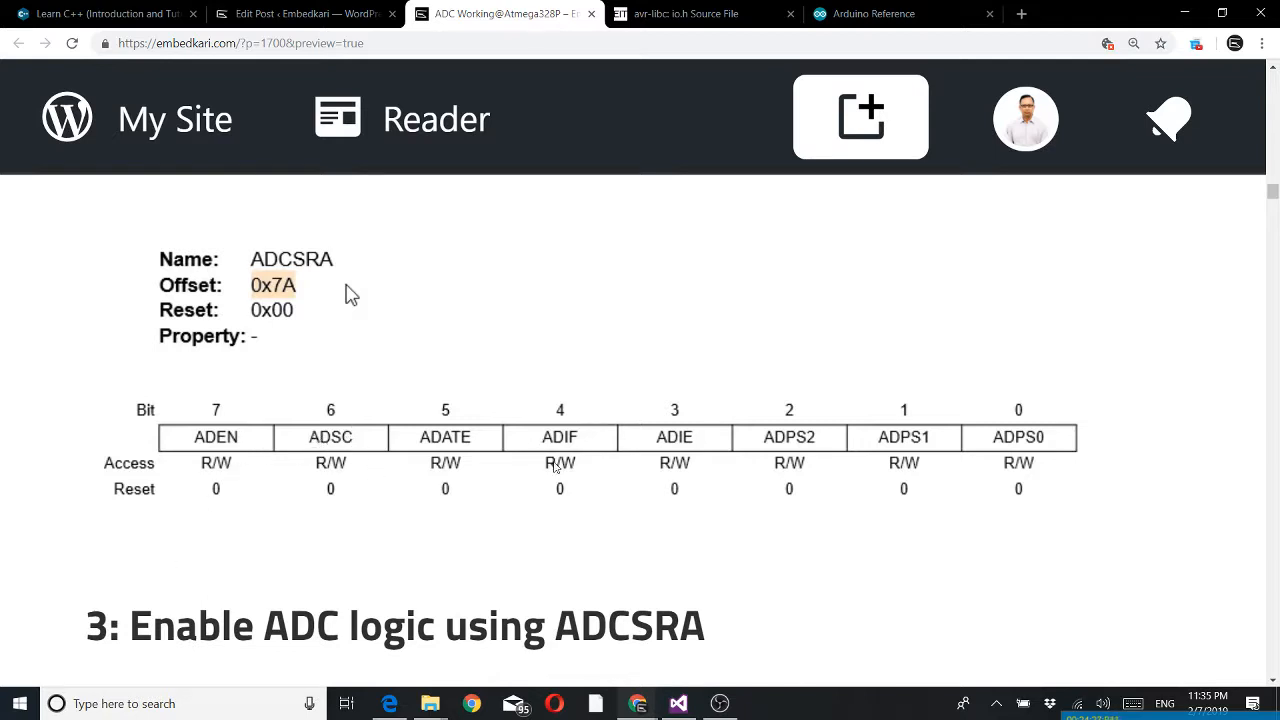
{"action": "mouse_move", "coordinate": [564, 468]}
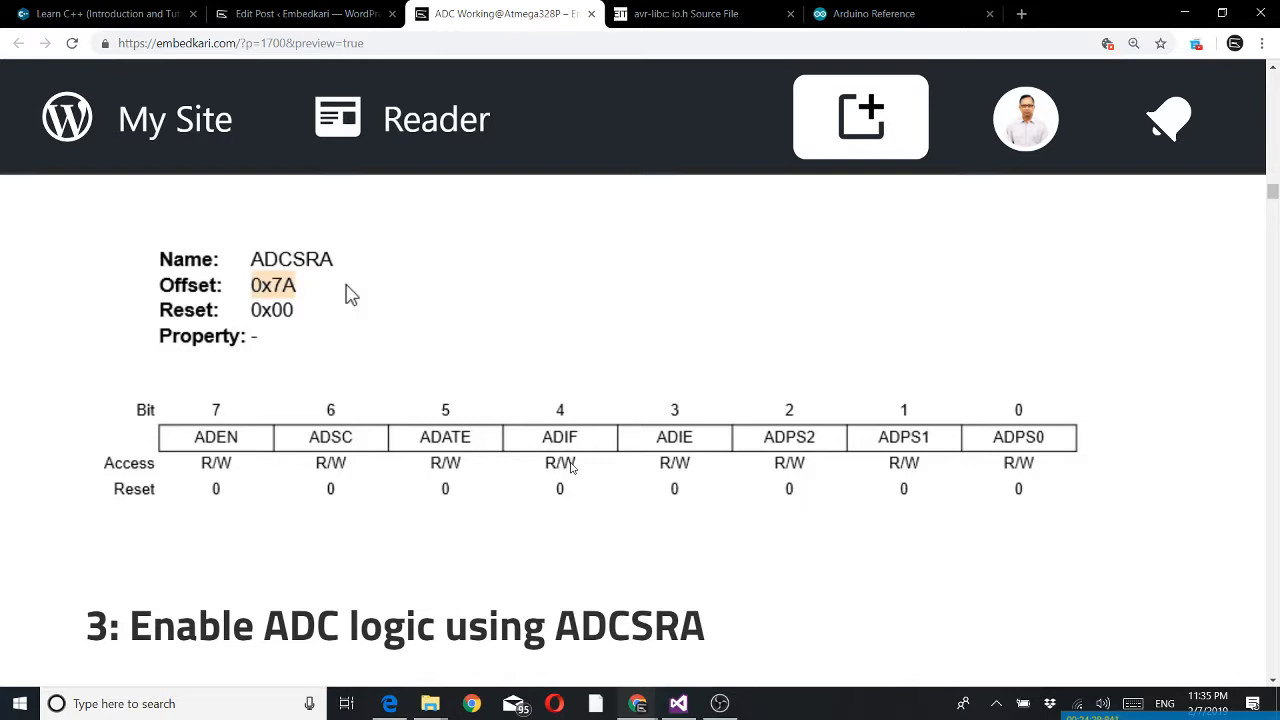
{"action": "mouse_move", "coordinate": [612, 512]}
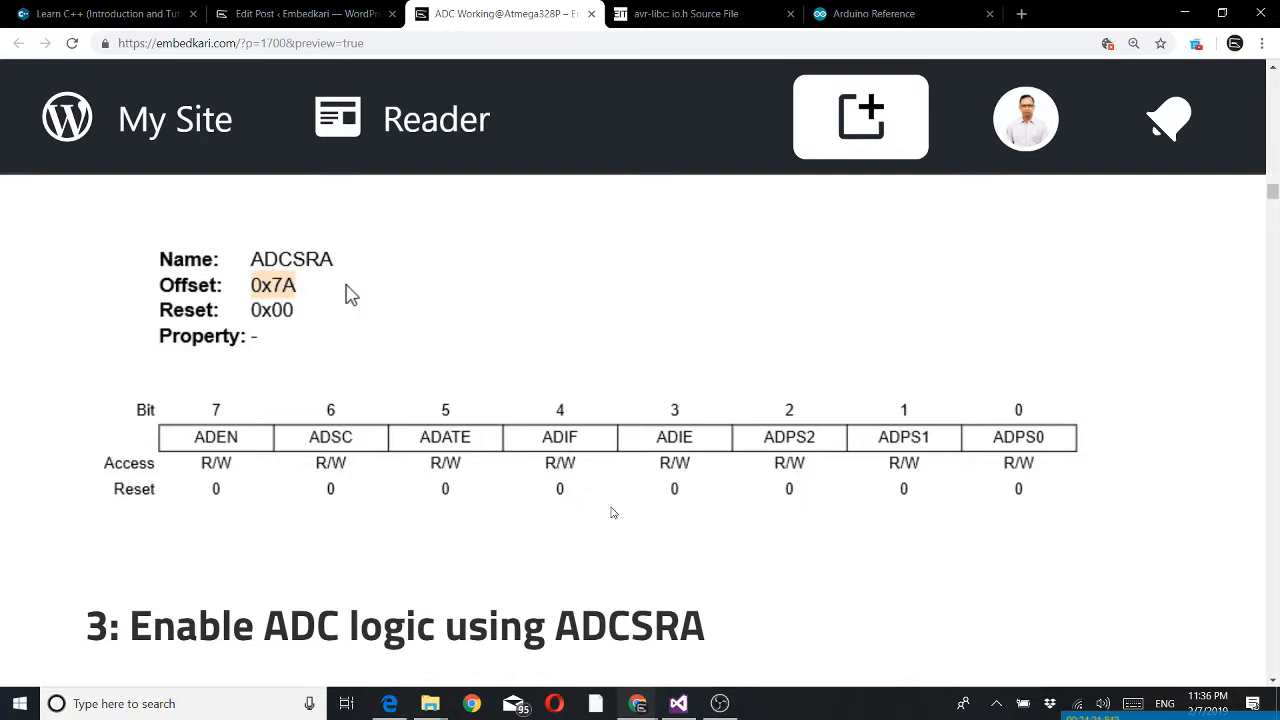
{"action": "mouse_move", "coordinate": [680, 410]}
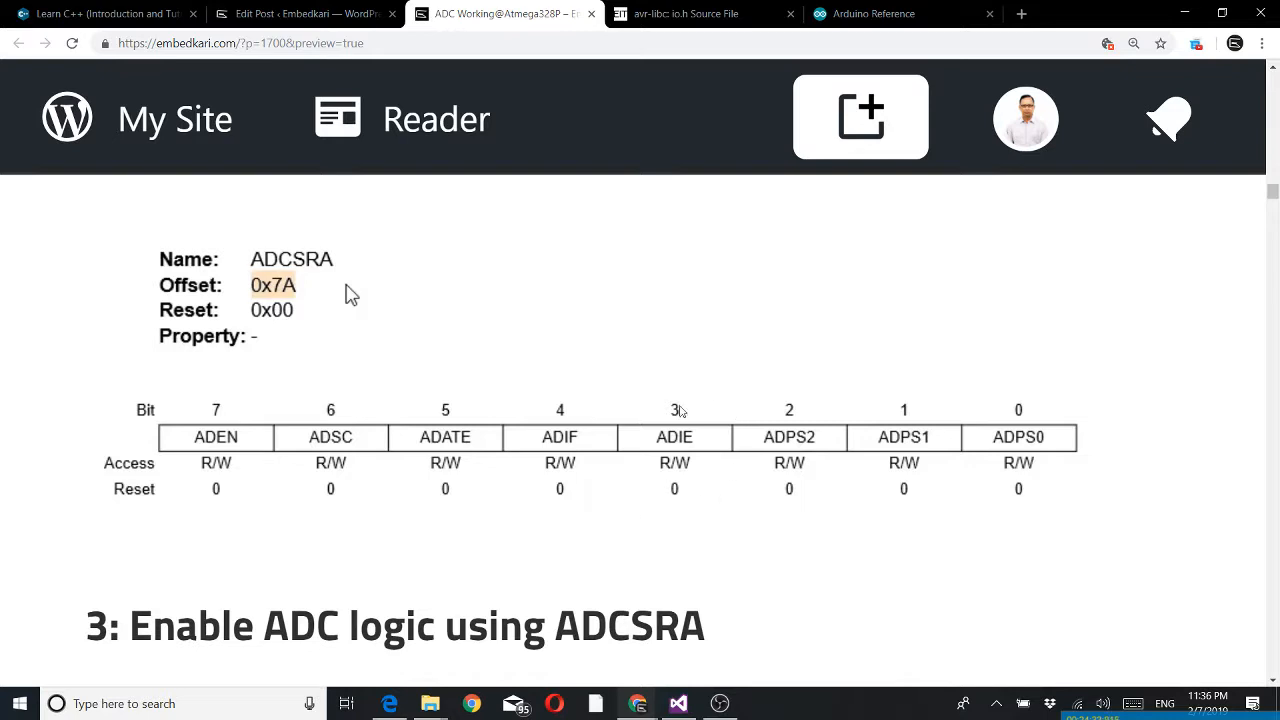
{"action": "mouse_move", "coordinate": [806, 476]}
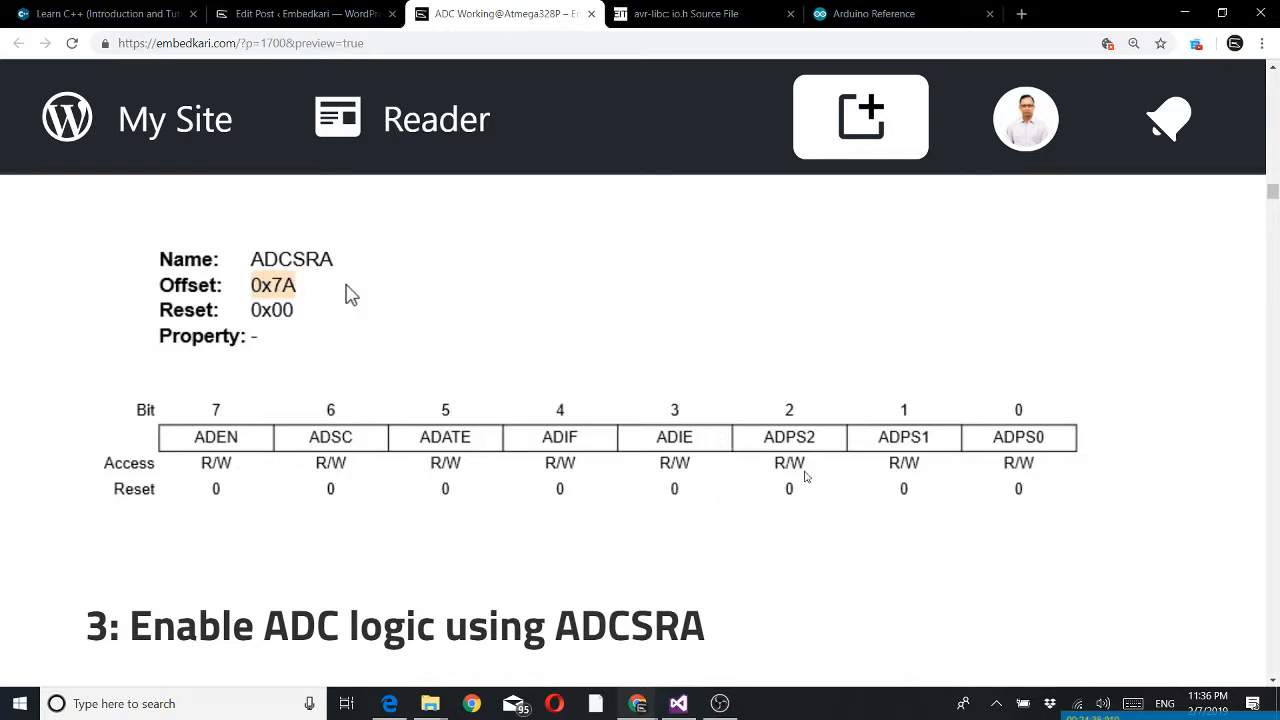
{"action": "mouse_move", "coordinate": [816, 506]}
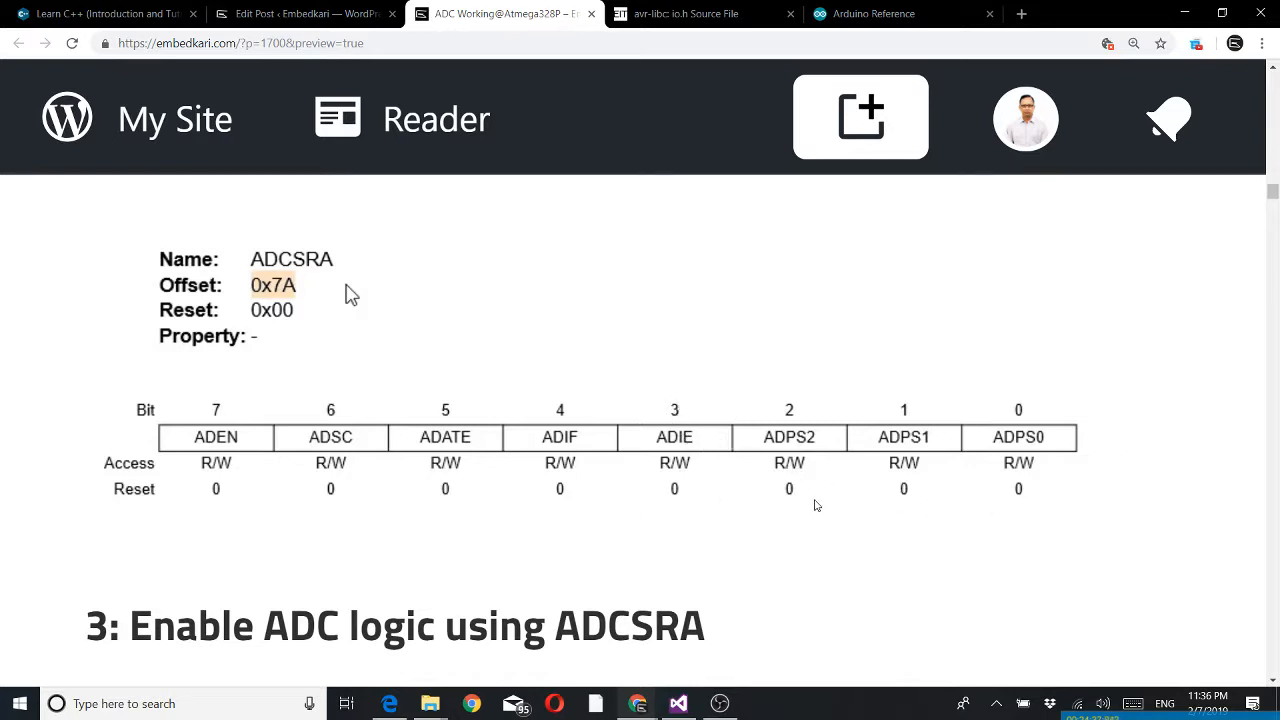
{"action": "mouse_move", "coordinate": [804, 468]}
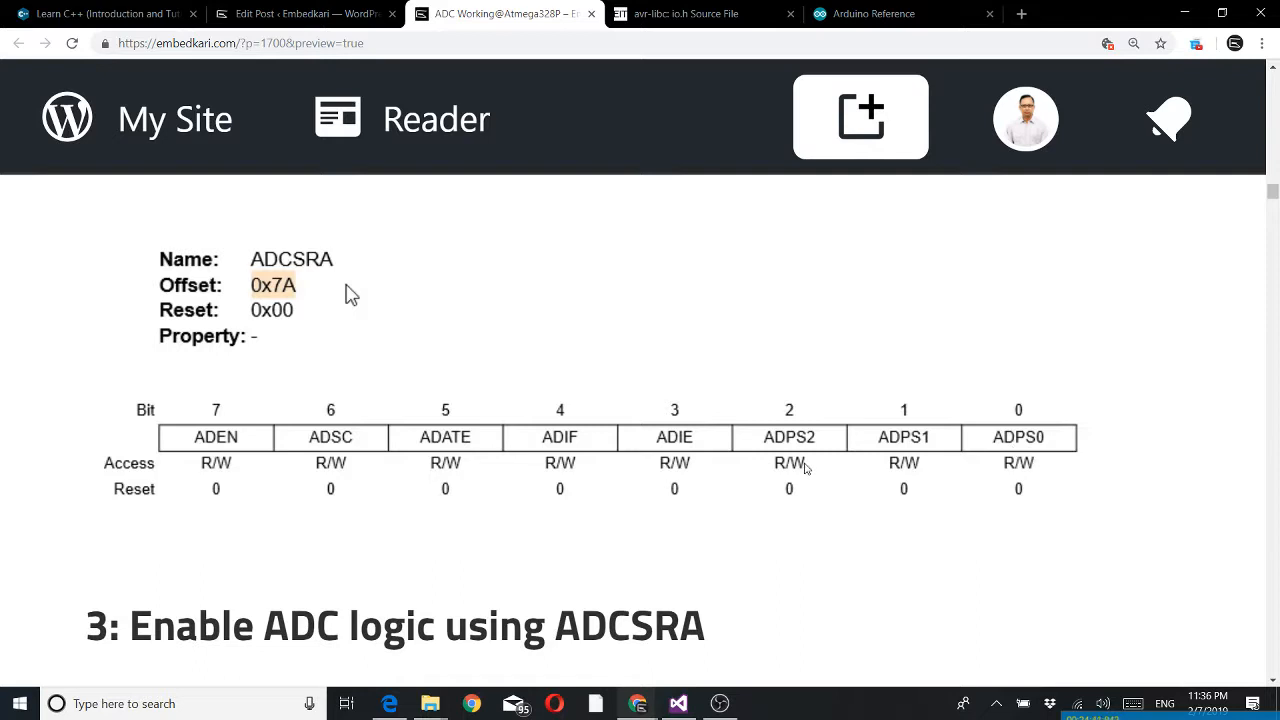
{"action": "mouse_move", "coordinate": [910, 458]}
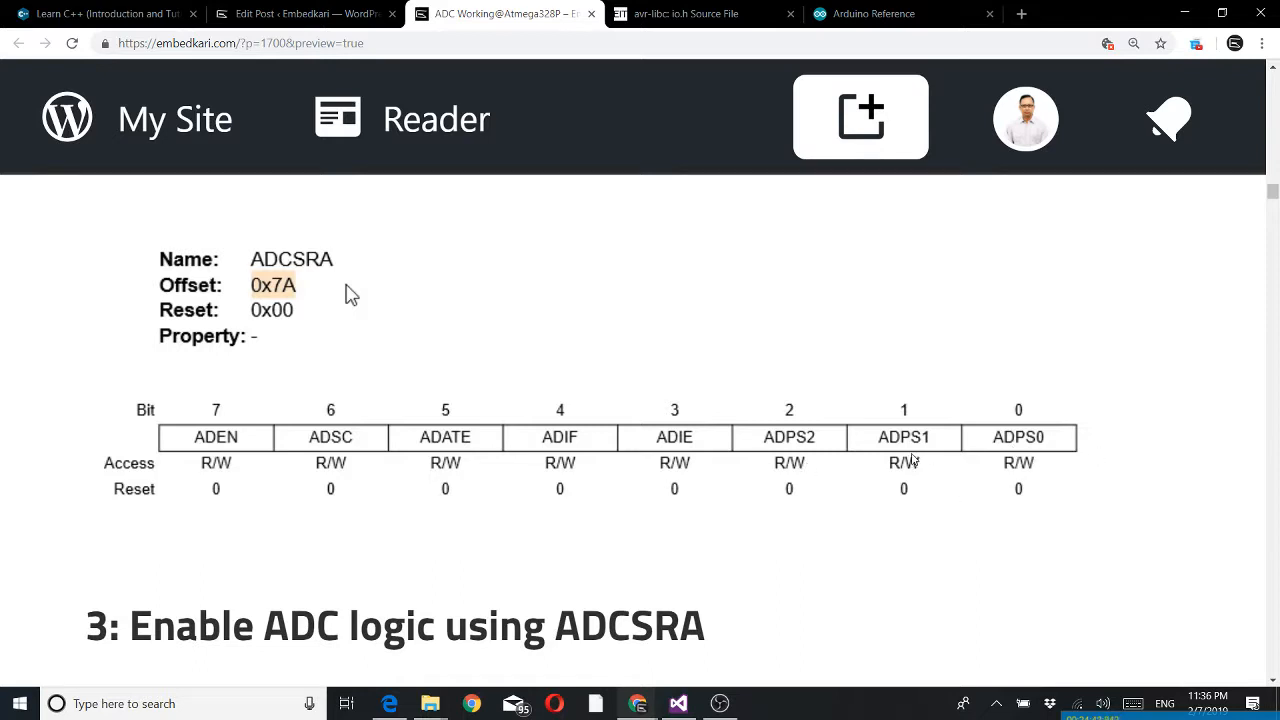
{"action": "scroll", "scroll_direction": "down", "scroll_amount": 3}
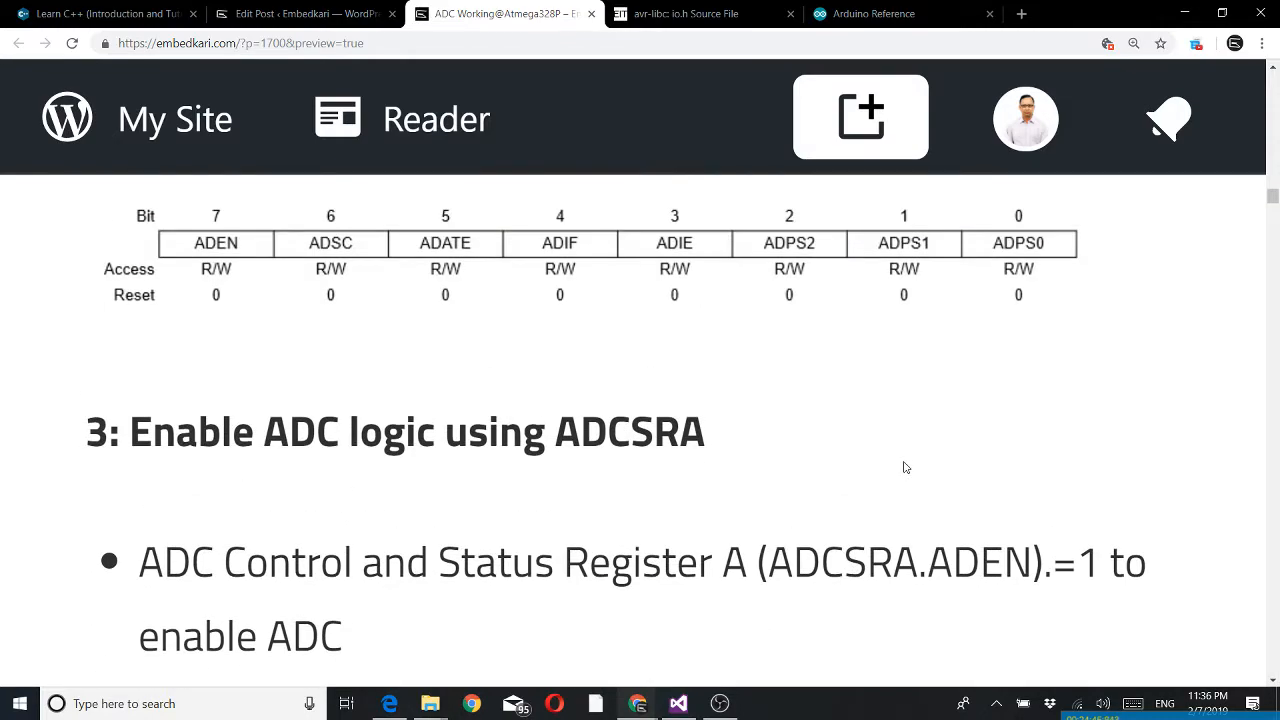
{"action": "scroll", "scroll_direction": "down", "scroll_amount": 3}
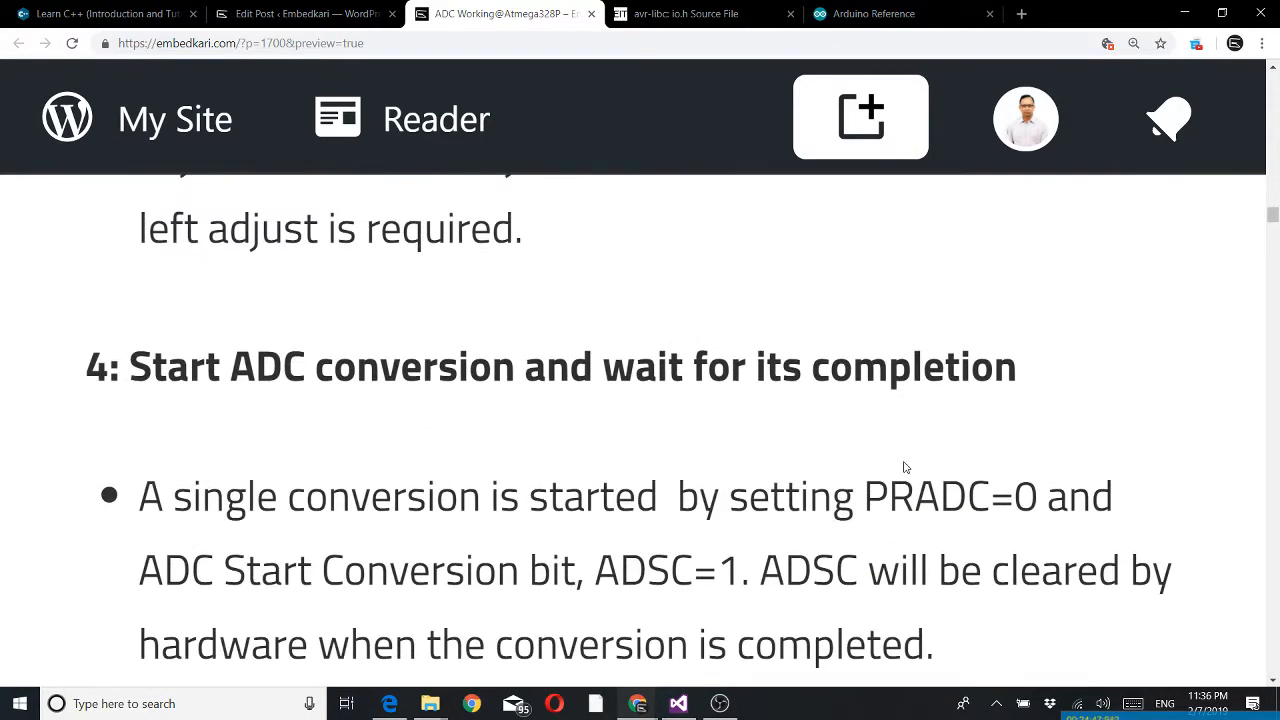
{"action": "scroll", "scroll_direction": "down", "scroll_amount": 3}
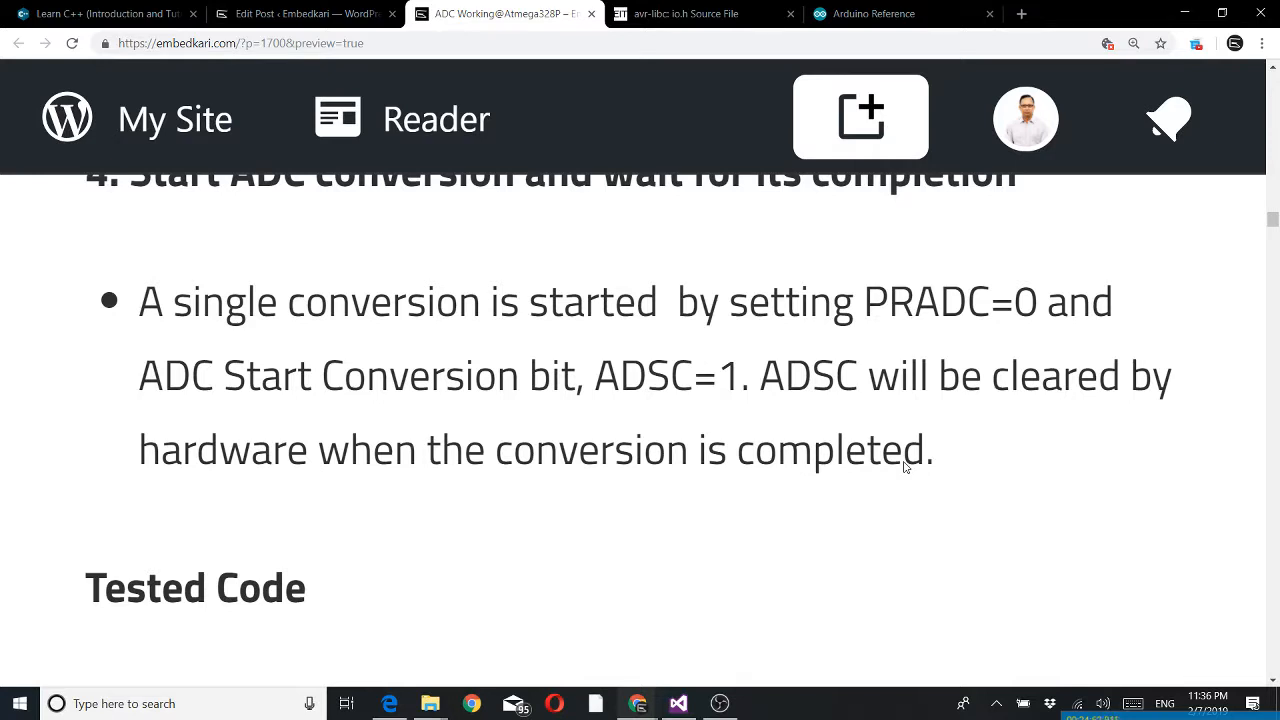
Step: Zoom the page out, revisit step 3 on enabling the ADC, and settle on the Tested Code's pin_A0/pin_A1 definitions
{"action": "left_click", "coordinate": [1132, 44]}
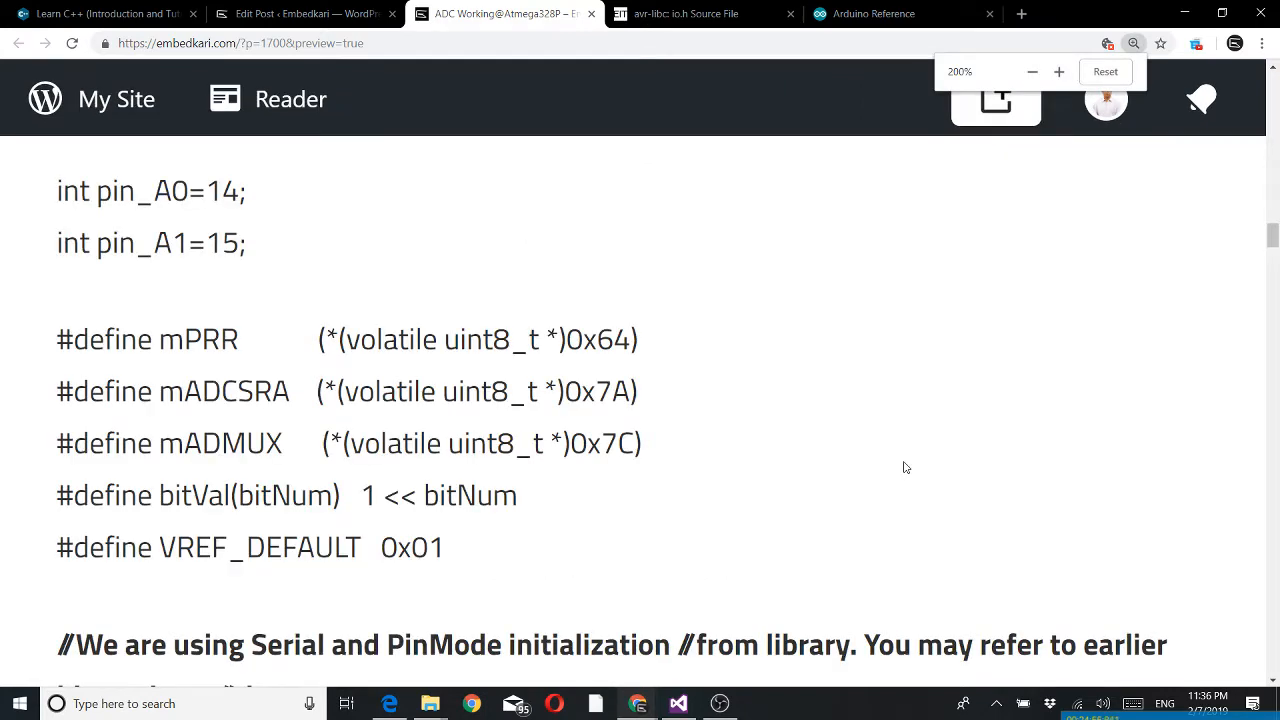
{"action": "scroll", "scroll_direction": "down", "scroll_amount": 3}
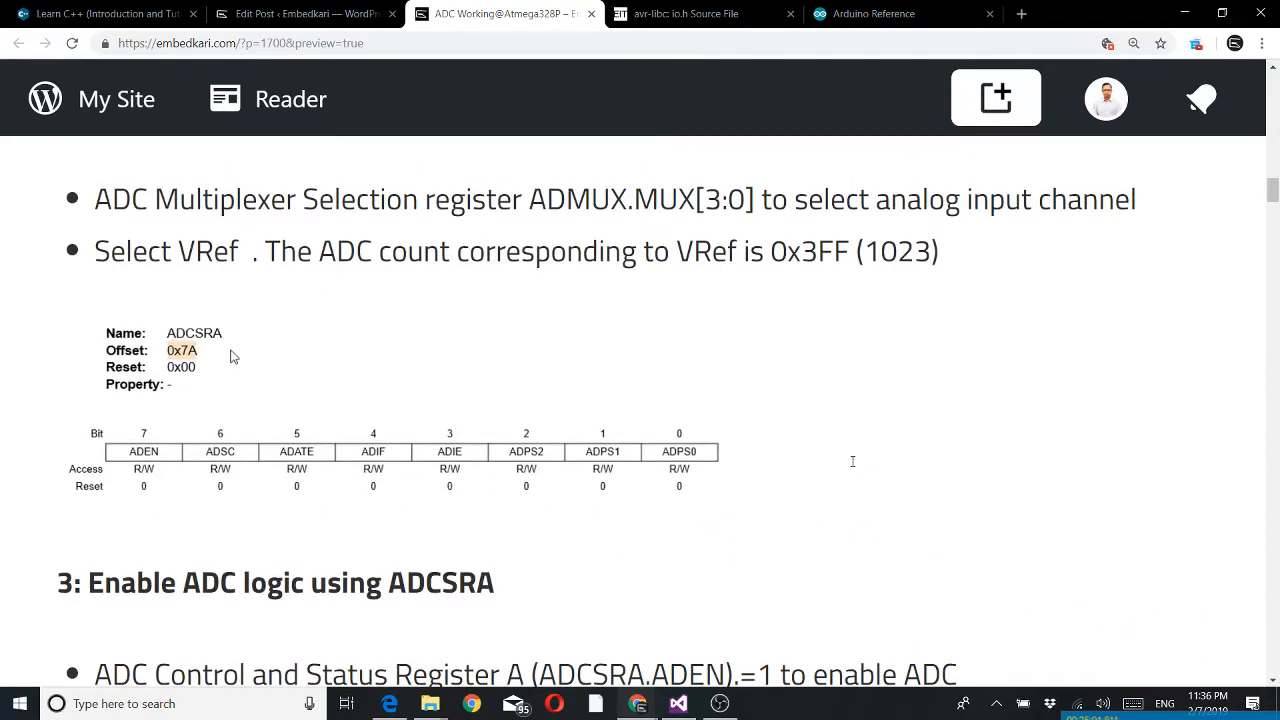
{"action": "scroll", "scroll_direction": "down", "scroll_amount": 3}
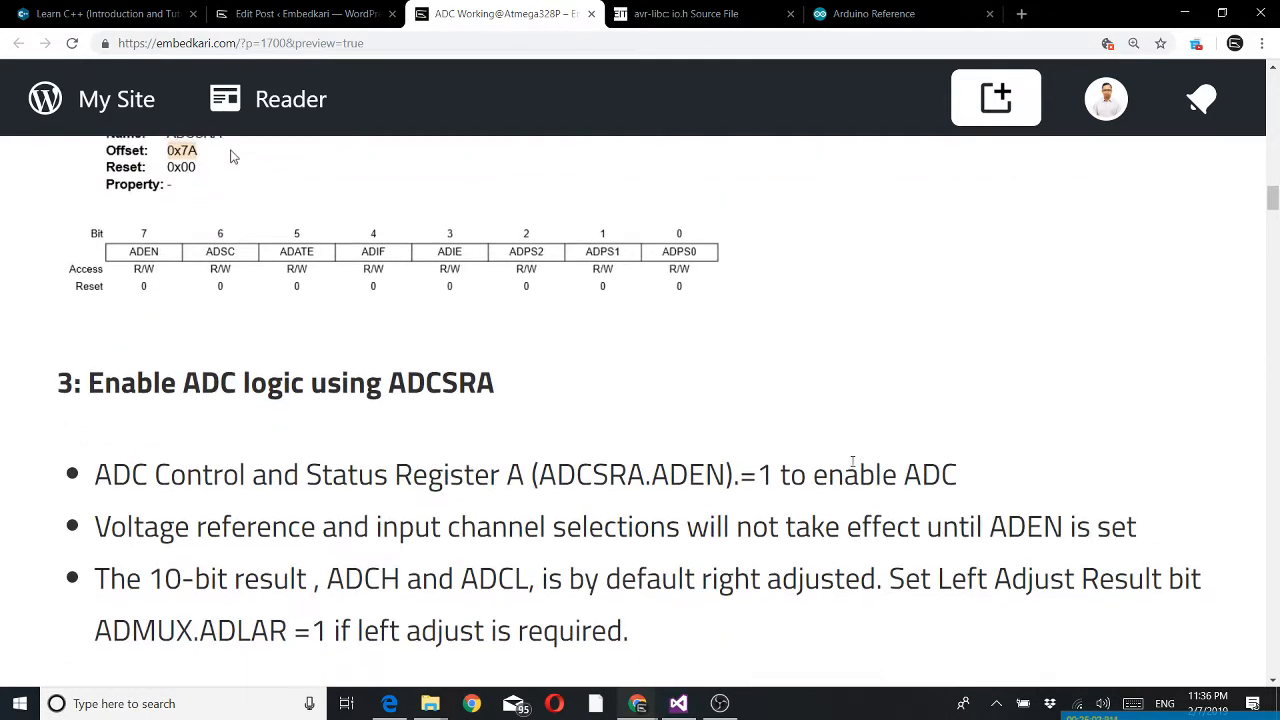
{"action": "scroll", "scroll_direction": "down", "scroll_amount": 3}
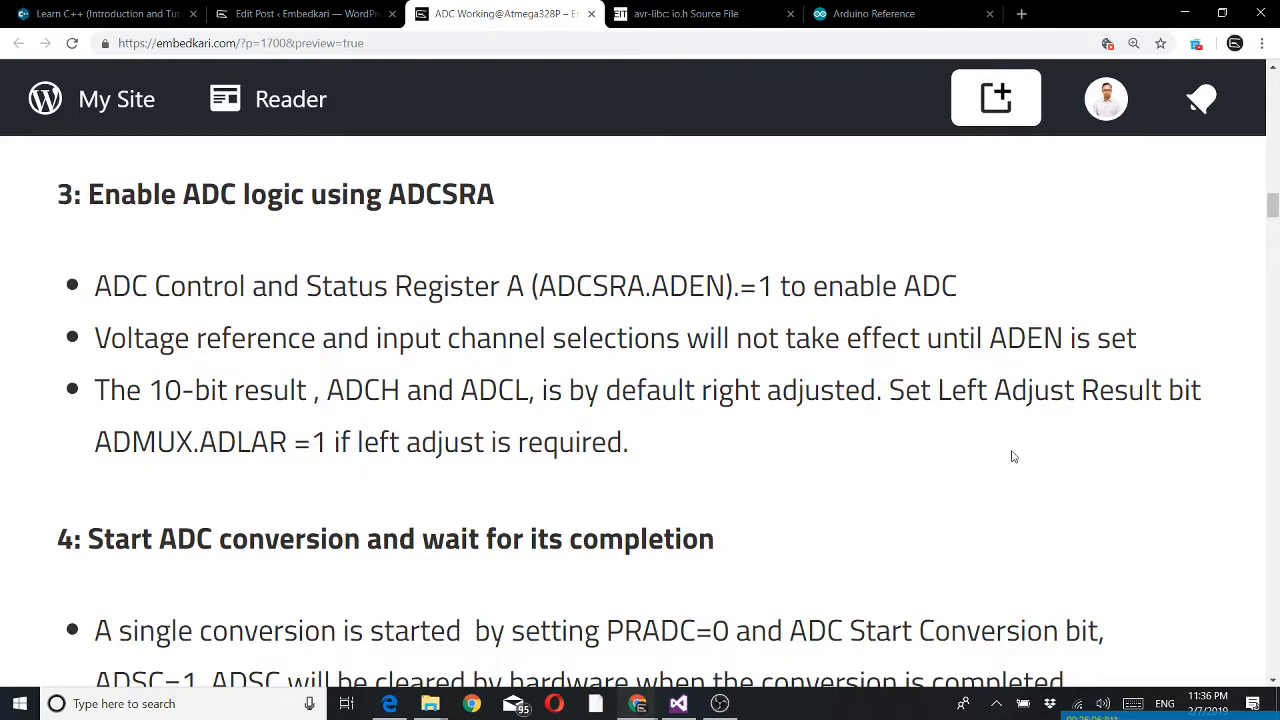
{"action": "mouse_move", "coordinate": [952, 420]}
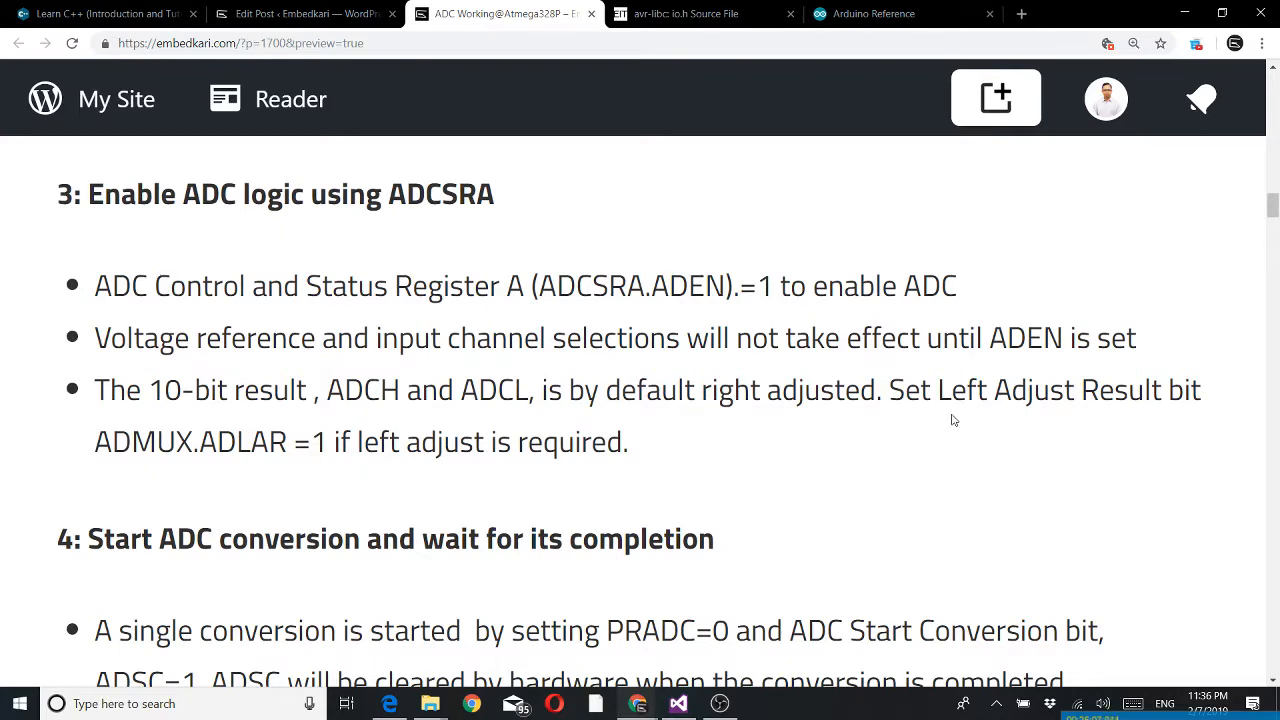
{"action": "scroll", "scroll_direction": "down", "scroll_amount": 3}
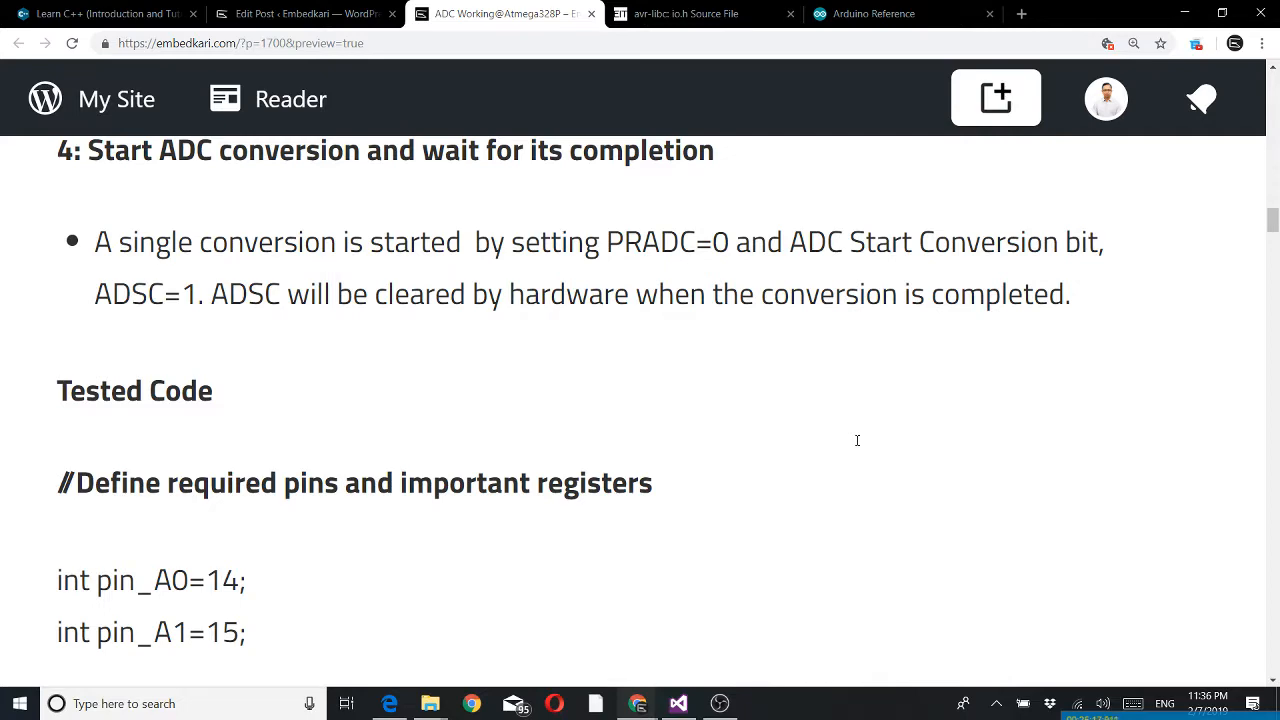
{"action": "scroll", "scroll_direction": "up", "scroll_amount": 3}
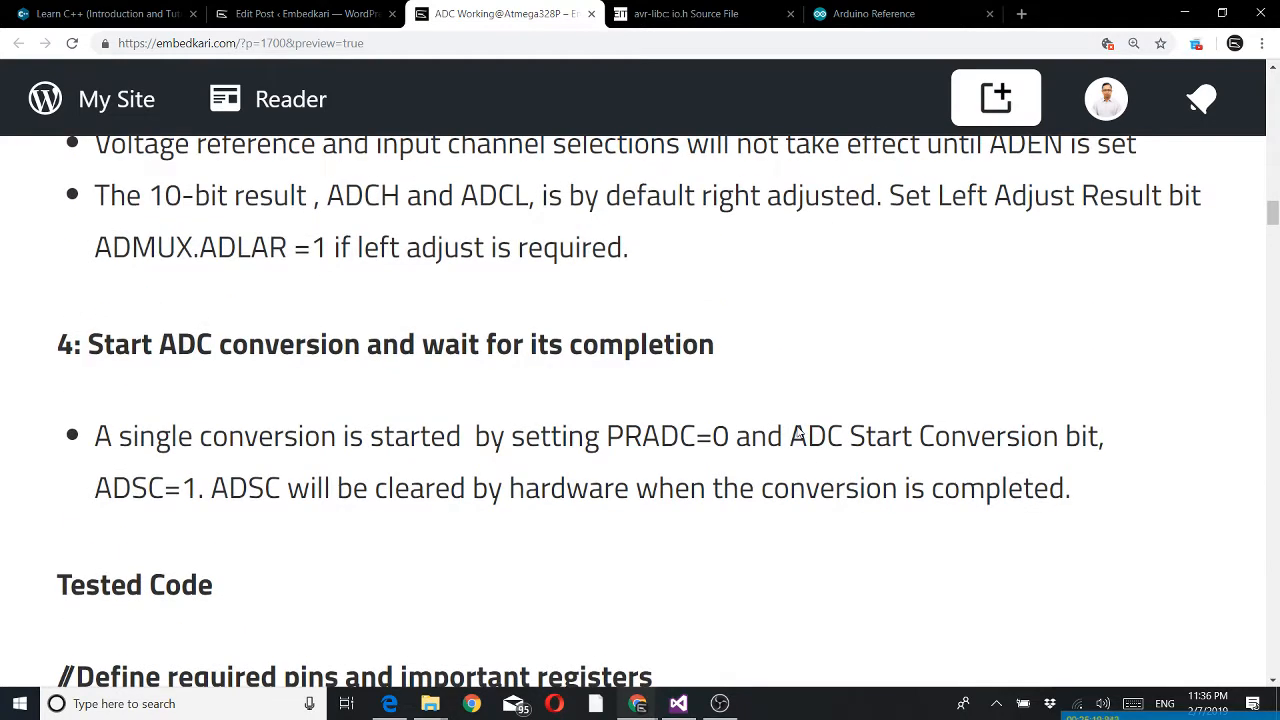
{"action": "scroll", "scroll_direction": "down", "scroll_amount": 3}
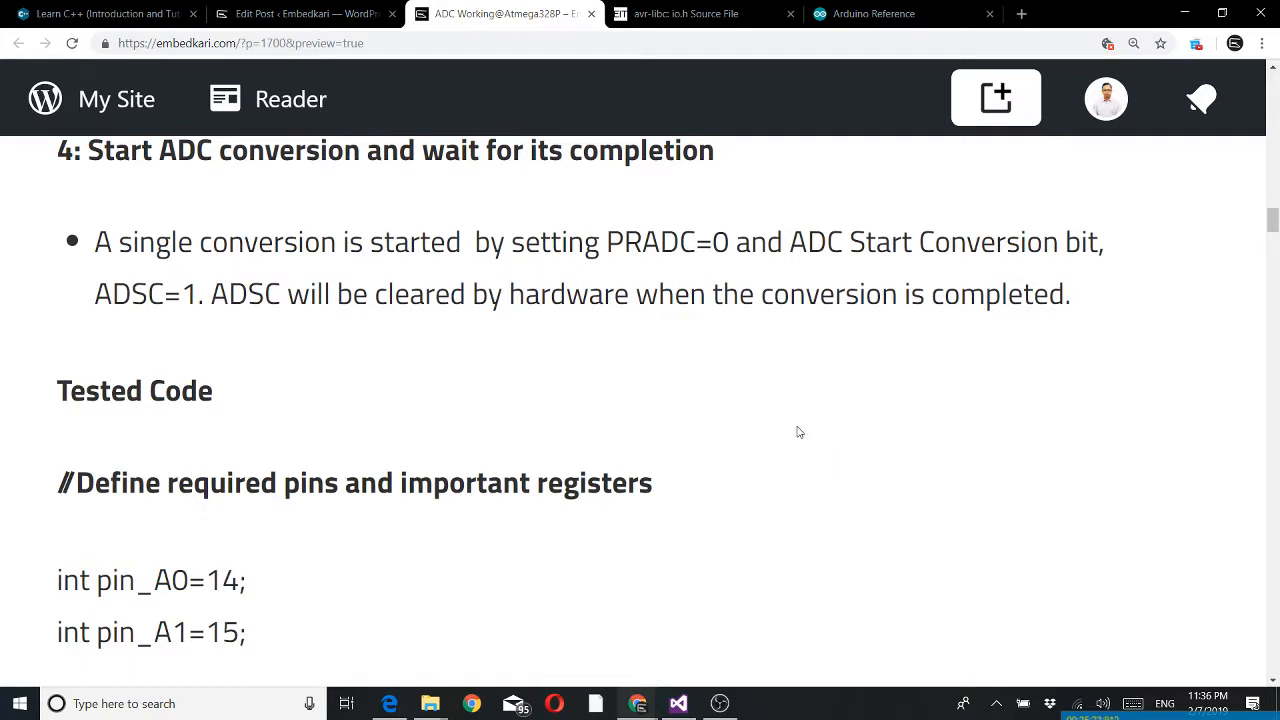
Step: Scroll to the Tested Code's mPRR, mADCSRA and mADMUX register #define lines
{"action": "scroll", "scroll_direction": "down", "scroll_amount": 3}
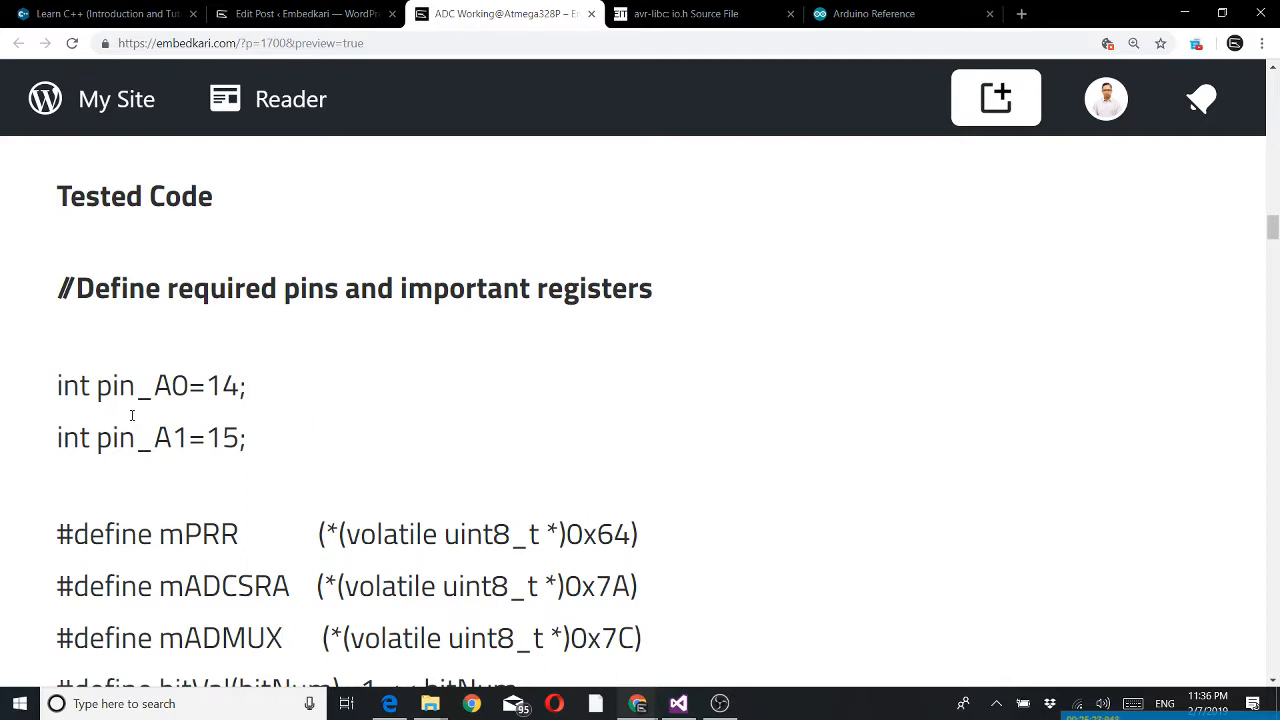
{"action": "mouse_move", "coordinate": [156, 476]}
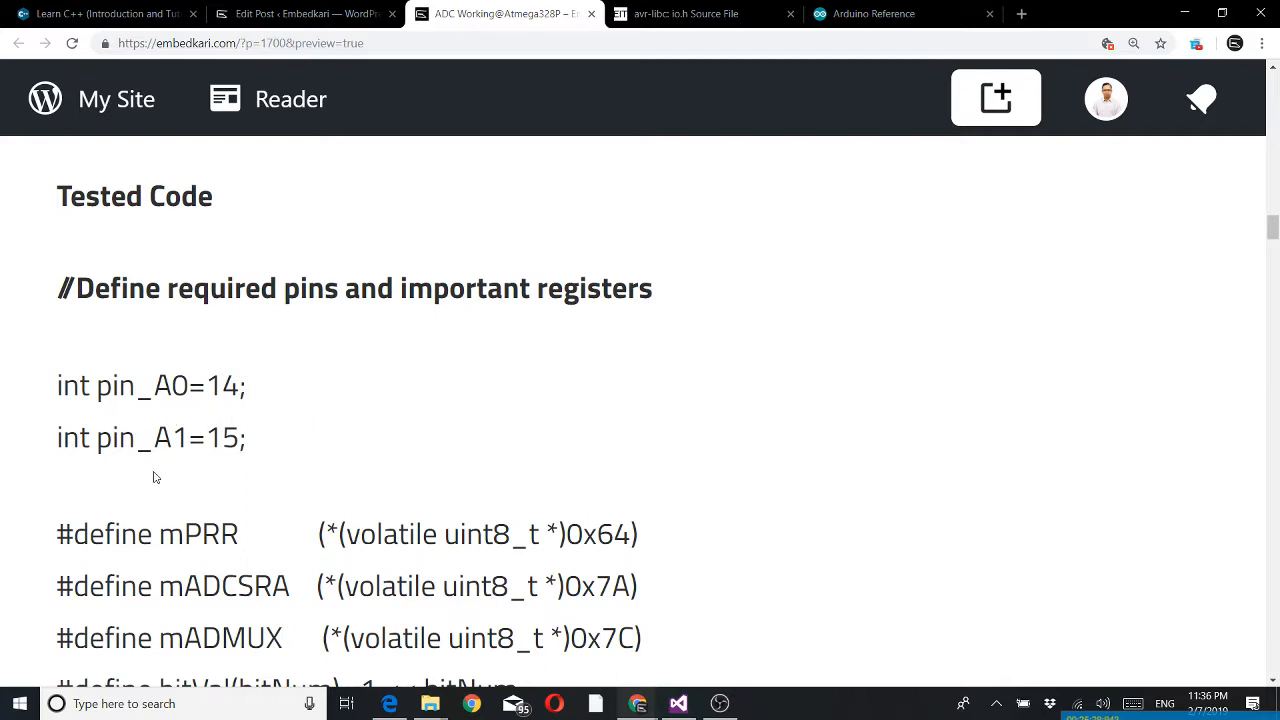
{"action": "mouse_move", "coordinate": [234, 480]}
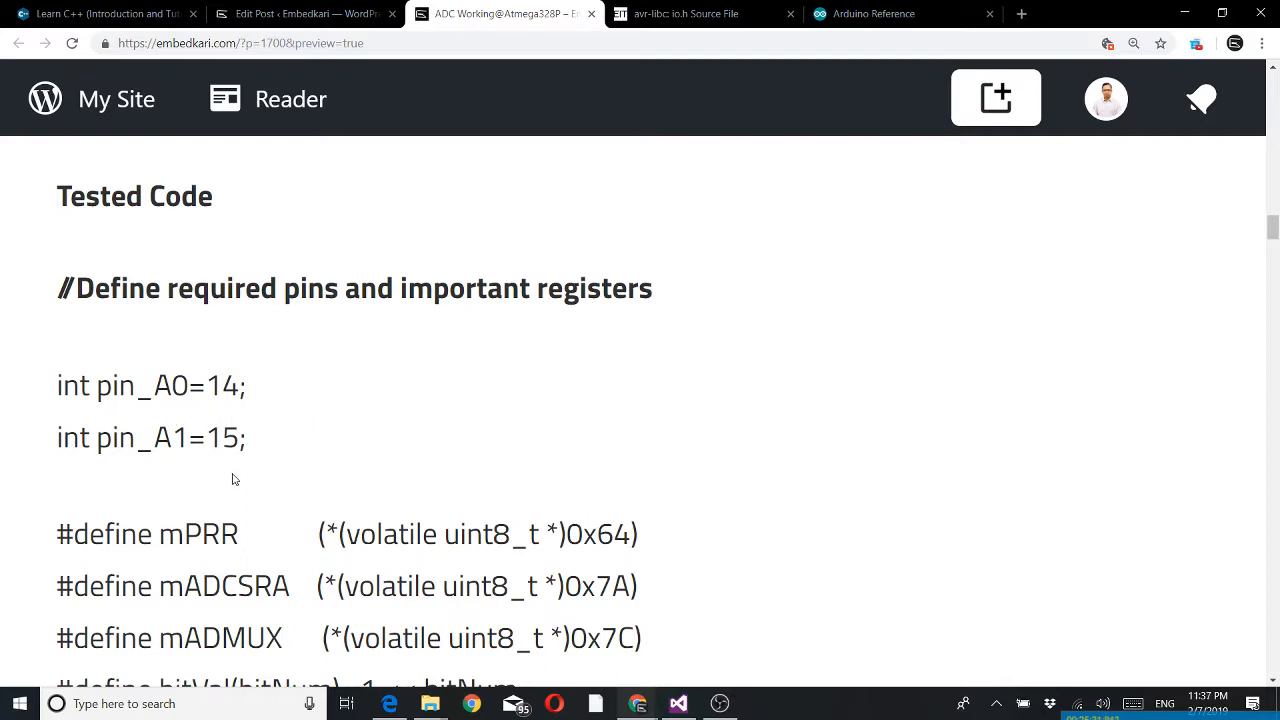
{"action": "mouse_move", "coordinate": [250, 496]}
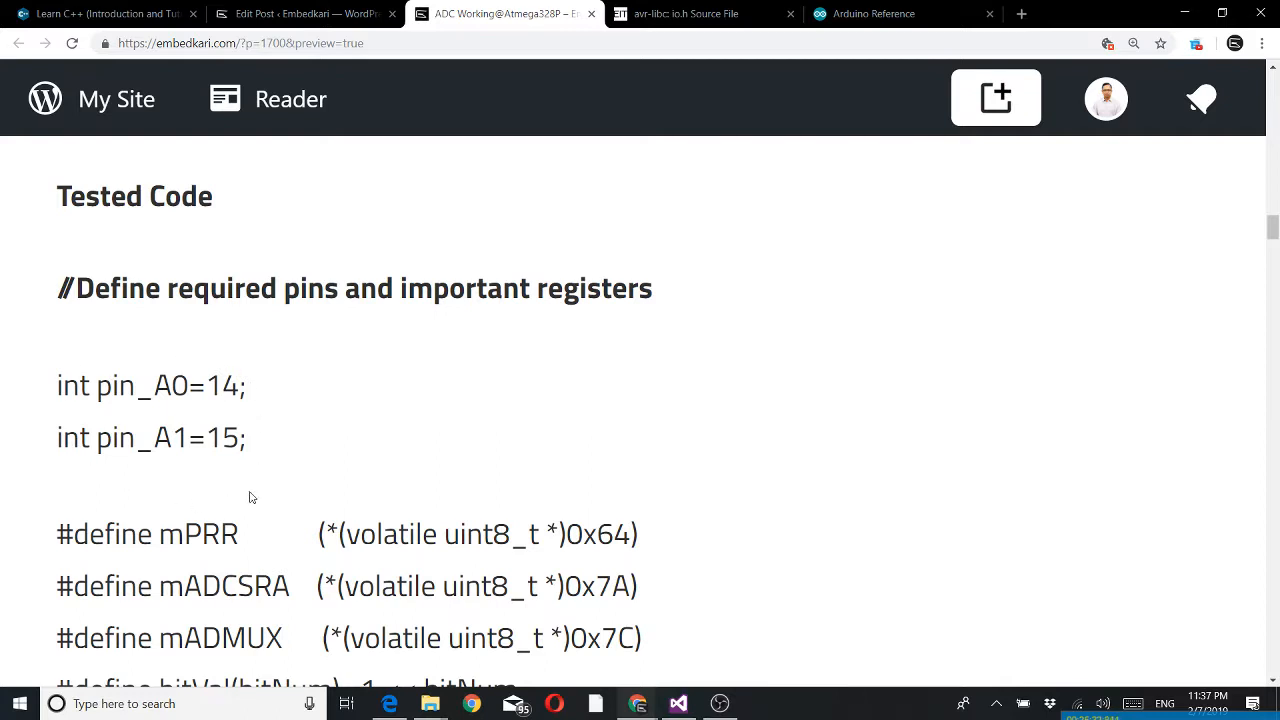
{"action": "mouse_move", "coordinate": [262, 500]}
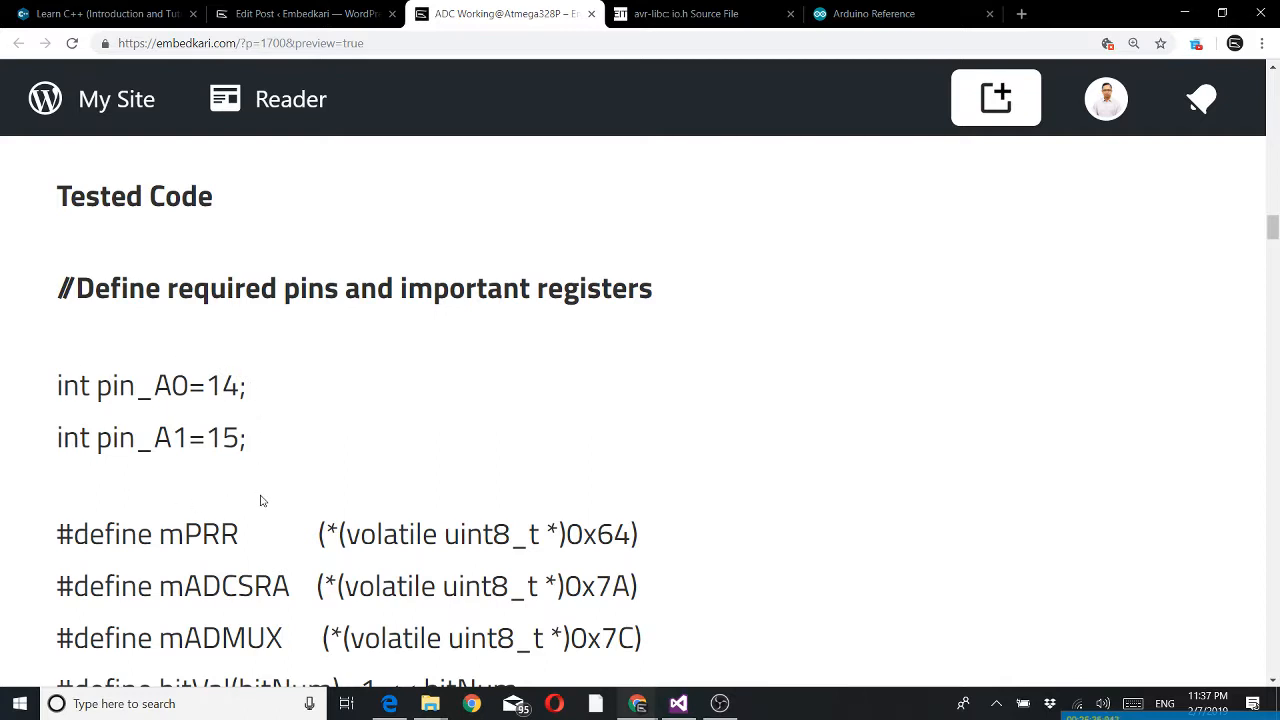
{"action": "mouse_move", "coordinate": [276, 500]}
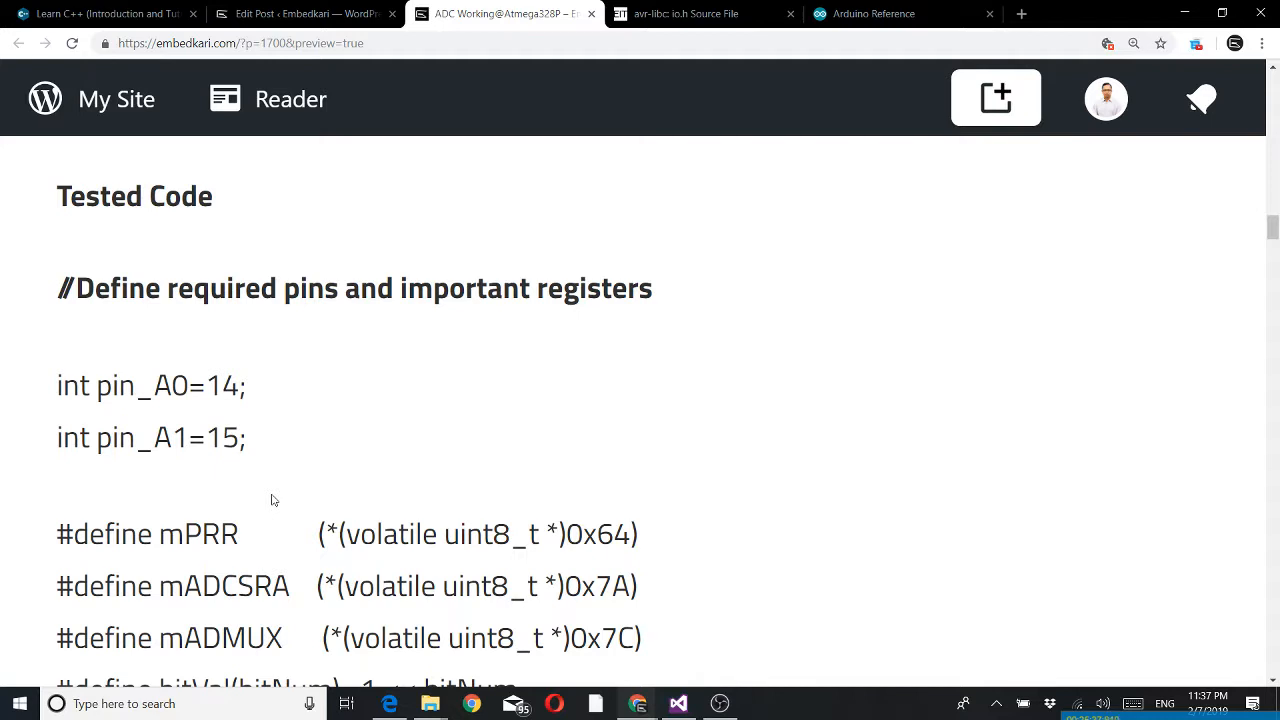
{"action": "scroll", "scroll_direction": "down", "scroll_amount": 3}
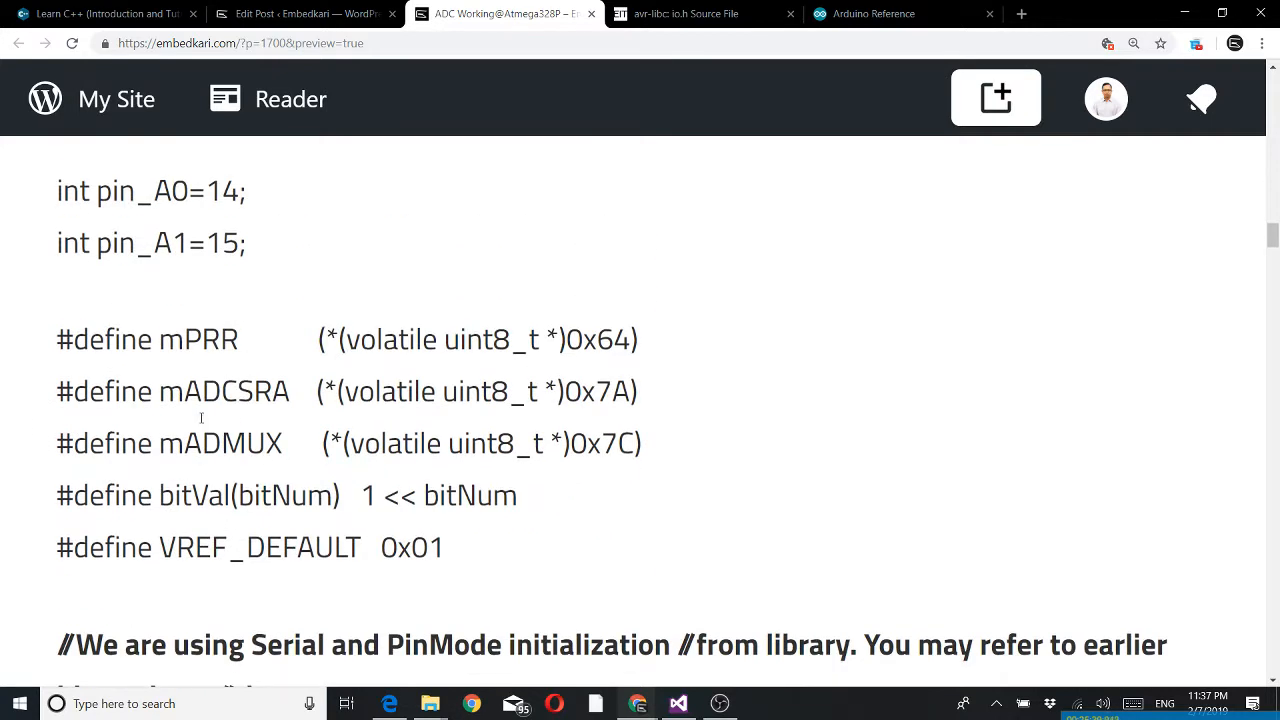
{"action": "mouse_move", "coordinate": [366, 380]}
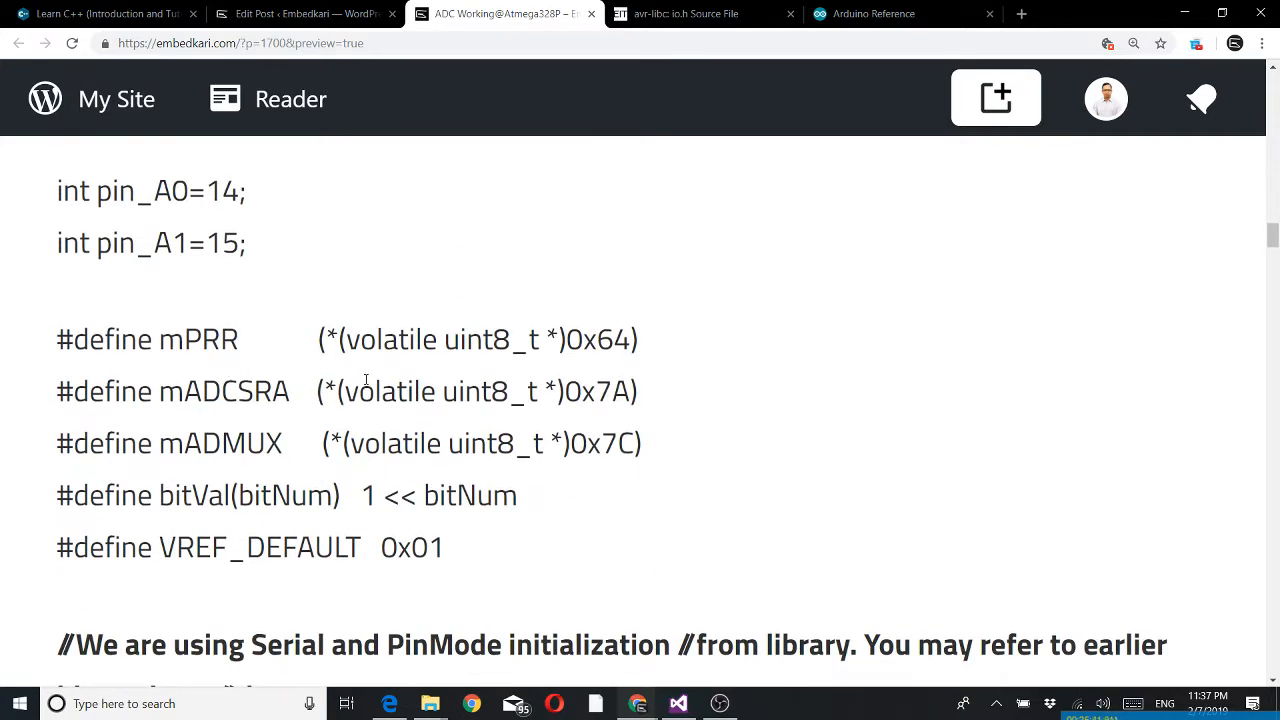
{"action": "mouse_move", "coordinate": [622, 356]}
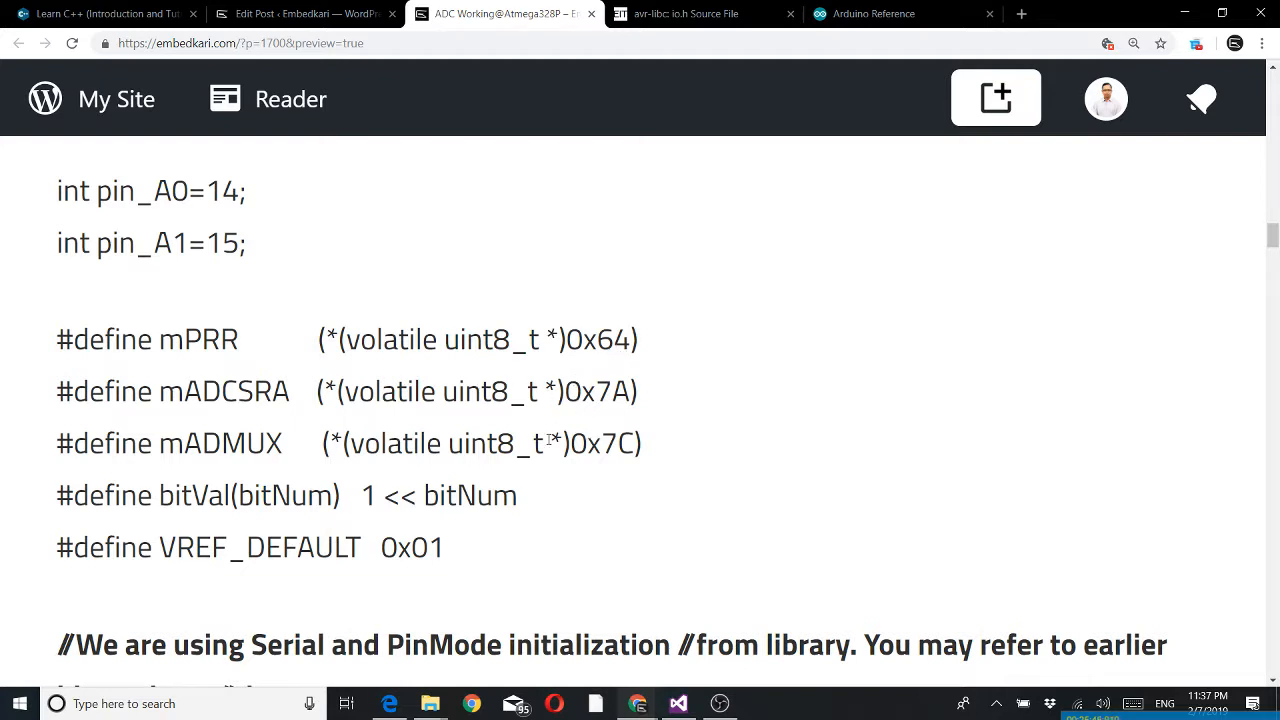
{"action": "mouse_move", "coordinate": [310, 348]}
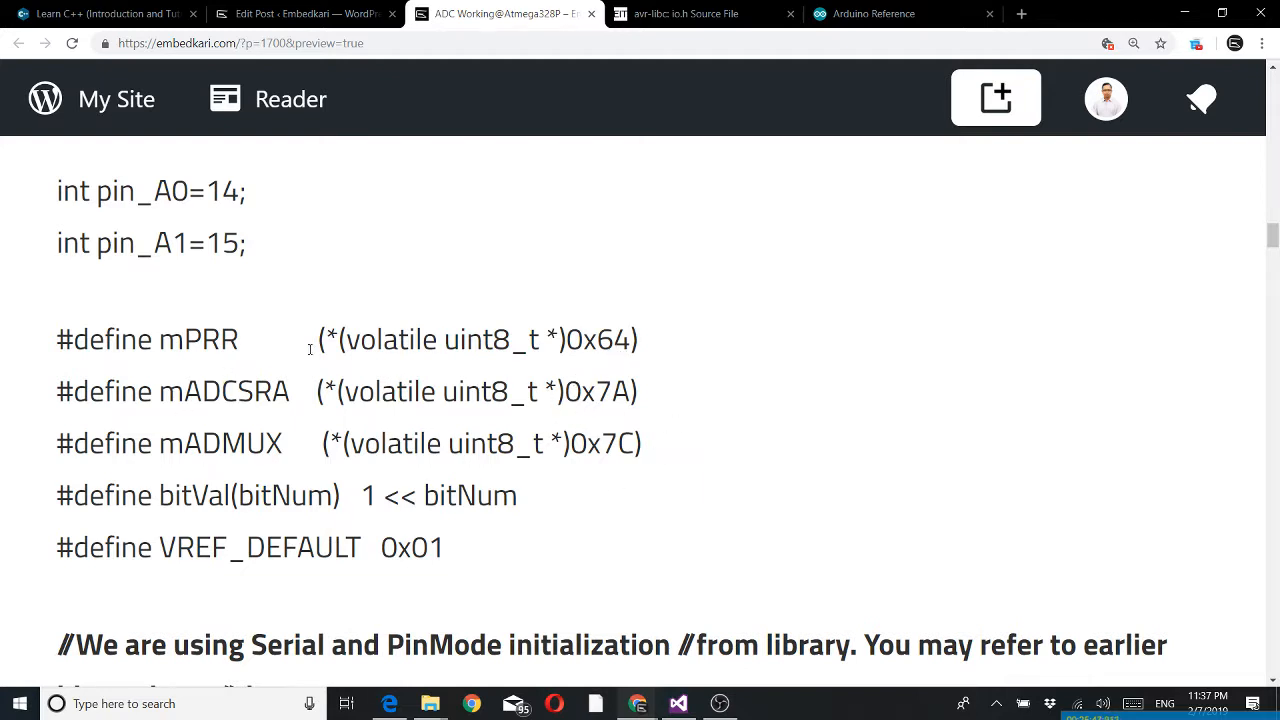
{"action": "mouse_move", "coordinate": [380, 472]}
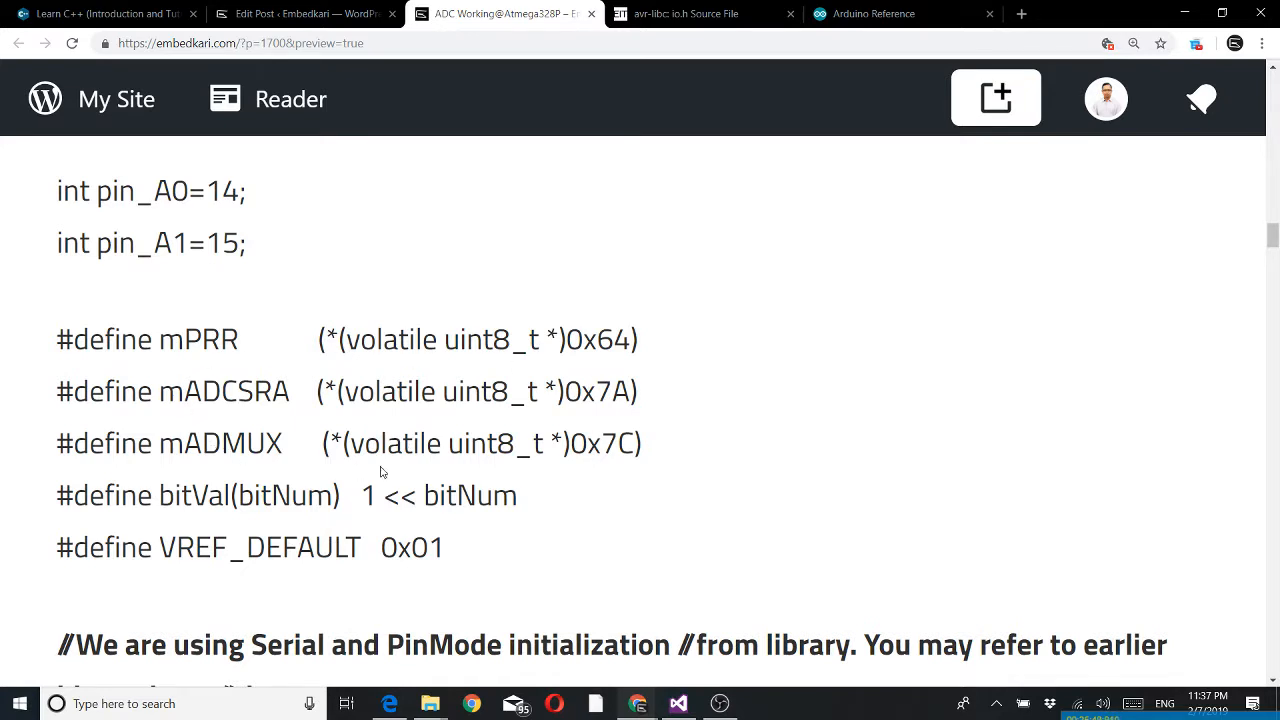
{"action": "mouse_move", "coordinate": [114, 532]}
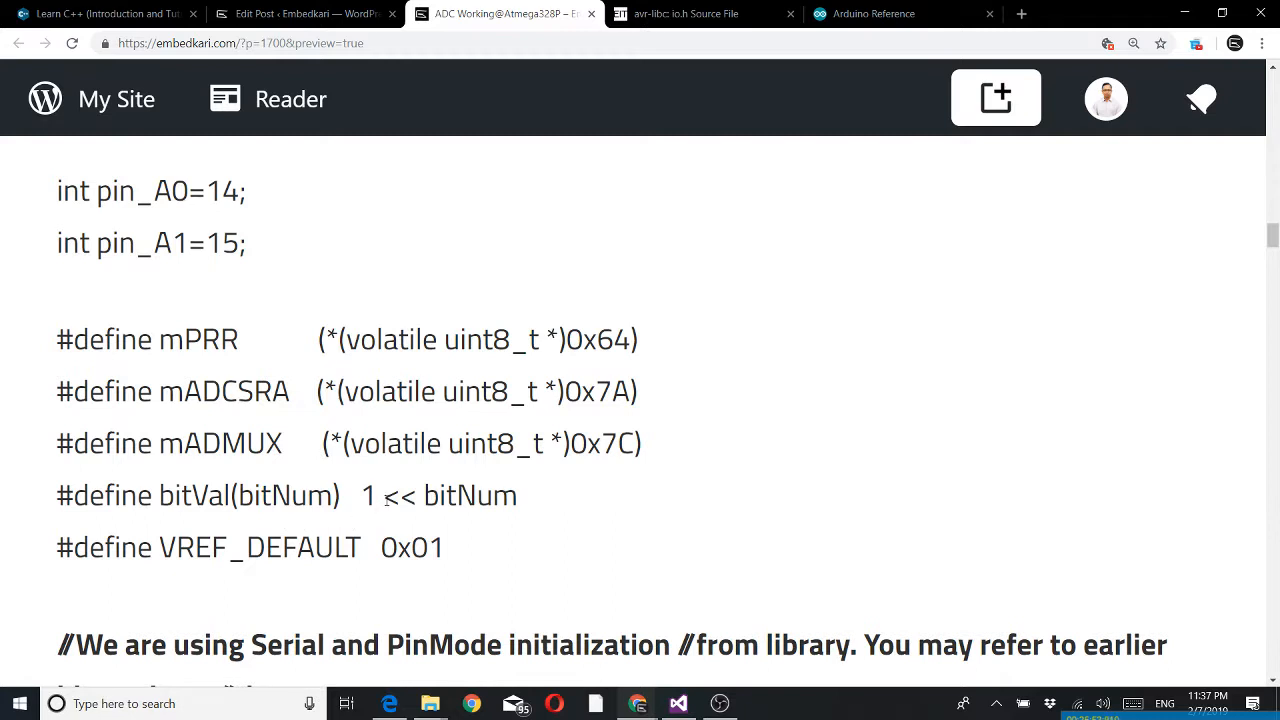
{"action": "mouse_move", "coordinate": [404, 528]}
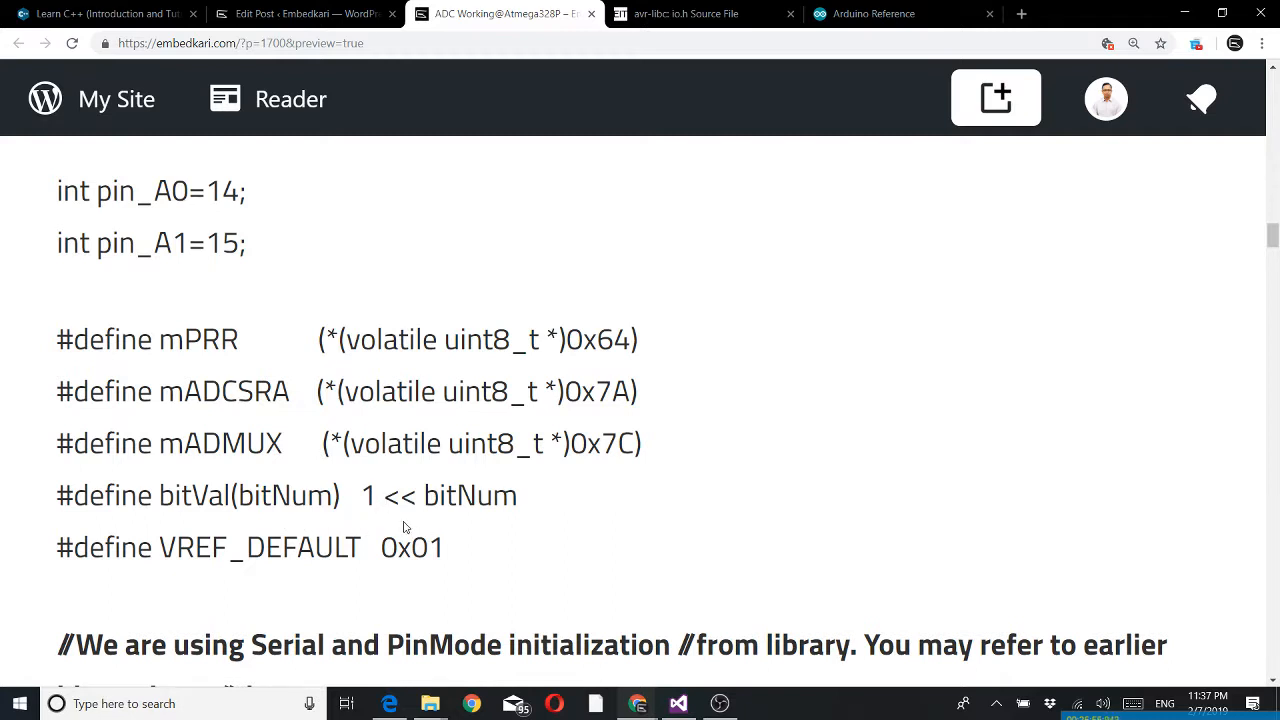
{"action": "mouse_move", "coordinate": [528, 528]}
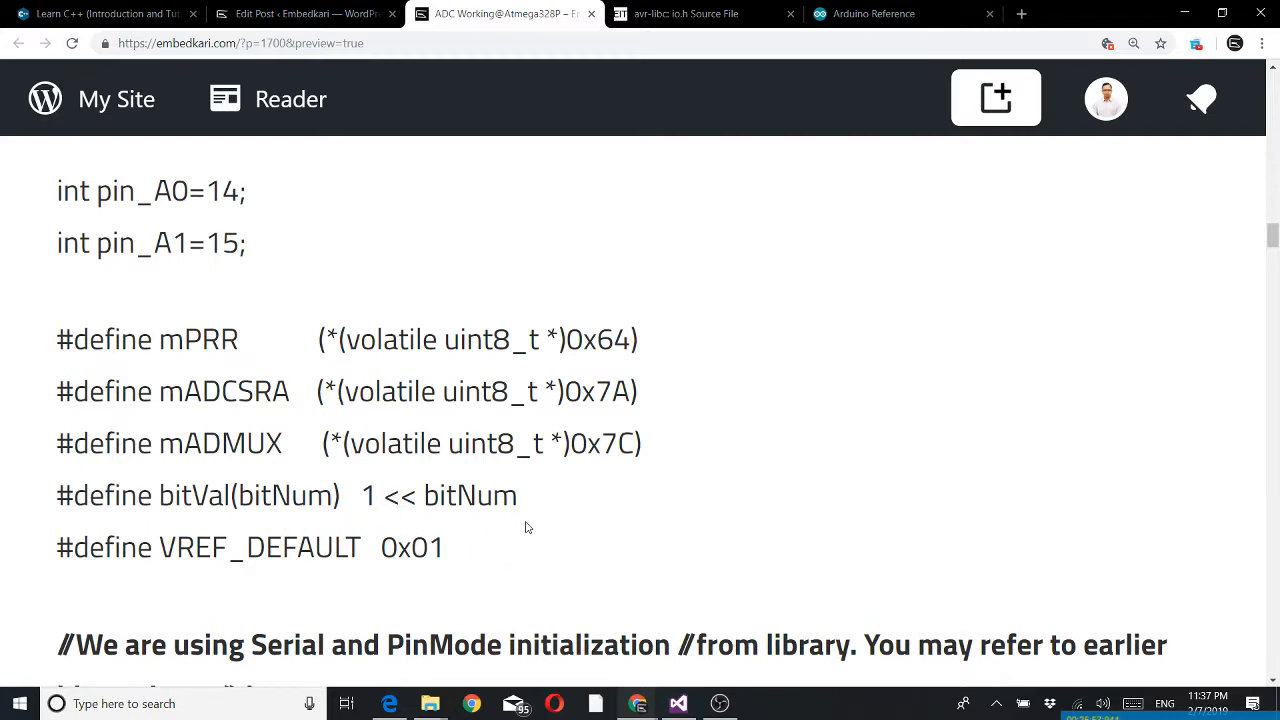
{"action": "mouse_move", "coordinate": [494, 528]}
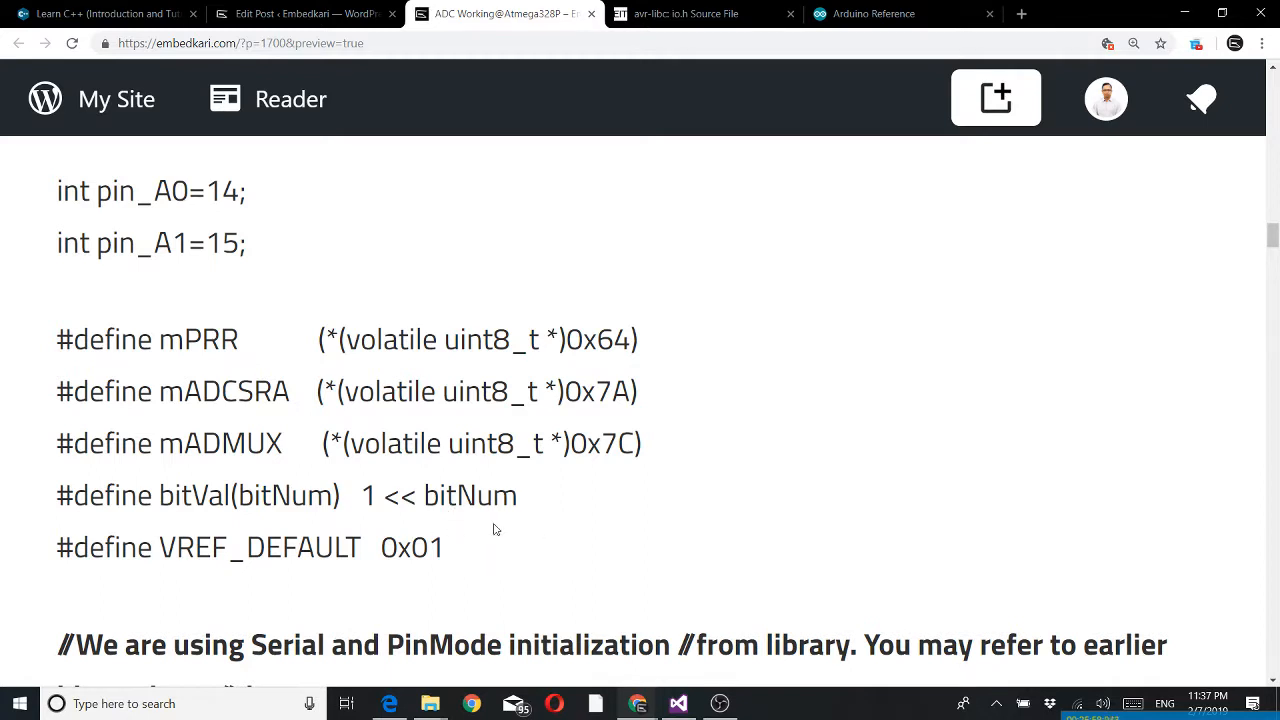
{"action": "mouse_move", "coordinate": [480, 536]}
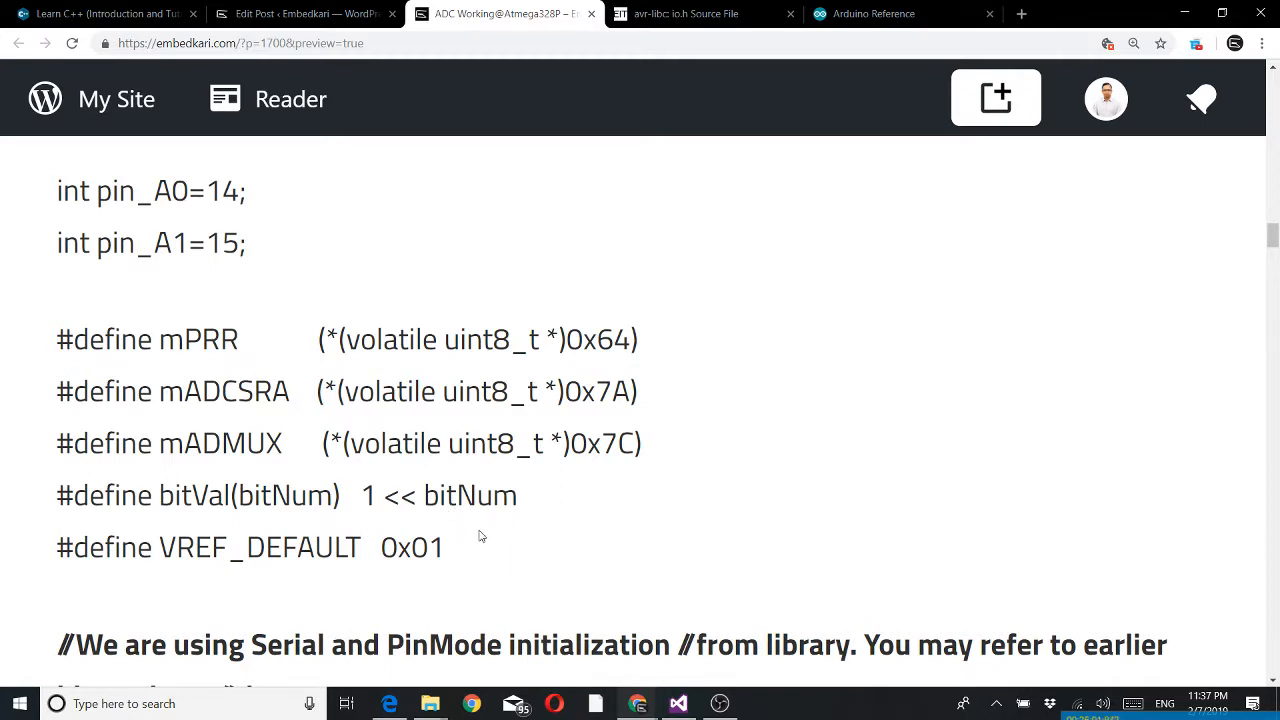
{"action": "mouse_move", "coordinate": [398, 526]}
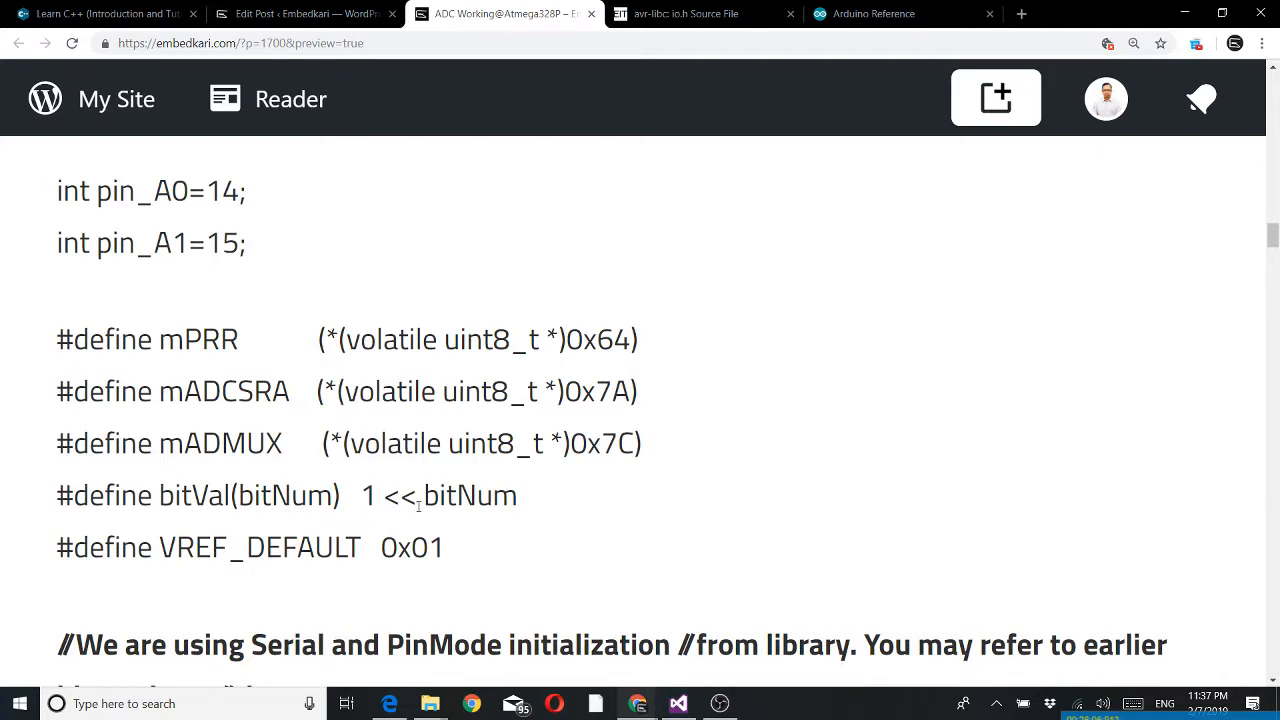
{"action": "mouse_move", "coordinate": [414, 526]}
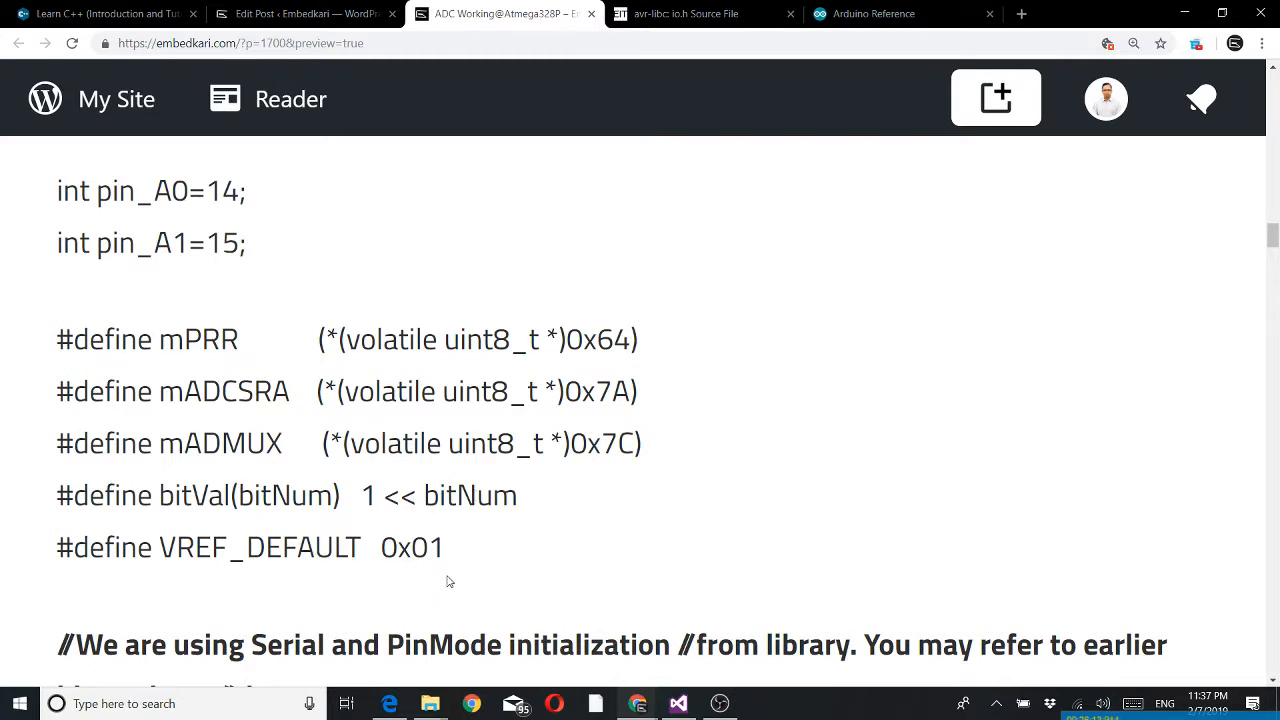
{"action": "mouse_move", "coordinate": [444, 584]}
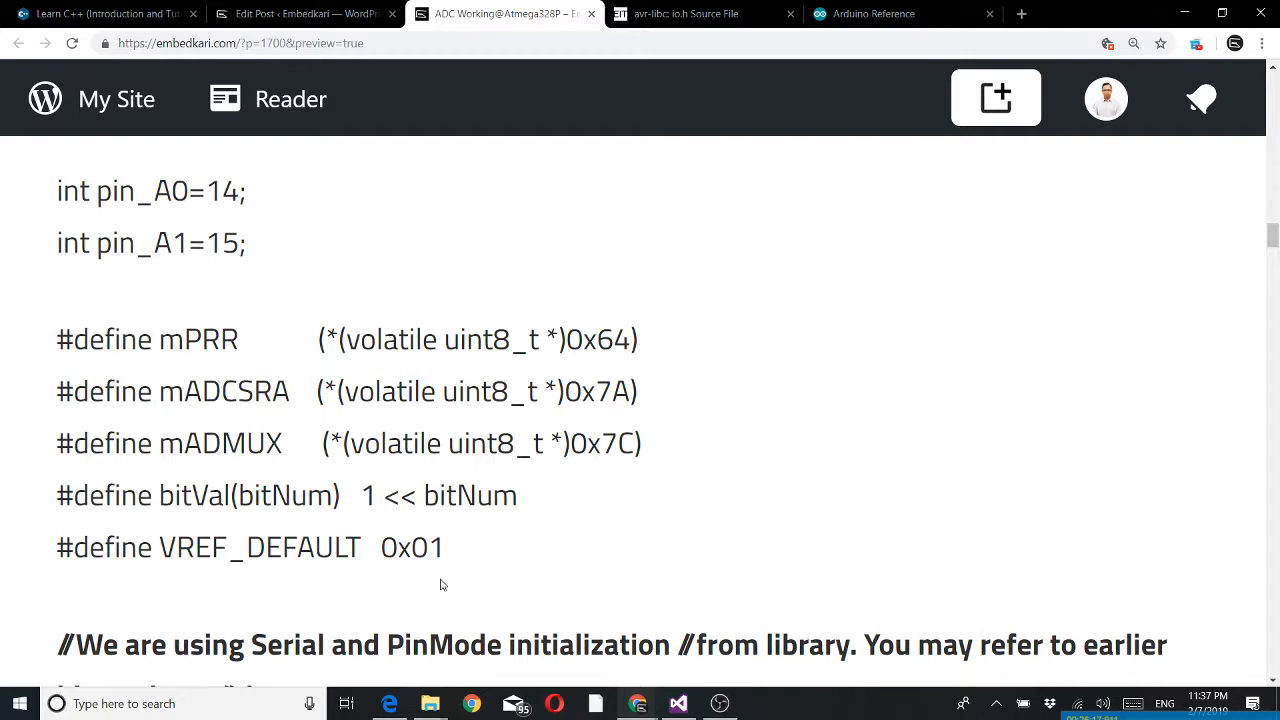
{"action": "scroll", "scroll_direction": "down", "scroll_amount": 3}
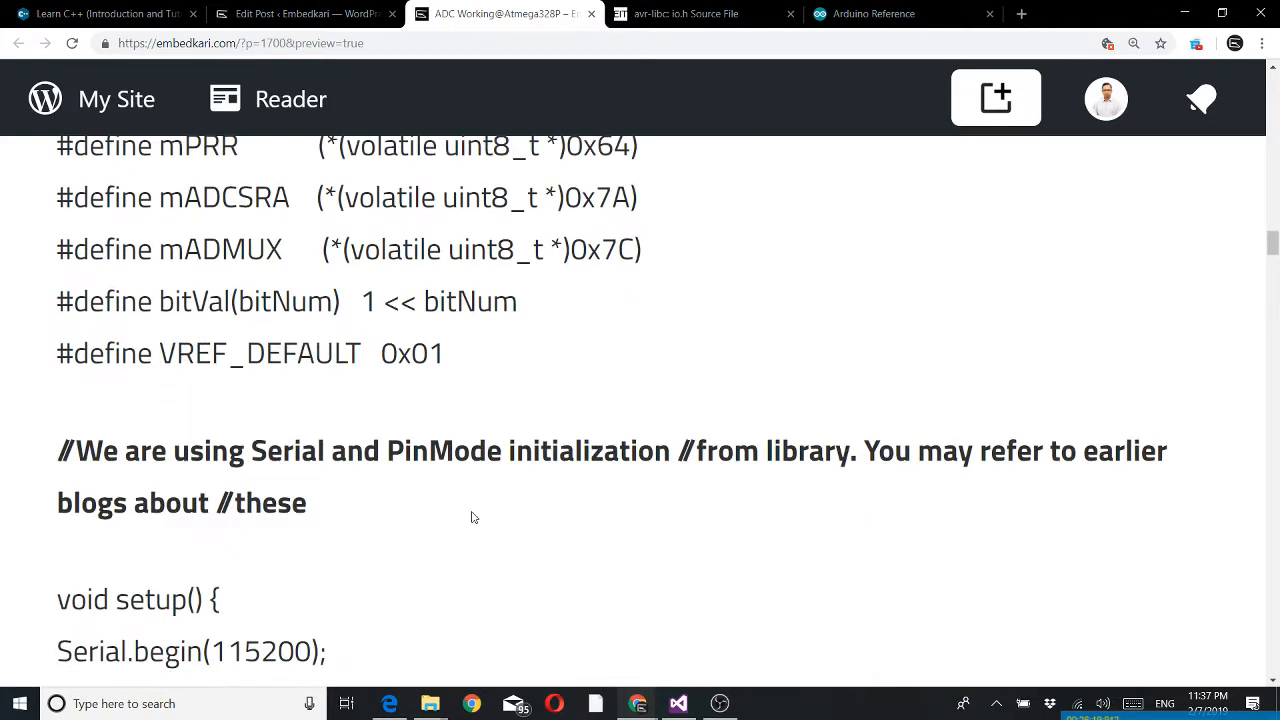
{"action": "scroll", "scroll_direction": "down", "scroll_amount": 3}
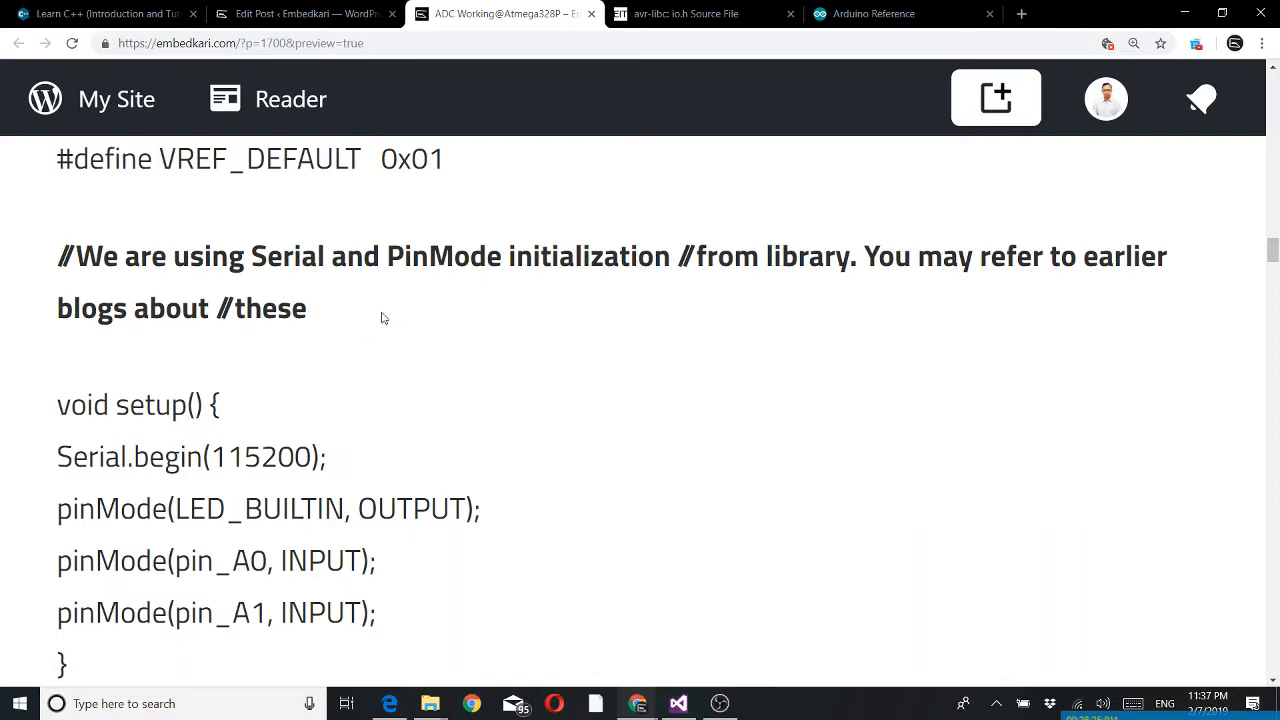
{"action": "mouse_move", "coordinate": [308, 544]}
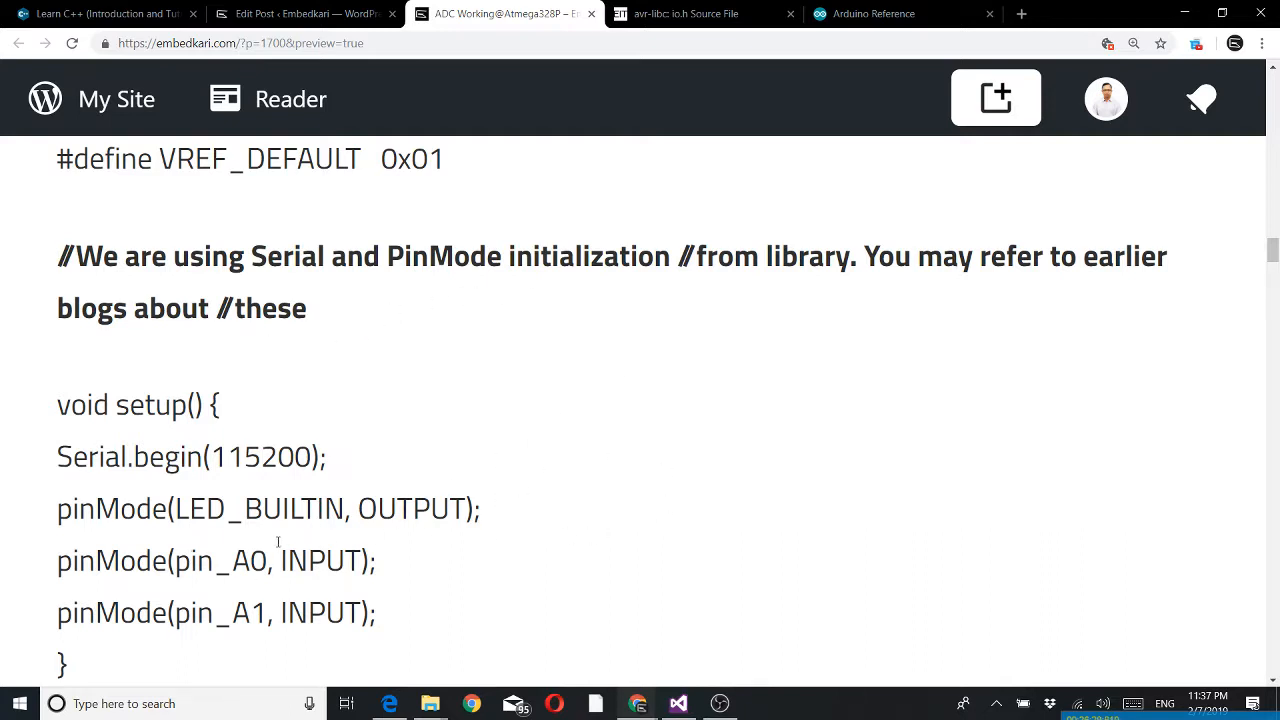
{"action": "mouse_move", "coordinate": [44, 458]}
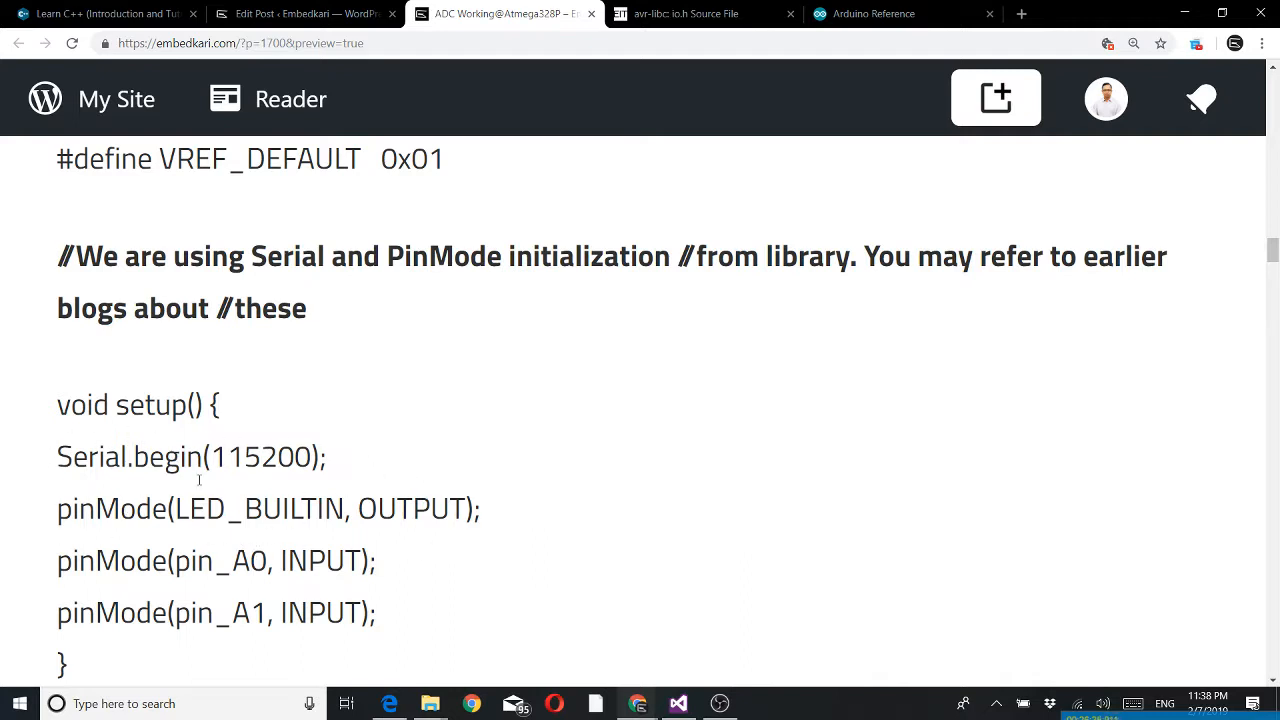
{"action": "mouse_move", "coordinate": [452, 584]}
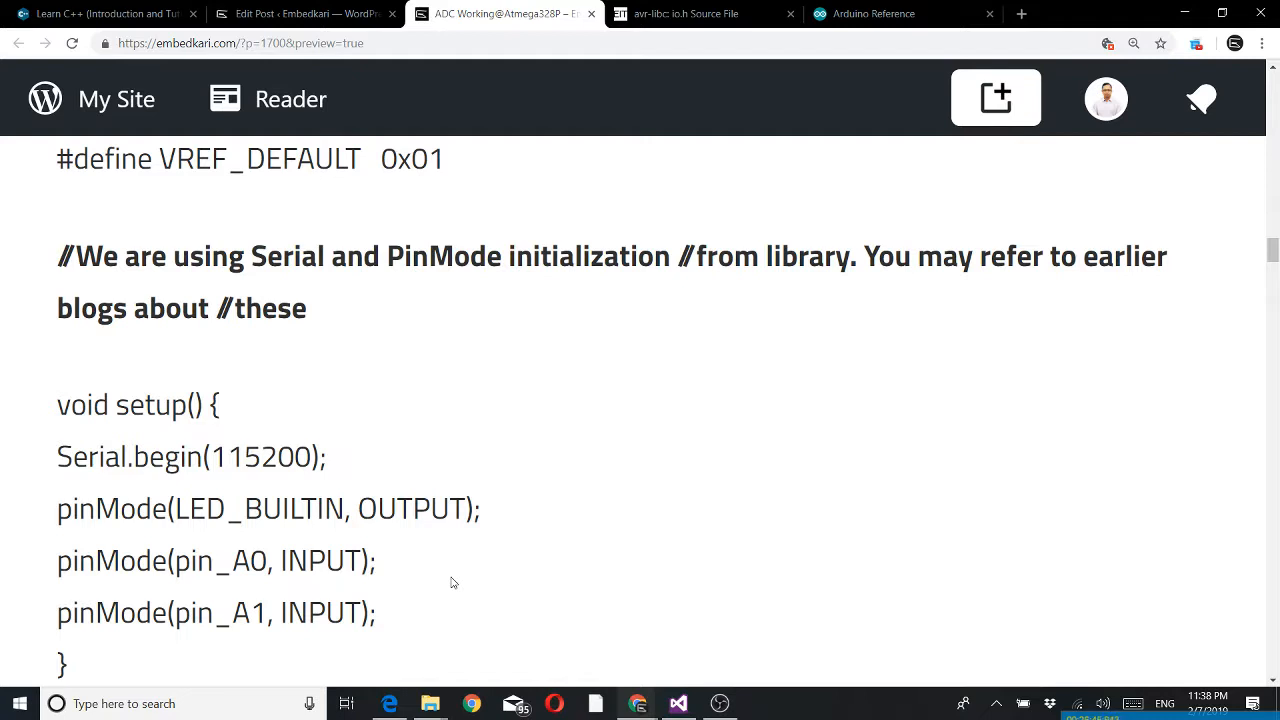
{"action": "scroll", "scroll_direction": "down", "scroll_amount": 3}
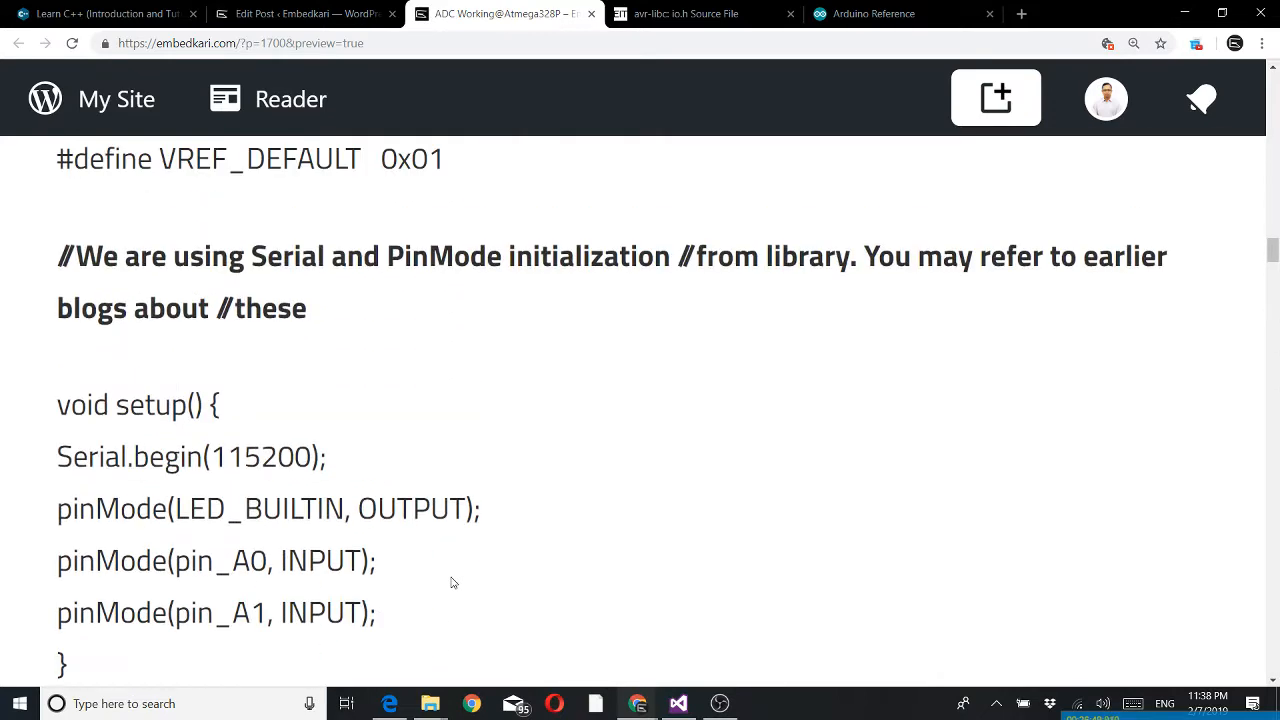
{"action": "scroll", "scroll_direction": "down", "scroll_amount": 3}
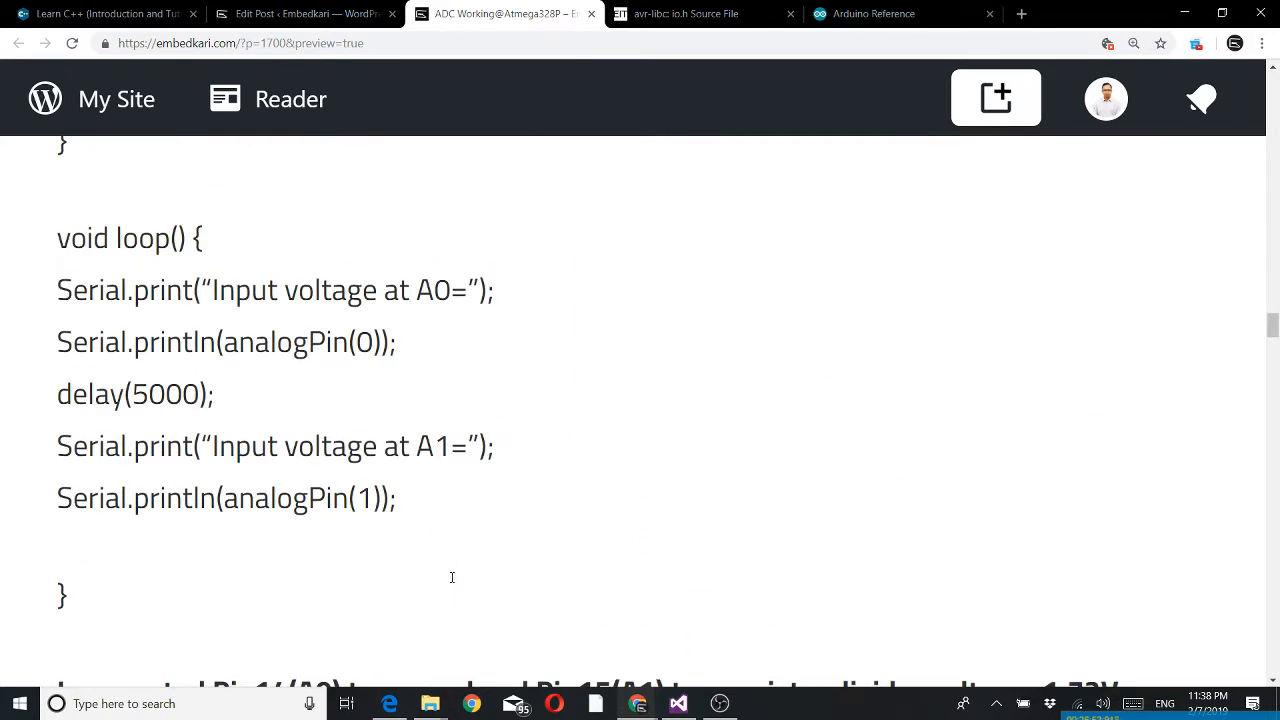
{"action": "scroll", "scroll_direction": "up", "scroll_amount": 3}
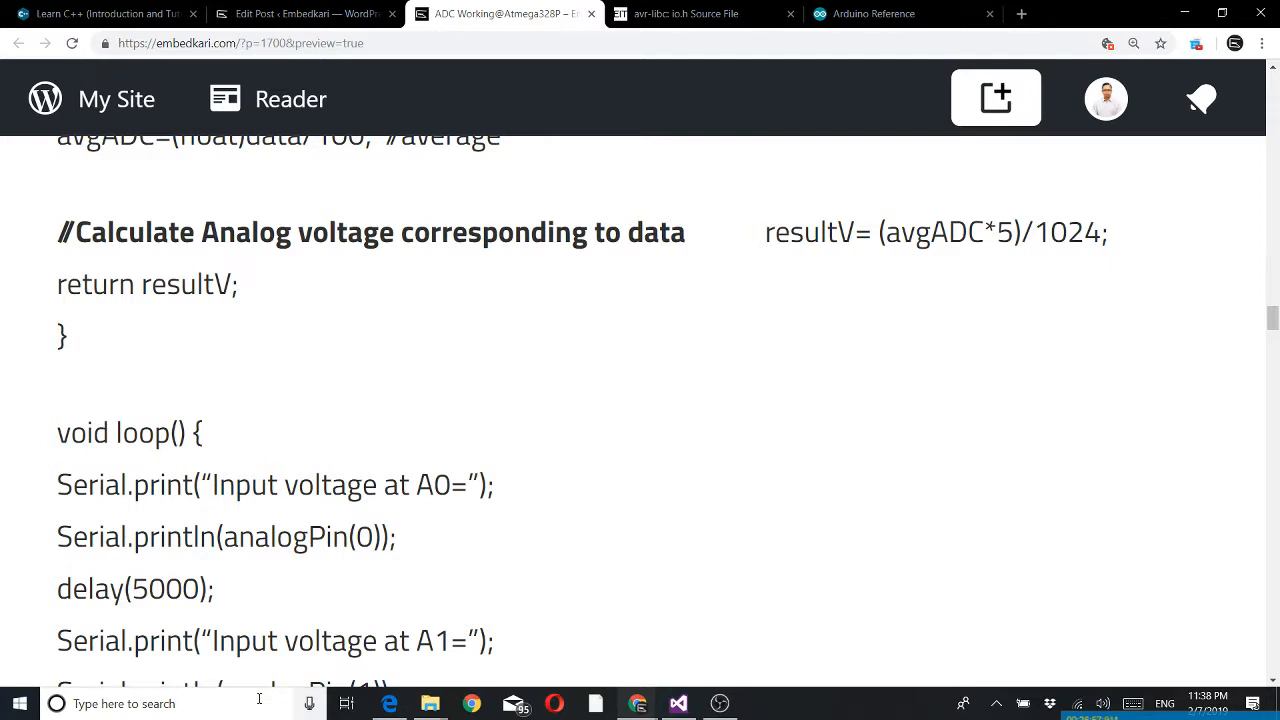
{"action": "mouse_move", "coordinate": [122, 622]}
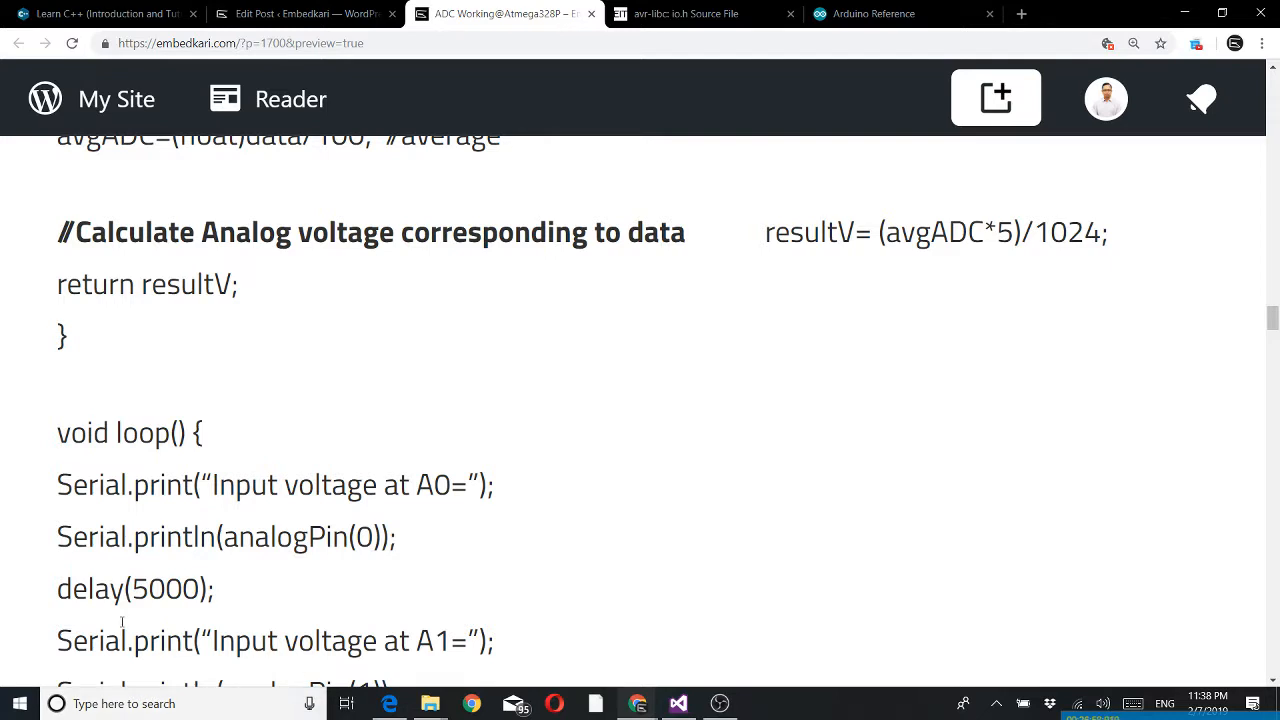
{"action": "scroll", "scroll_direction": "down", "scroll_amount": 3}
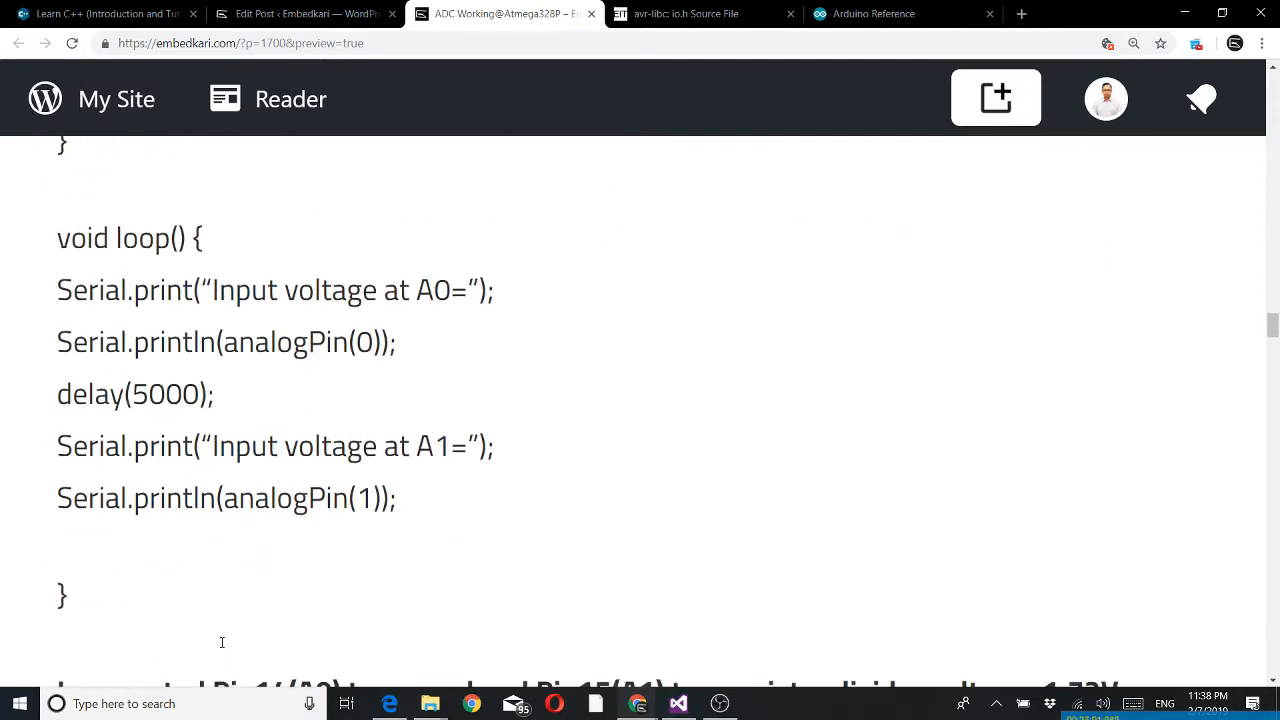
{"action": "mouse_move", "coordinate": [352, 380]}
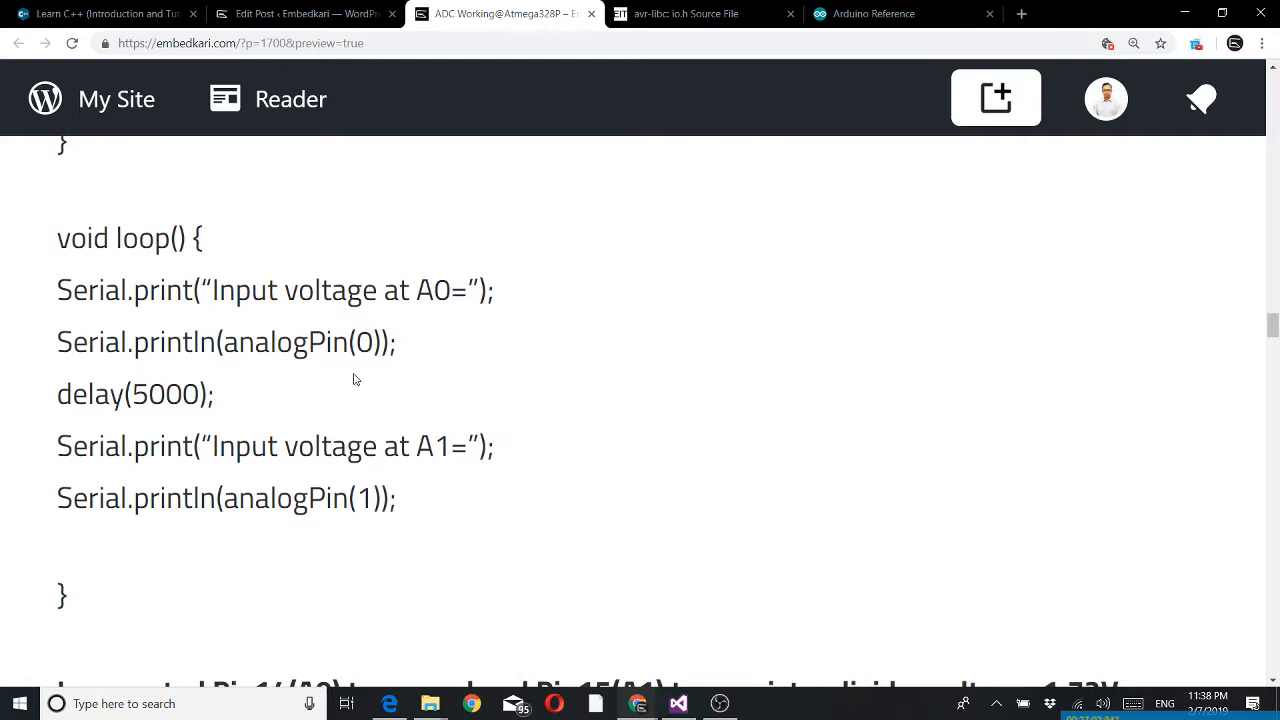
{"action": "mouse_move", "coordinate": [364, 536]}
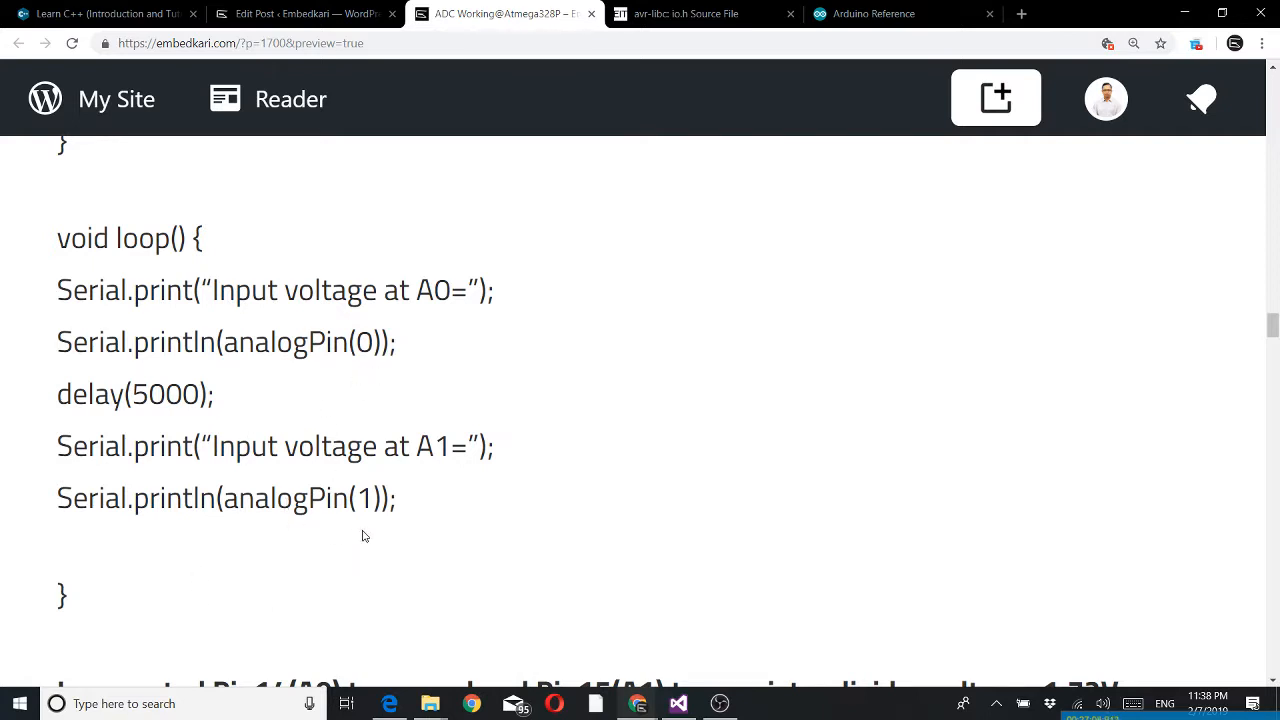
{"action": "mouse_move", "coordinate": [324, 374]}
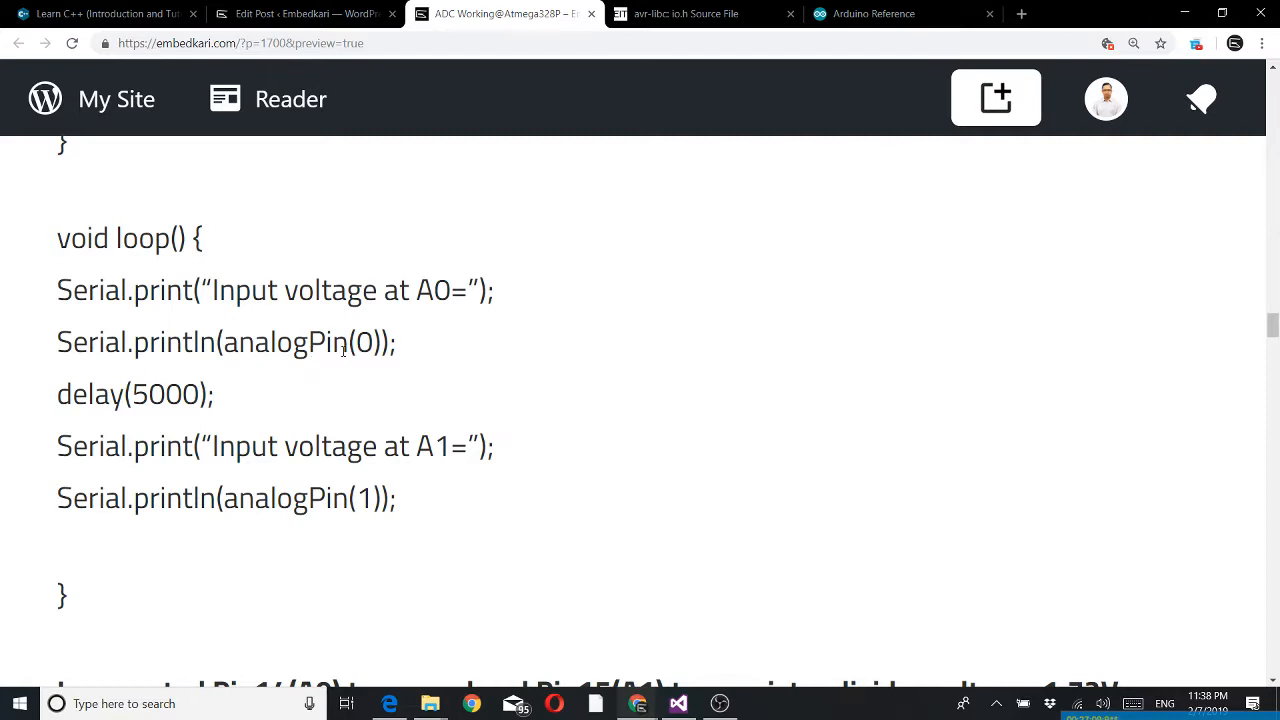
{"action": "mouse_move", "coordinate": [304, 380]}
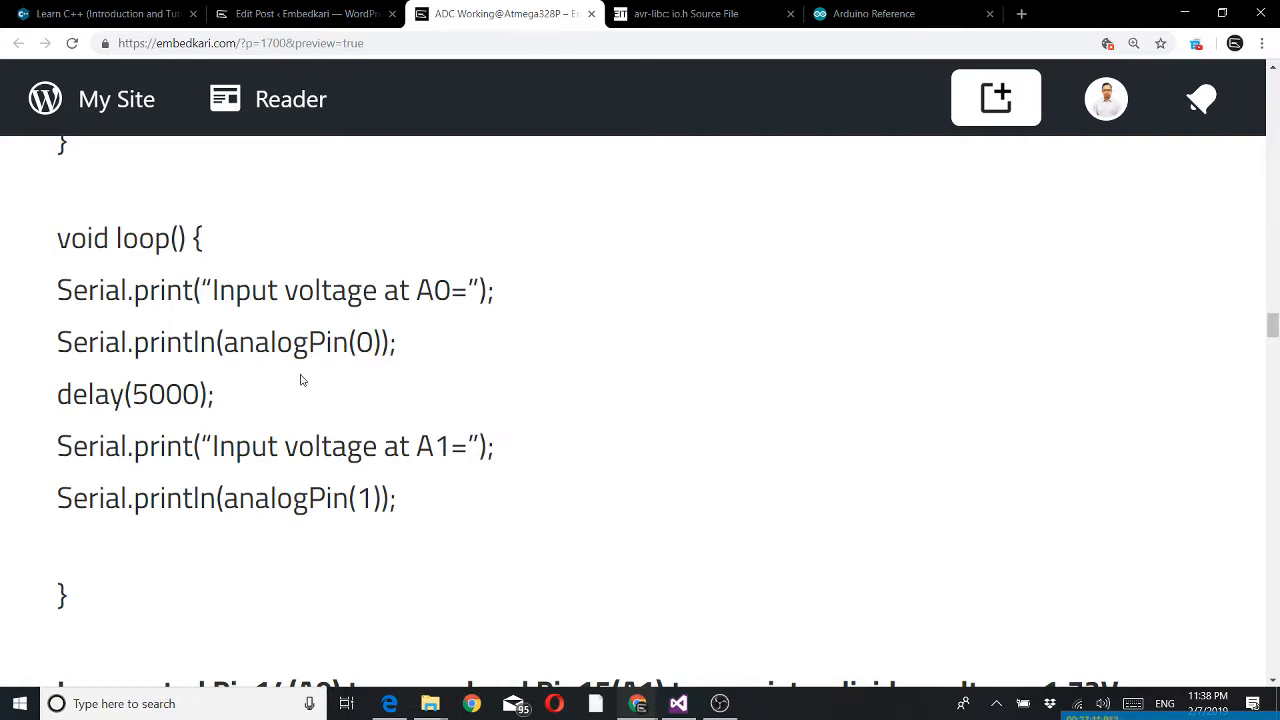
{"action": "mouse_move", "coordinate": [170, 546]}
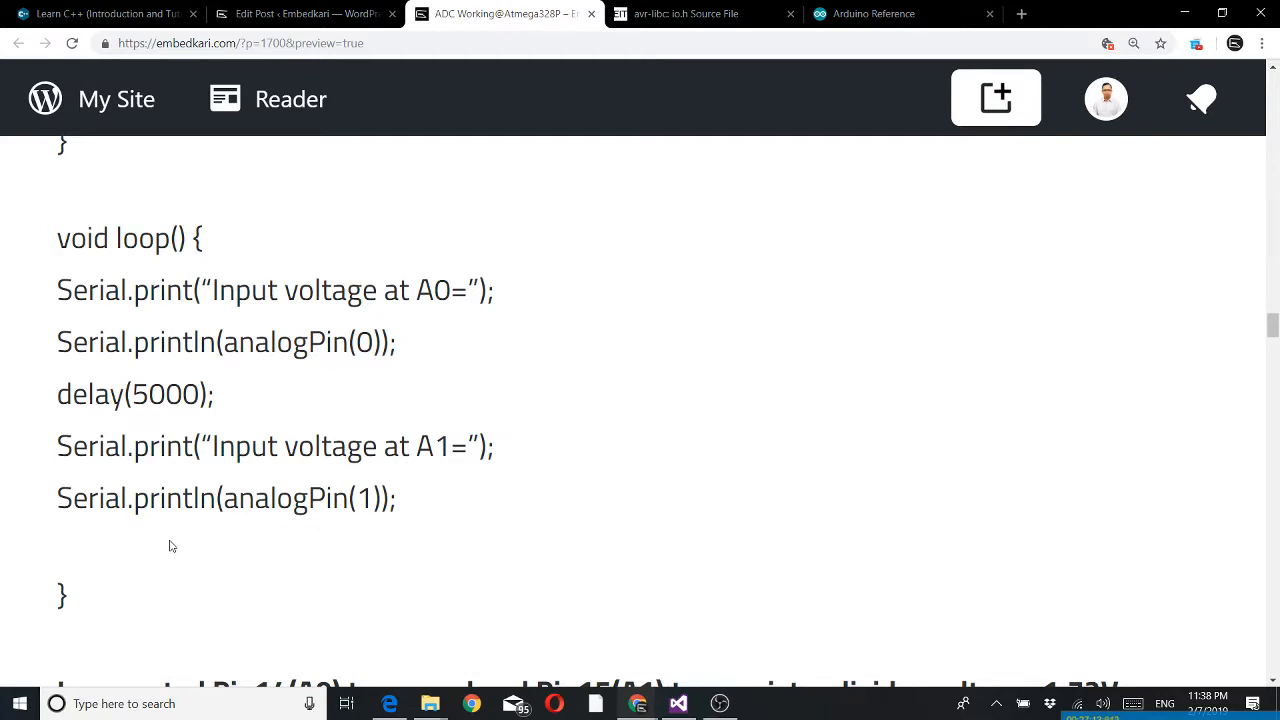
{"action": "mouse_move", "coordinate": [268, 410]}
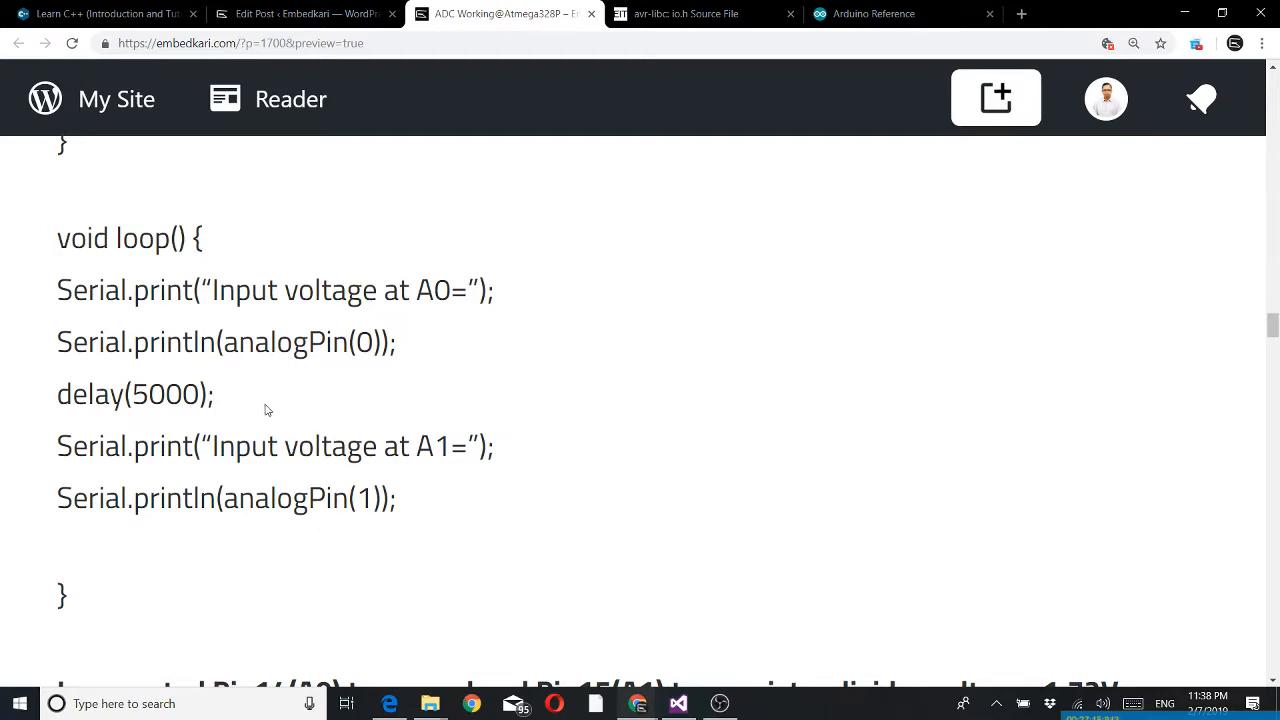
{"action": "mouse_move", "coordinate": [352, 548]}
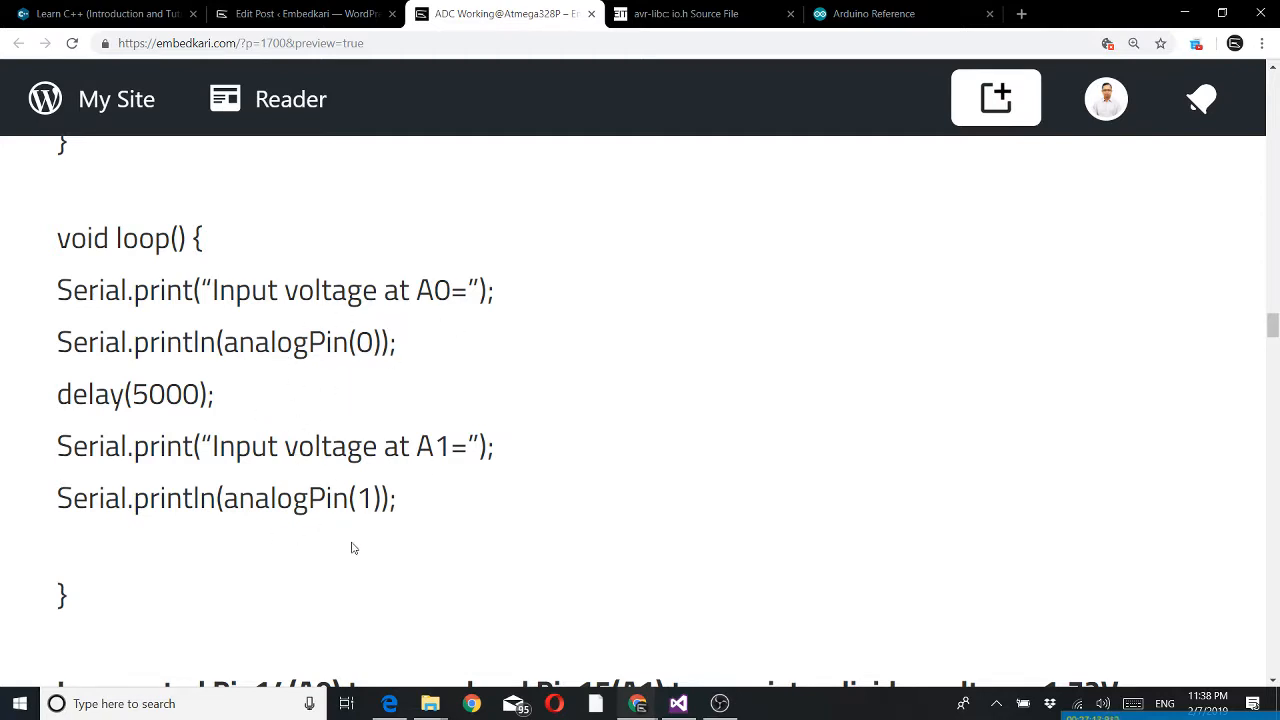
{"action": "scroll", "scroll_direction": "up", "scroll_amount": 3}
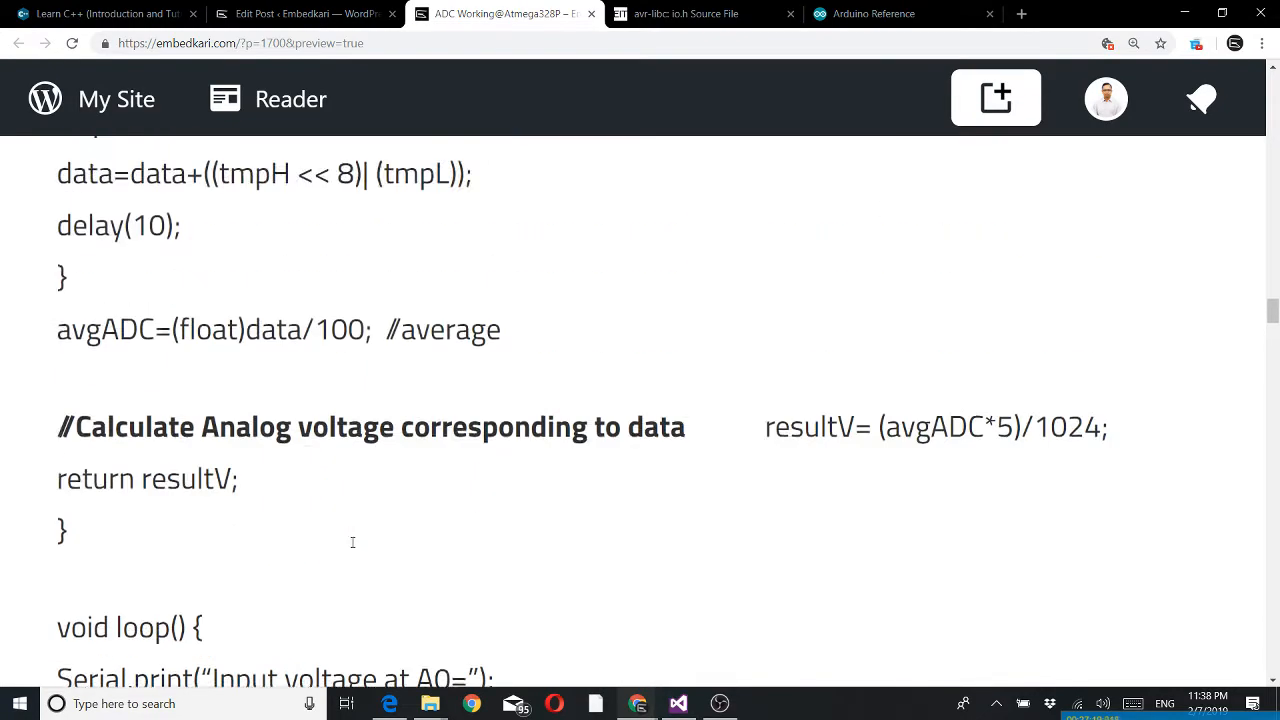
{"action": "scroll", "scroll_direction": "up", "scroll_amount": 3}
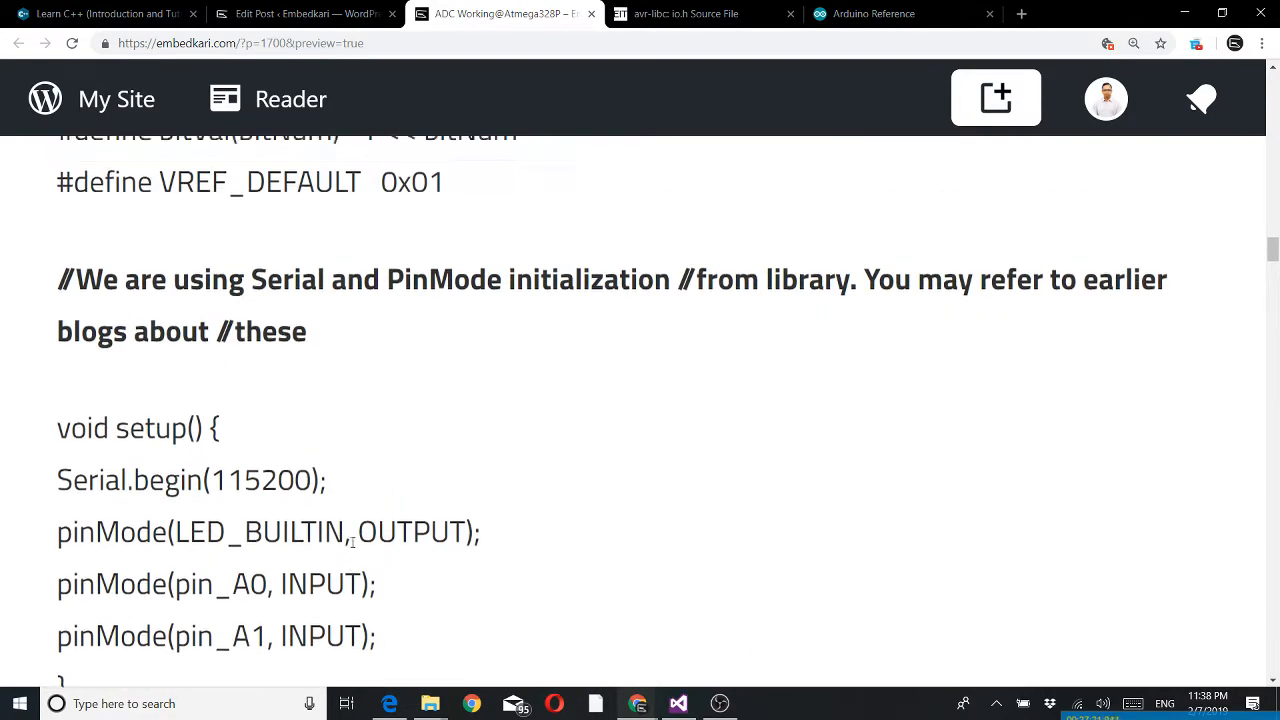
{"action": "scroll", "scroll_direction": "down", "scroll_amount": 3}
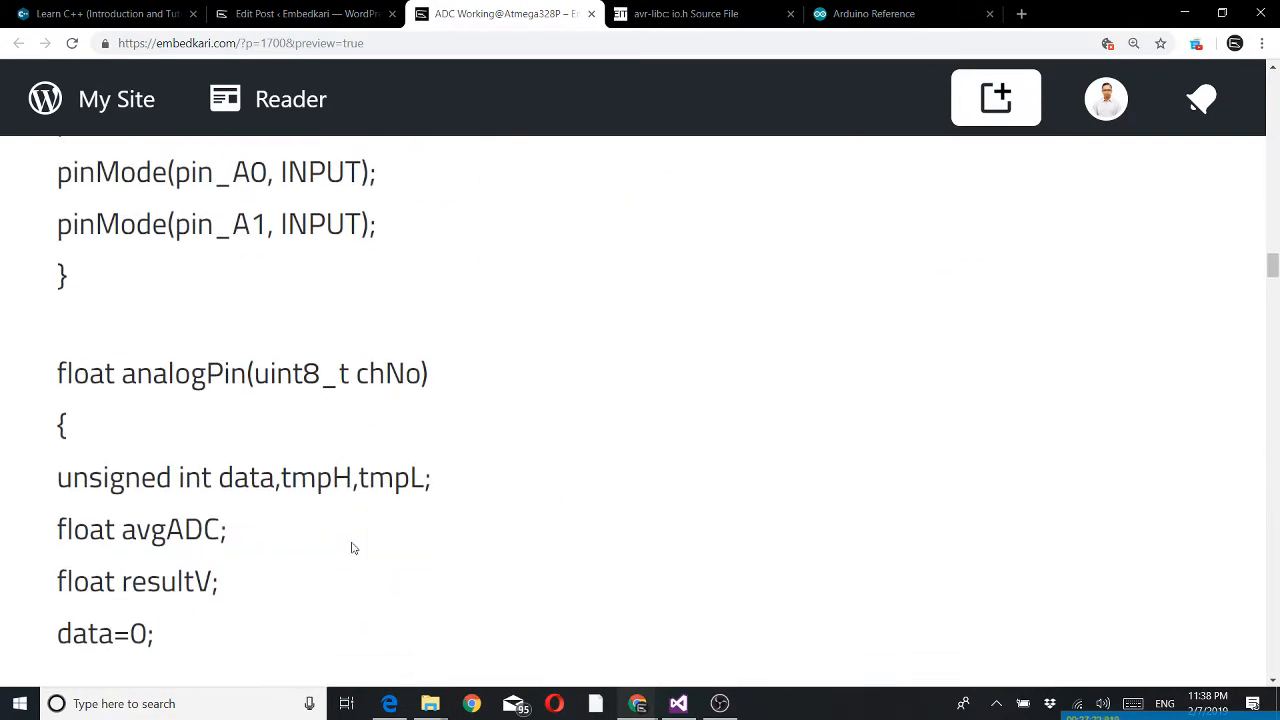
{"action": "scroll", "scroll_direction": "down", "scroll_amount": 3}
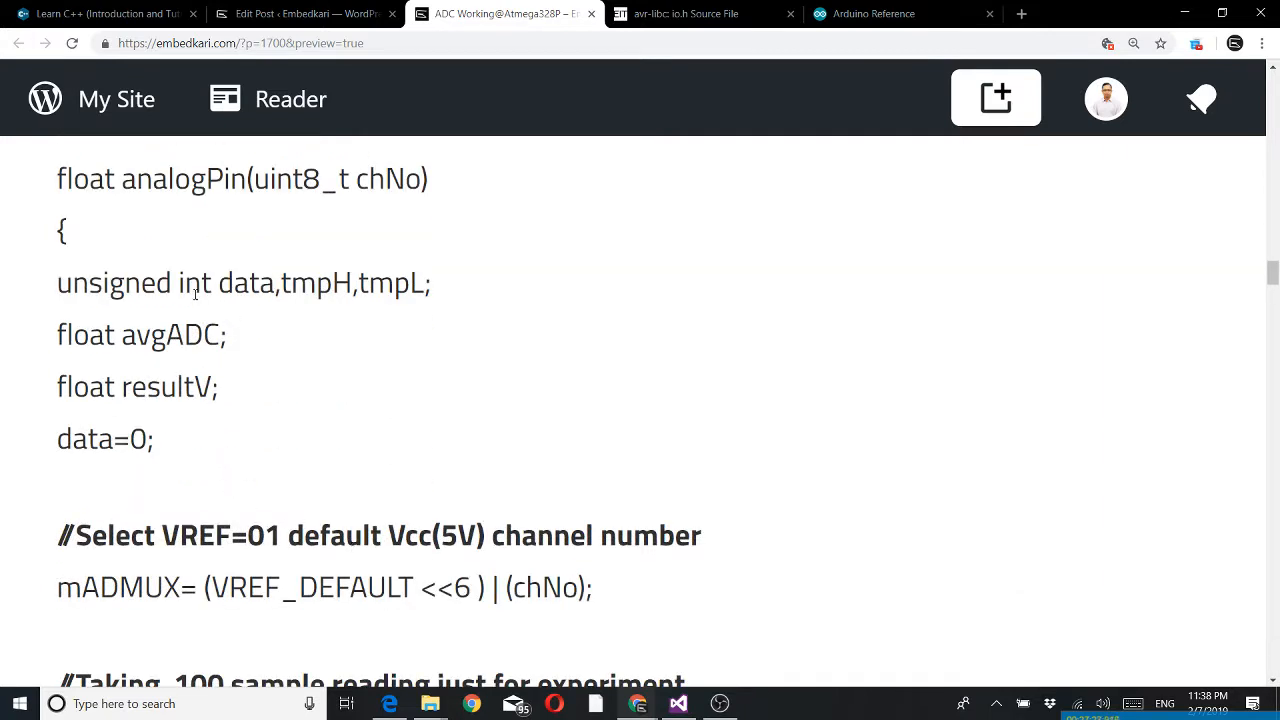
{"action": "mouse_move", "coordinate": [204, 448]}
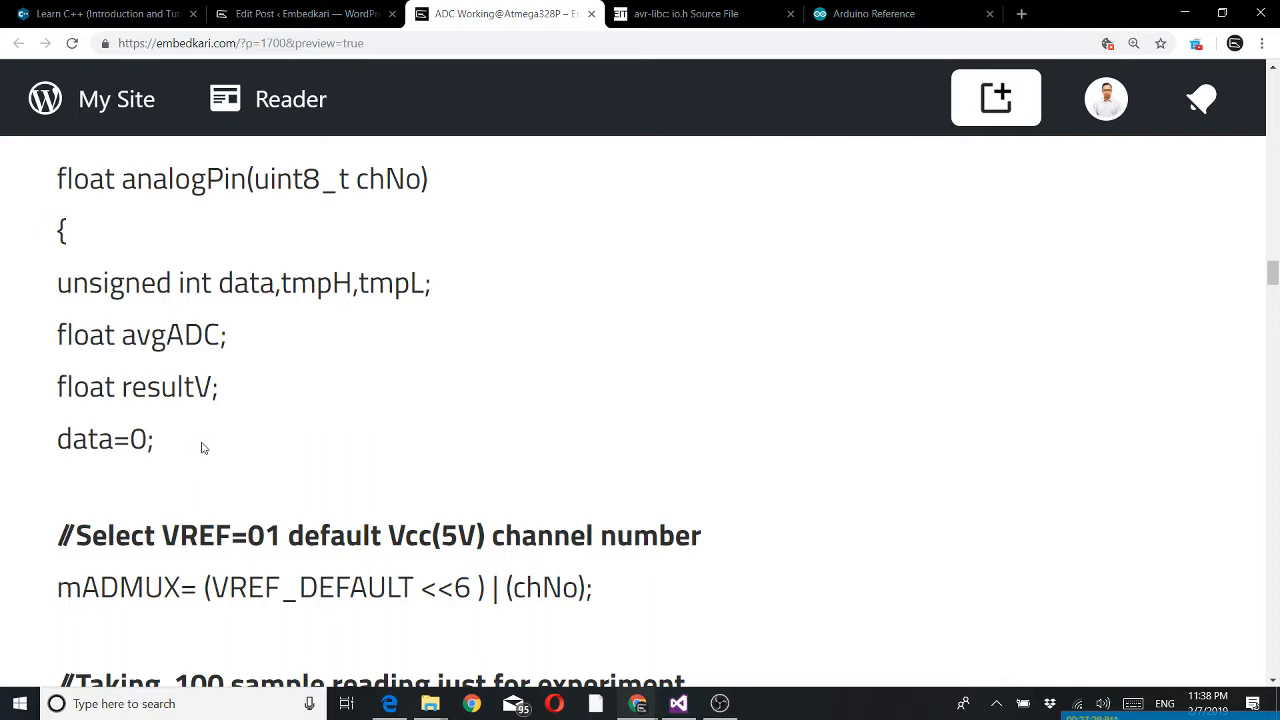
{"action": "scroll", "scroll_direction": "down", "scroll_amount": 3}
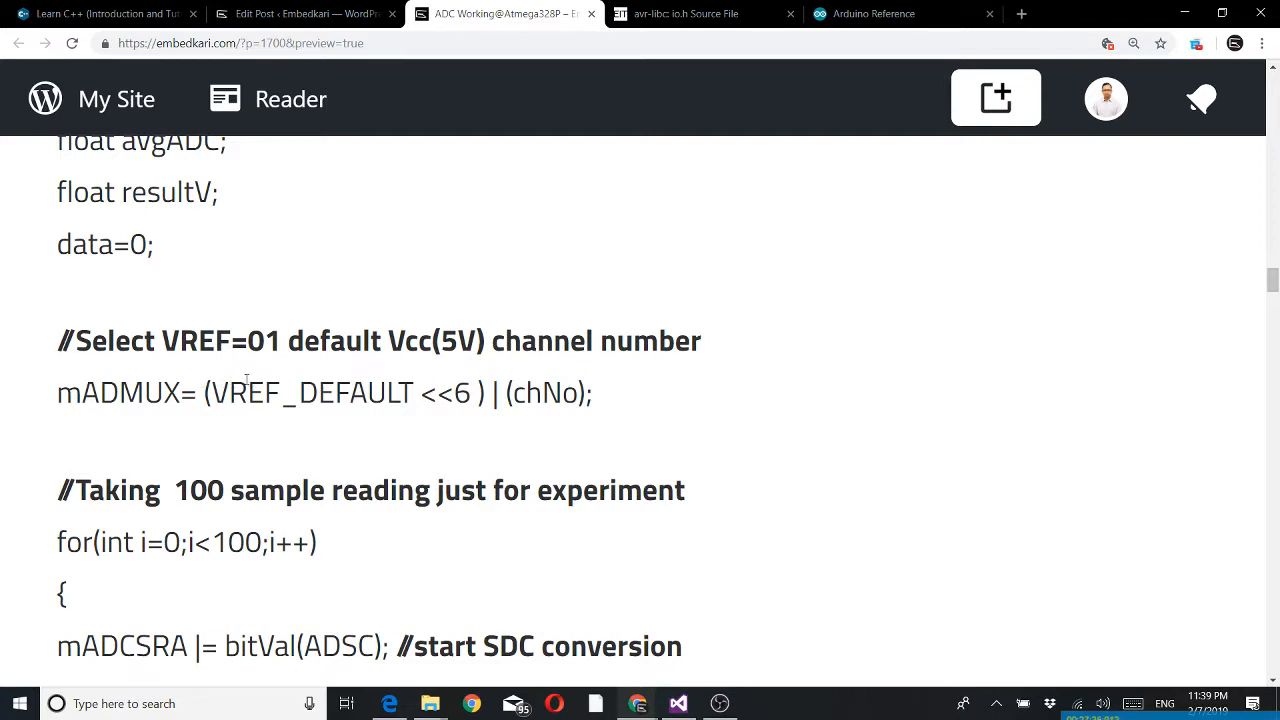
{"action": "mouse_move", "coordinate": [580, 374]}
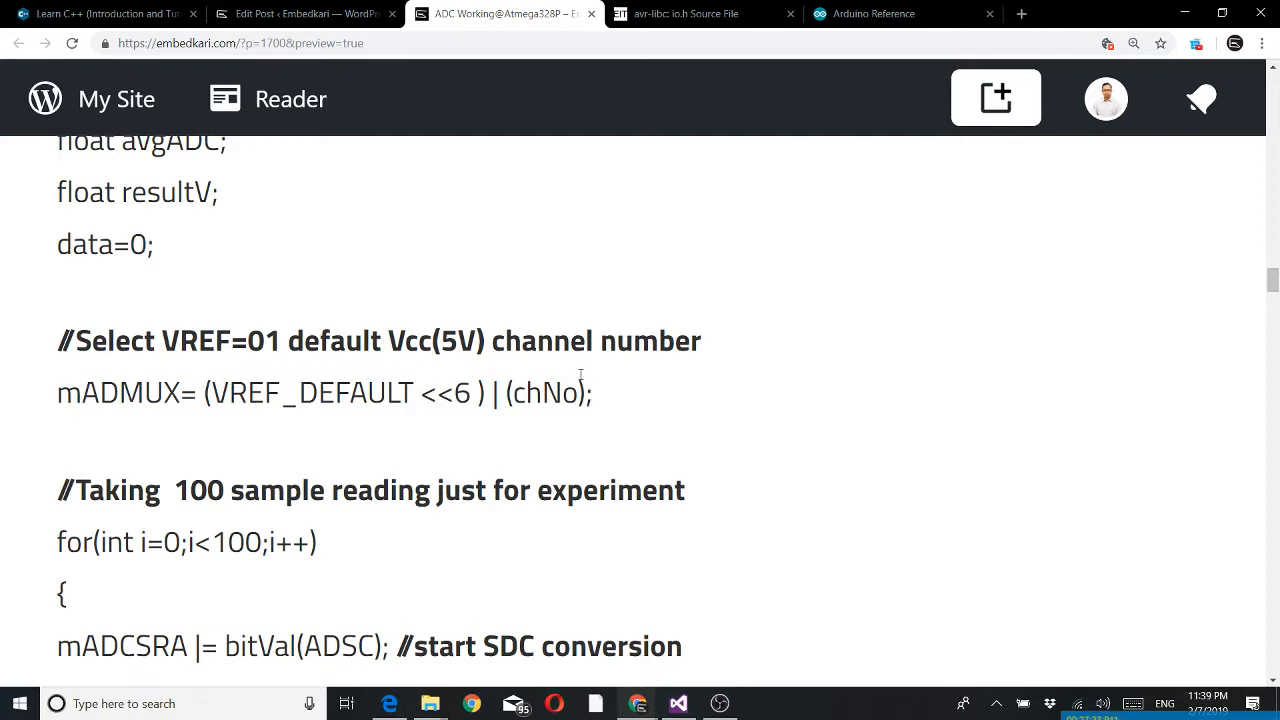
{"action": "mouse_move", "coordinate": [570, 392]}
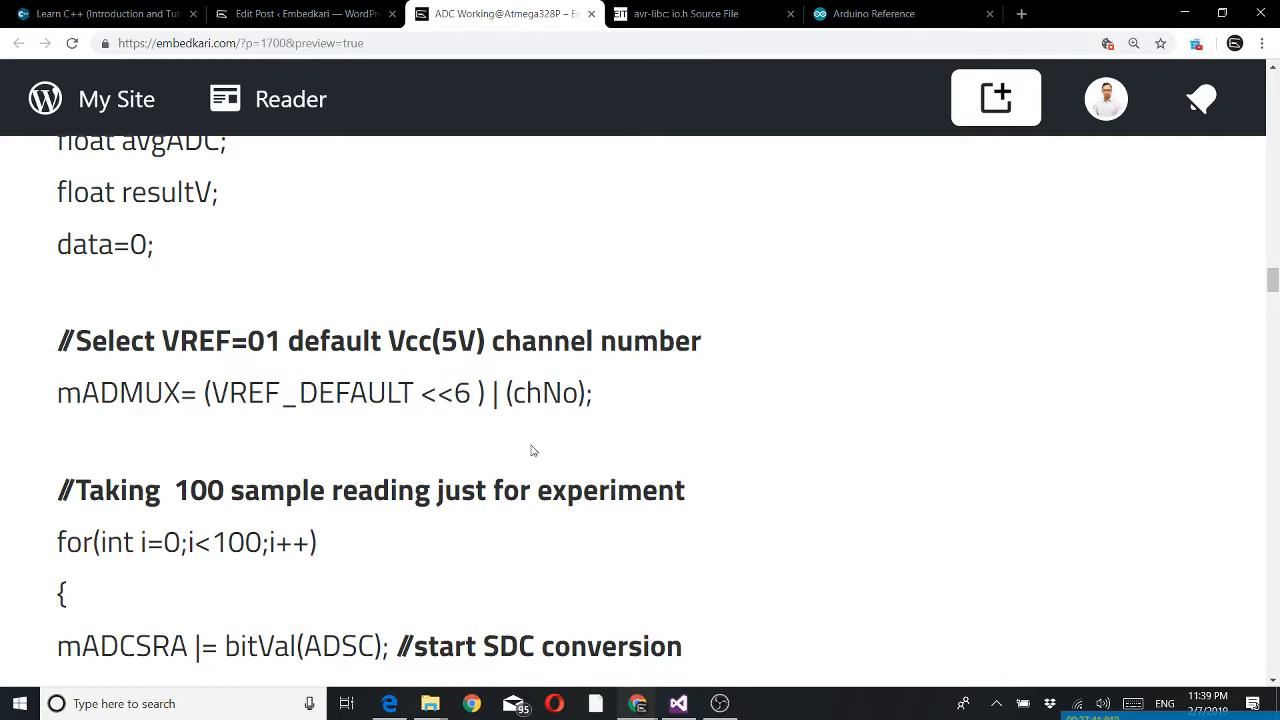
{"action": "mouse_move", "coordinate": [490, 430]}
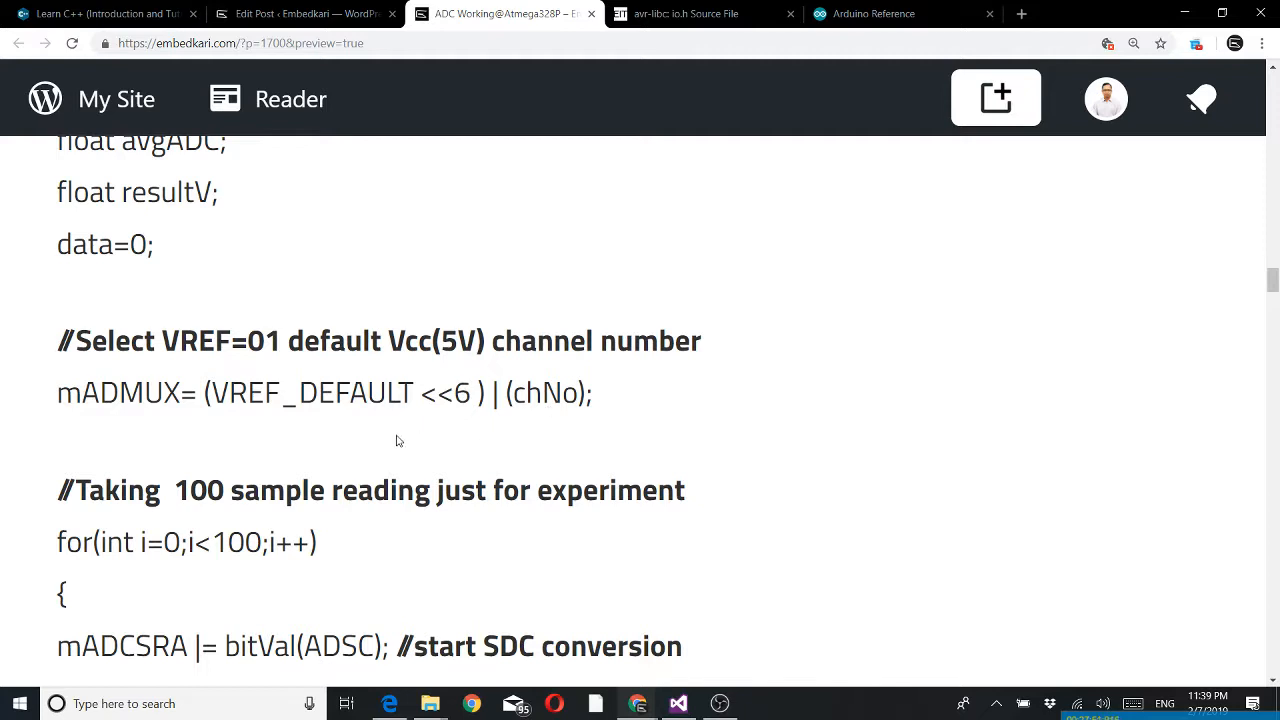
{"action": "mouse_move", "coordinate": [416, 412]}
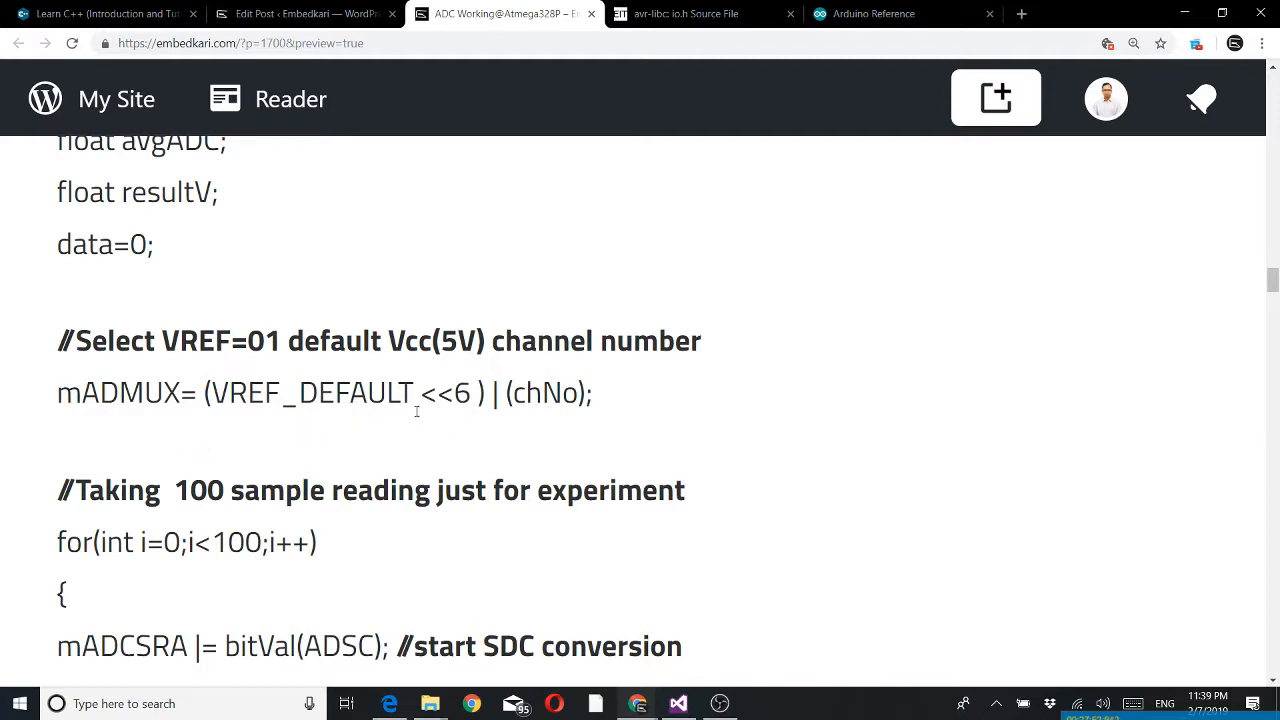
{"action": "mouse_move", "coordinate": [392, 428]}
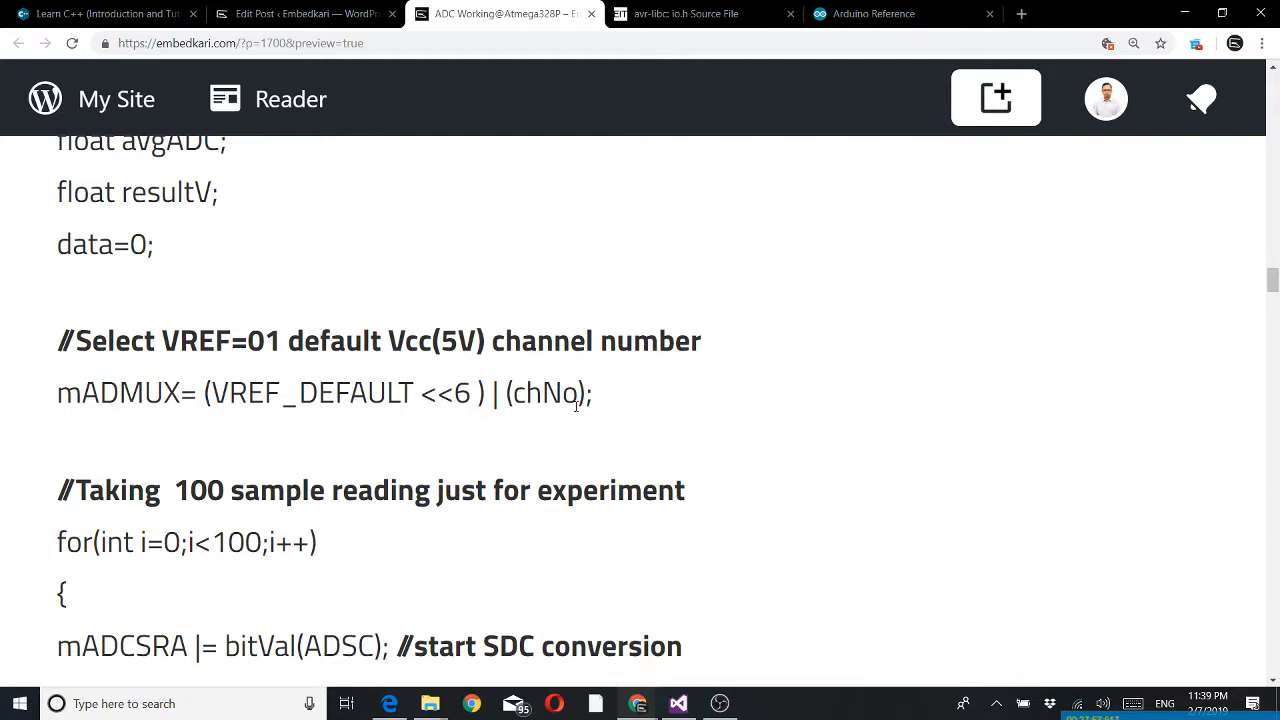
{"action": "scroll", "scroll_direction": "down", "scroll_amount": 3}
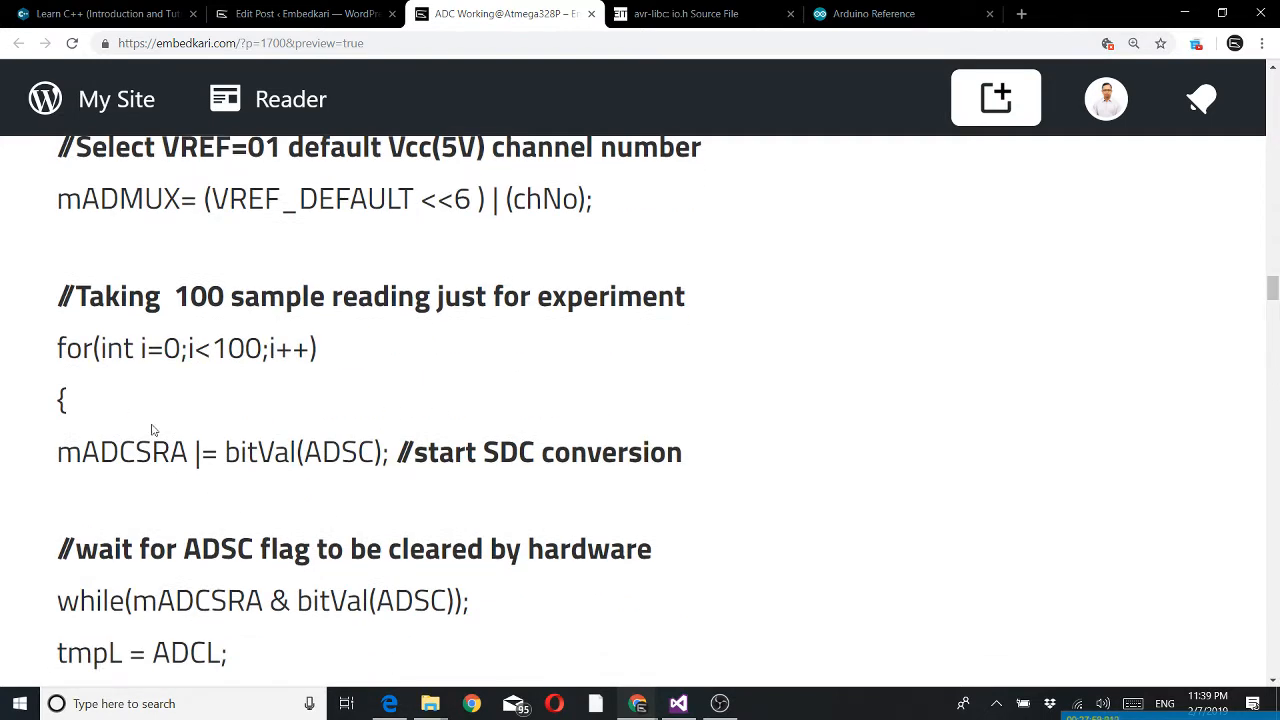
{"action": "mouse_move", "coordinate": [280, 470]}
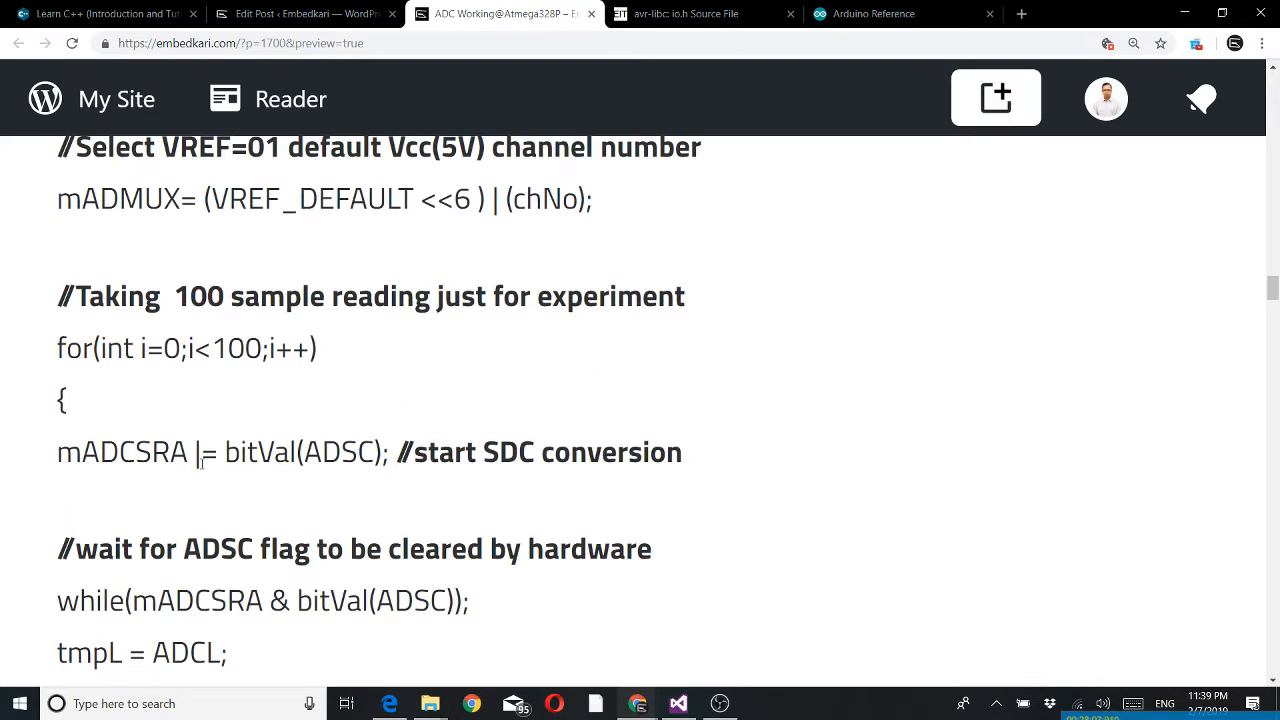
{"action": "mouse_move", "coordinate": [232, 414]}
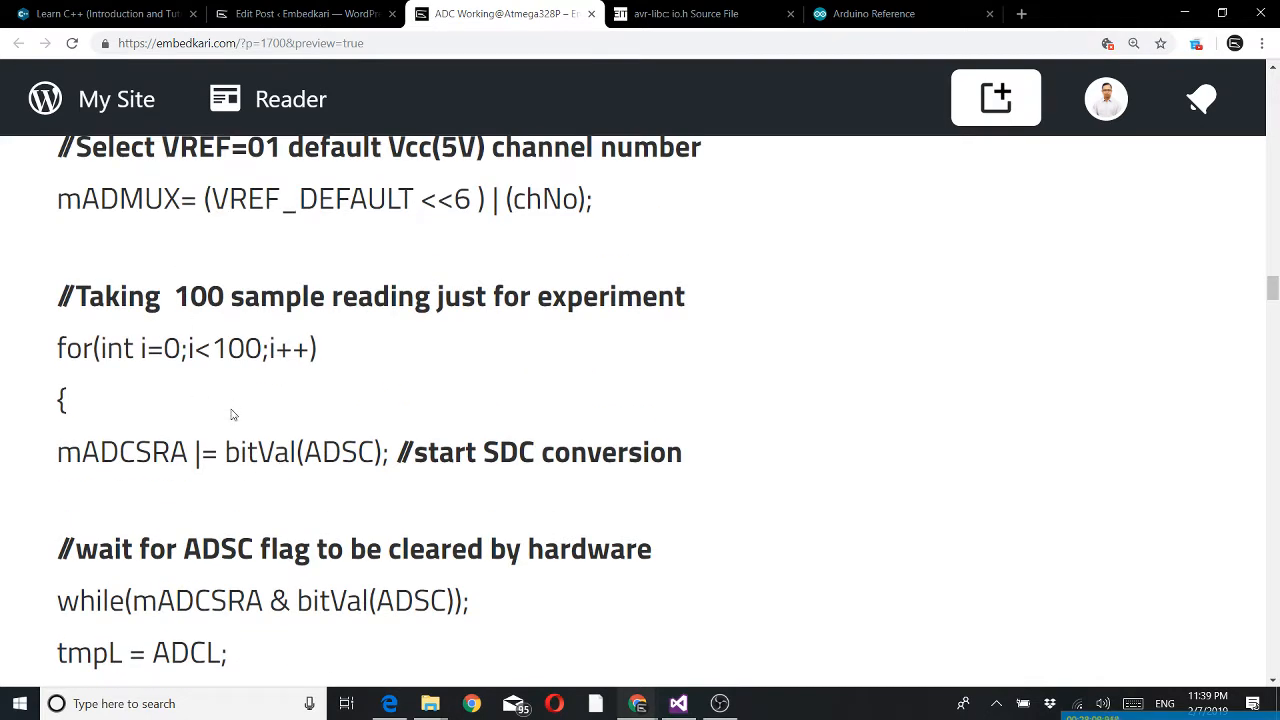
{"action": "scroll", "scroll_direction": "down", "scroll_amount": 3}
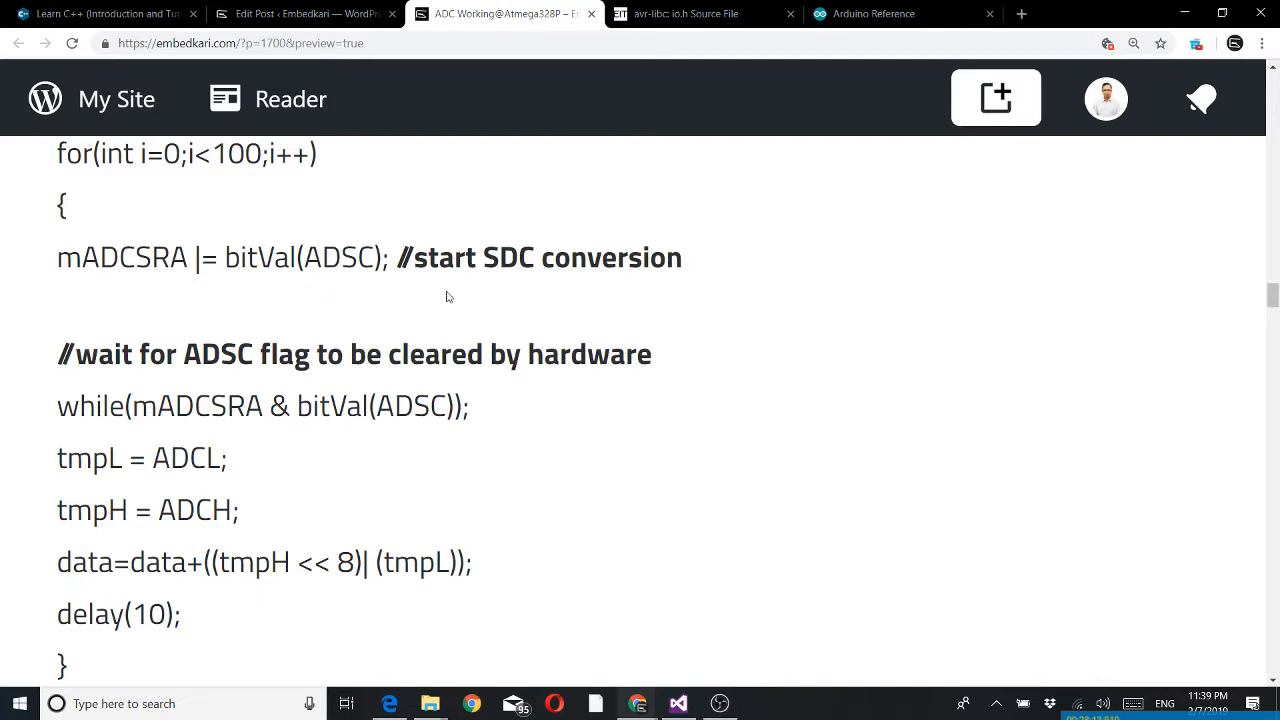
{"action": "mouse_move", "coordinate": [544, 300]}
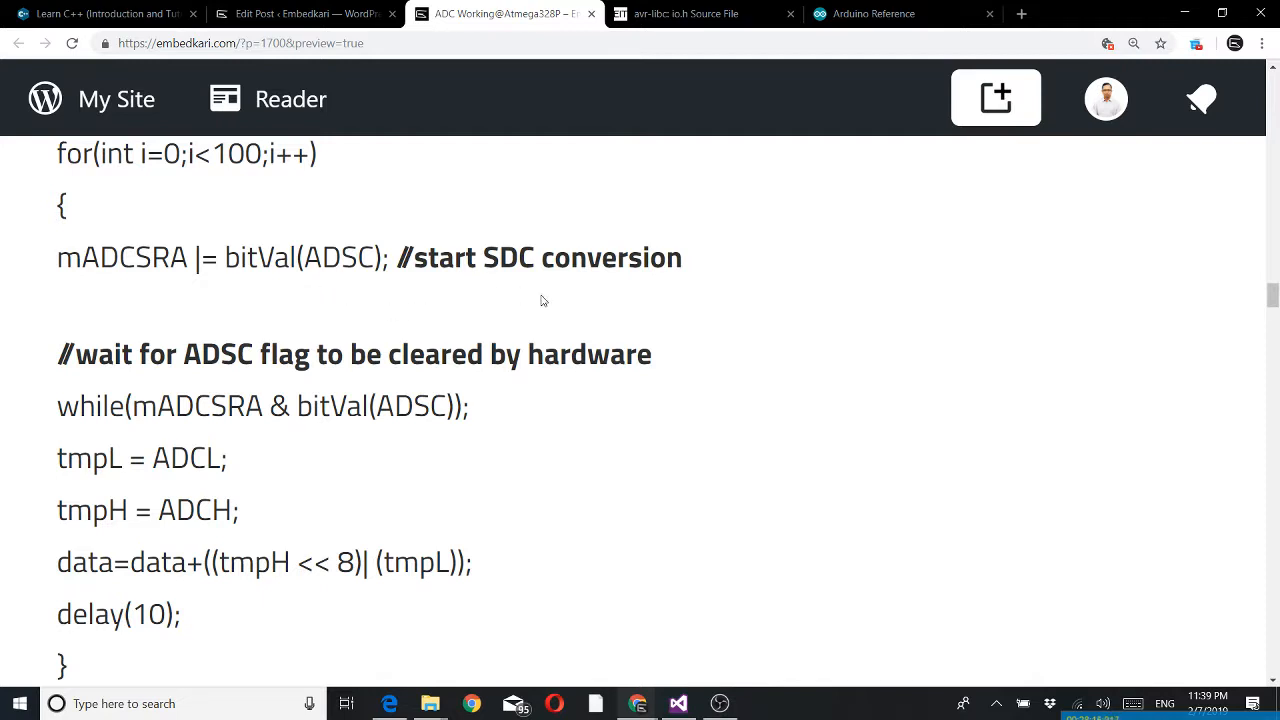
{"action": "mouse_move", "coordinate": [284, 320]}
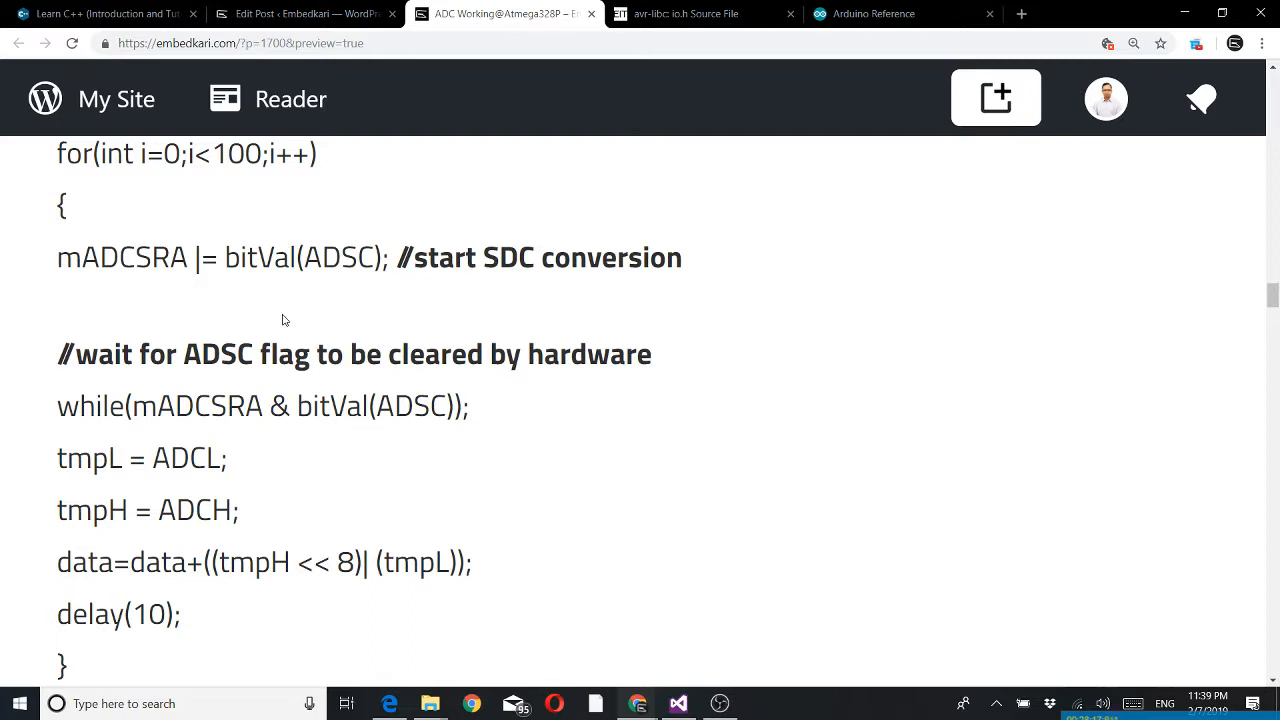
{"action": "mouse_move", "coordinate": [238, 264]}
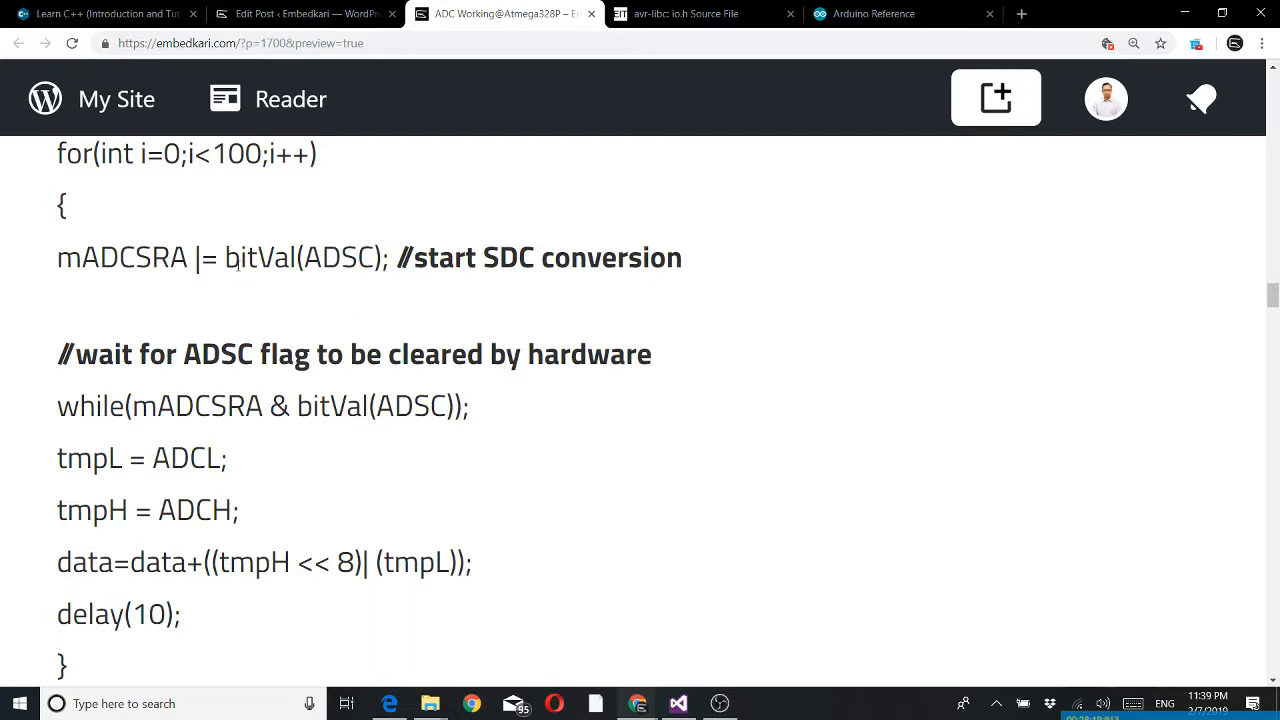
{"action": "mouse_move", "coordinate": [212, 302]}
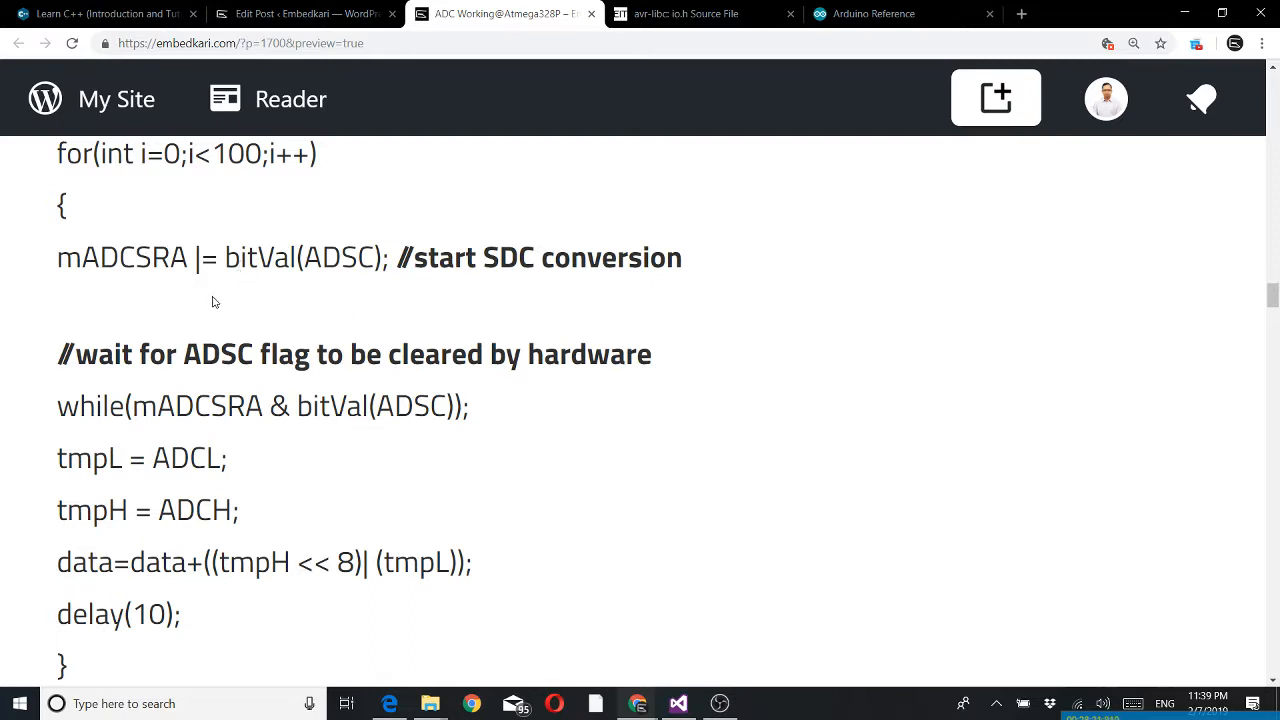
{"action": "mouse_move", "coordinate": [140, 304]}
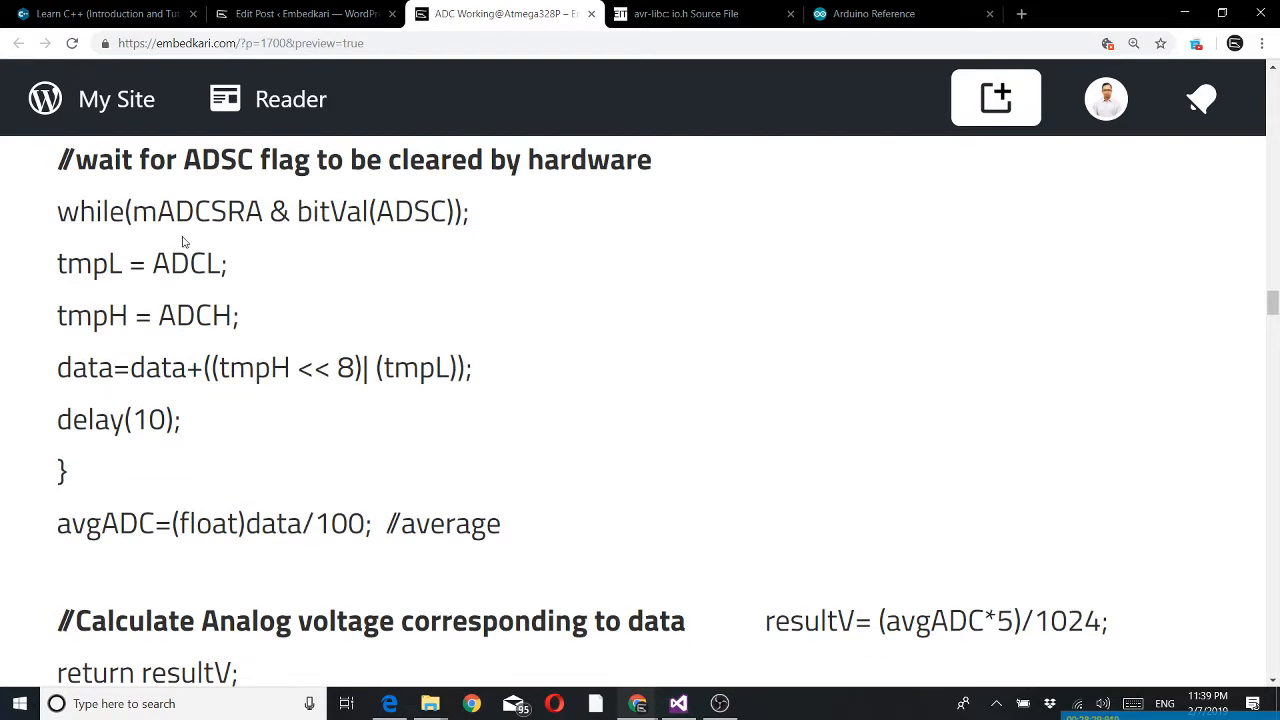
{"action": "mouse_move", "coordinate": [596, 204]}
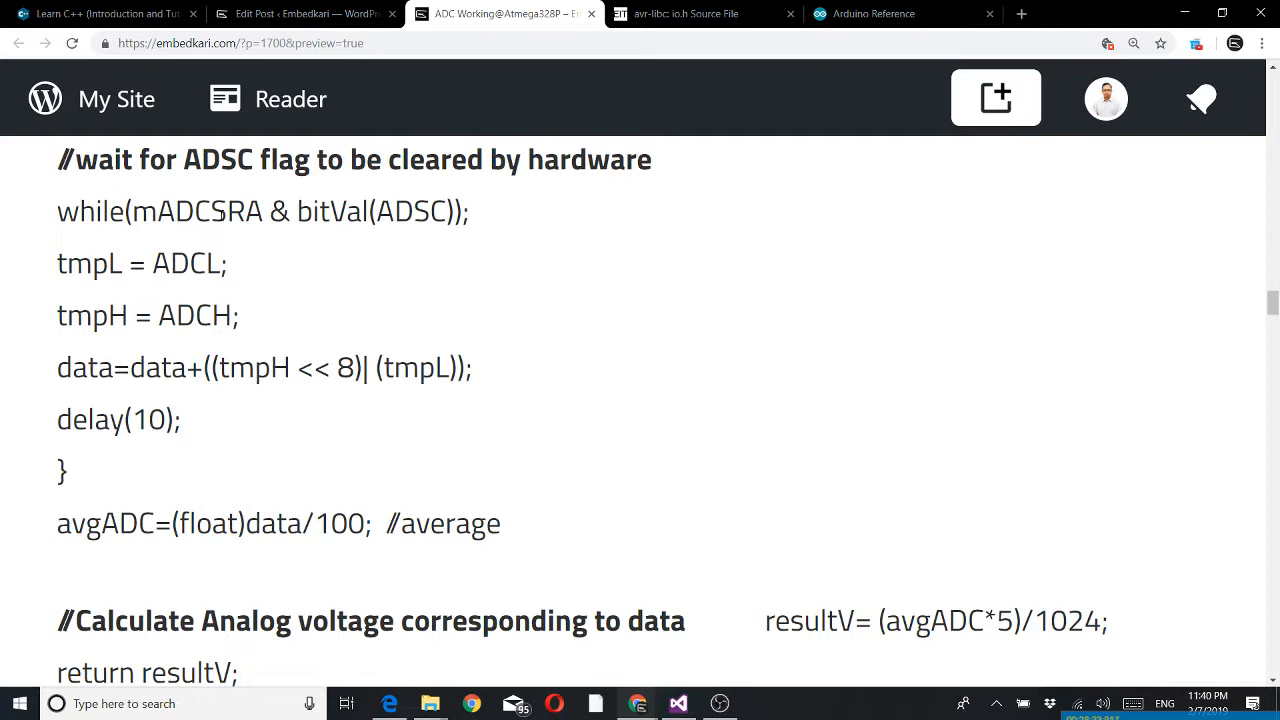
{"action": "mouse_move", "coordinate": [456, 248]}
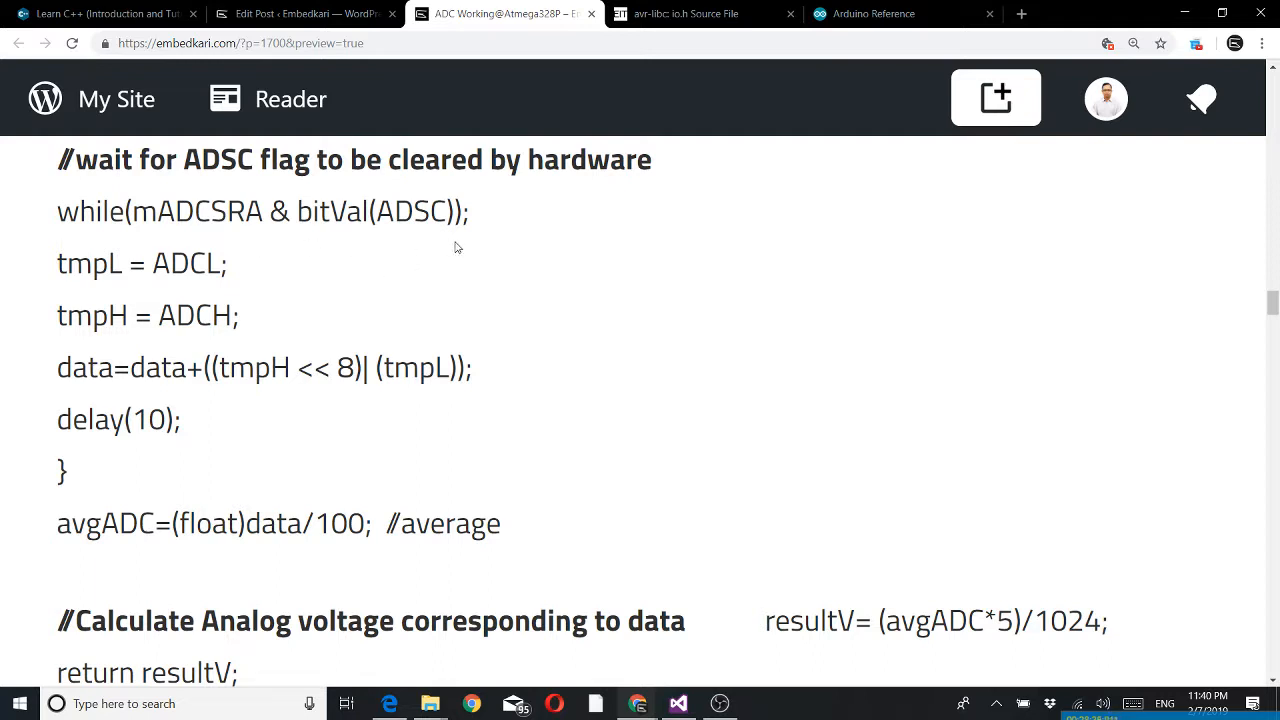
{"action": "mouse_move", "coordinate": [258, 246]}
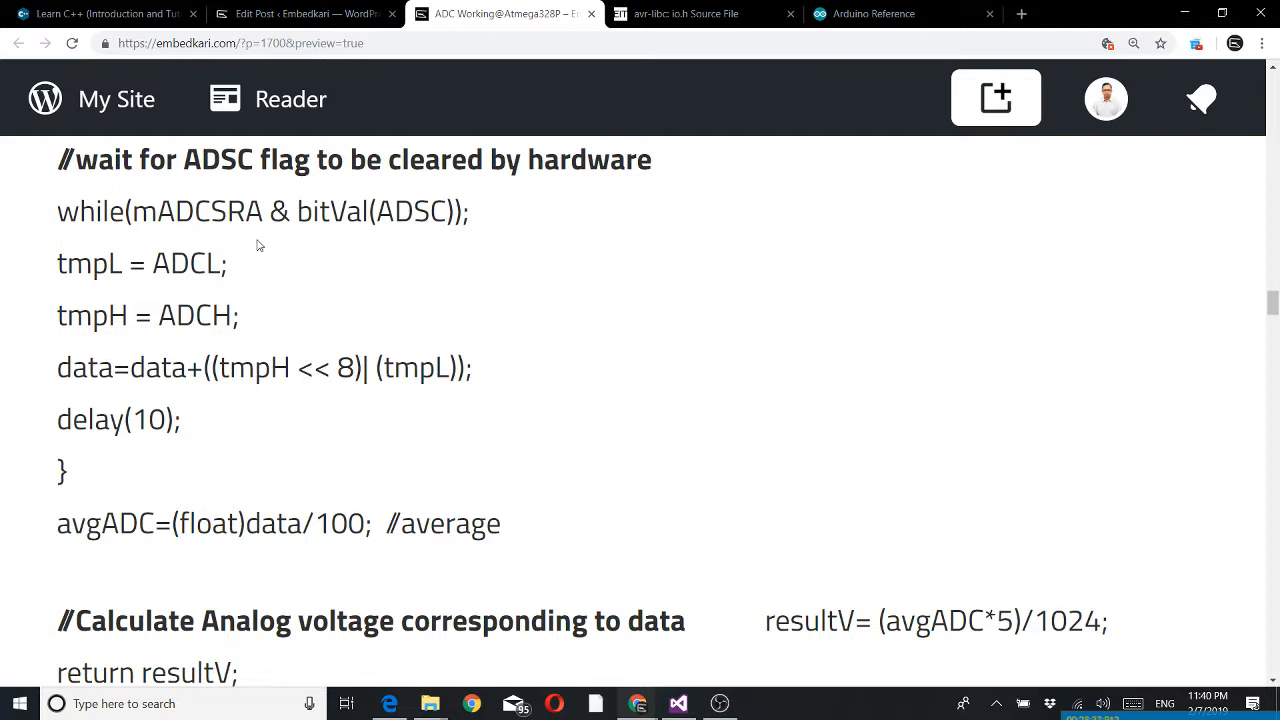
{"action": "mouse_move", "coordinate": [436, 242]}
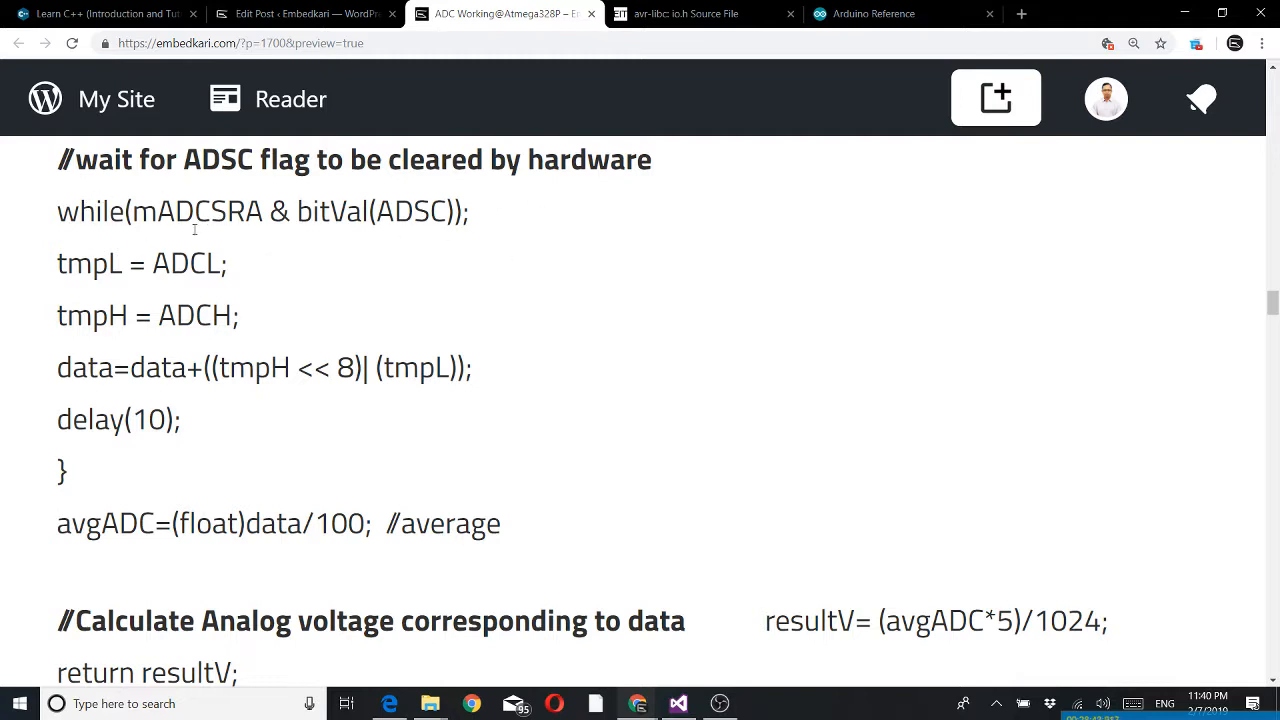
{"action": "mouse_move", "coordinate": [524, 246]}
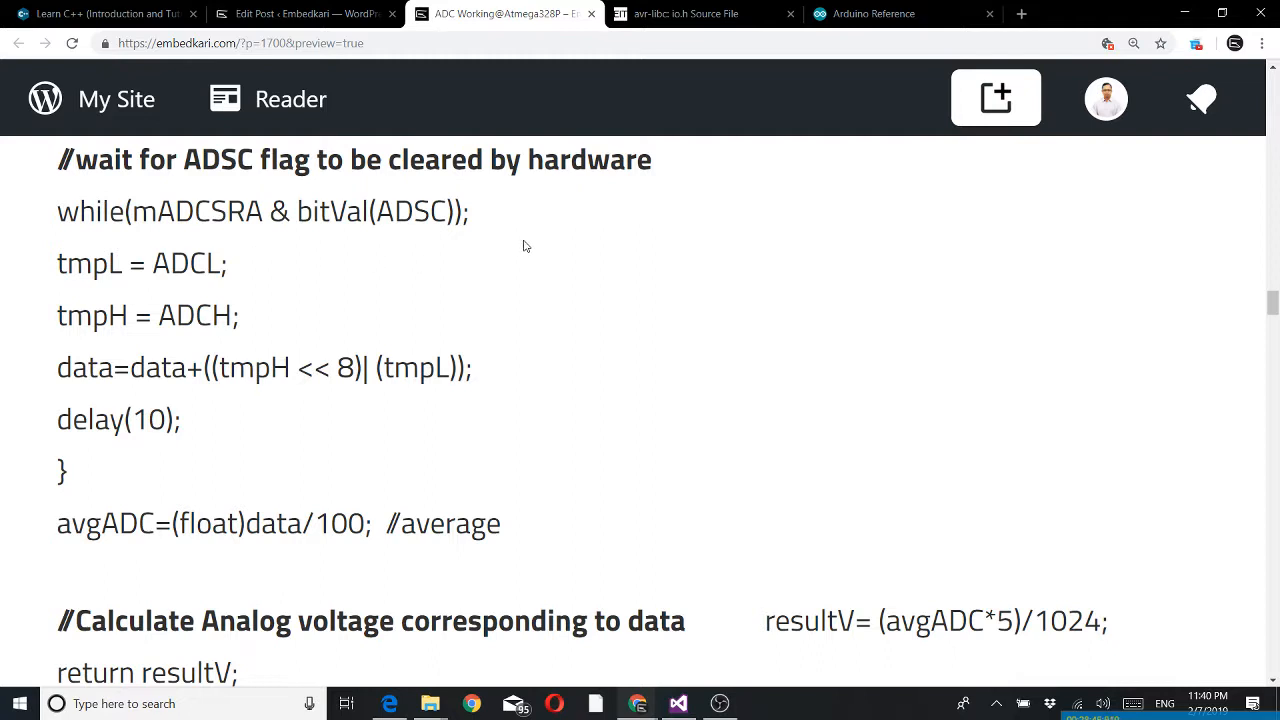
{"action": "mouse_move", "coordinate": [304, 256]}
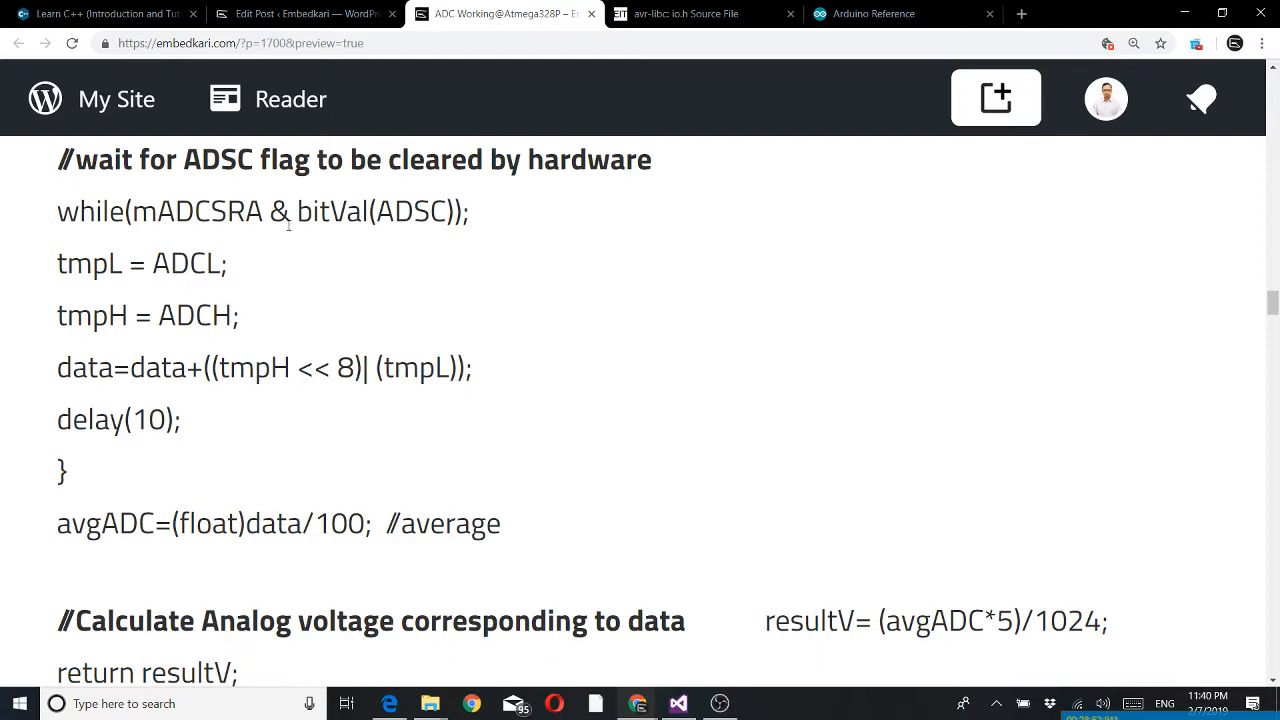
{"action": "mouse_move", "coordinate": [380, 260]}
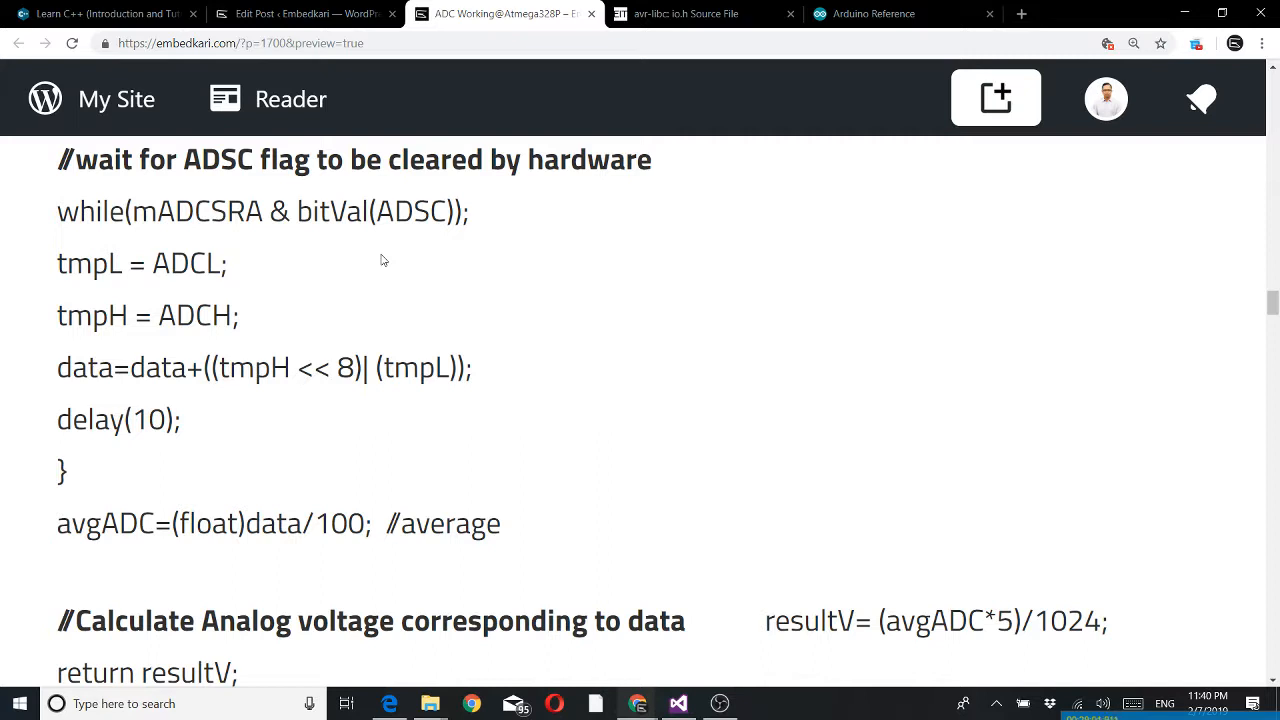
{"action": "mouse_move", "coordinate": [184, 280]}
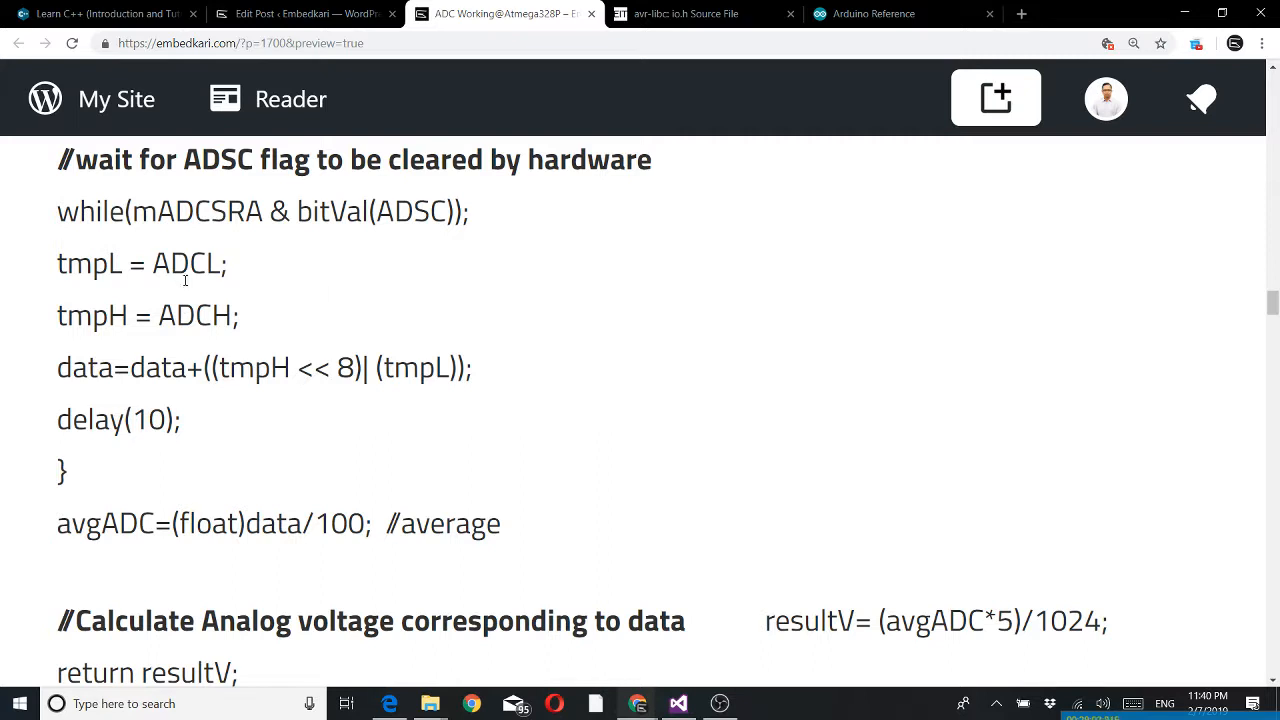
{"action": "mouse_move", "coordinate": [182, 296]}
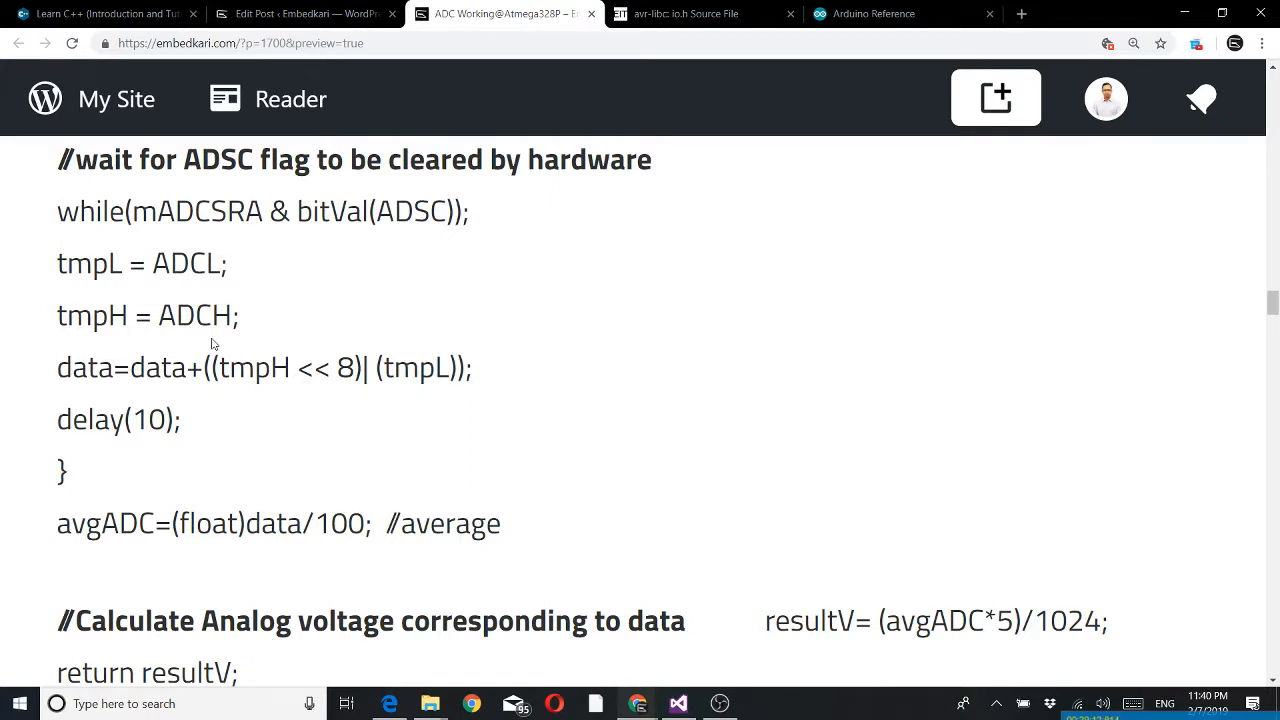
{"action": "mouse_move", "coordinate": [140, 322]}
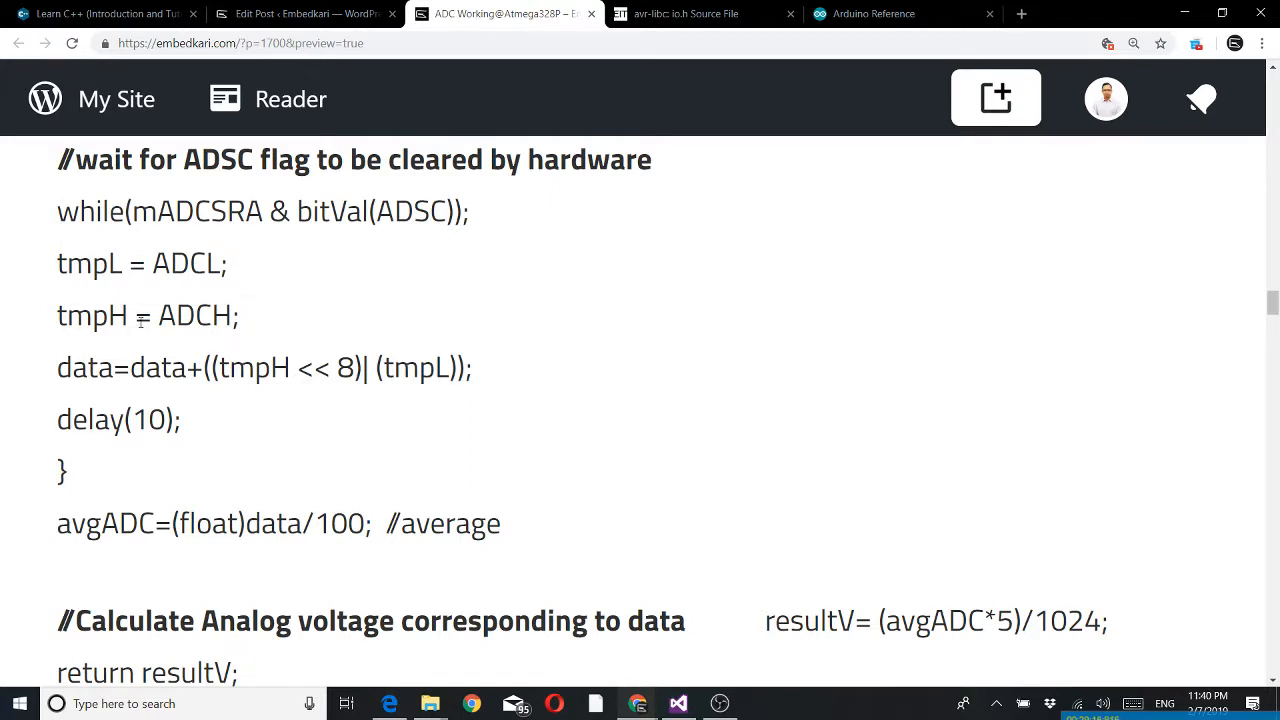
{"action": "mouse_move", "coordinate": [160, 396]}
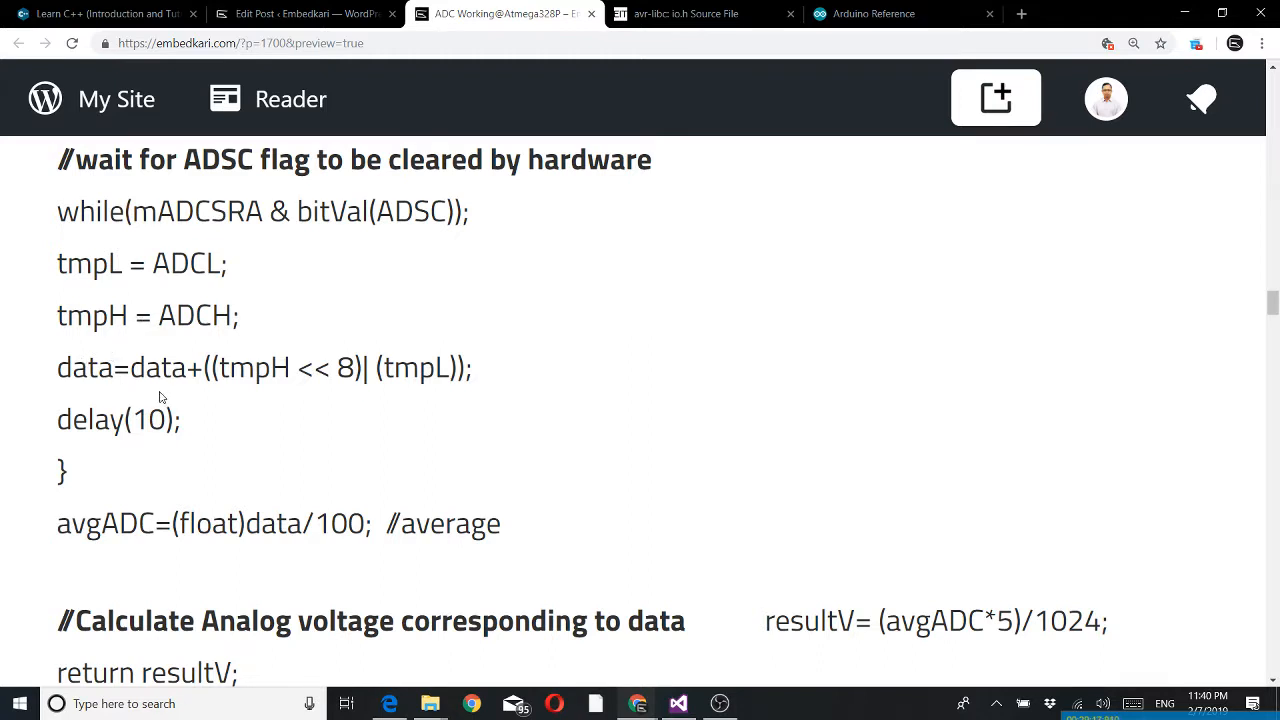
{"action": "mouse_move", "coordinate": [236, 388]}
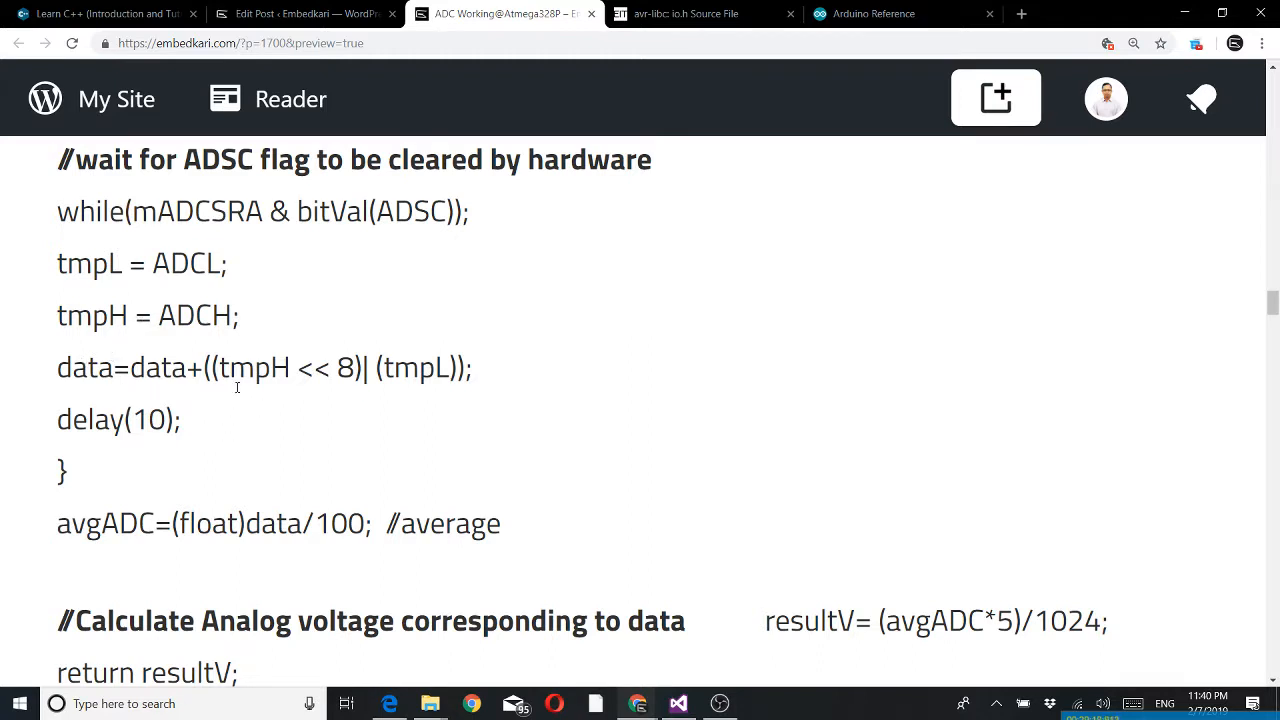
{"action": "mouse_move", "coordinate": [242, 332]}
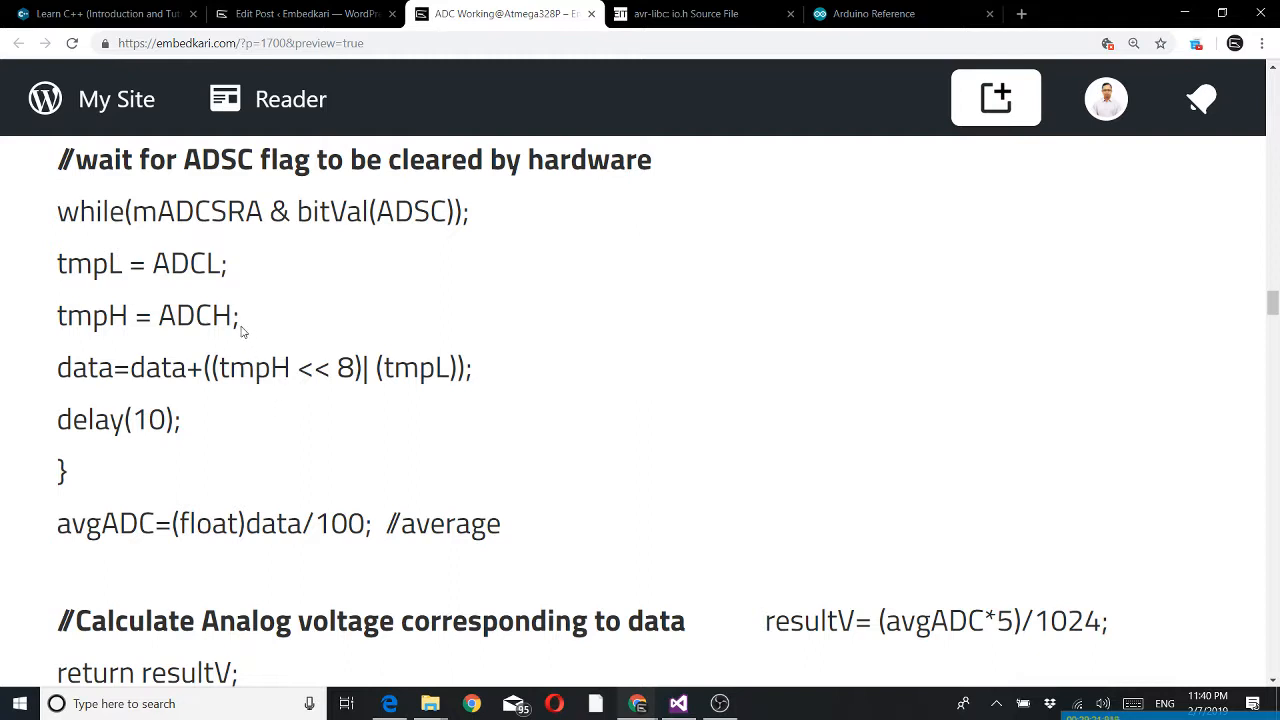
{"action": "mouse_move", "coordinate": [268, 292]}
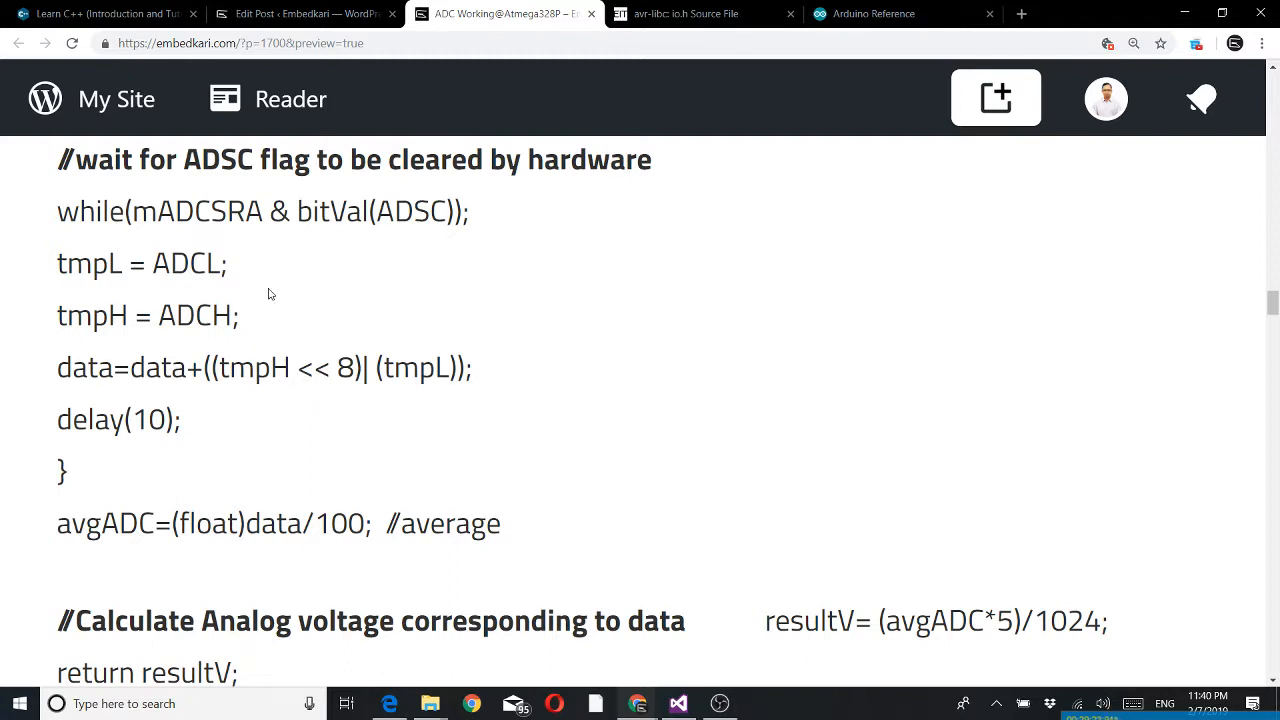
{"action": "mouse_move", "coordinate": [392, 414]}
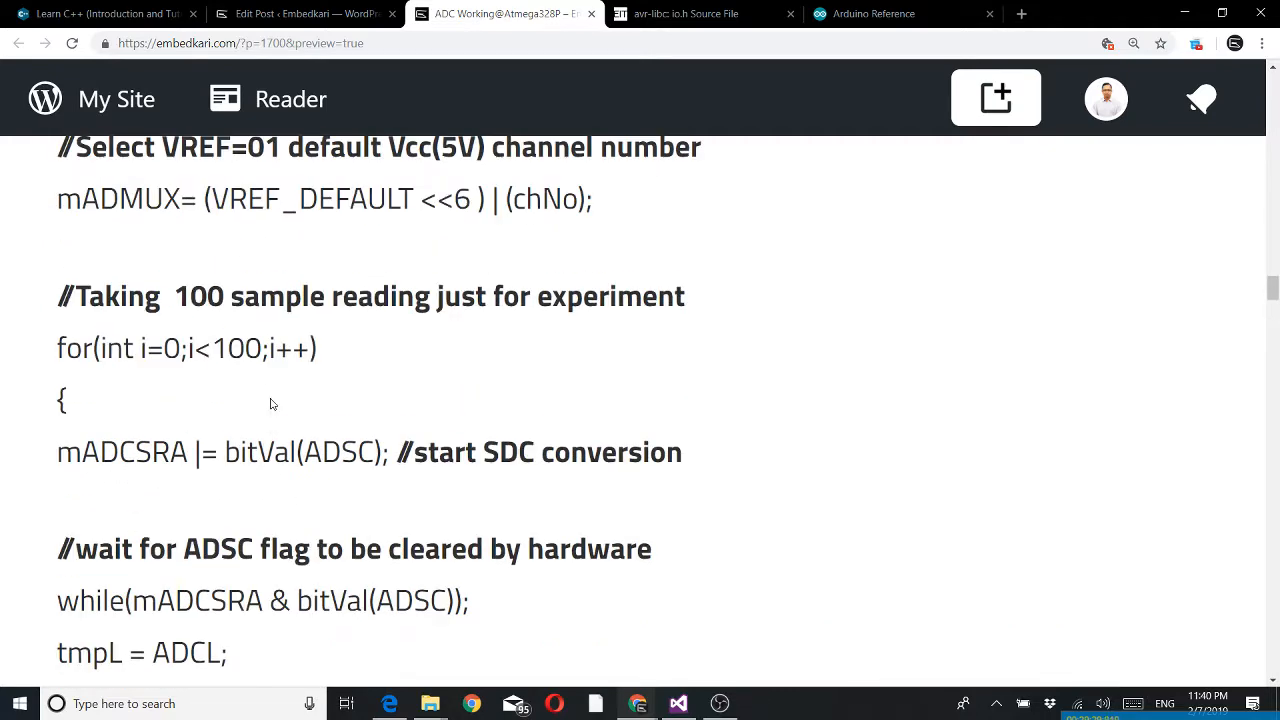
{"action": "scroll", "scroll_direction": "down", "scroll_amount": 3}
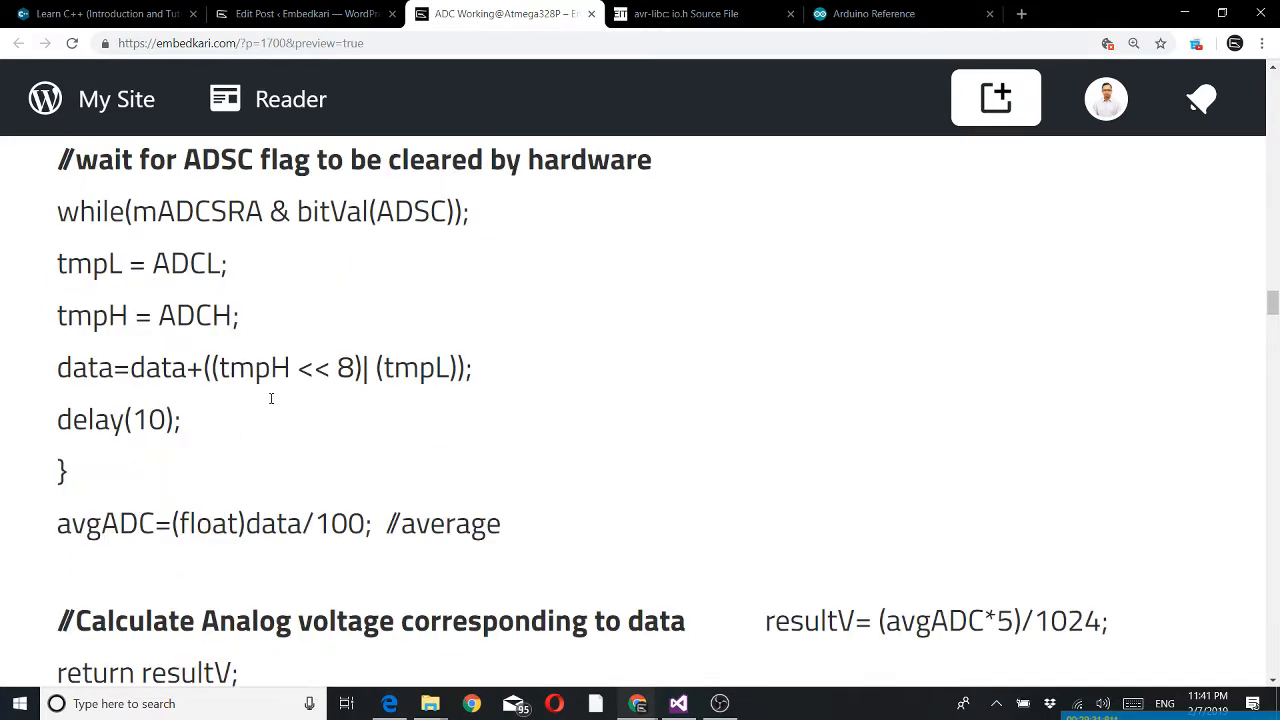
{"action": "scroll", "scroll_direction": "down", "scroll_amount": 3}
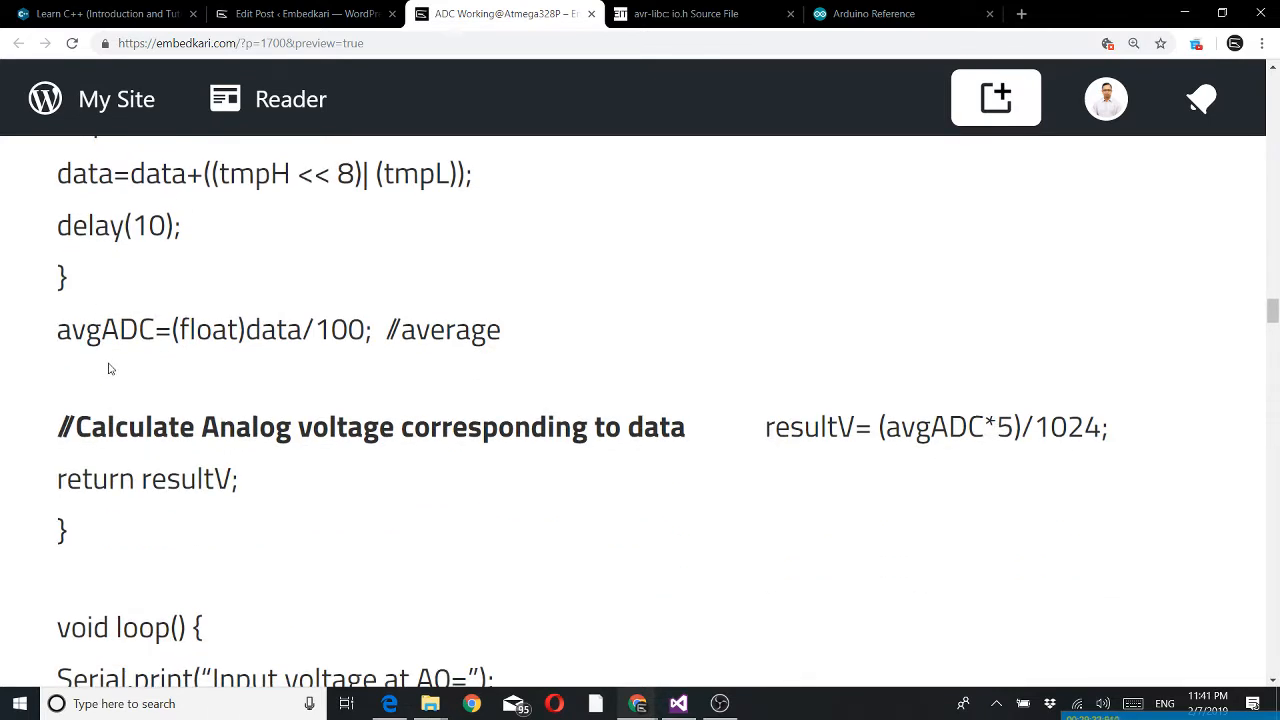
{"action": "mouse_move", "coordinate": [214, 358]}
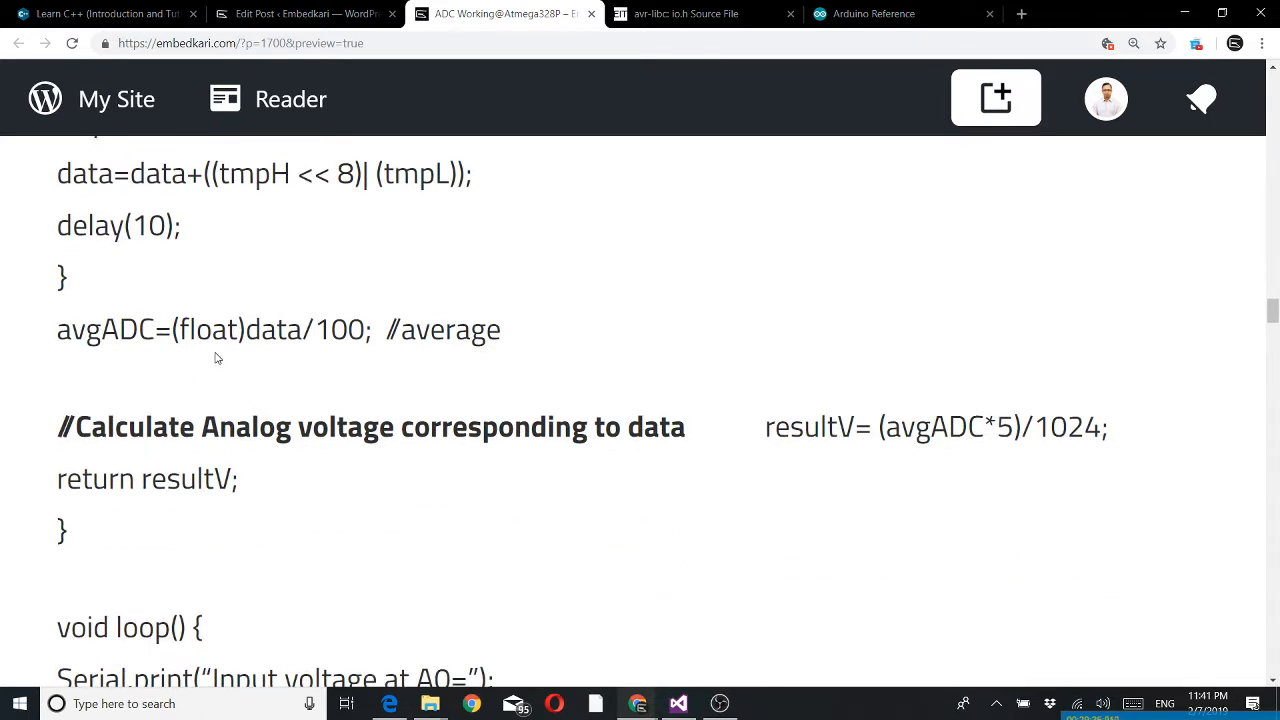
{"action": "mouse_move", "coordinate": [280, 374]}
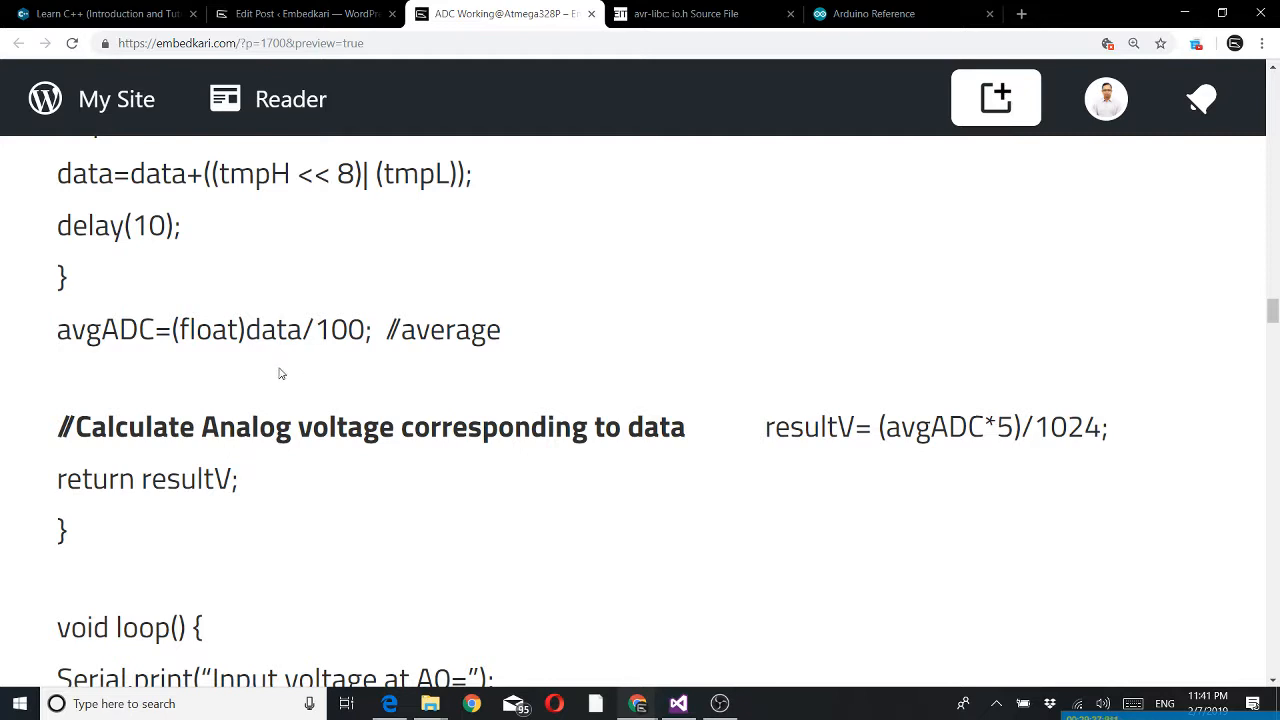
{"action": "mouse_move", "coordinate": [136, 360]}
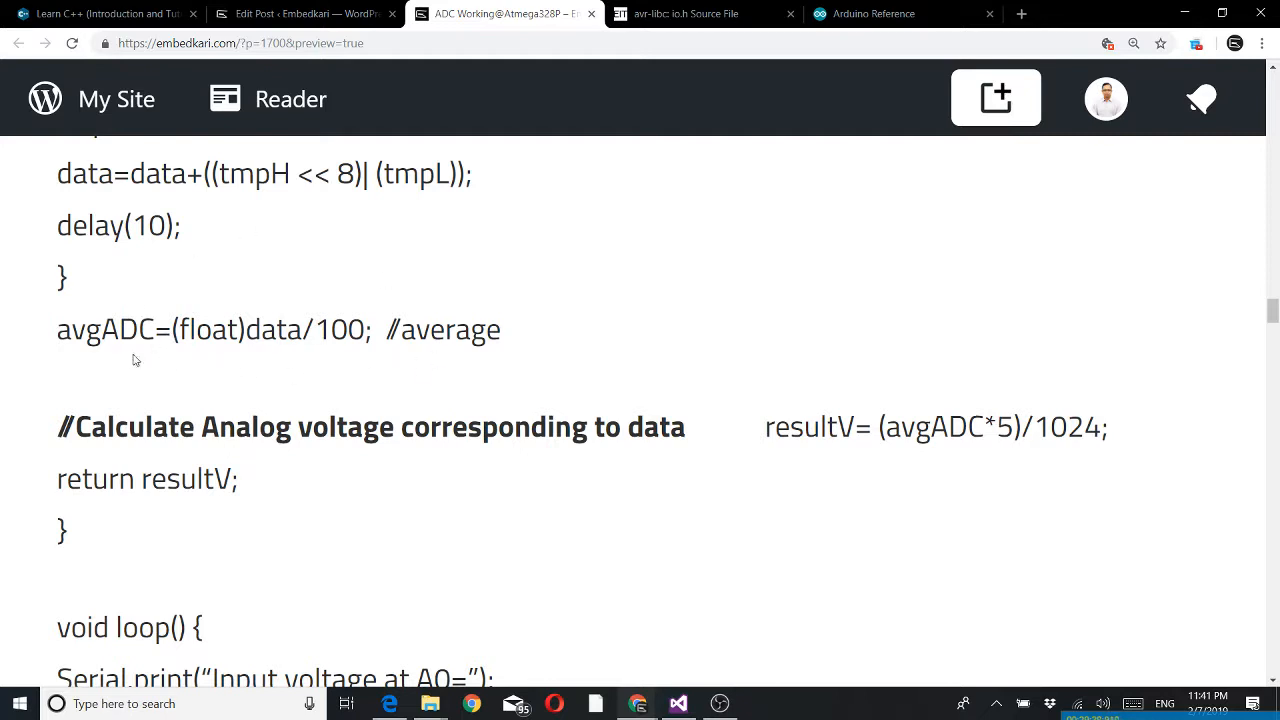
{"action": "mouse_move", "coordinate": [258, 484]}
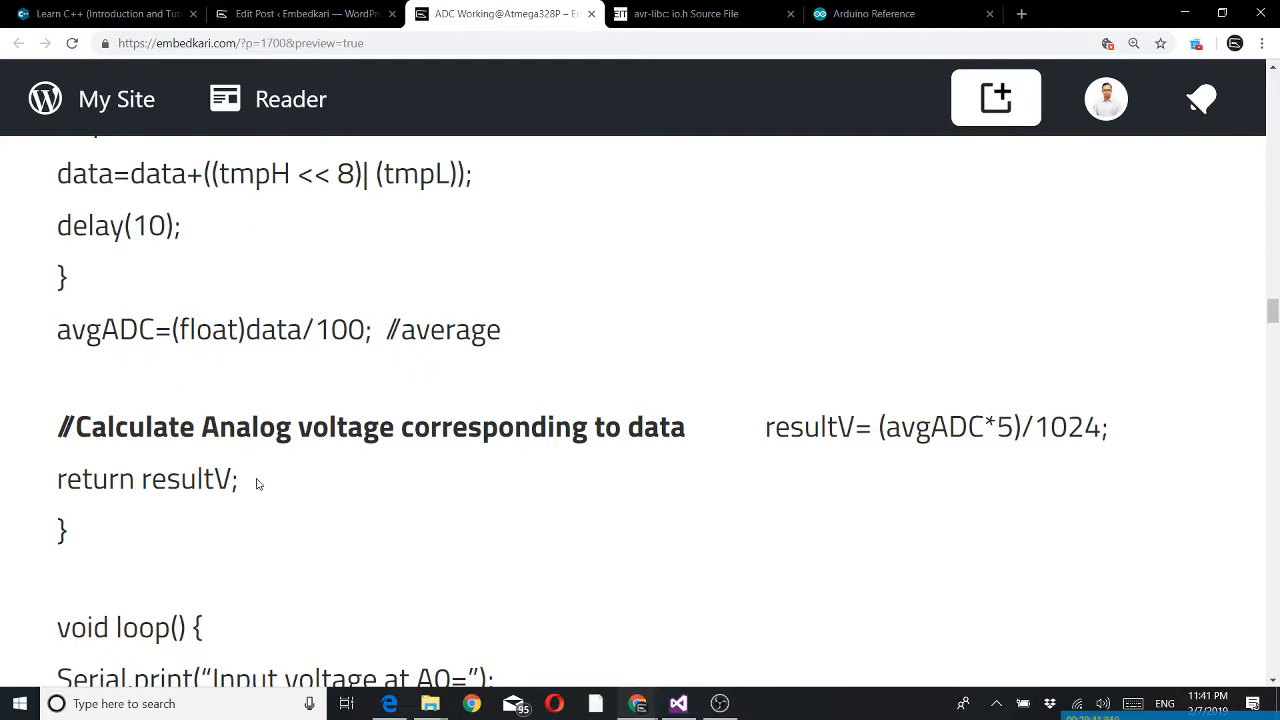
{"action": "mouse_move", "coordinate": [540, 496]}
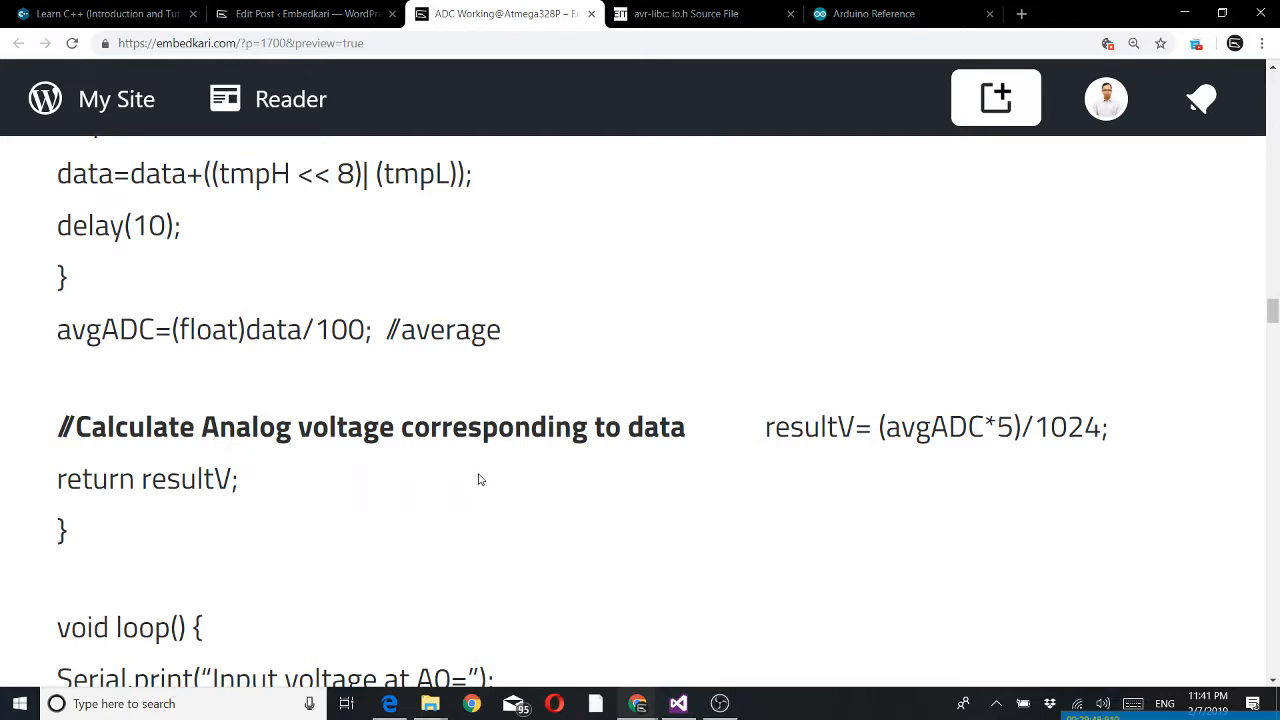
{"action": "mouse_move", "coordinate": [696, 476]}
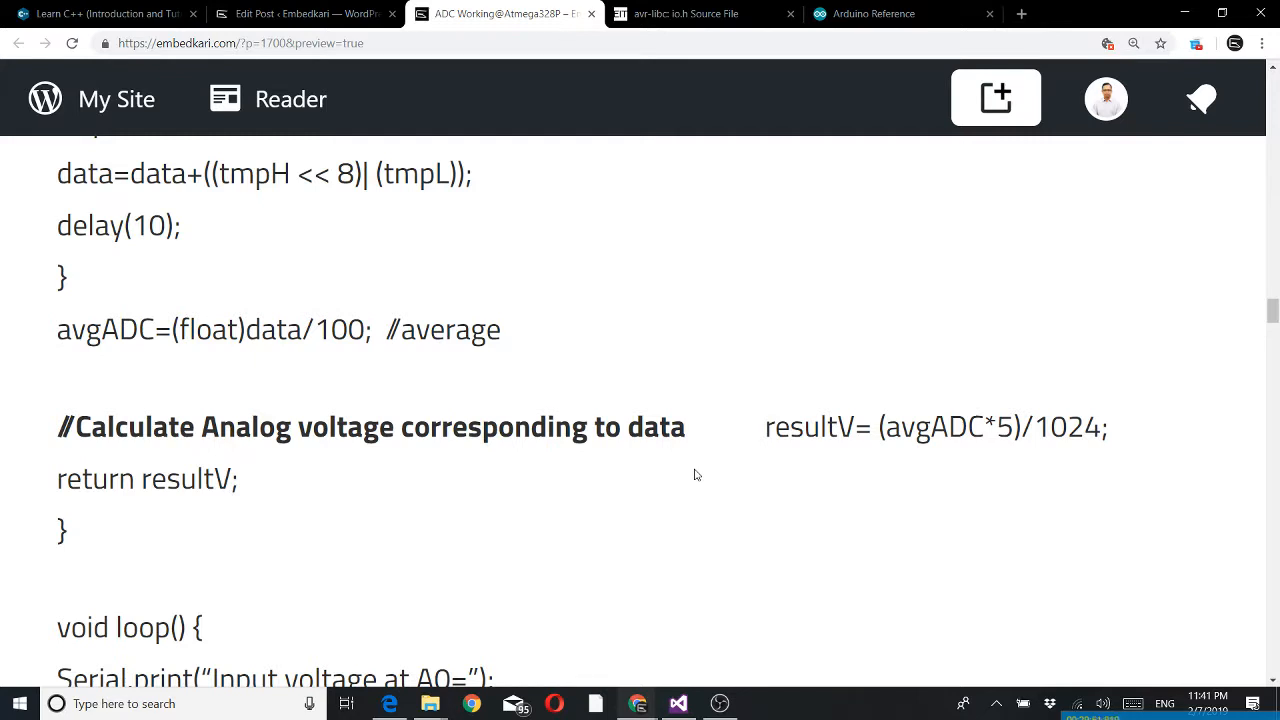
{"action": "mouse_move", "coordinate": [926, 516]}
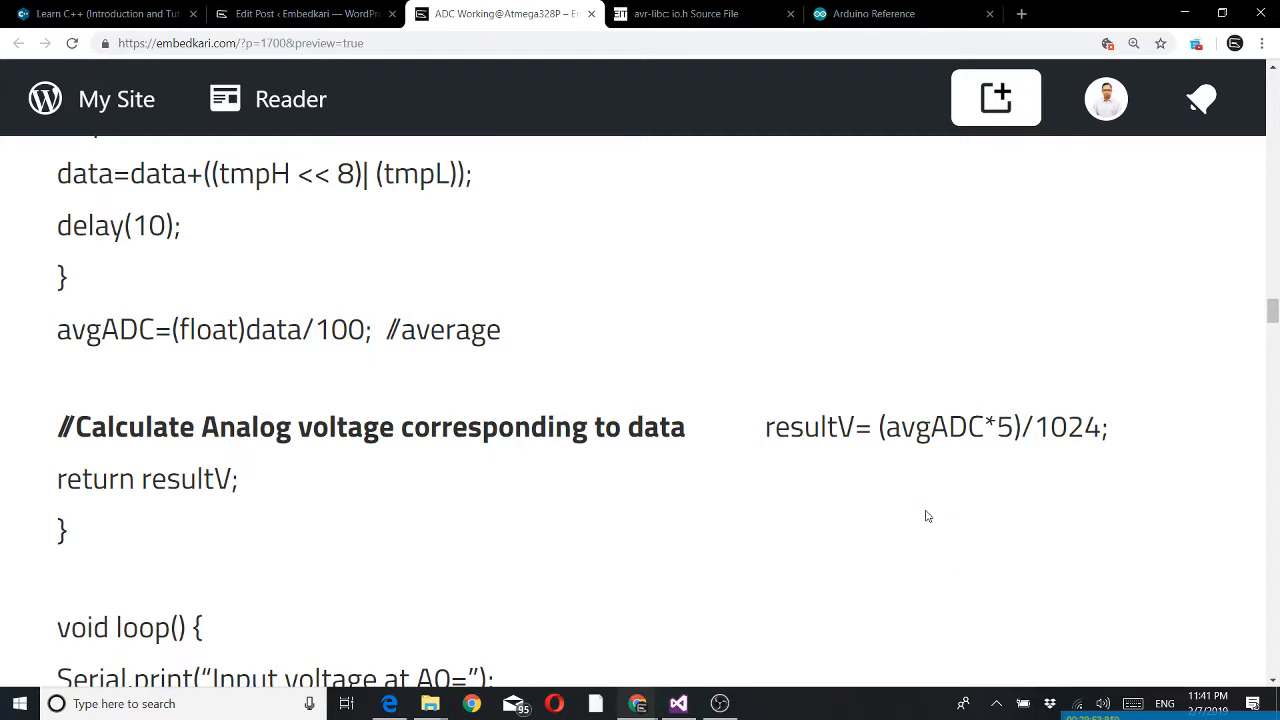
{"action": "mouse_move", "coordinate": [1016, 464]}
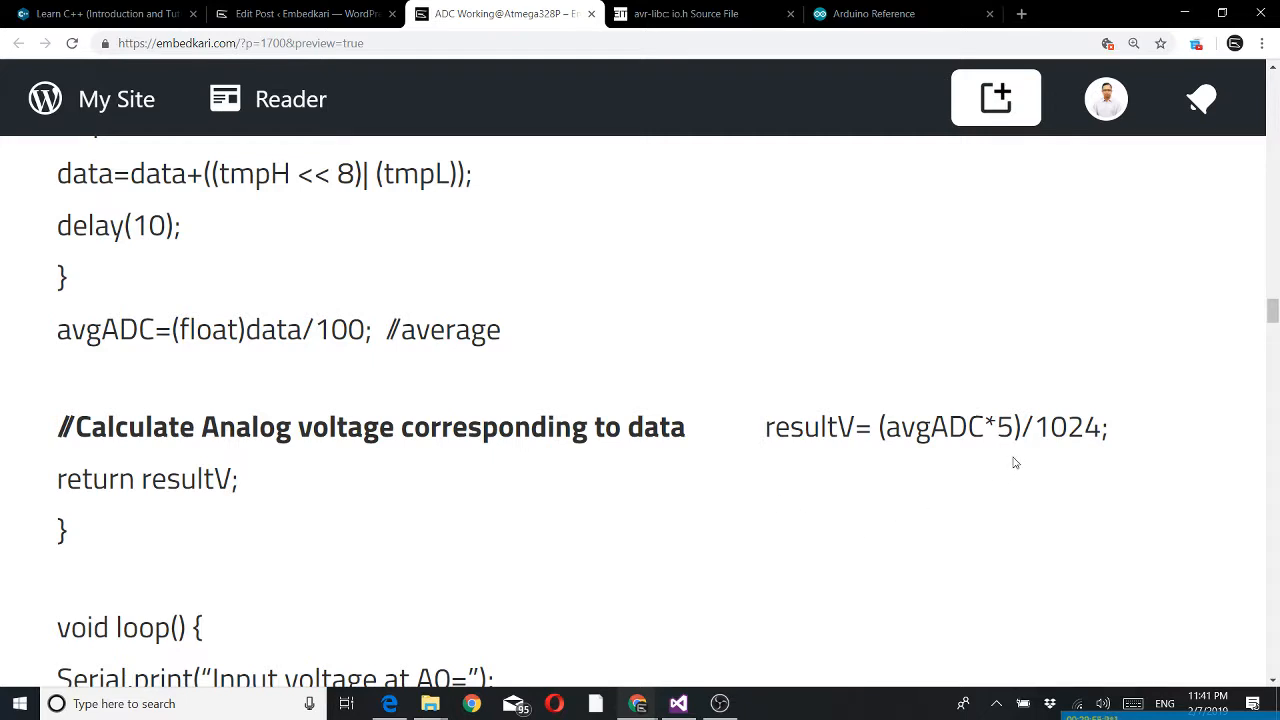
{"action": "mouse_move", "coordinate": [1012, 456]}
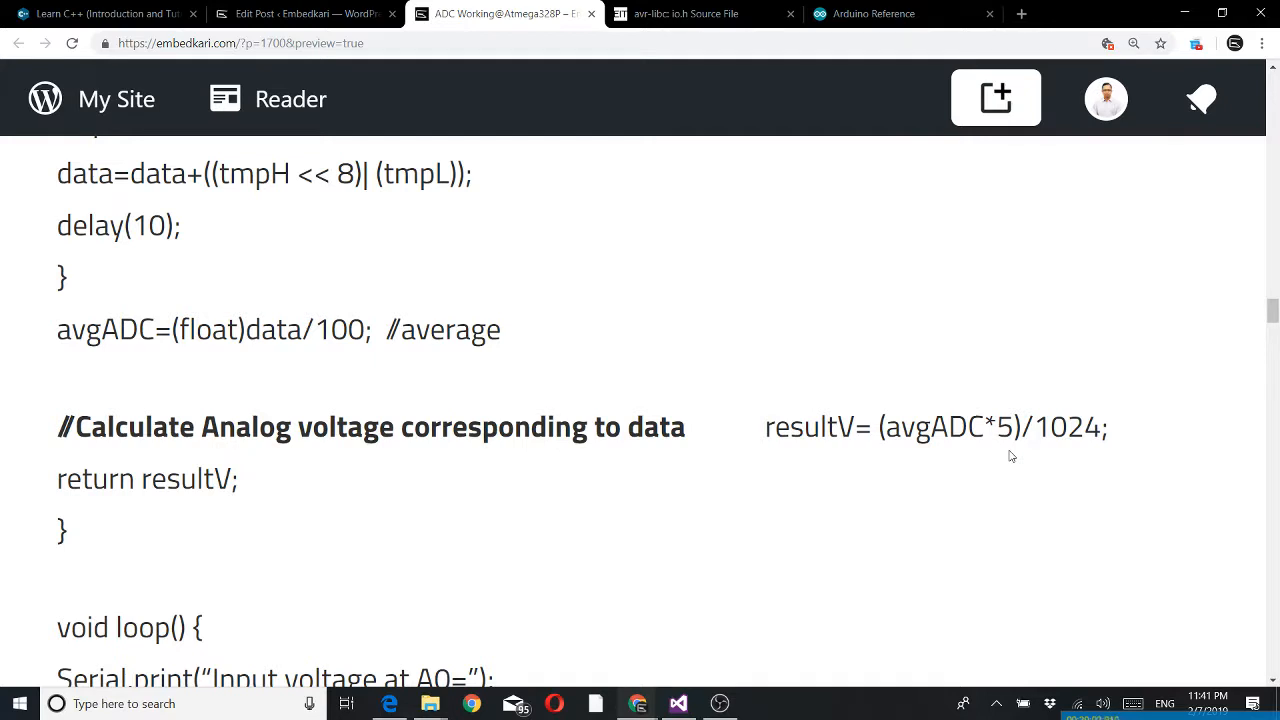
{"action": "mouse_move", "coordinate": [1022, 472]}
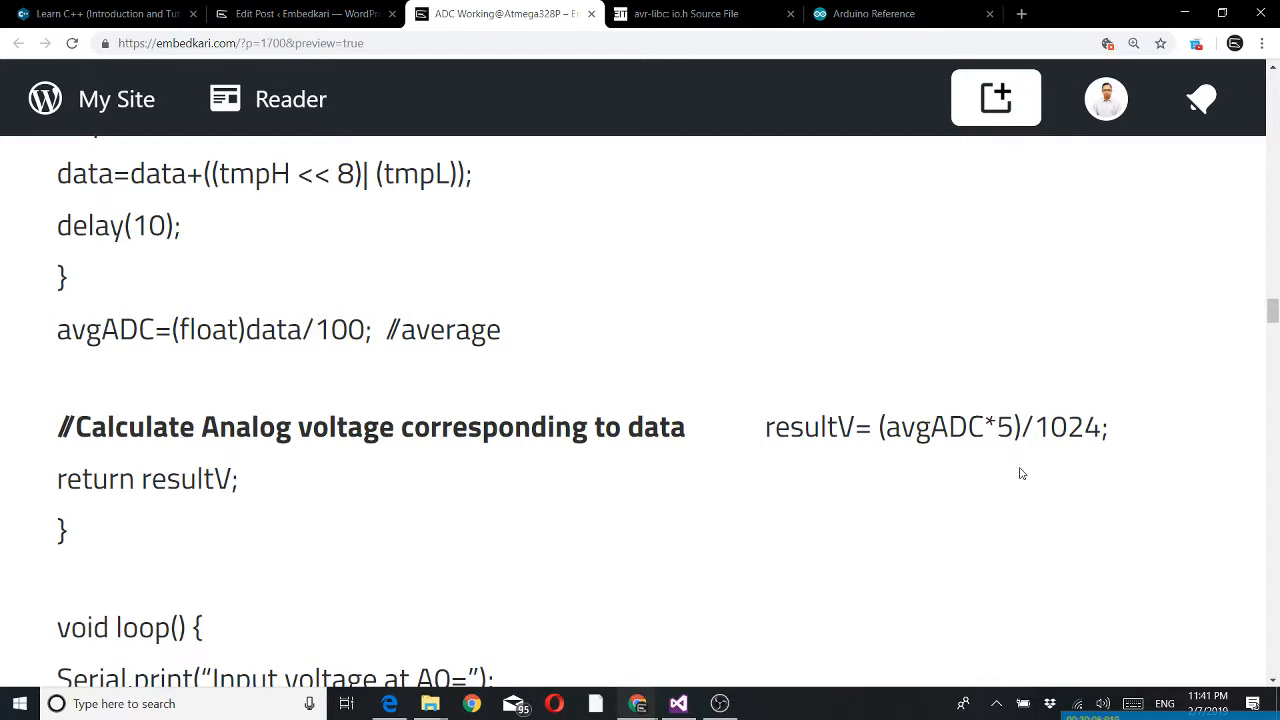
{"action": "mouse_move", "coordinate": [988, 460]}
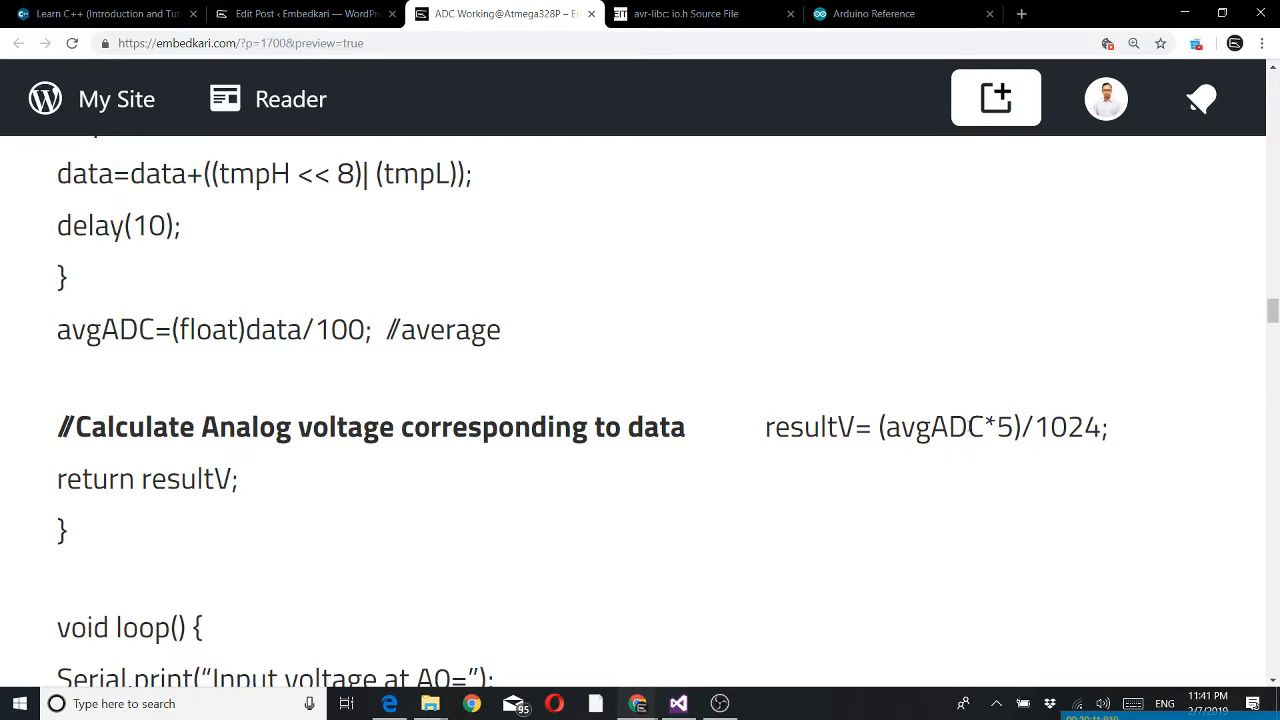
{"action": "mouse_move", "coordinate": [1108, 460]}
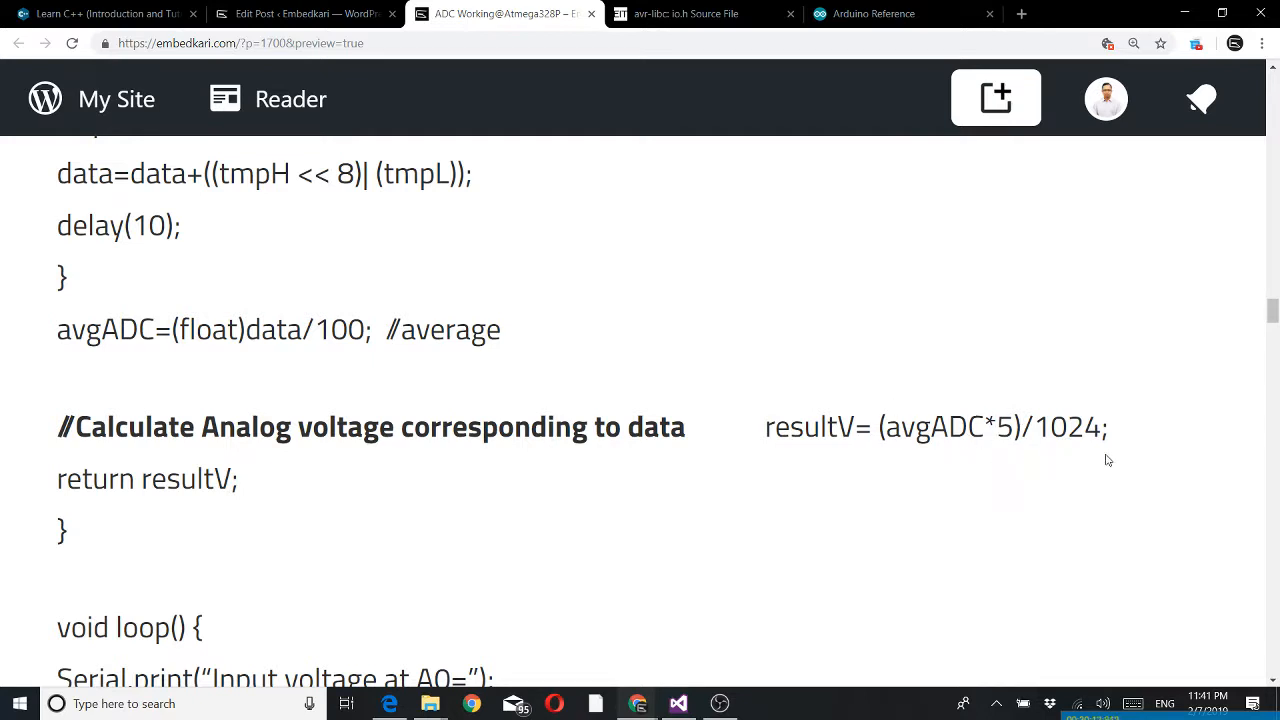
{"action": "mouse_move", "coordinate": [844, 460]}
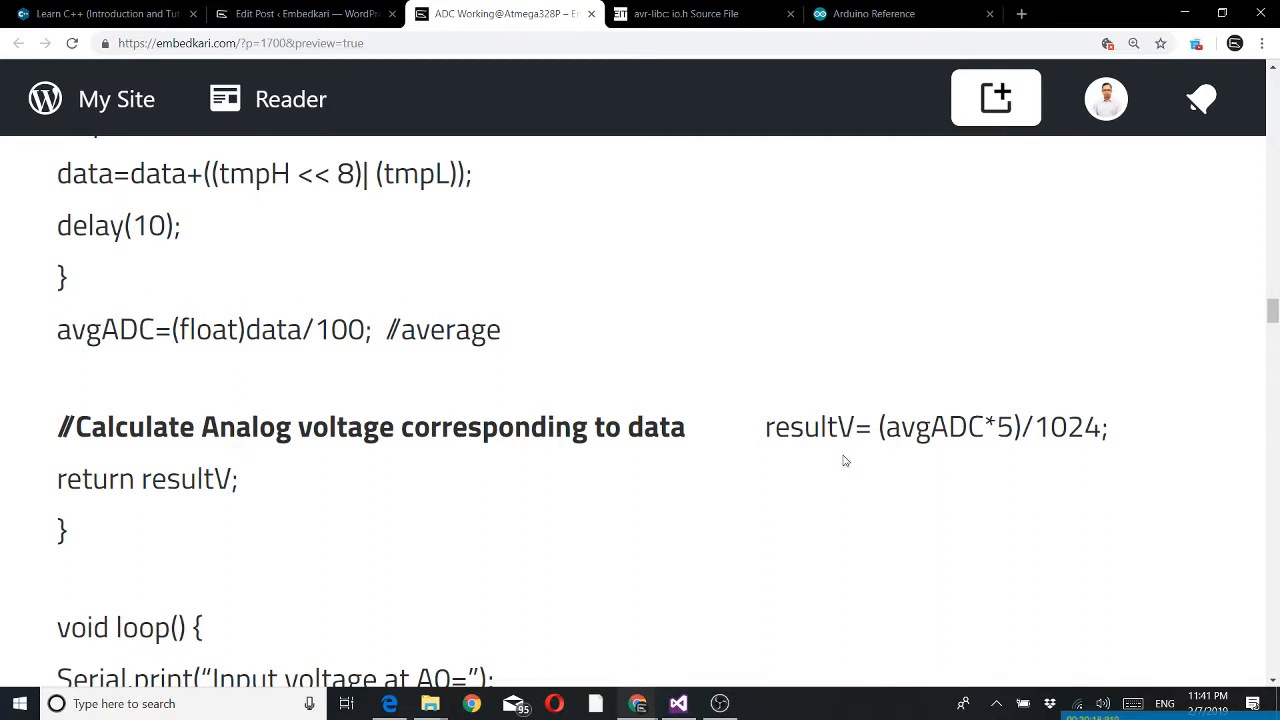
{"action": "mouse_move", "coordinate": [436, 532]}
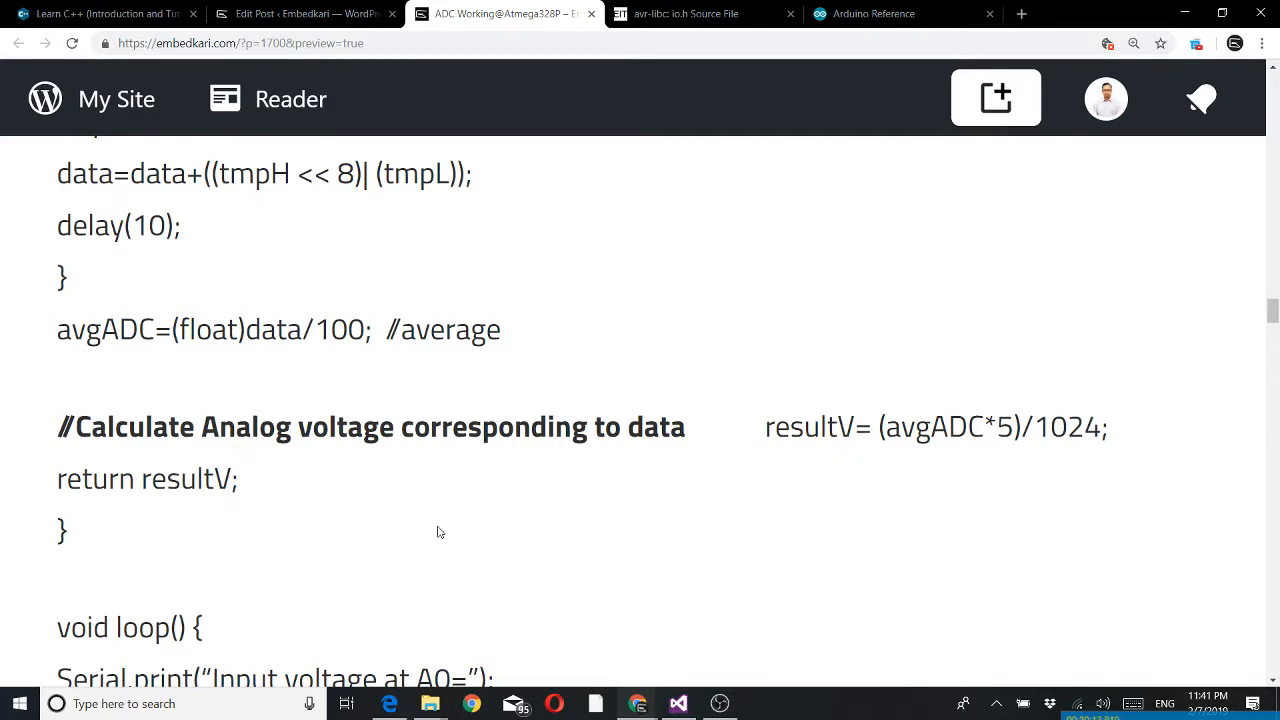
{"action": "mouse_move", "coordinate": [232, 520]}
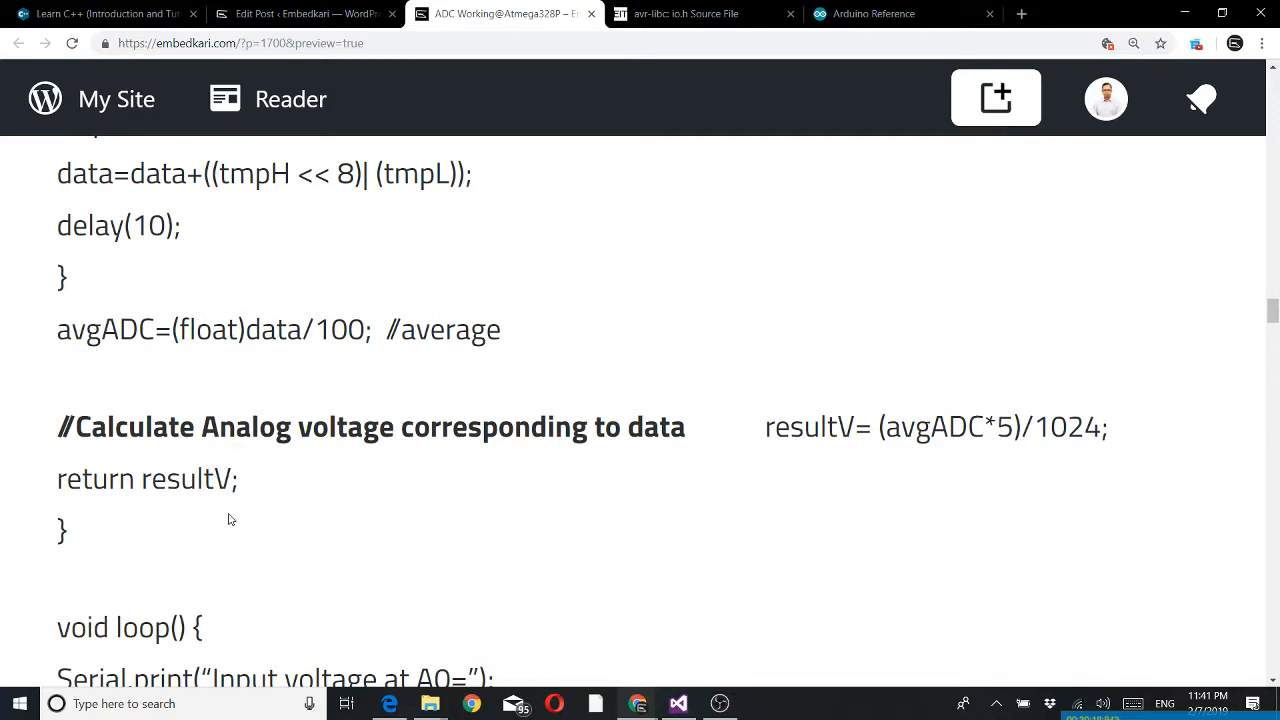
Step: Scroll past the end of loop() to the note on A0 grounded and A1 at 1.72V
{"action": "scroll", "scroll_direction": "down", "scroll_amount": 3}
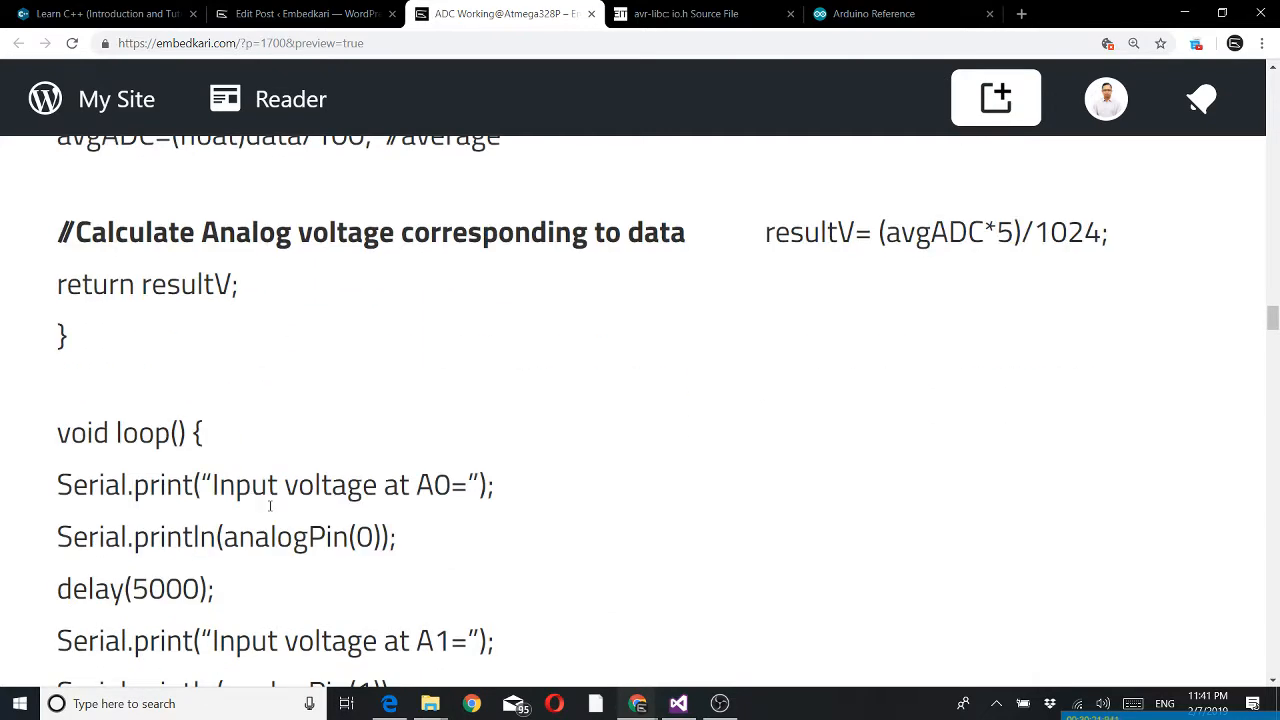
{"action": "scroll", "scroll_direction": "down", "scroll_amount": 3}
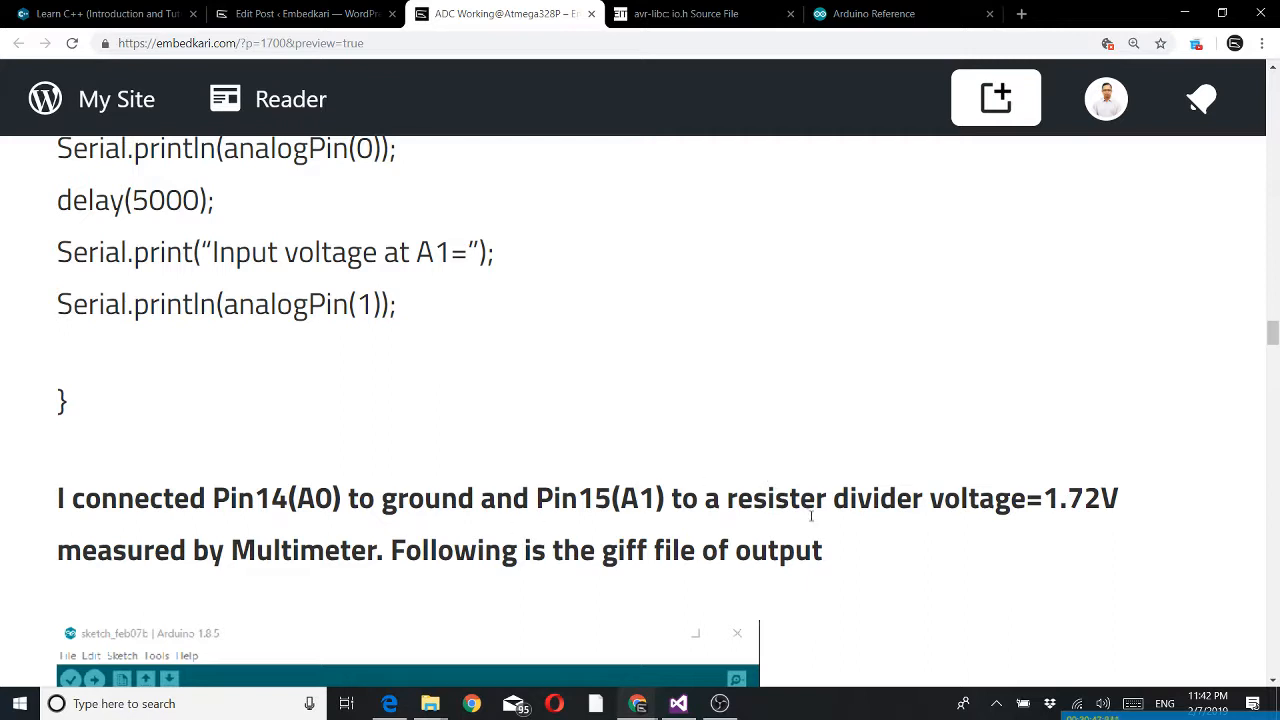
{"action": "mouse_move", "coordinate": [884, 530]}
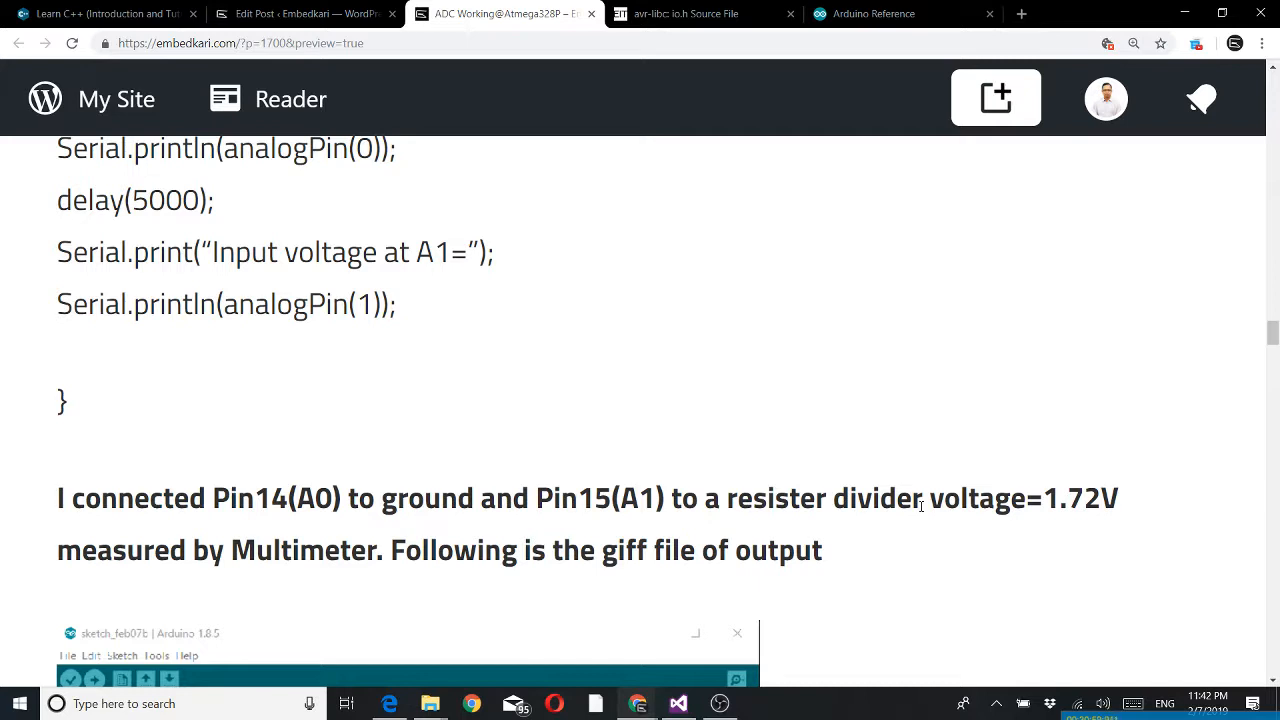
{"action": "mouse_move", "coordinate": [890, 518]}
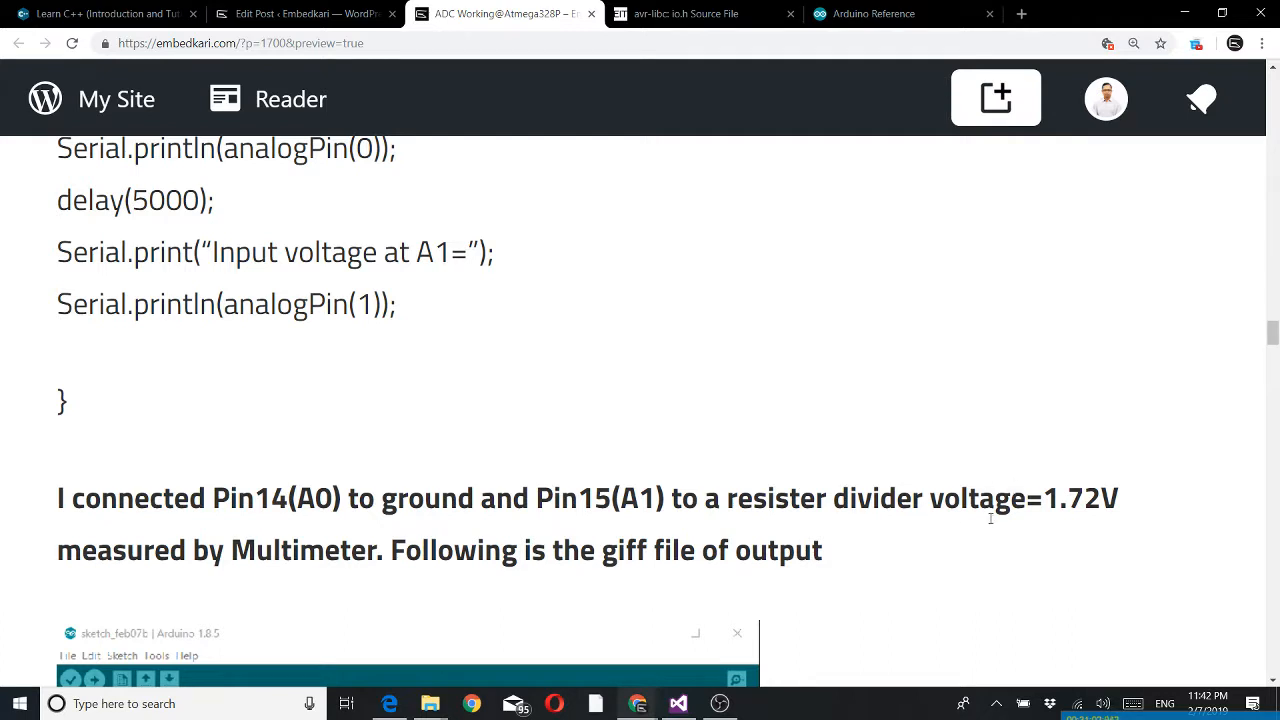
{"action": "mouse_move", "coordinate": [584, 586]}
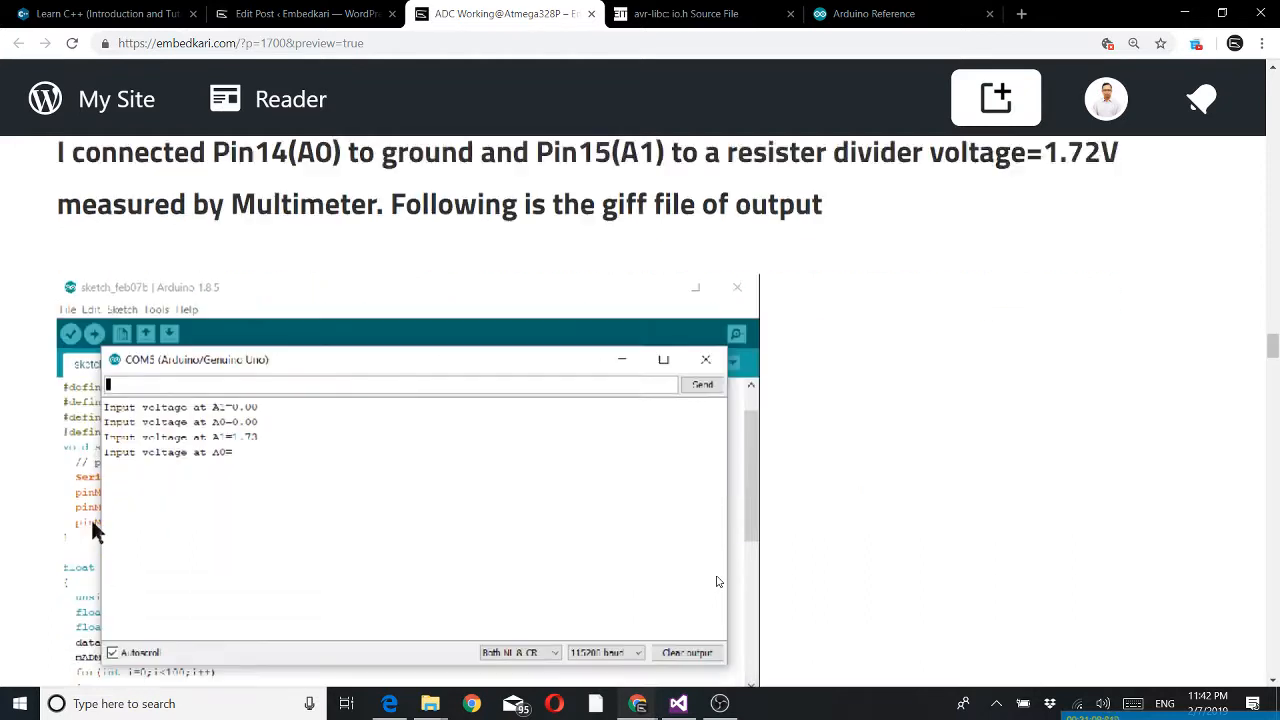
{"action": "scroll", "scroll_direction": "down", "scroll_amount": 3}
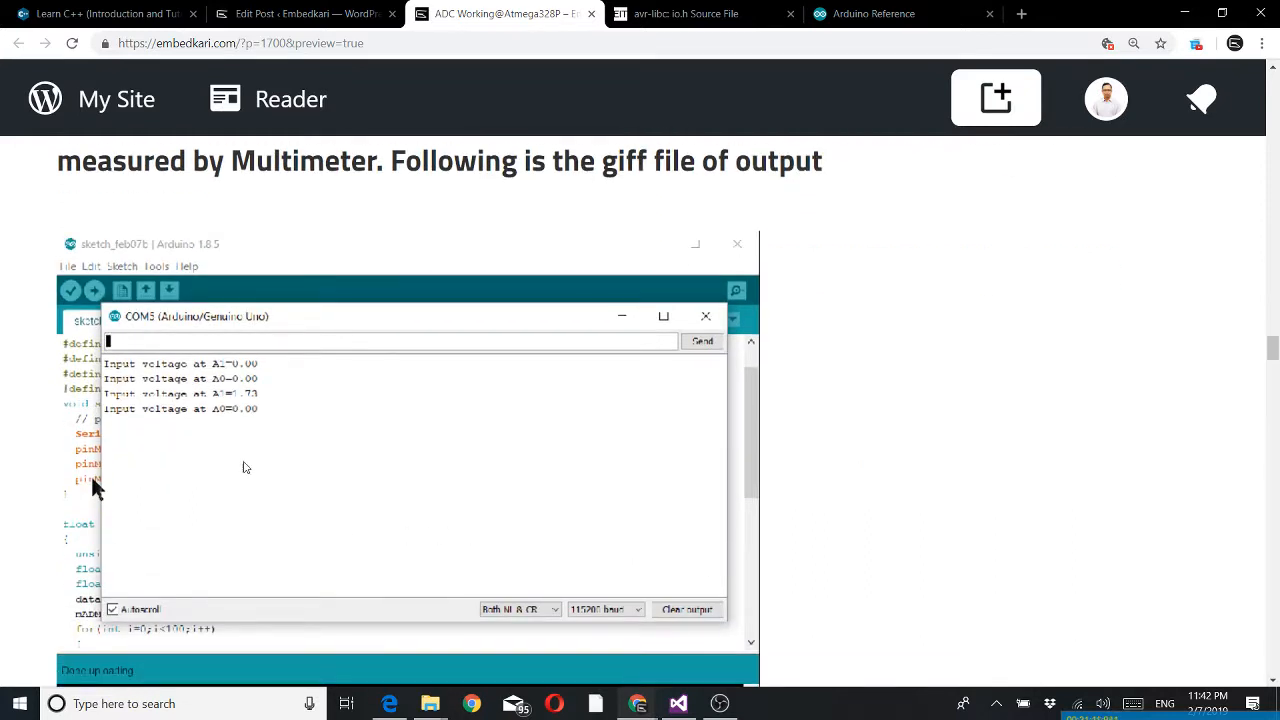
{"action": "mouse_move", "coordinate": [250, 420]}
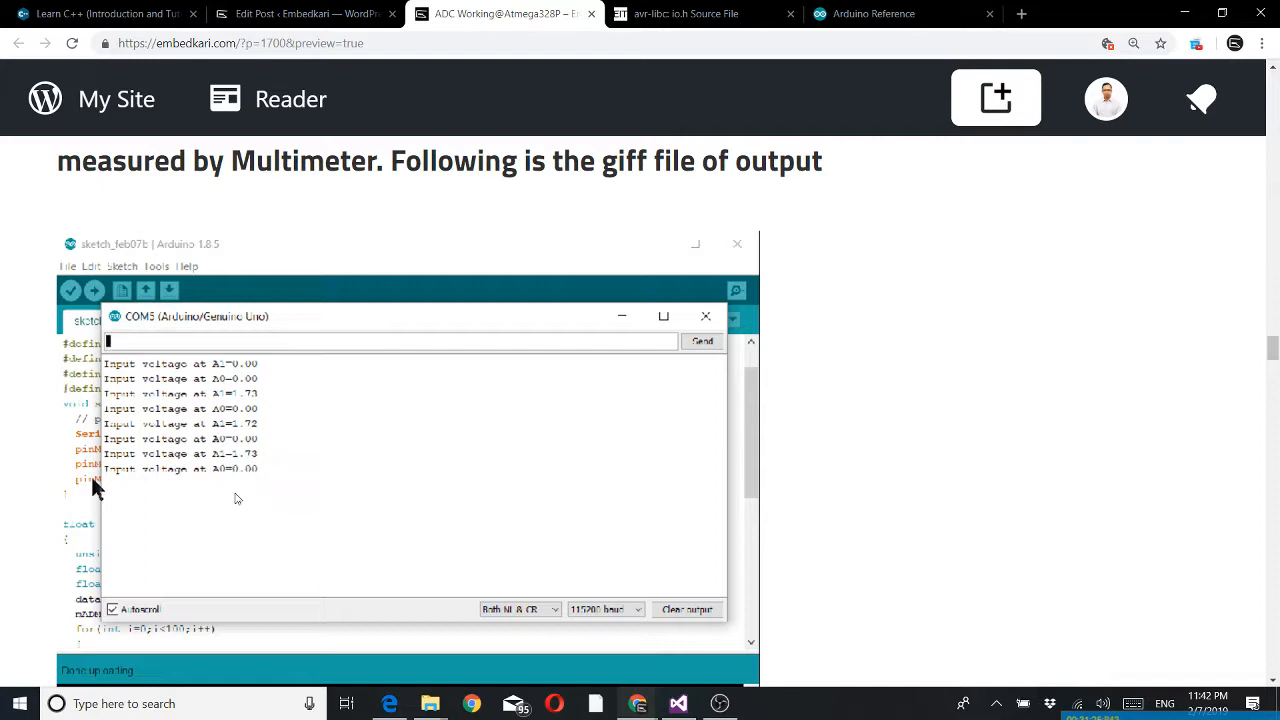
{"action": "mouse_move", "coordinate": [228, 492]}
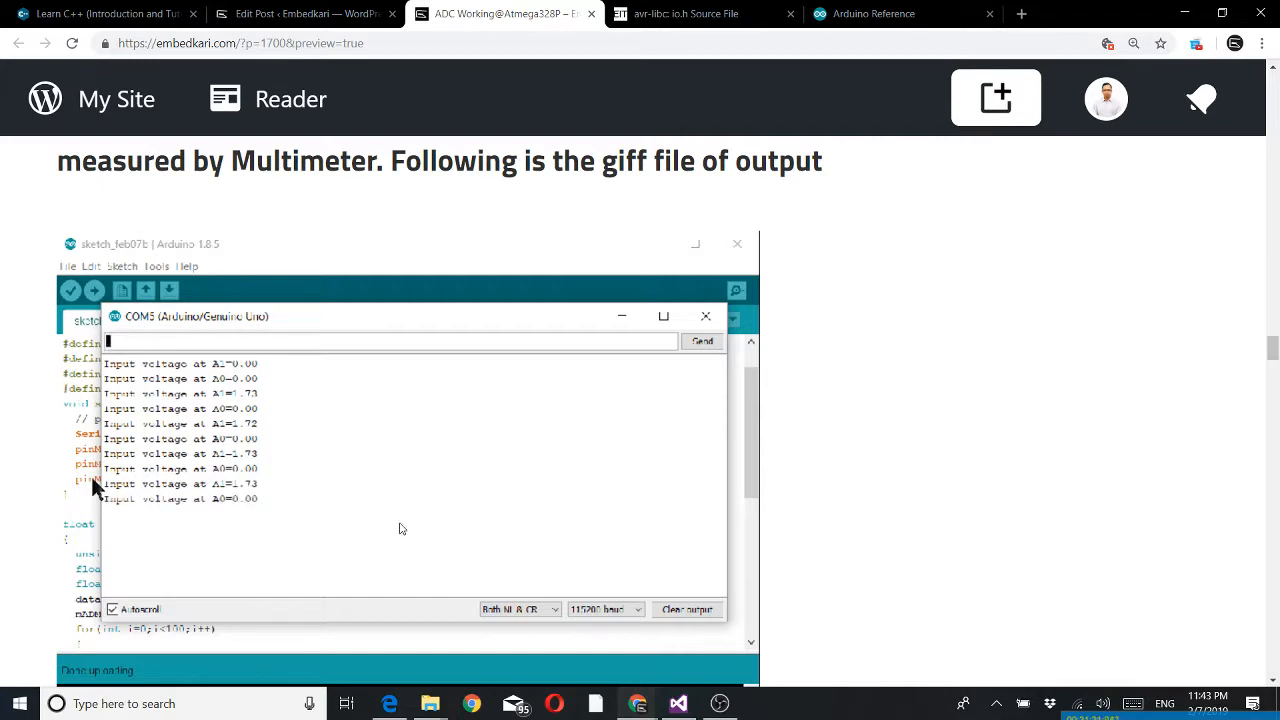
{"action": "mouse_move", "coordinate": [432, 524]}
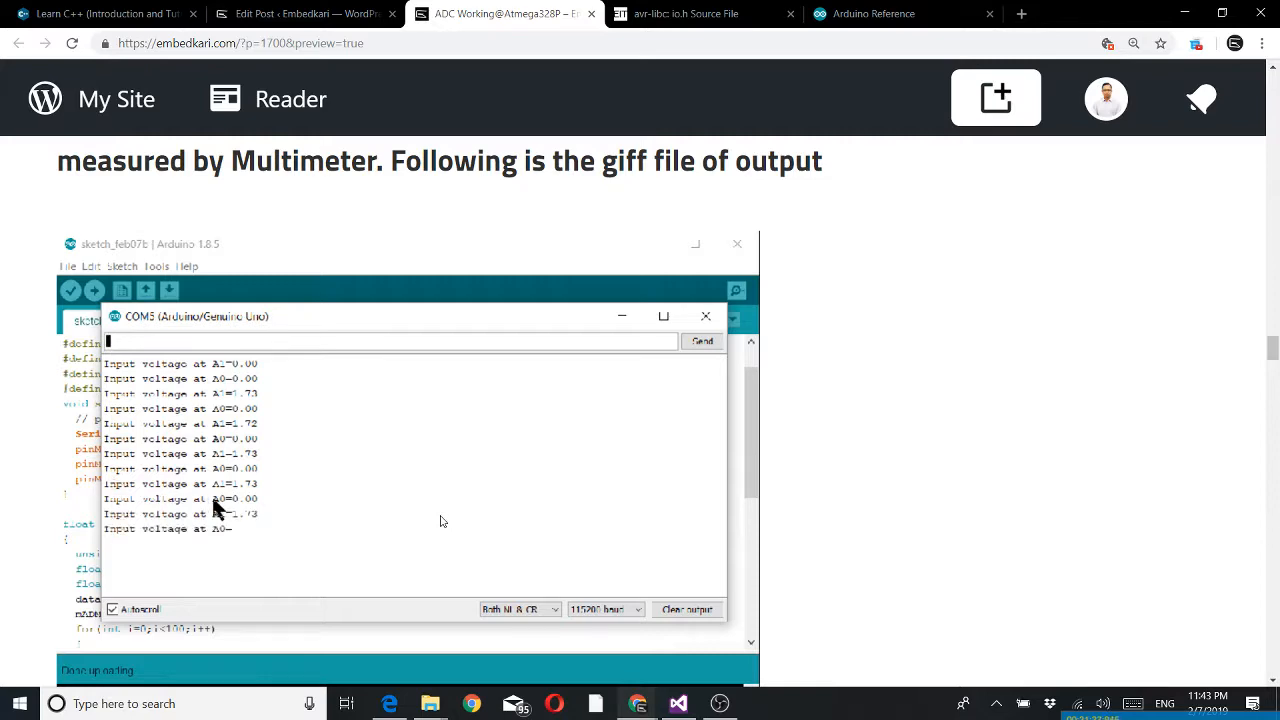
Step: Scroll past the output GIF to the References list of datasheets and the Uno schematic
{"action": "scroll", "scroll_direction": "down", "scroll_amount": 3}
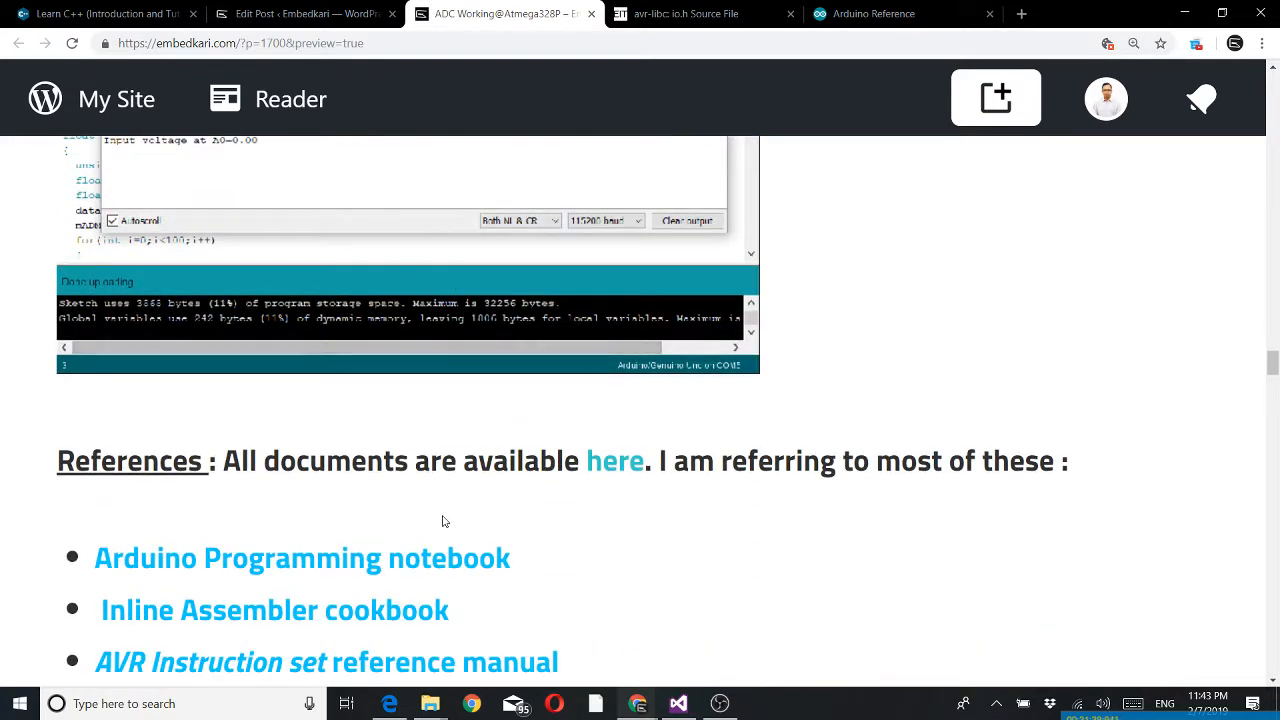
{"action": "scroll", "scroll_direction": "down", "scroll_amount": 3}
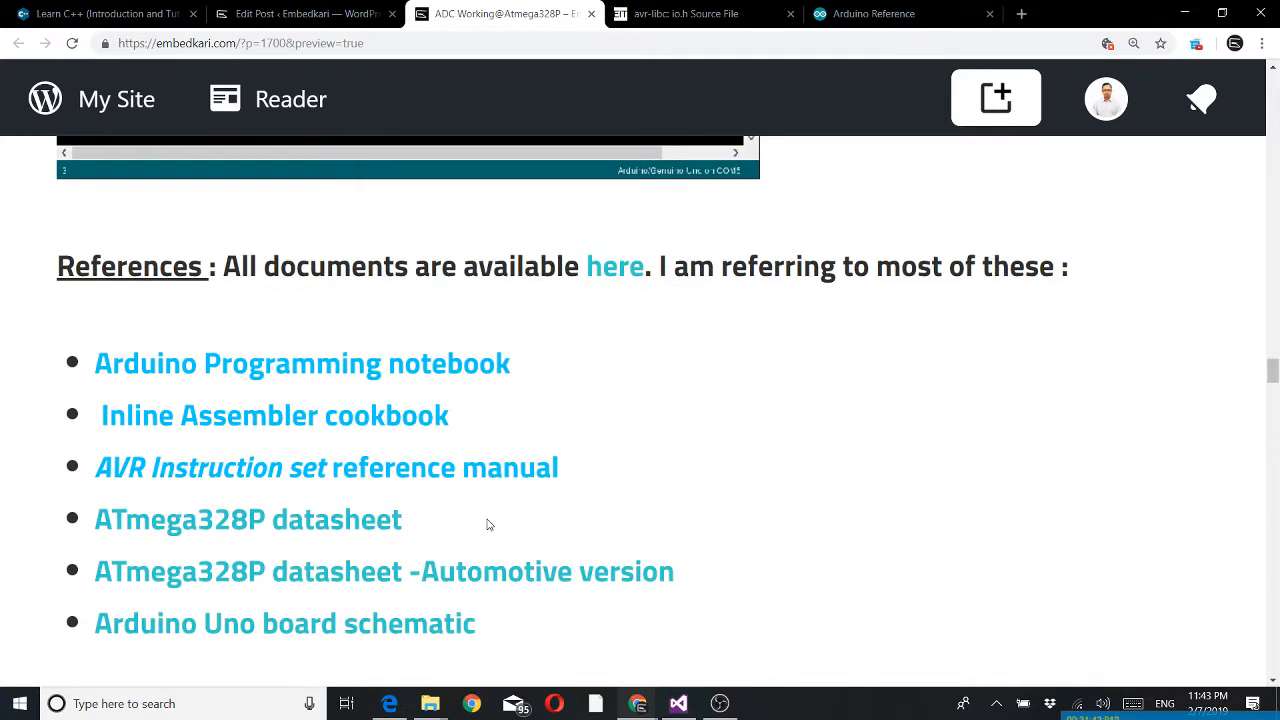
{"action": "mouse_move", "coordinate": [44, 414]}
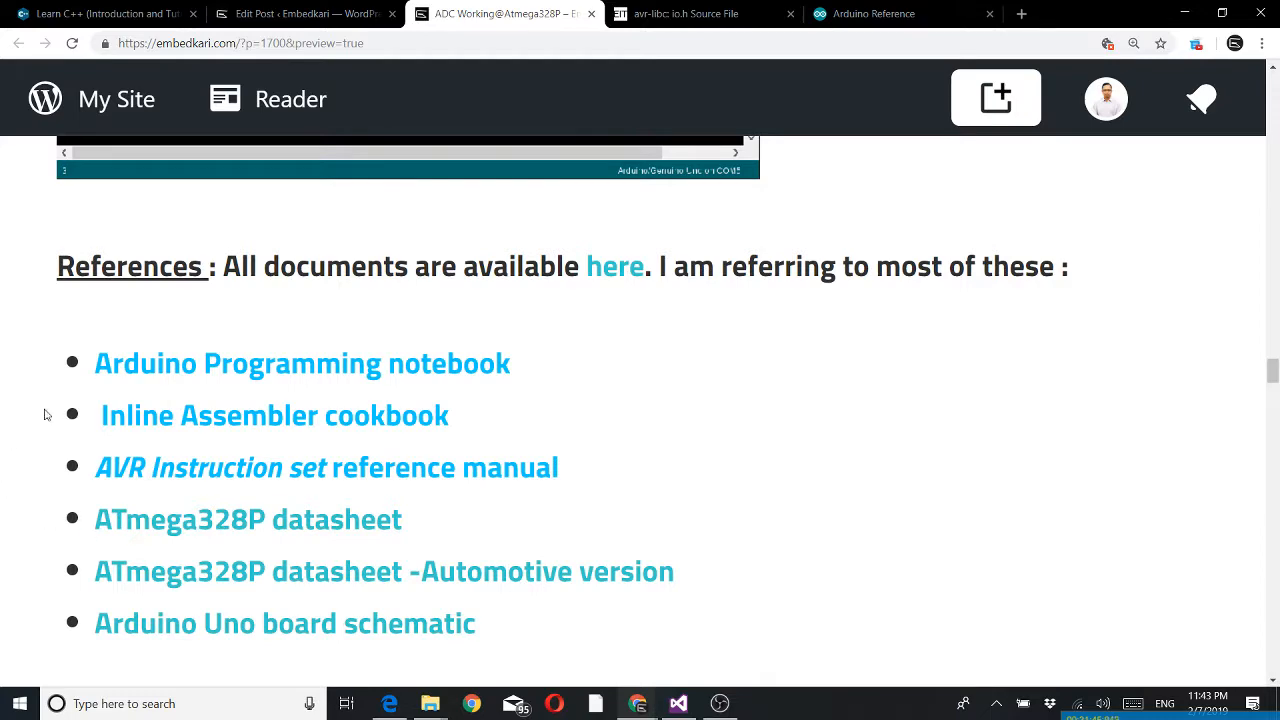
Step: Scroll to the closing thank-you note with the YouTube subscribe request and findbestopensource.com link
{"action": "scroll", "scroll_direction": "down", "scroll_amount": 3}
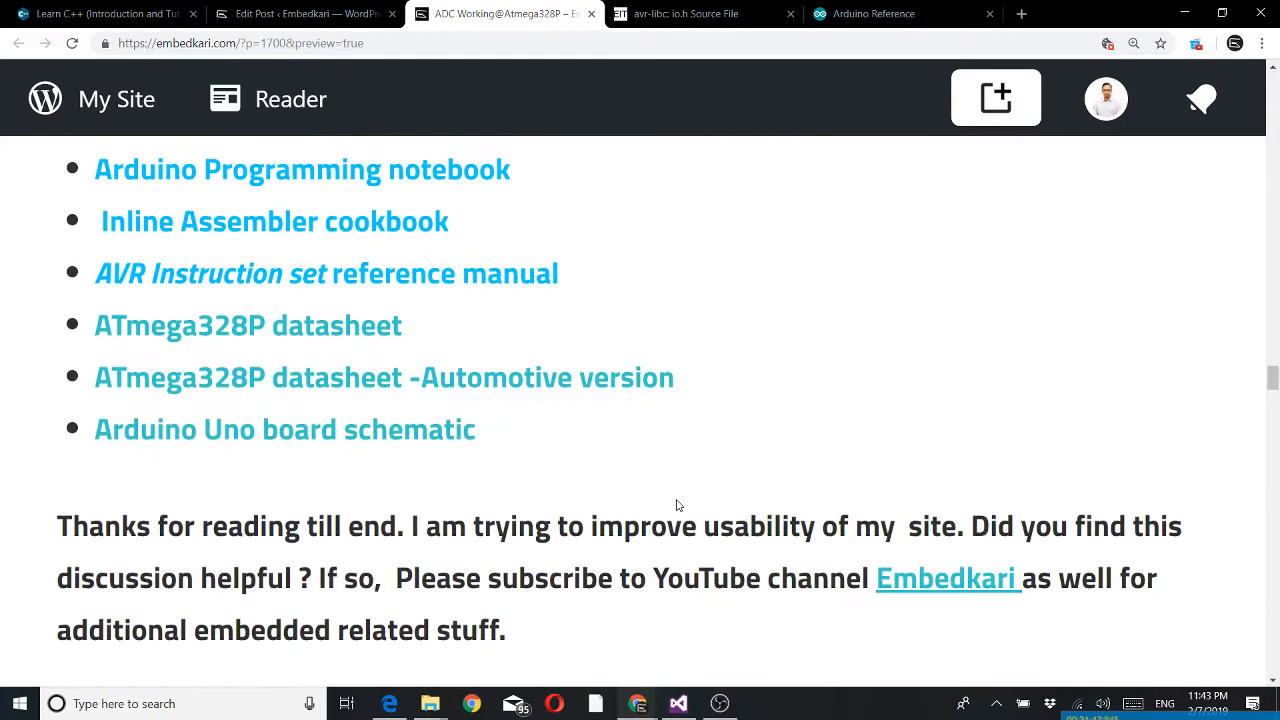
{"action": "scroll", "scroll_direction": "down", "scroll_amount": 3}
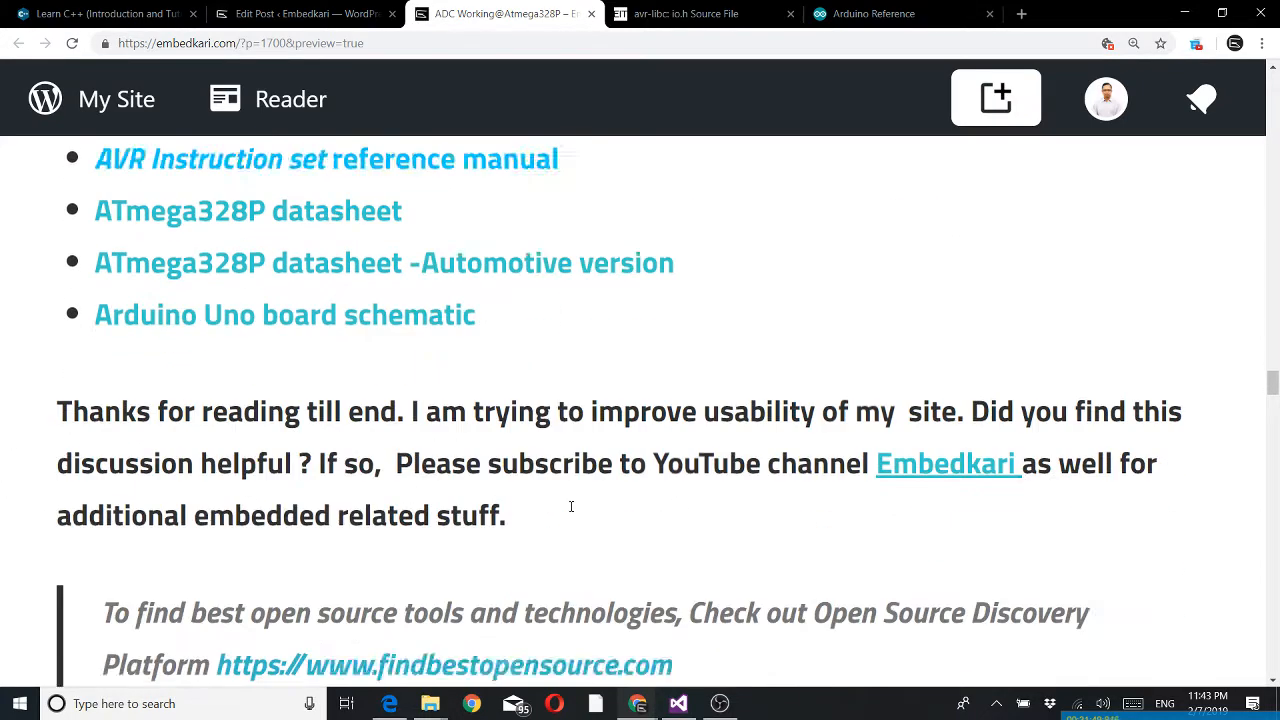
{"action": "scroll", "scroll_direction": "down", "scroll_amount": 3}
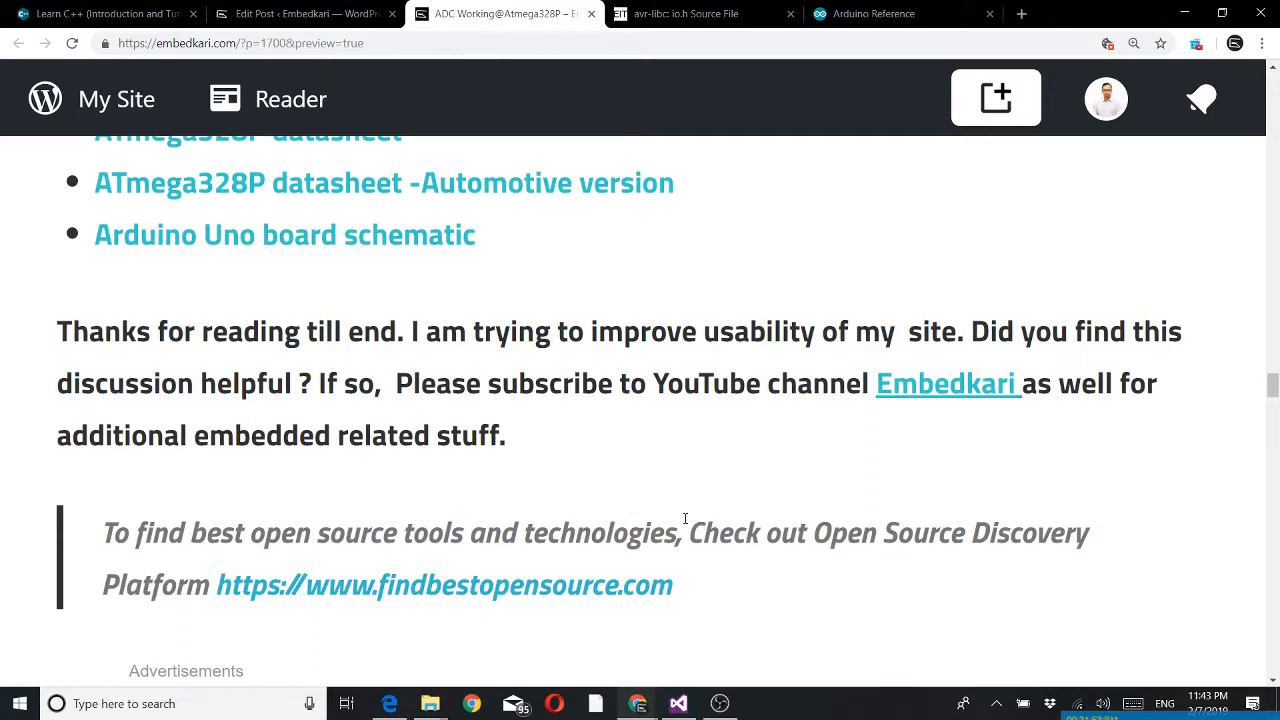
{"action": "mouse_move", "coordinate": [624, 532]}
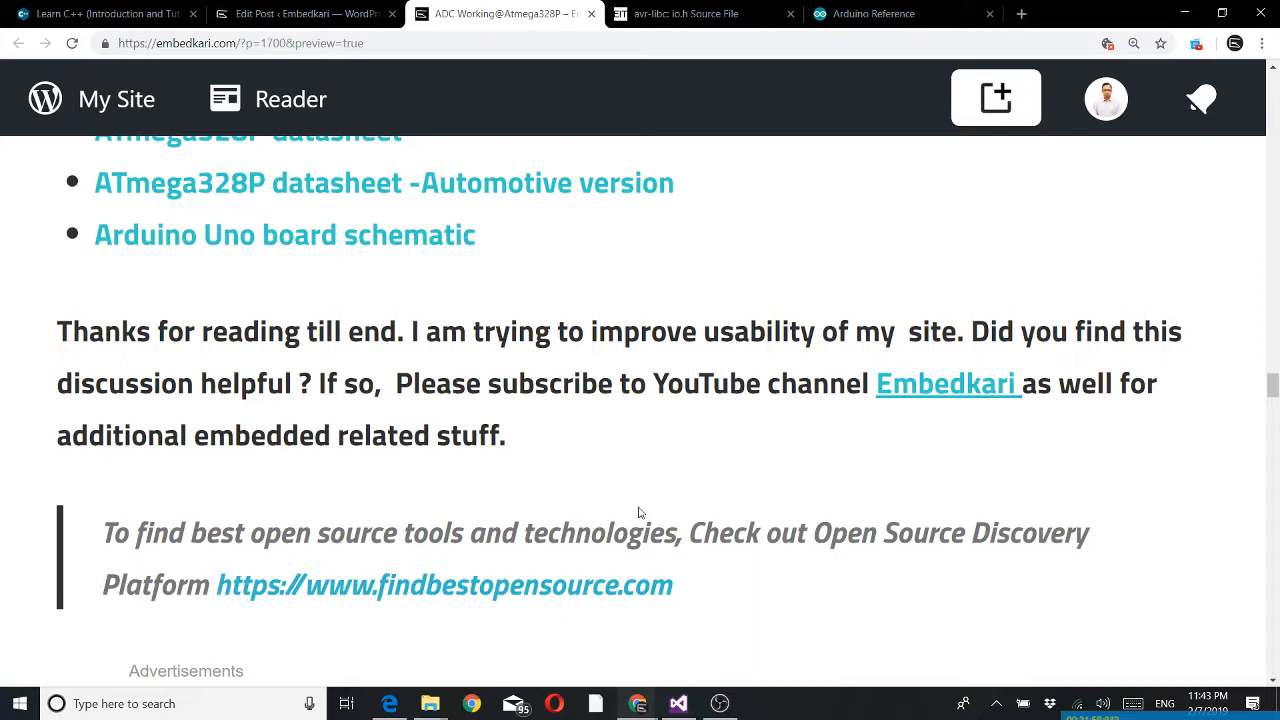
{"action": "scroll", "scroll_direction": "down", "scroll_amount": 3}
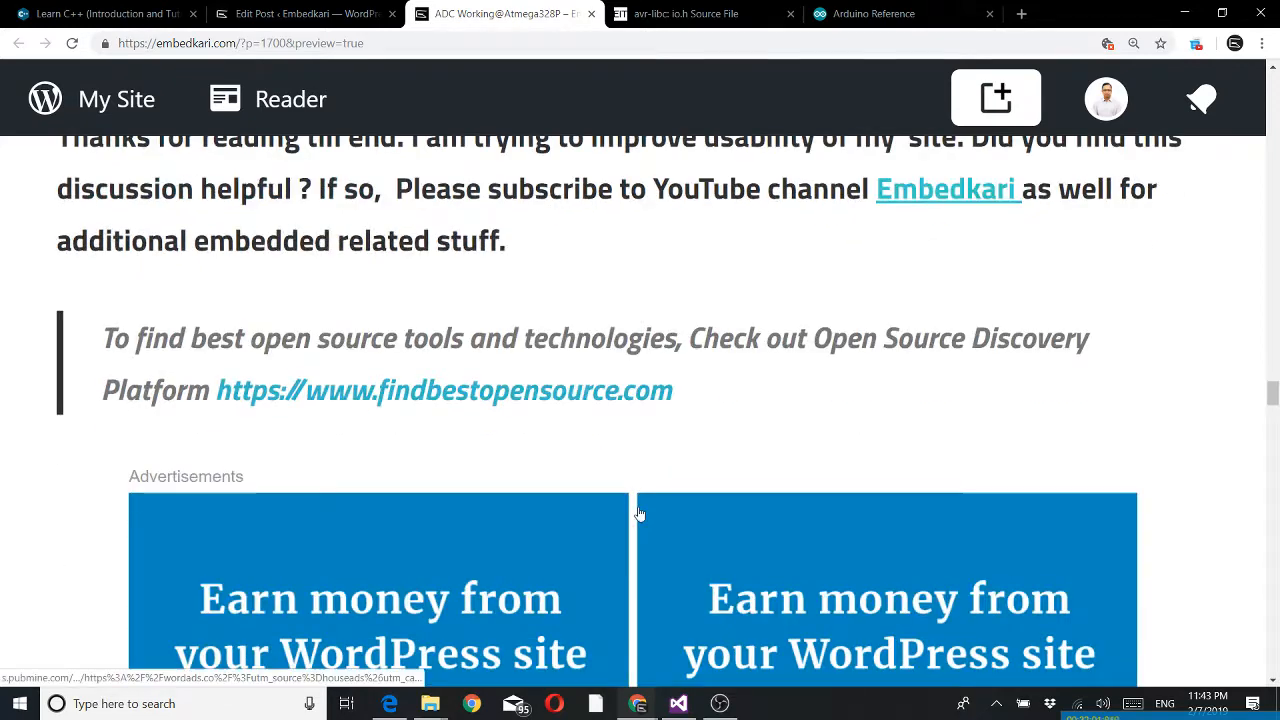